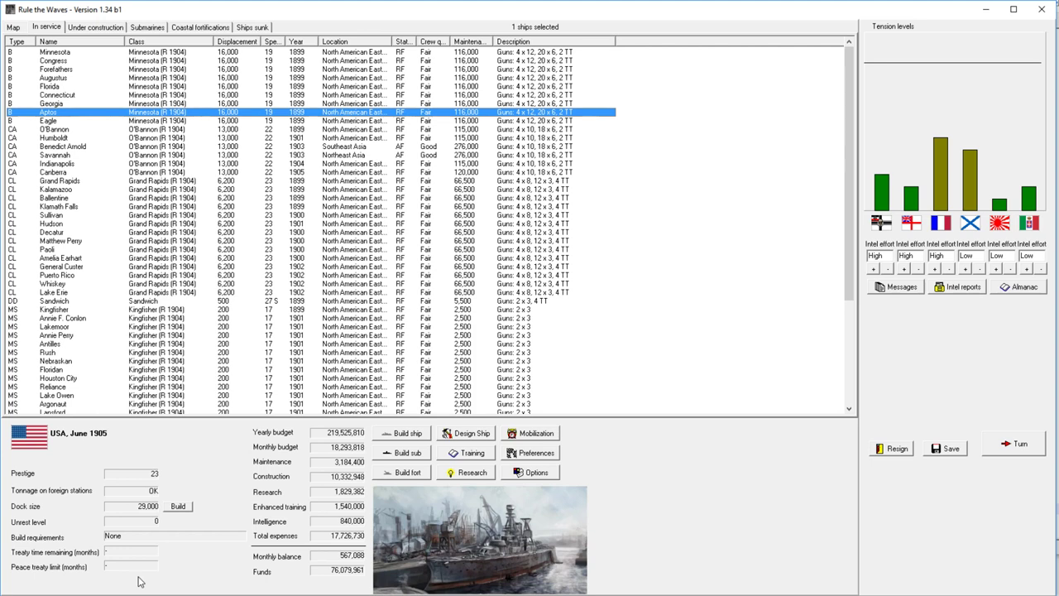
mouse_move(73, 481)
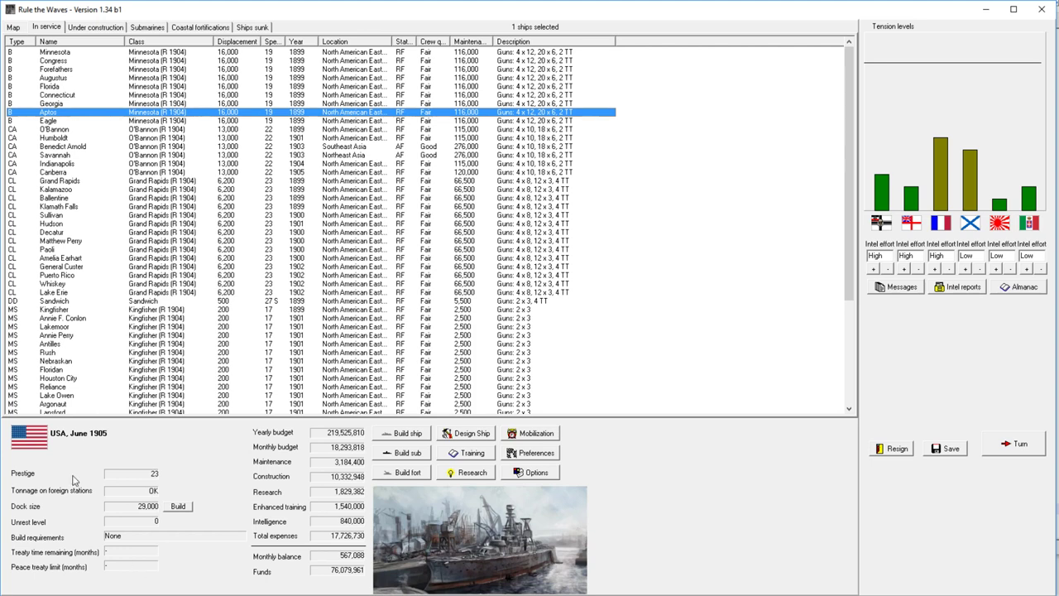
mouse_move(159, 297)
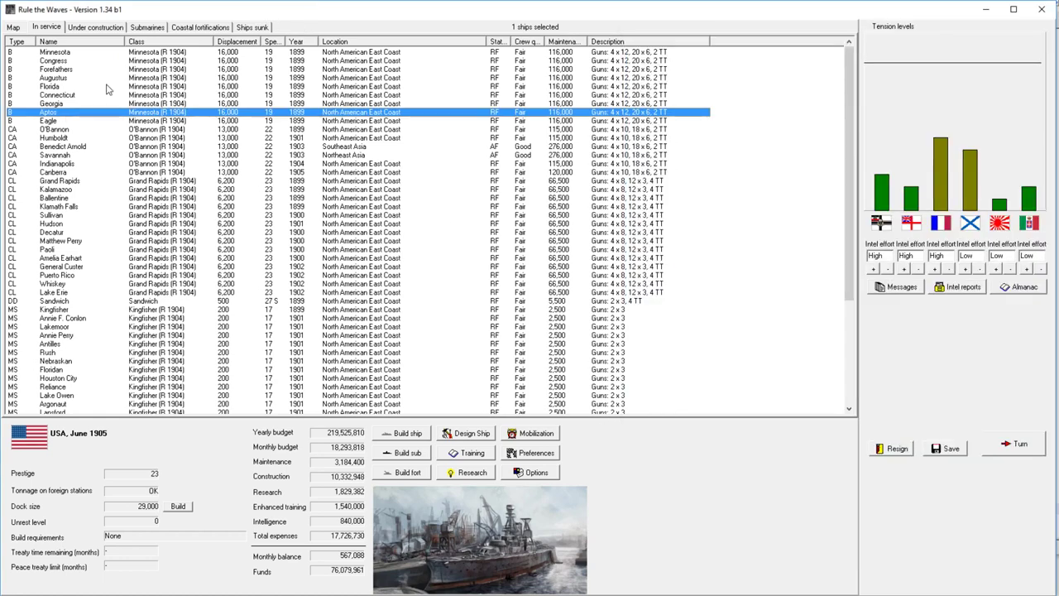
Step: Browse battleships Georgia, Florida and Minnesota and check the ships under construction
click(58, 103)
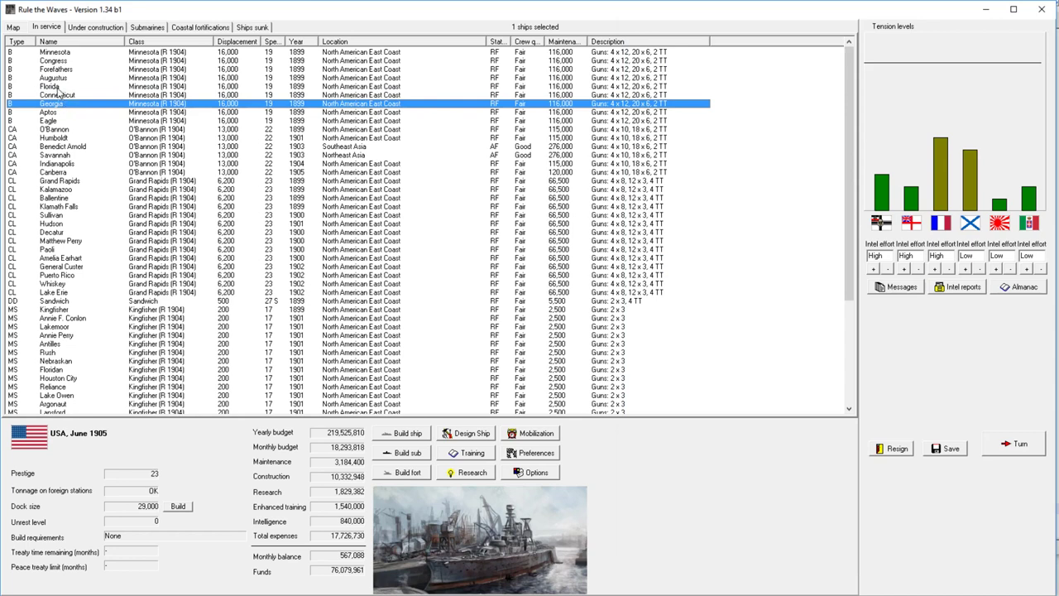
click(50, 86)
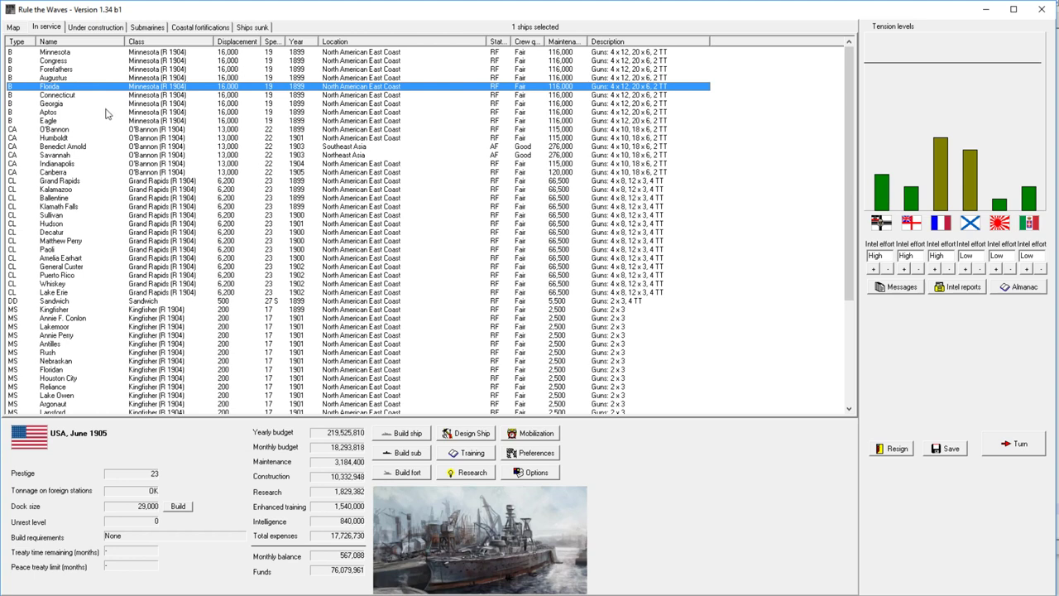
mouse_move(83, 110)
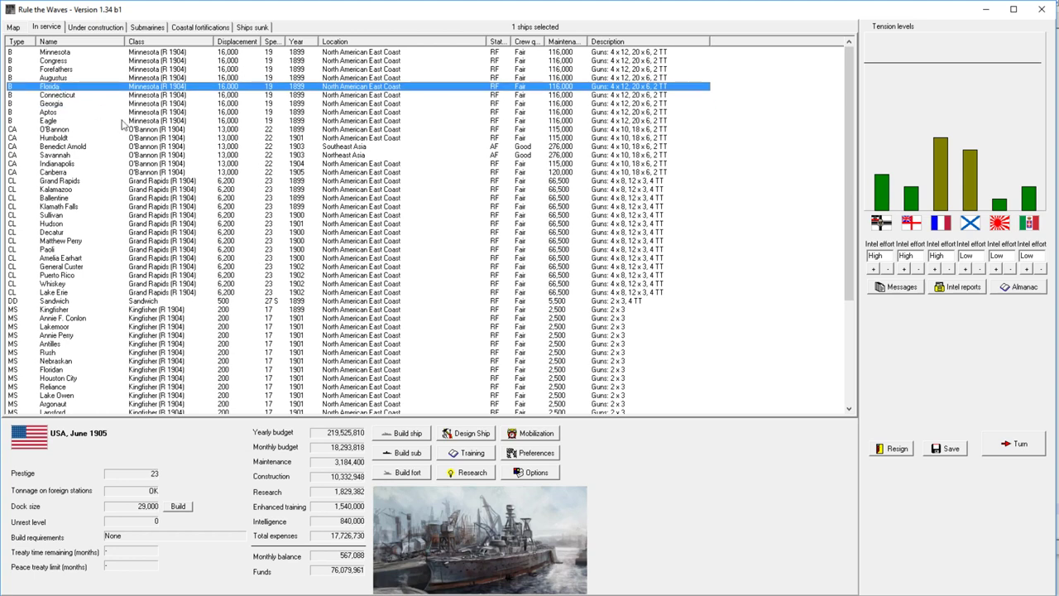
mouse_move(156, 140)
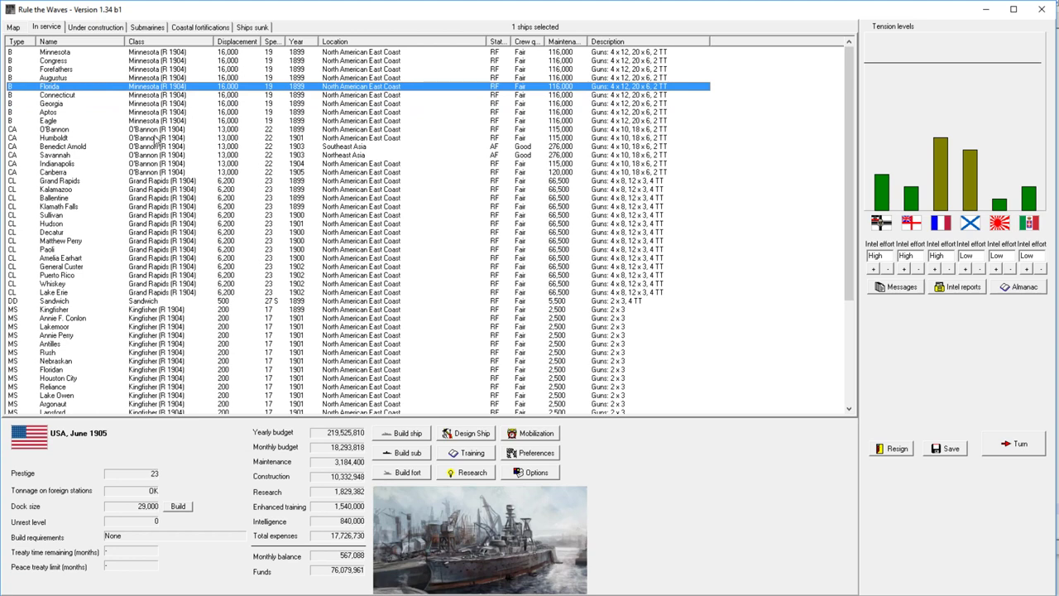
mouse_move(164, 136)
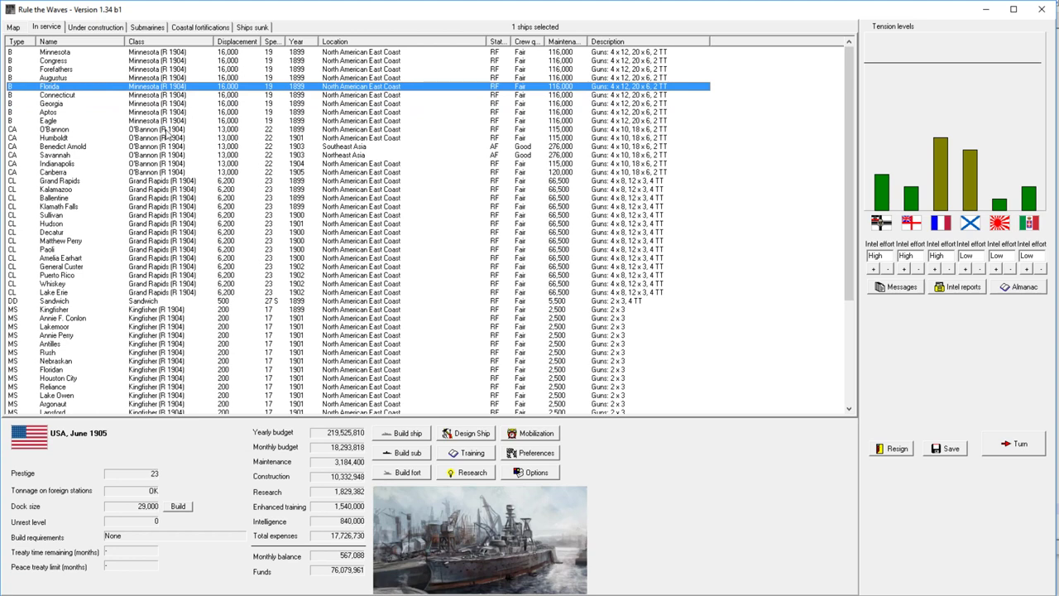
mouse_move(531, 201)
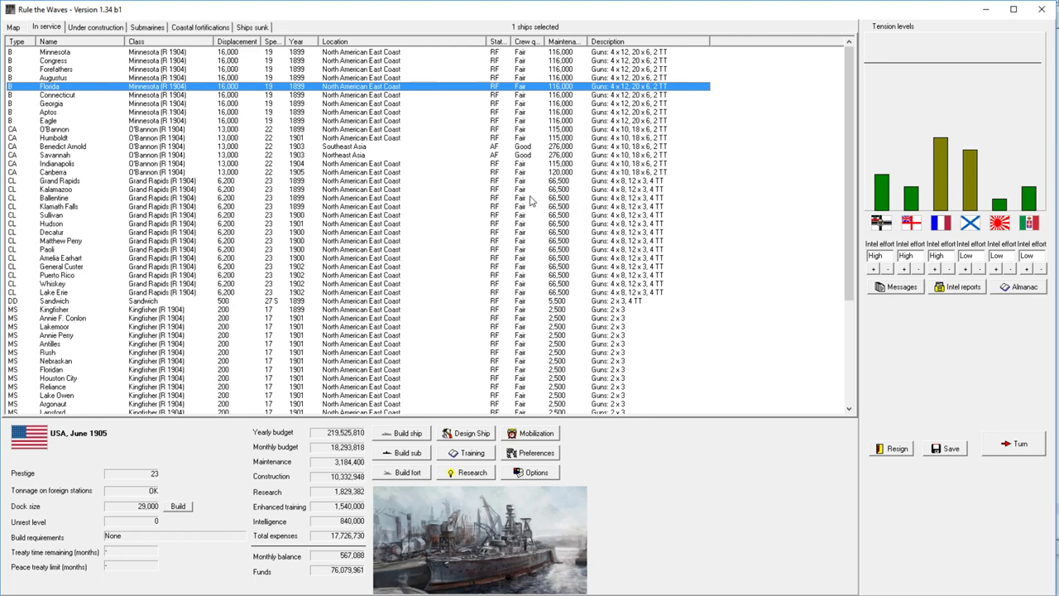
click(95, 27)
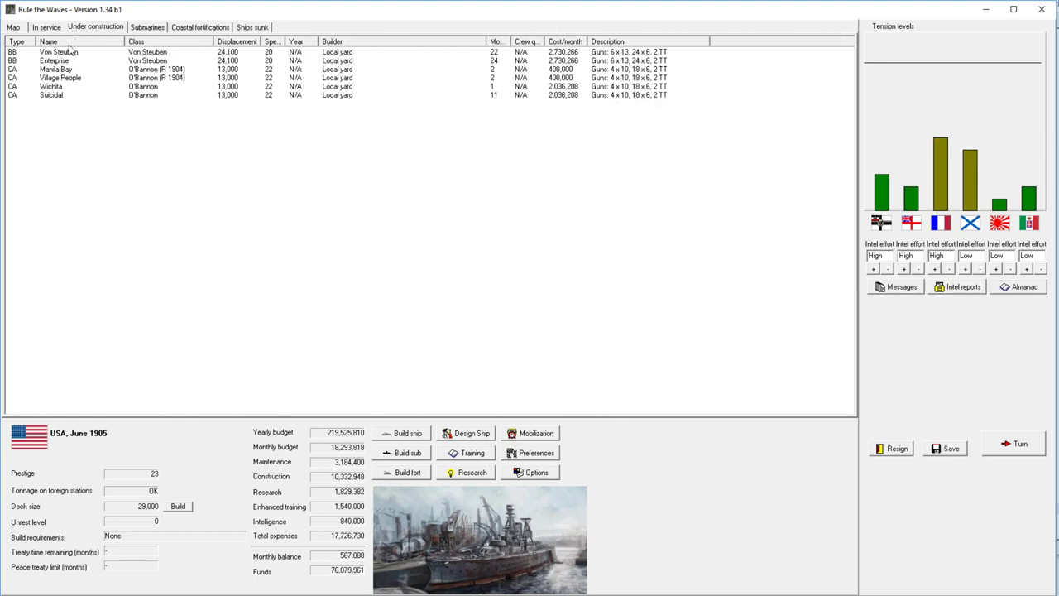
click(46, 28)
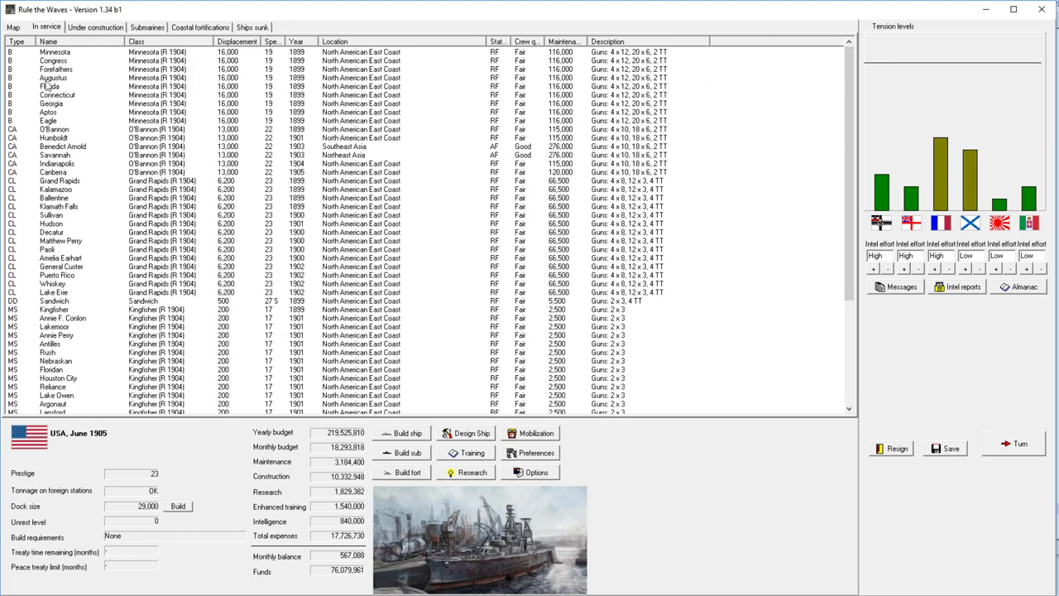
click(96, 26)
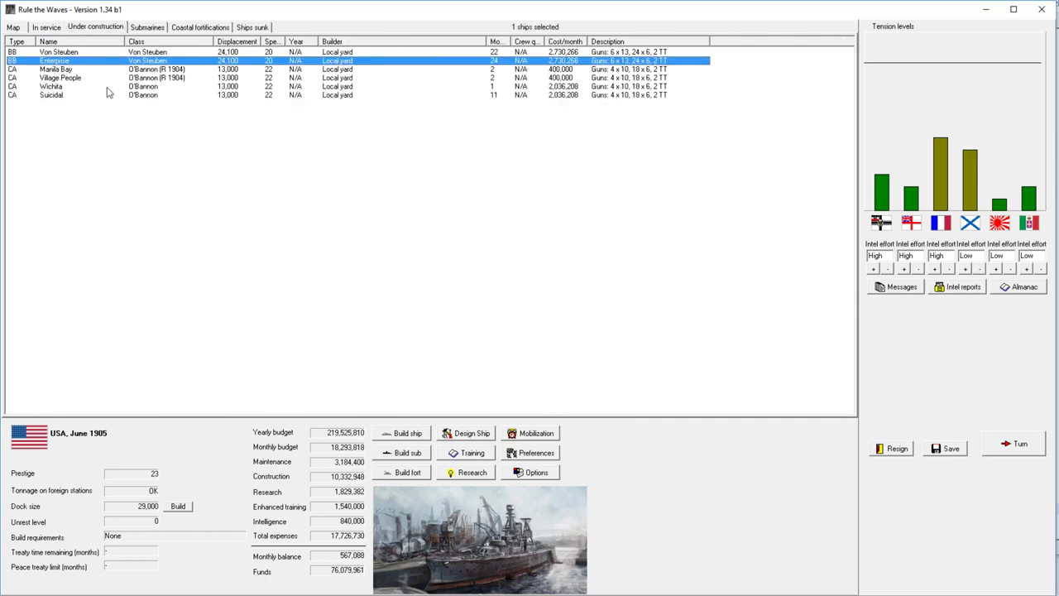
mouse_move(130, 99)
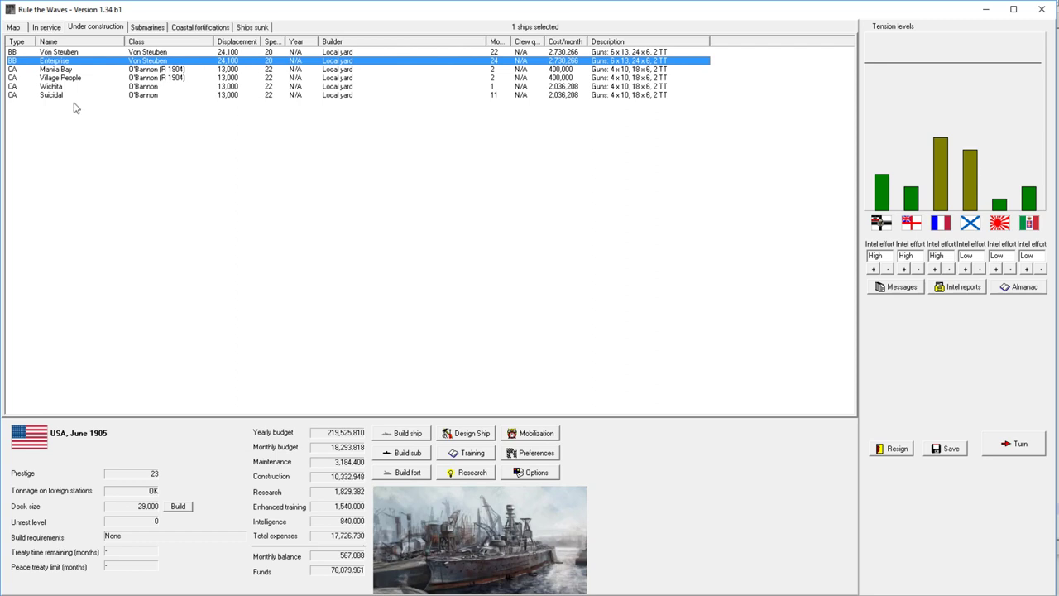
mouse_move(62, 70)
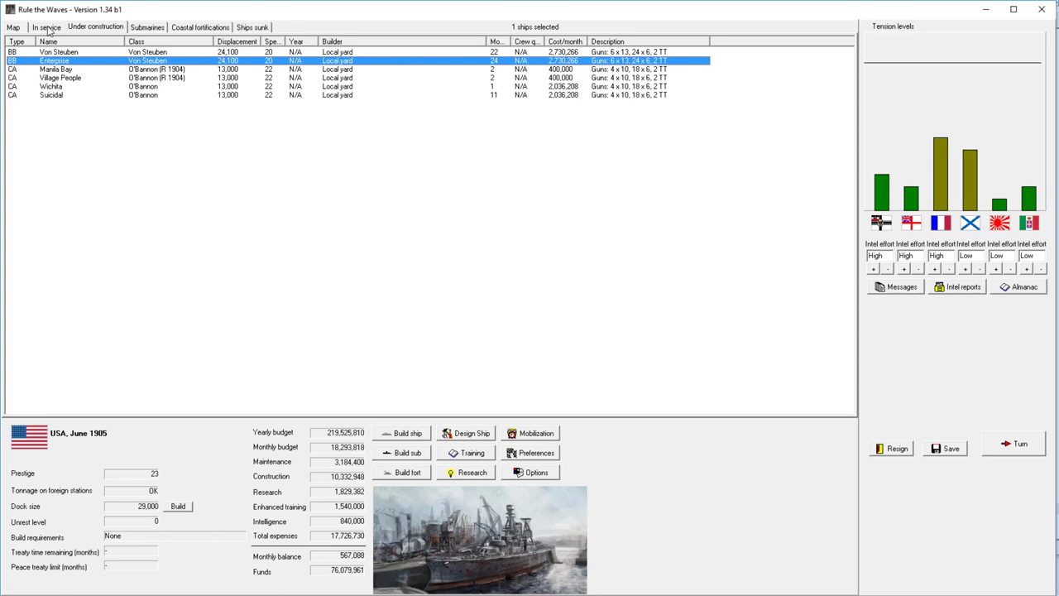
click(46, 26)
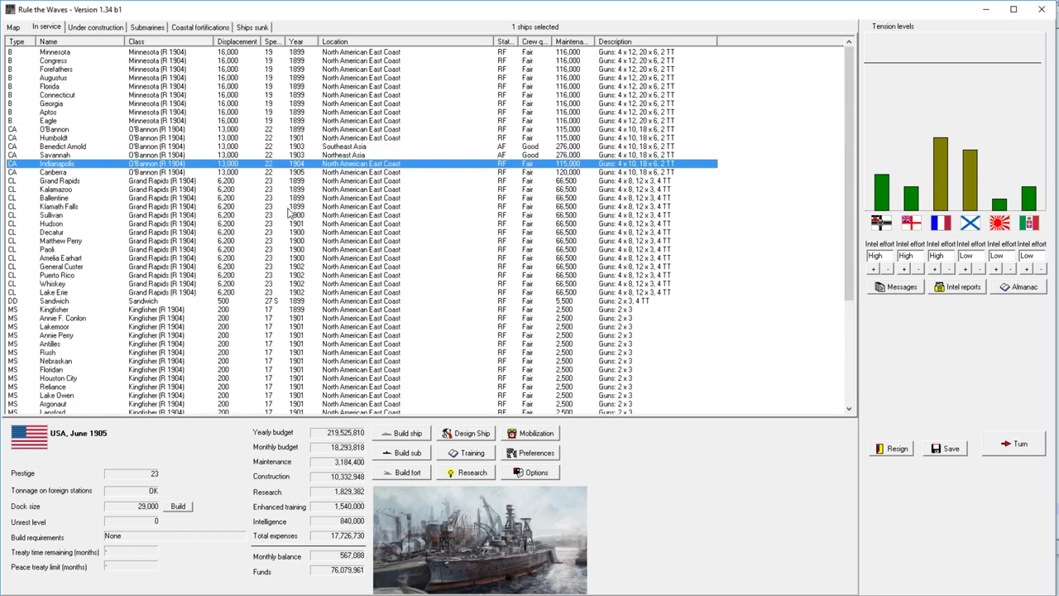
mouse_move(290, 213)
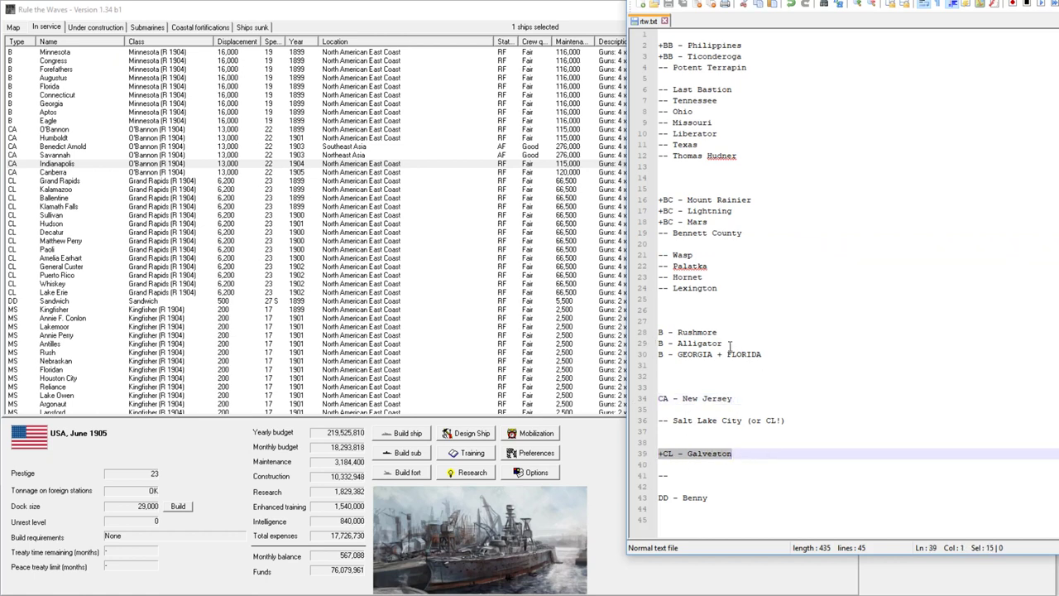
mouse_move(770, 194)
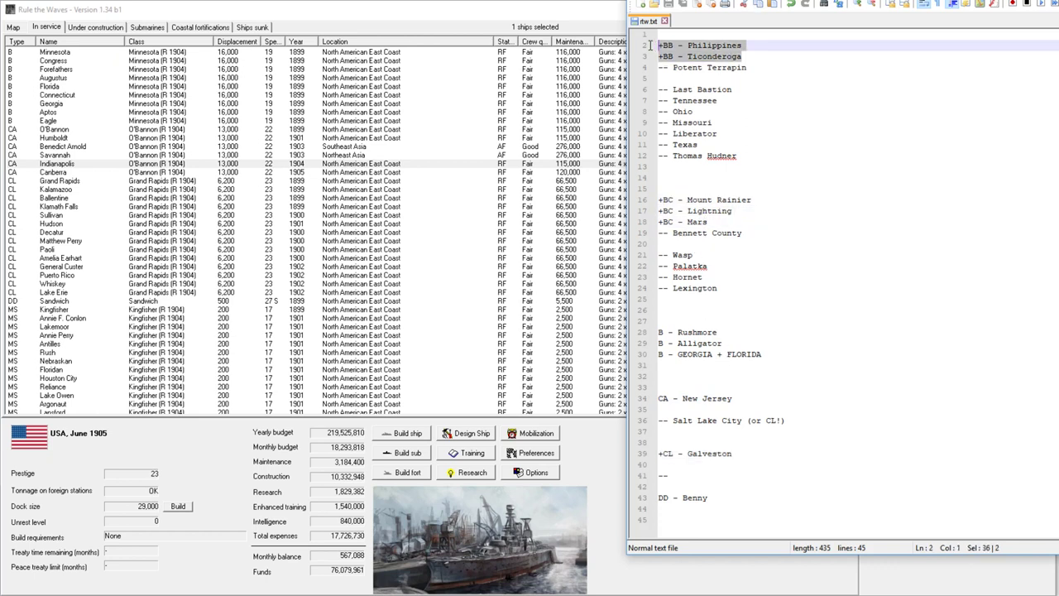
click(701, 78)
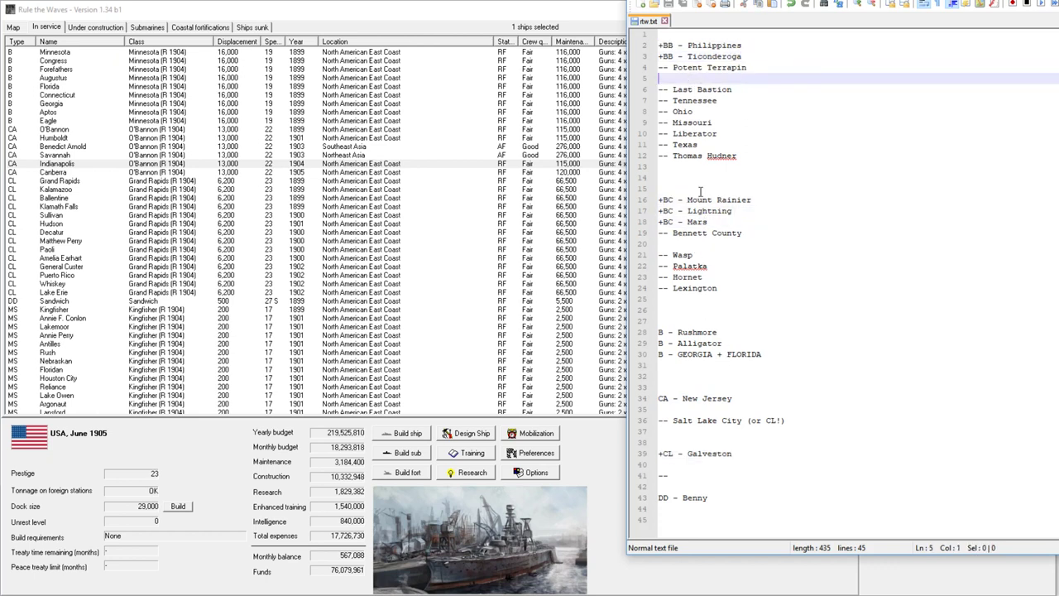
mouse_move(682, 208)
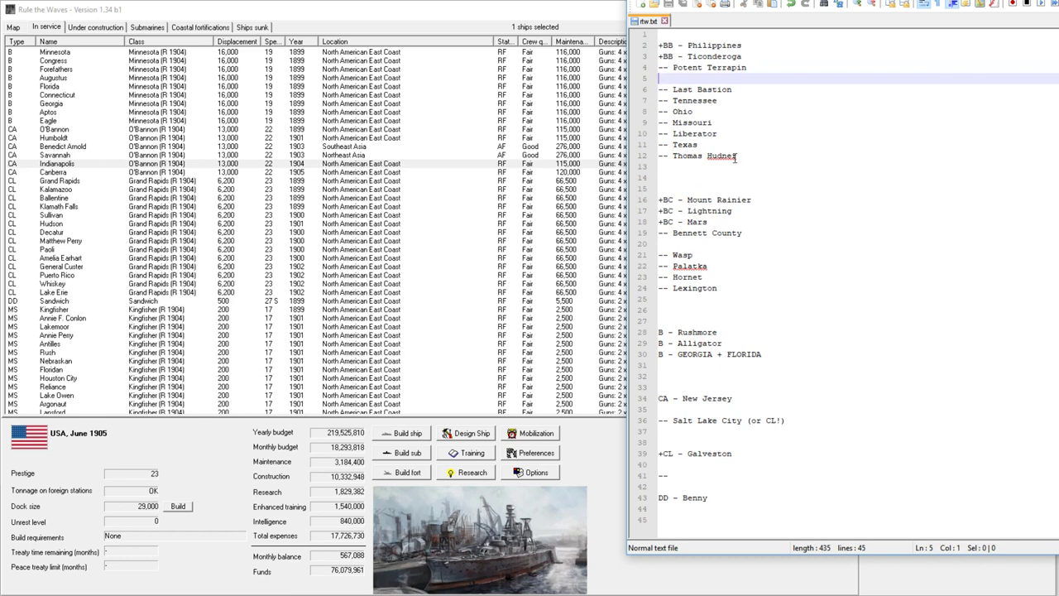
mouse_move(194, 116)
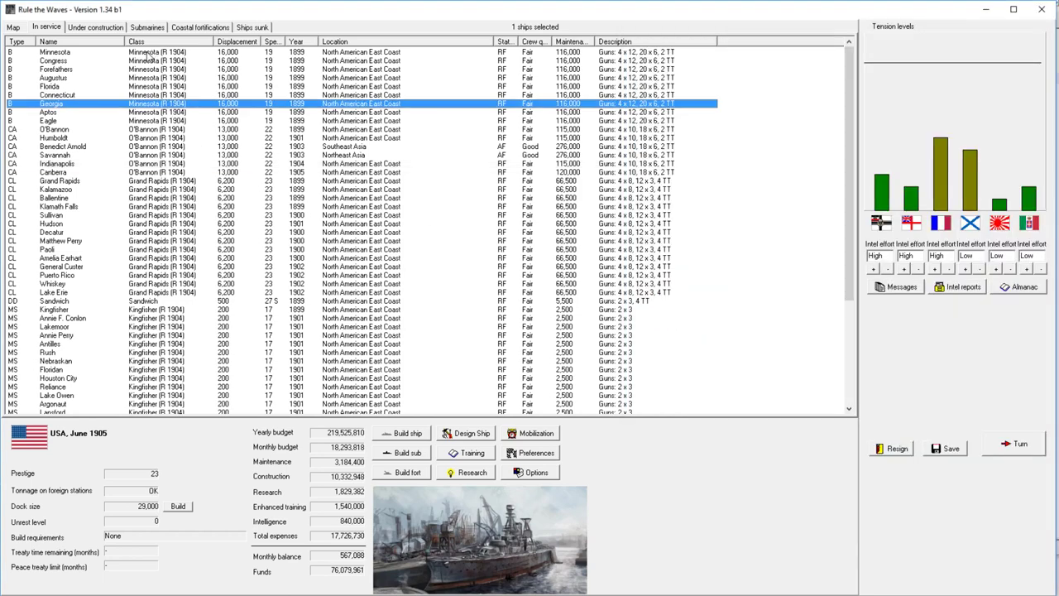
click(55, 51)
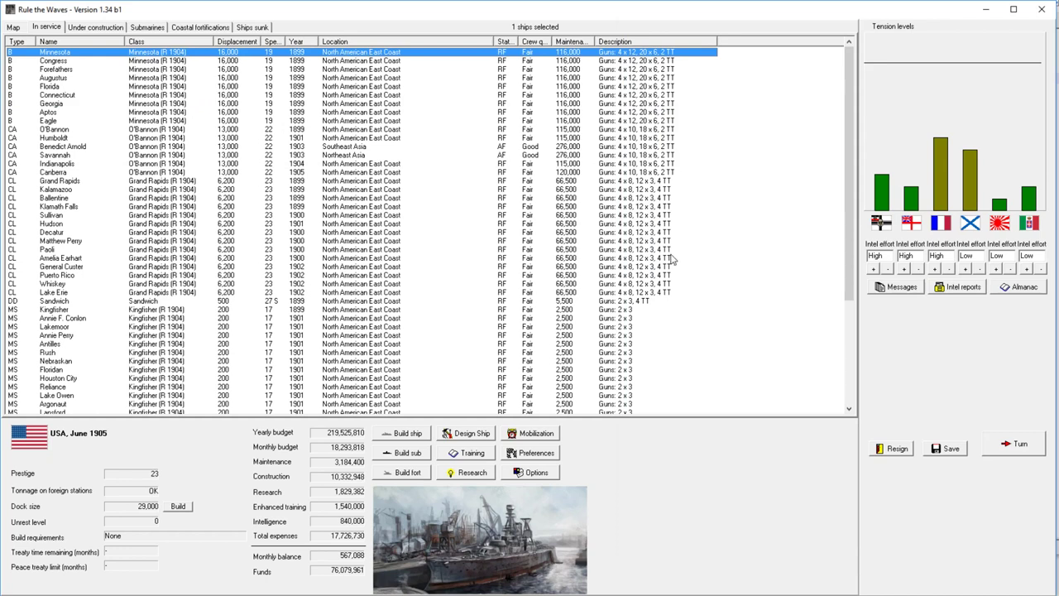
mouse_move(329, 303)
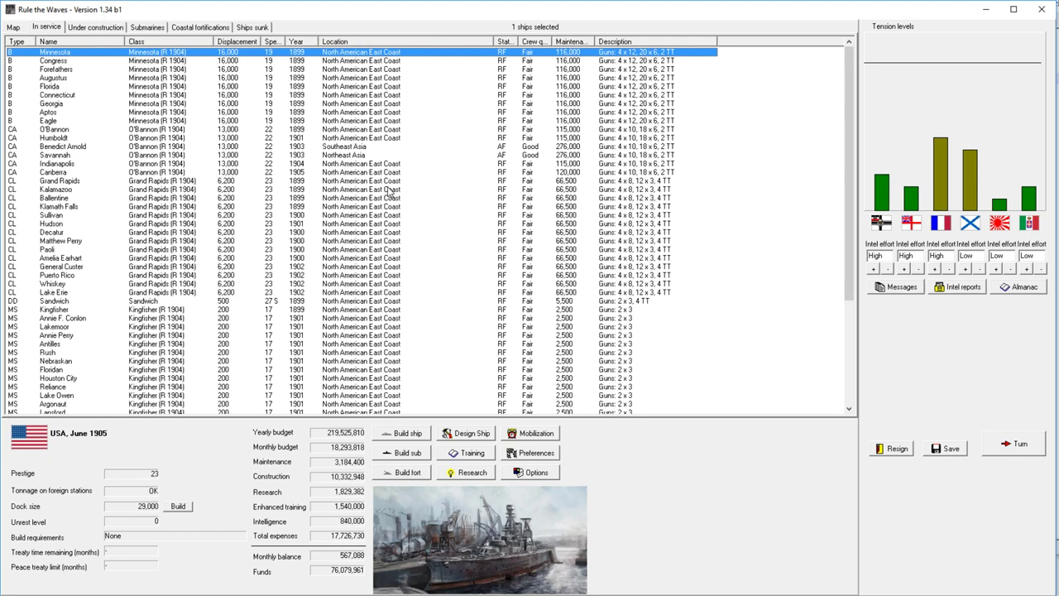
mouse_move(422, 182)
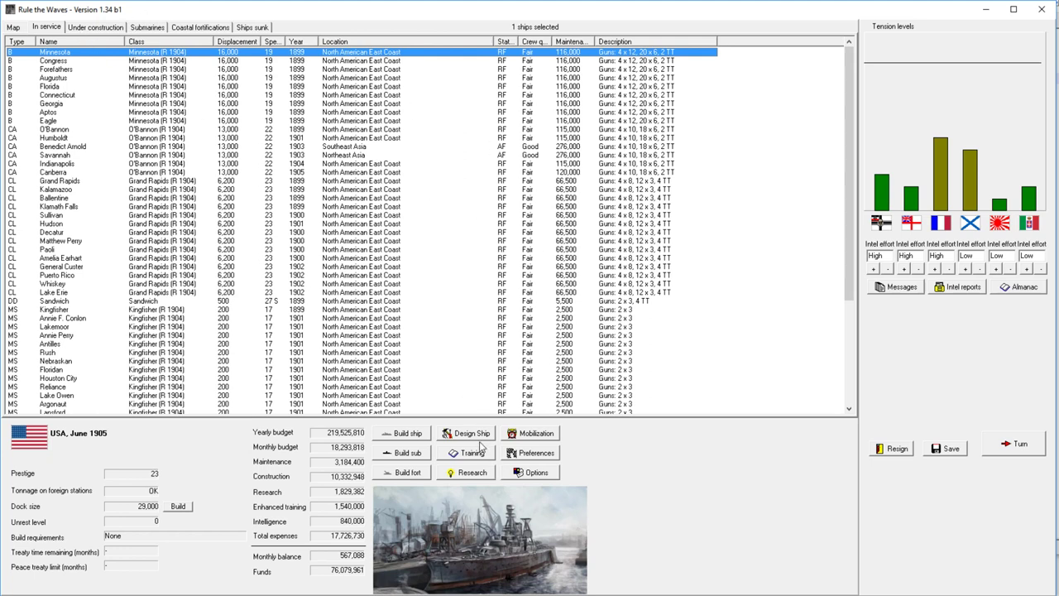
Step: Bring up the research overview on its Naval guns tab showing each calibre's quality
click(466, 472)
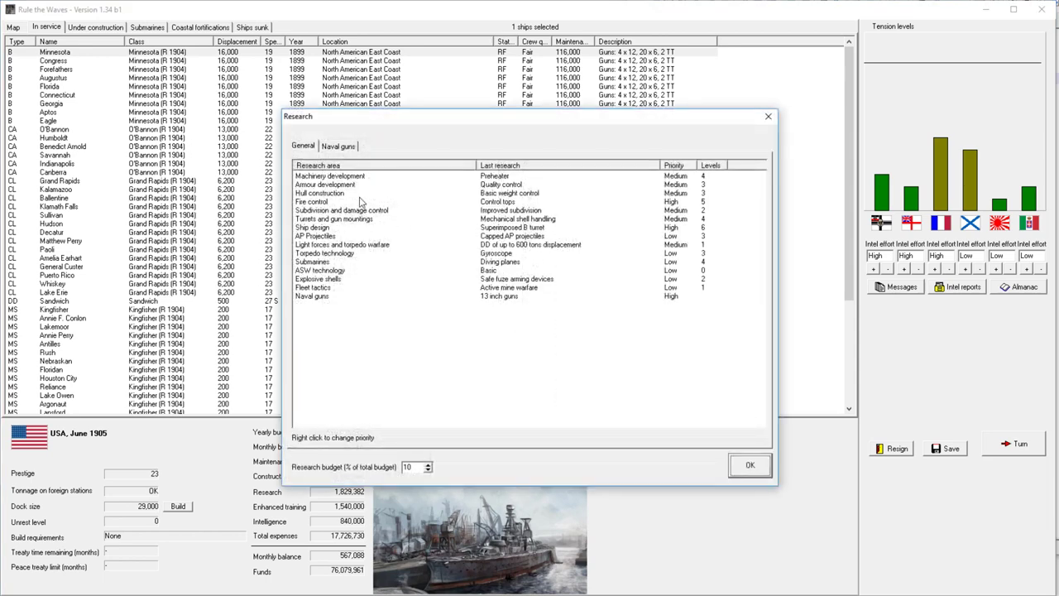
click(337, 145)
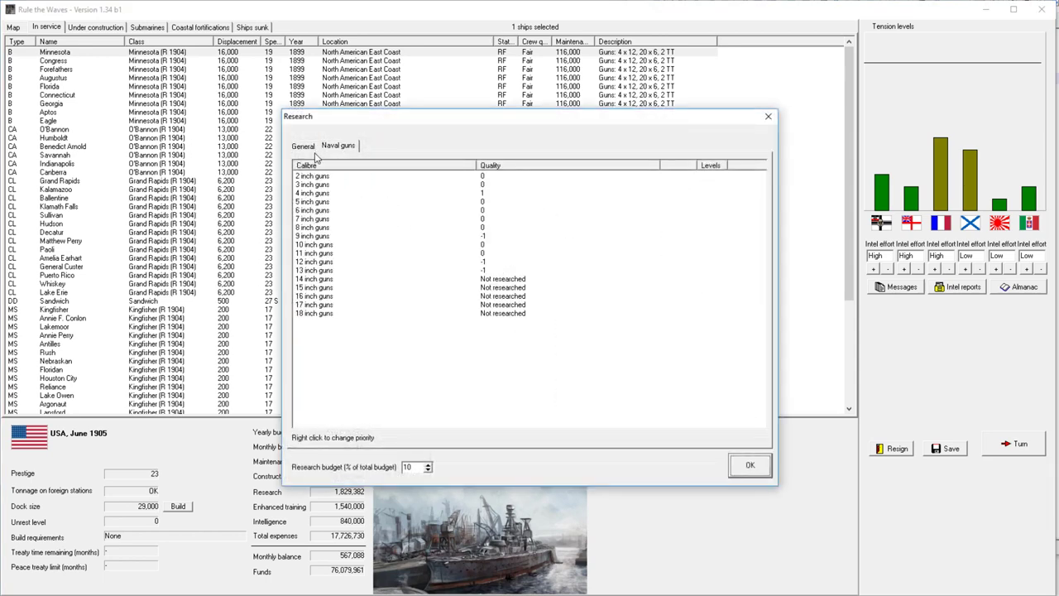
click(303, 146)
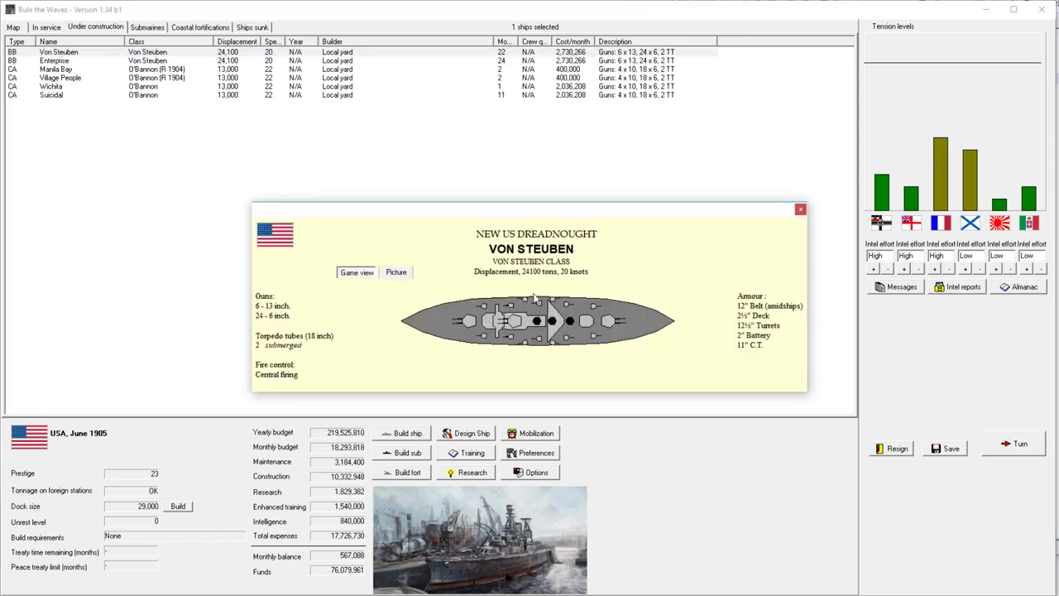
mouse_move(621, 331)
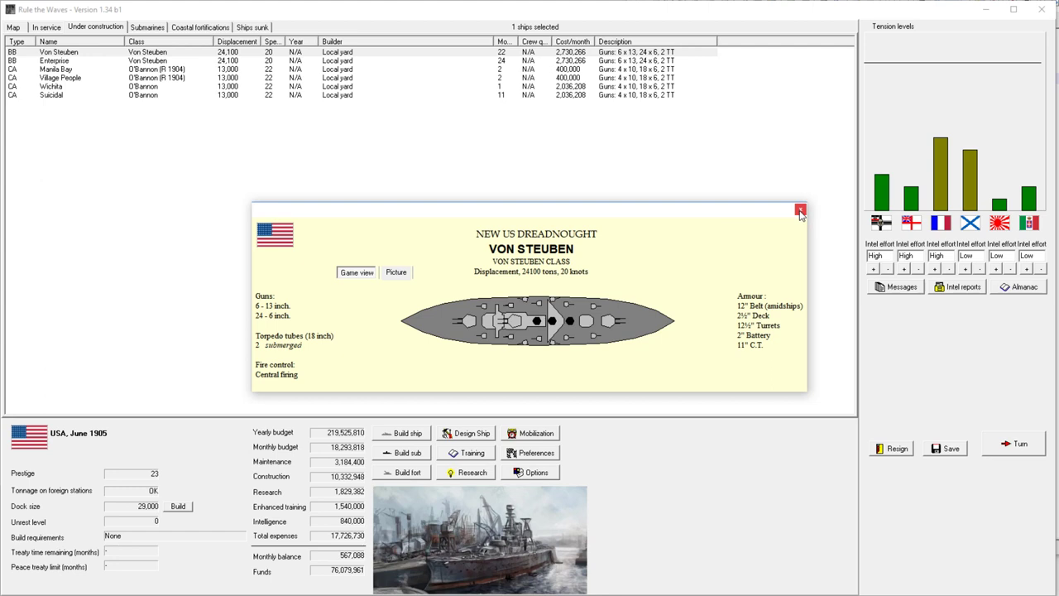
Step: Close the Von Steuben dreadnought design sheet with its red X
click(799, 210)
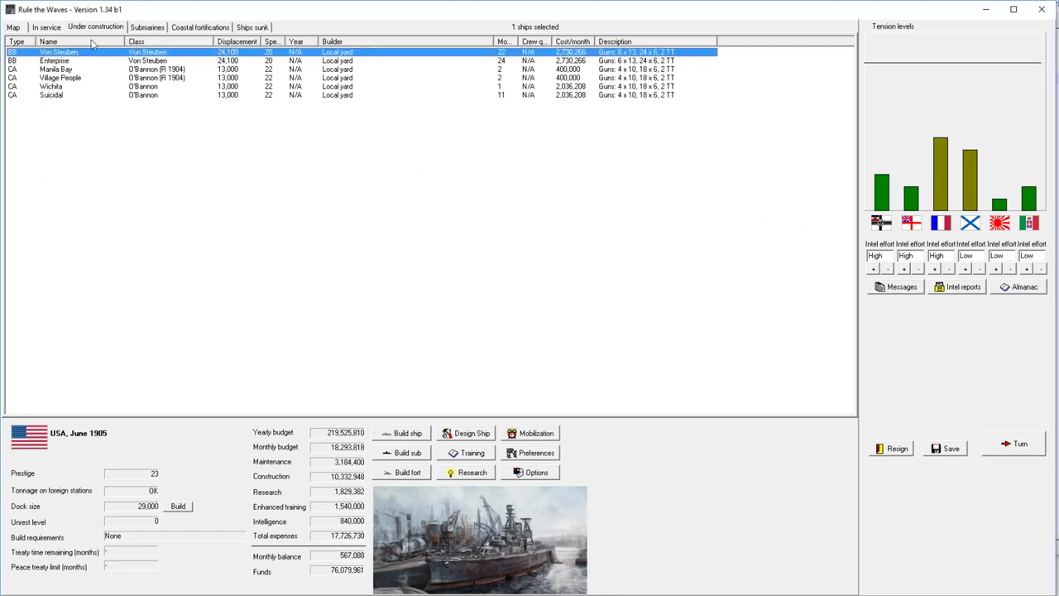
mouse_move(66, 31)
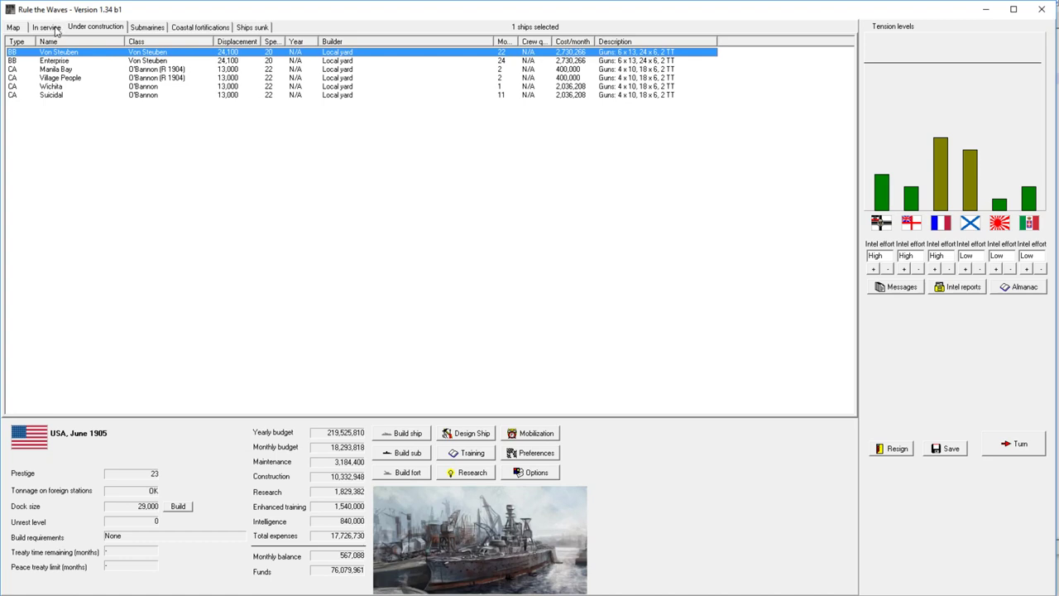
mouse_move(48, 32)
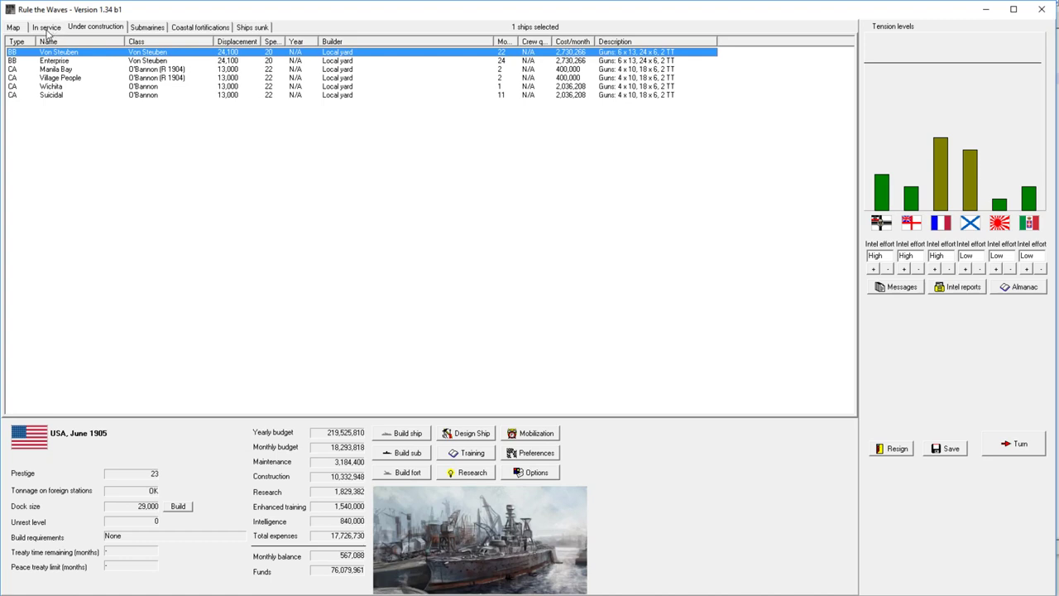
Step: Switch to ships in service, acknowledge cruiser Wichita's commissioning, and close the turn messages
click(47, 27)
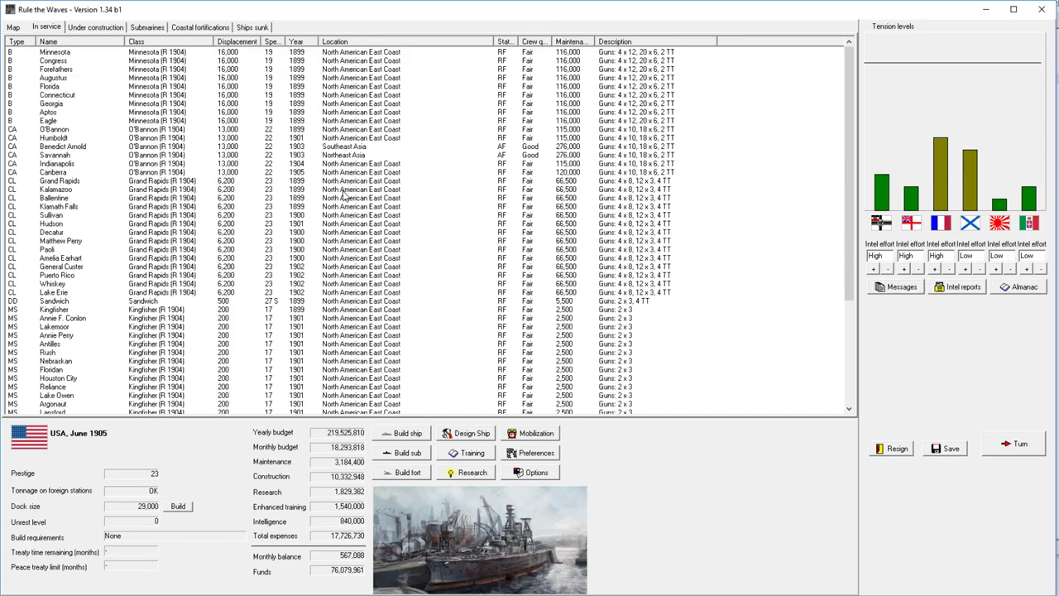
click(56, 189)
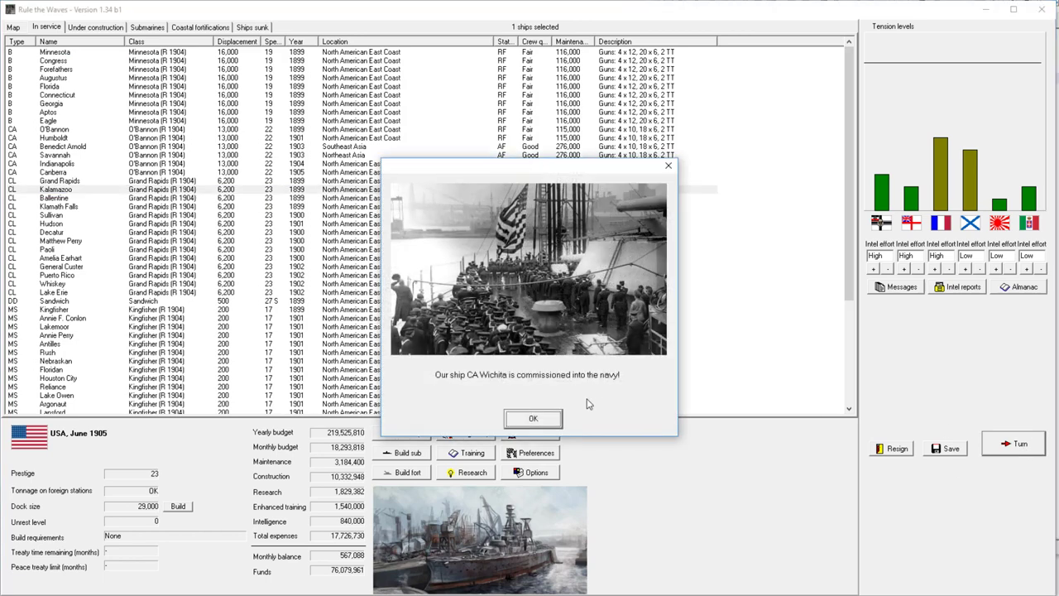
click(533, 417)
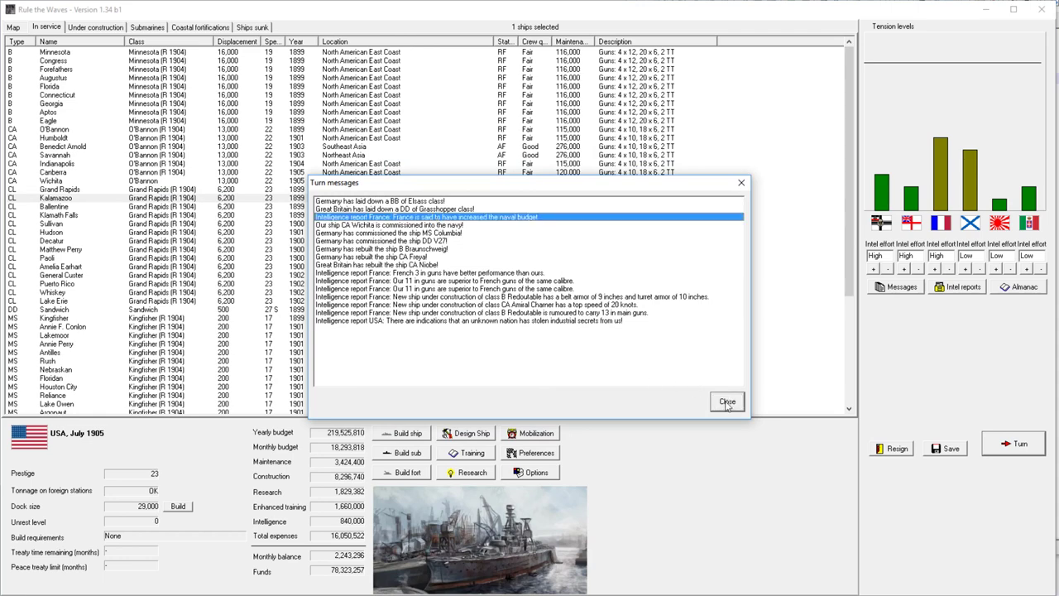
click(727, 402)
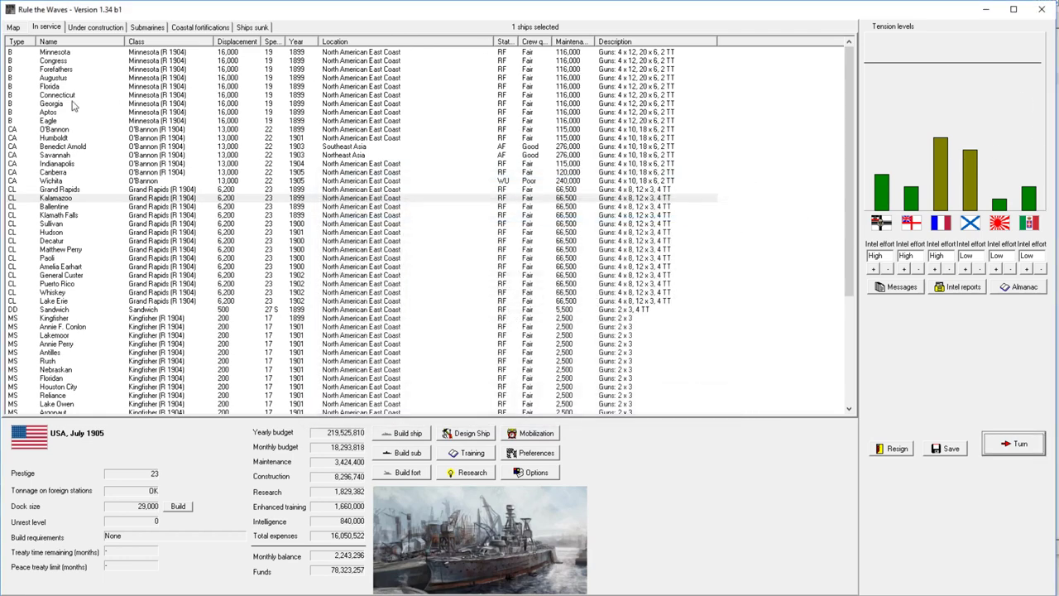
click(54, 156)
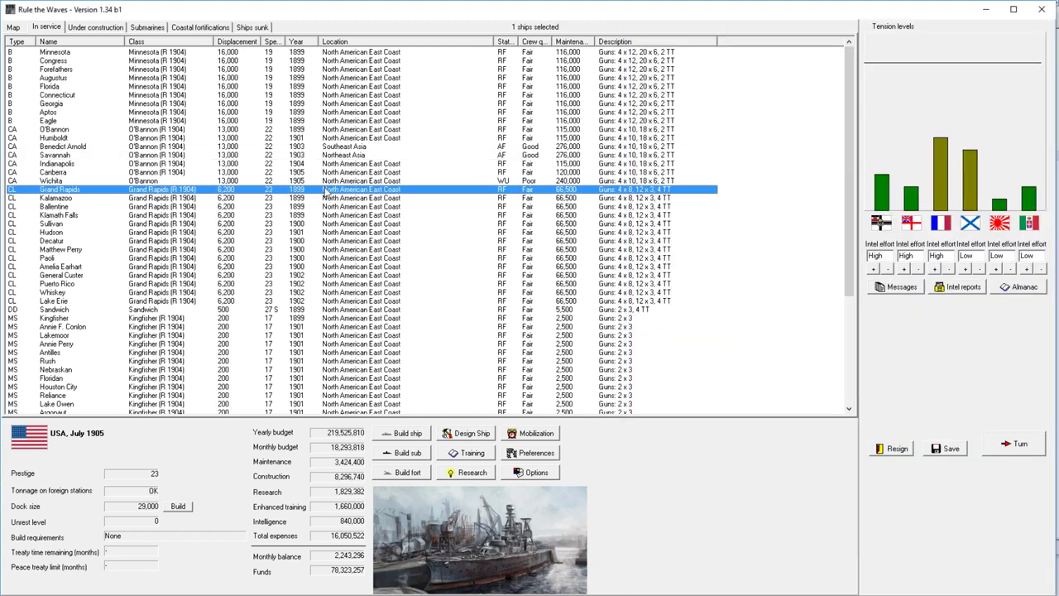
mouse_move(625, 194)
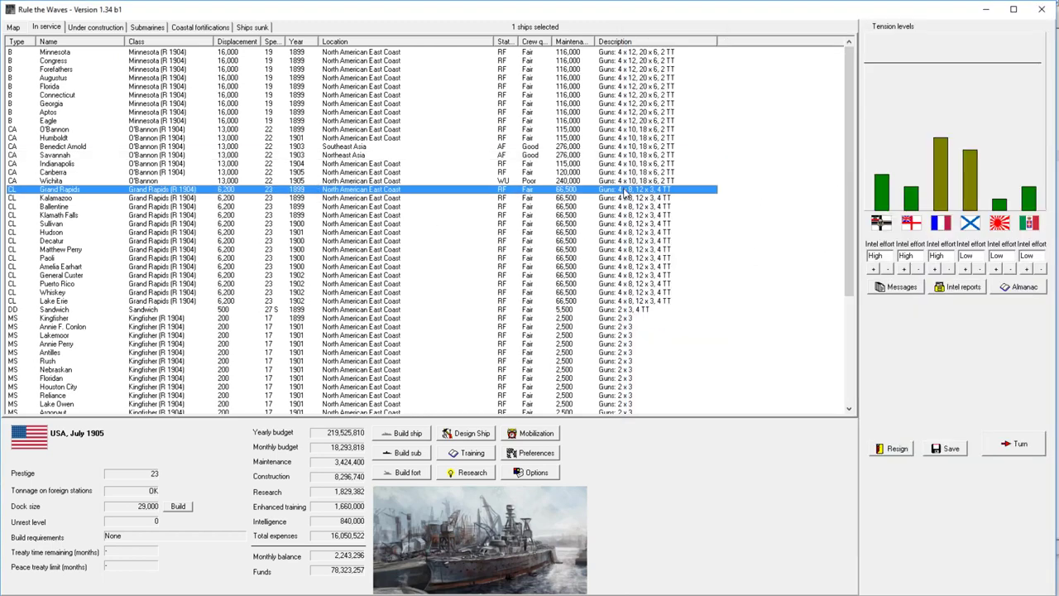
mouse_move(454, 187)
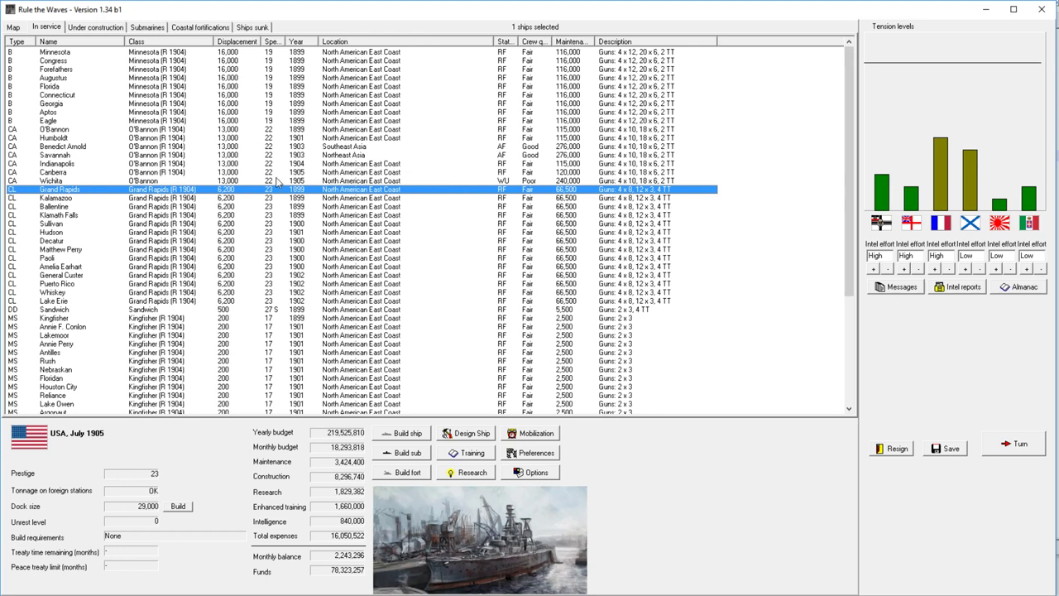
click(58, 215)
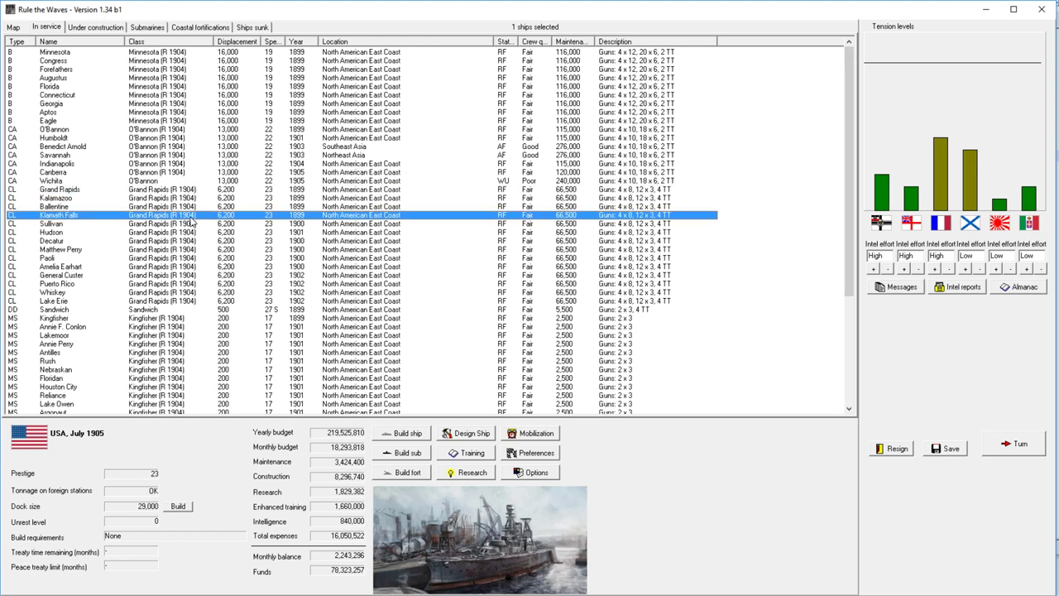
mouse_move(245, 207)
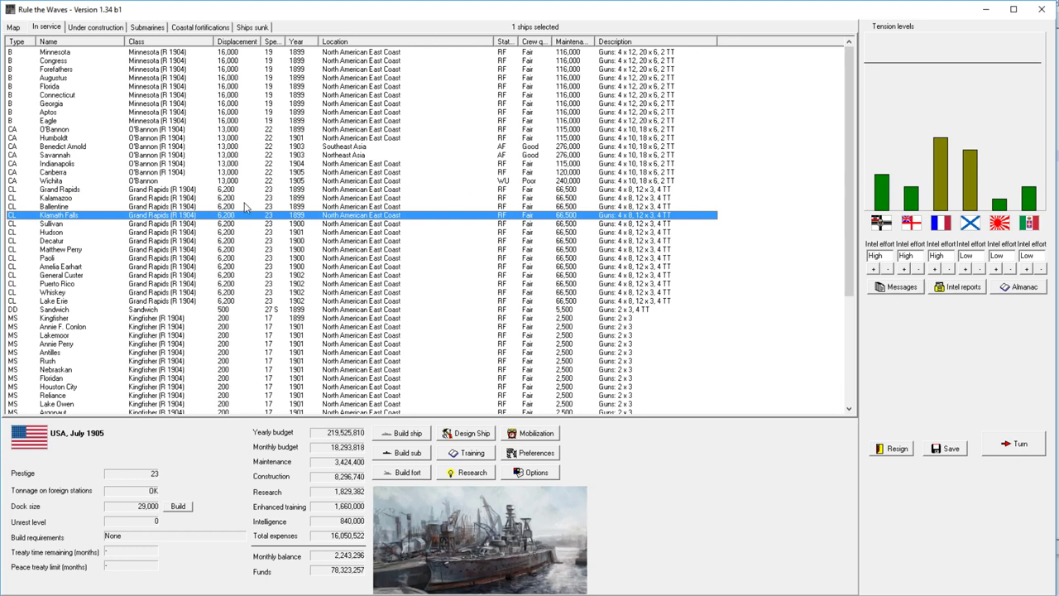
mouse_move(262, 199)
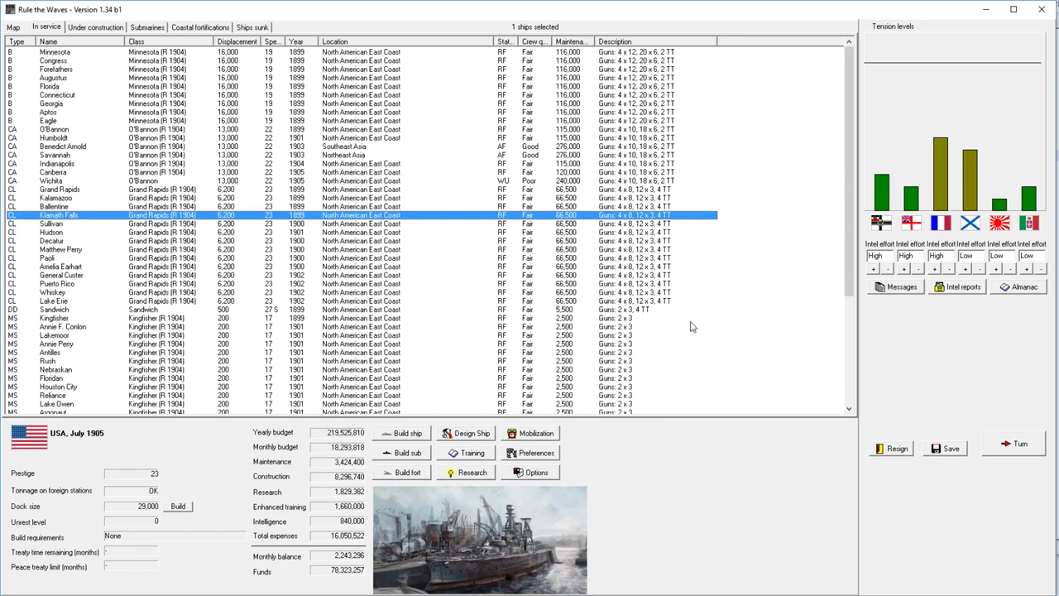
mouse_move(509, 240)
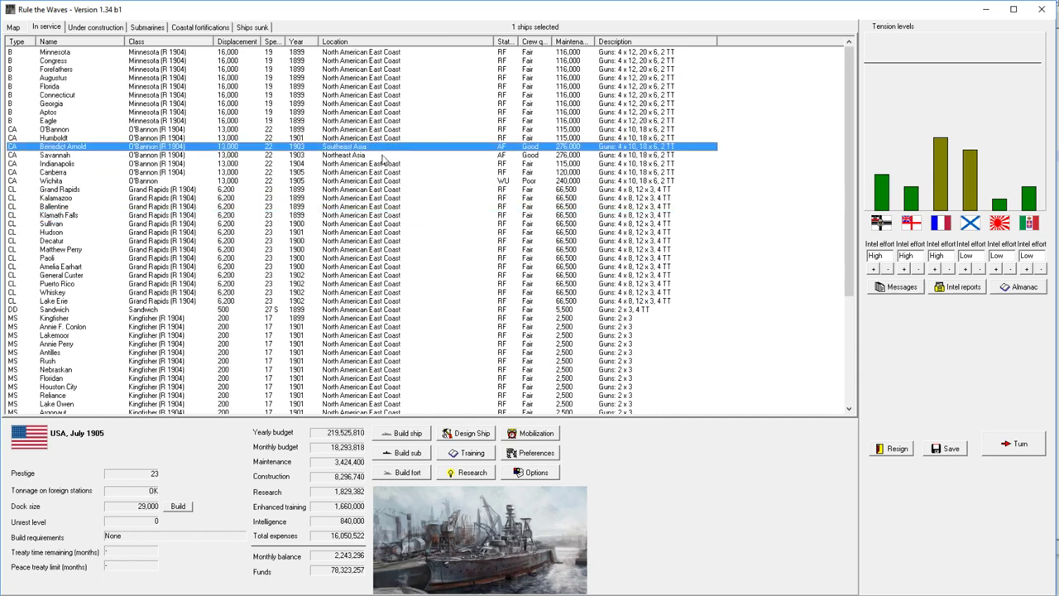
click(54, 154)
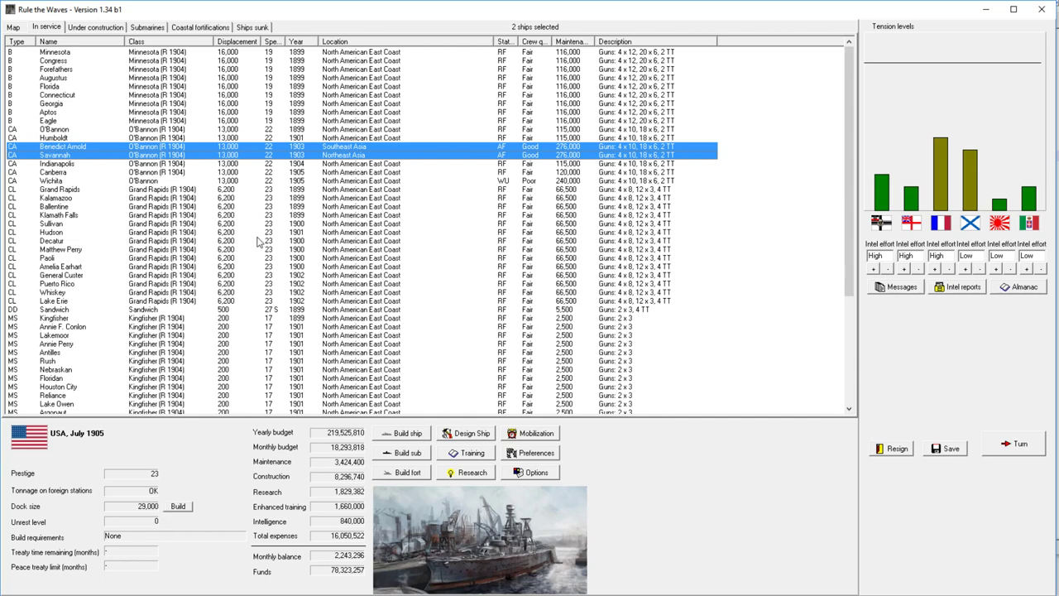
click(62, 147)
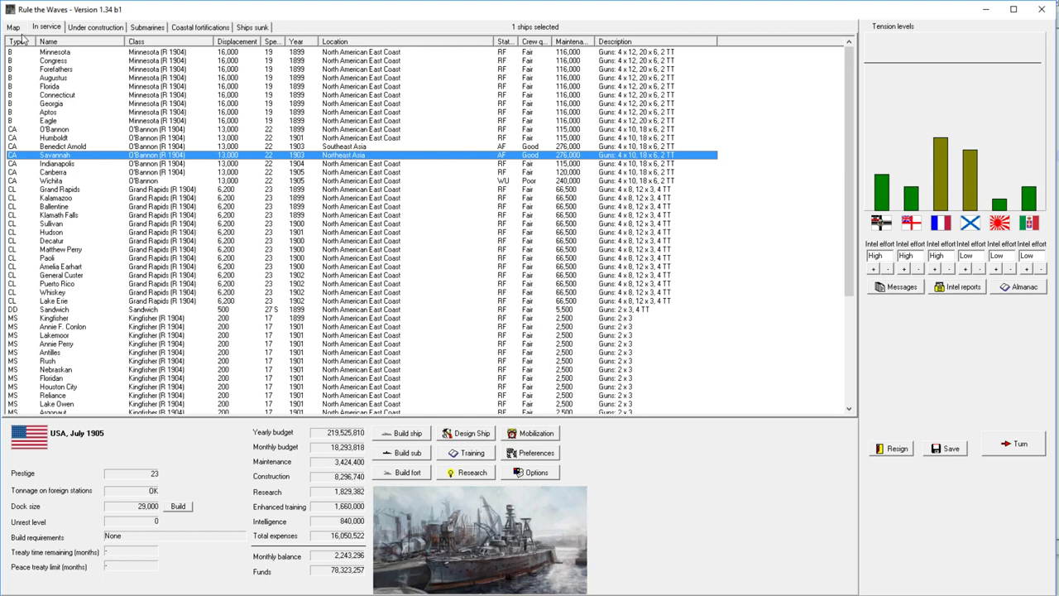
Step: Switch to the Map tab and zoom out to the full world view
click(13, 26)
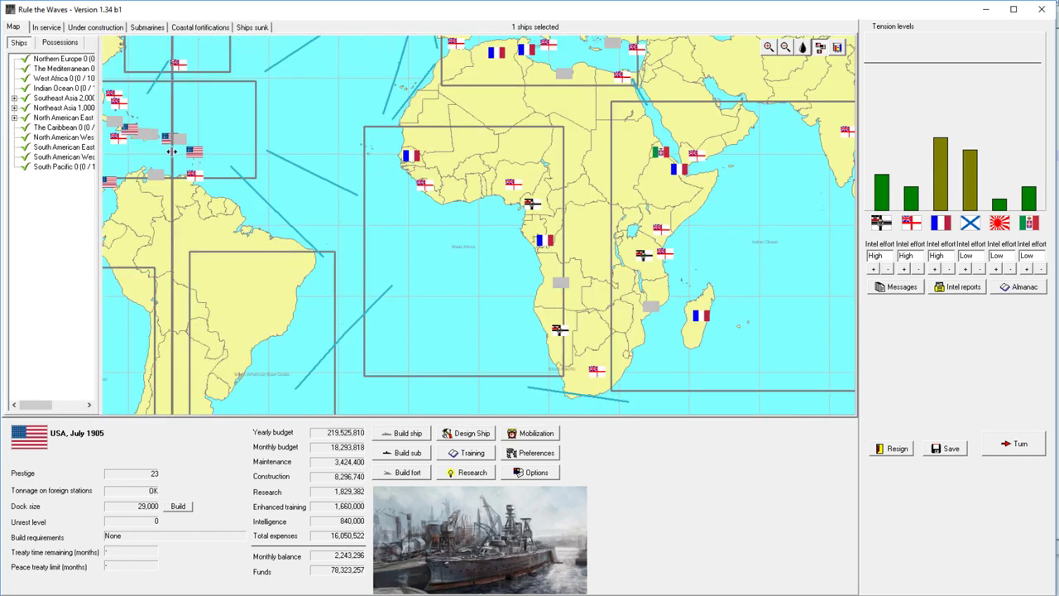
click(784, 47)
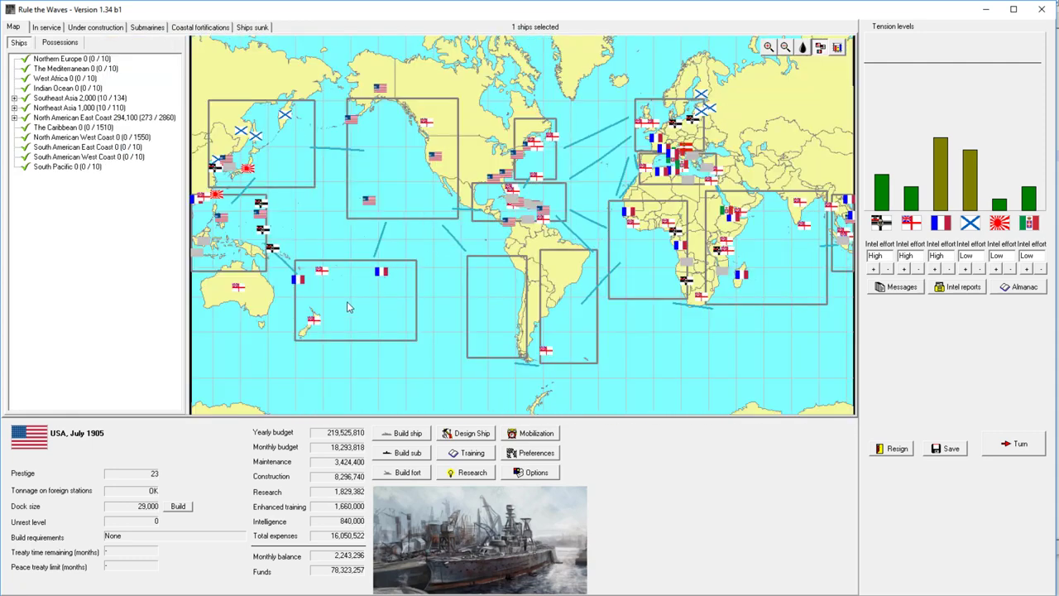
mouse_move(542, 161)
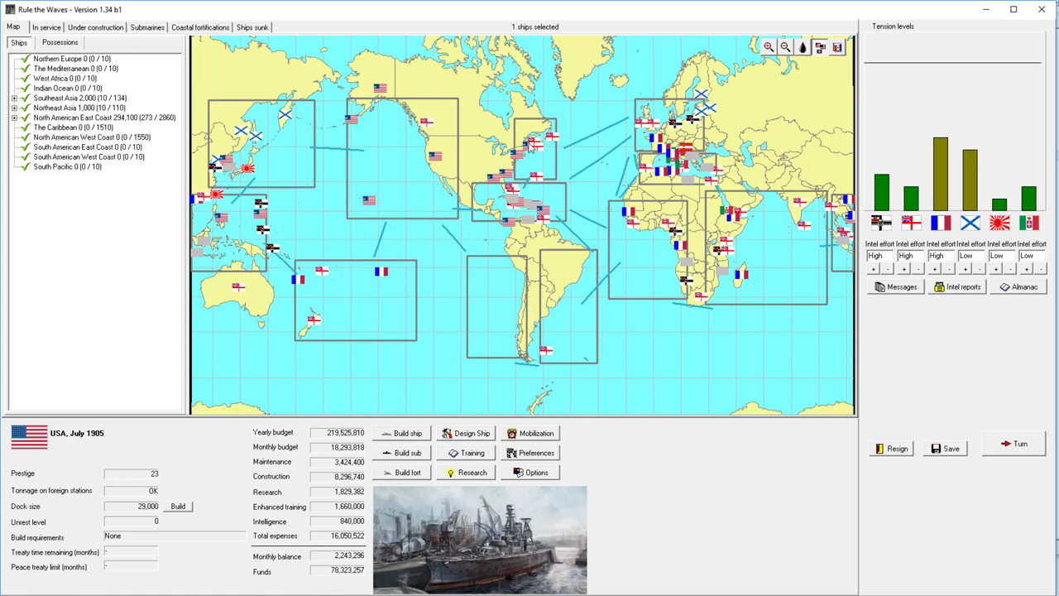
mouse_move(272, 155)
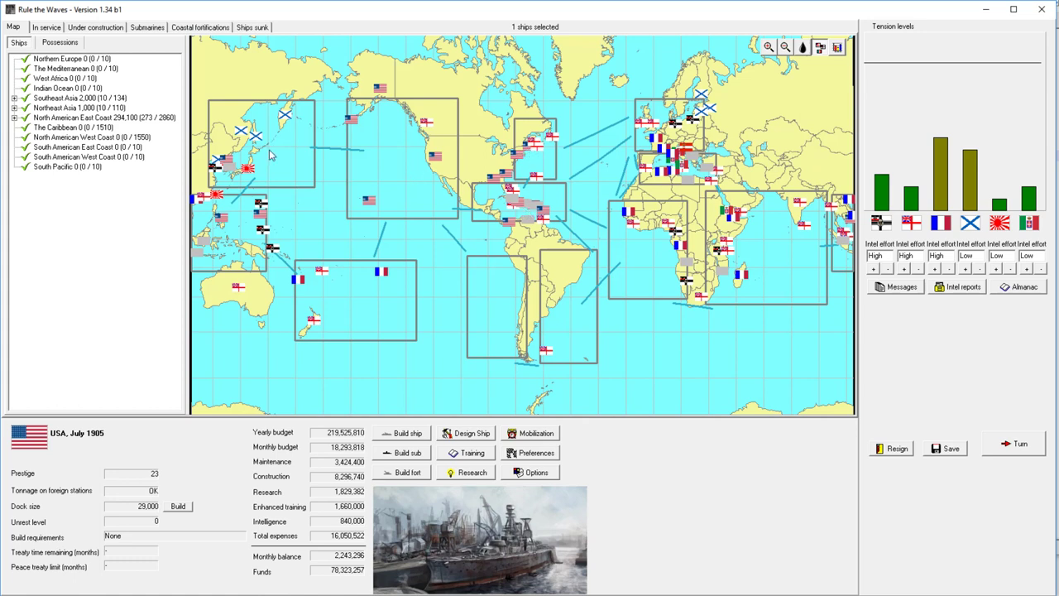
mouse_move(241, 242)
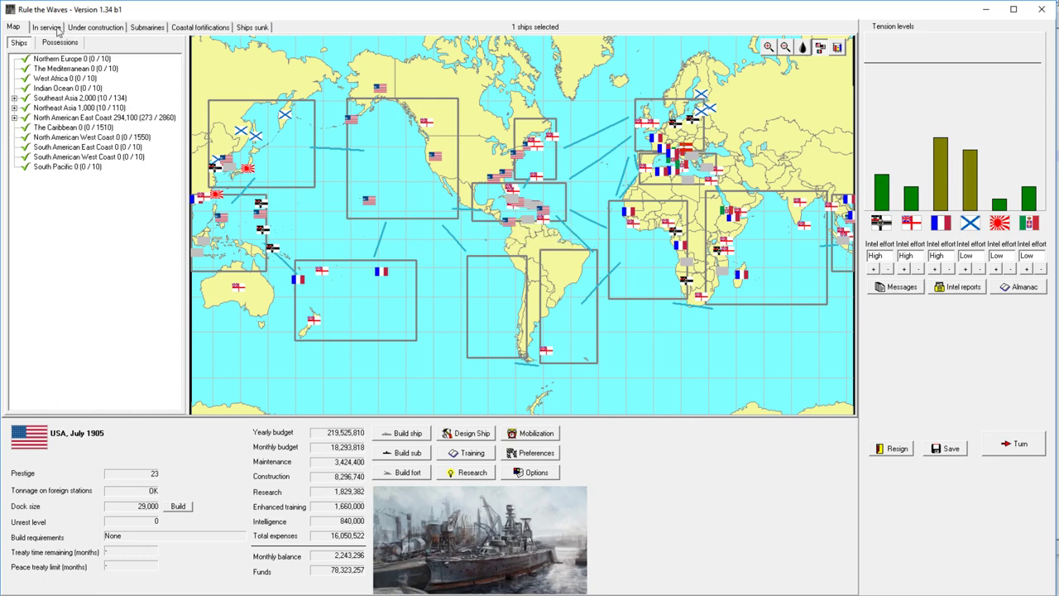
Step: Review the five warships under construction, then return to the in-service roster
click(46, 26)
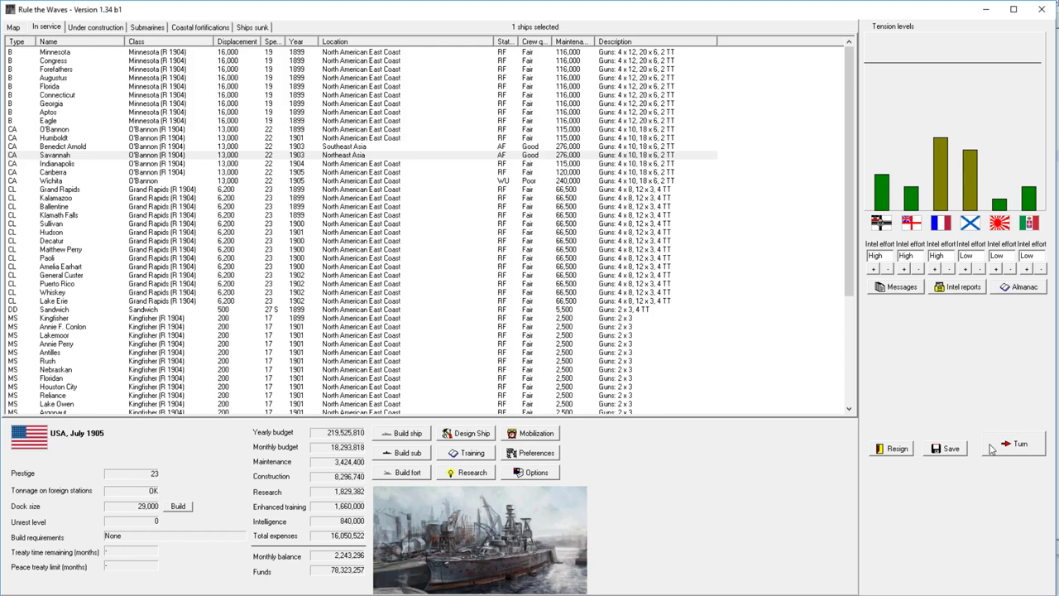
mouse_move(1016, 450)
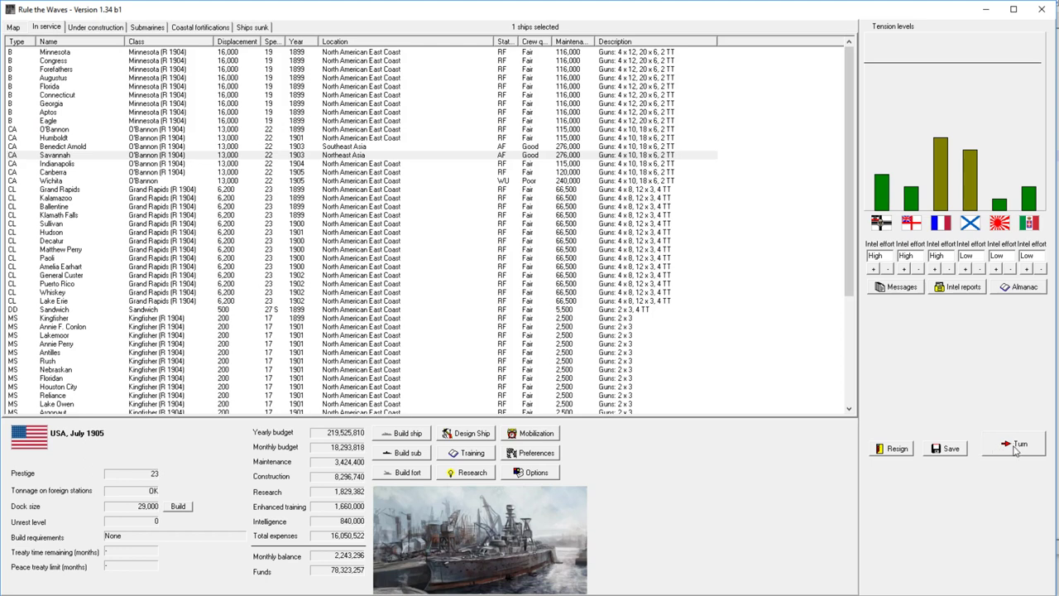
mouse_move(395, 567)
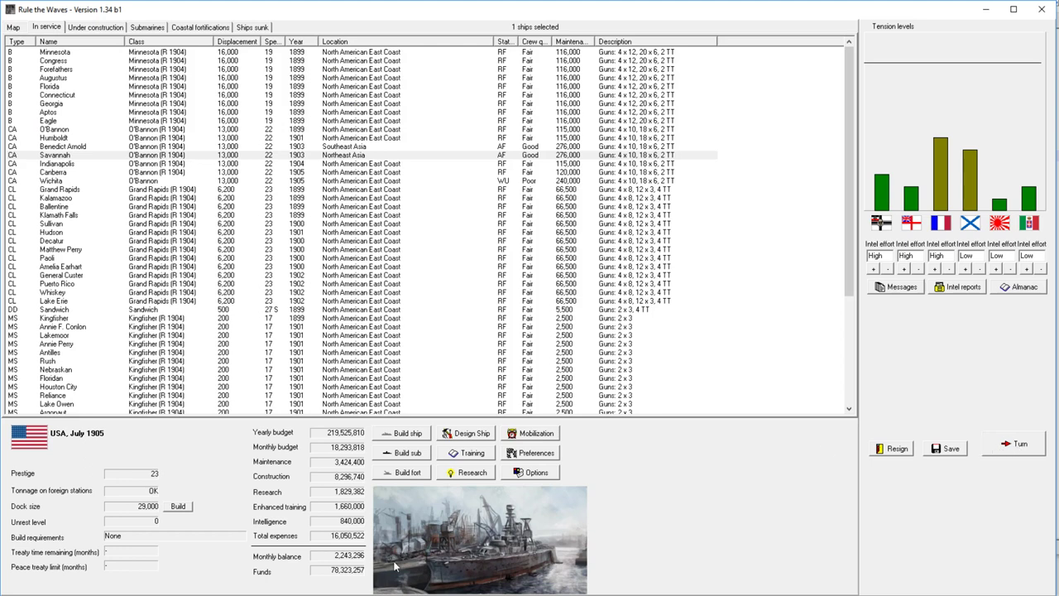
click(95, 27)
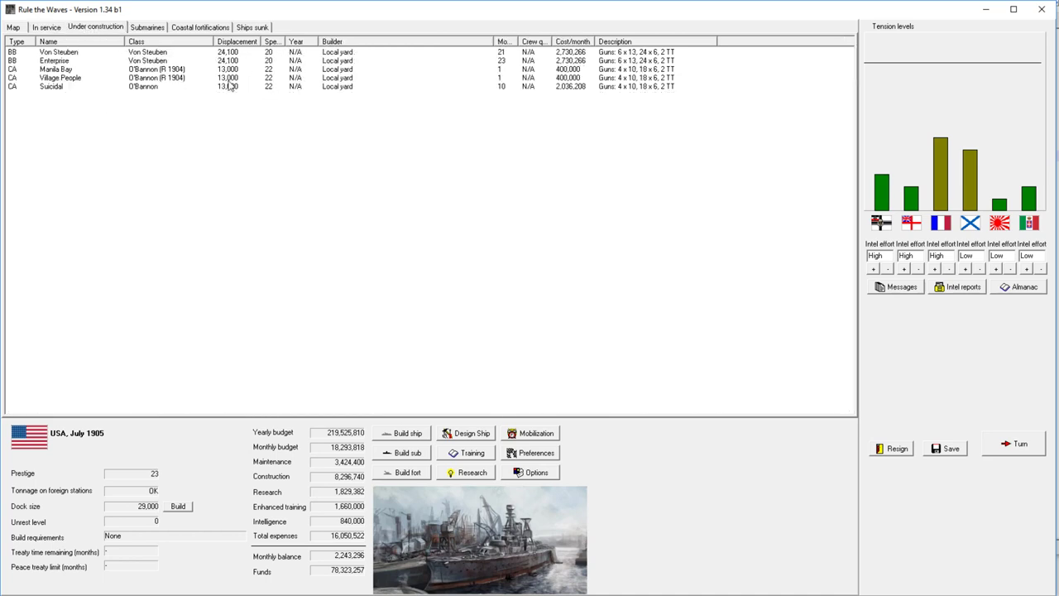
mouse_move(424, 90)
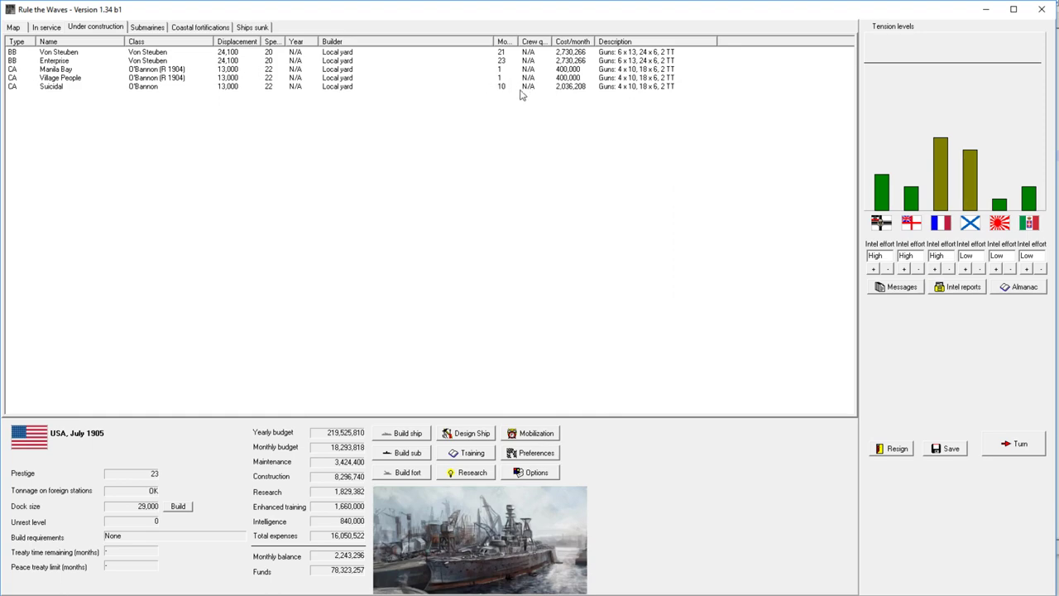
click(46, 27)
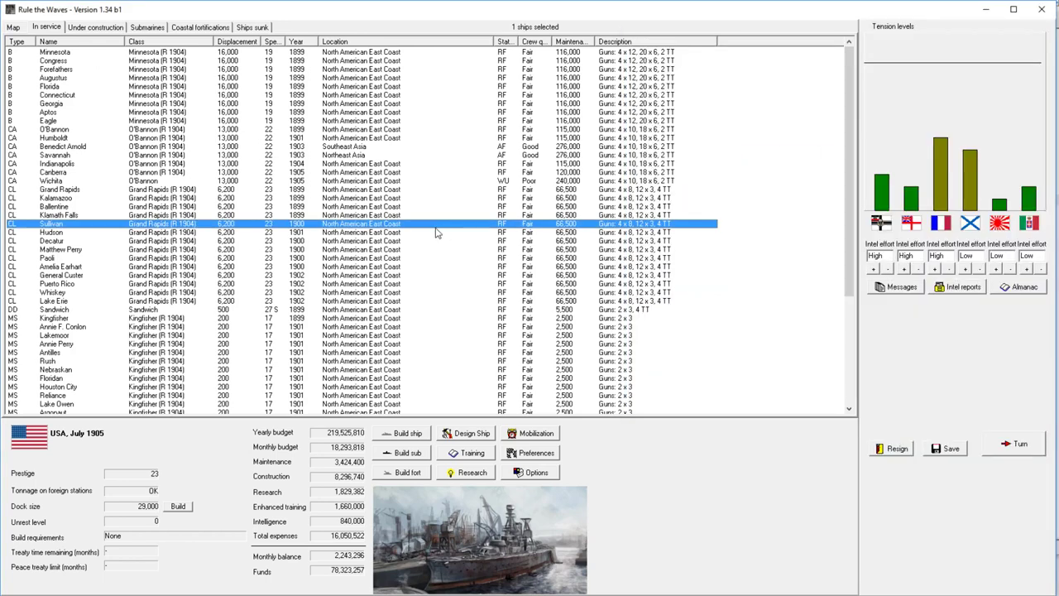
Step: Auto-design battlecruiser Saratoga and add double main turrets at positions D, E and V
click(470, 433)
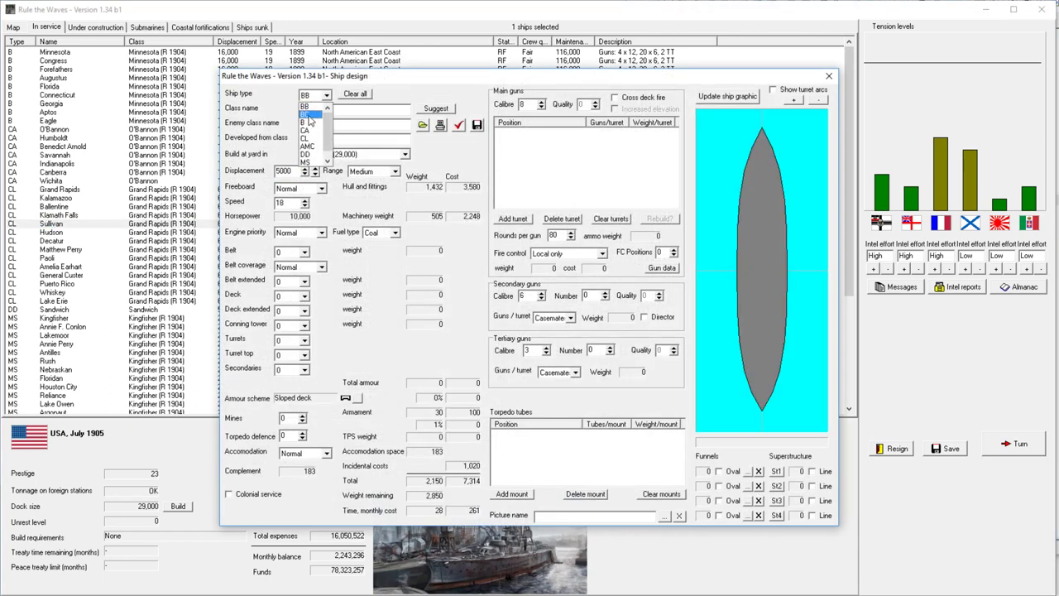
click(310, 123)
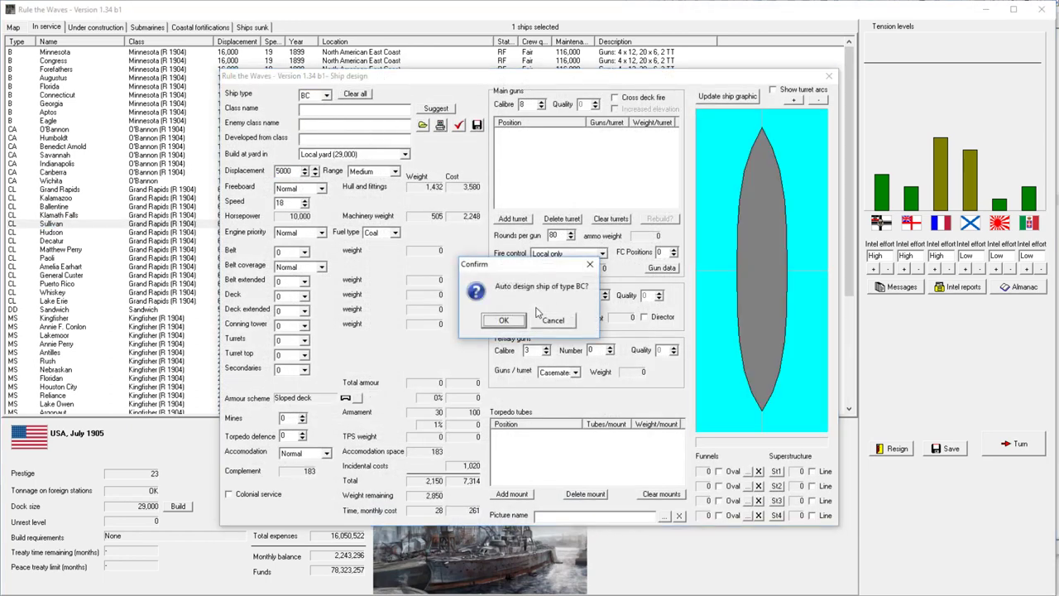
click(503, 320)
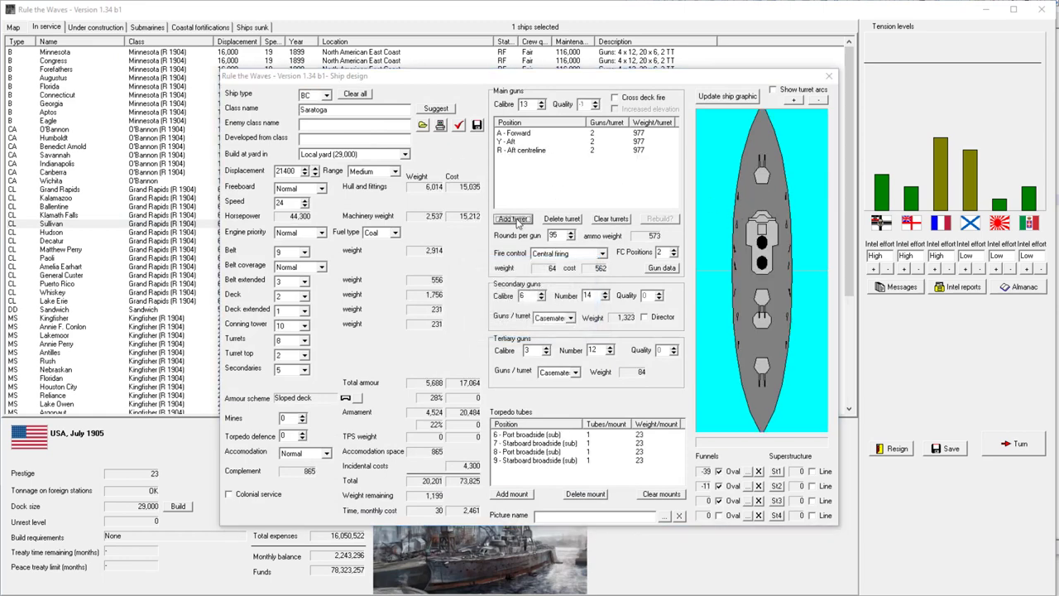
click(513, 218)
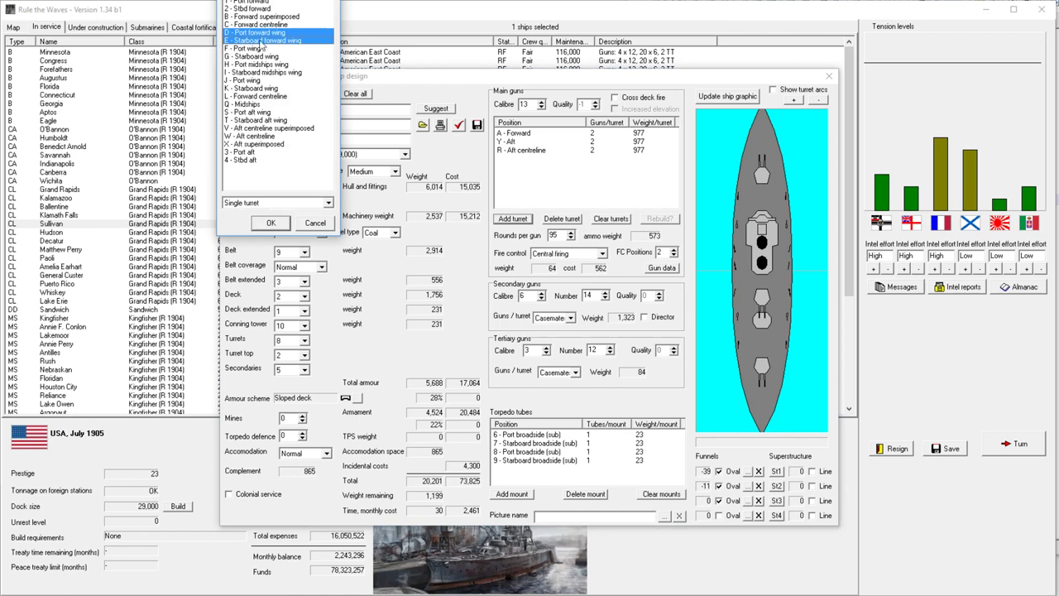
mouse_move(310, 240)
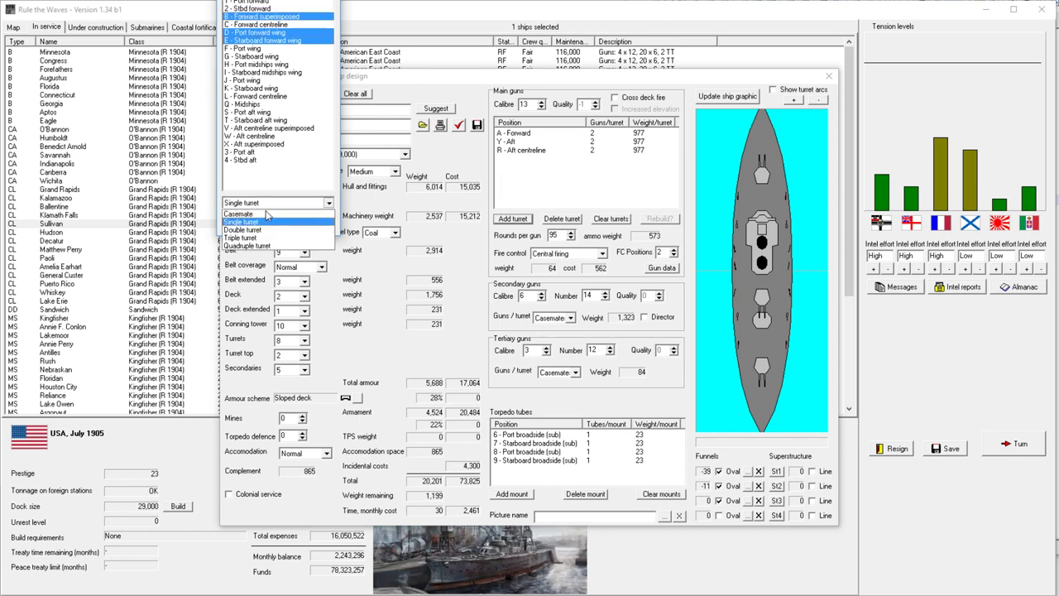
click(243, 229)
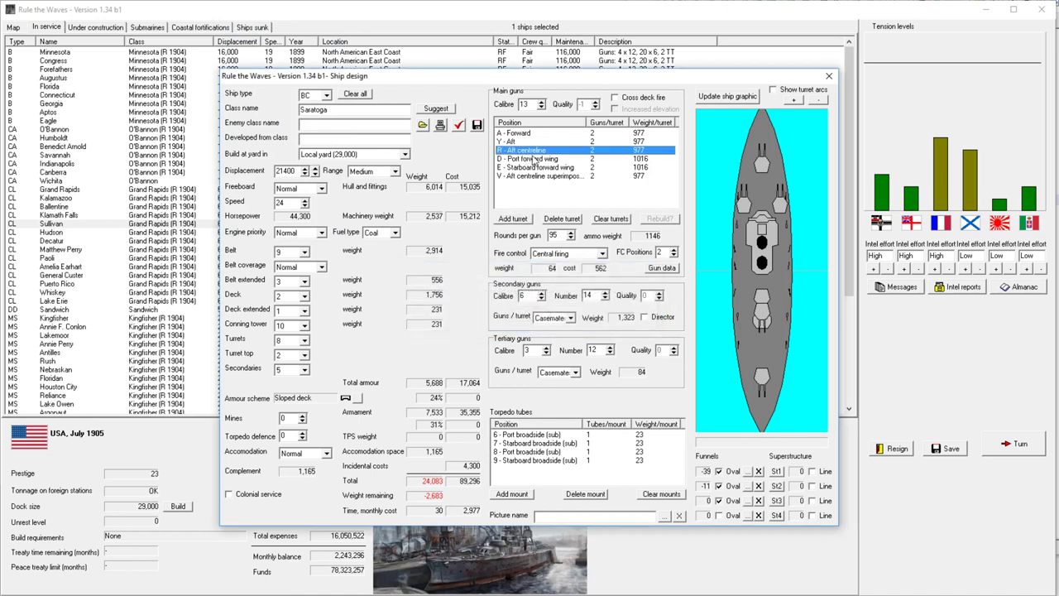
click(562, 219)
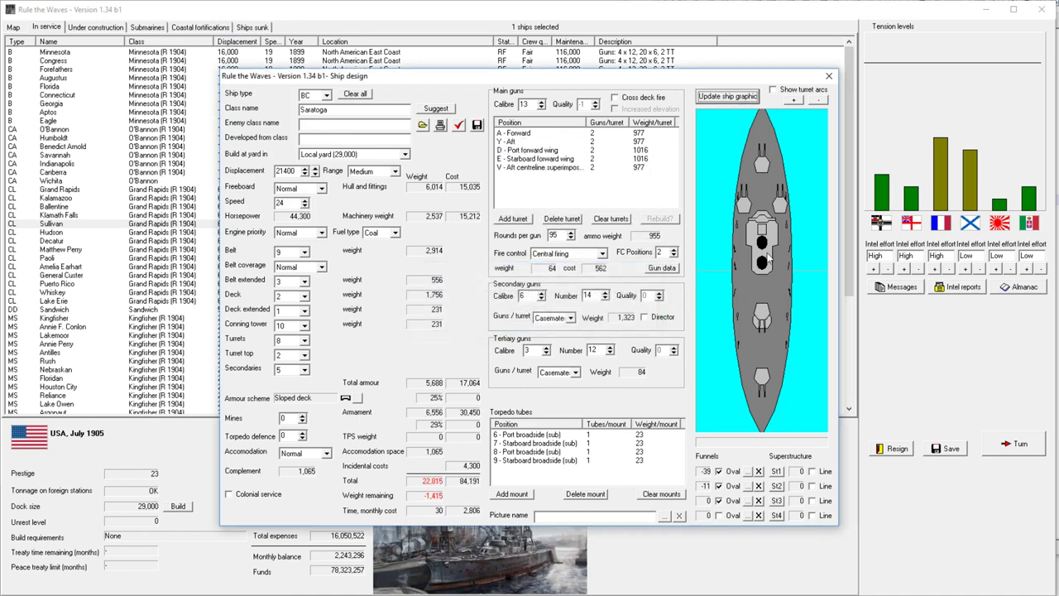
click(459, 125)
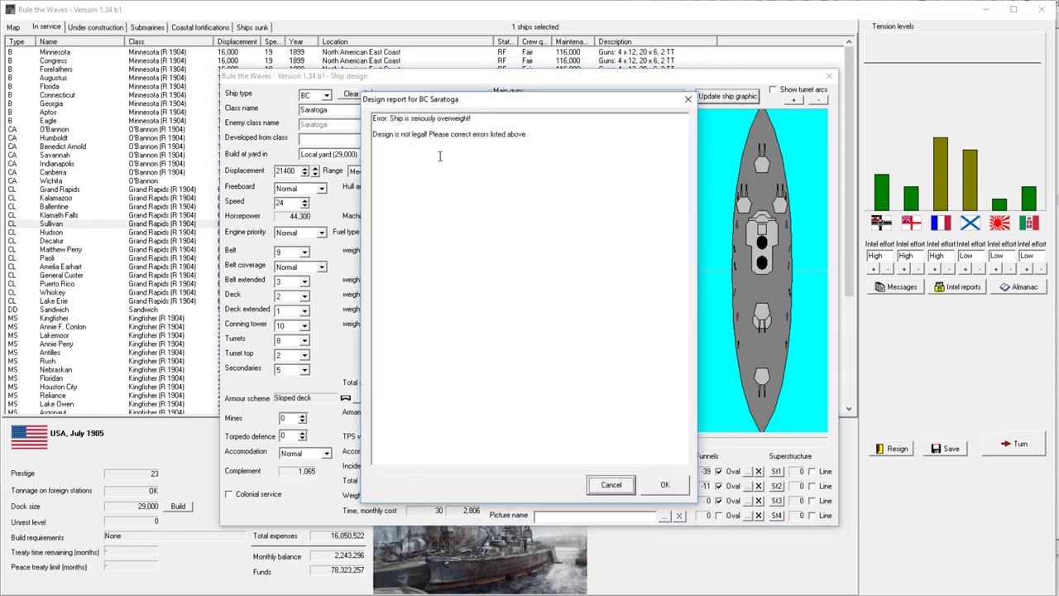
click(665, 484)
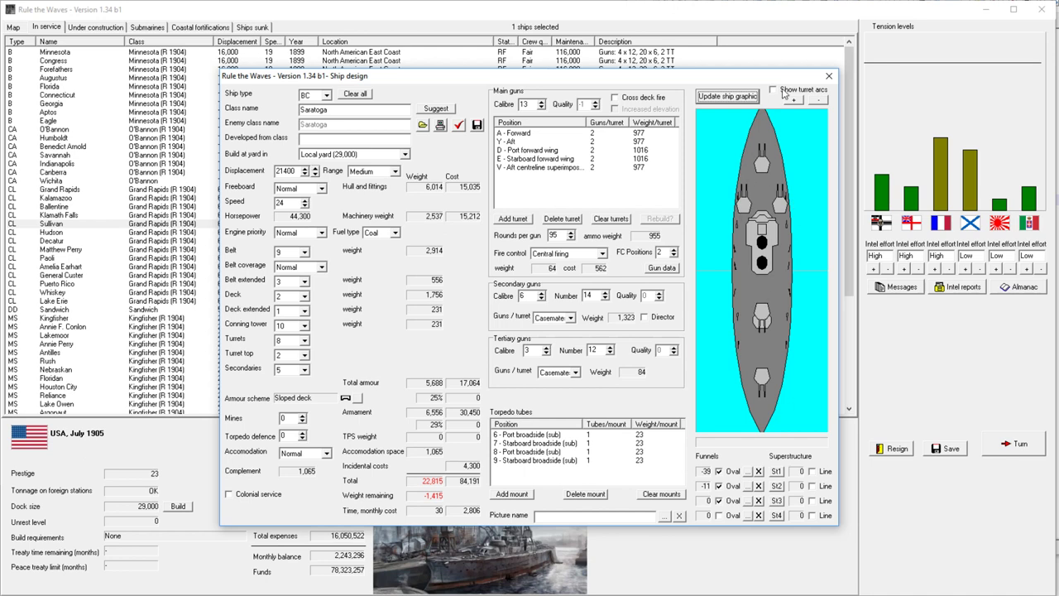
click(773, 89)
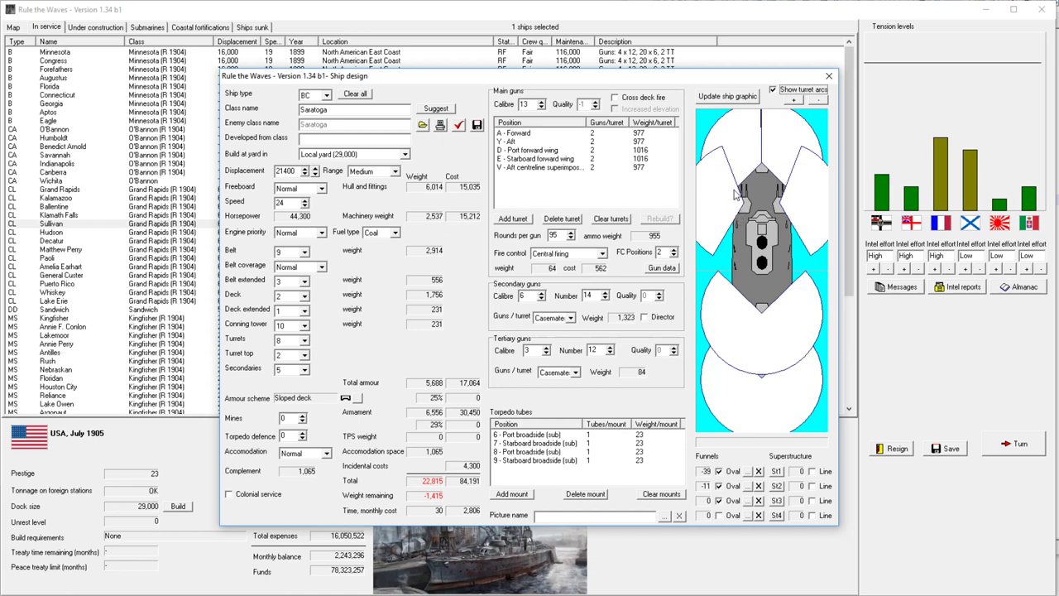
mouse_move(719, 240)
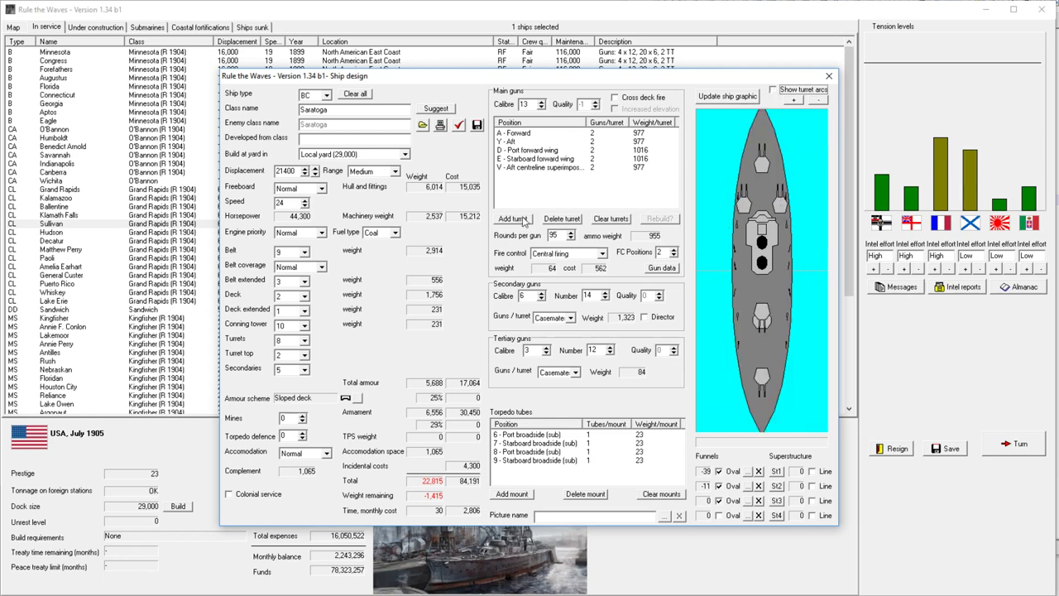
click(512, 218)
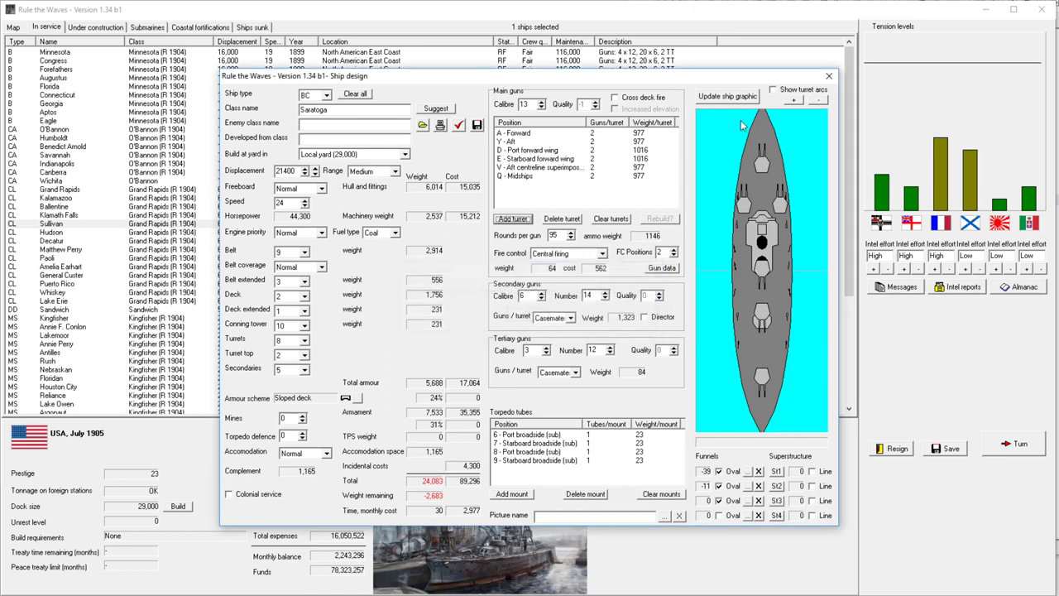
click(772, 89)
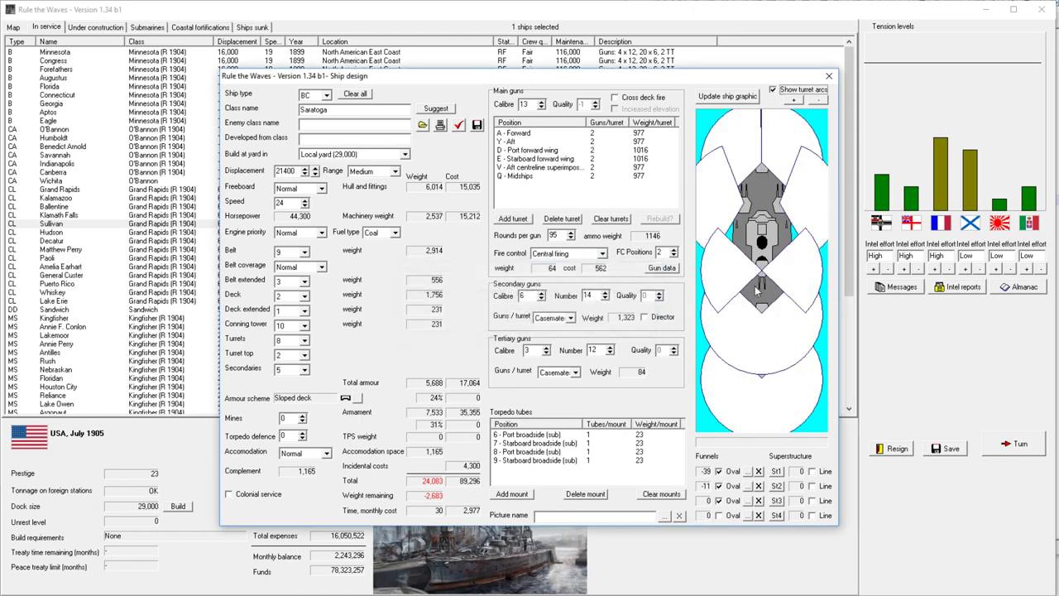
mouse_move(790, 219)
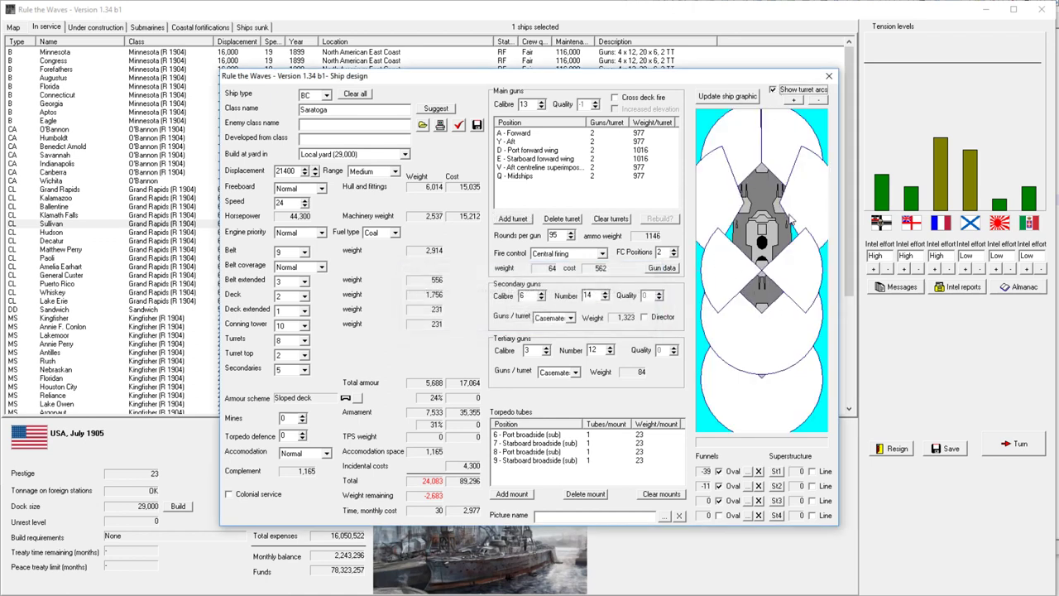
click(771, 88)
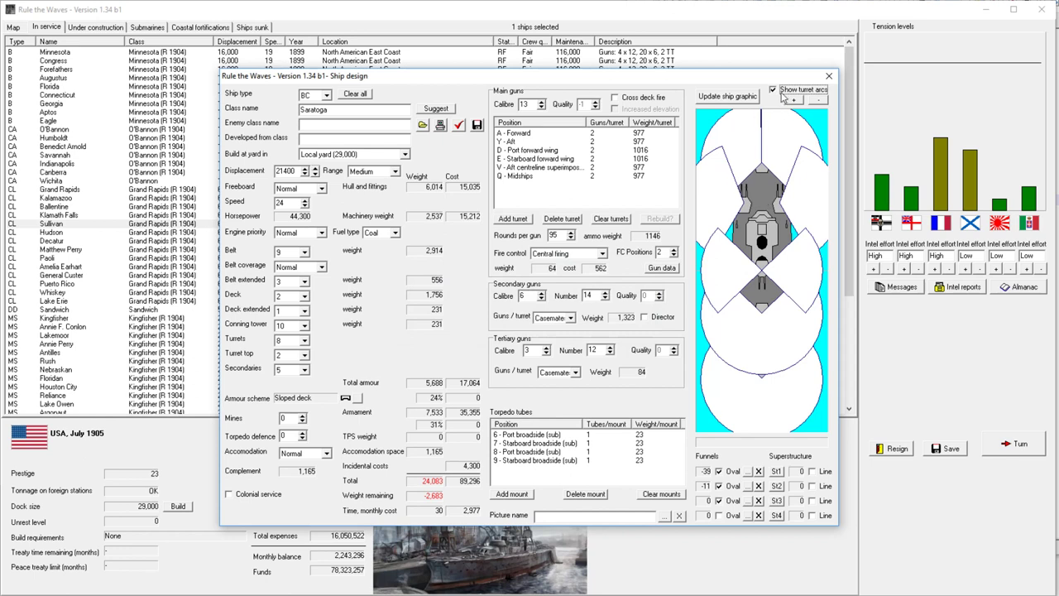
click(772, 89)
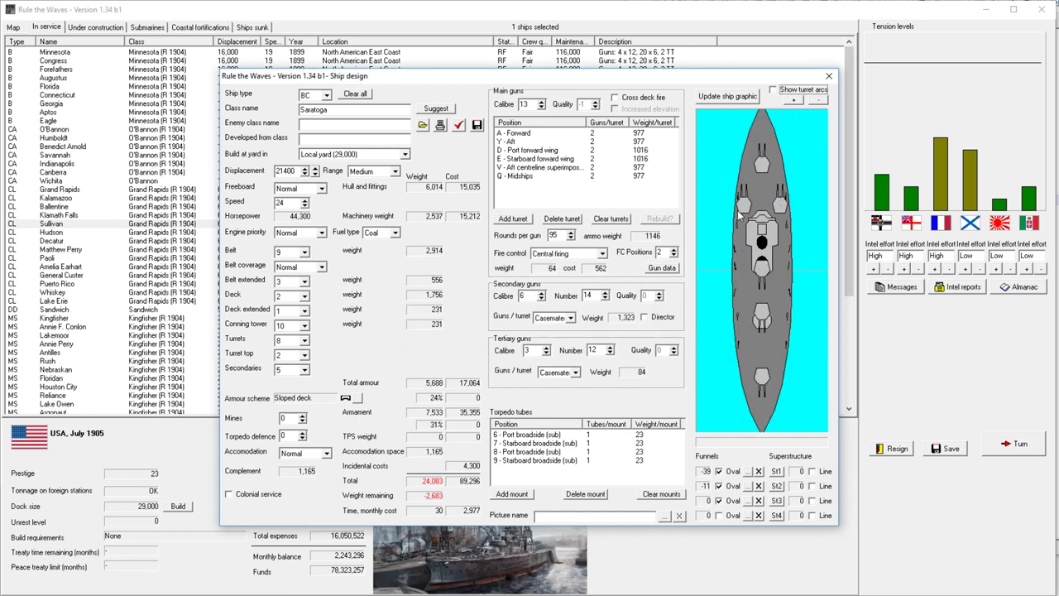
click(538, 176)
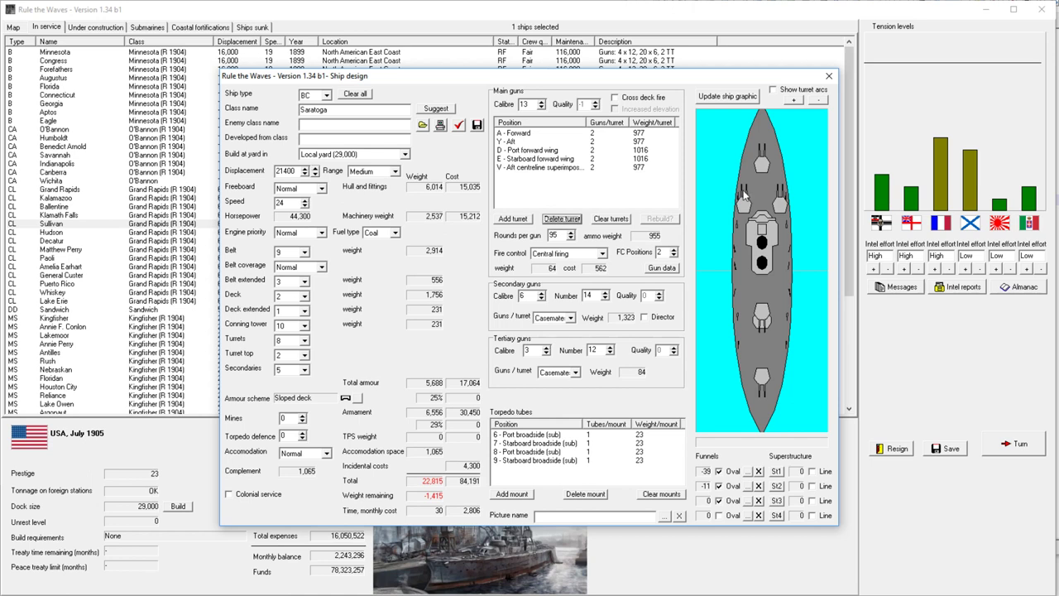
mouse_move(707, 152)
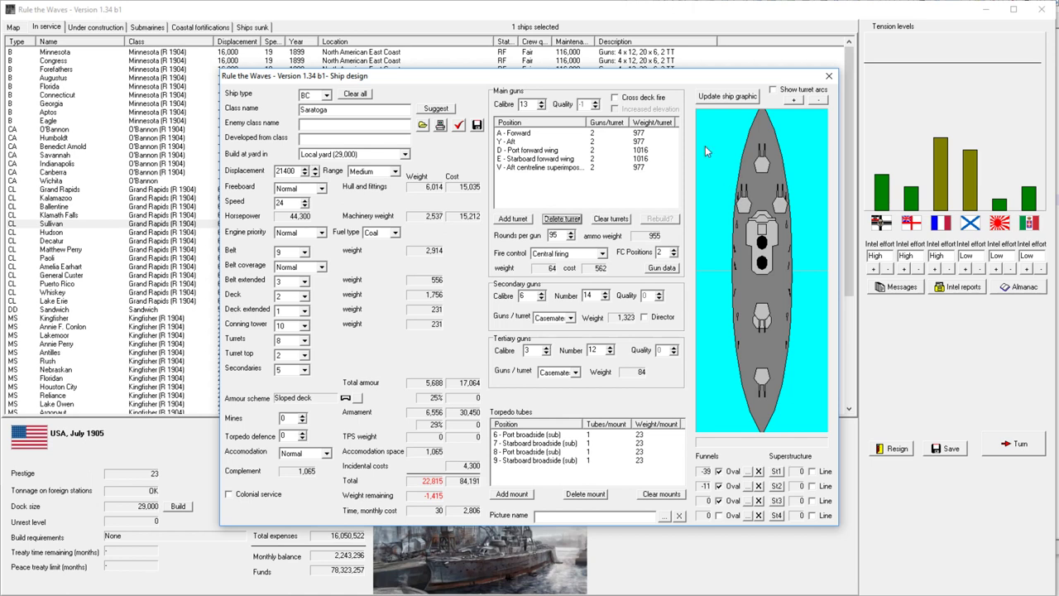
mouse_move(753, 225)
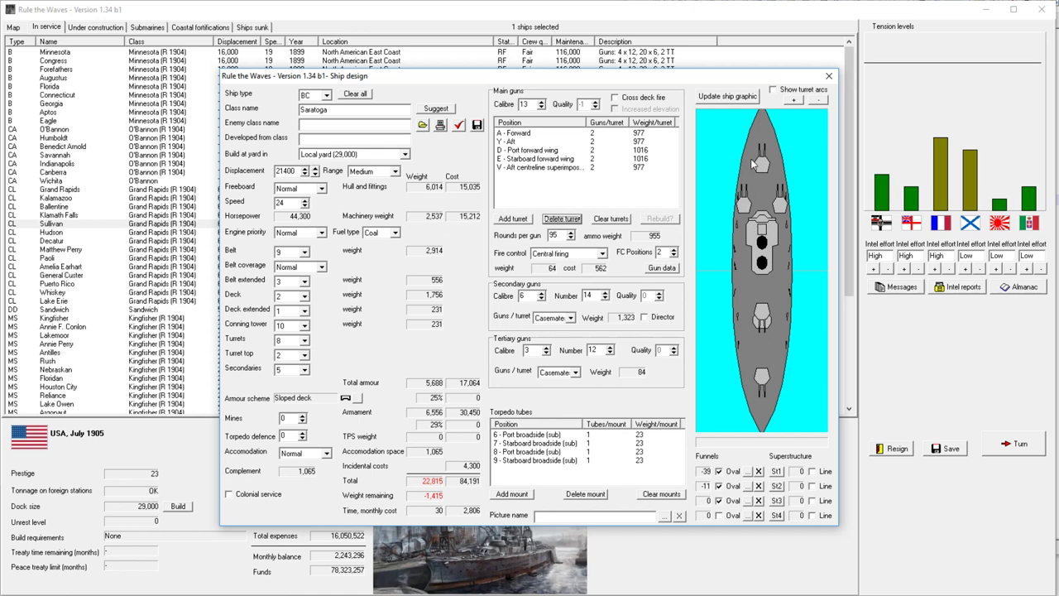
click(773, 89)
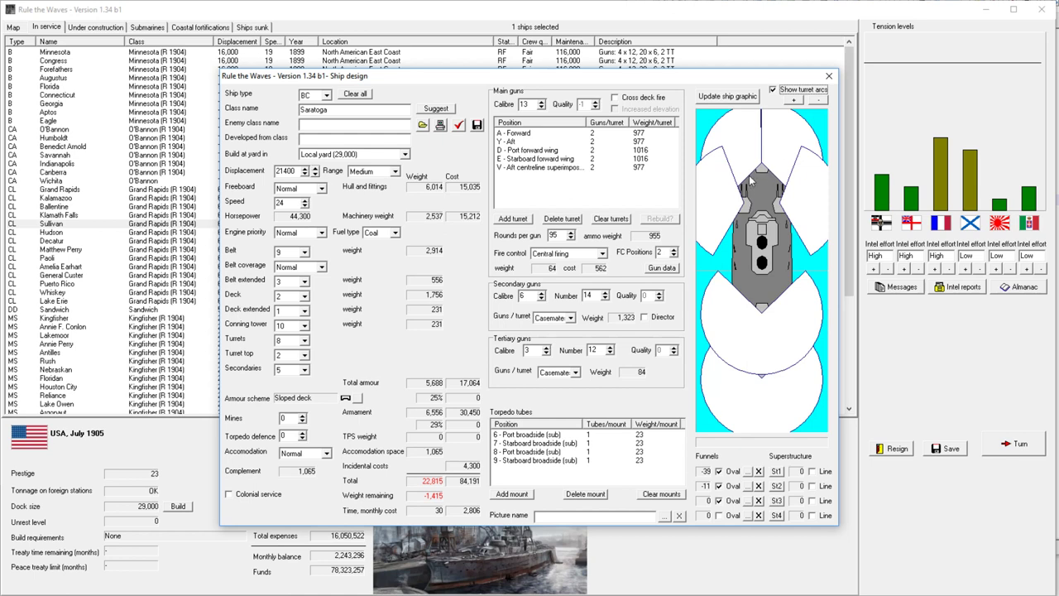
mouse_move(751, 181)
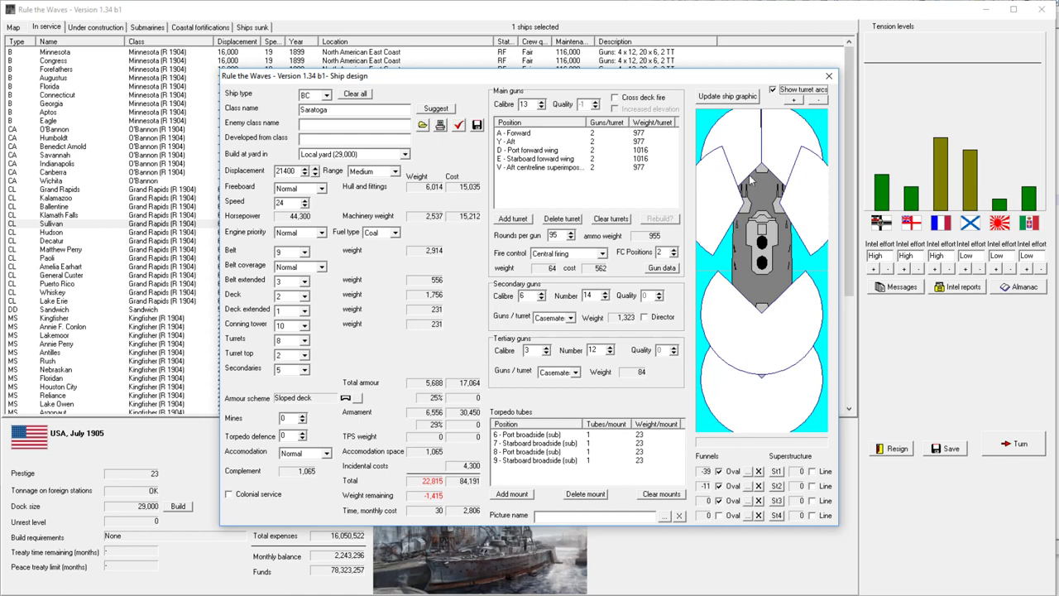
mouse_move(742, 198)
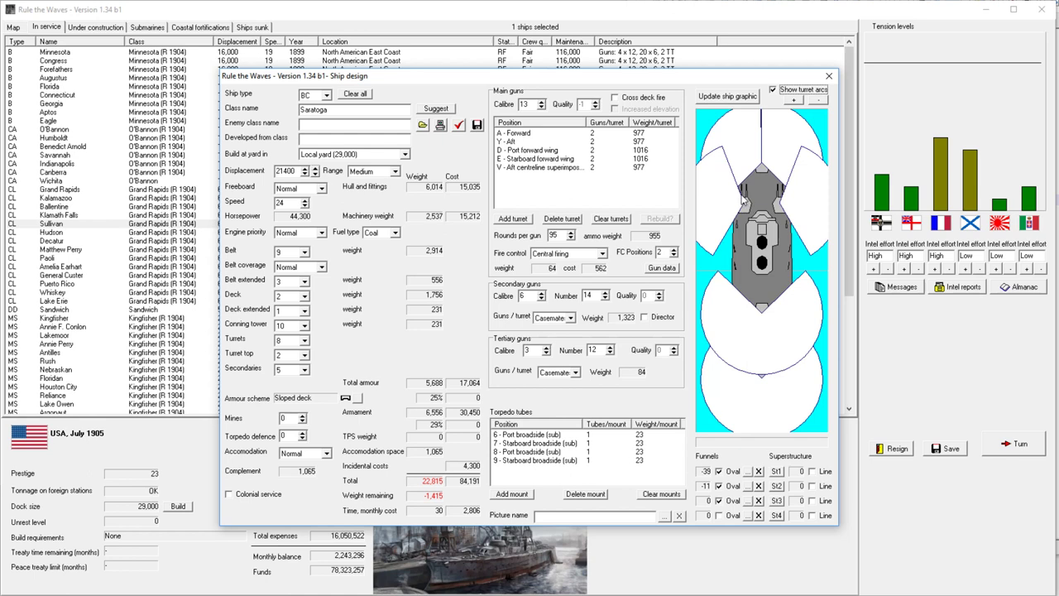
mouse_move(738, 195)
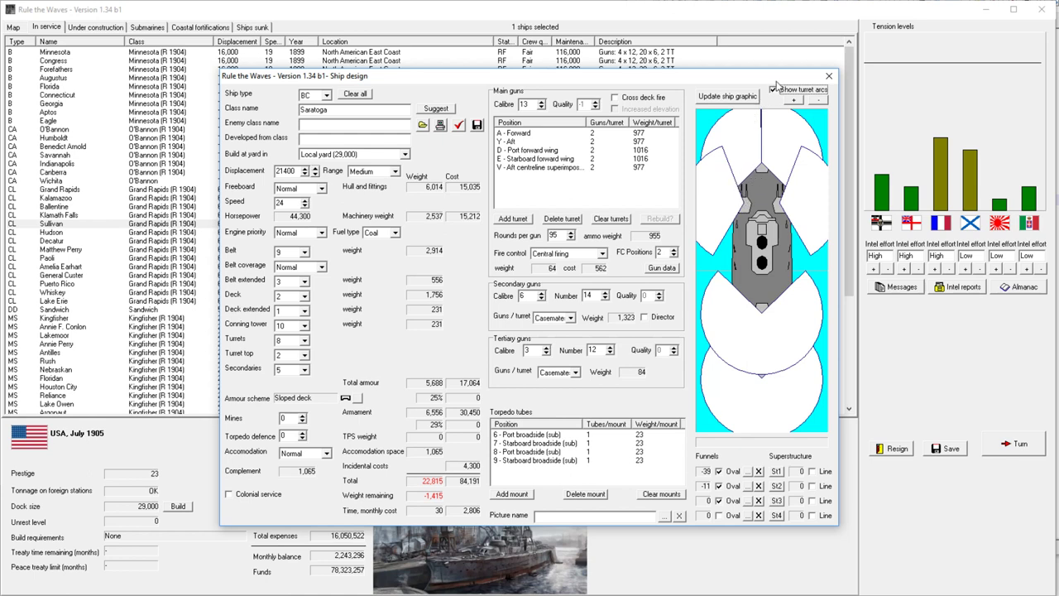
click(773, 88)
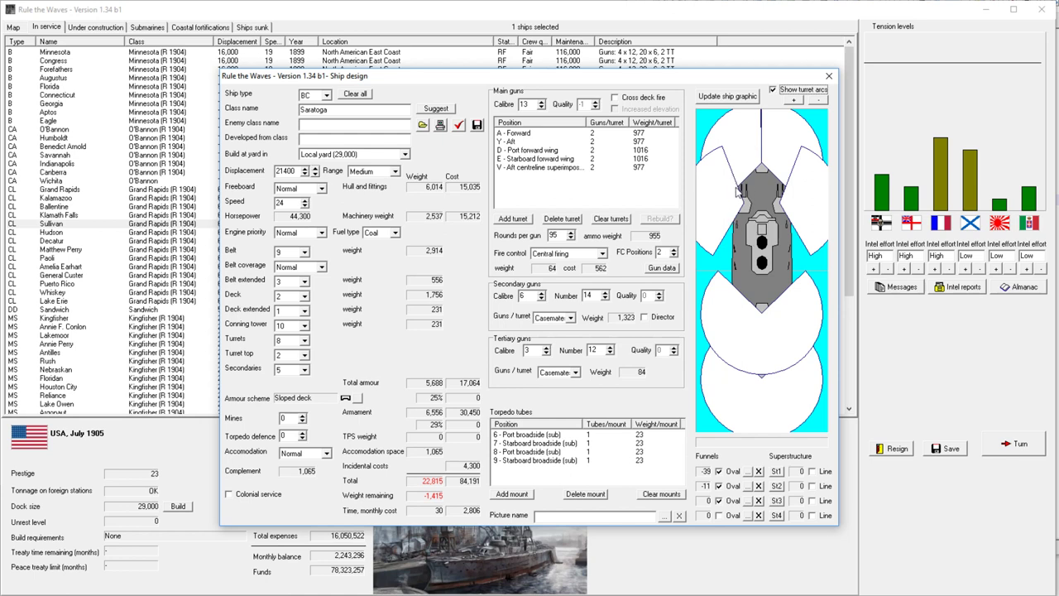
click(772, 89)
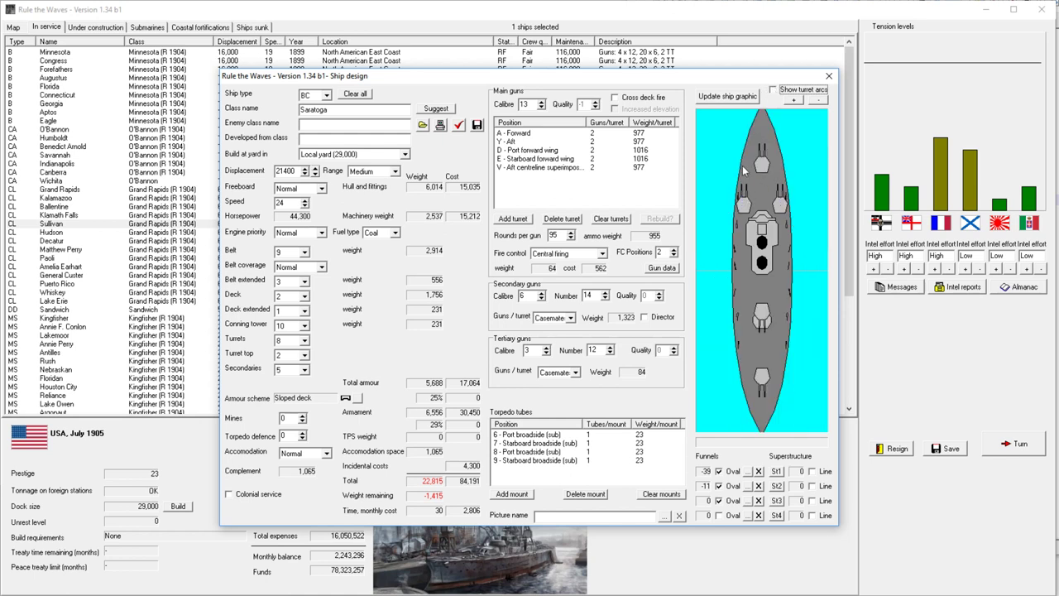
mouse_move(735, 209)
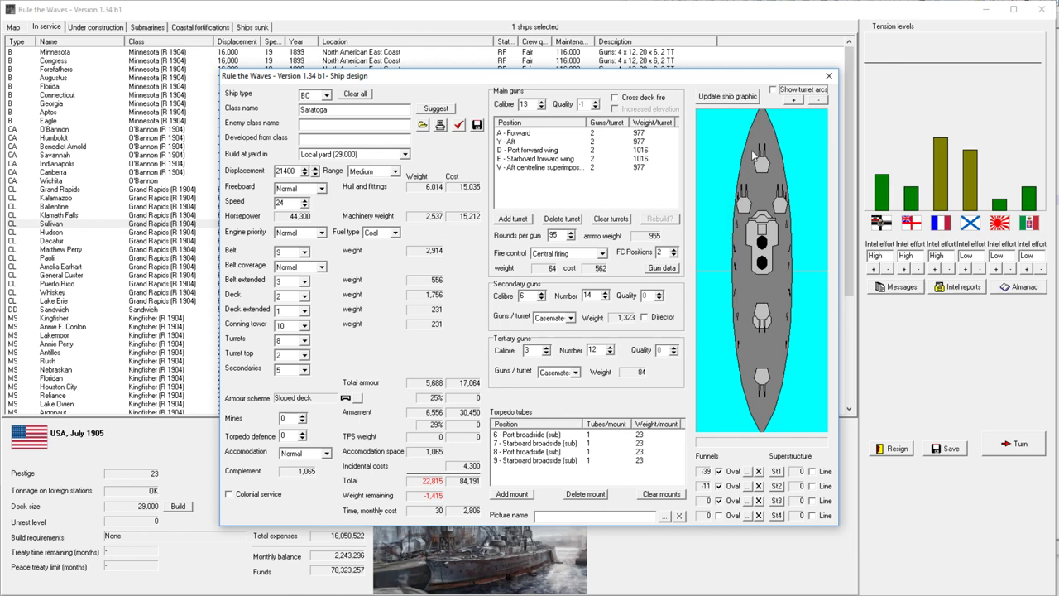
mouse_move(738, 201)
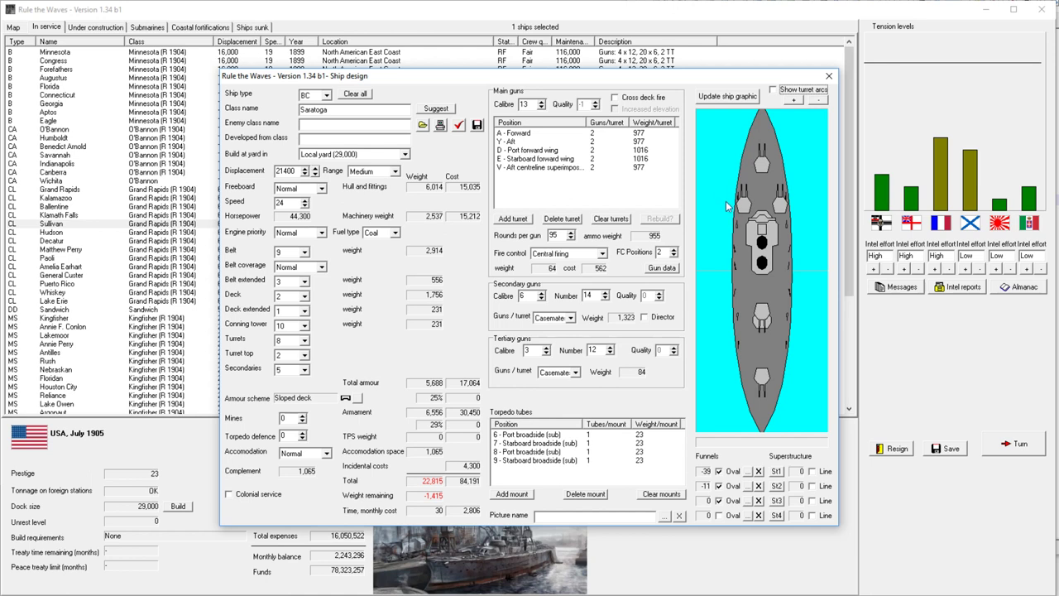
mouse_move(773, 91)
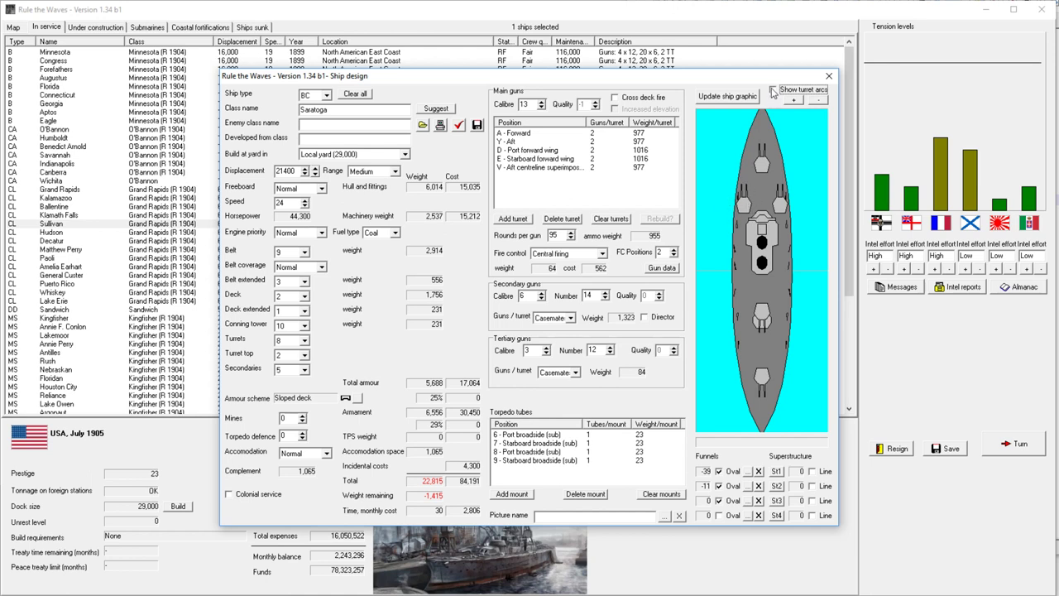
Step: Enlarge Saratoga's displacement to 26,000 tons and thicken the belt armour
click(772, 89)
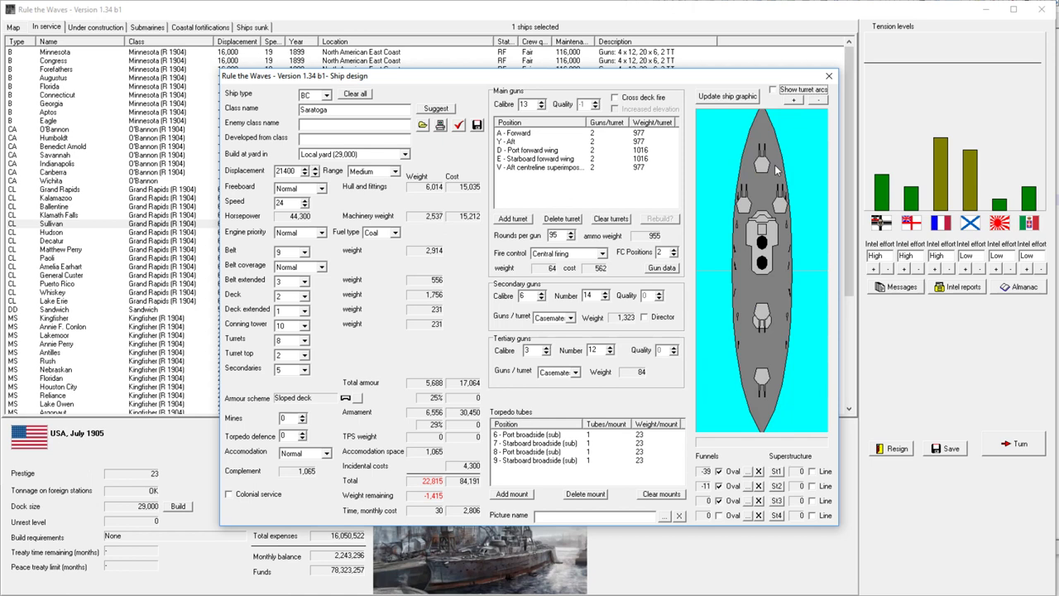
mouse_move(753, 167)
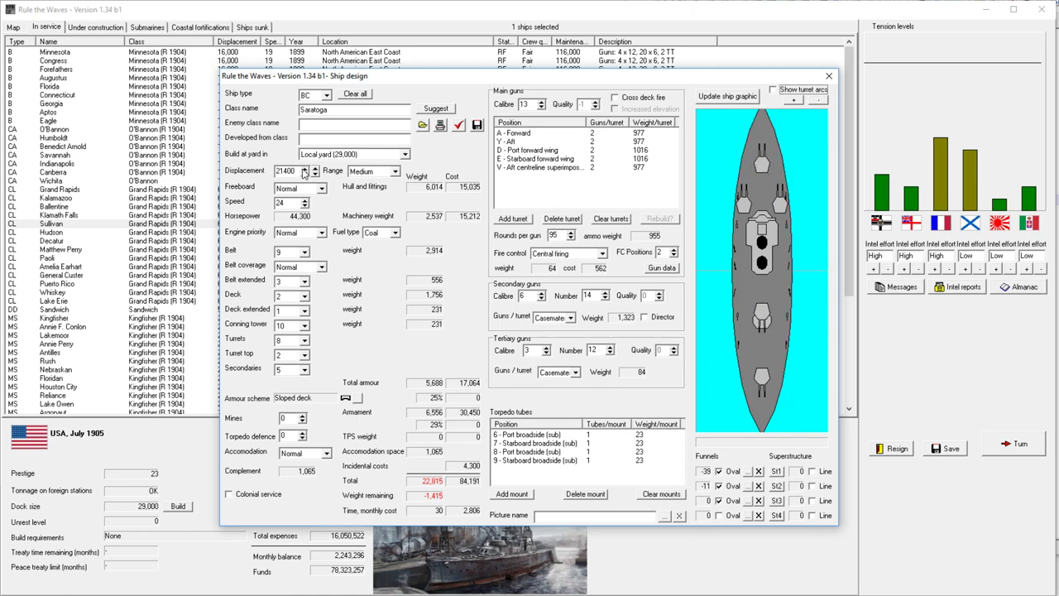
click(315, 168)
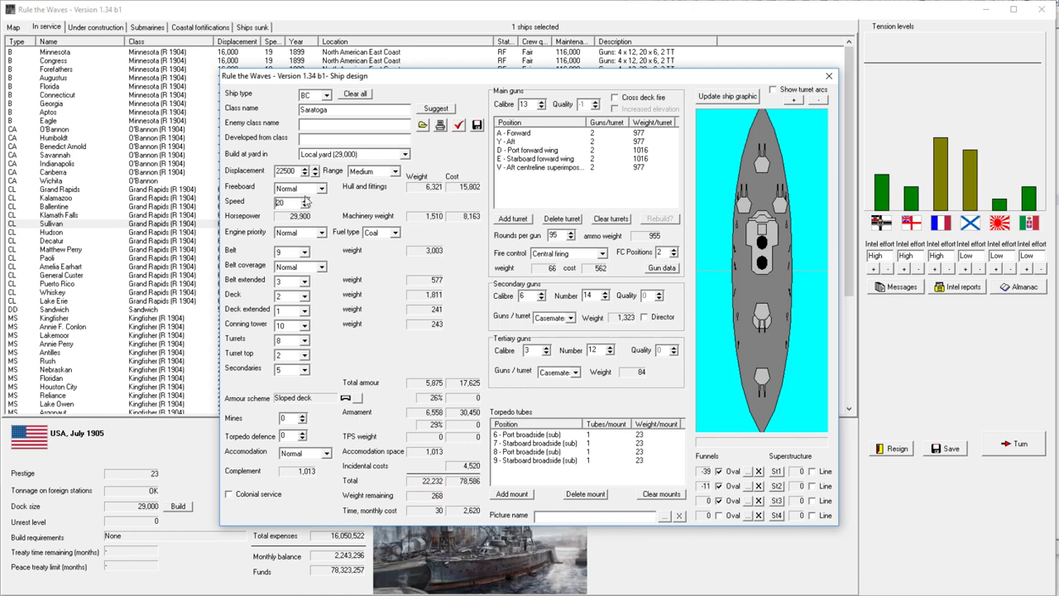
click(304, 168)
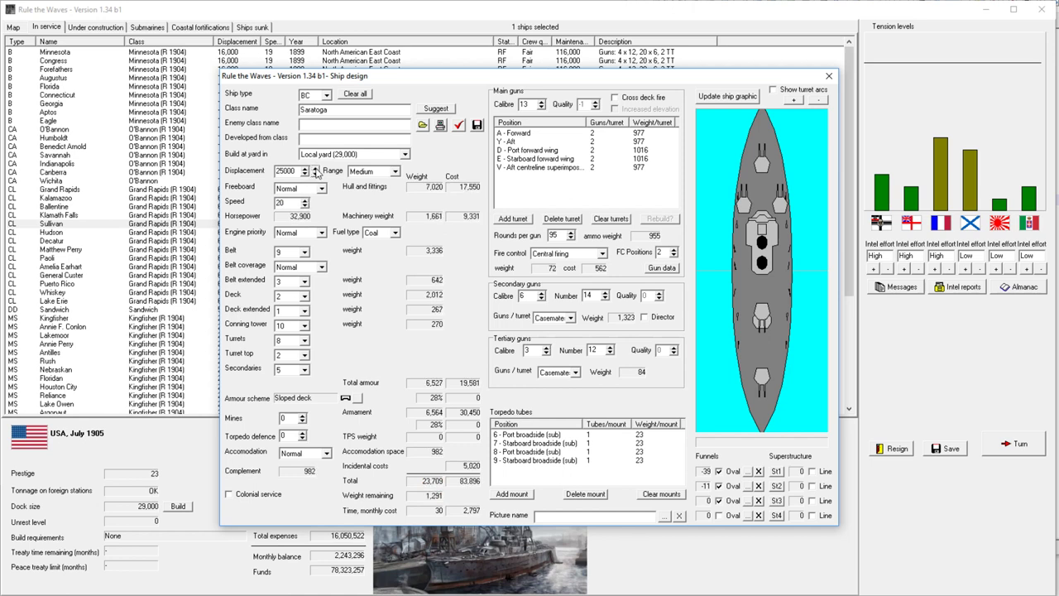
click(320, 168)
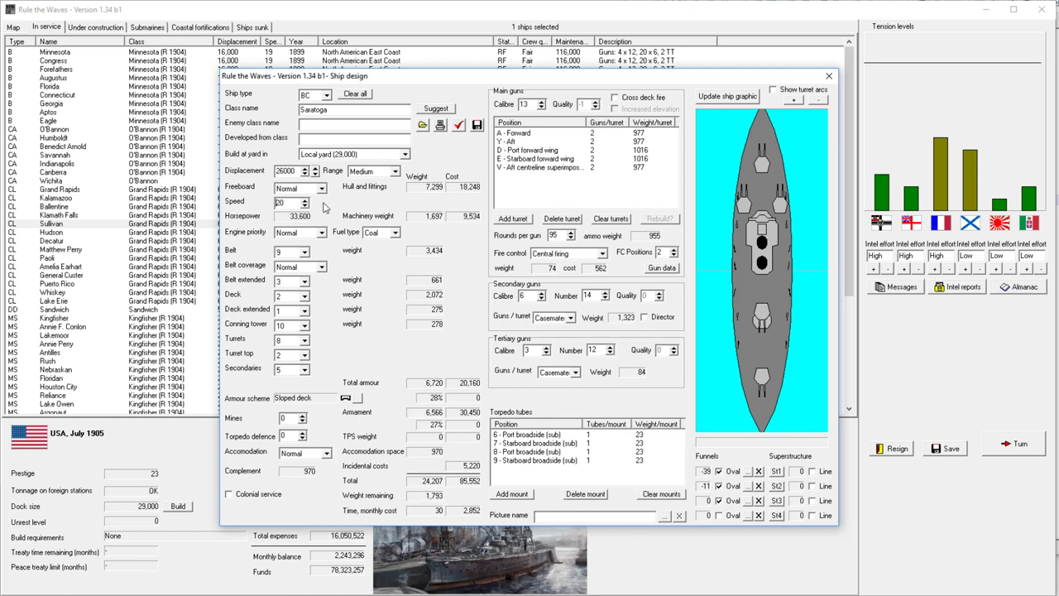
click(285, 250)
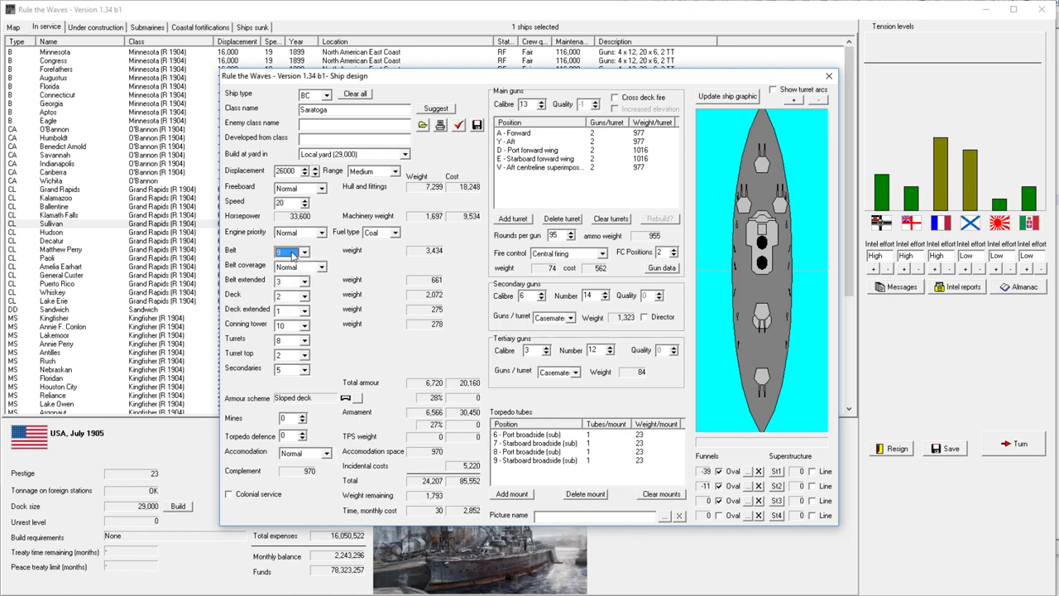
click(304, 248)
text(11)
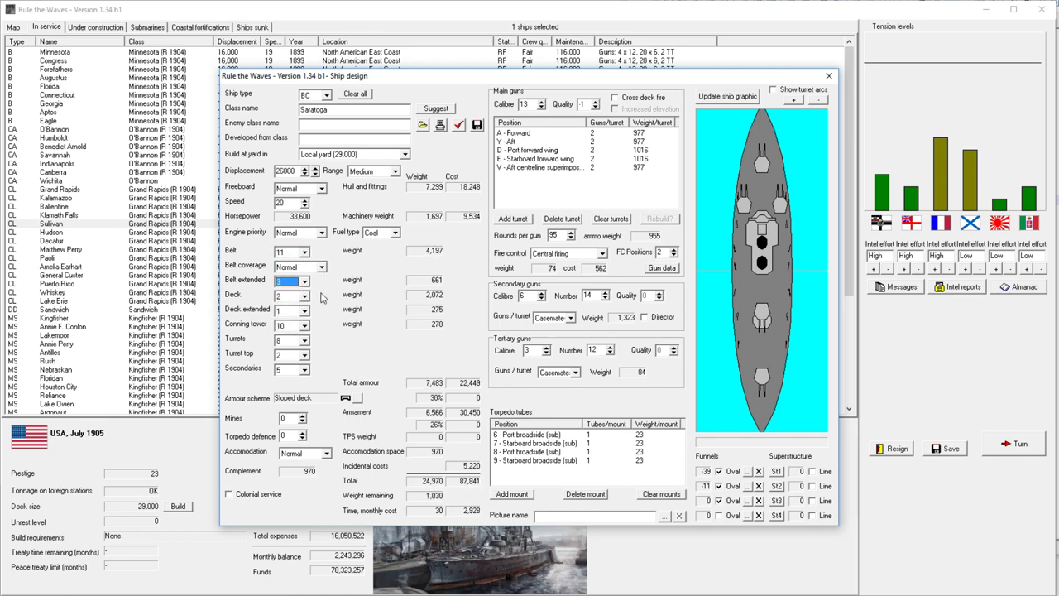
click(306, 295)
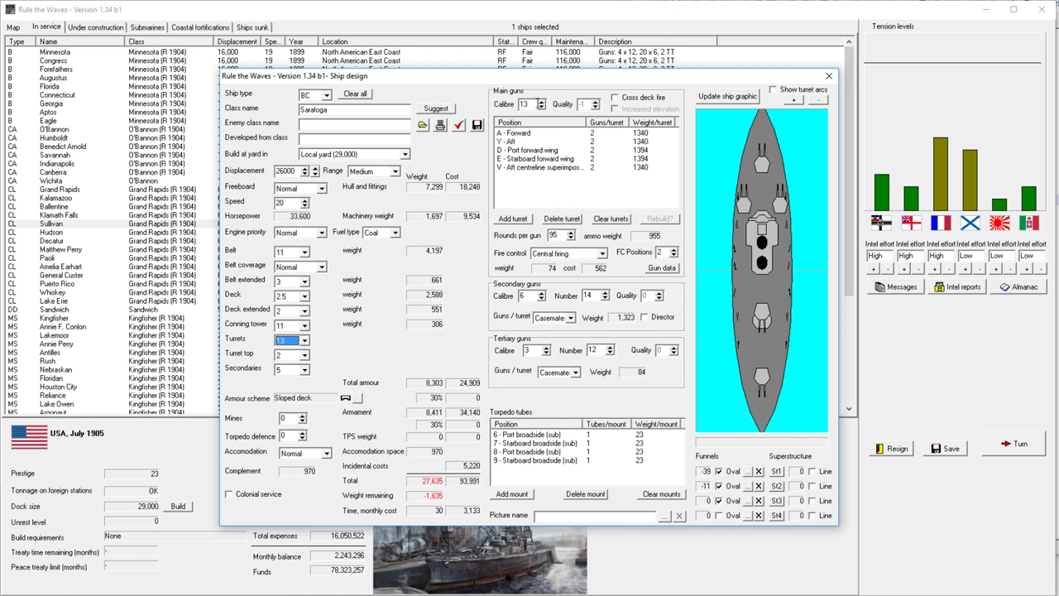
mouse_move(329, 359)
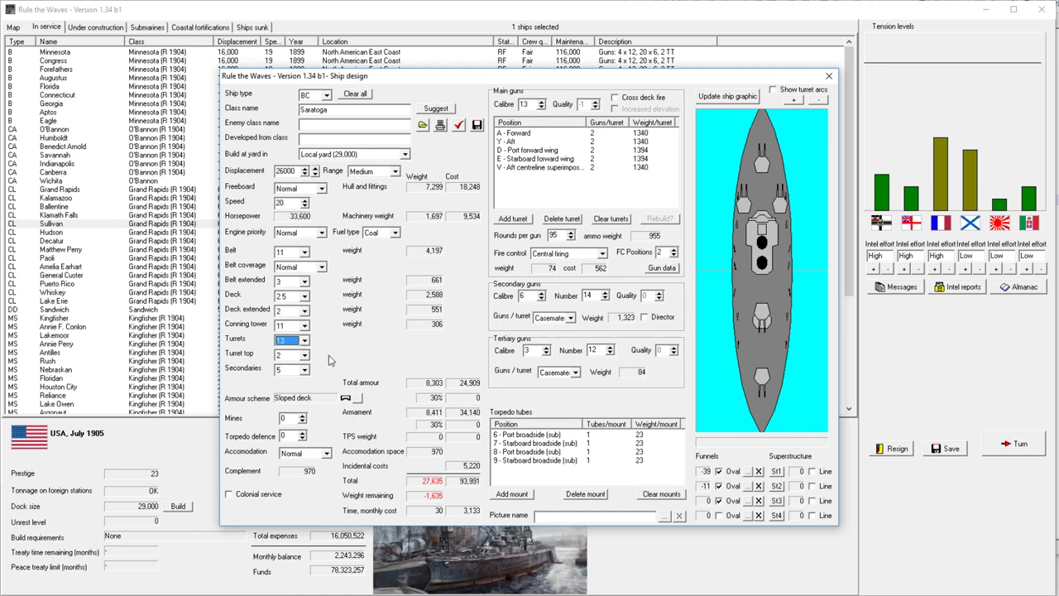
Step: Thin turret, secondary and deck armour, raise speed and displacement to 29,000 tons, and pick a torpedo tube
click(304, 343)
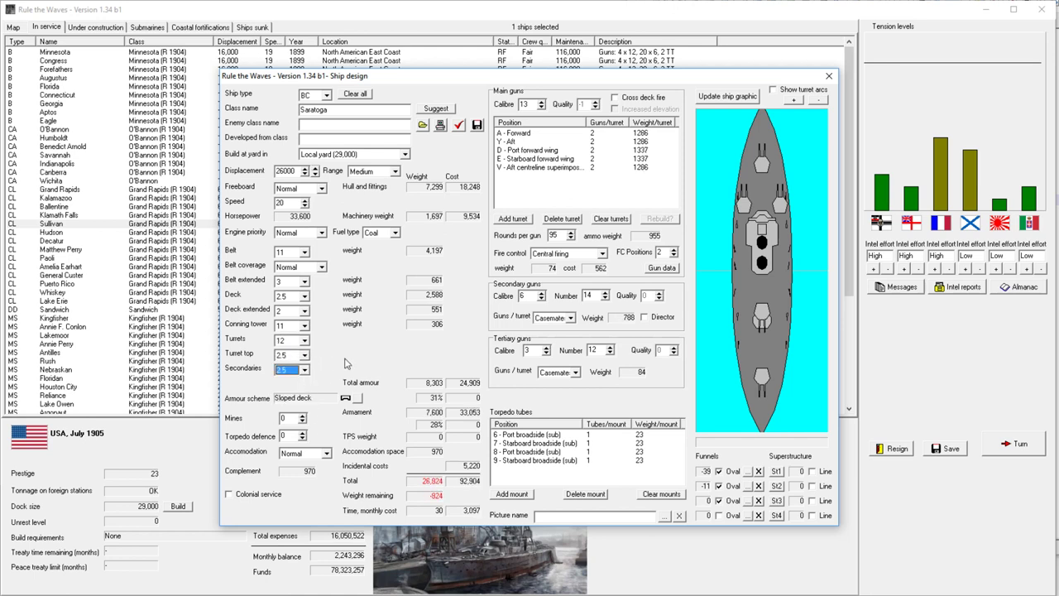
click(302, 369)
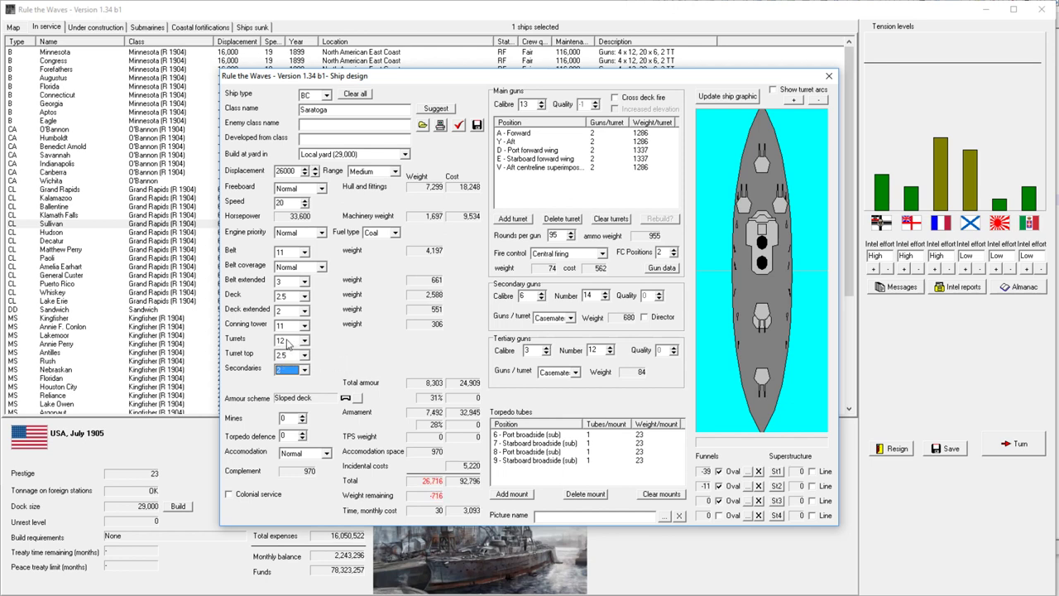
click(304, 168)
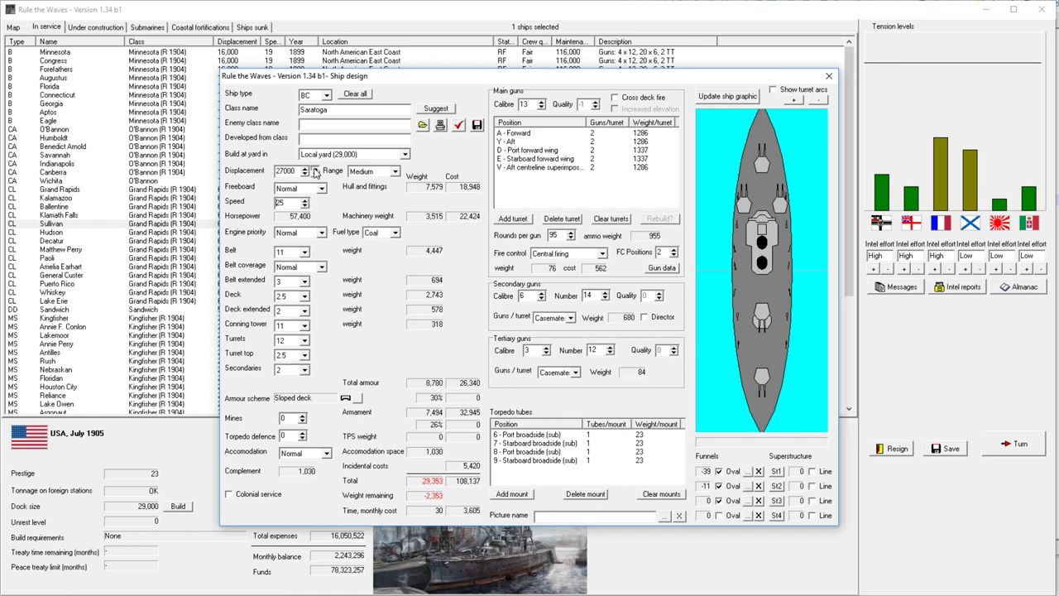
click(304, 172)
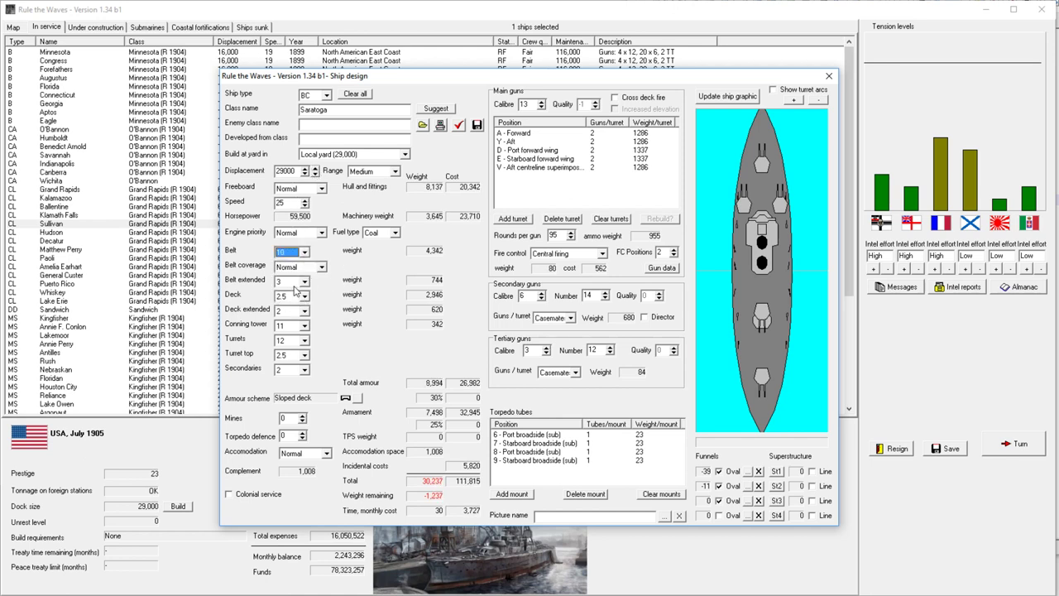
click(285, 295)
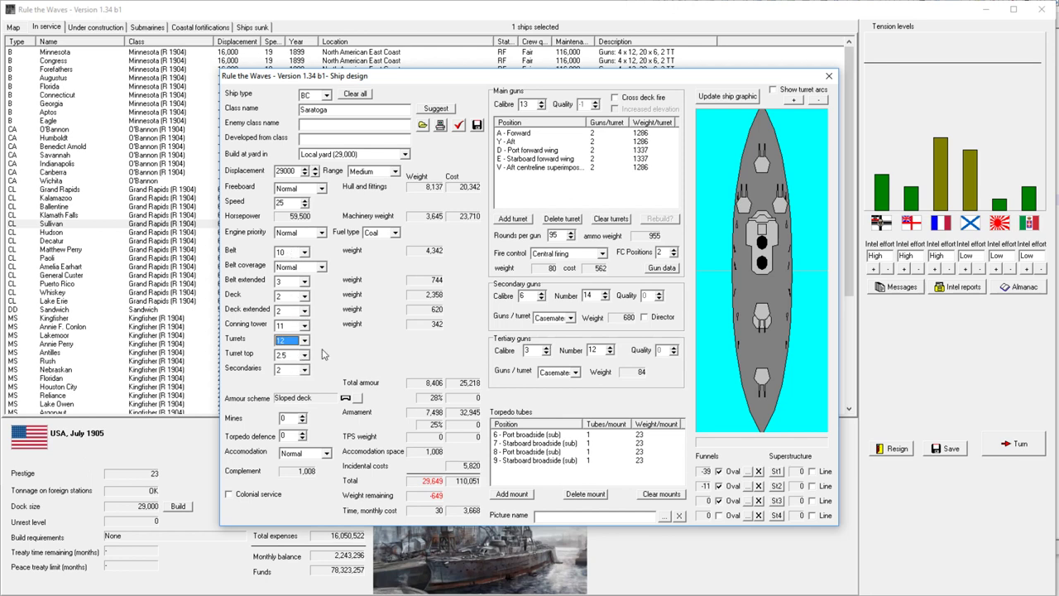
mouse_move(608, 254)
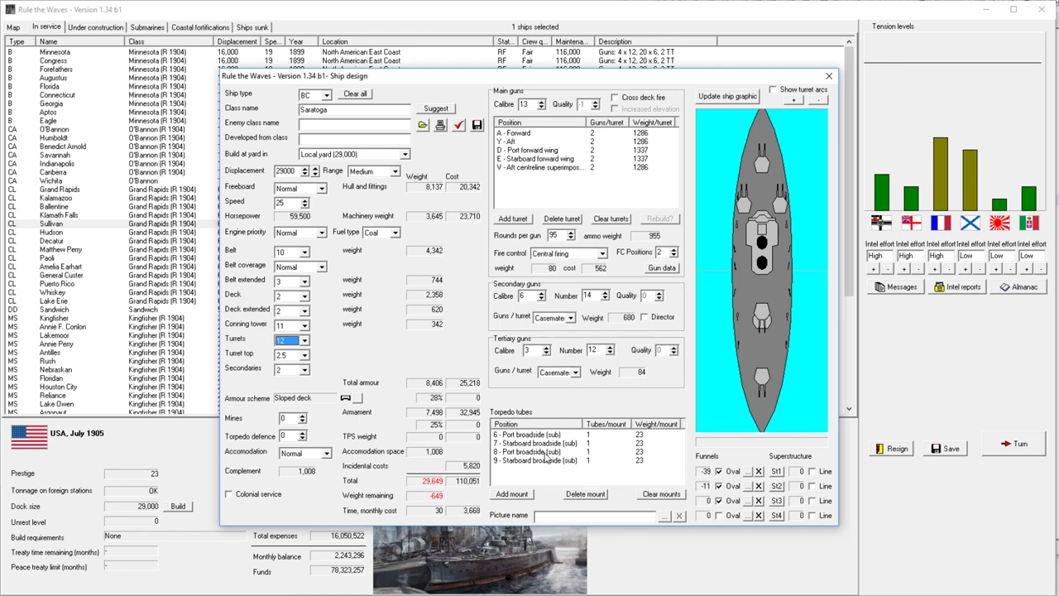
click(536, 451)
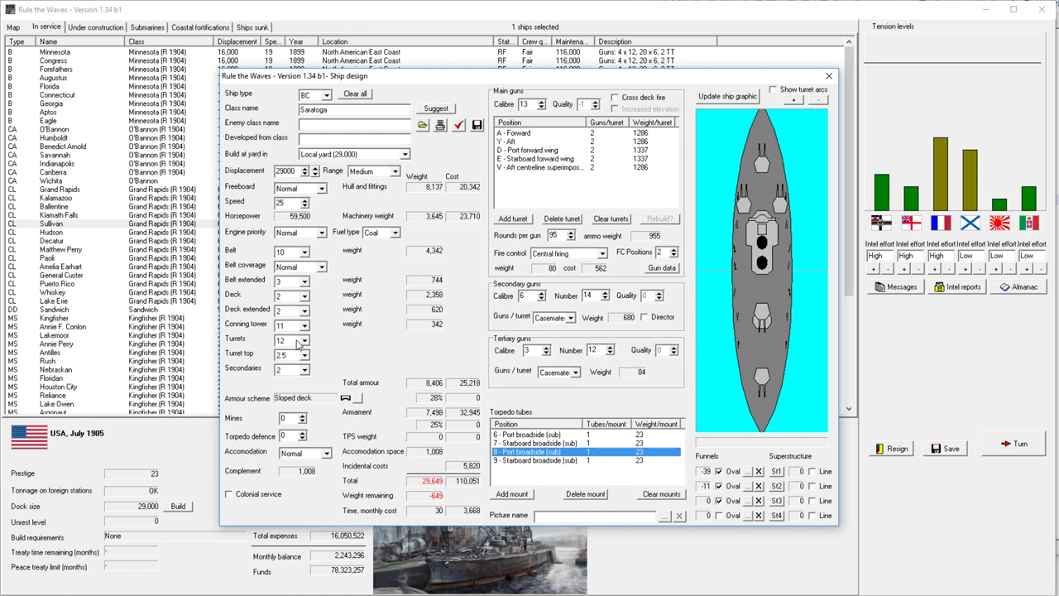
mouse_move(748, 165)
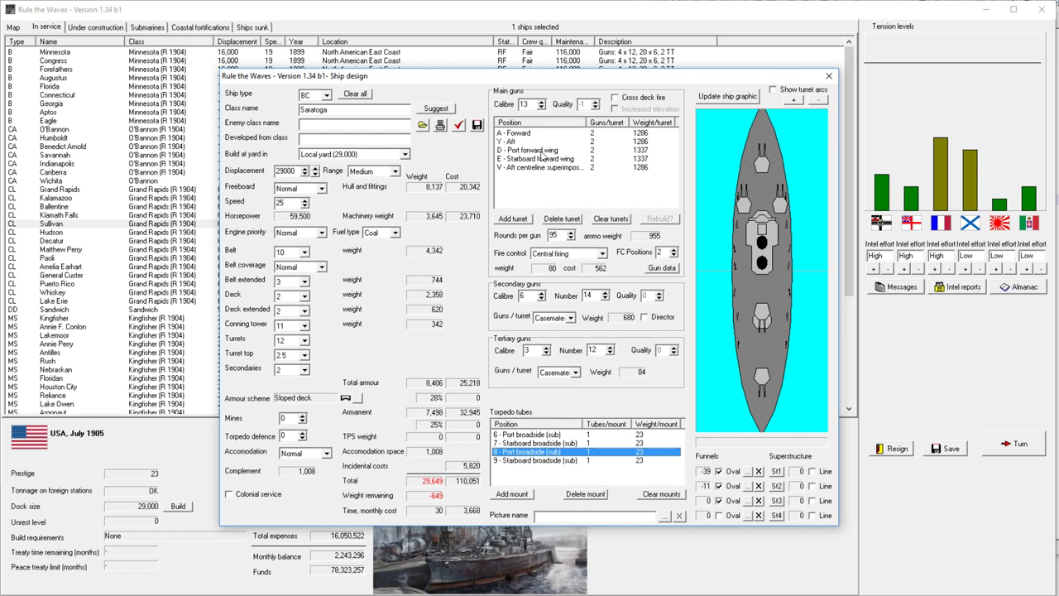
mouse_move(765, 218)
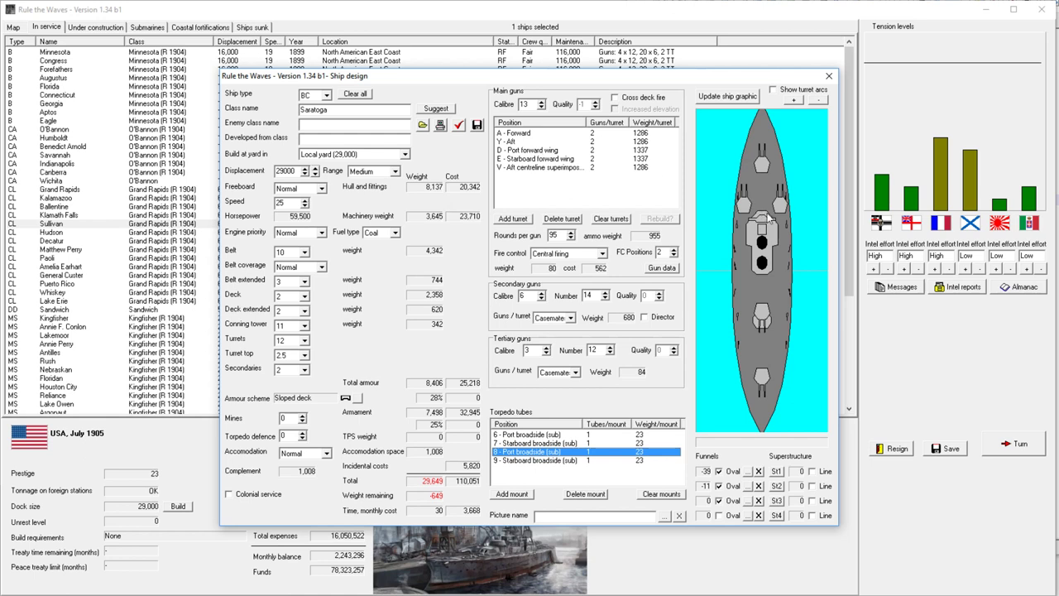
mouse_move(777, 214)
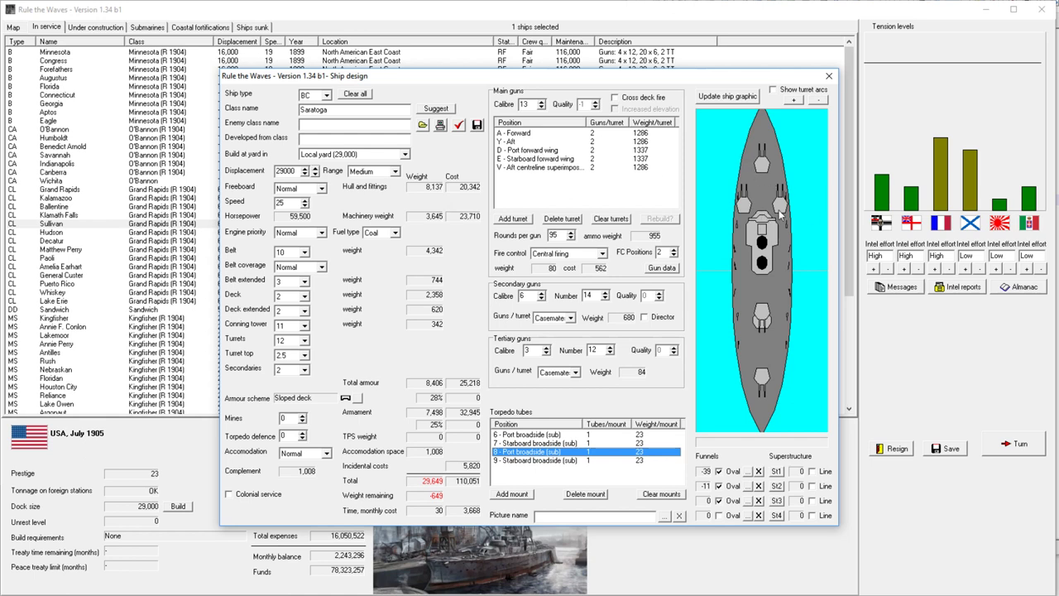
mouse_move(778, 214)
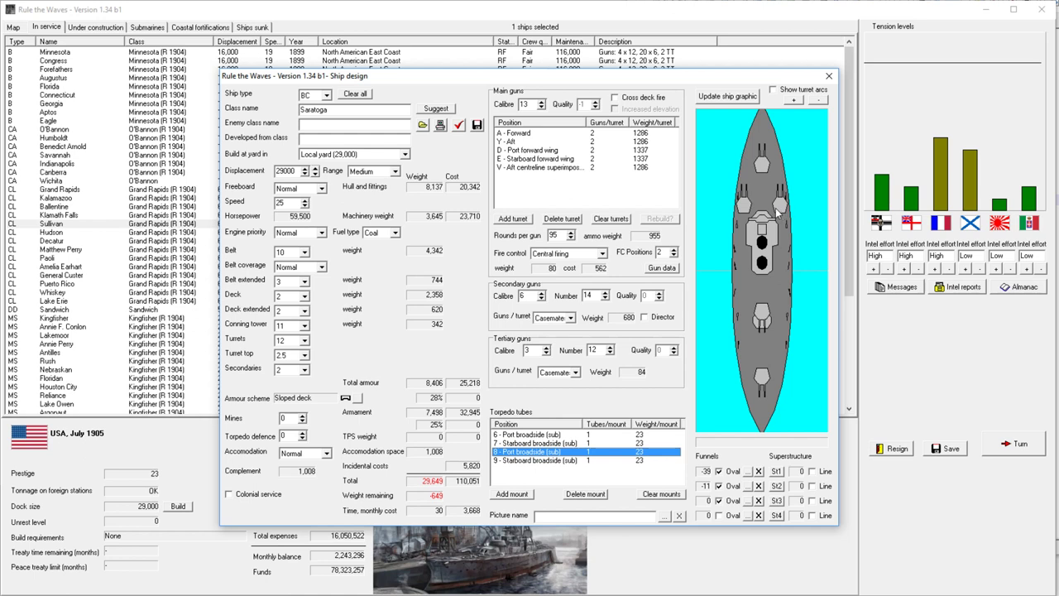
mouse_move(773, 209)
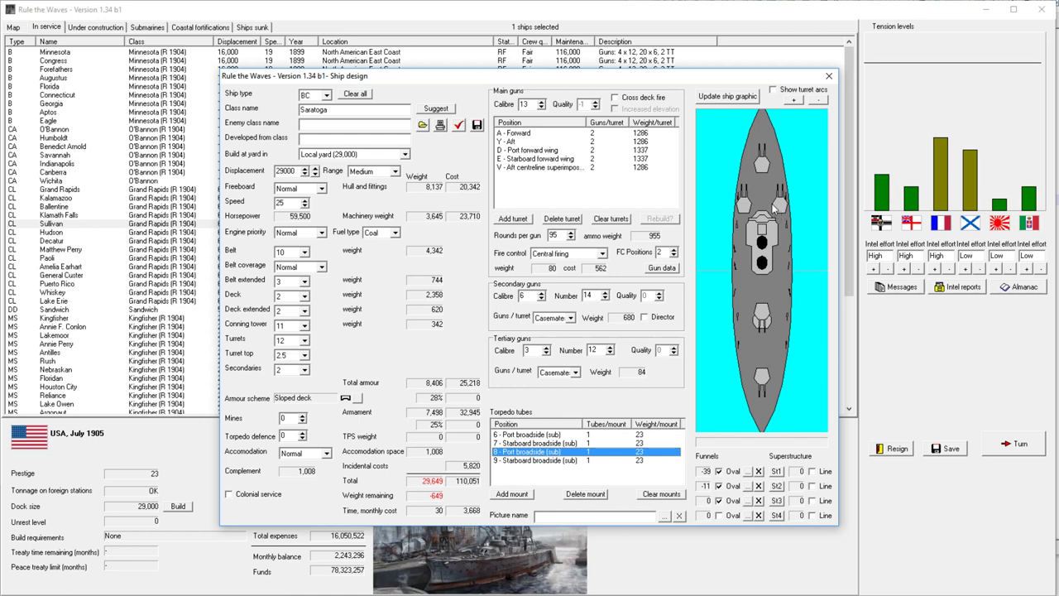
mouse_move(828, 76)
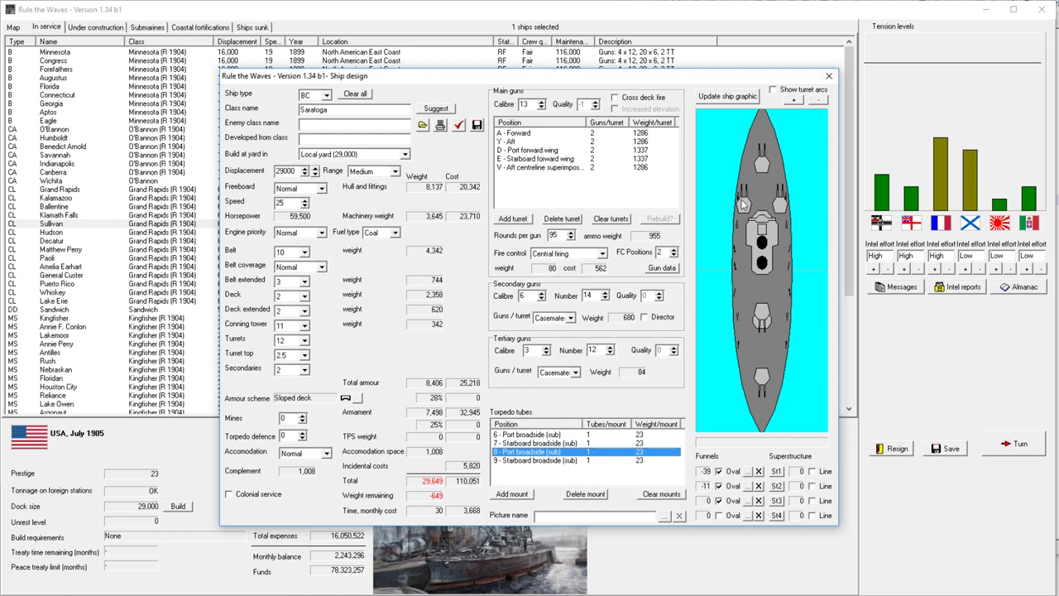
mouse_move(753, 207)
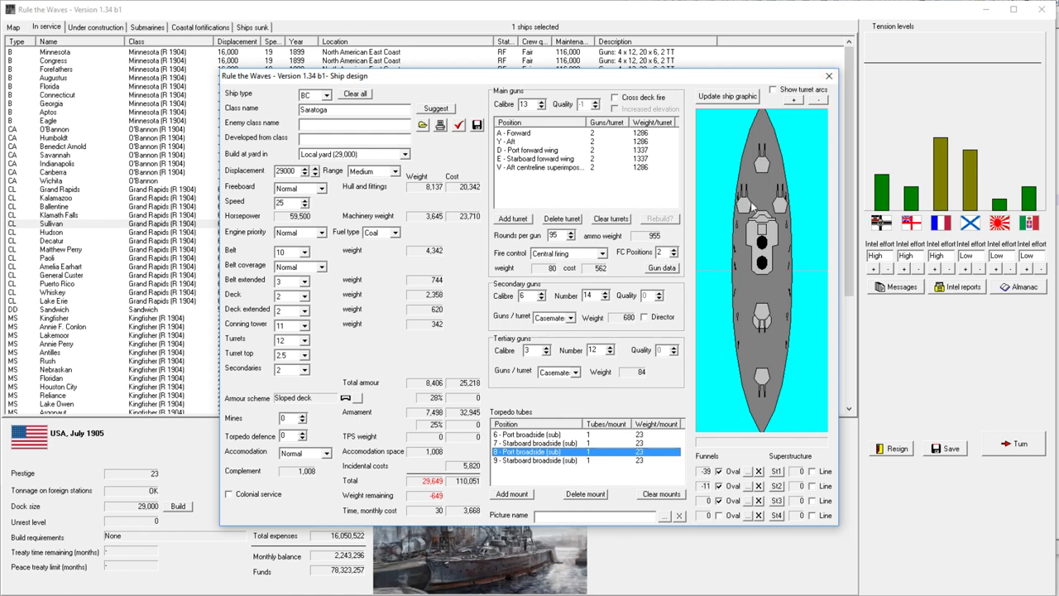
mouse_move(743, 202)
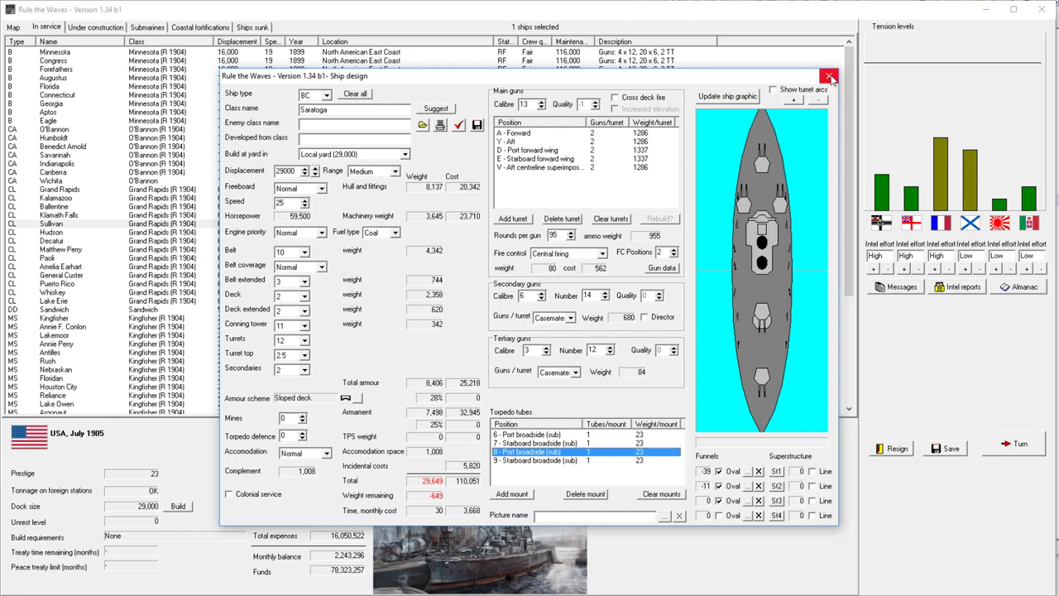
Step: Close Ship design, acknowledge Village People's reconstruction, and agree to sell Japan Control tops rights
click(830, 76)
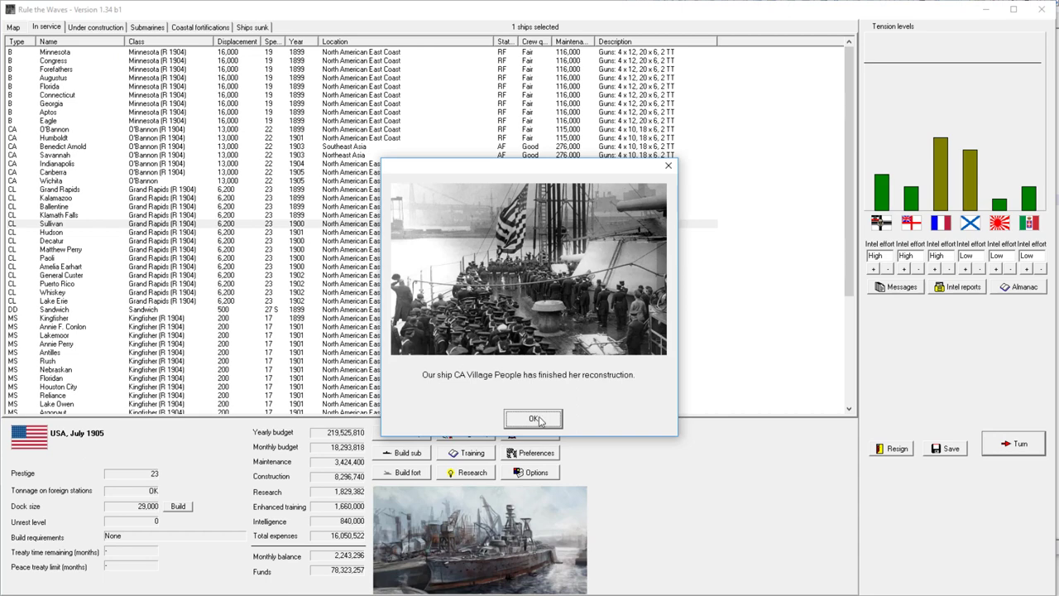
click(534, 418)
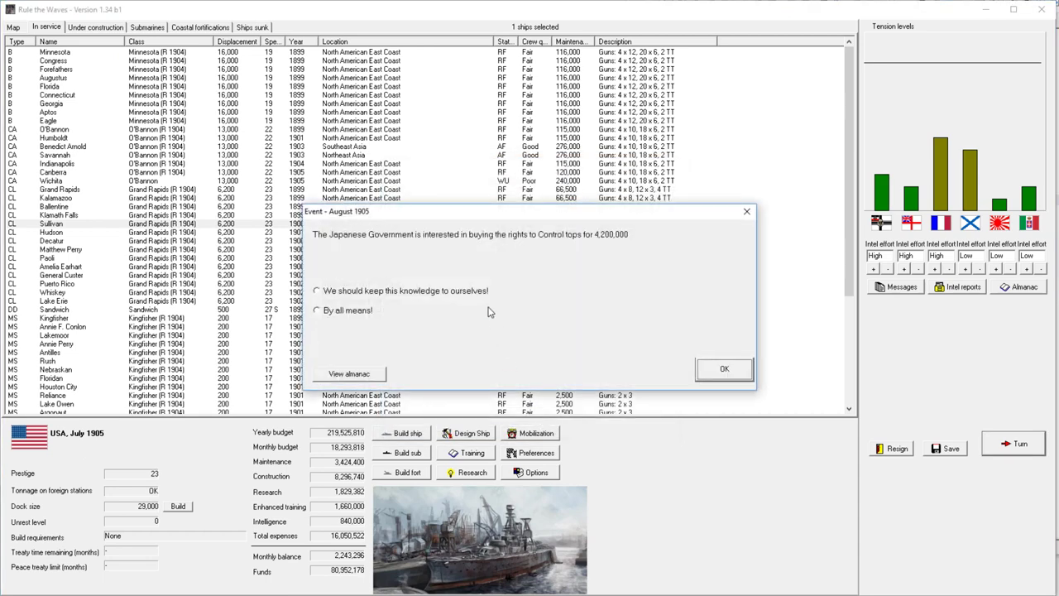
mouse_move(495, 312)
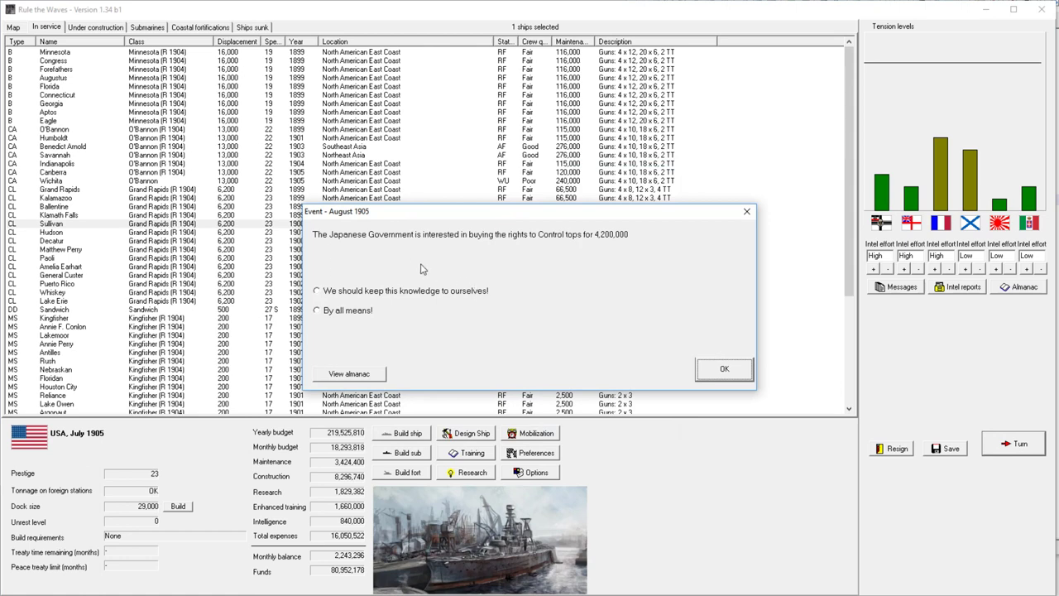
mouse_move(393, 270)
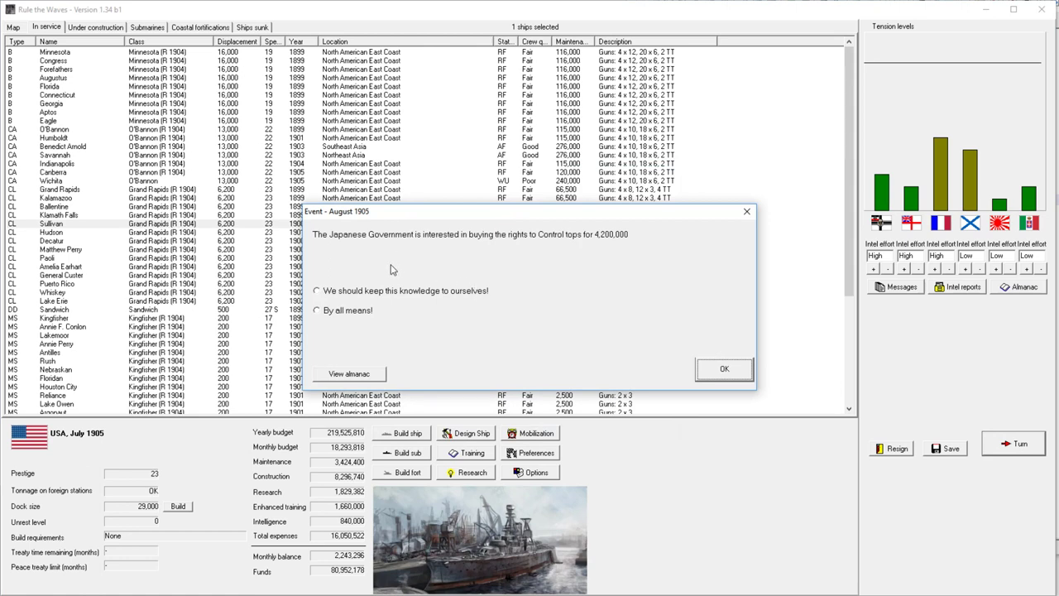
mouse_move(369, 306)
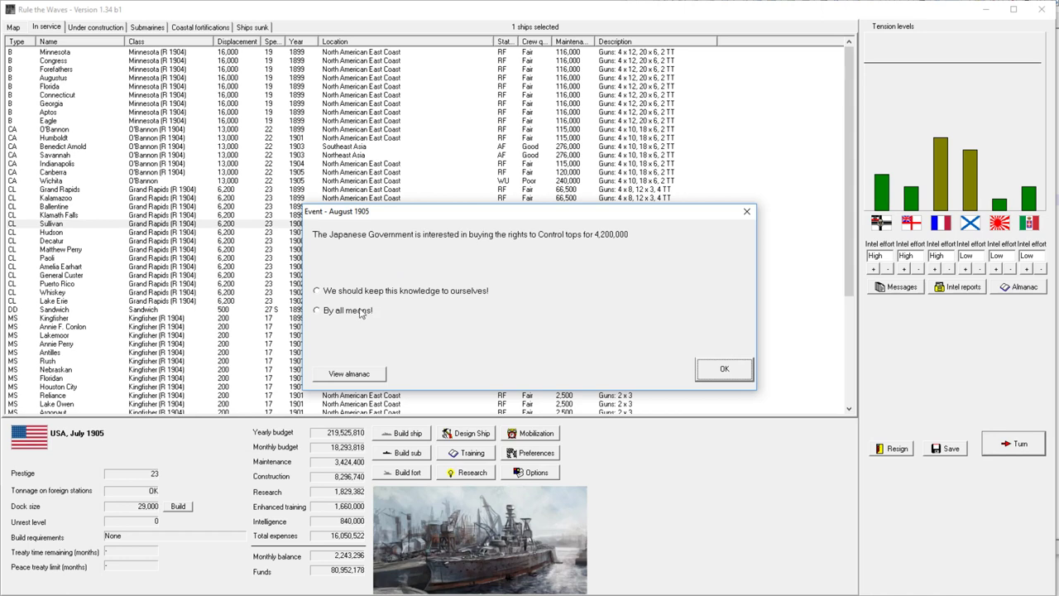
mouse_move(355, 313)
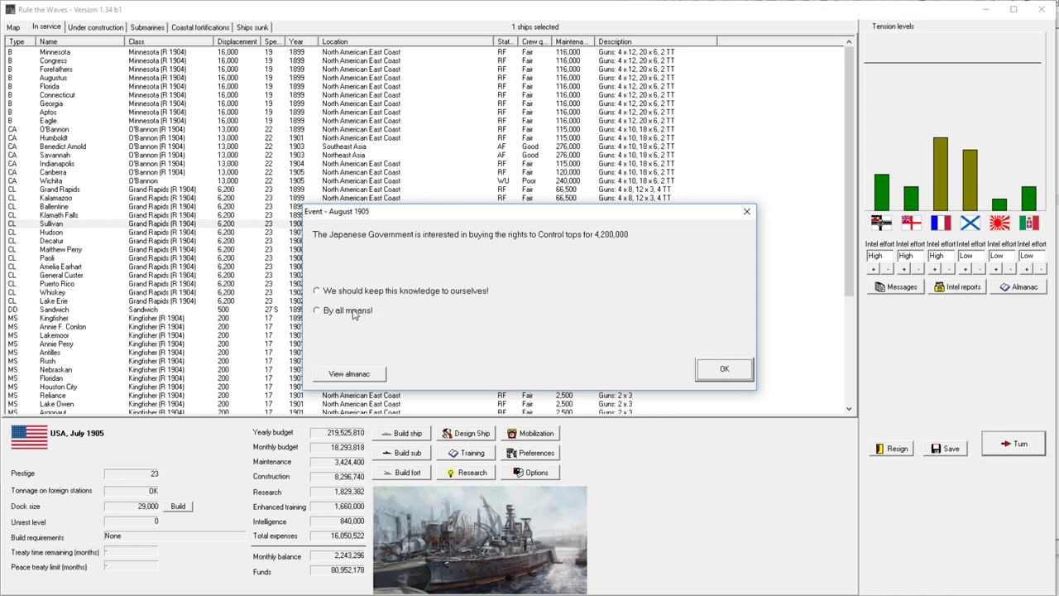
click(316, 311)
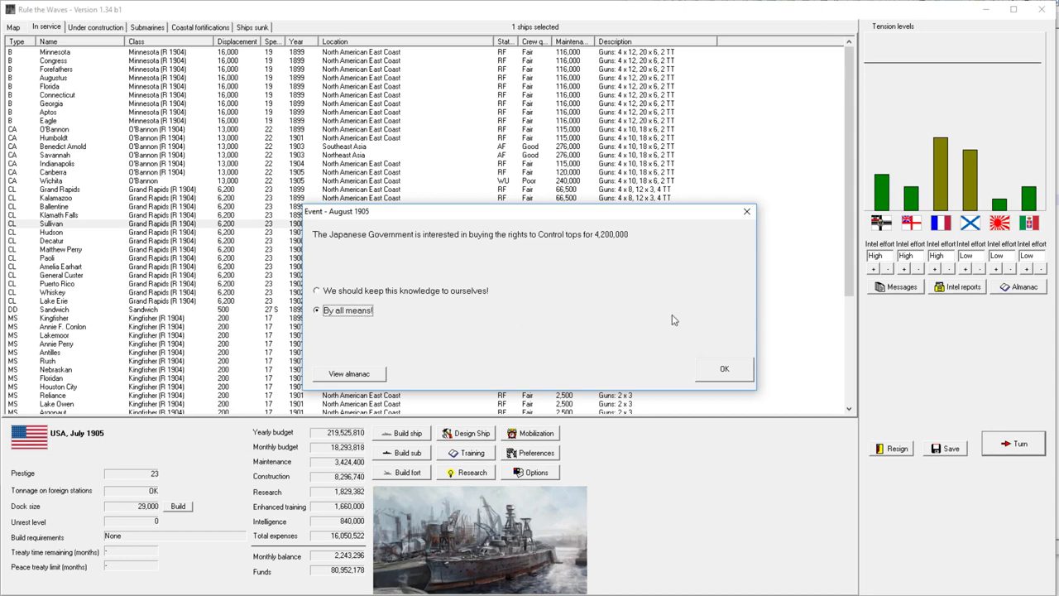
mouse_move(620, 291)
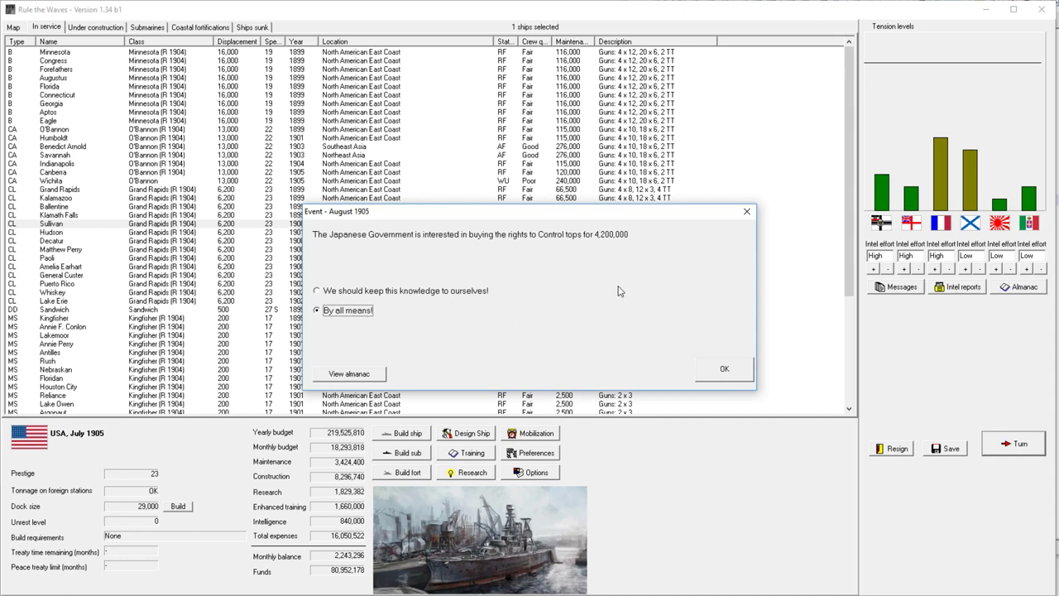
mouse_move(693, 358)
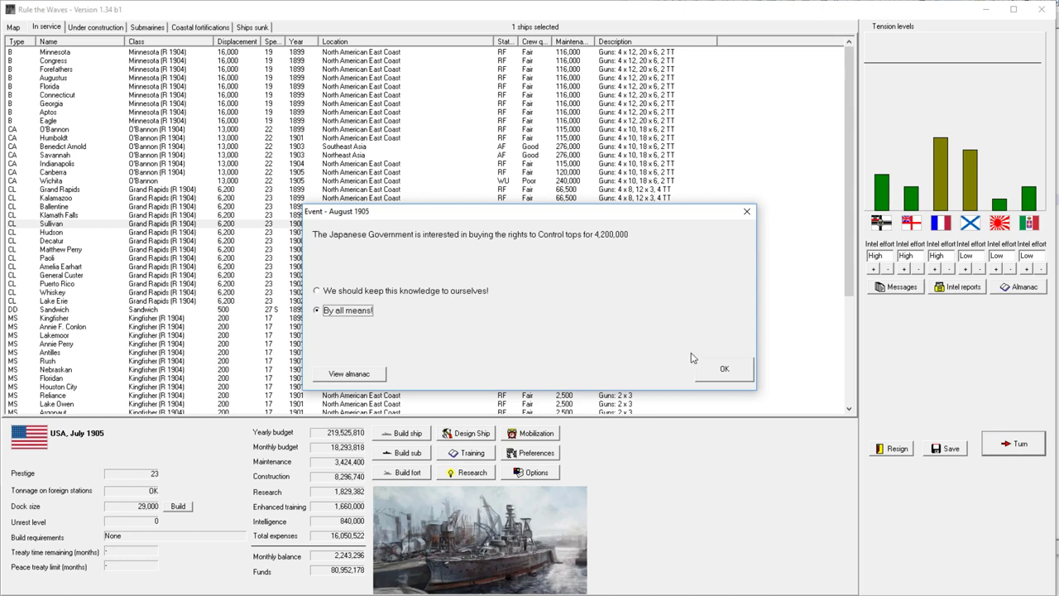
mouse_move(612, 324)
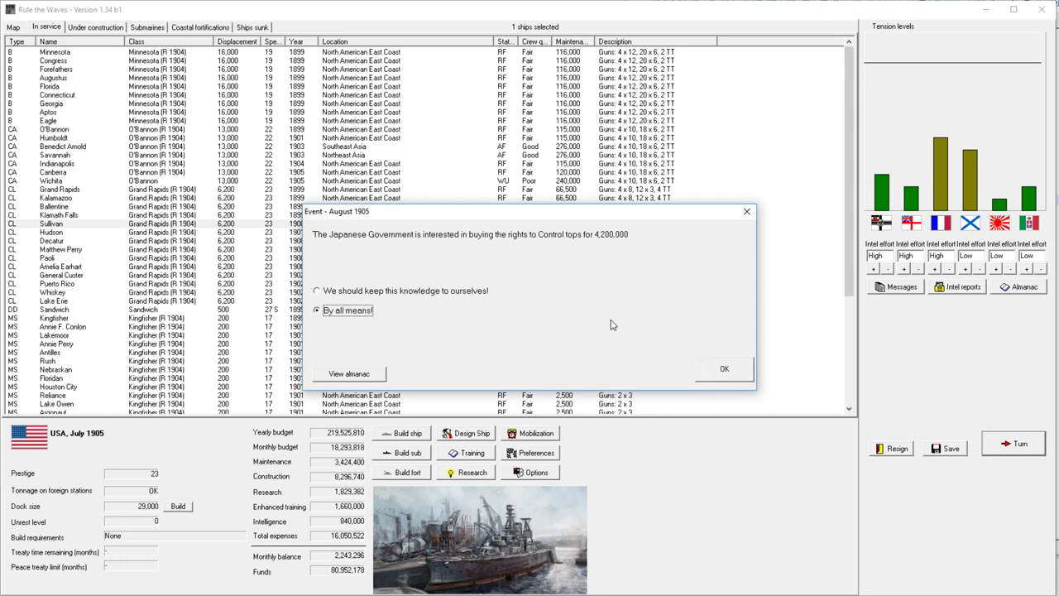
mouse_move(557, 245)
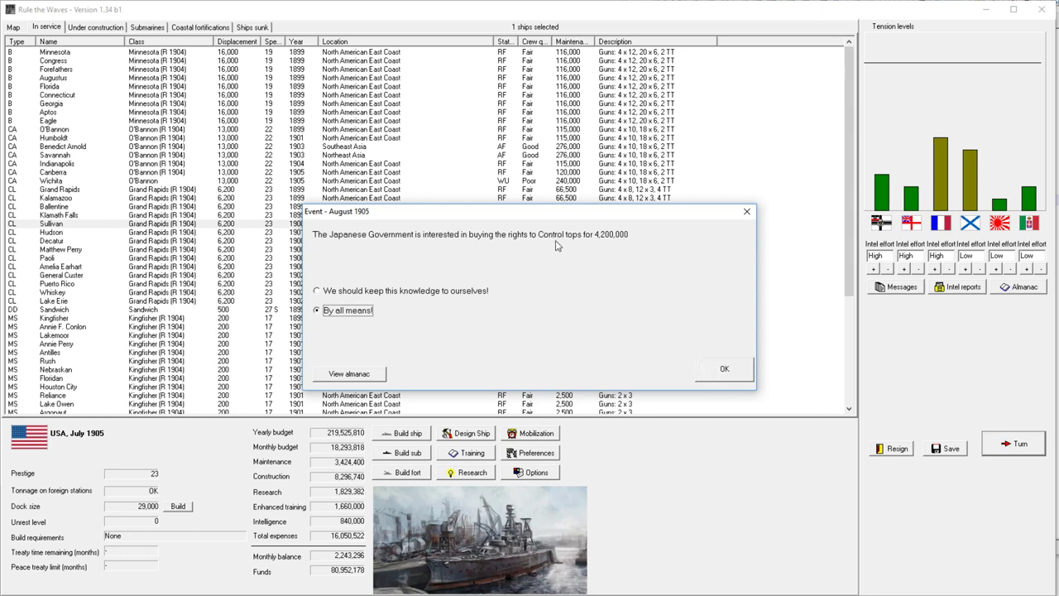
mouse_move(377, 375)
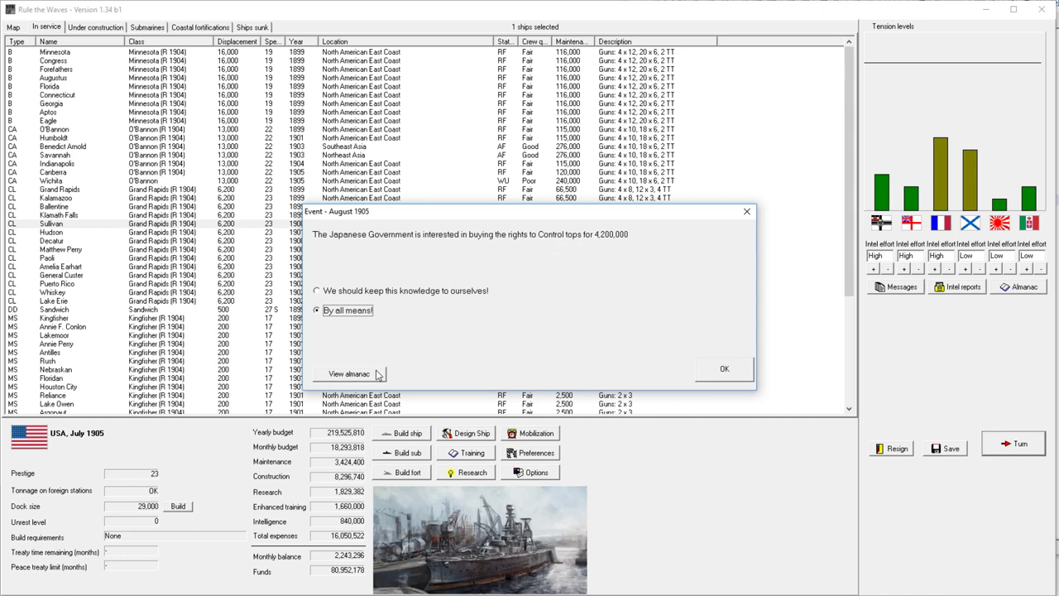
mouse_move(582, 284)
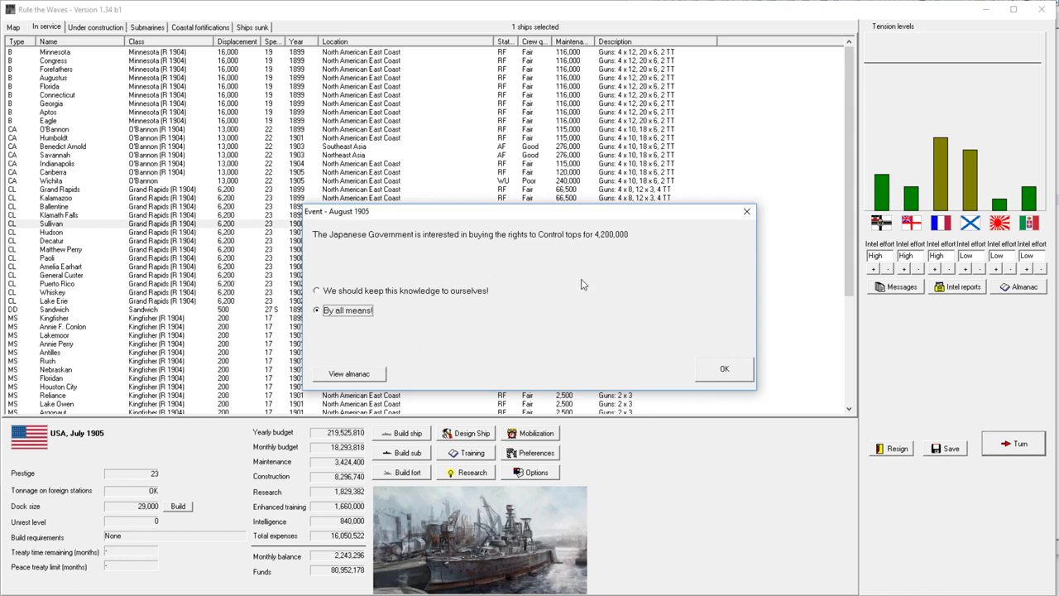
mouse_move(718, 366)
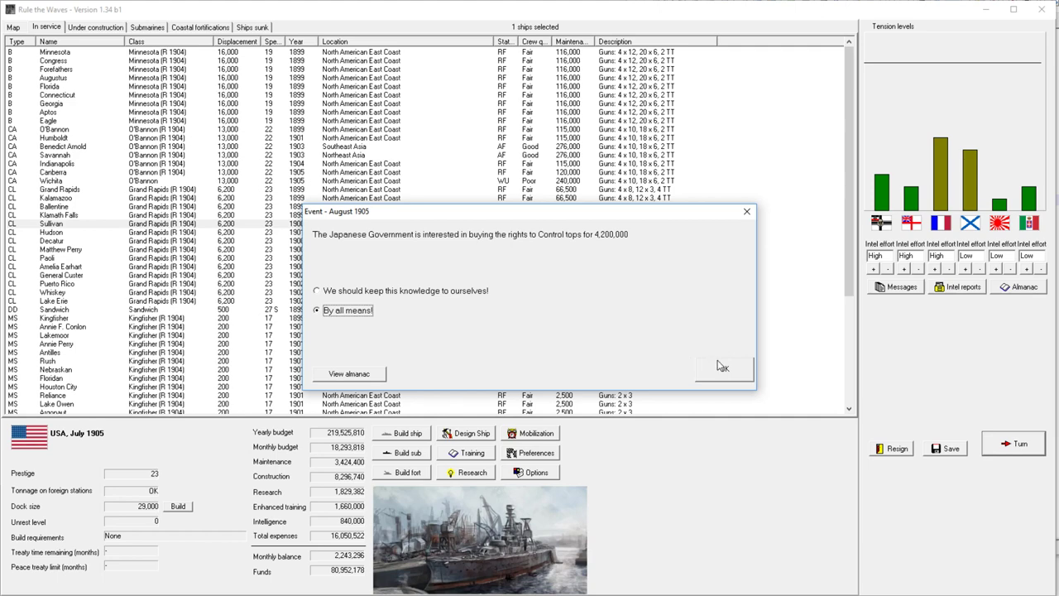
Step: Confirm the Control tops sale to Japan, close turn messages, and advance to September 1905
click(720, 367)
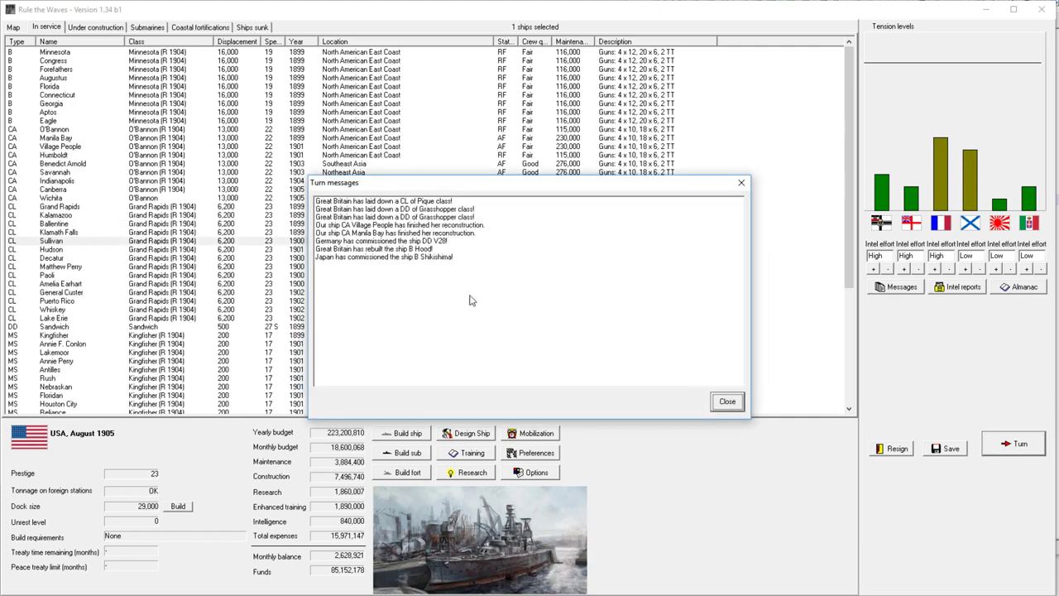
click(726, 401)
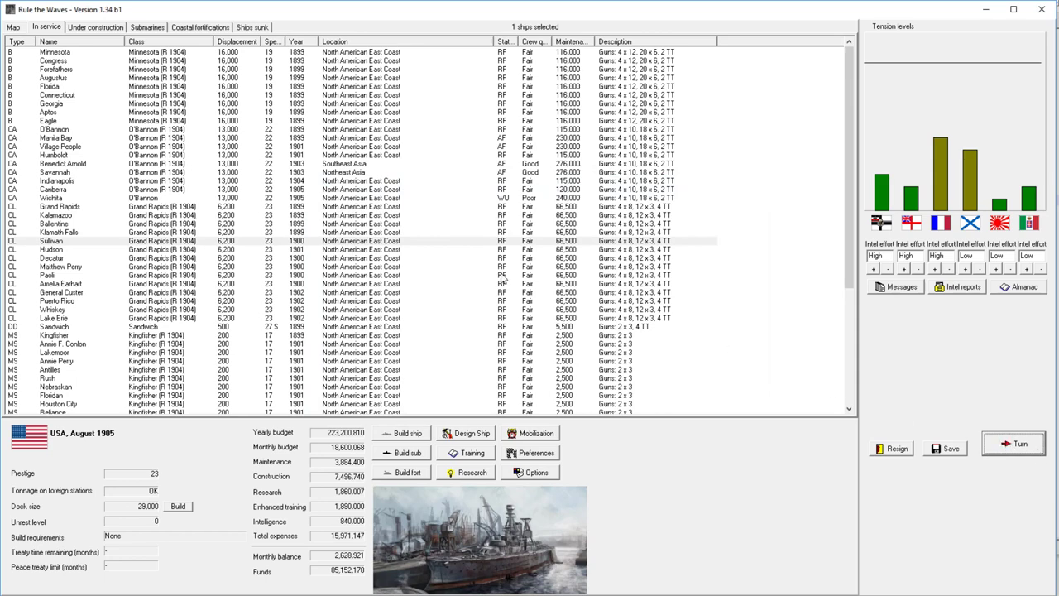
click(1019, 442)
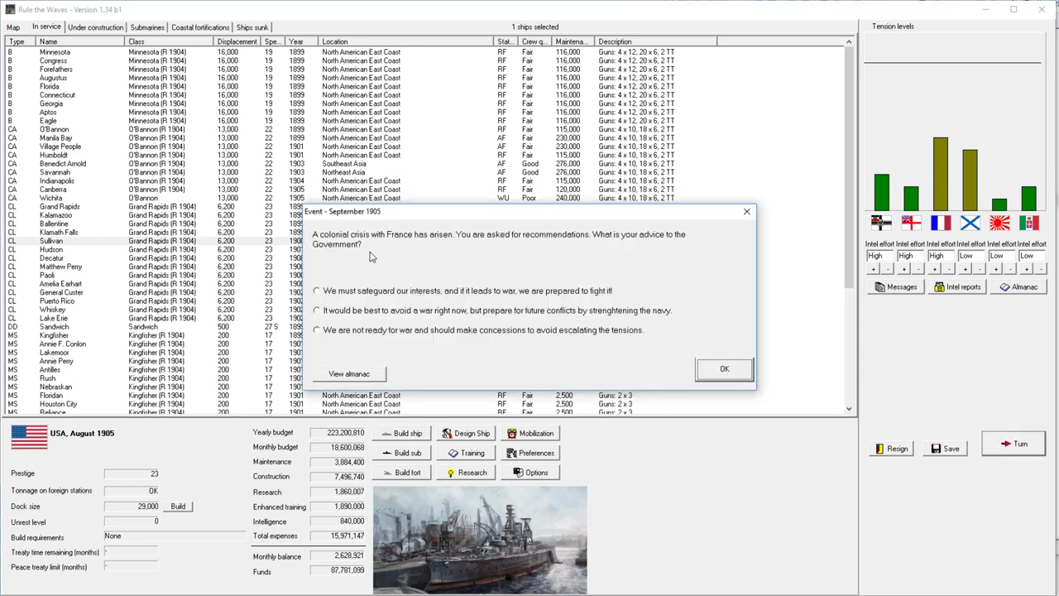
mouse_move(386, 290)
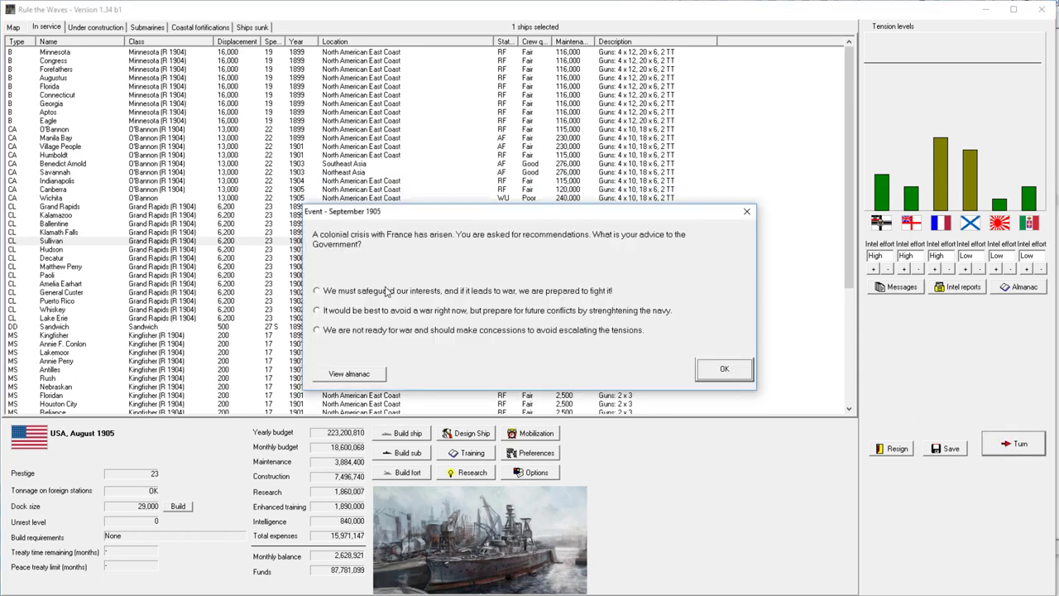
Step: Advise standing firm in France's colonial crisis and dismiss the Steam Turbines research report
click(316, 291)
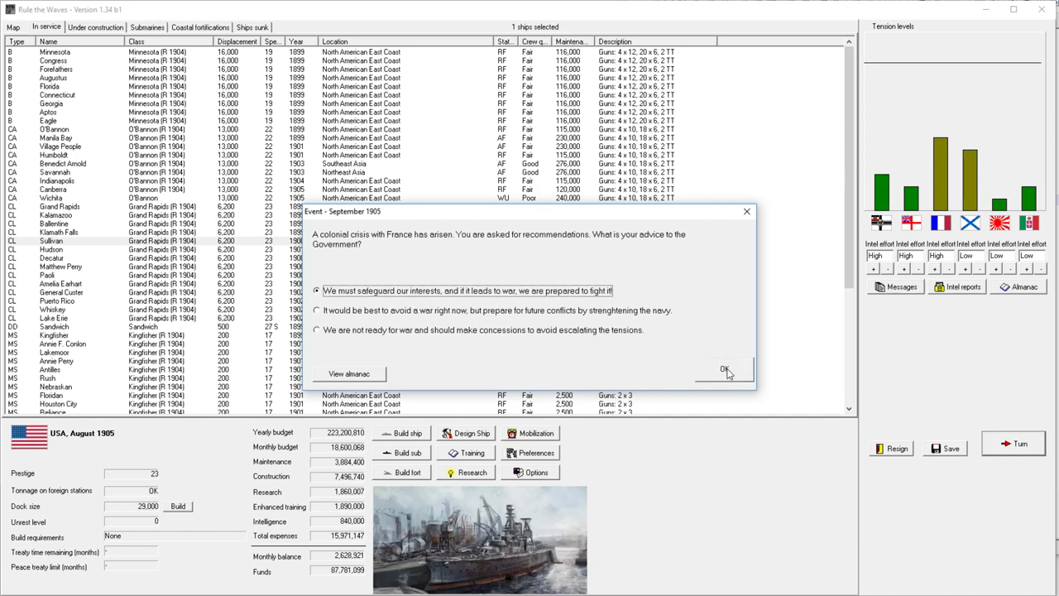
click(724, 368)
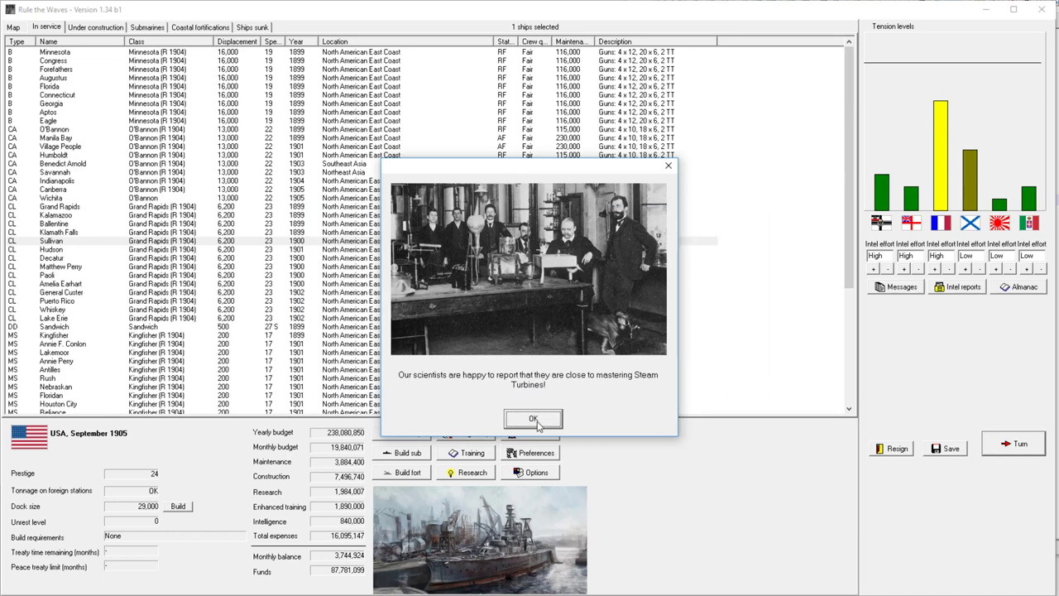
click(533, 419)
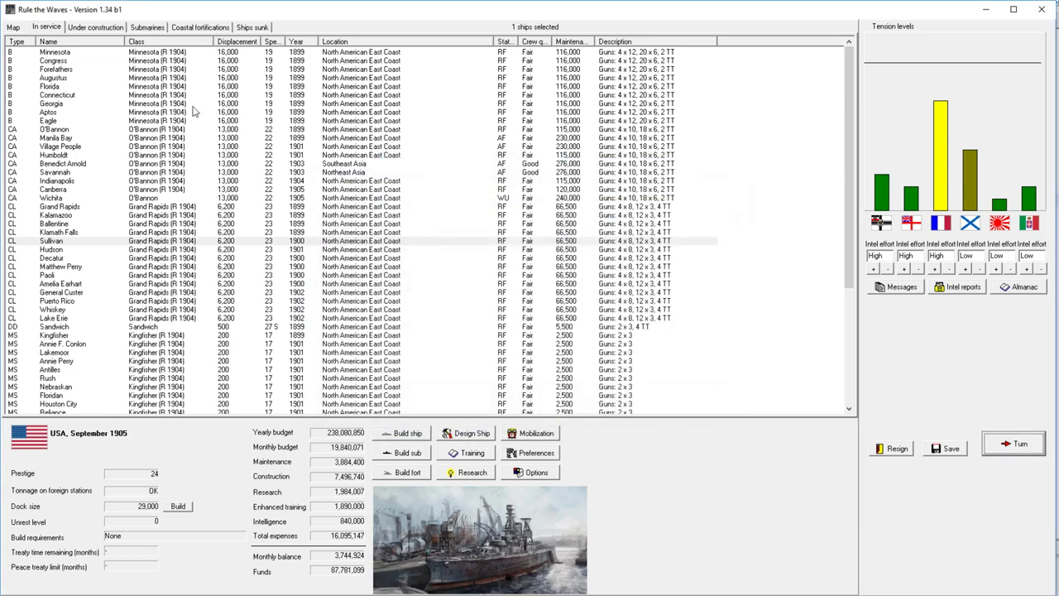
click(55, 51)
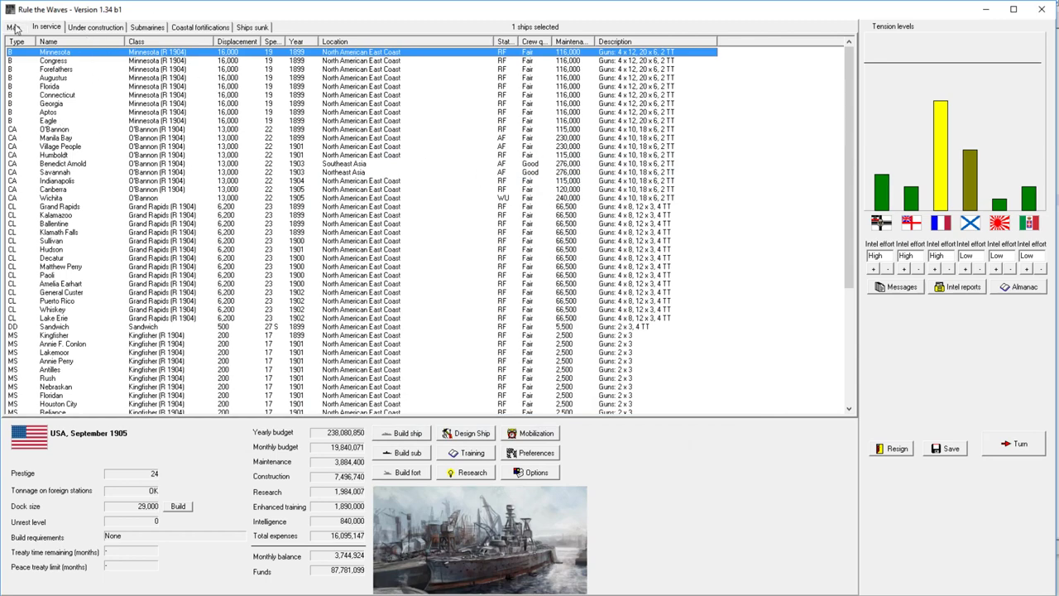
click(13, 26)
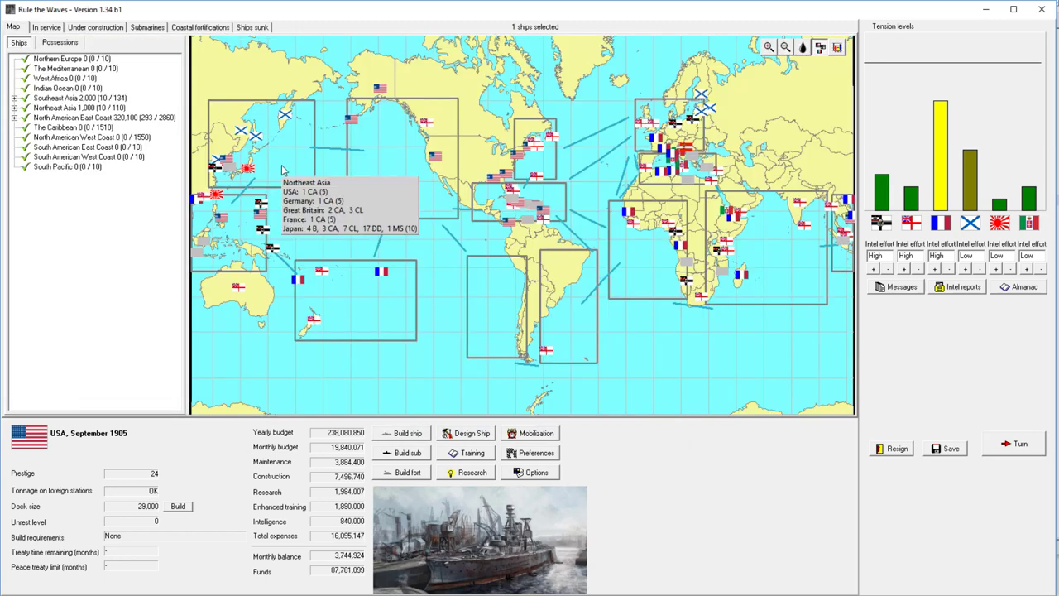
mouse_move(252, 223)
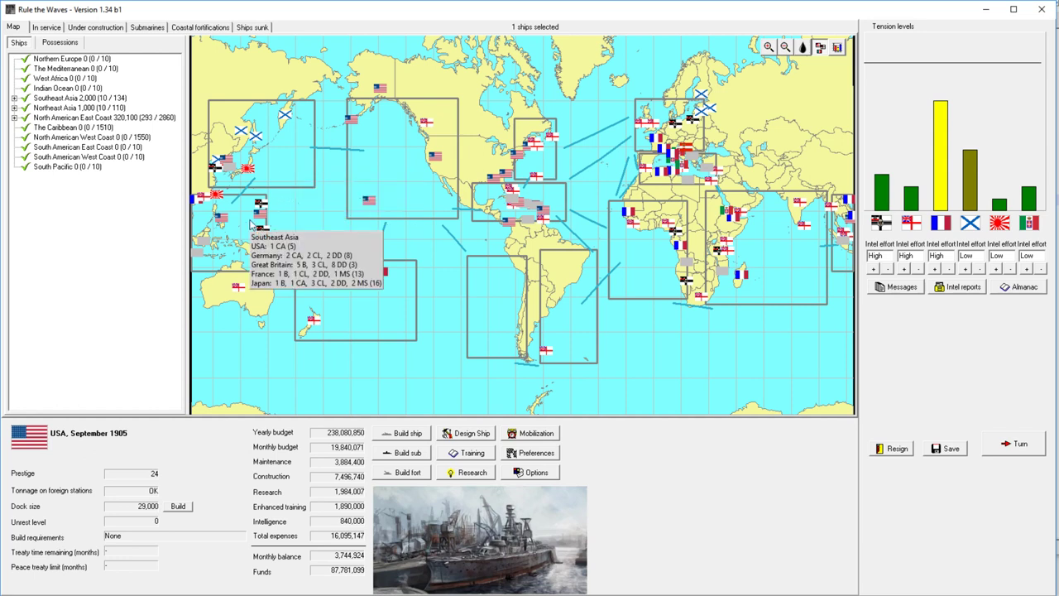
click(767, 47)
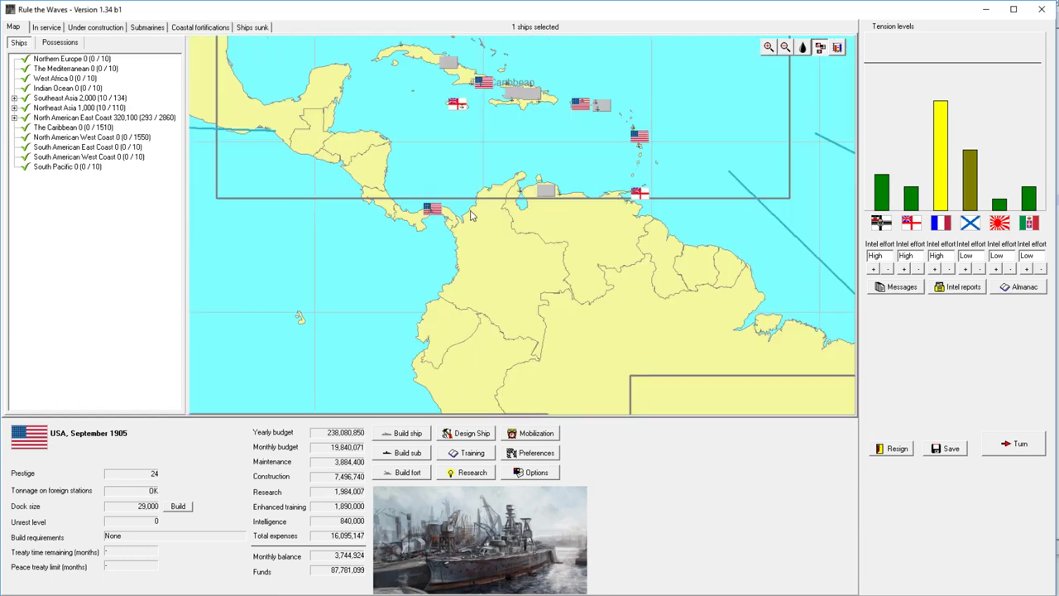
click(785, 46)
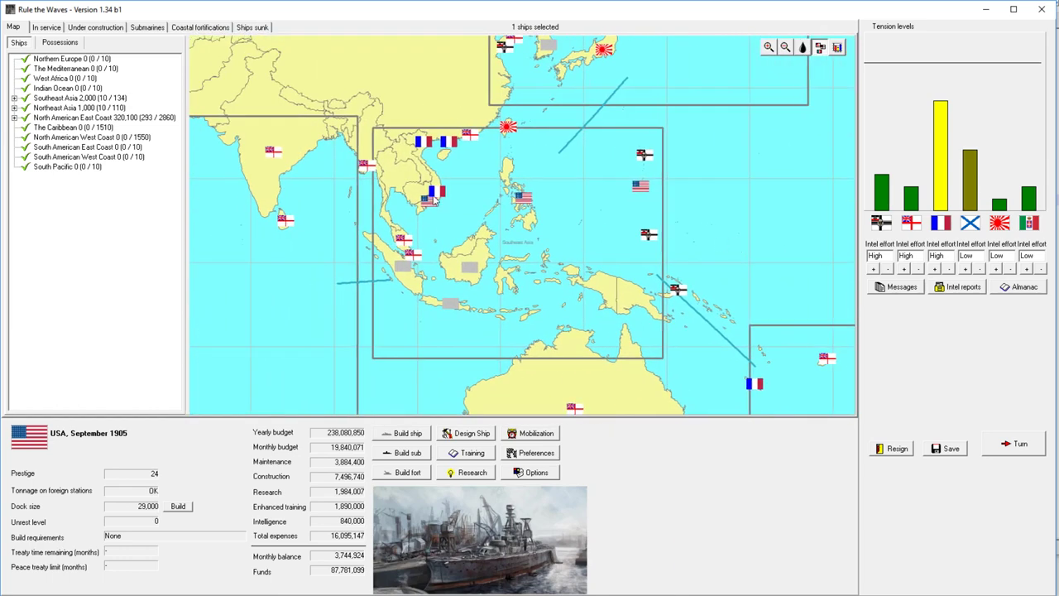
click(430, 195)
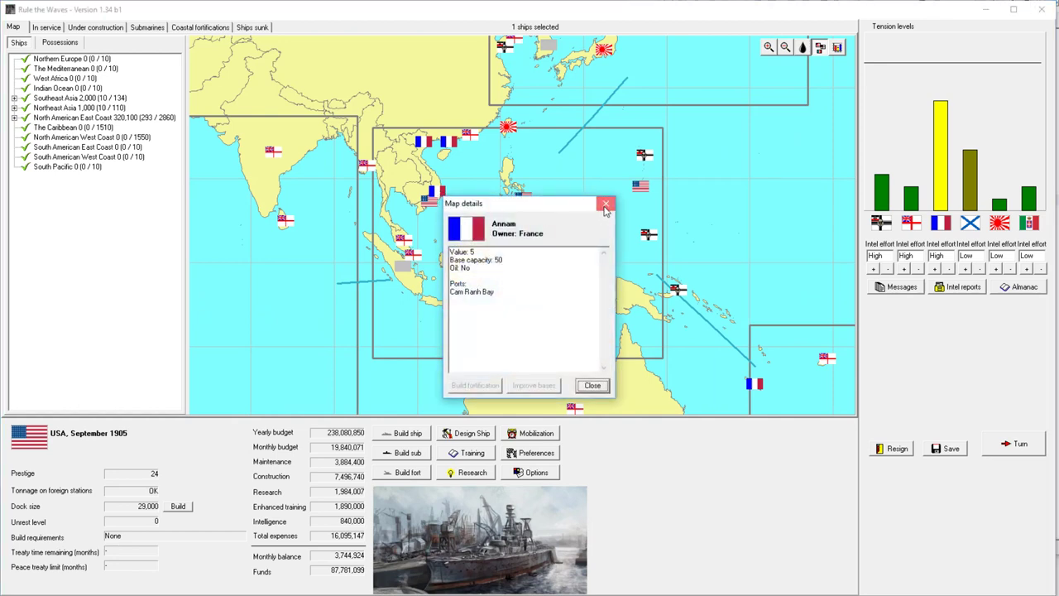
click(592, 385)
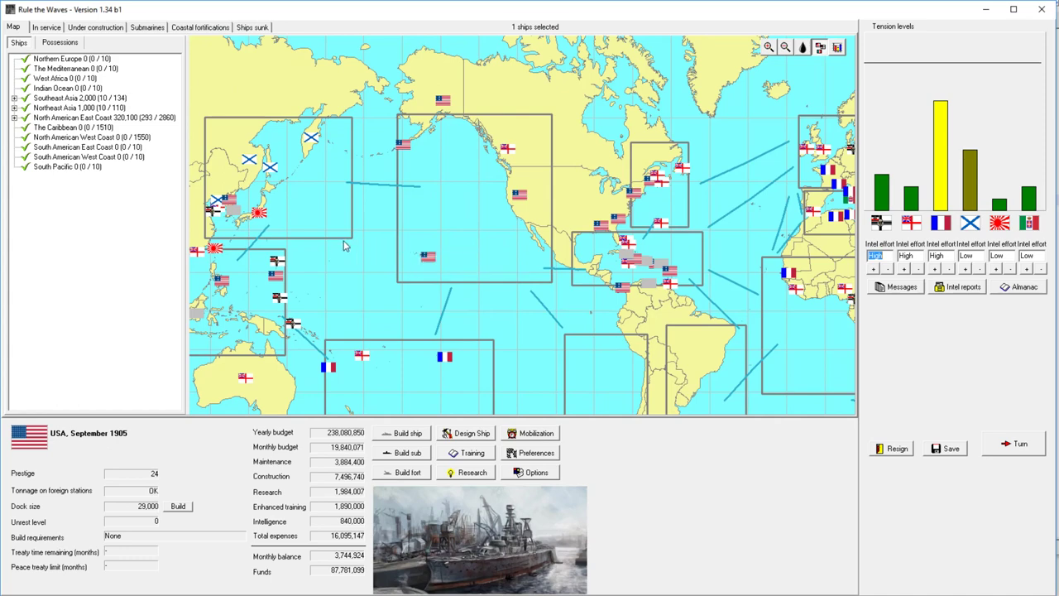
mouse_move(495, 292)
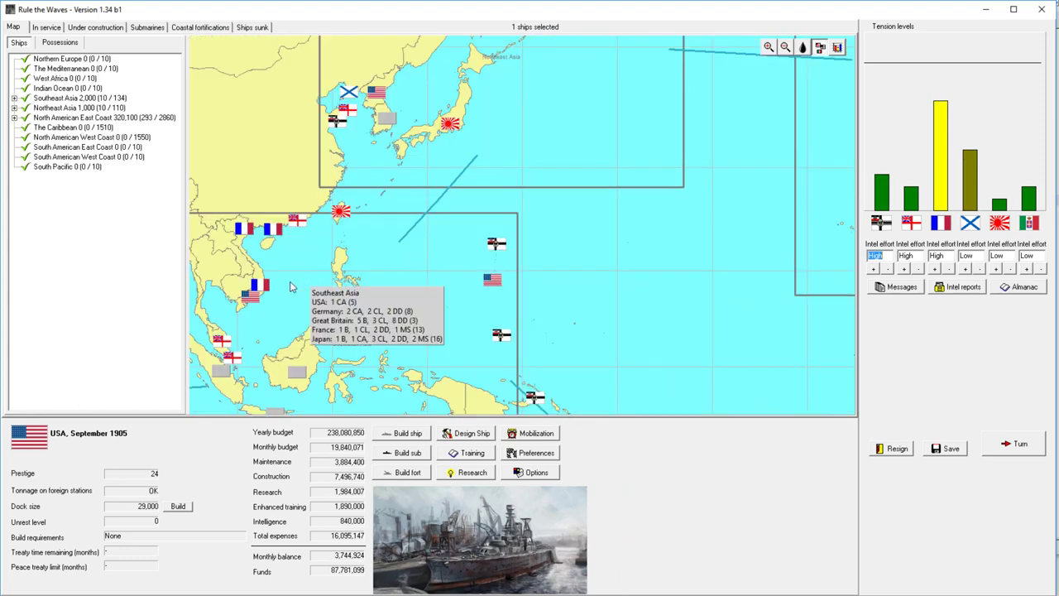
click(784, 47)
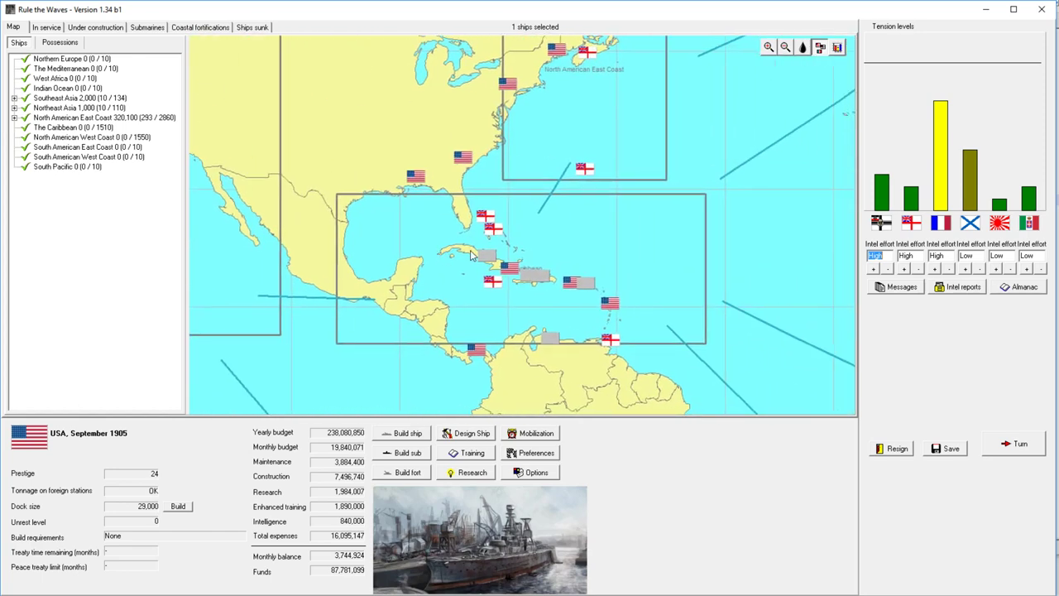
mouse_move(606, 251)
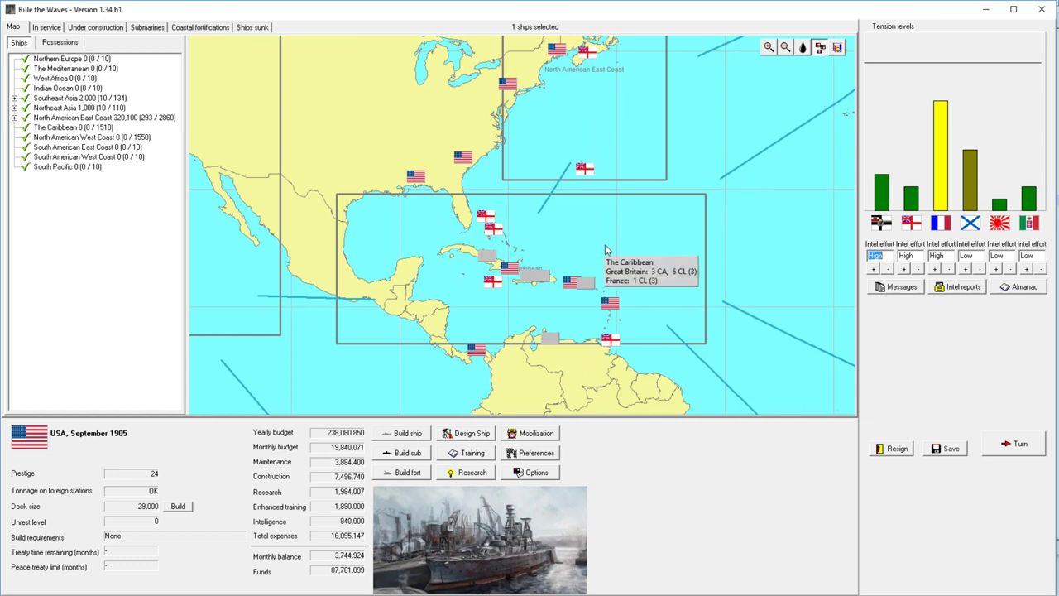
mouse_move(608, 250)
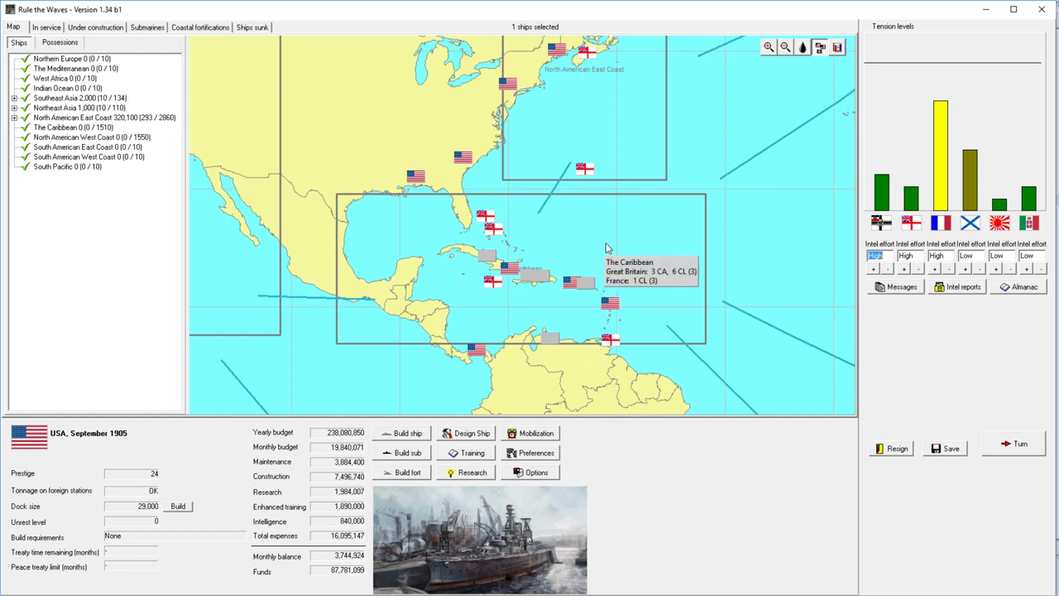
click(785, 47)
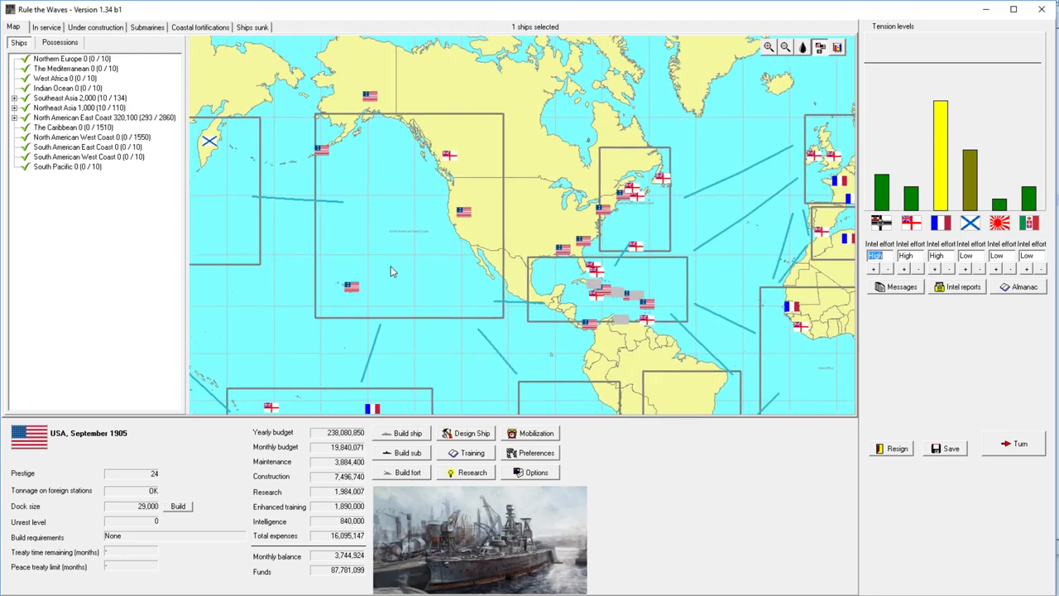
Step: Put all 44 ships in service on active fleet status and open doctrine and training settings
click(46, 27)
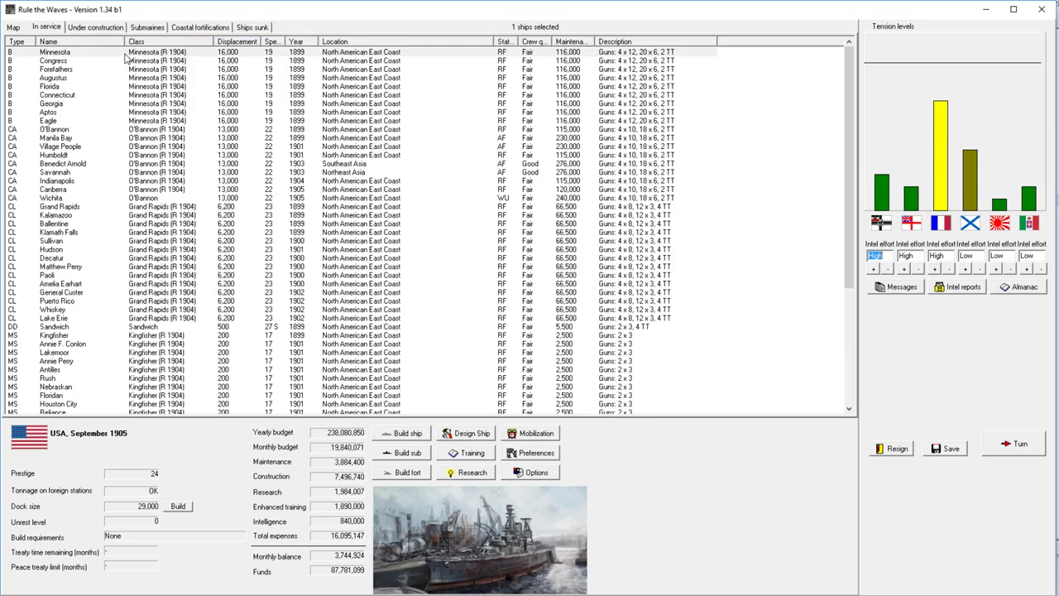
click(54, 51)
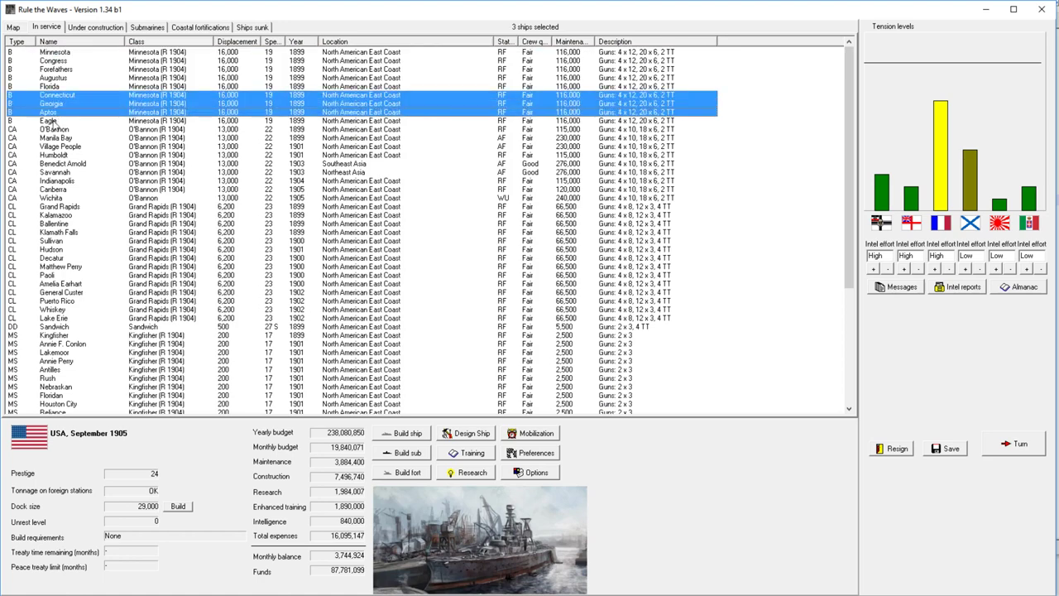
click(55, 120)
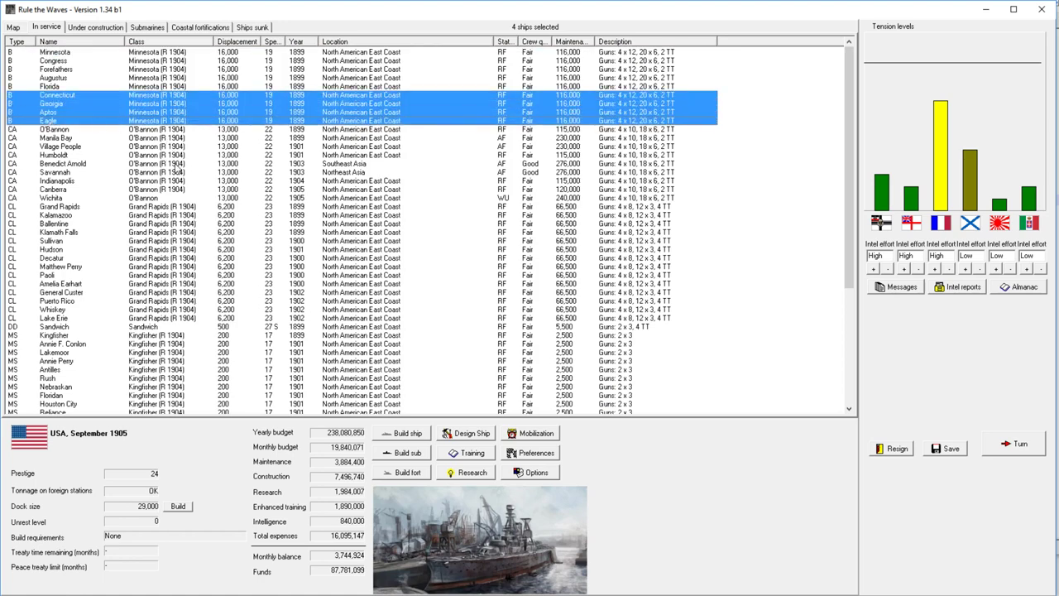
click(55, 52)
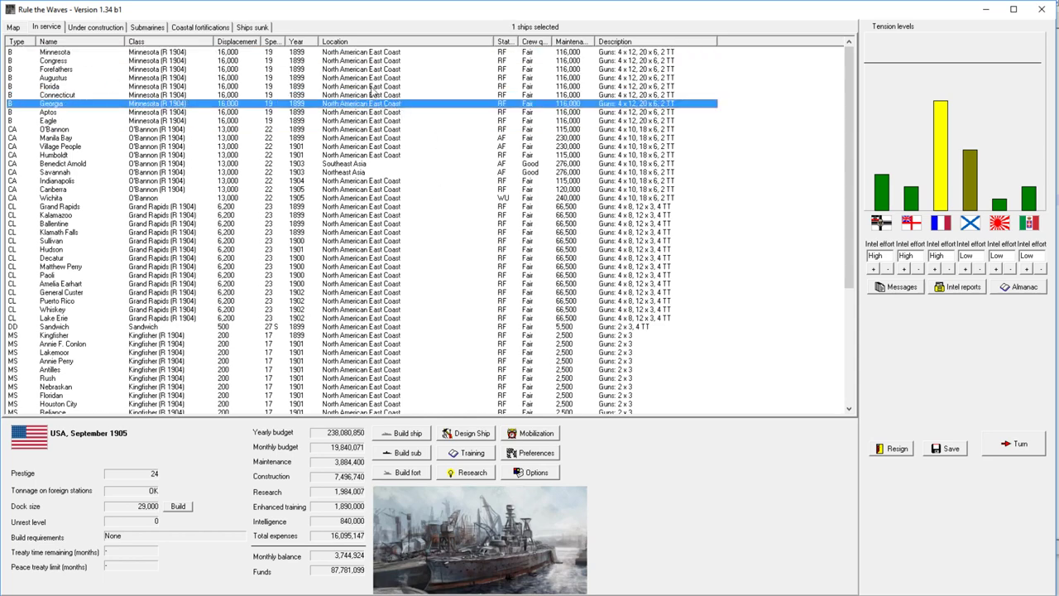
click(54, 51)
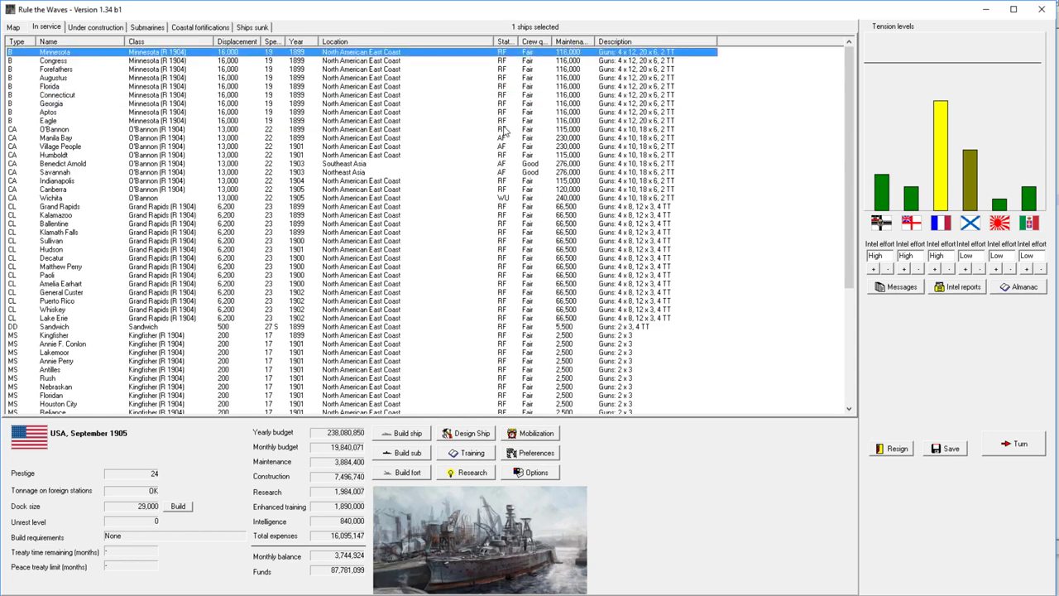
click(54, 188)
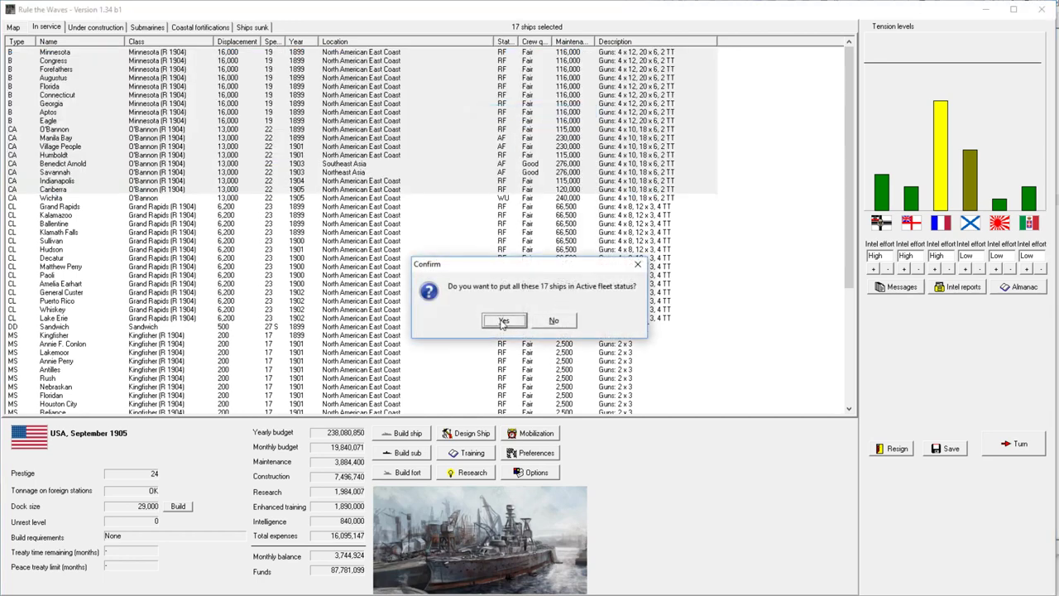
click(504, 320)
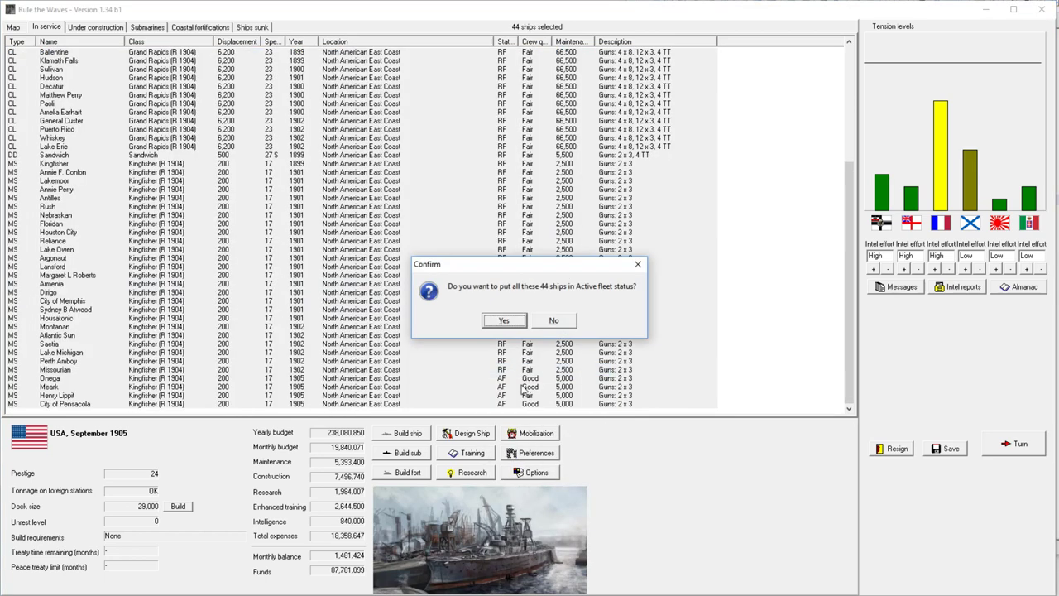
click(503, 320)
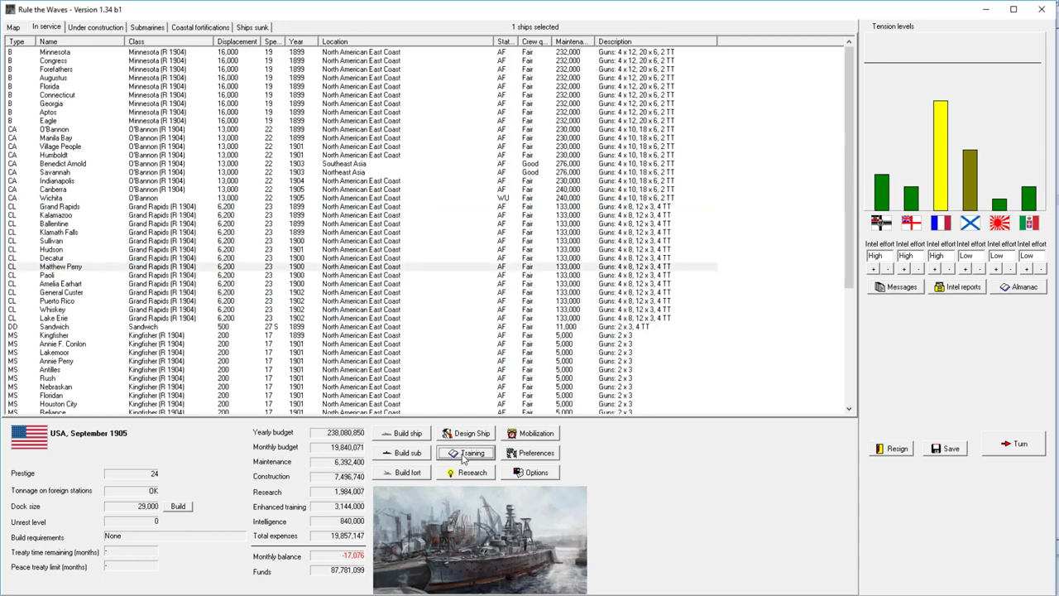
click(472, 452)
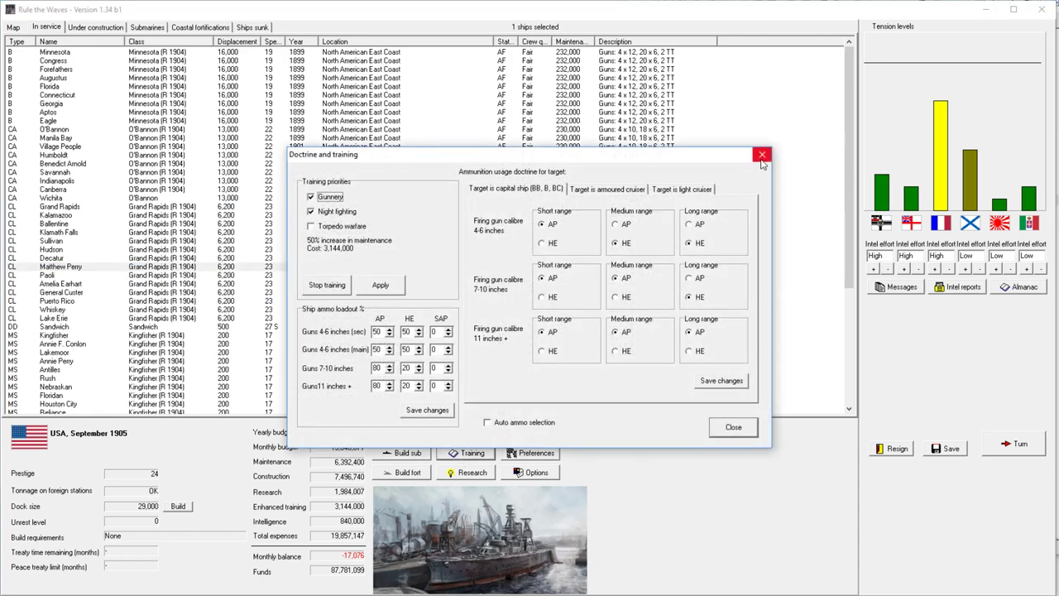
Step: Close the training settings and send cruiser Wichita for rebuilding, then select Savannah
click(761, 155)
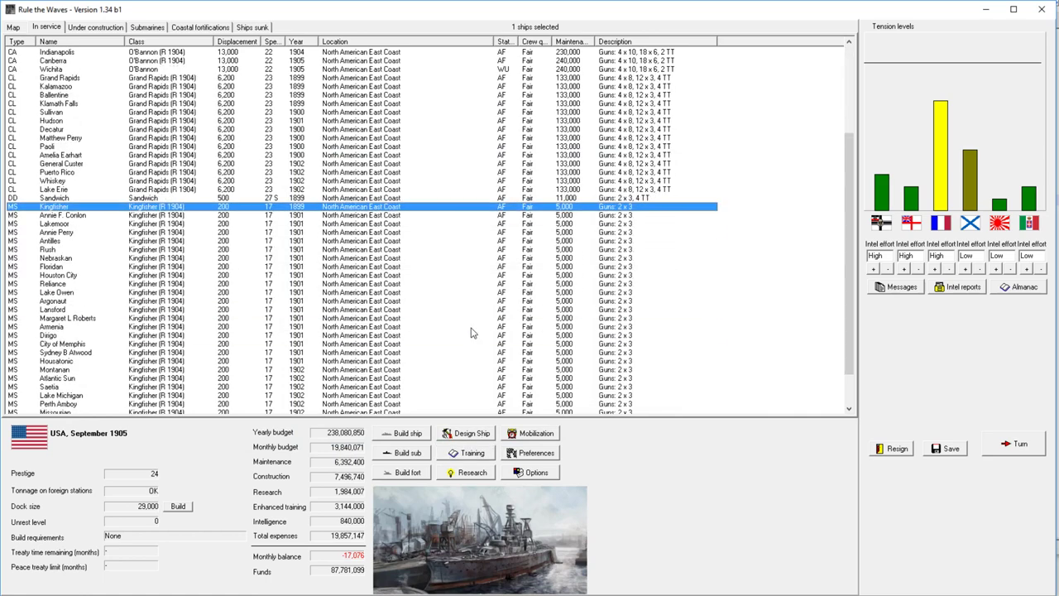
scroll(down, 3)
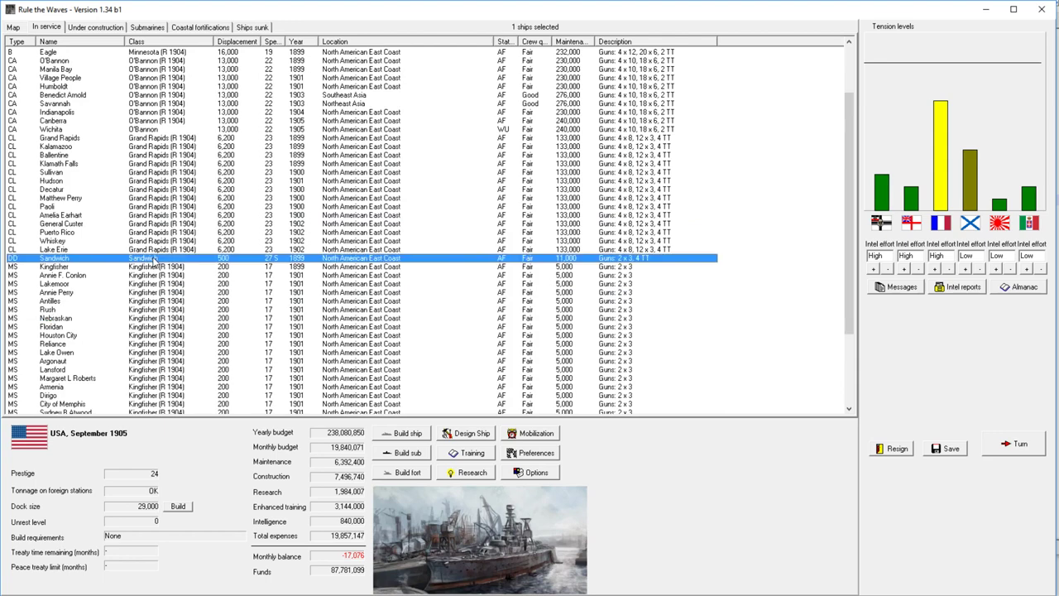
scroll(down, 3)
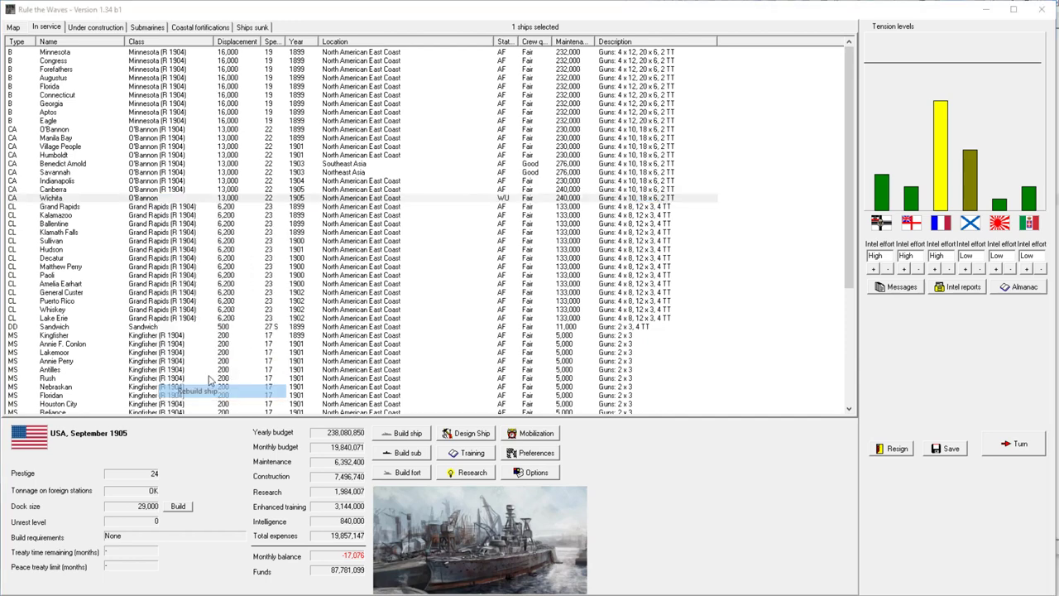
click(196, 391)
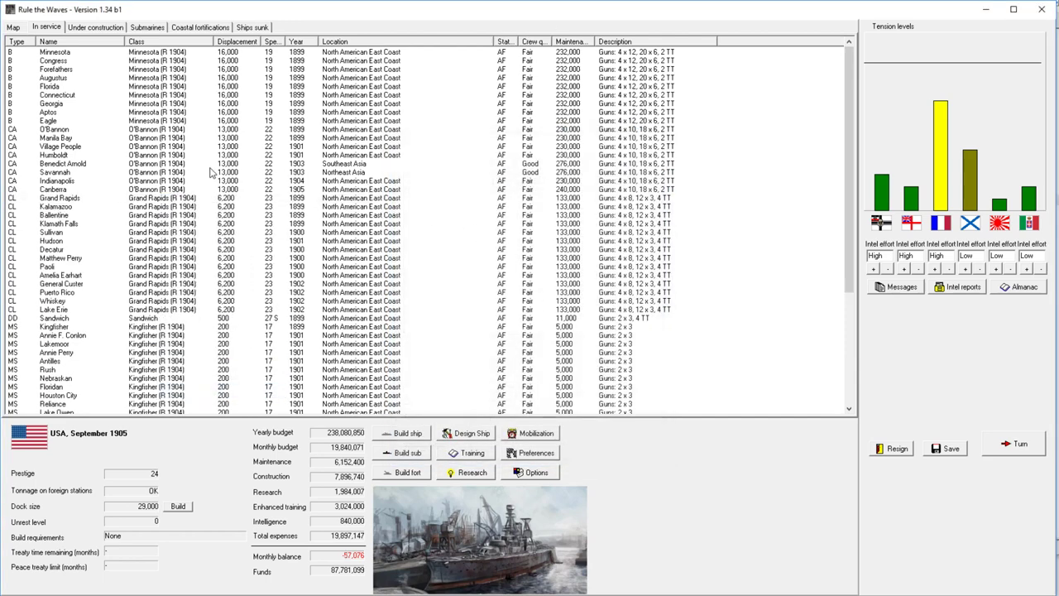
click(166, 171)
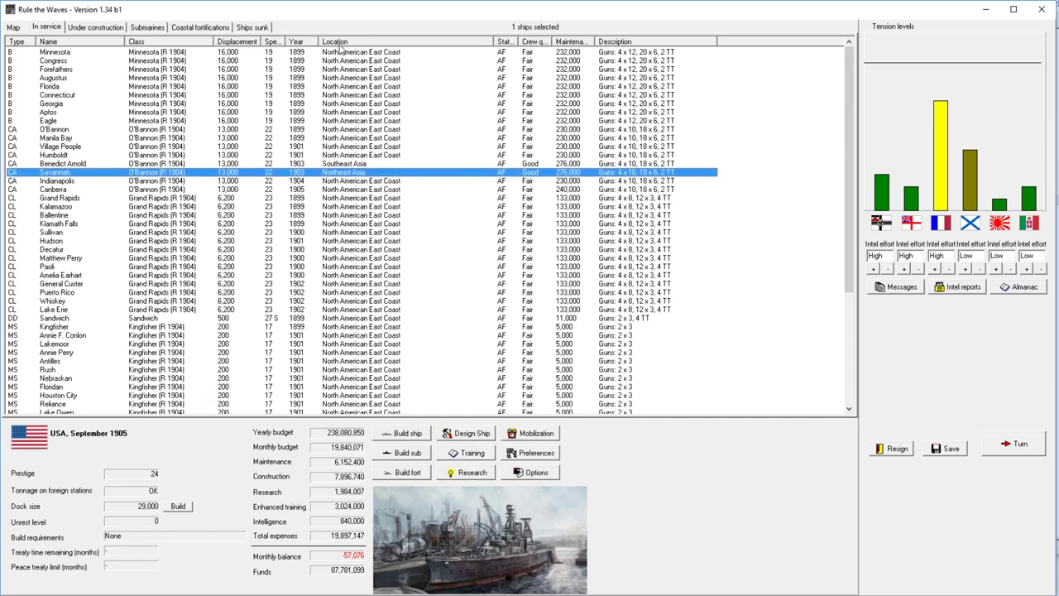
Step: Advance month by month to December 1905, dismissing each research notice and turn report
click(1020, 443)
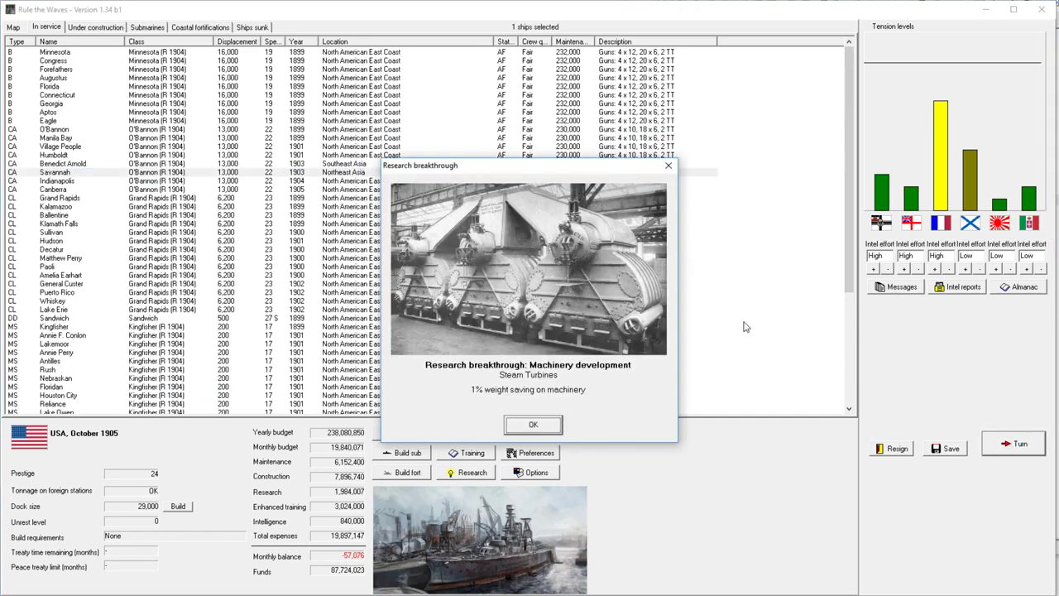
click(532, 424)
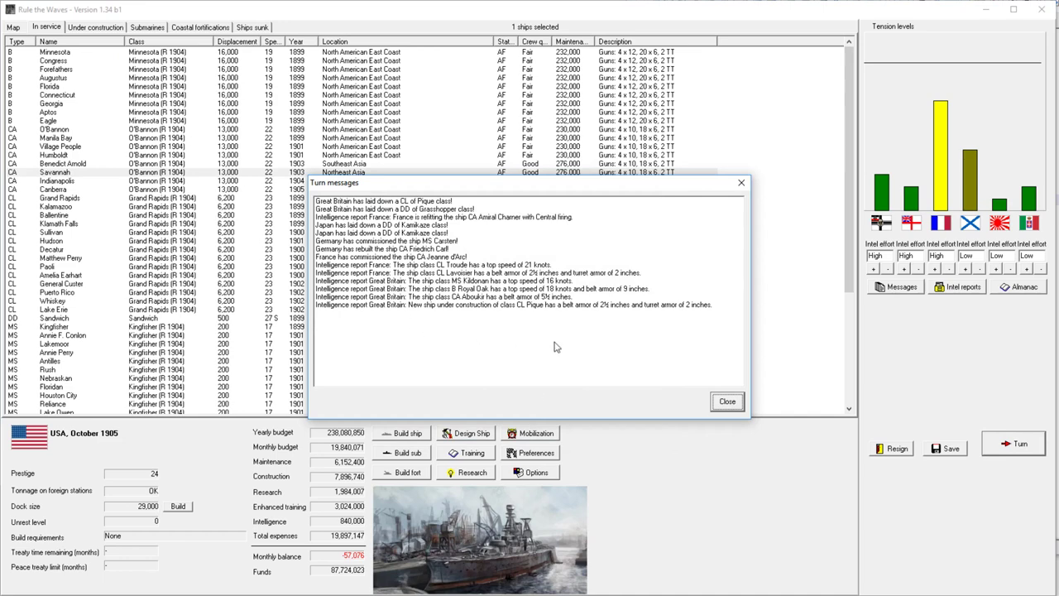
mouse_move(726, 401)
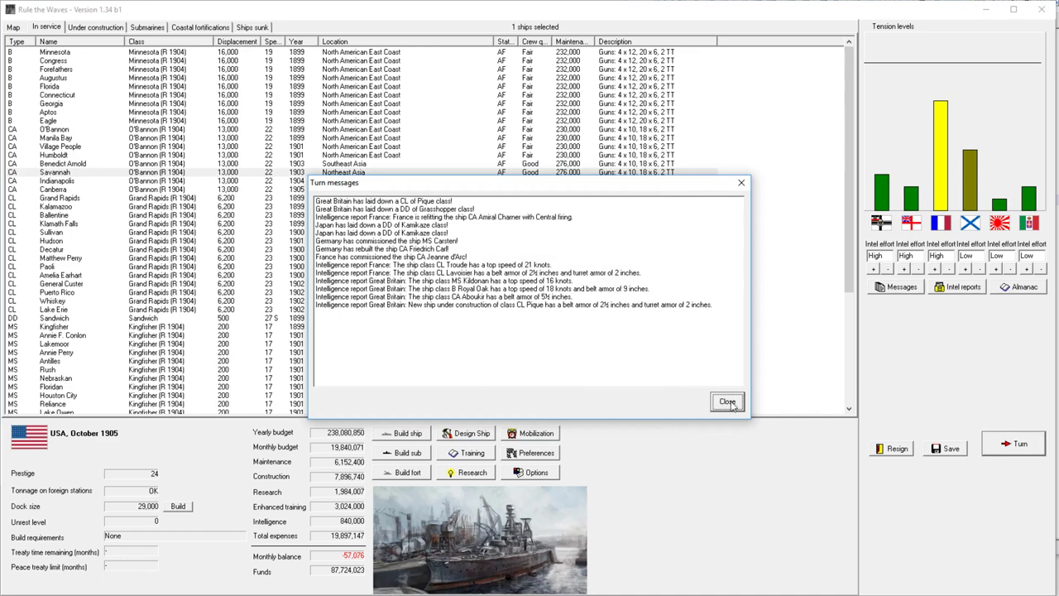
click(727, 401)
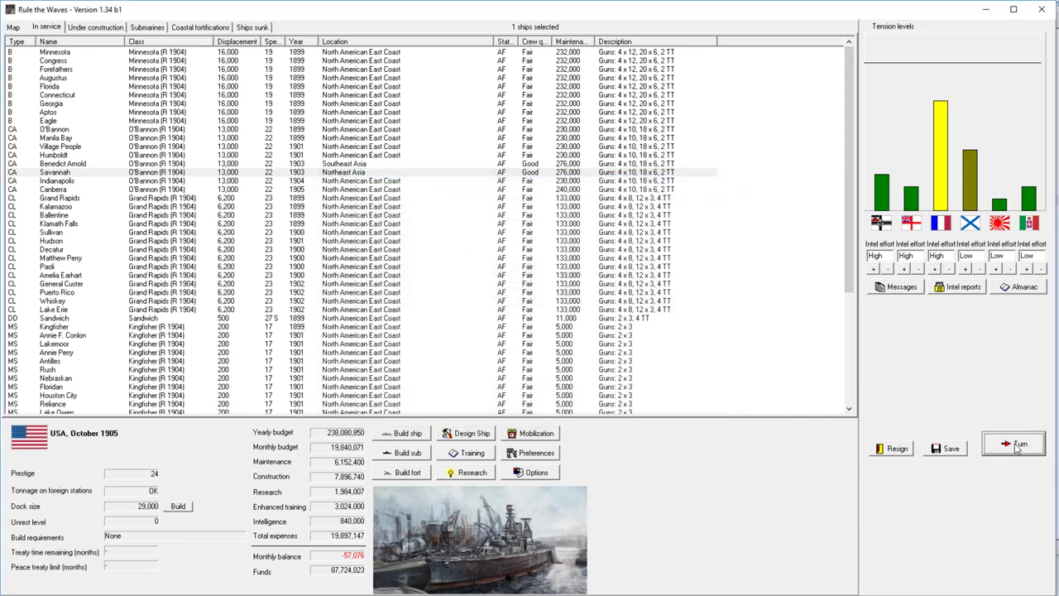
click(1020, 444)
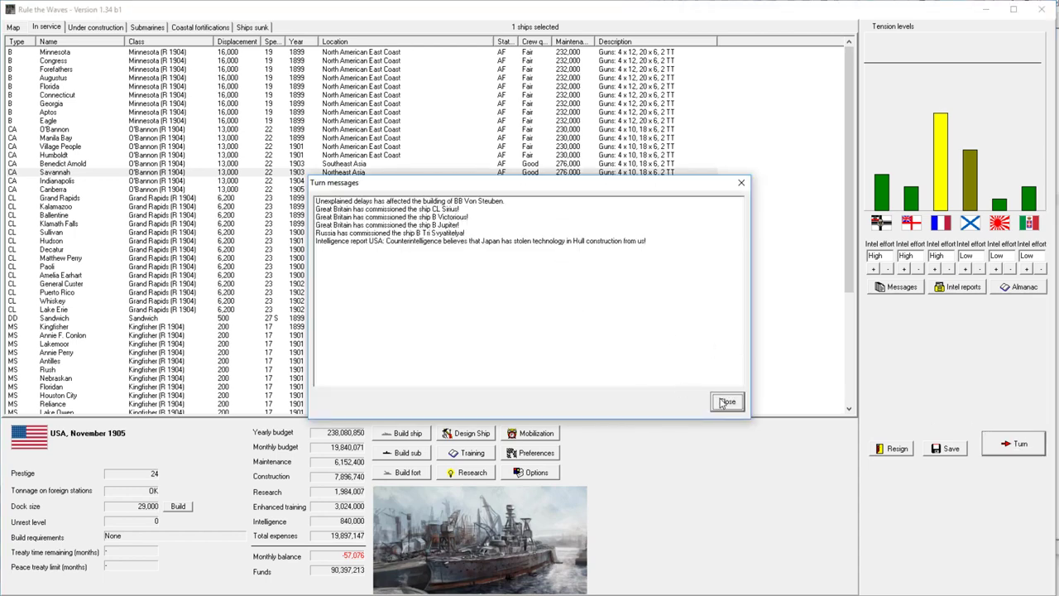
click(727, 401)
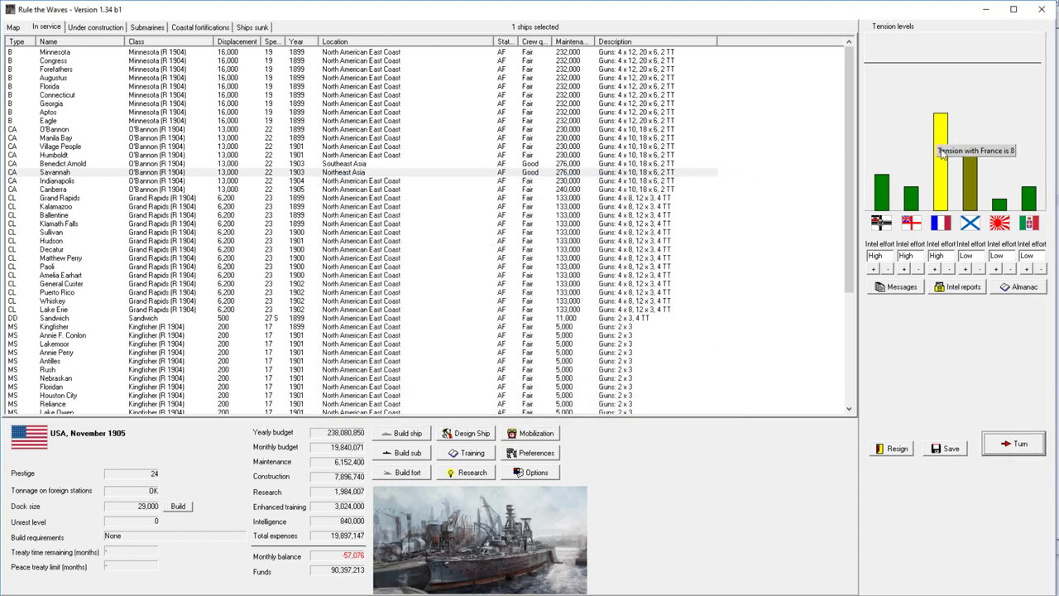
click(1020, 442)
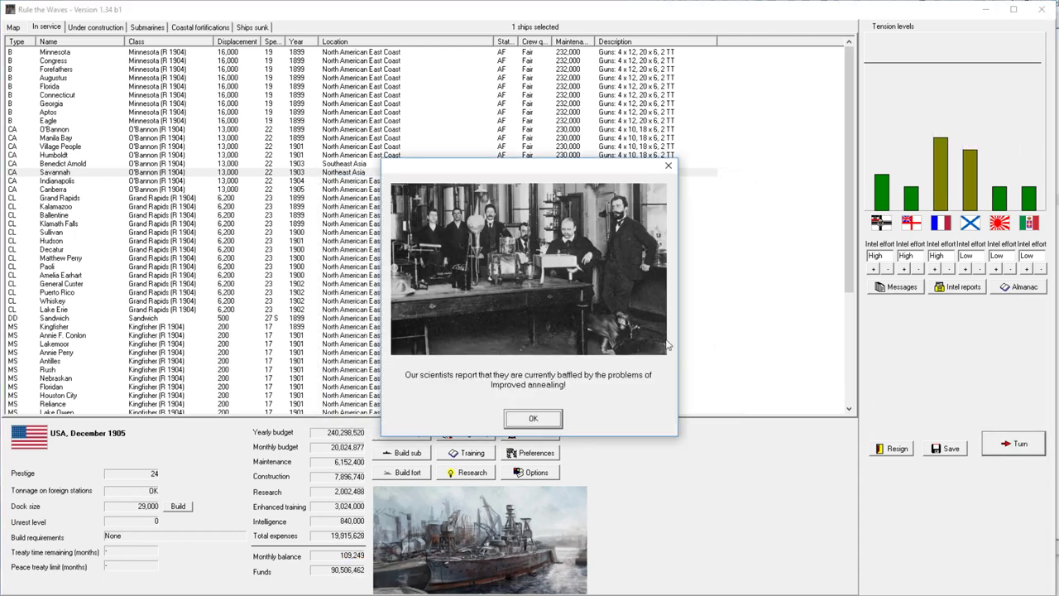
click(533, 418)
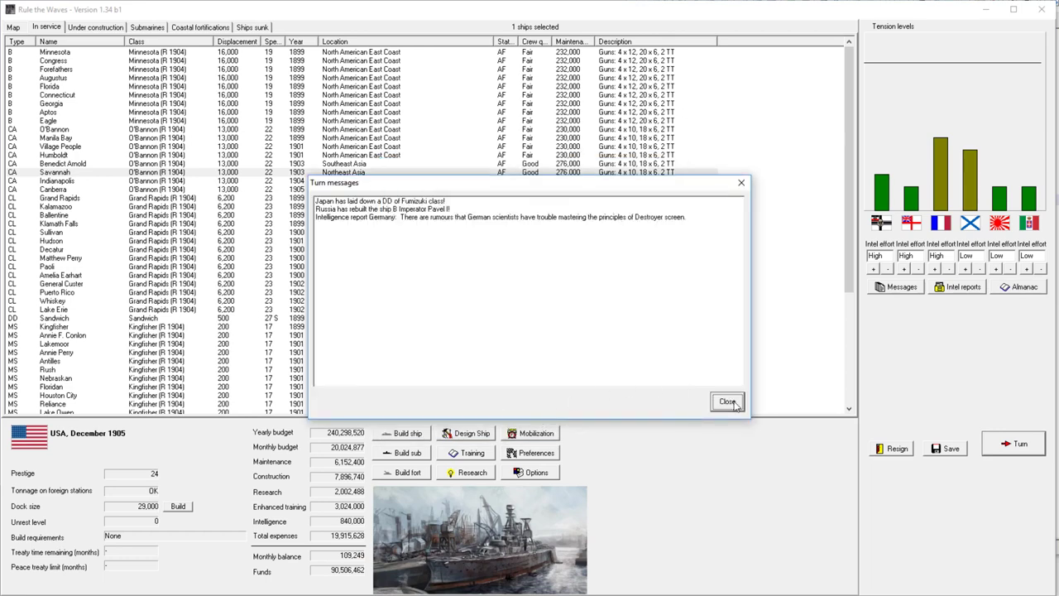
click(726, 402)
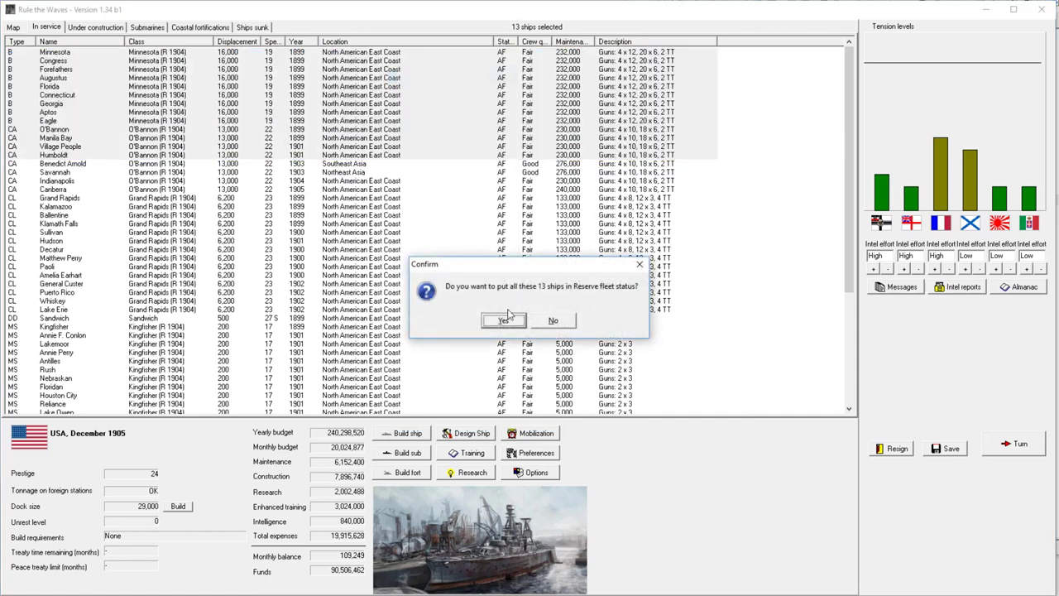
Step: Confirm reserving the 13 ships, then move the light cruisers, destroyer and minesweepers to reserve
click(503, 320)
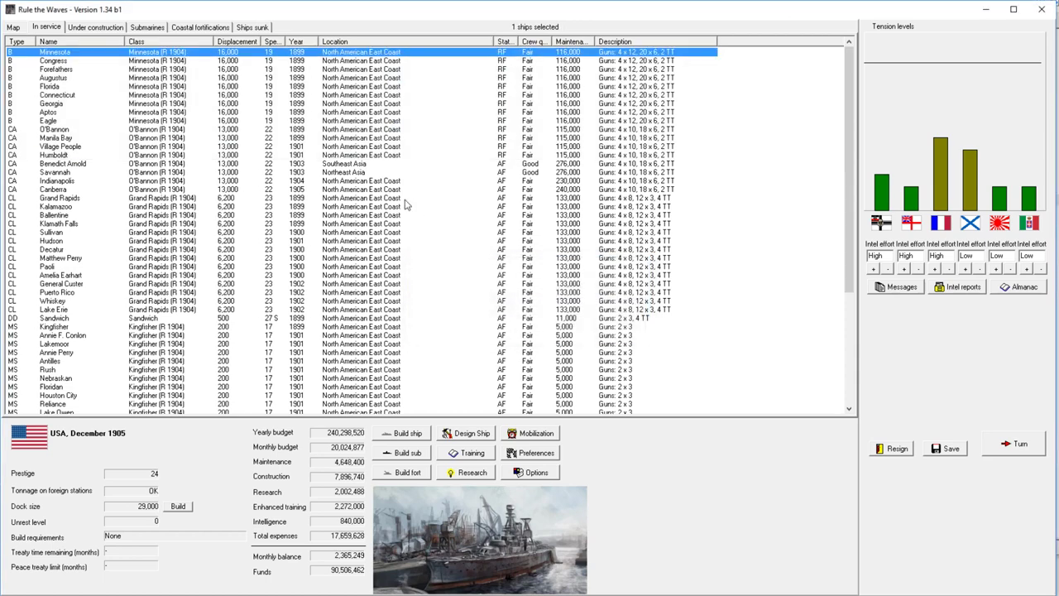
scroll(down, 3)
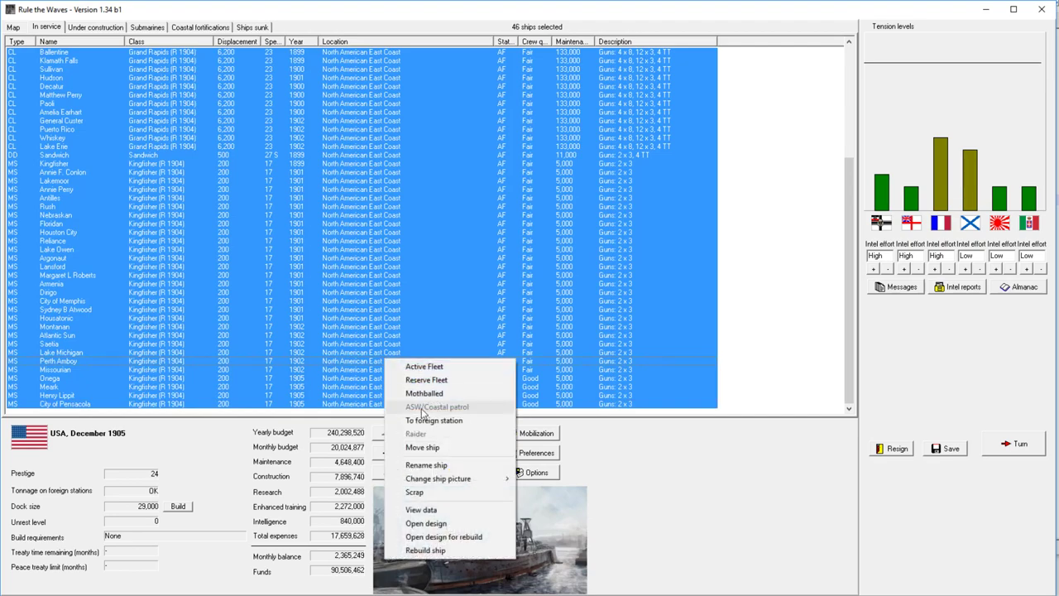
mouse_move(426, 380)
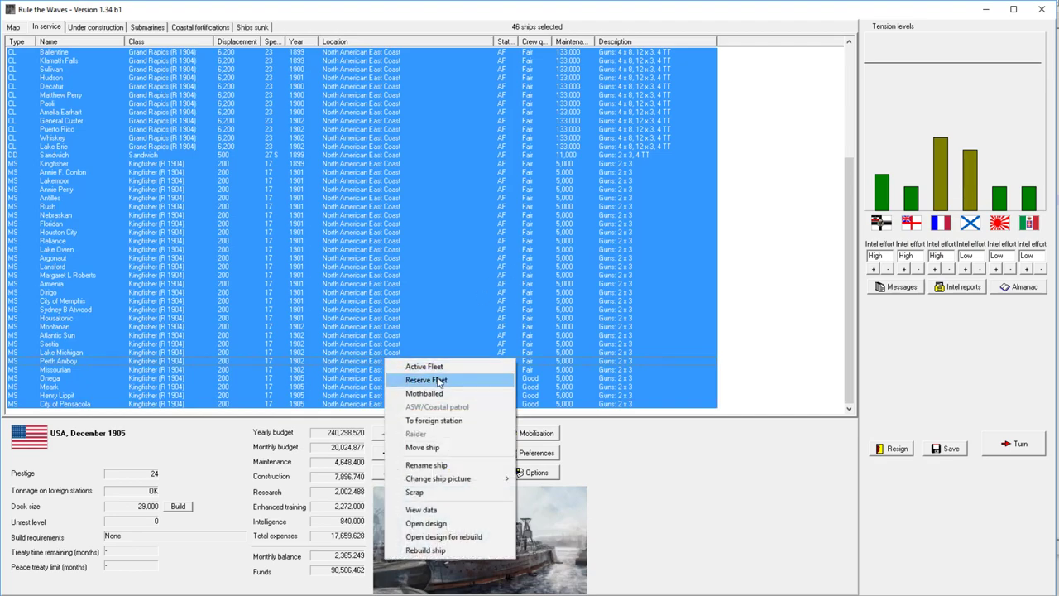
click(425, 379)
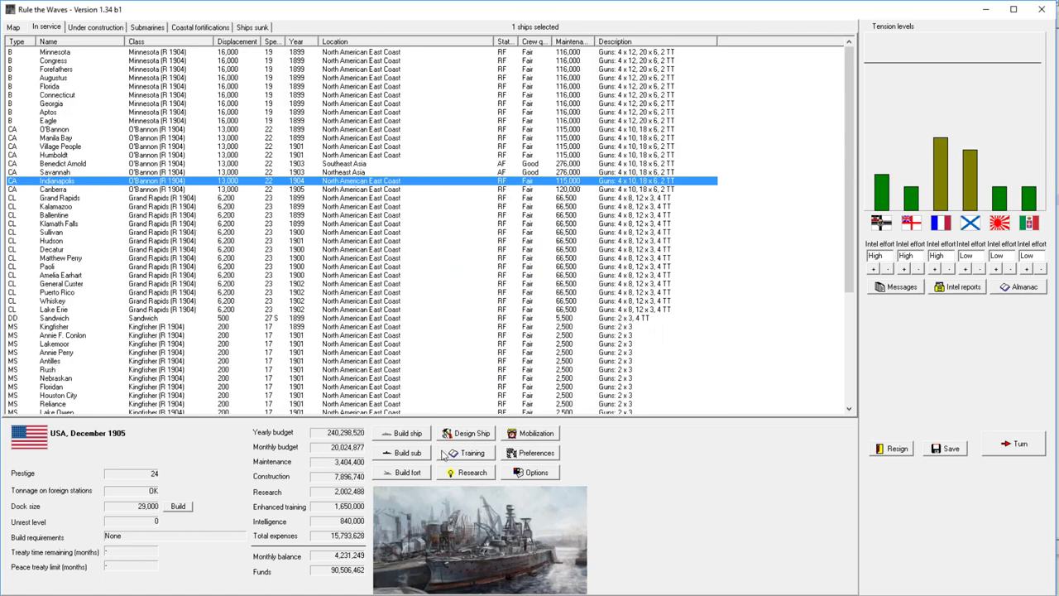
mouse_move(988, 370)
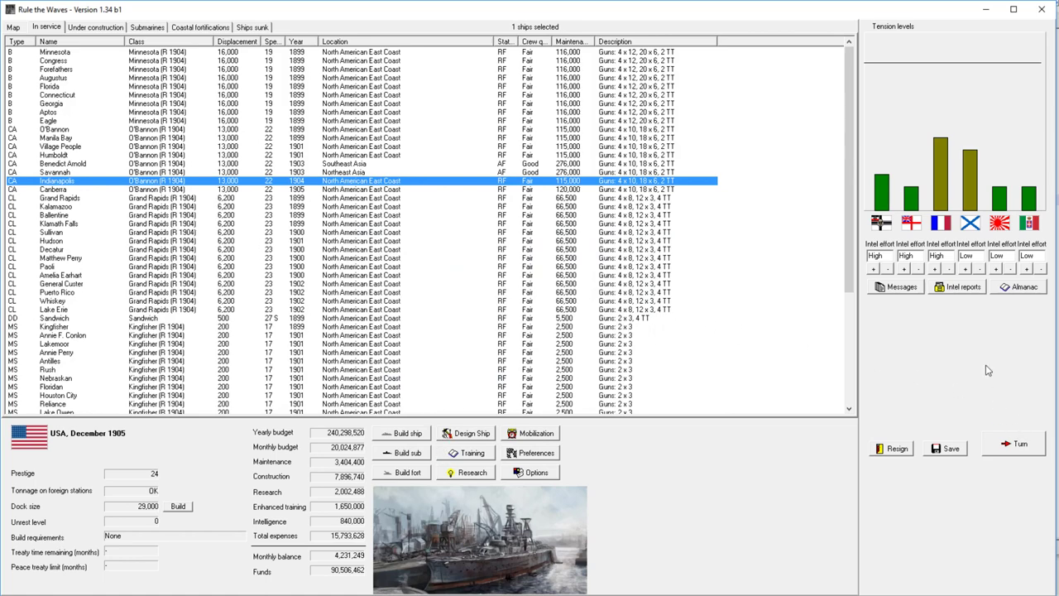
Step: Advance to January 1906, acknowledging the dock size, Redoutable blueprint and fire control reports
click(1014, 444)
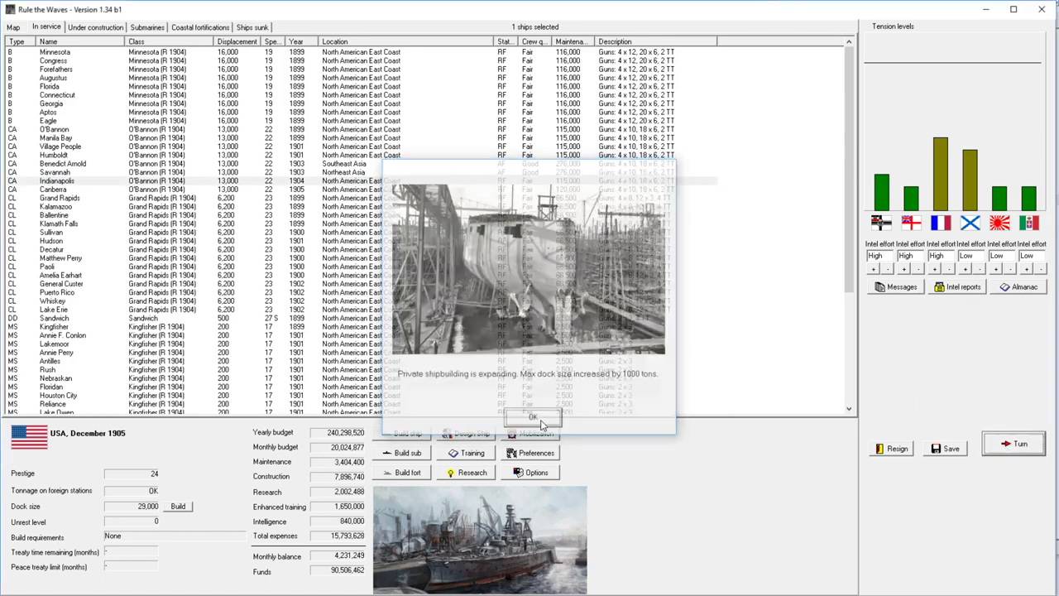
click(532, 418)
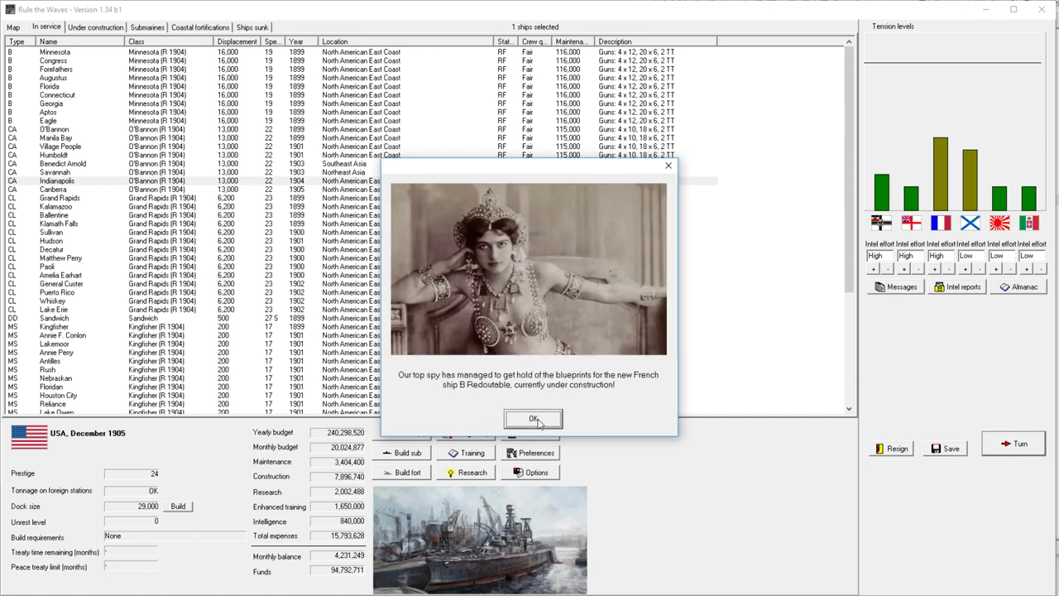
click(533, 419)
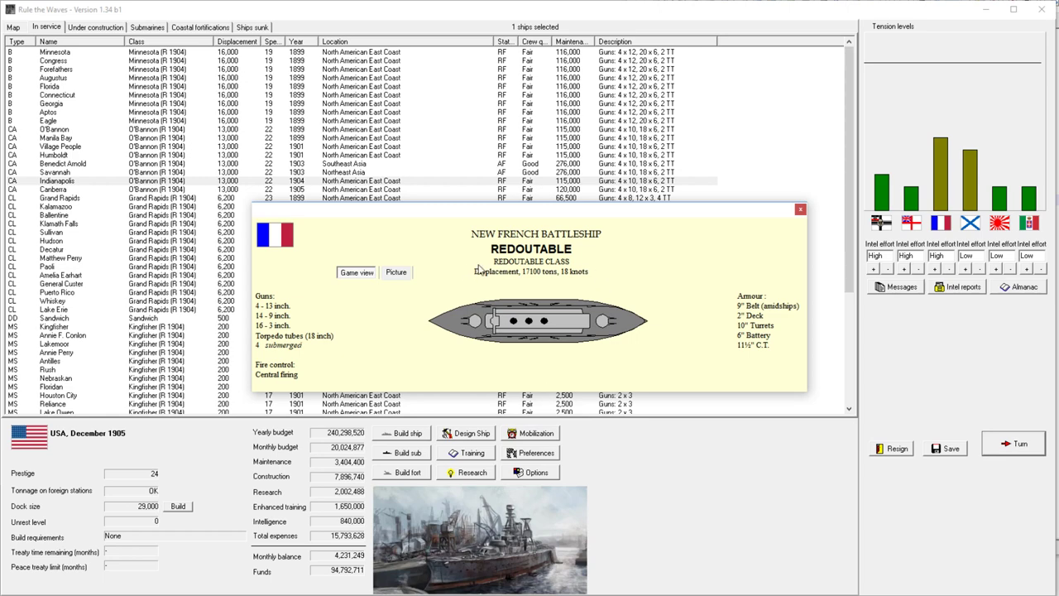
click(1019, 442)
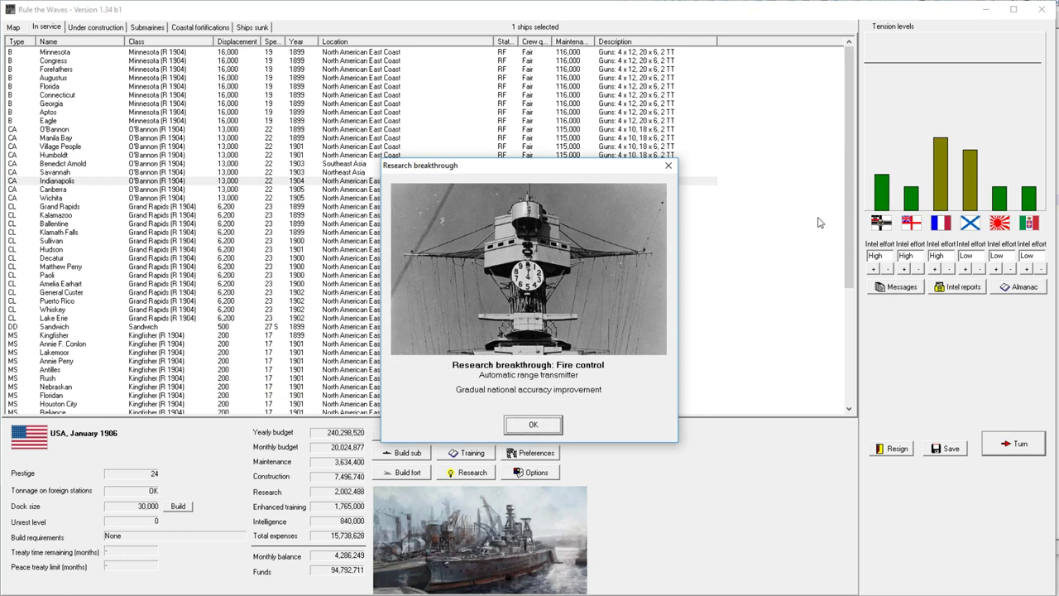
mouse_move(819, 227)
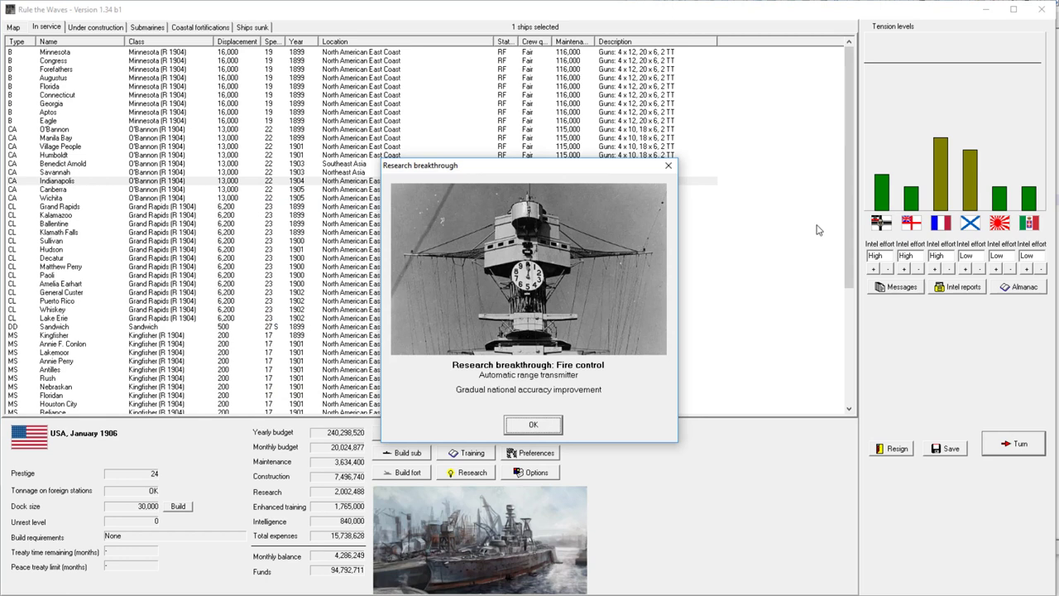
mouse_move(674, 267)
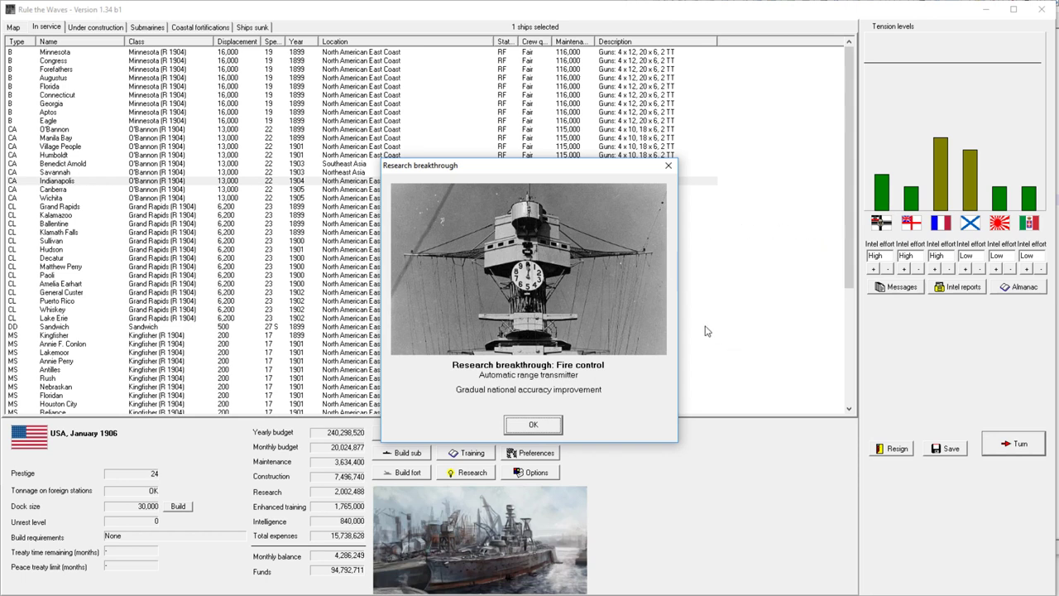
mouse_move(573, 426)
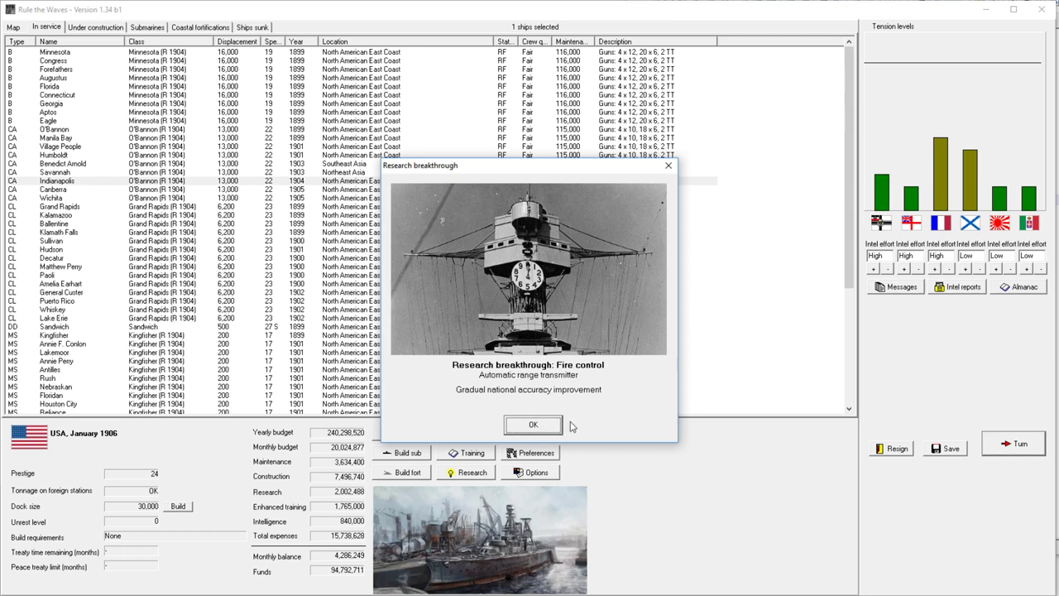
mouse_move(538, 428)
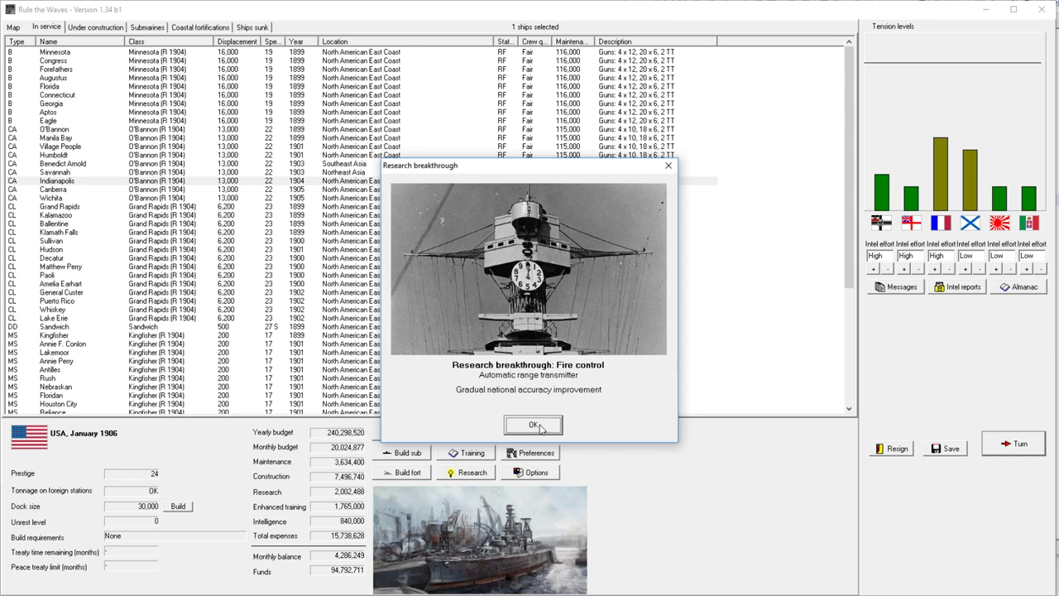
mouse_move(539, 444)
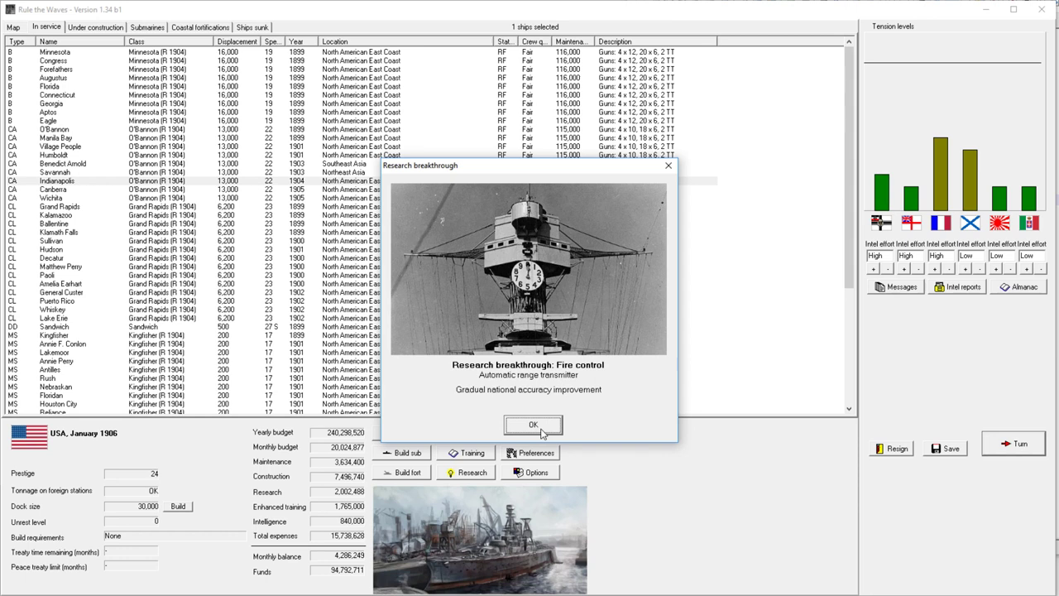
mouse_move(544, 434)
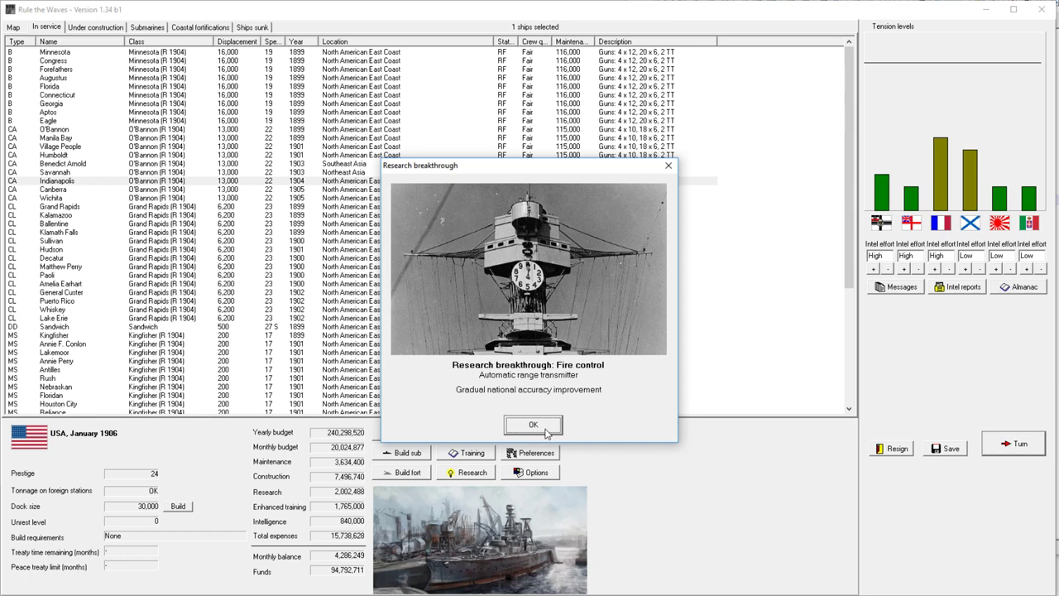
mouse_move(568, 327)
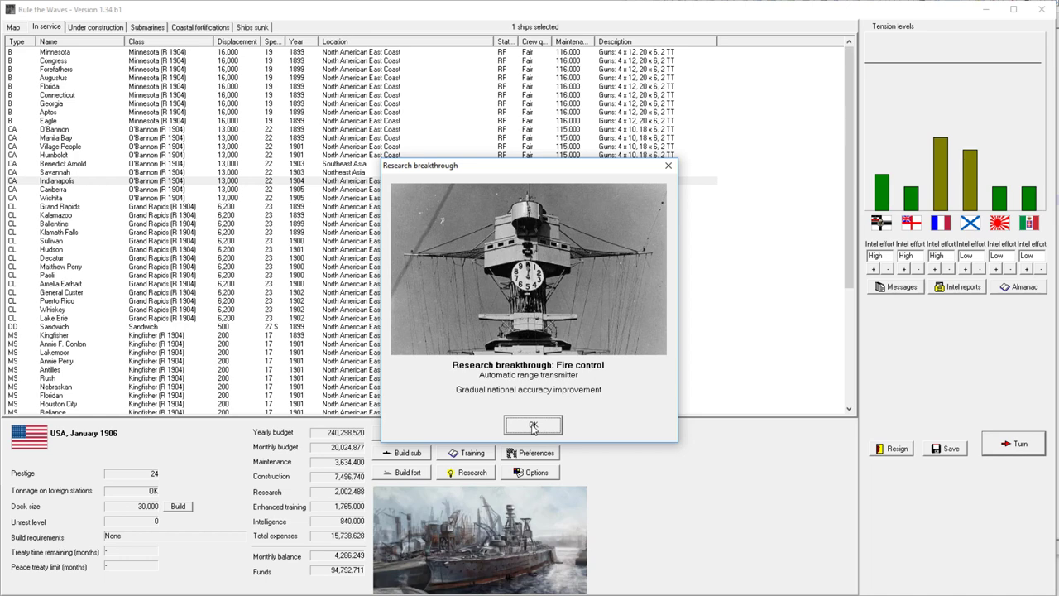
click(533, 424)
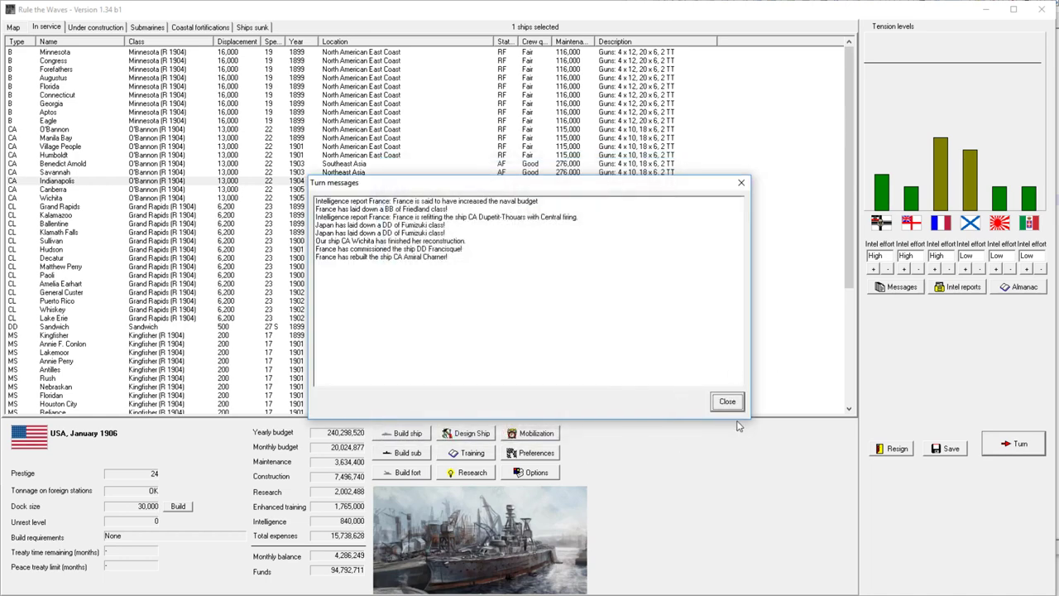
Step: Dismiss the January 1906 messages, survey the world map, and return to the in-service list
click(727, 401)
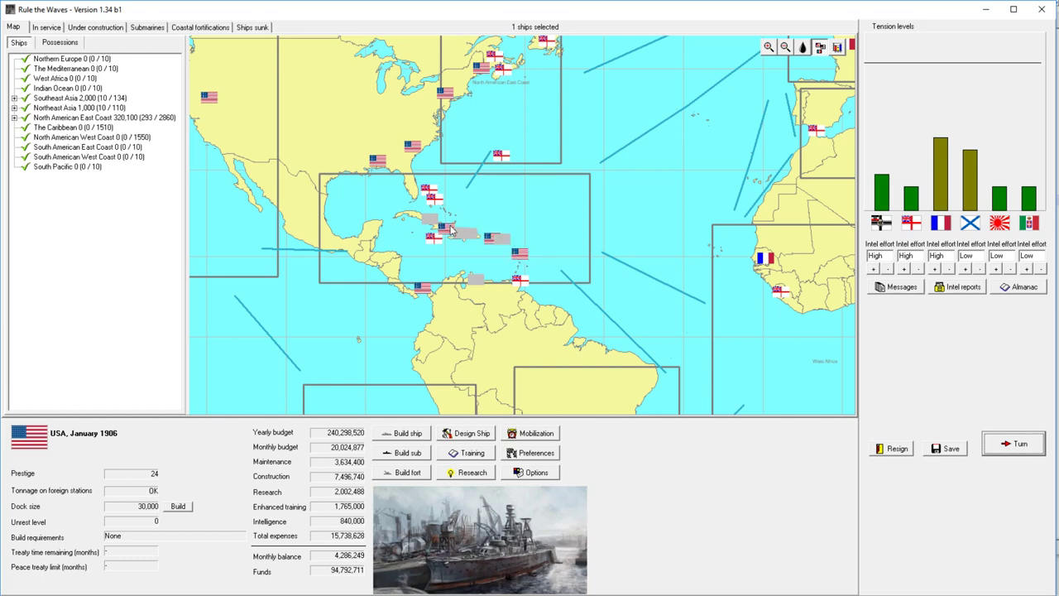
click(784, 46)
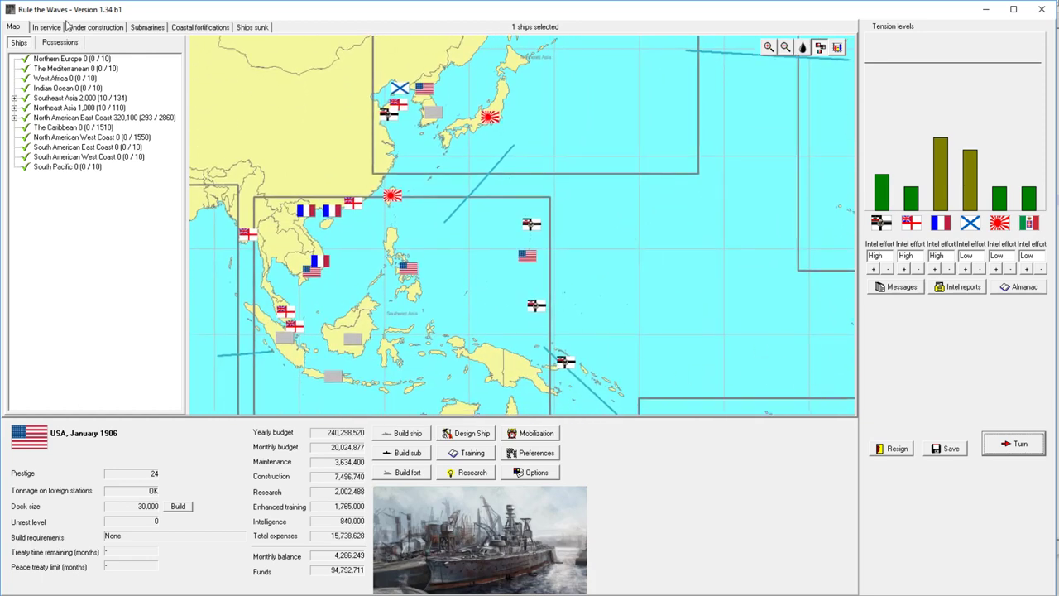
click(46, 27)
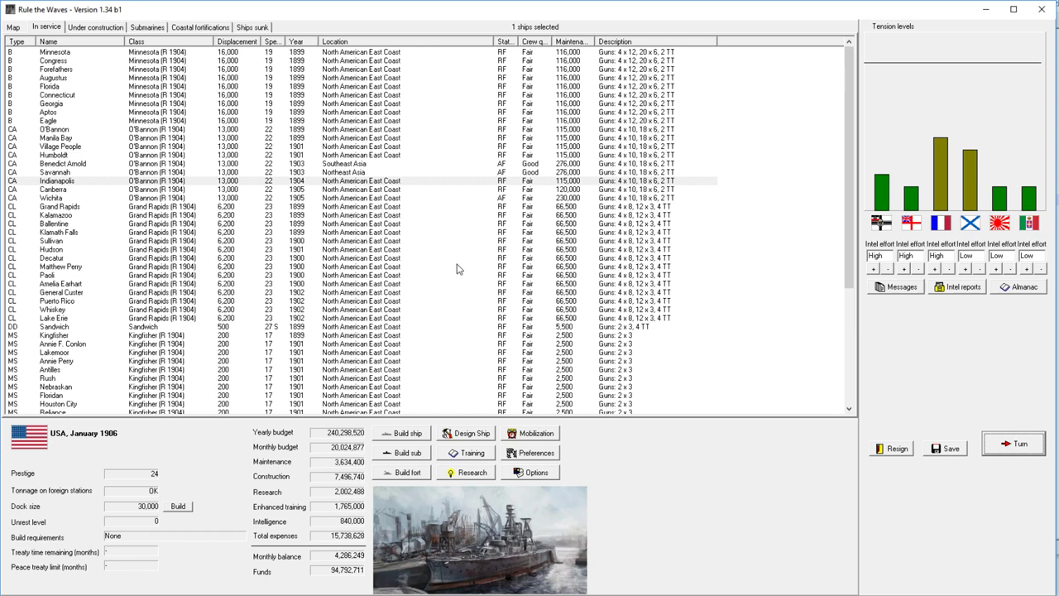
mouse_move(418, 285)
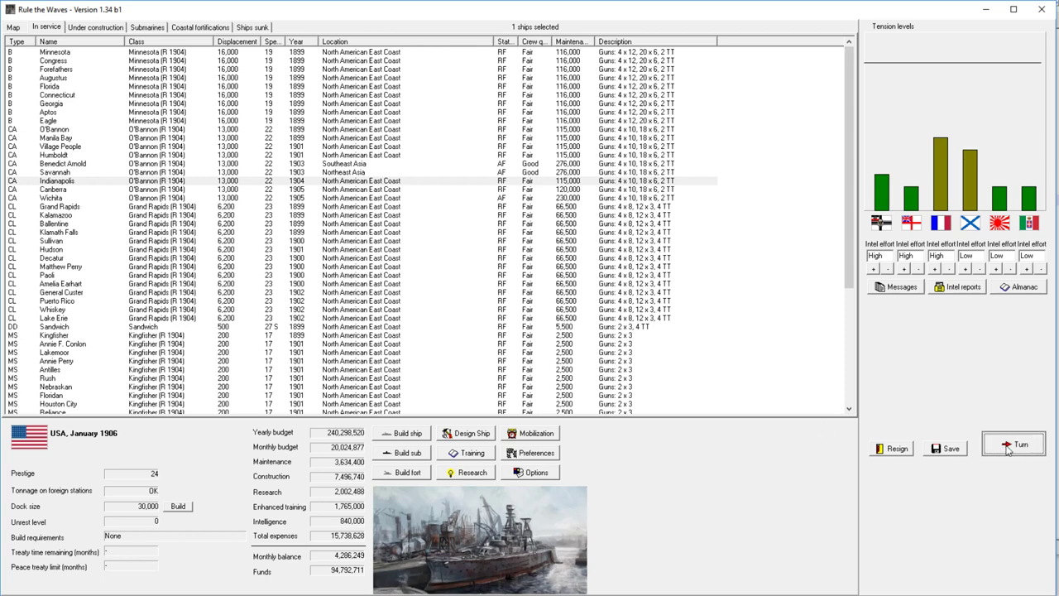
Step: Advance to March 1906, finishing CA Suicidal with best fire control and dismissing reports
click(1015, 444)
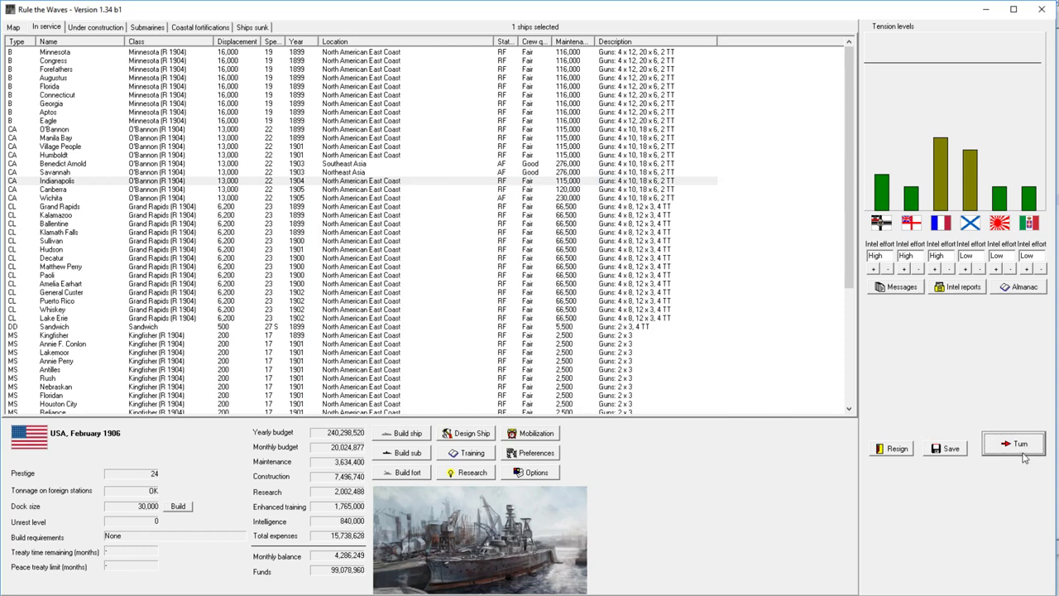
mouse_move(1009, 441)
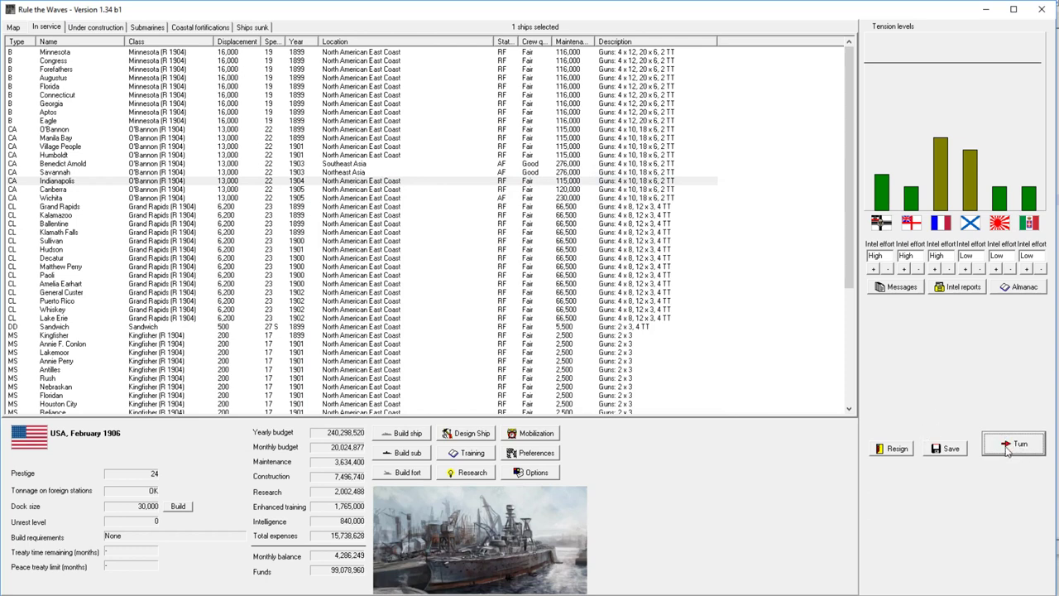
click(1014, 444)
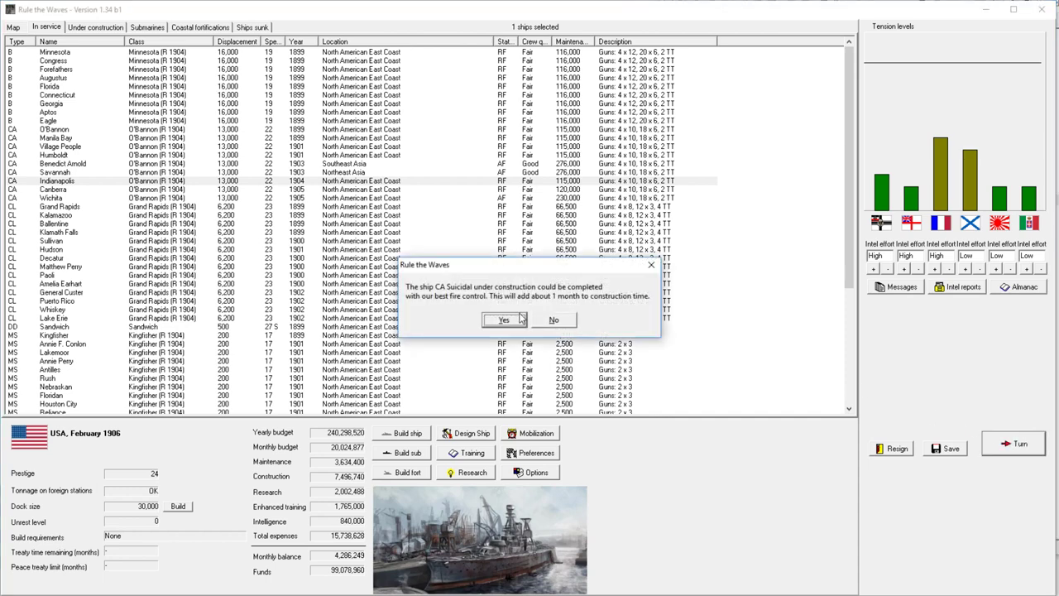
click(503, 320)
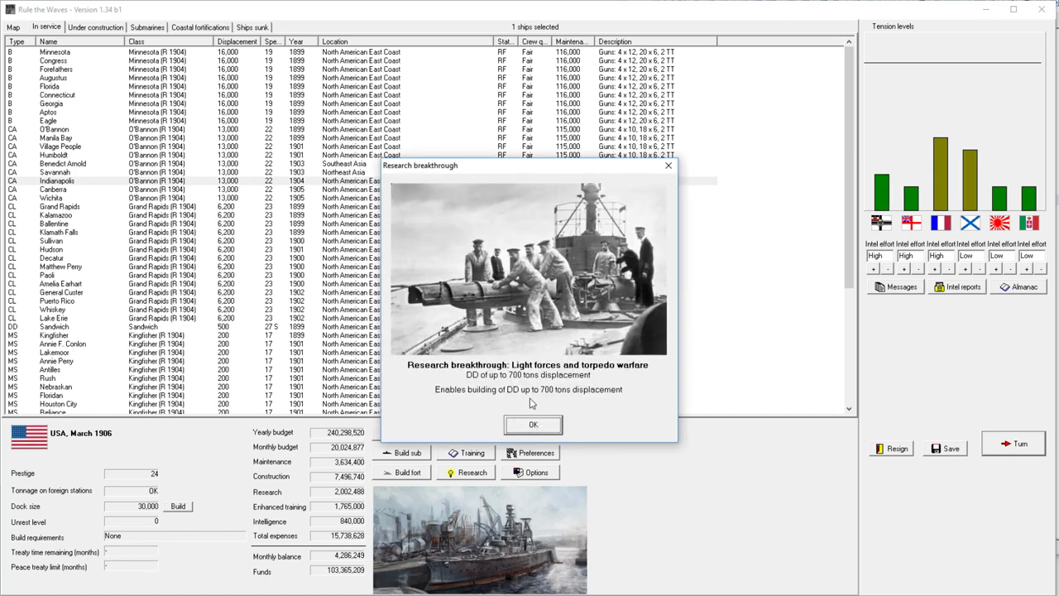
click(532, 425)
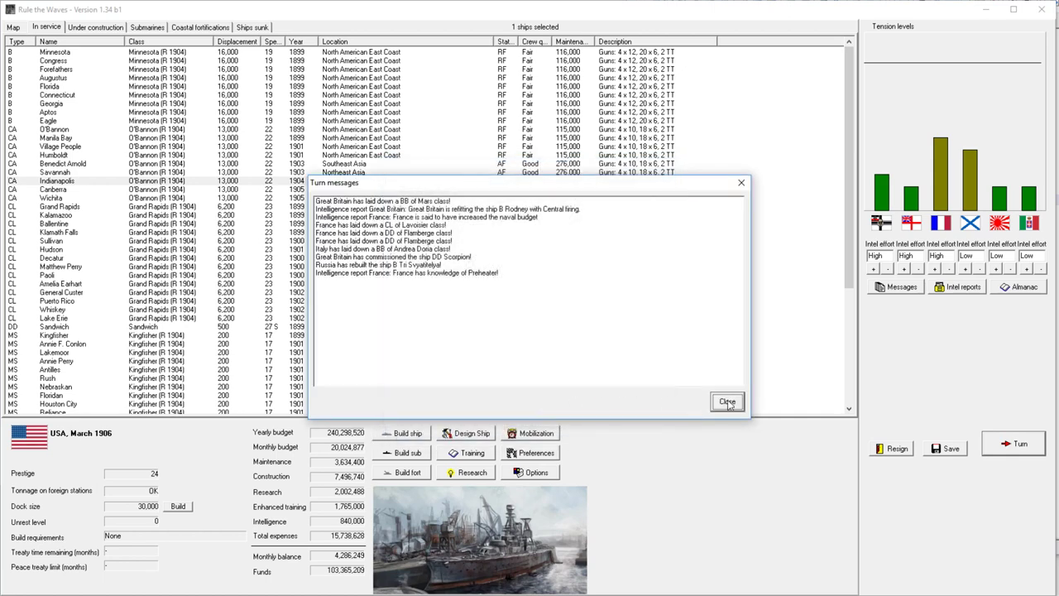
click(727, 401)
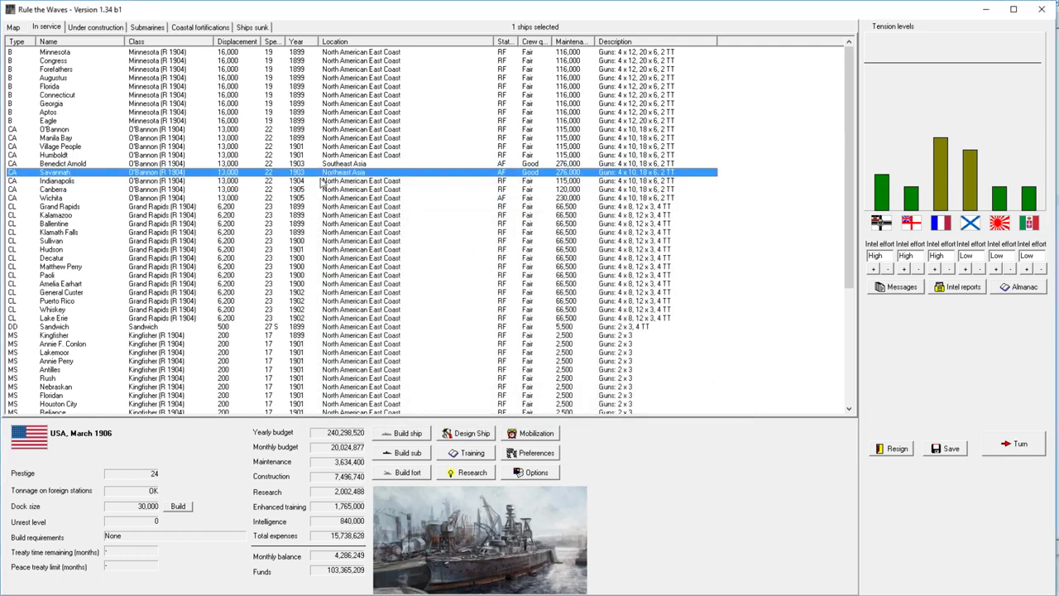
Step: Select armoured cruiser Savannah, advance to April 1906 and close the turn messages
click(51, 249)
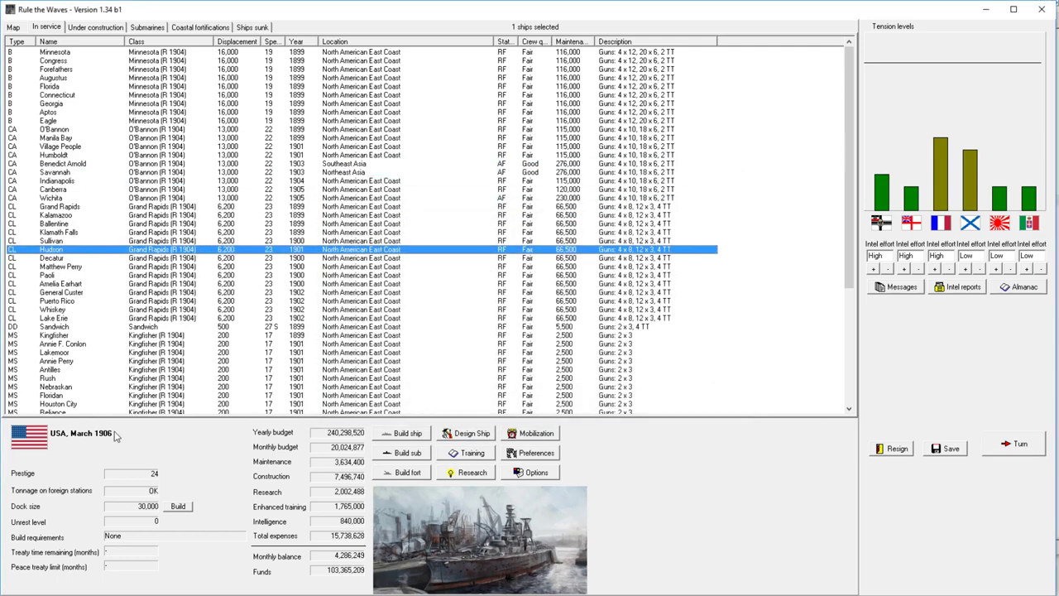
mouse_move(993, 433)
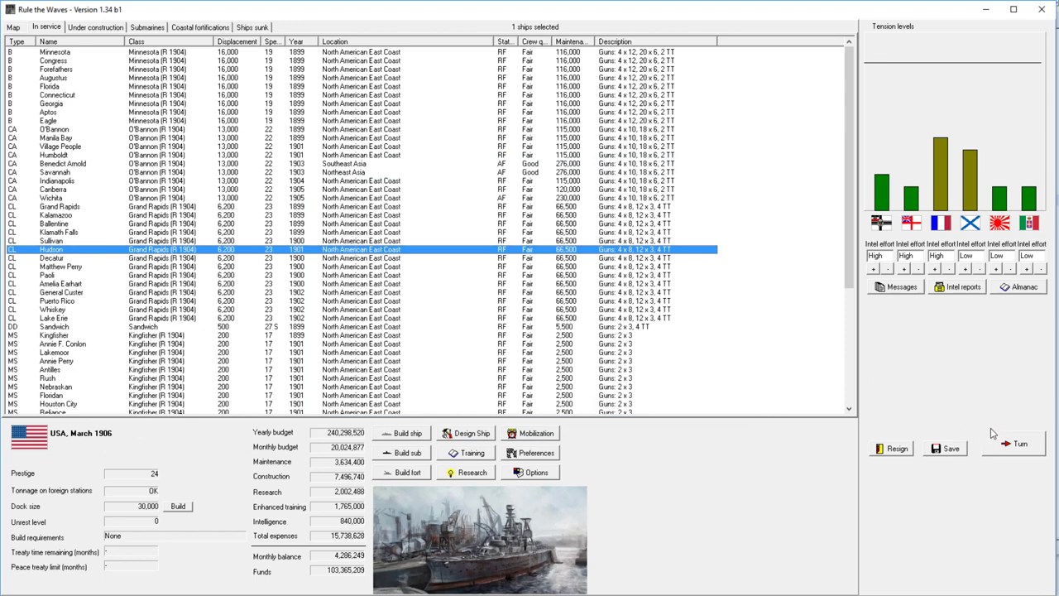
click(1019, 443)
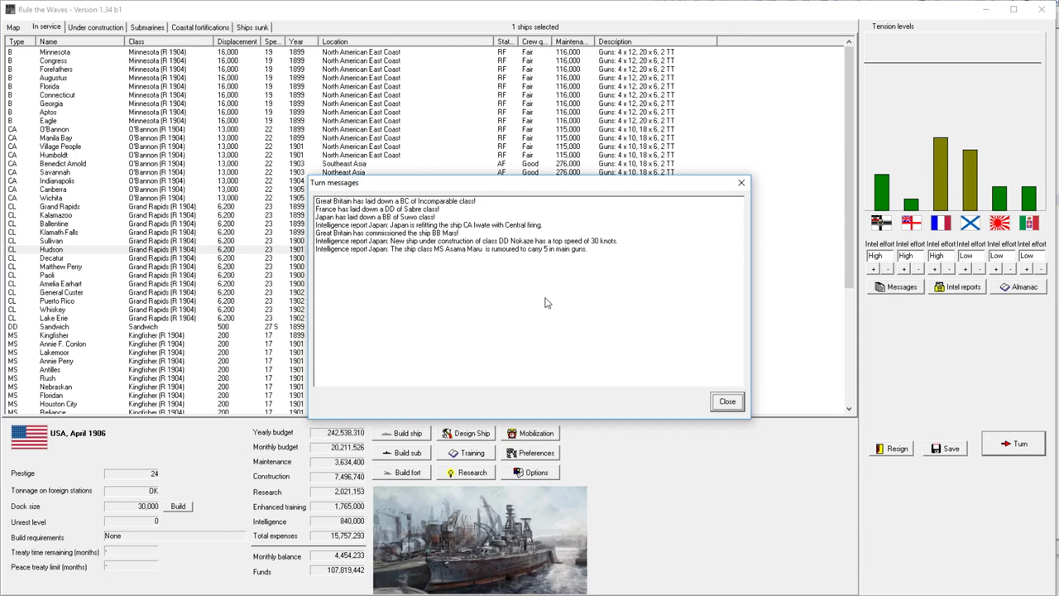
click(726, 401)
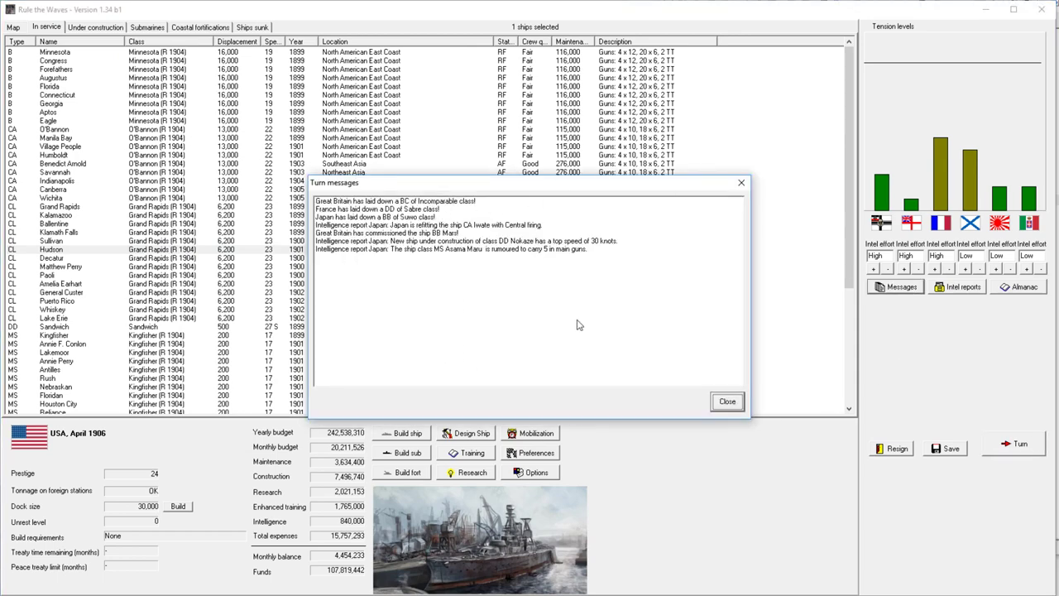
click(726, 401)
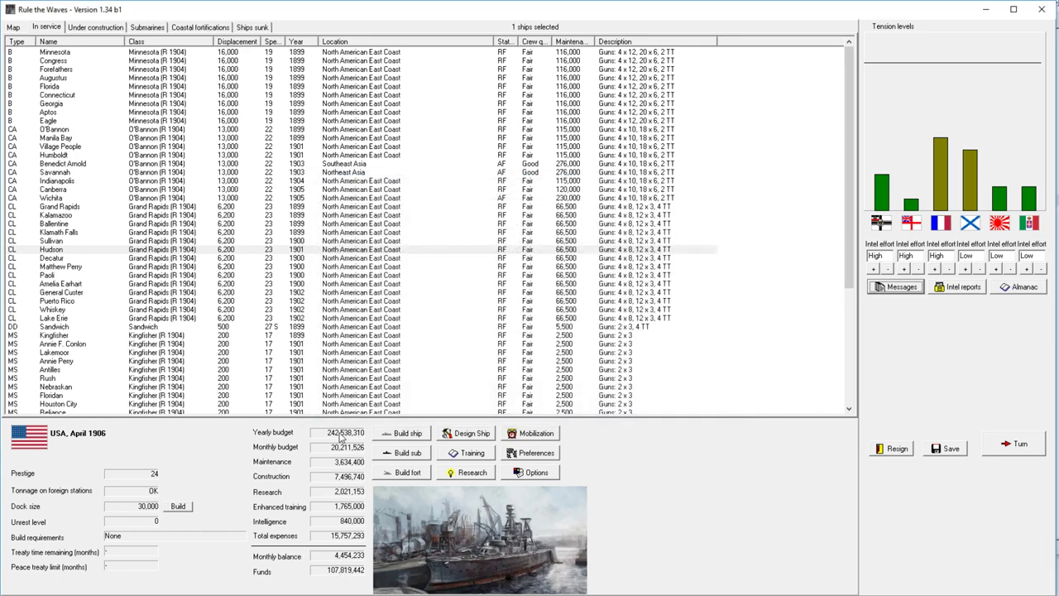
mouse_move(1016, 449)
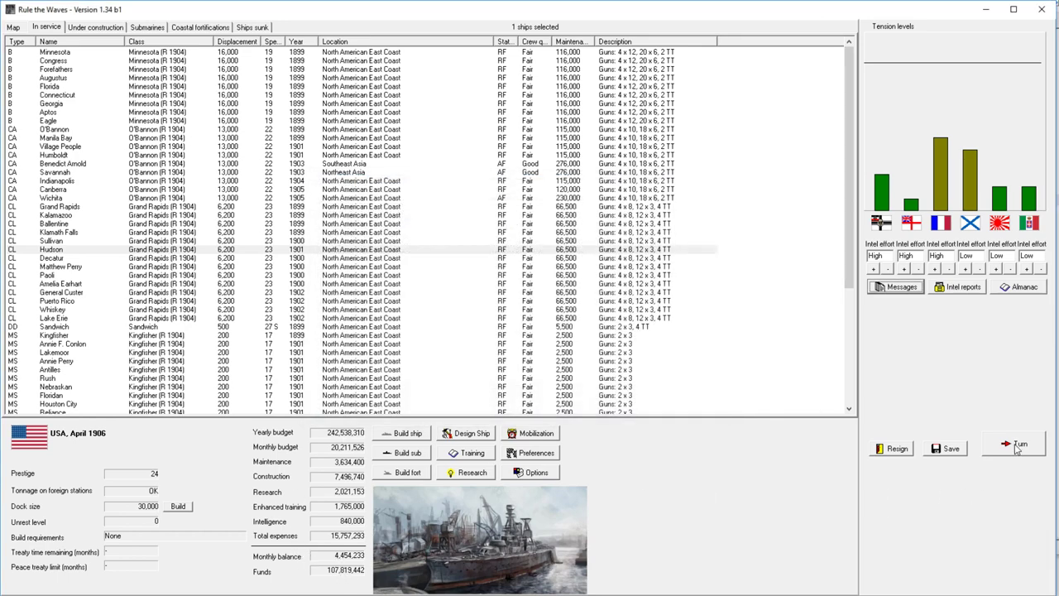
Step: Advance a month, declining the presidential regatta and acknowledging the hull construction breakthrough
click(1020, 443)
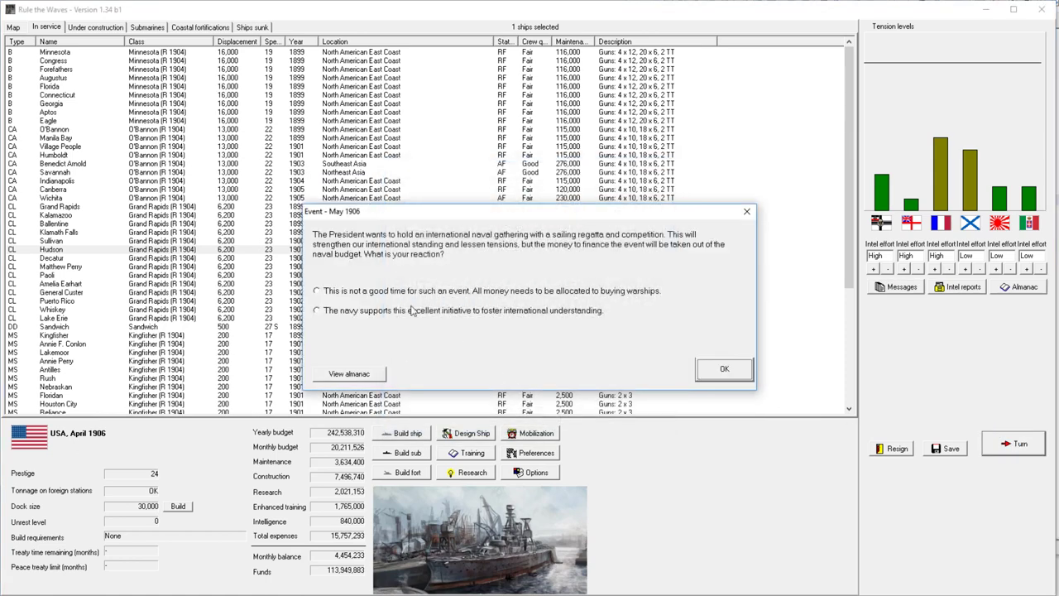
mouse_move(414, 310)
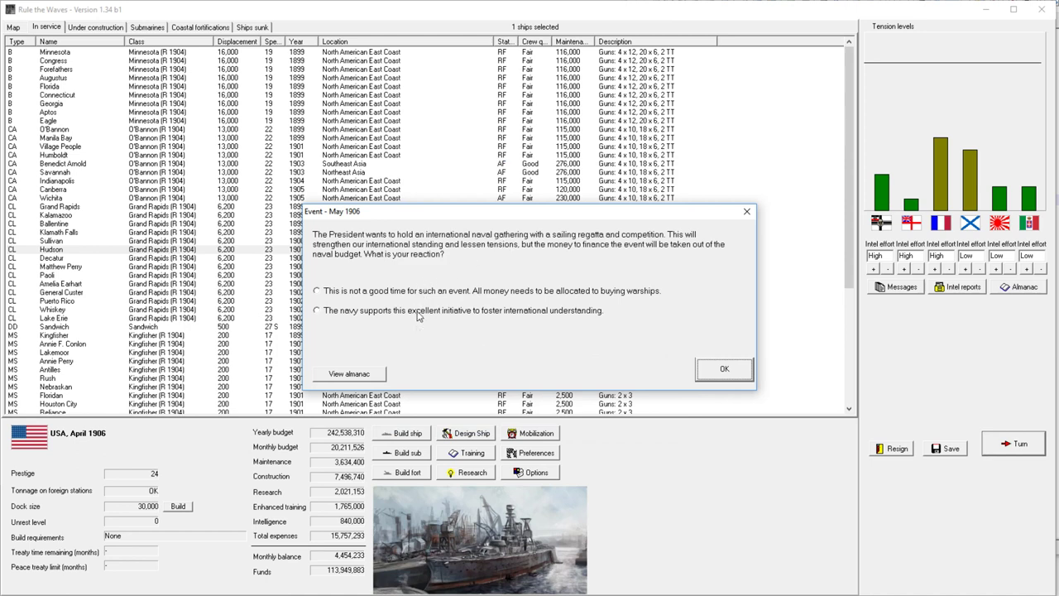
click(317, 291)
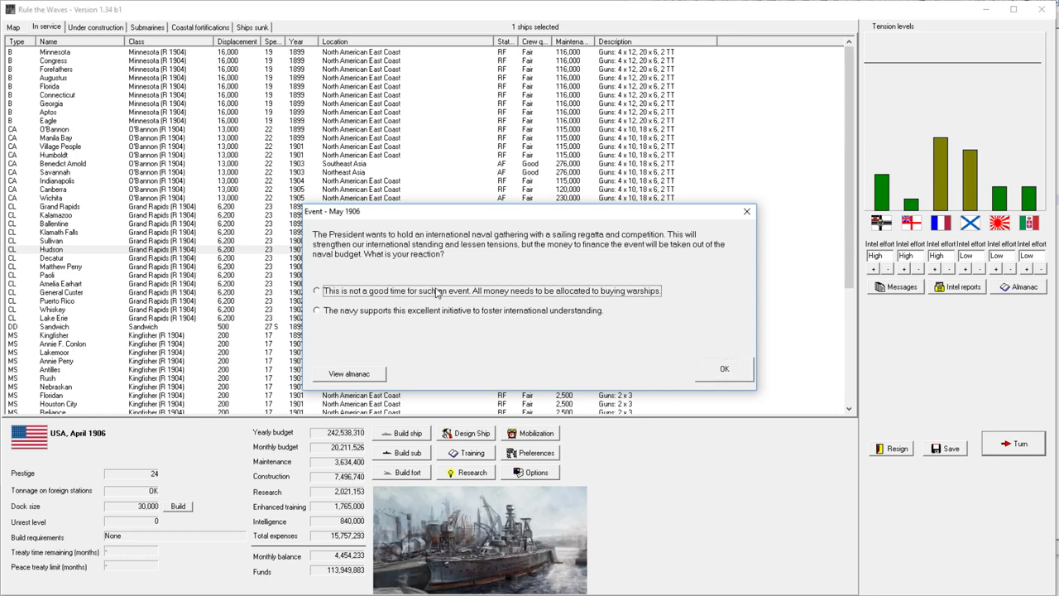
click(723, 368)
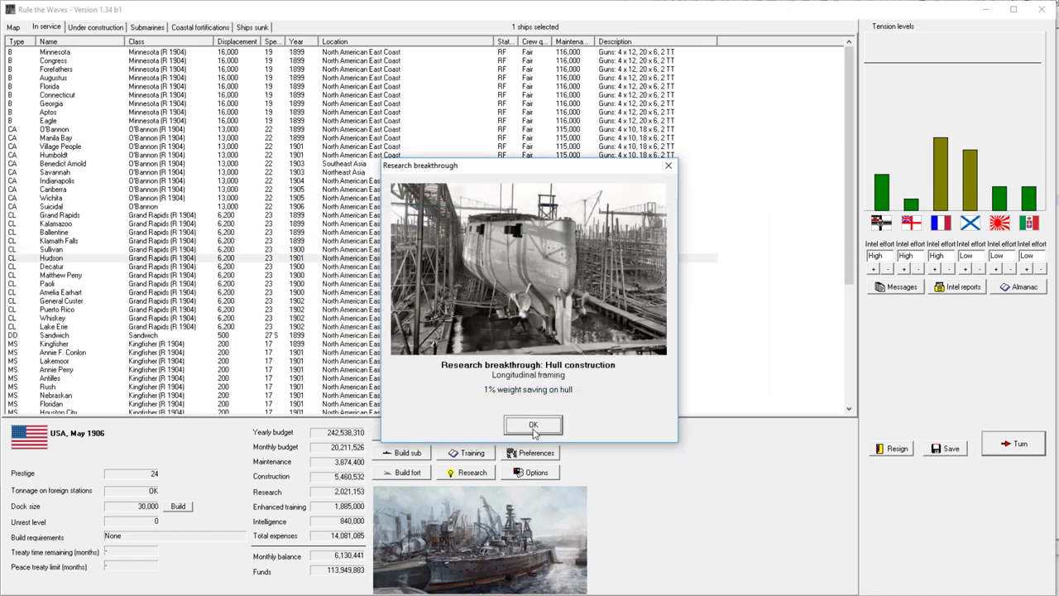
click(533, 424)
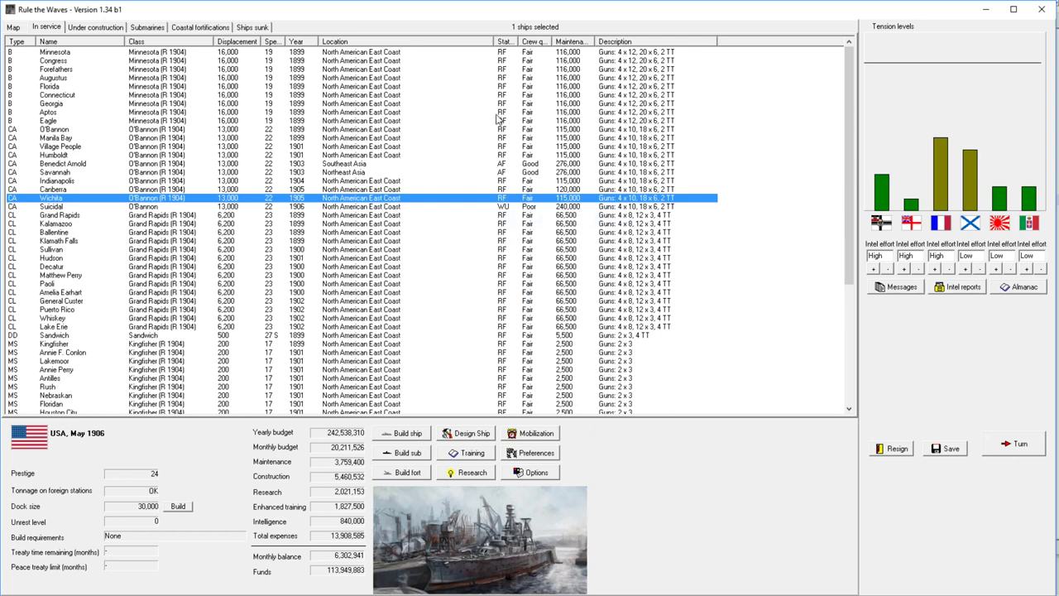
mouse_move(620, 162)
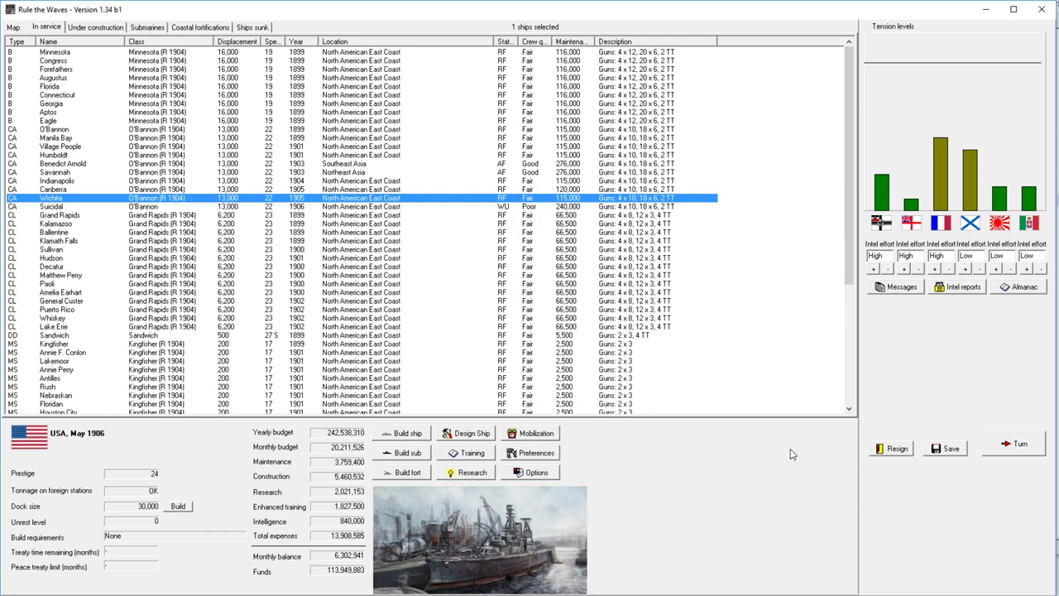
Step: Advance to June 1906, approving the shooting competition and dismissing its result and research report
click(1020, 443)
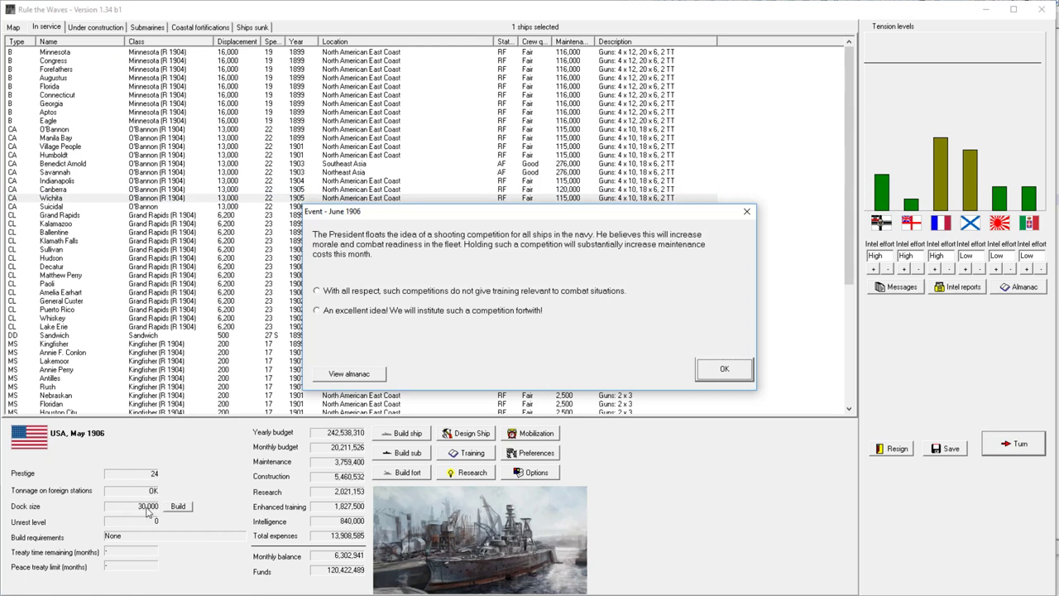
mouse_move(99, 455)
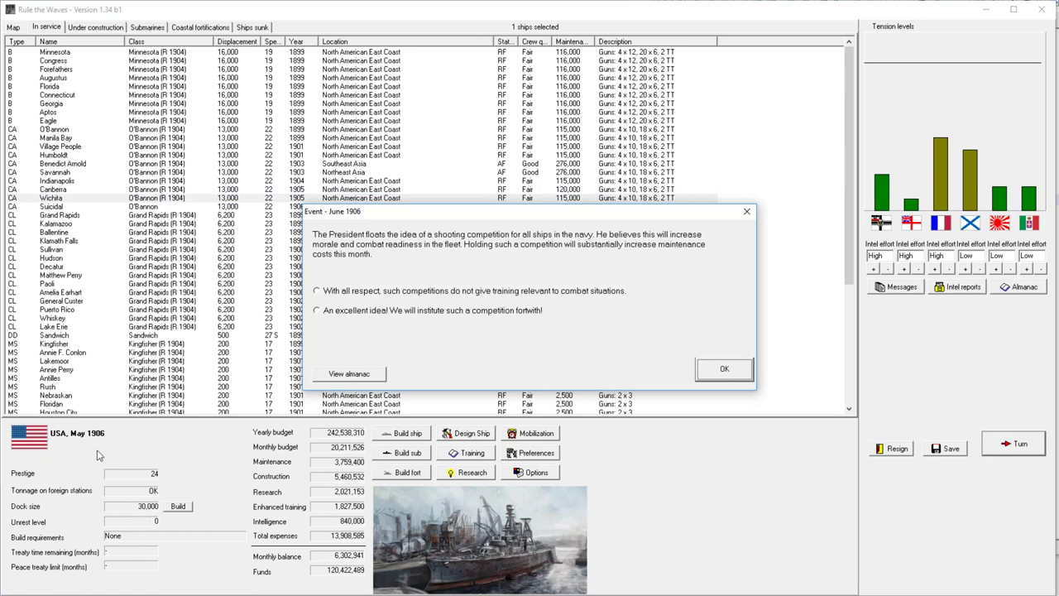
mouse_move(519, 328)
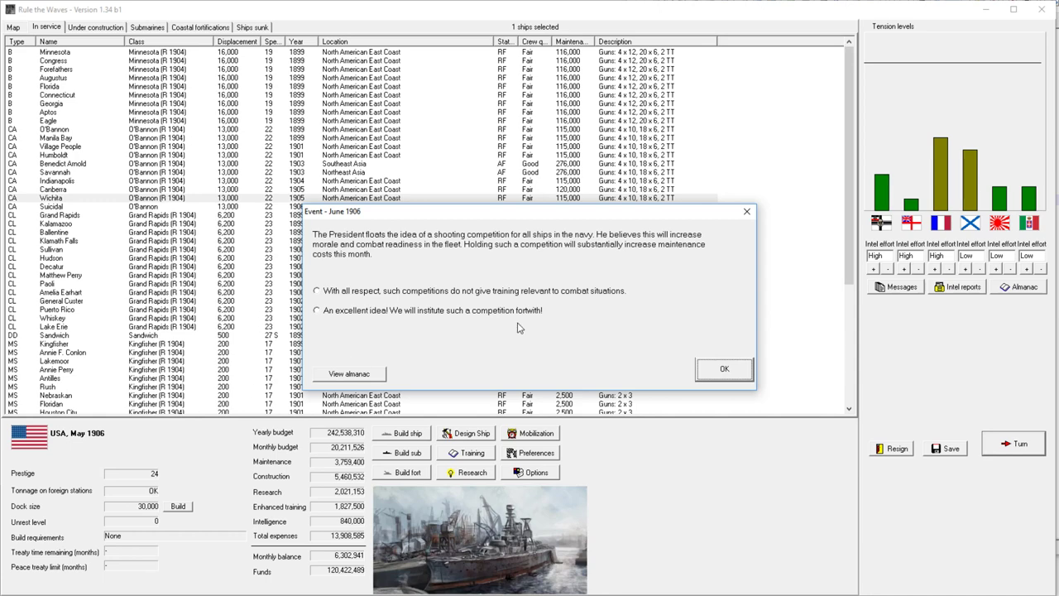
click(316, 309)
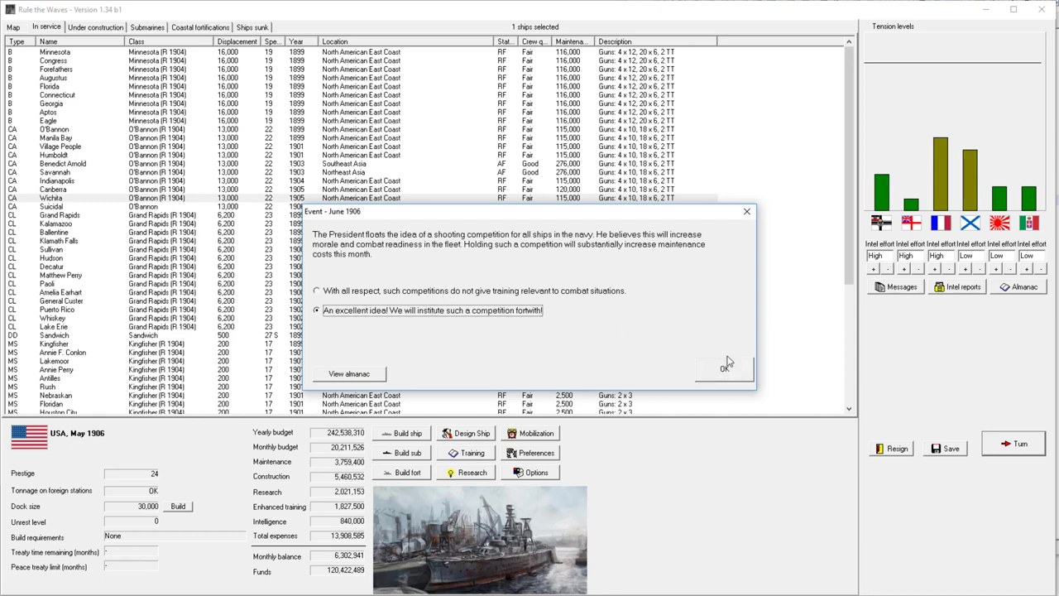
click(724, 368)
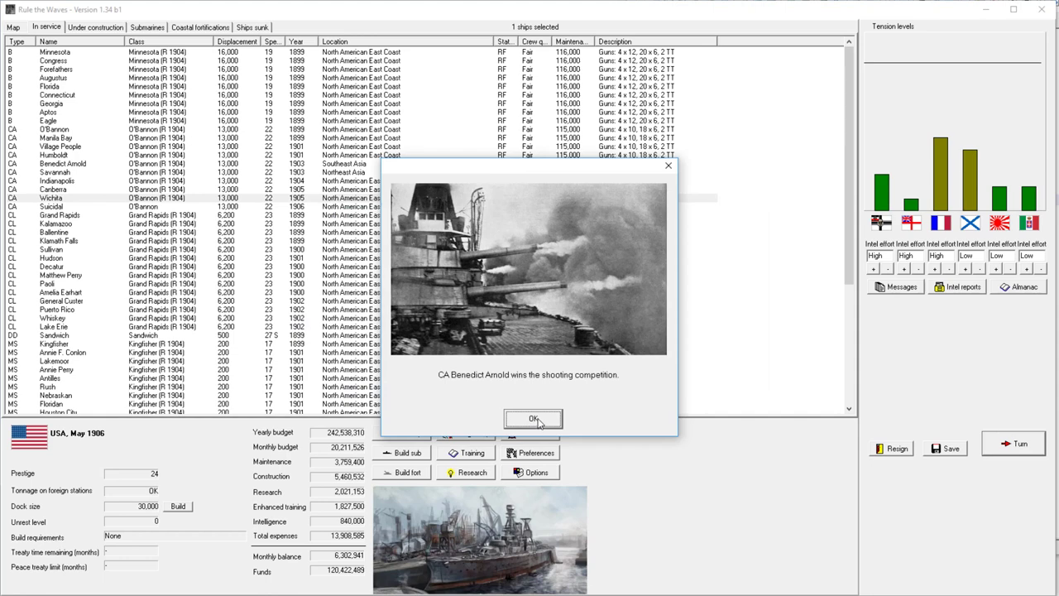
click(533, 418)
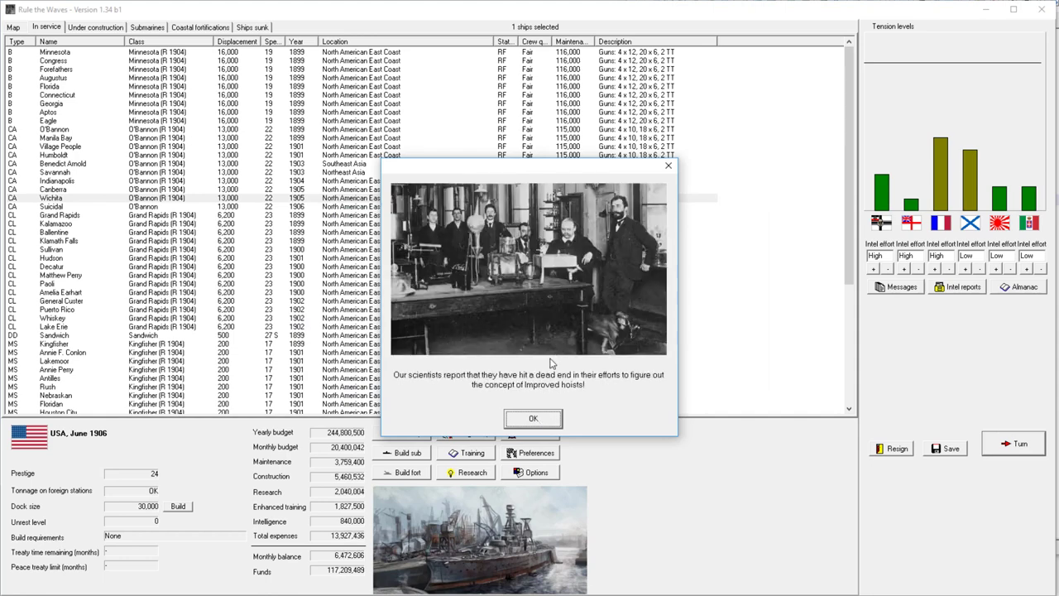
click(533, 418)
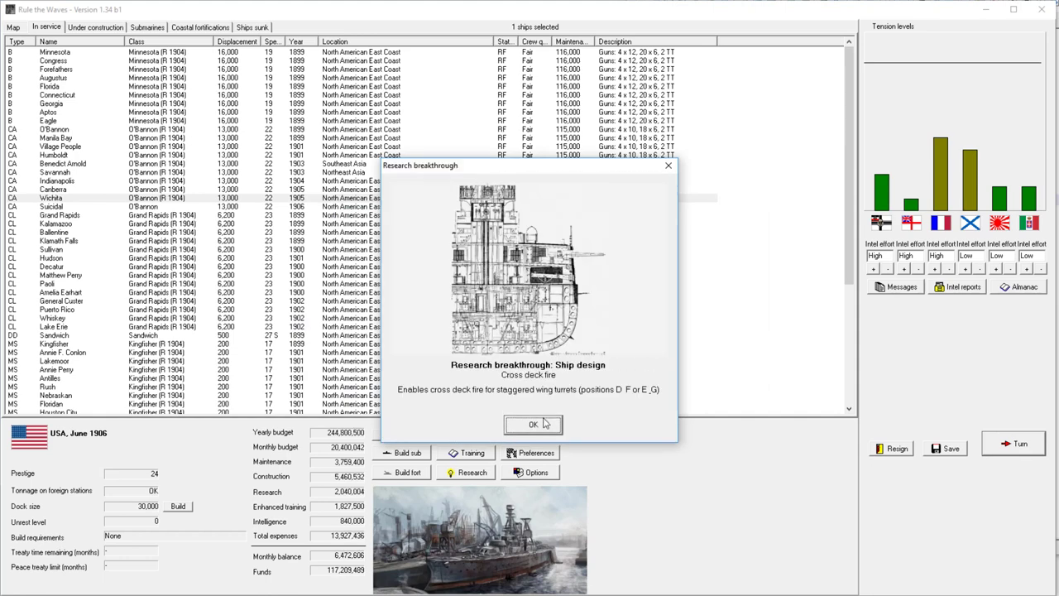
mouse_move(538, 422)
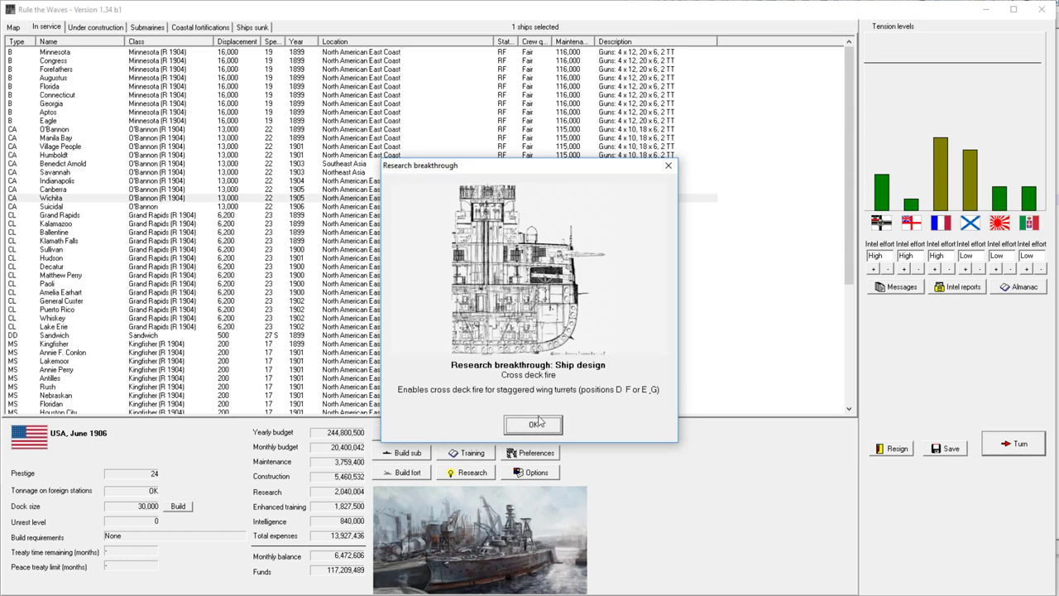
mouse_move(538, 422)
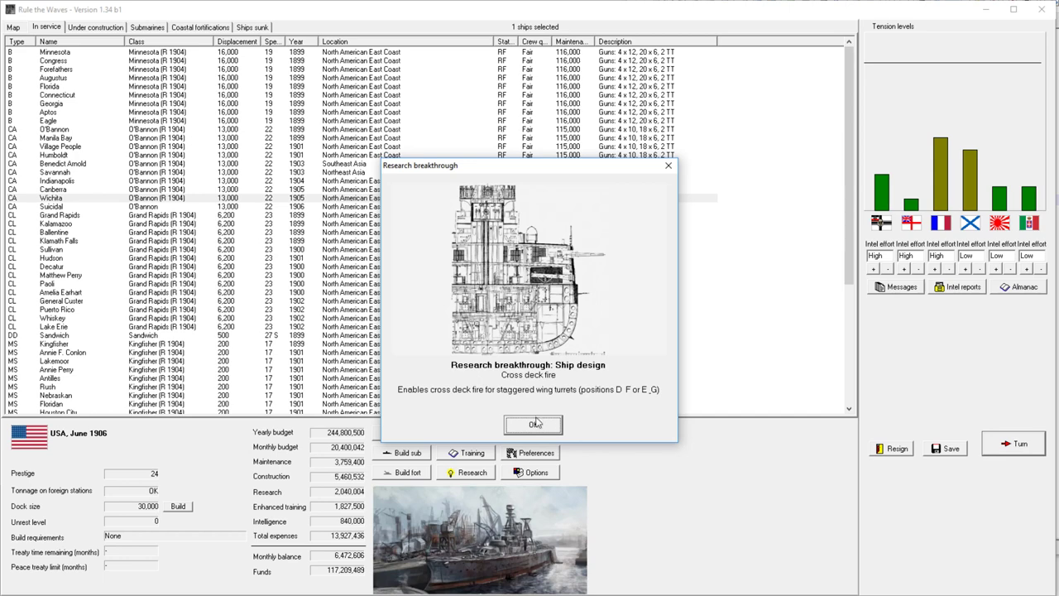
Step: Load New Jersey as a BB battleship, removing turret G and adding one at K - Starboard wing
click(533, 423)
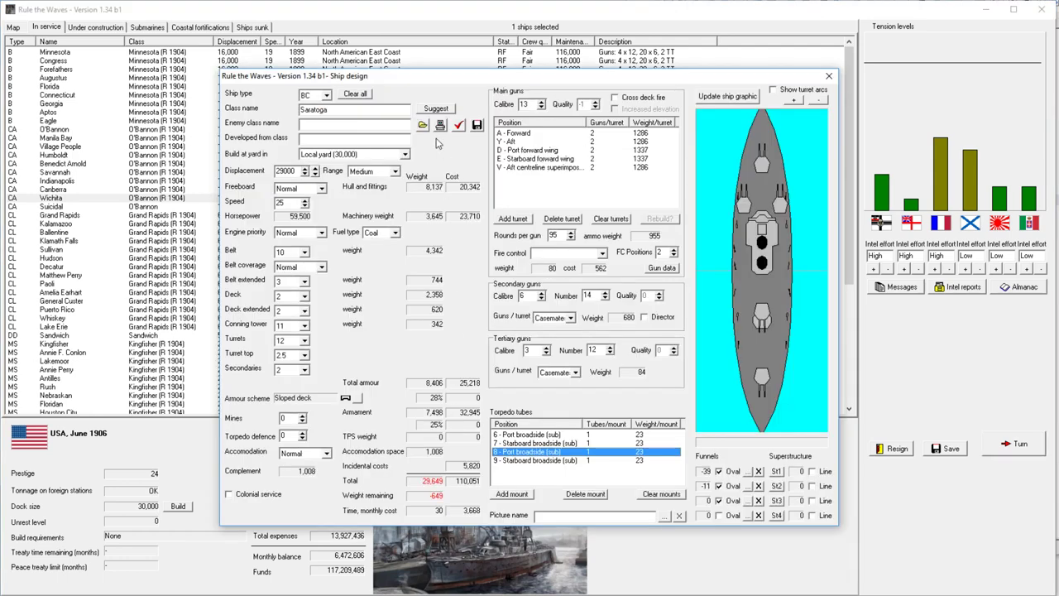
click(355, 93)
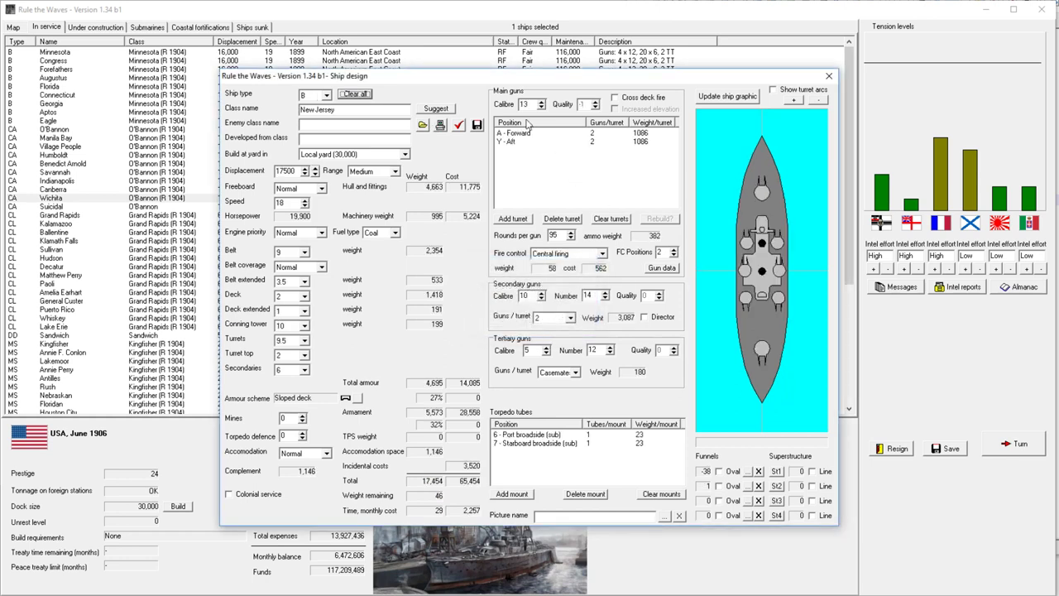
click(325, 95)
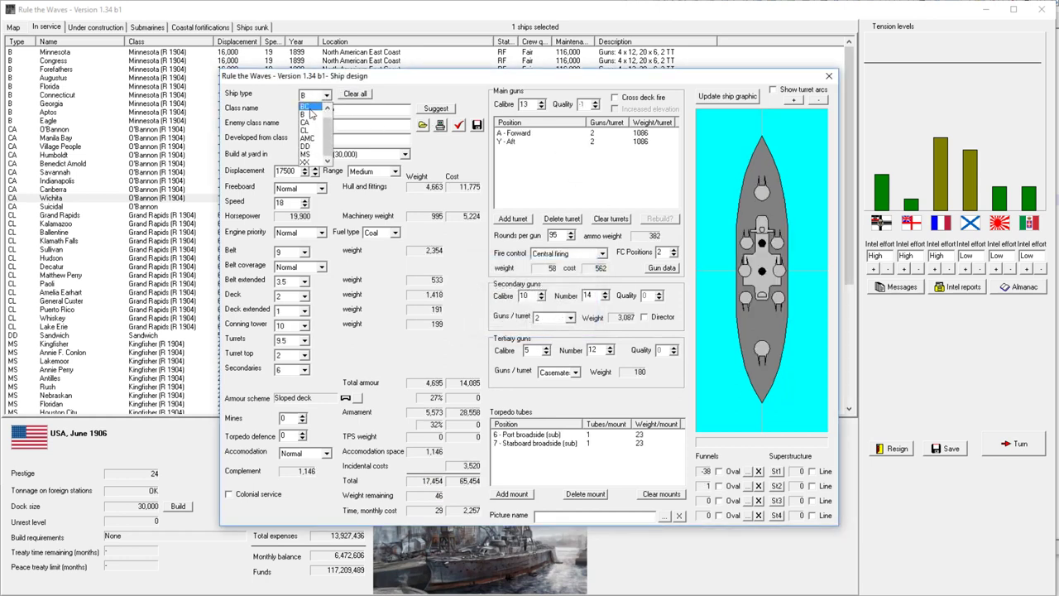
click(307, 106)
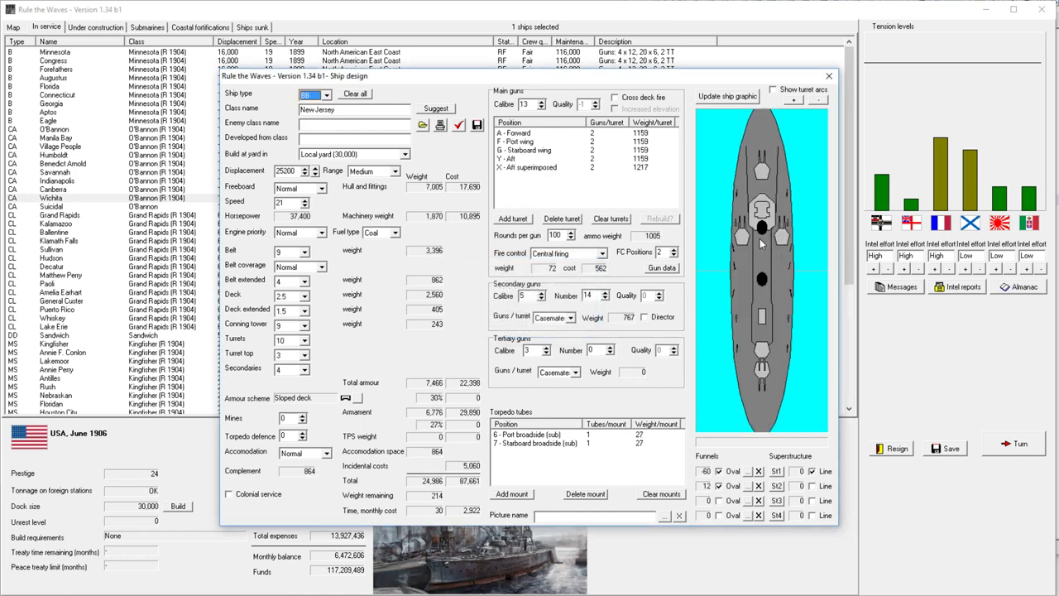
mouse_move(740, 309)
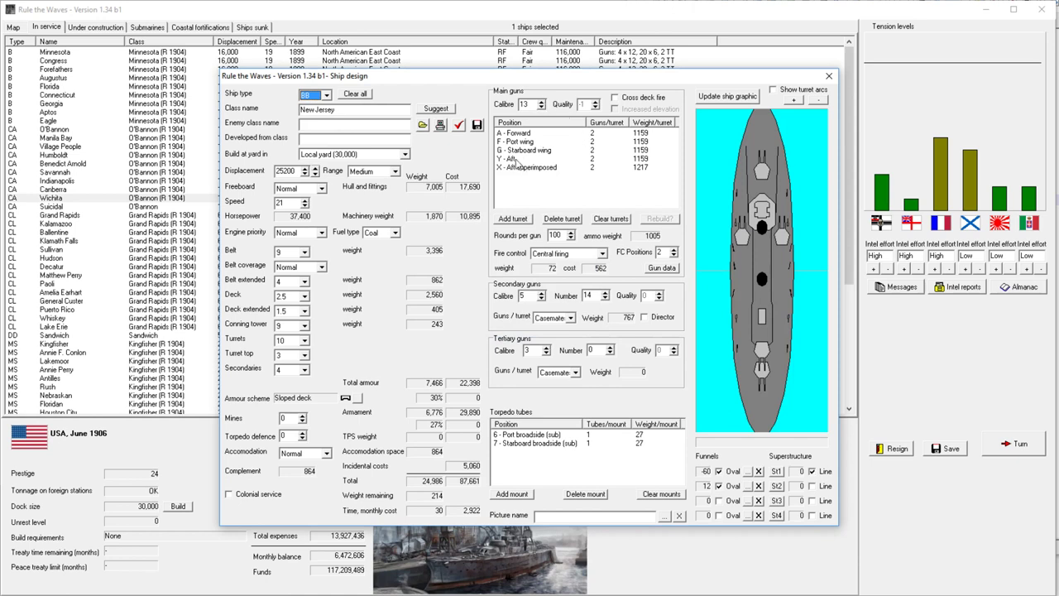
click(538, 150)
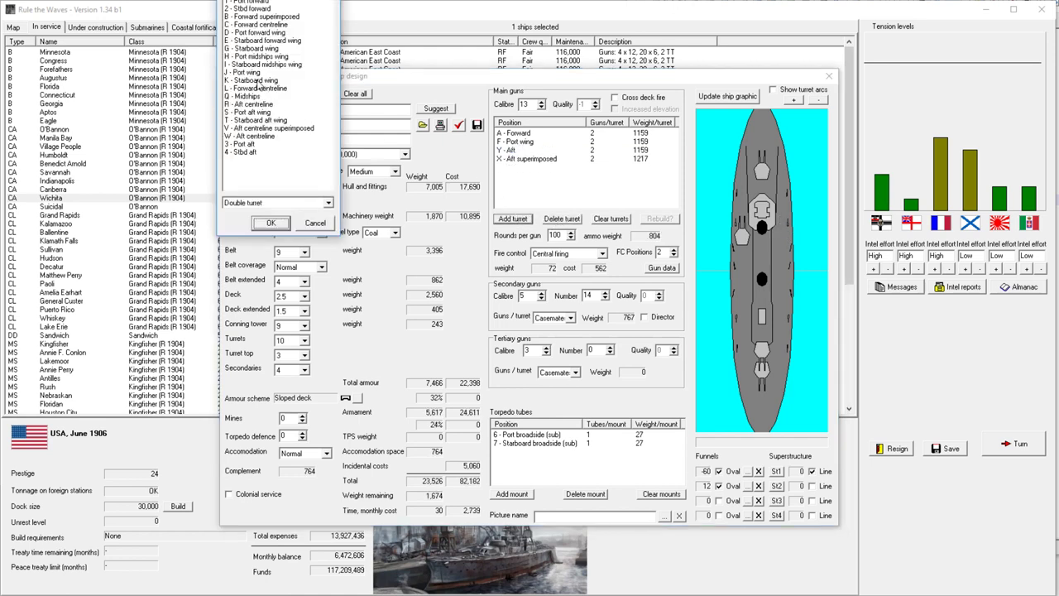
click(265, 80)
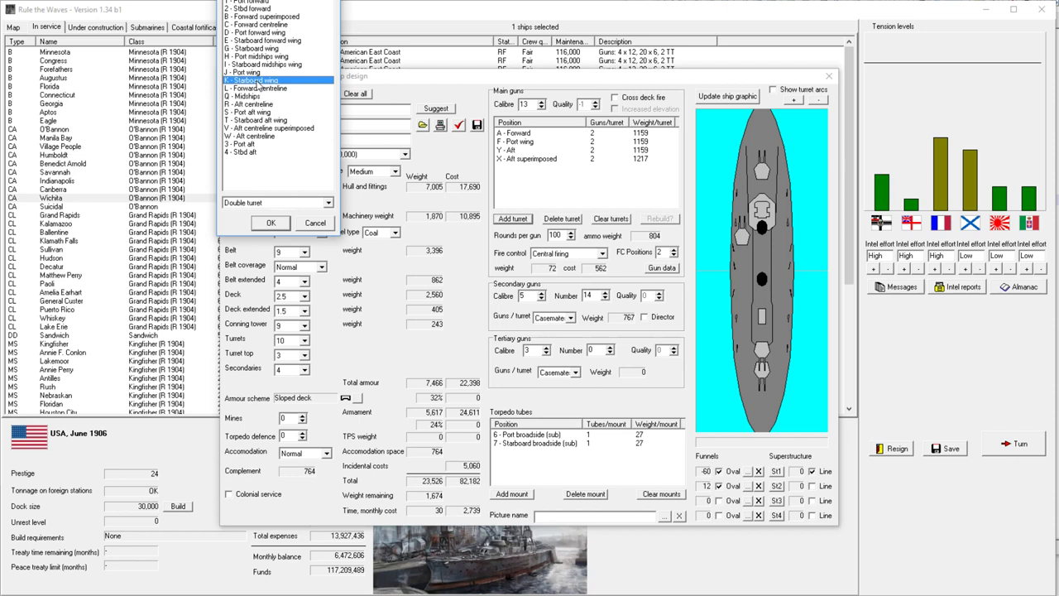
mouse_move(260, 87)
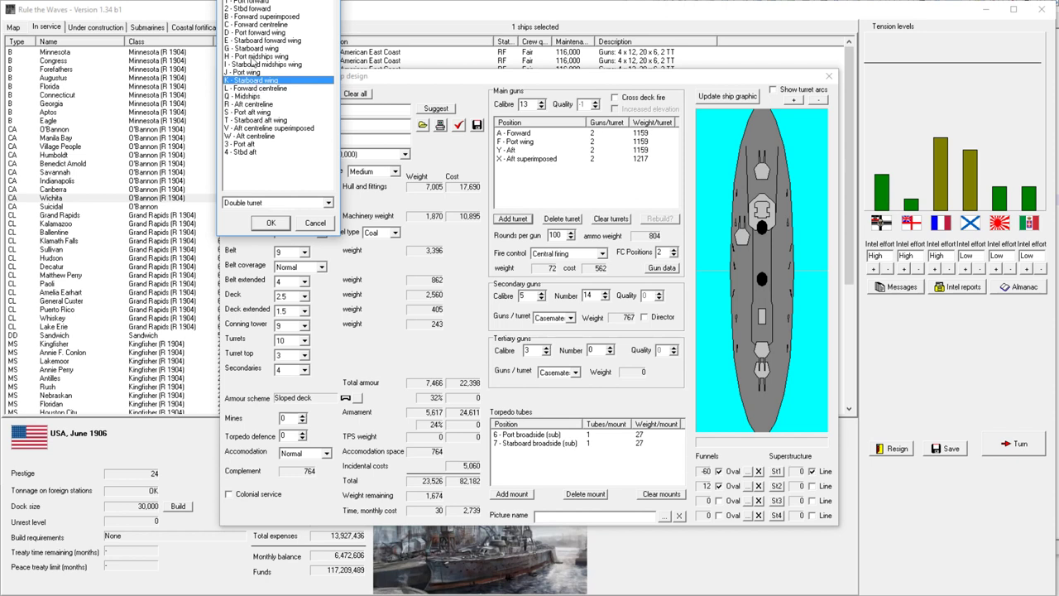
mouse_move(257, 61)
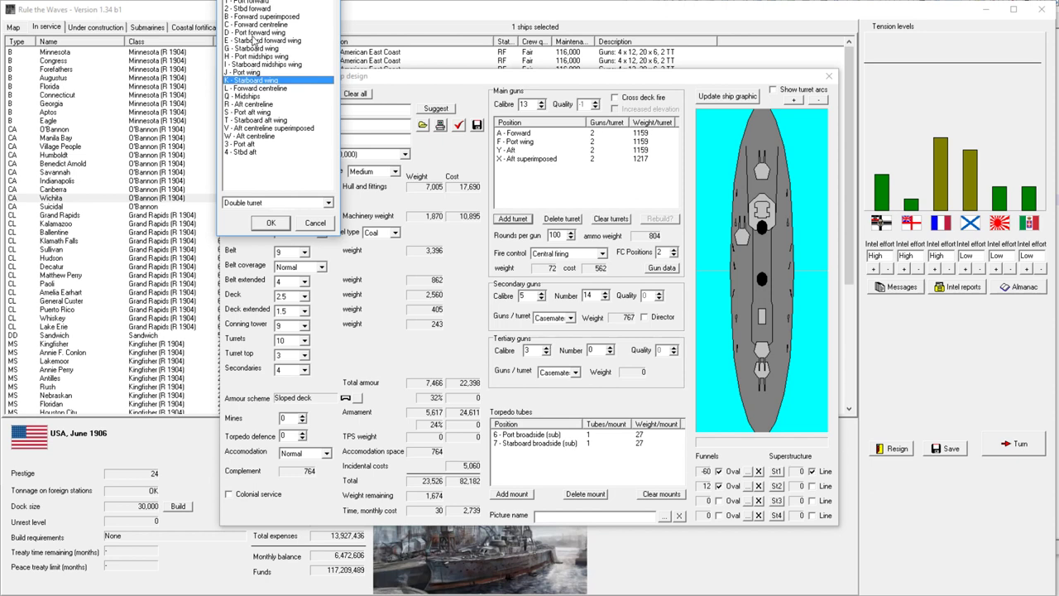
mouse_move(546, 156)
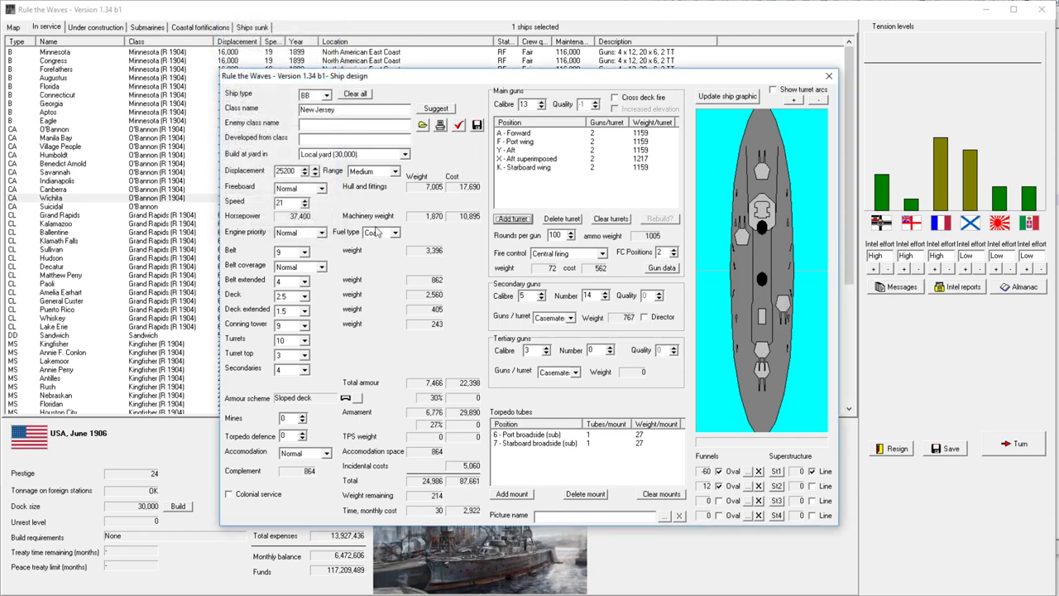
Step: Enable main-gun cross deck fire, check turret arcs, and add a B - Forward superimposed turret
click(616, 97)
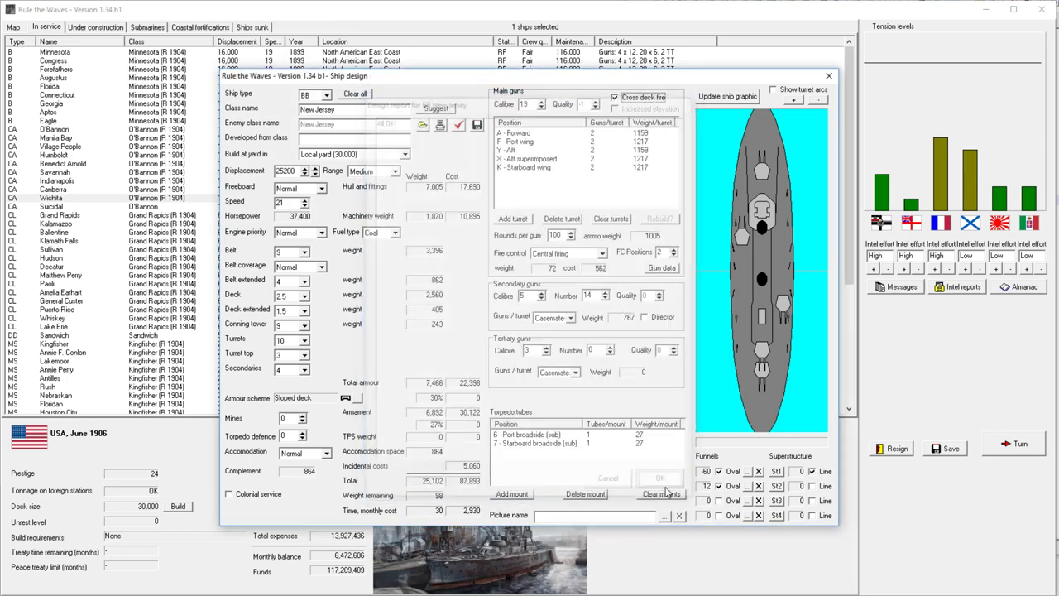
click(659, 478)
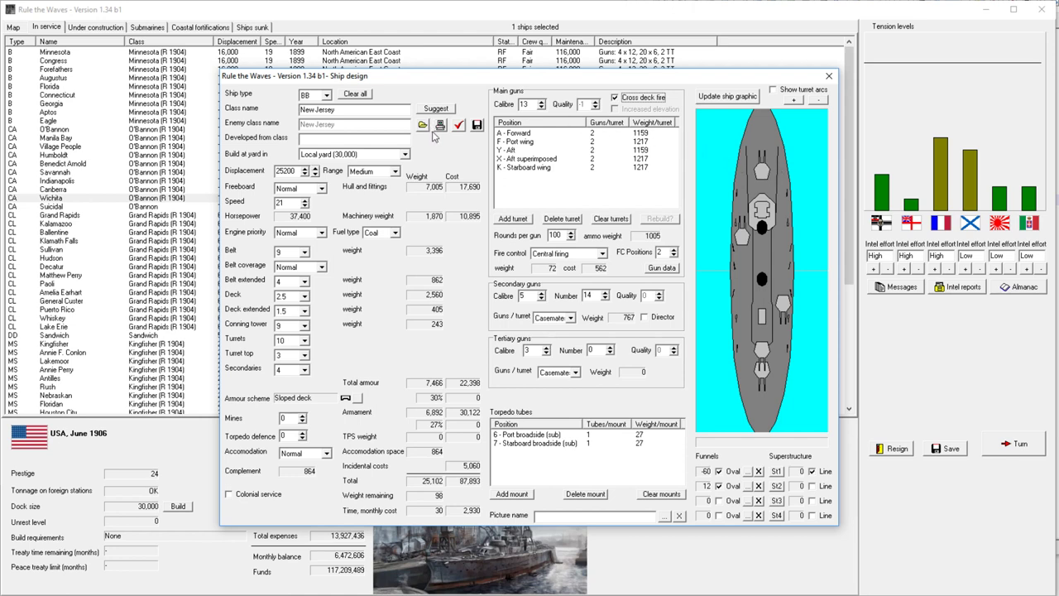
mouse_move(544, 175)
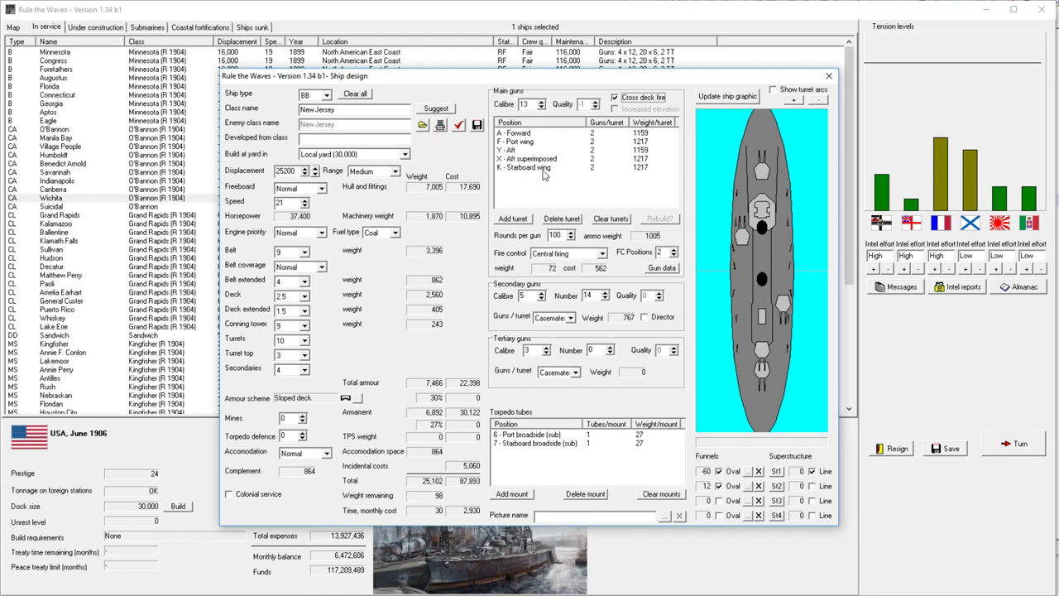
mouse_move(742, 250)
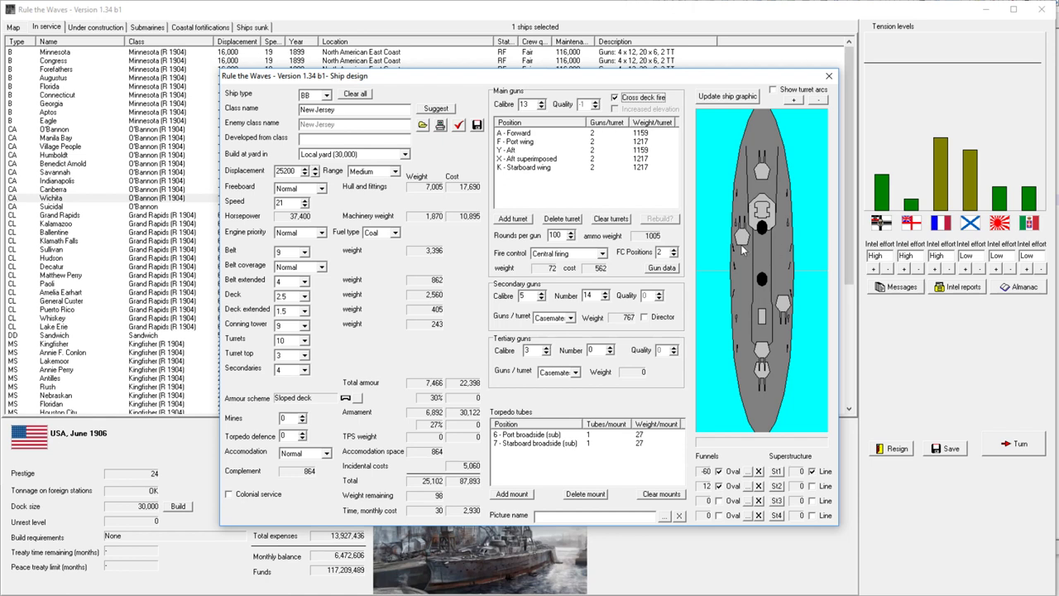
mouse_move(732, 244)
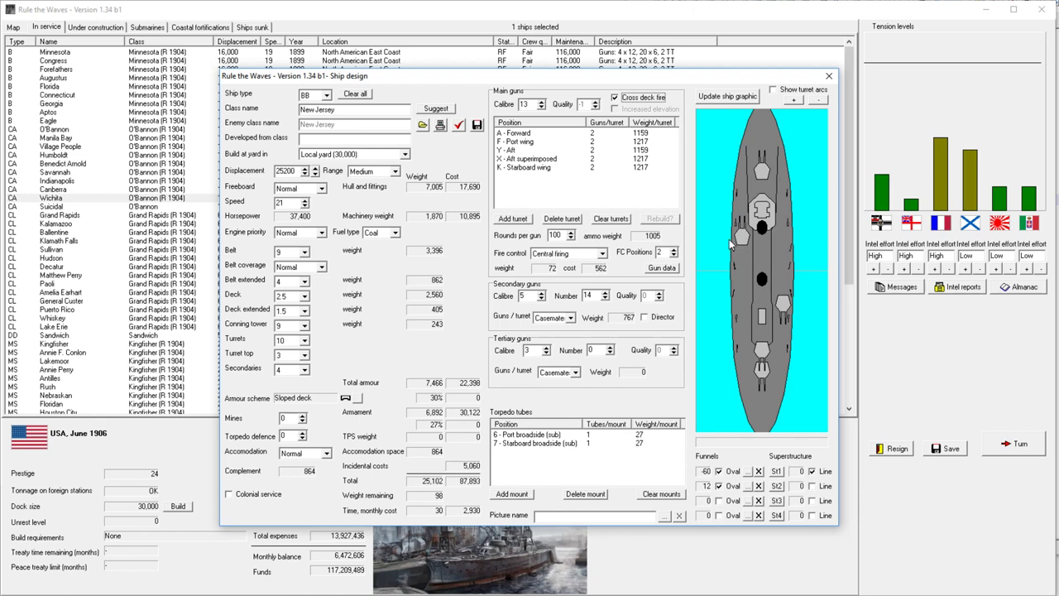
mouse_move(732, 244)
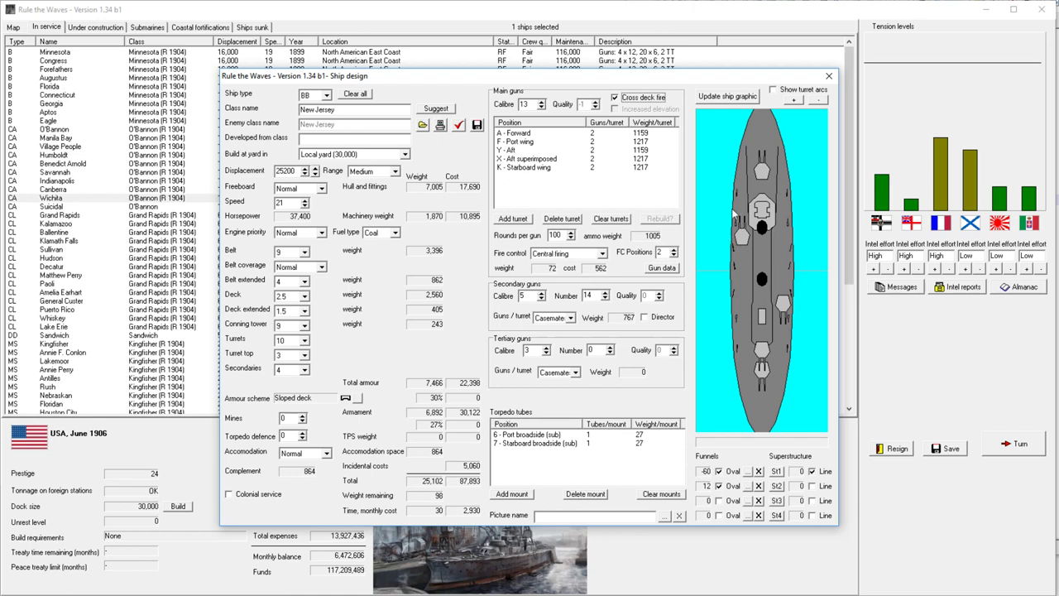
mouse_move(767, 112)
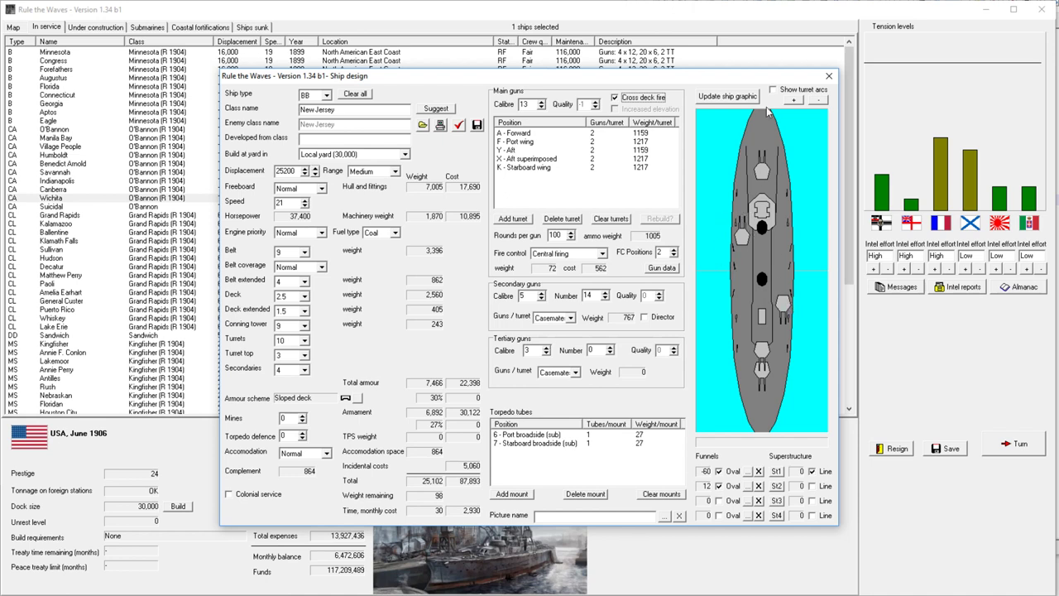
click(772, 89)
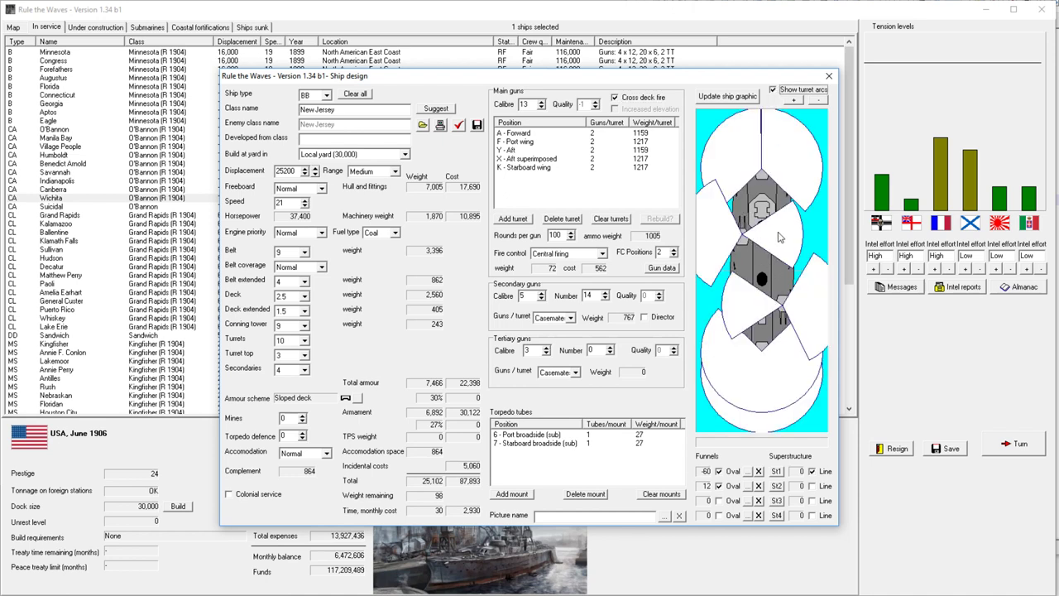
mouse_move(728, 218)
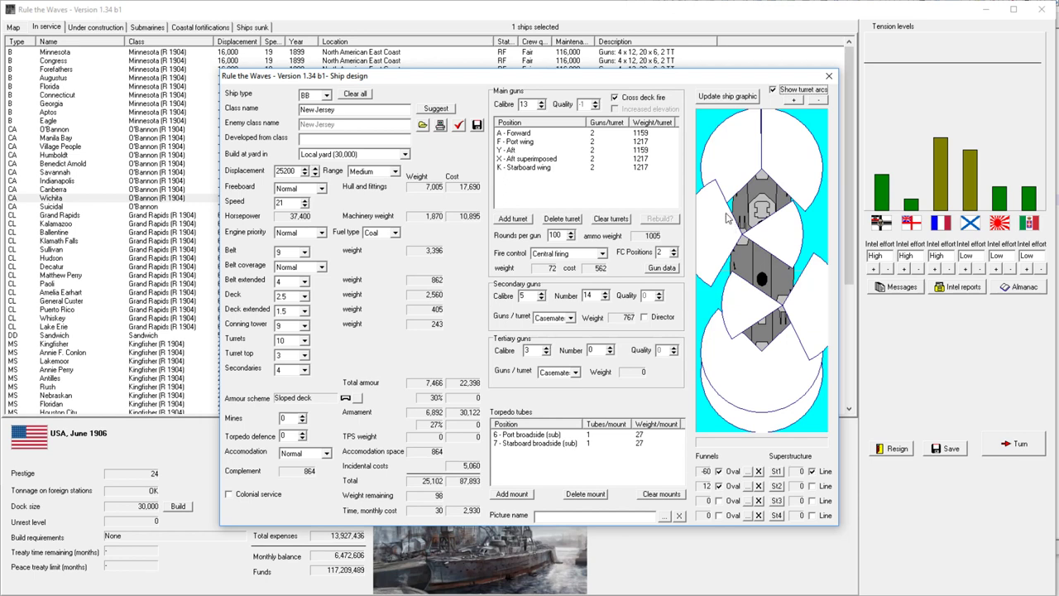
mouse_move(727, 240)
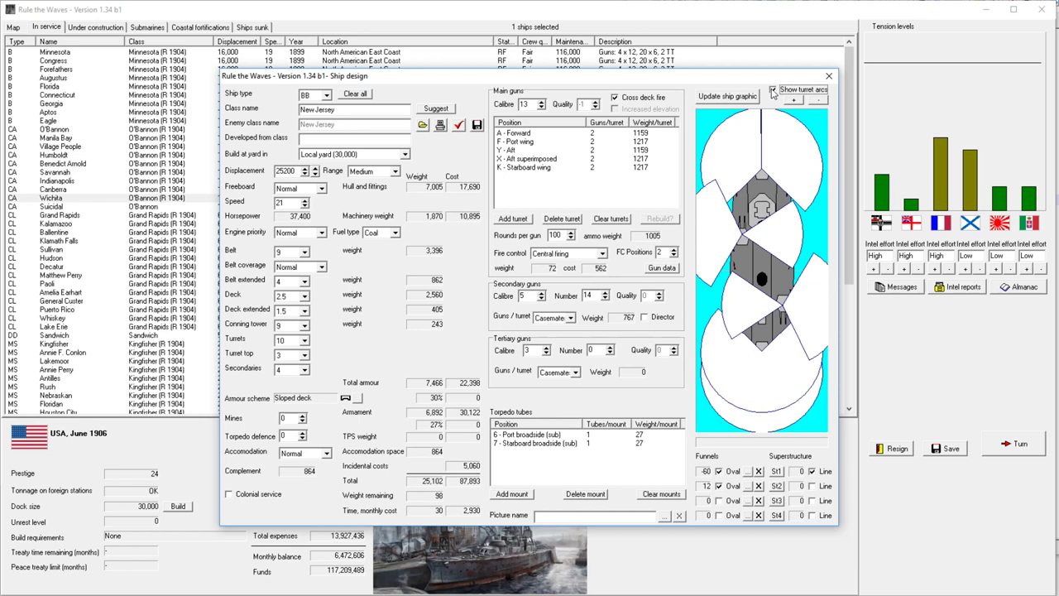
mouse_move(745, 244)
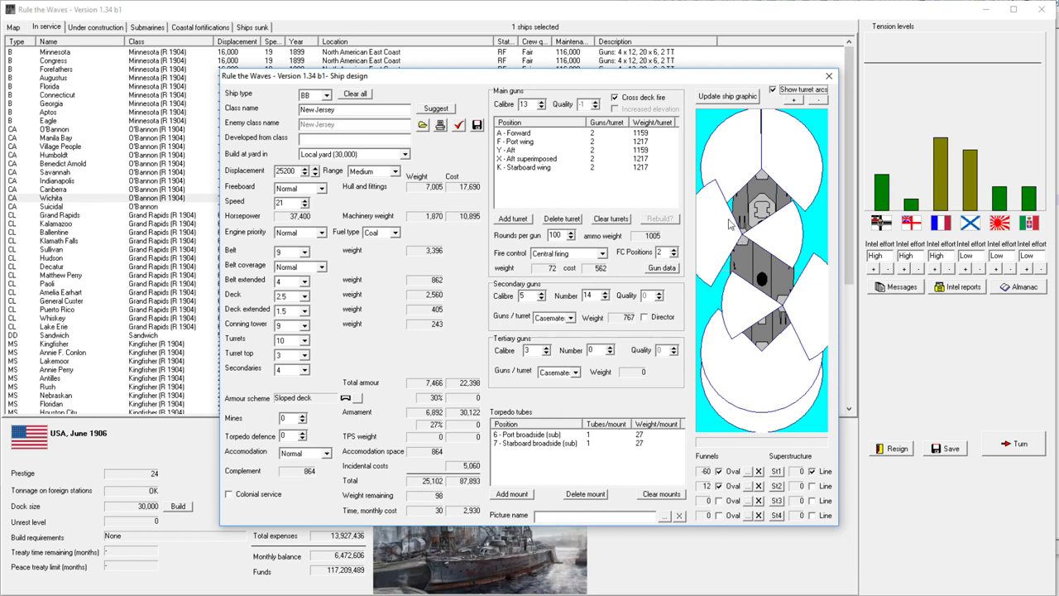
mouse_move(720, 230)
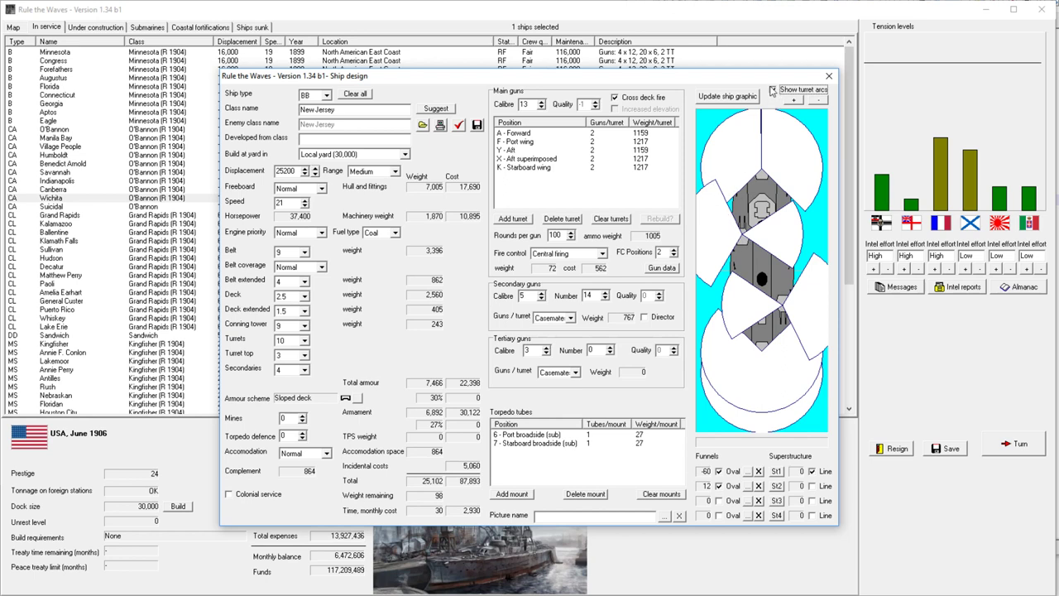
click(775, 90)
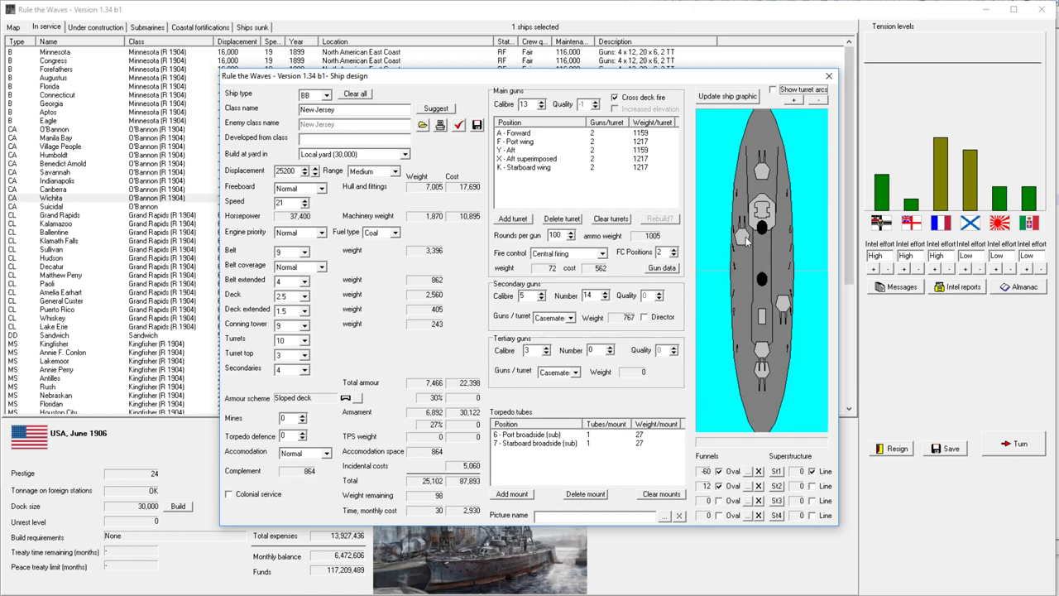
mouse_move(753, 258)
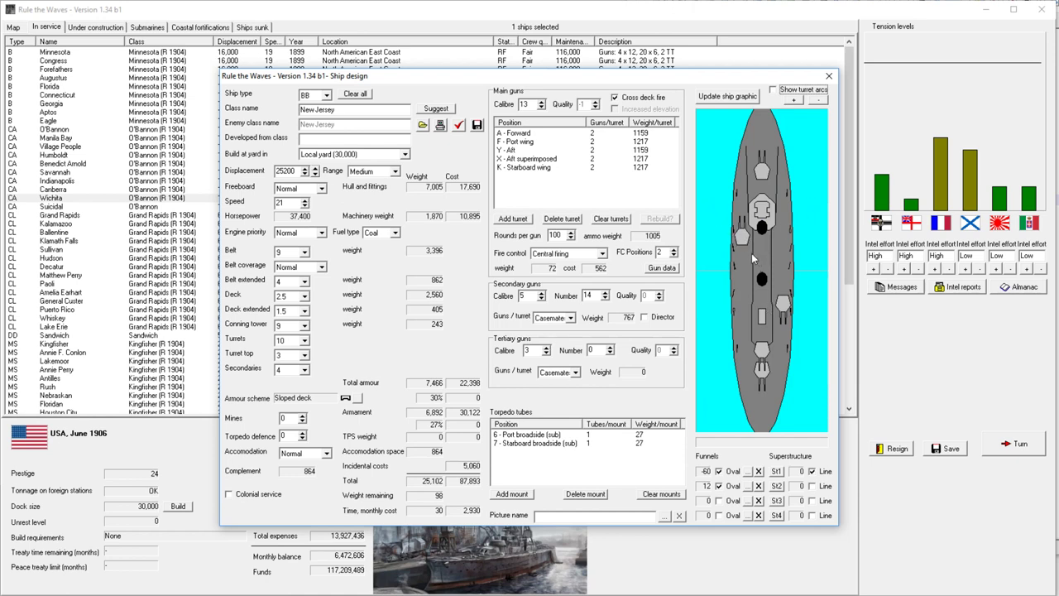
mouse_move(761, 254)
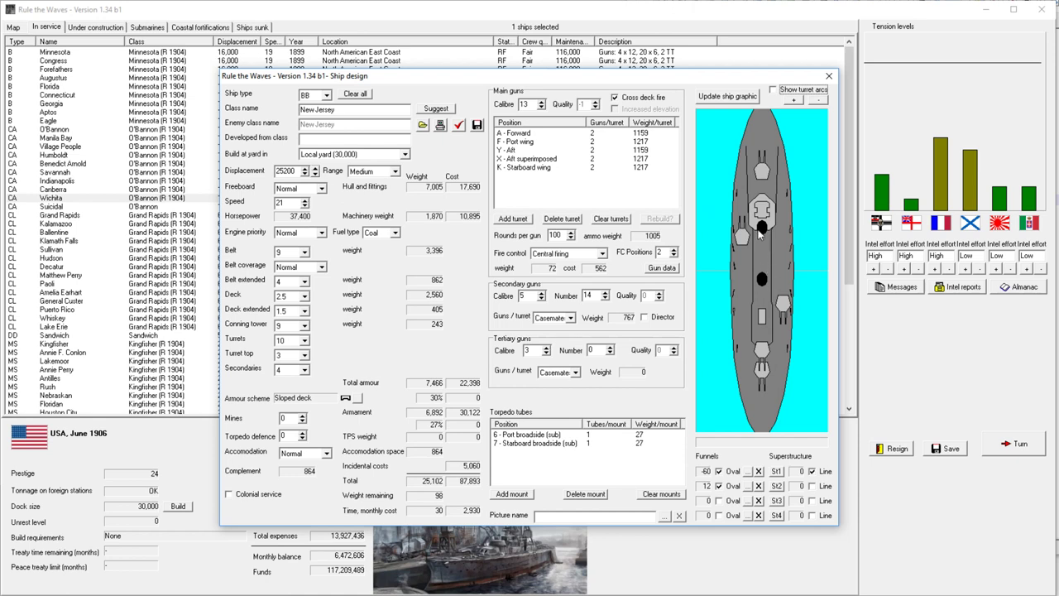
mouse_move(763, 154)
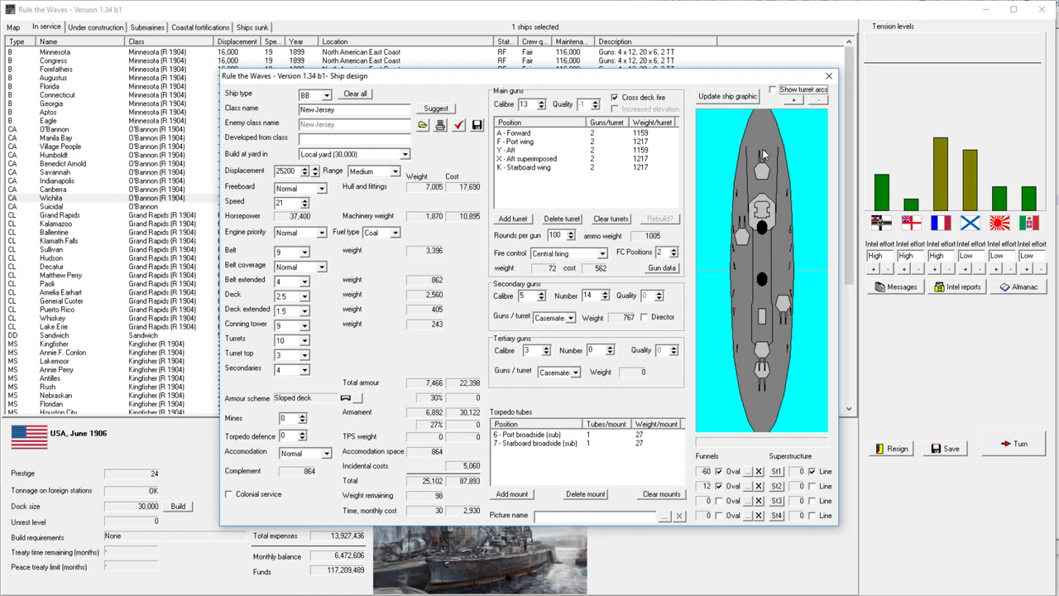
mouse_move(763, 180)
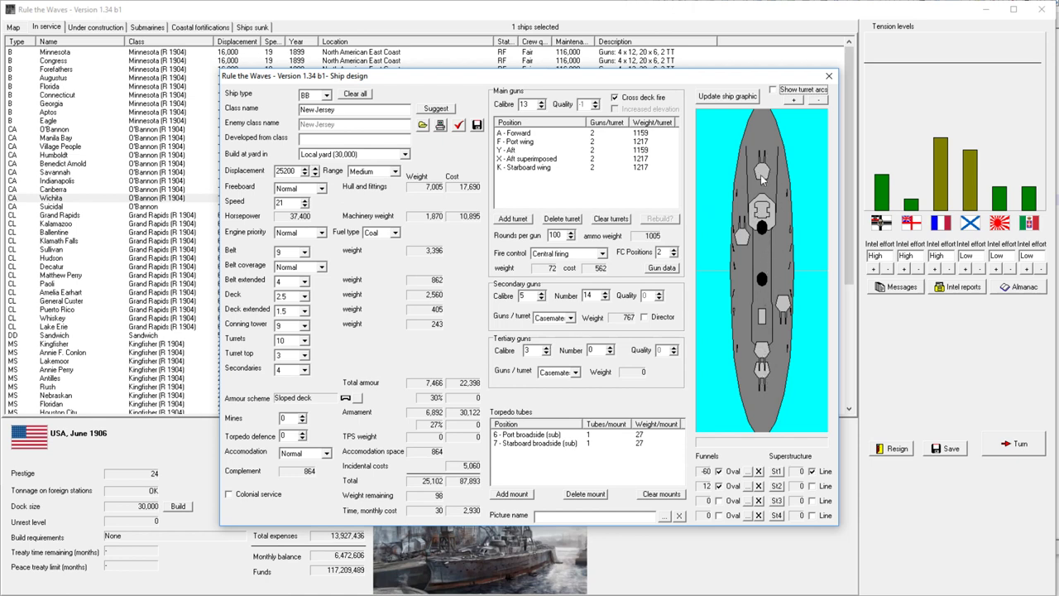
click(526, 158)
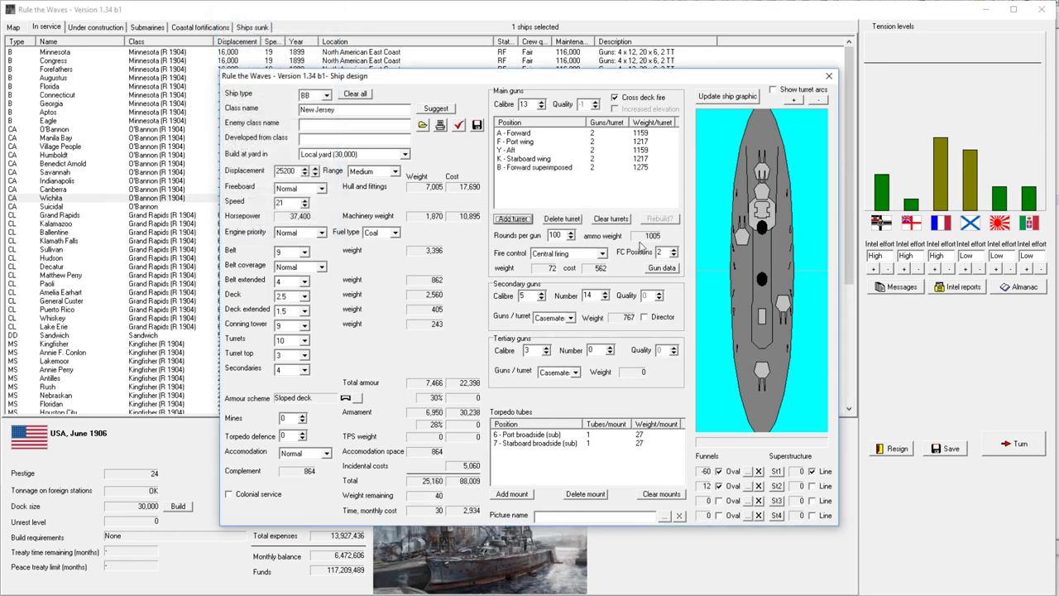
mouse_move(757, 278)
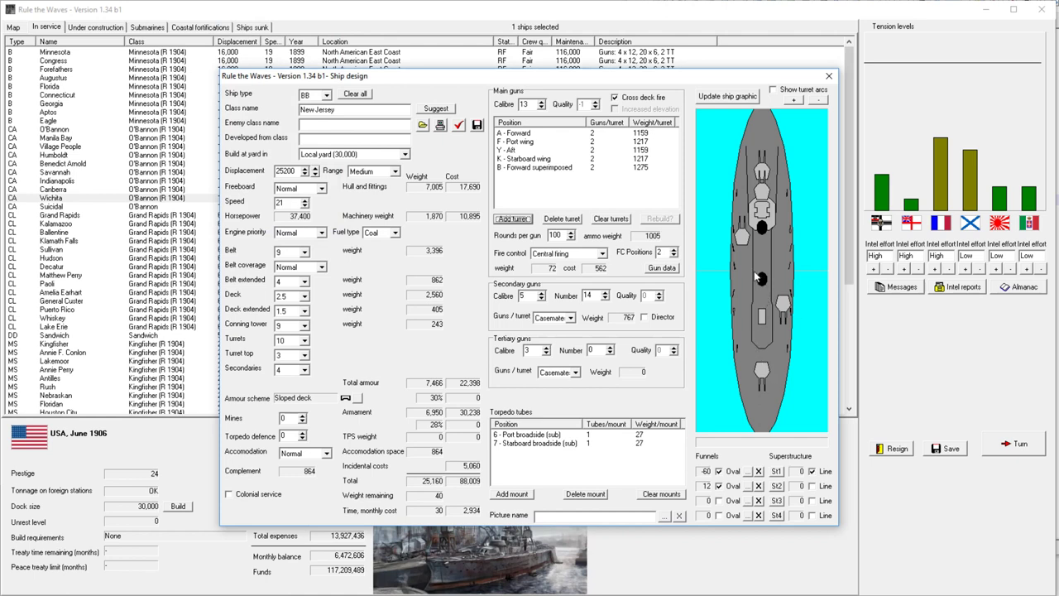
mouse_move(755, 291)
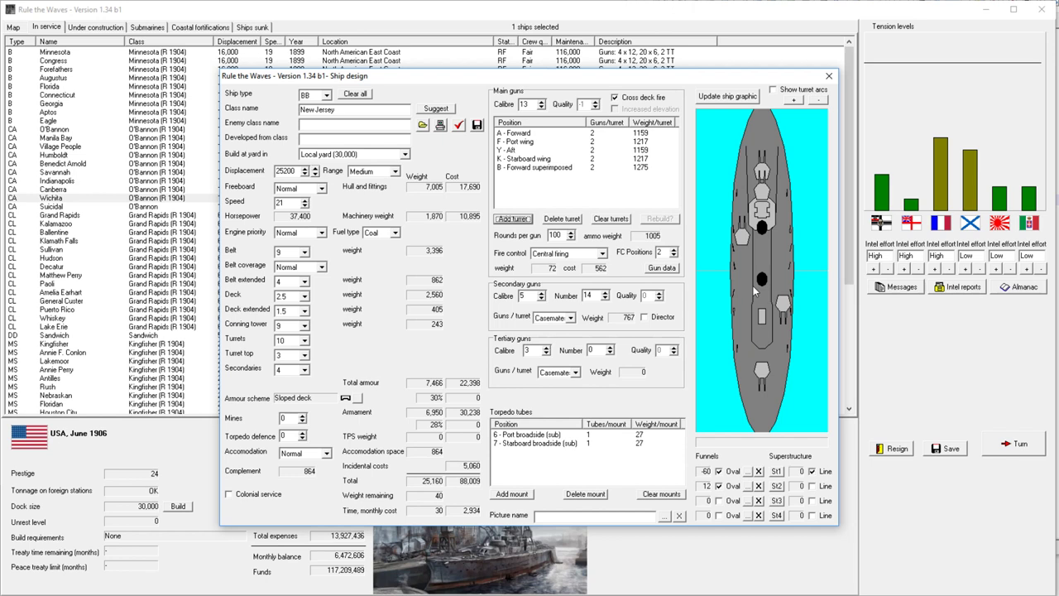
mouse_move(759, 364)
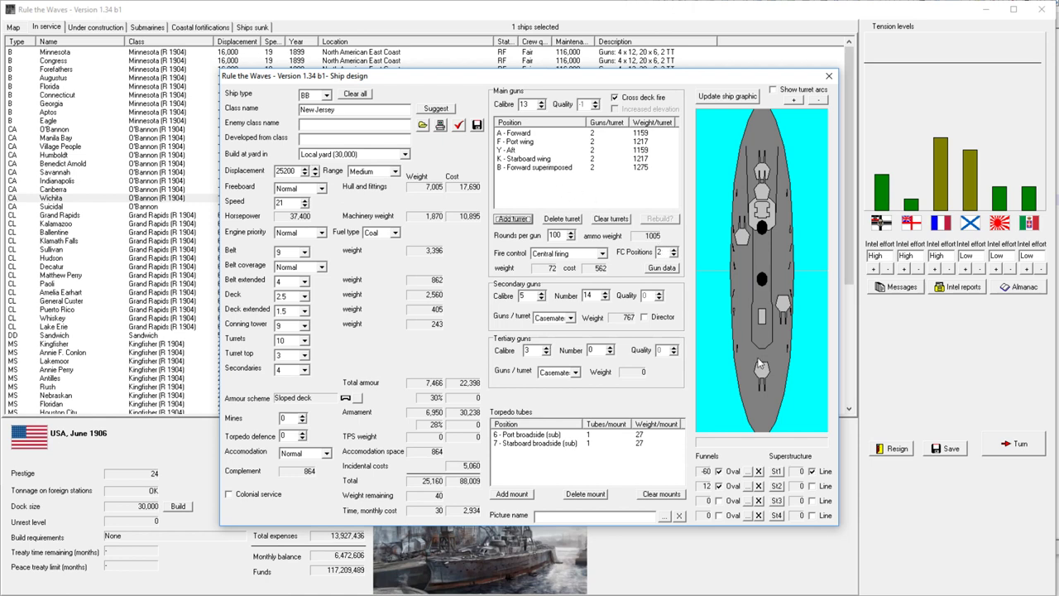
mouse_move(759, 362)
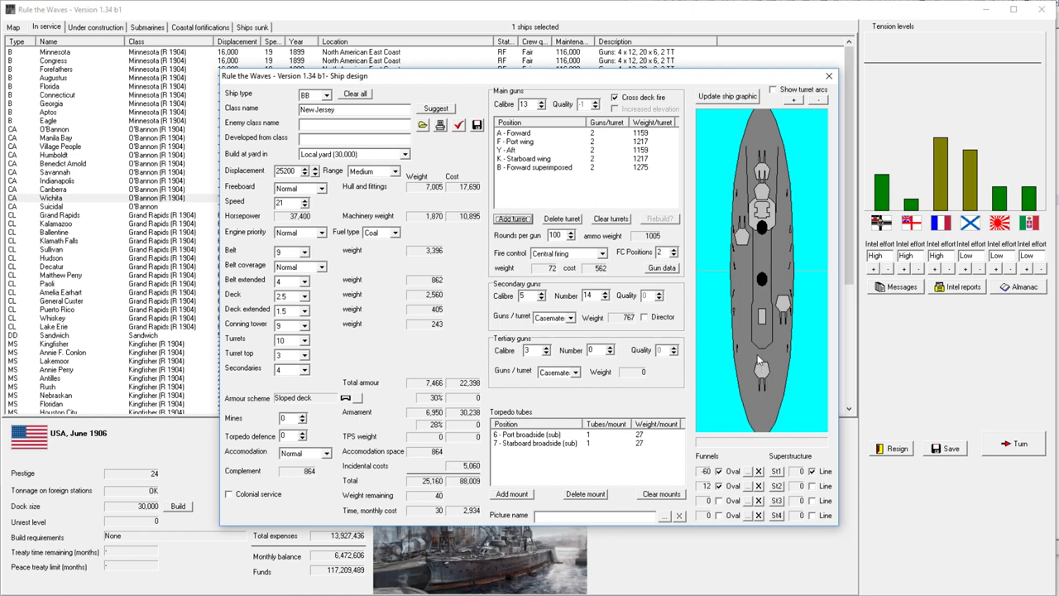
mouse_move(759, 361)
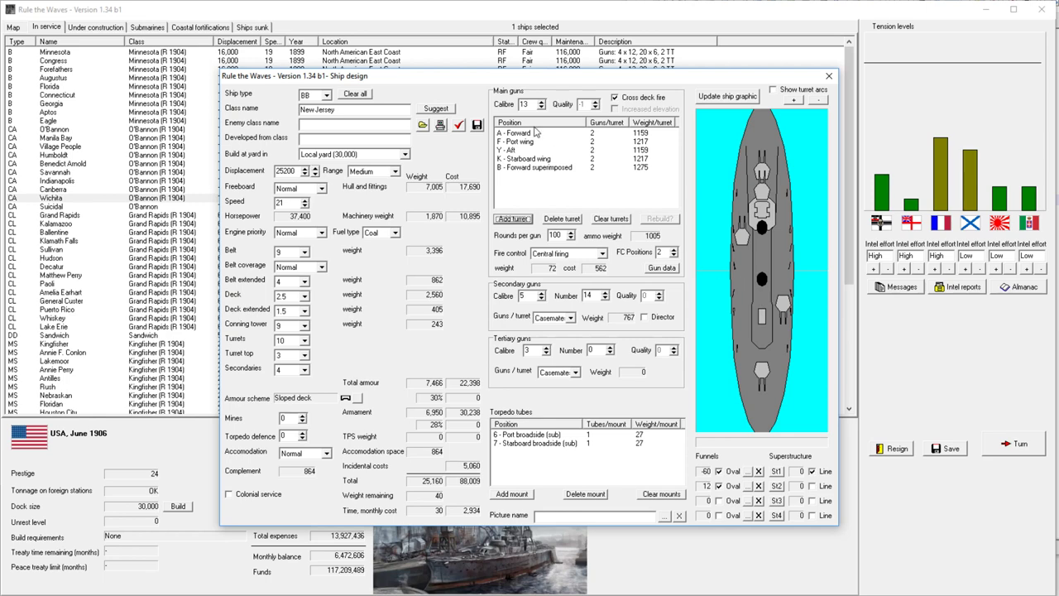
click(459, 124)
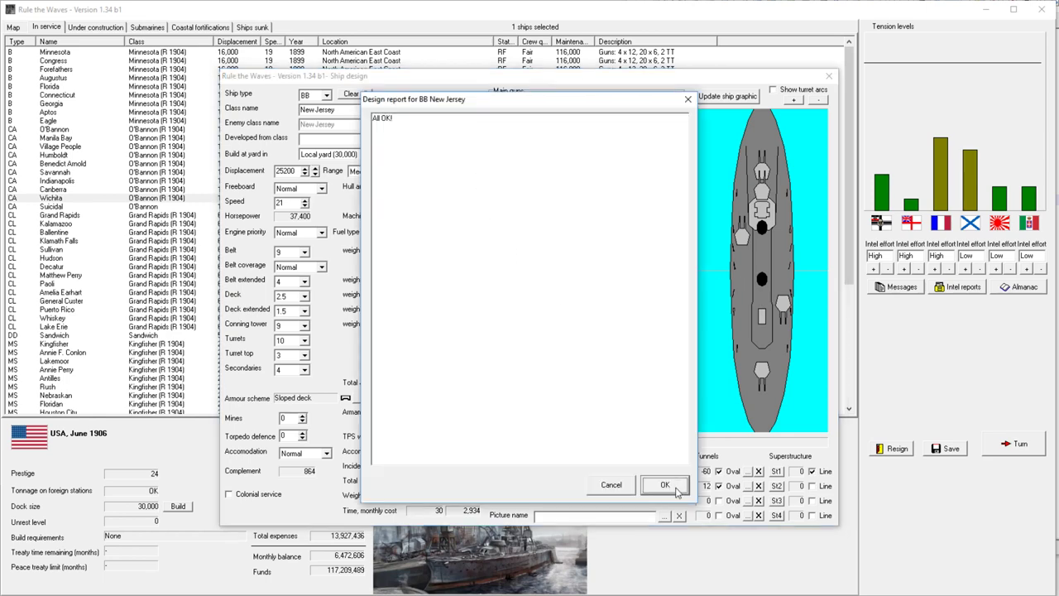
click(665, 484)
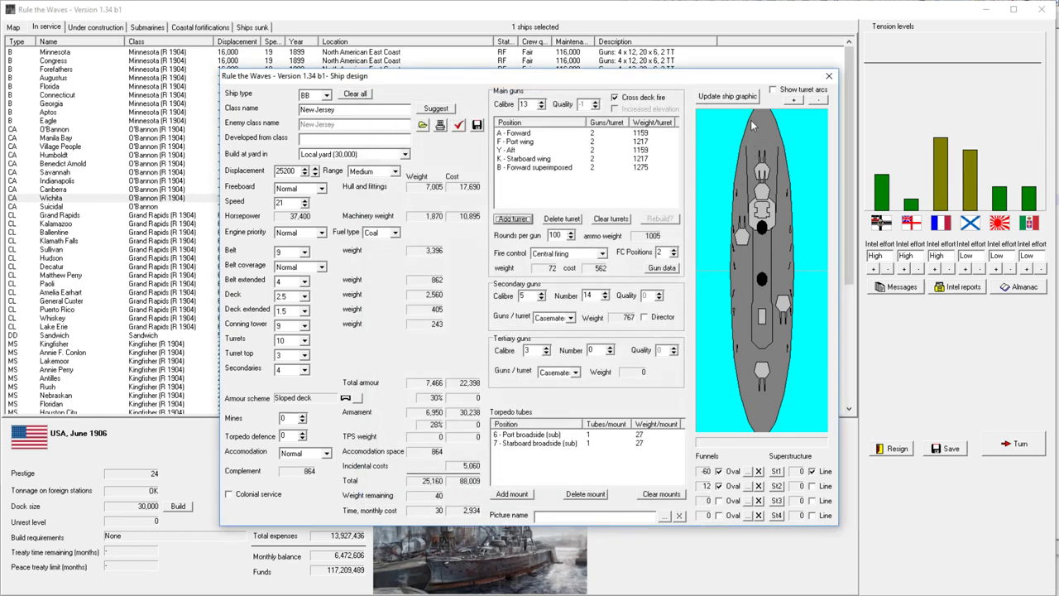
mouse_move(757, 188)
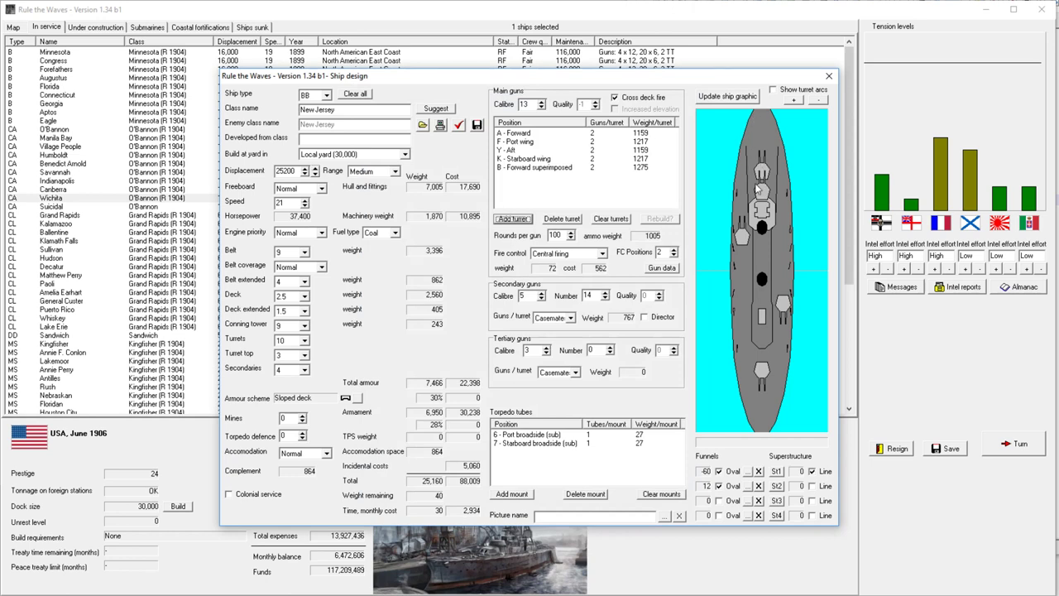
mouse_move(784, 306)
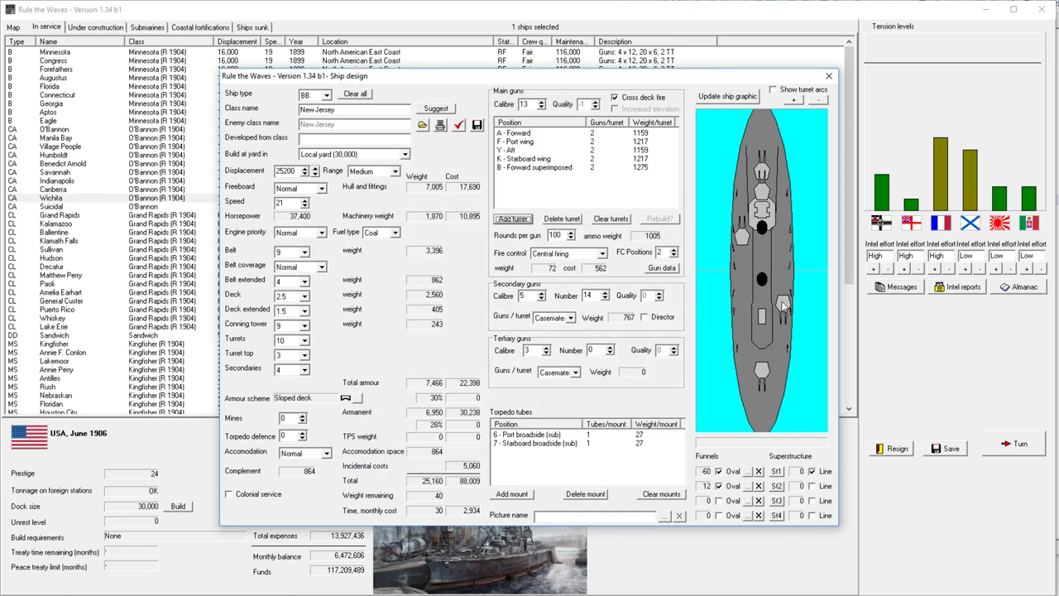
click(773, 89)
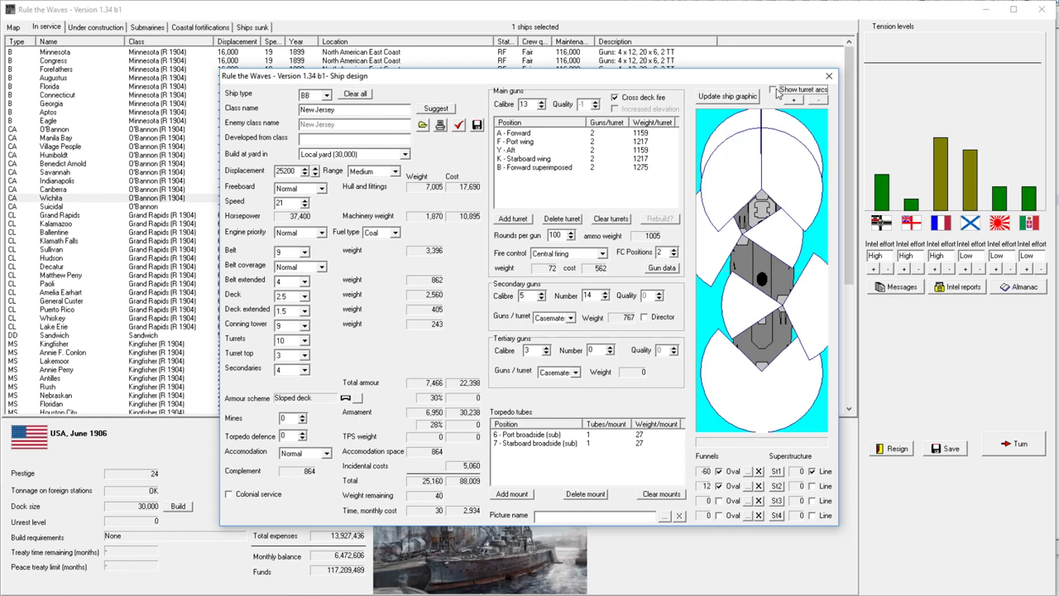
click(772, 88)
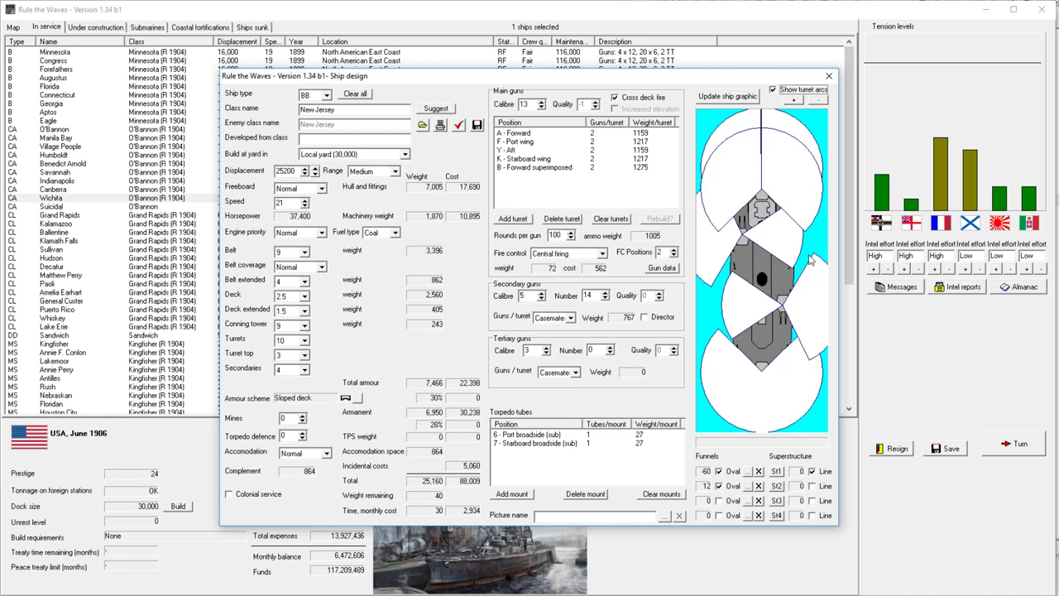
mouse_move(813, 258)
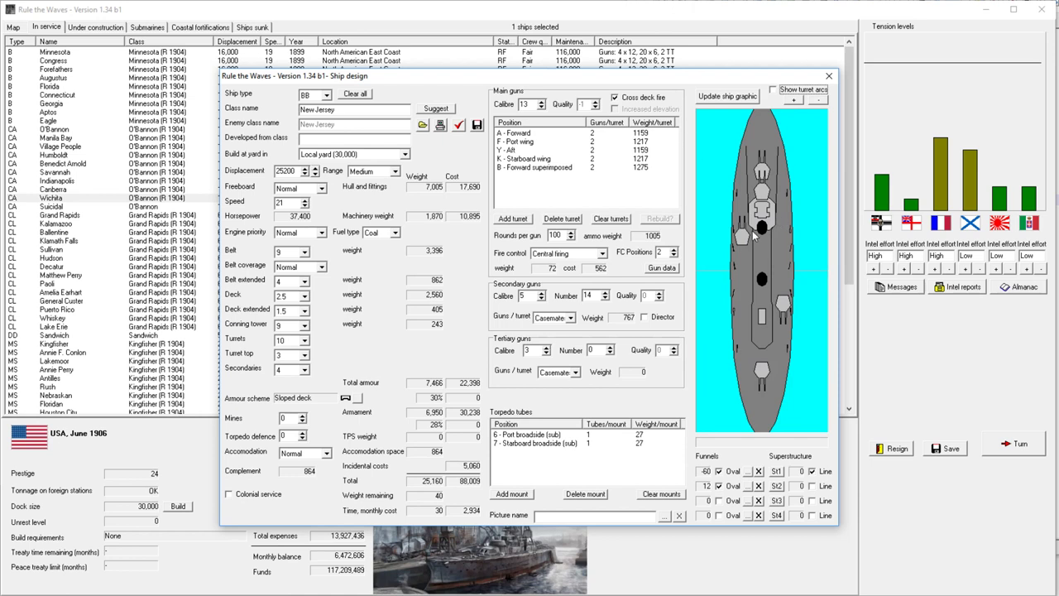
mouse_move(773, 217)
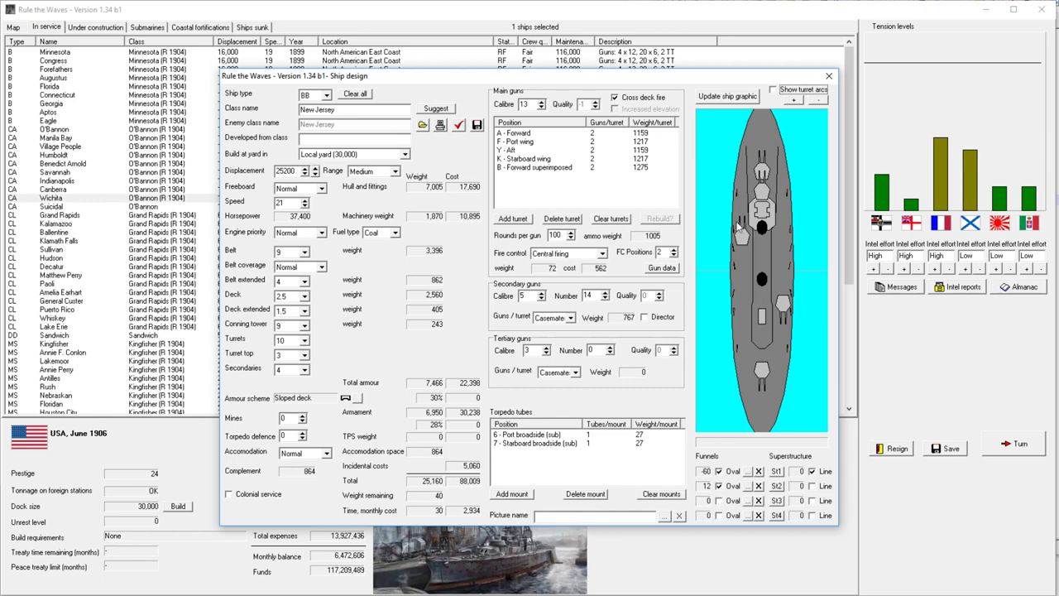
Step: Close the designer, advance to July 1906, refuse Germany superimposed turret rights, and dismiss messages
click(828, 75)
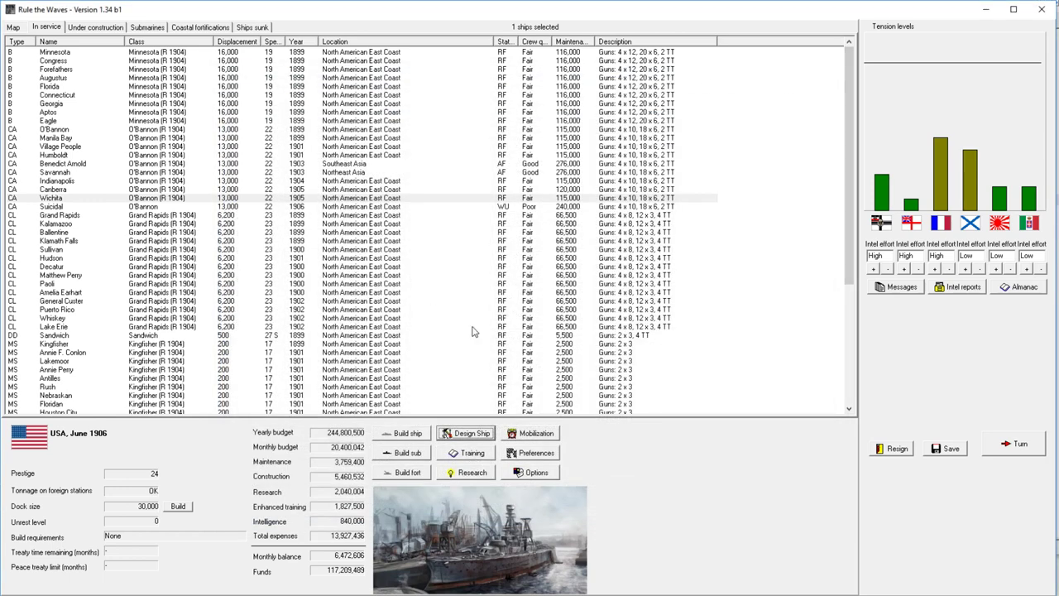
click(1019, 443)
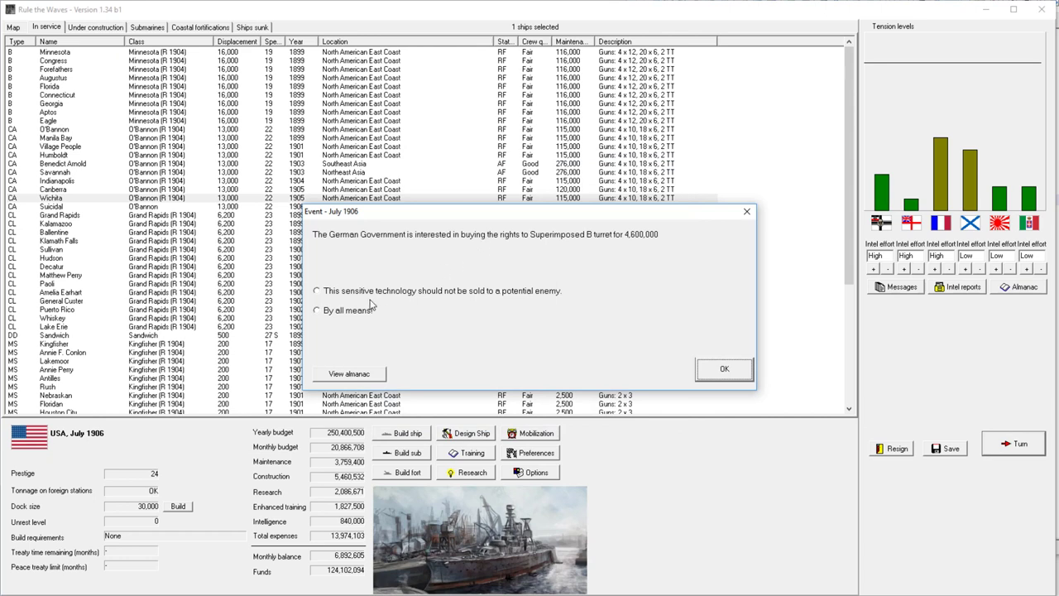
click(316, 291)
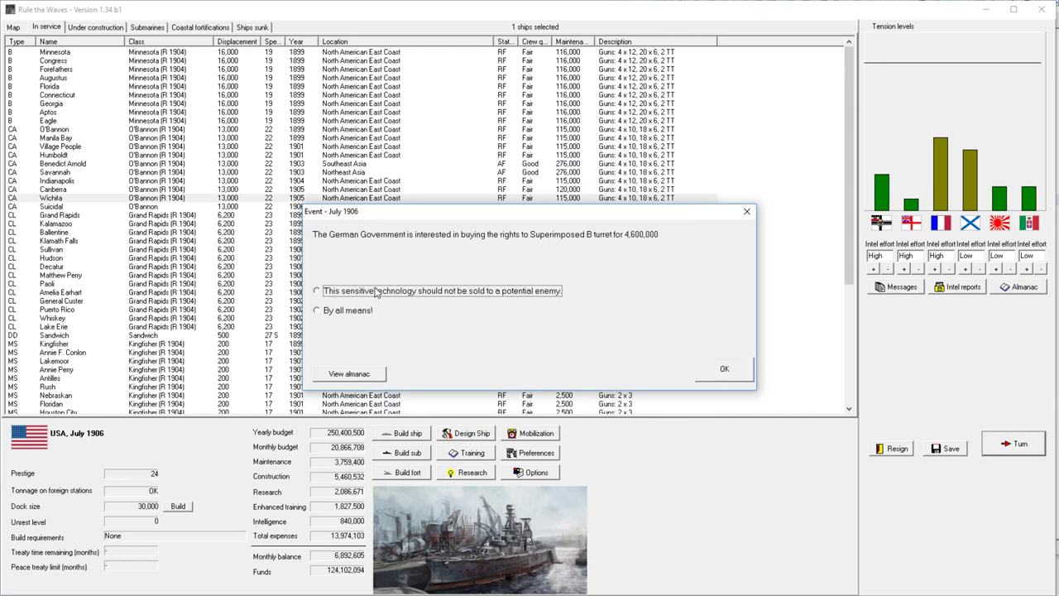
click(316, 290)
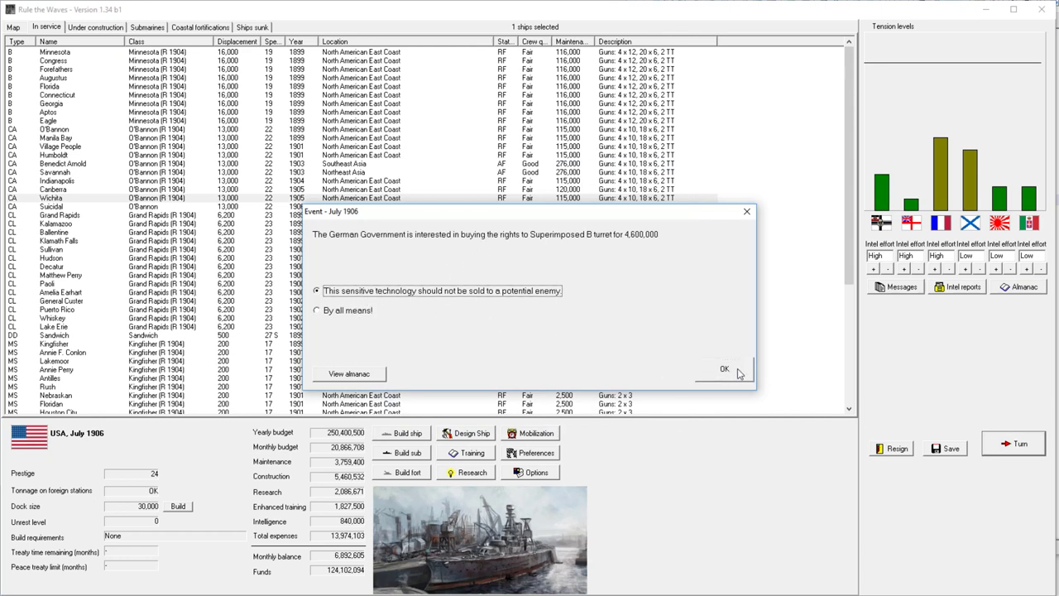
mouse_move(731, 382)
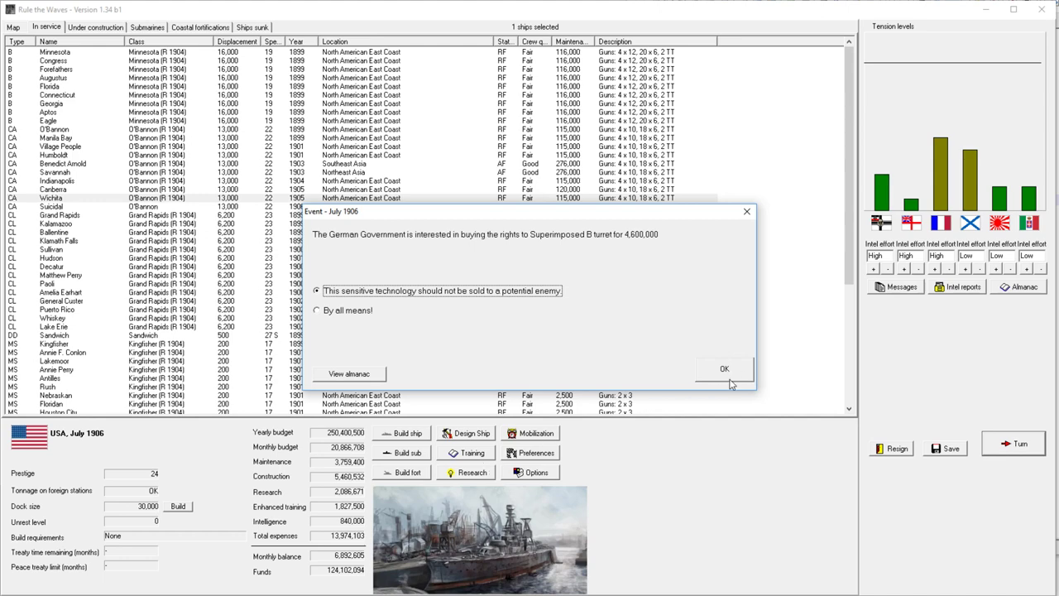
click(724, 368)
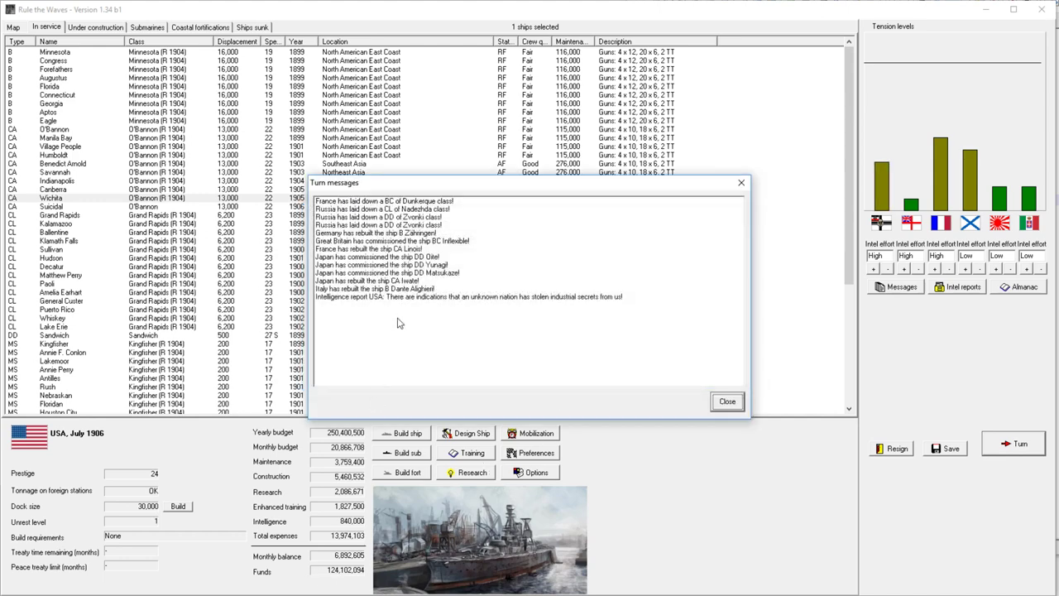
mouse_move(459, 286)
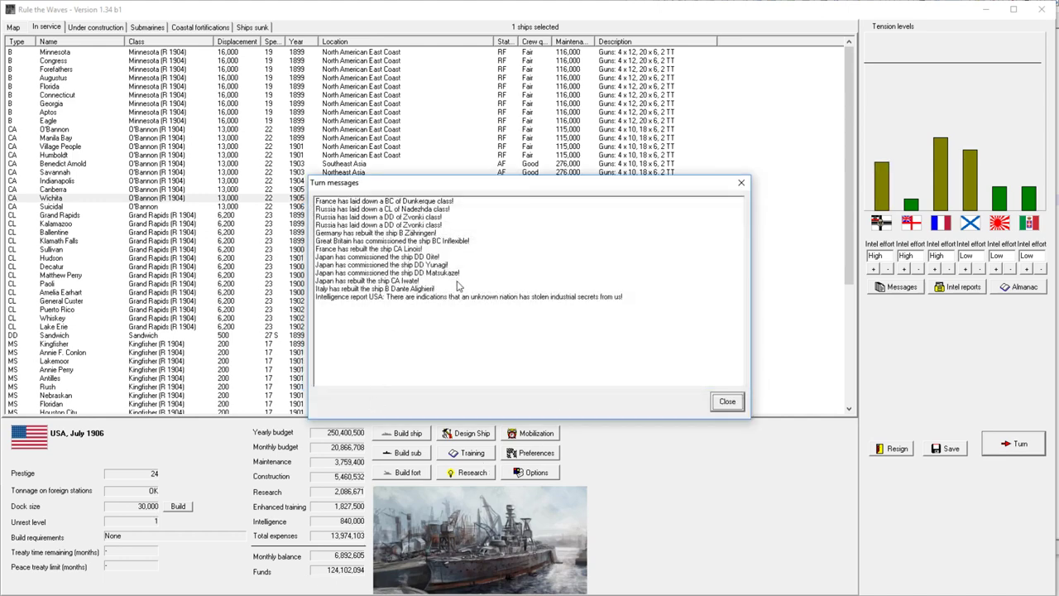
click(726, 401)
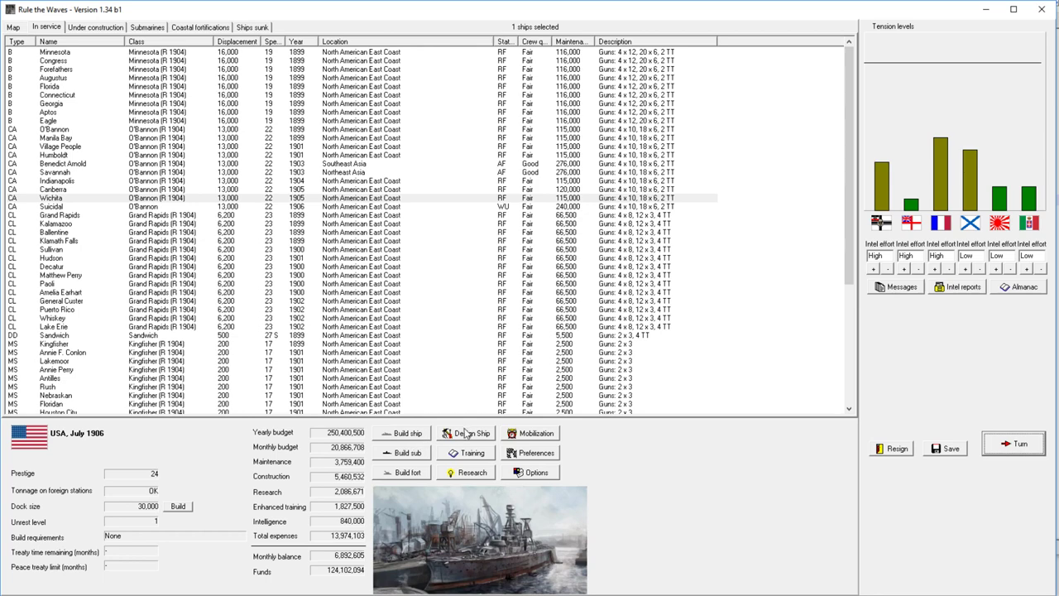
Step: Reopen the New Jersey design, clear every main turret and begin placing twin turrets
click(466, 433)
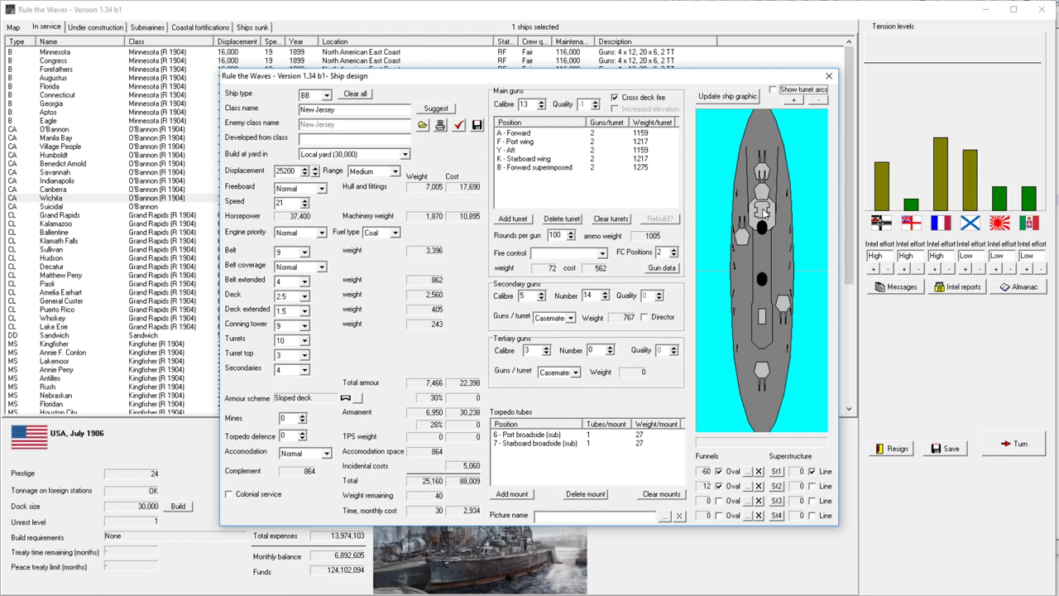
mouse_move(764, 213)
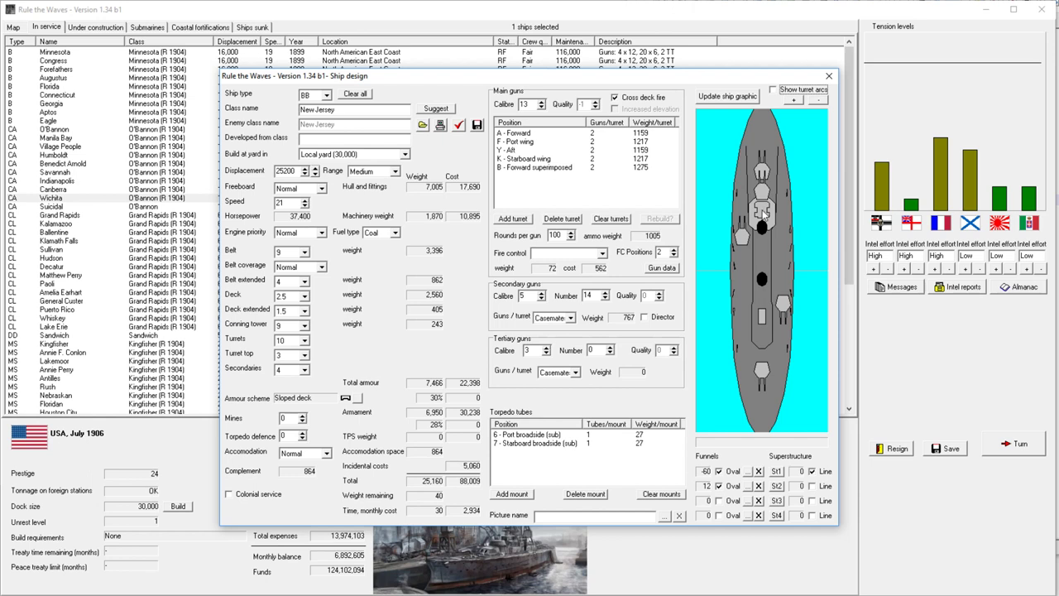
mouse_move(762, 215)
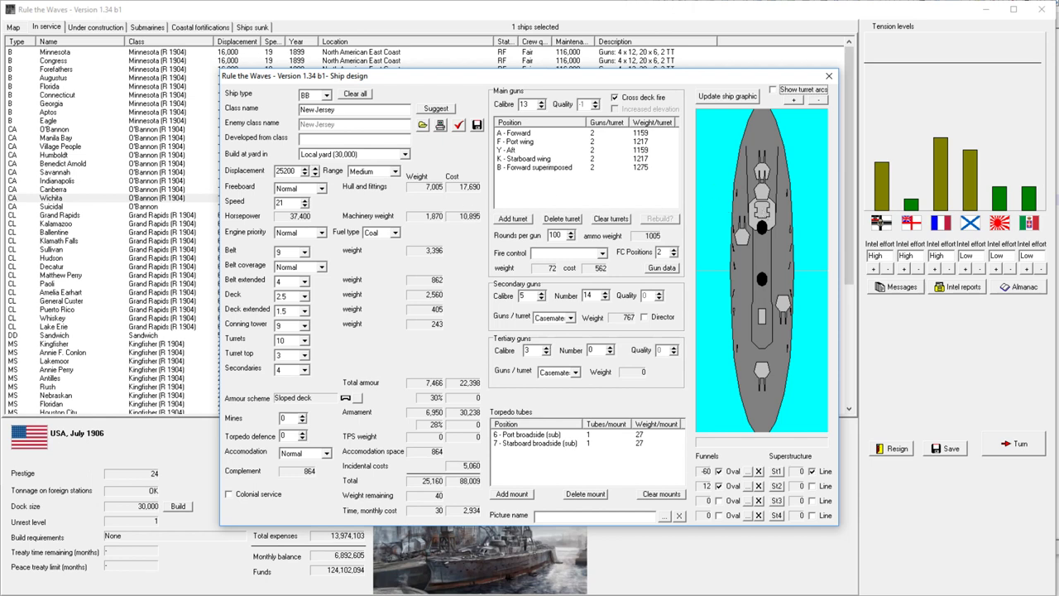
mouse_move(801, 162)
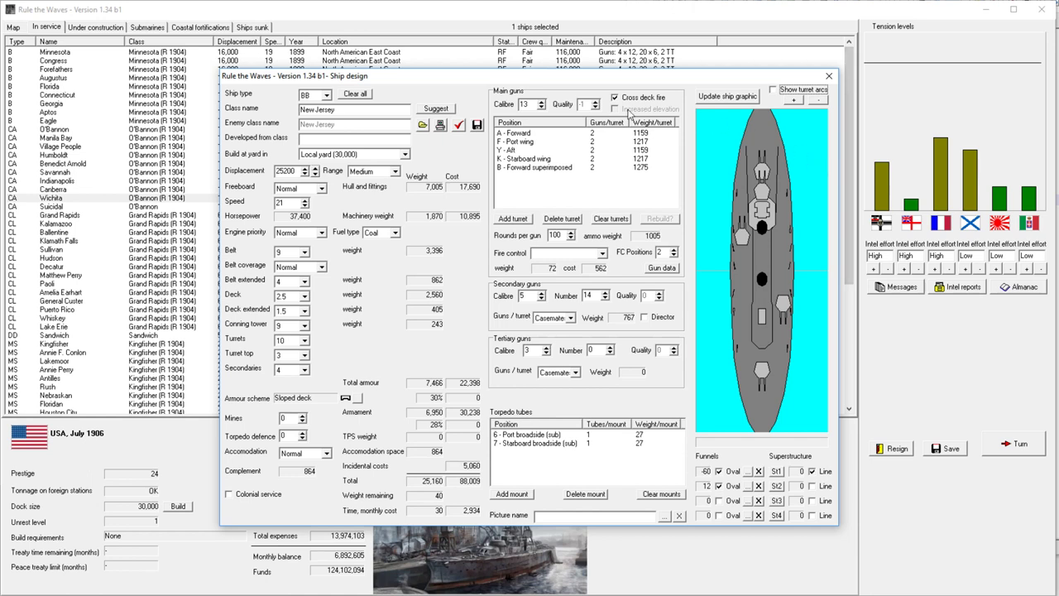
mouse_move(629, 112)
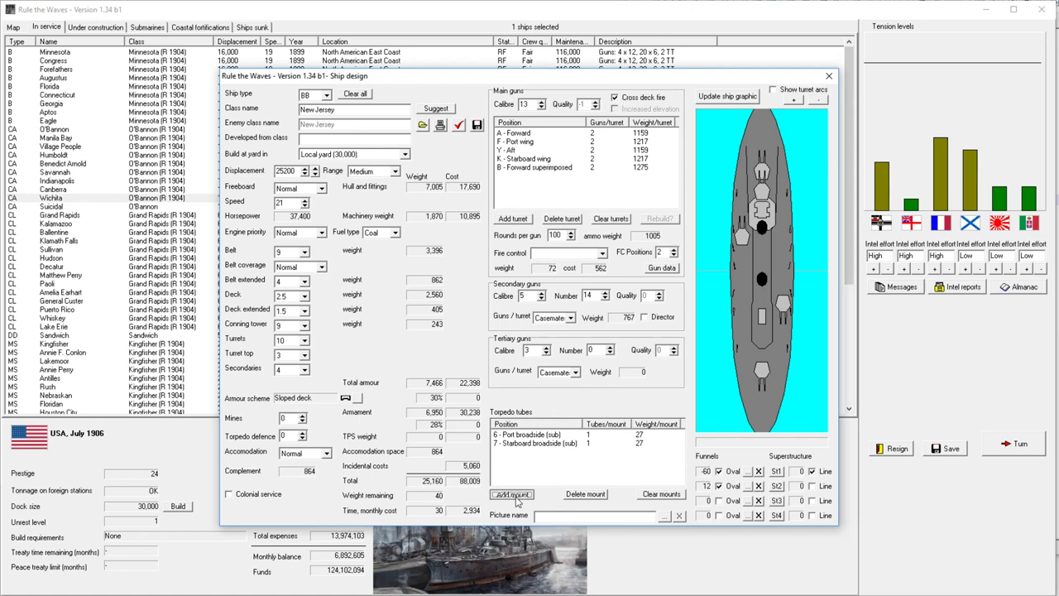
click(511, 494)
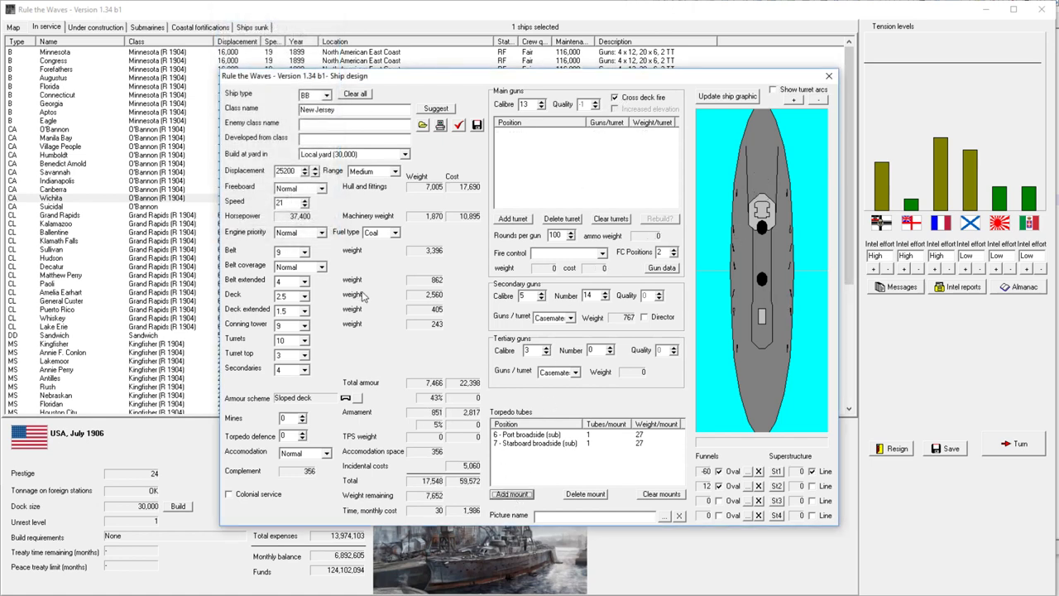
mouse_move(520, 223)
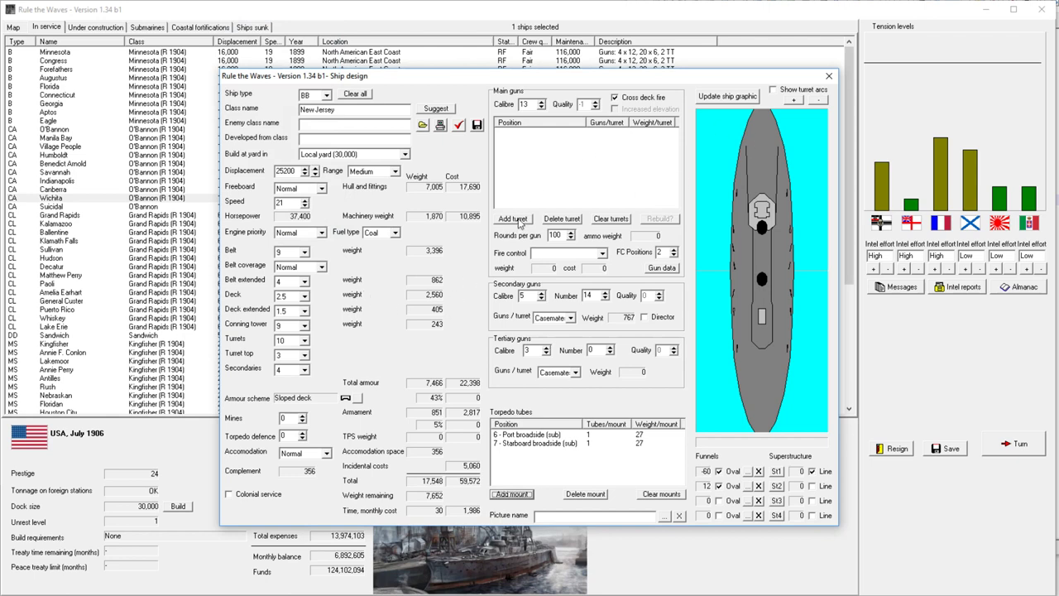
click(513, 218)
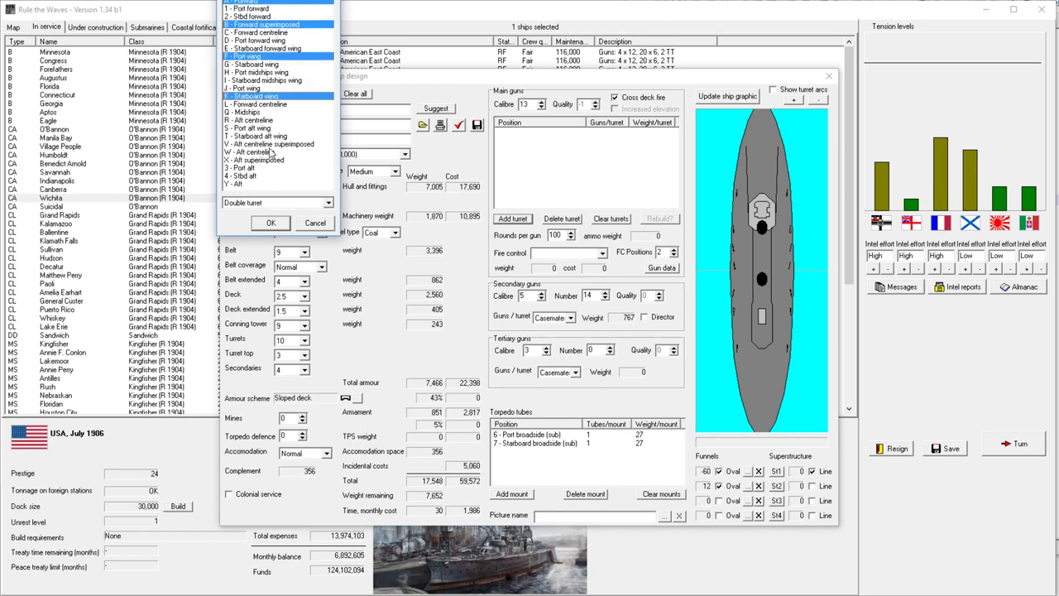
mouse_move(248, 188)
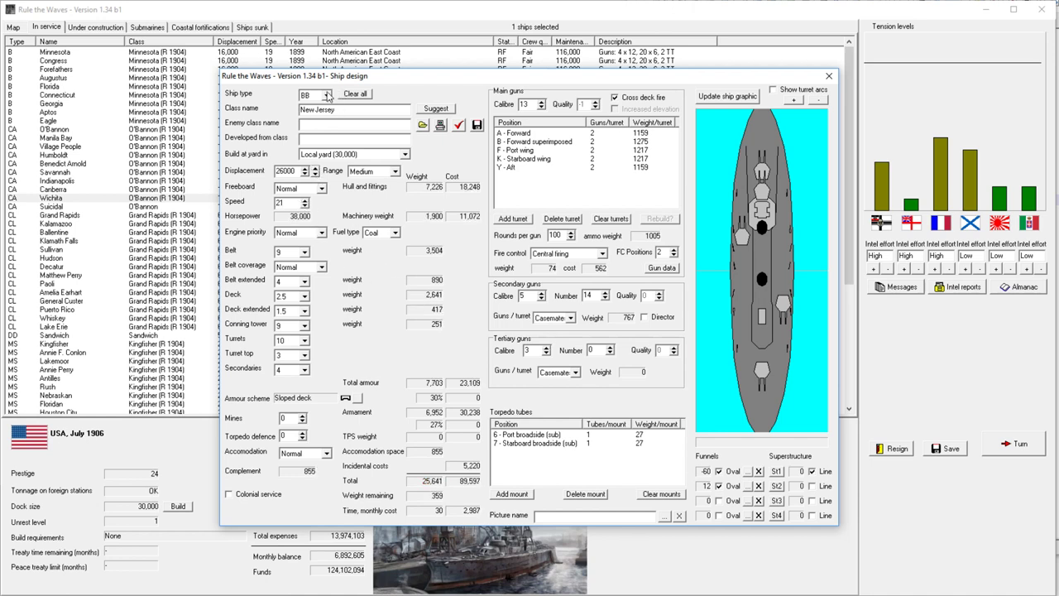
Step: Change the ship type to battlecruiser (BC) and raise the conning tower armour
click(325, 94)
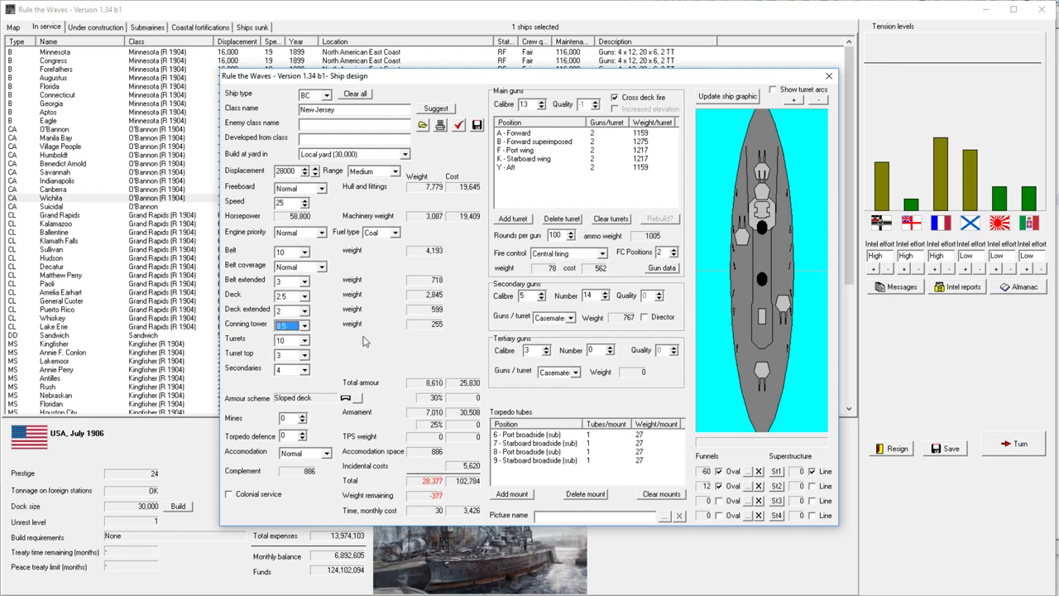
click(306, 339)
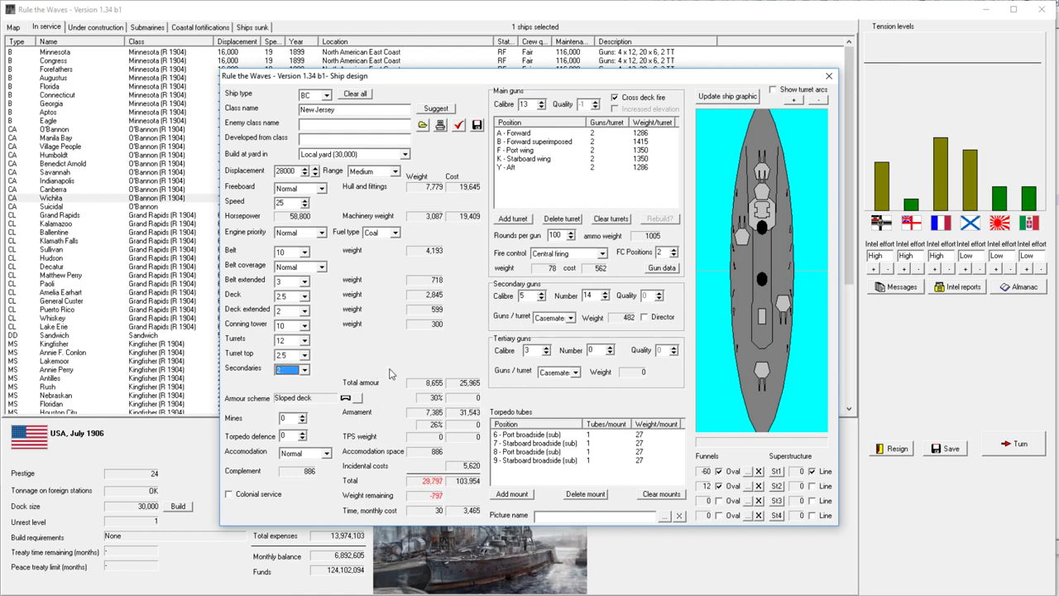
mouse_move(318, 169)
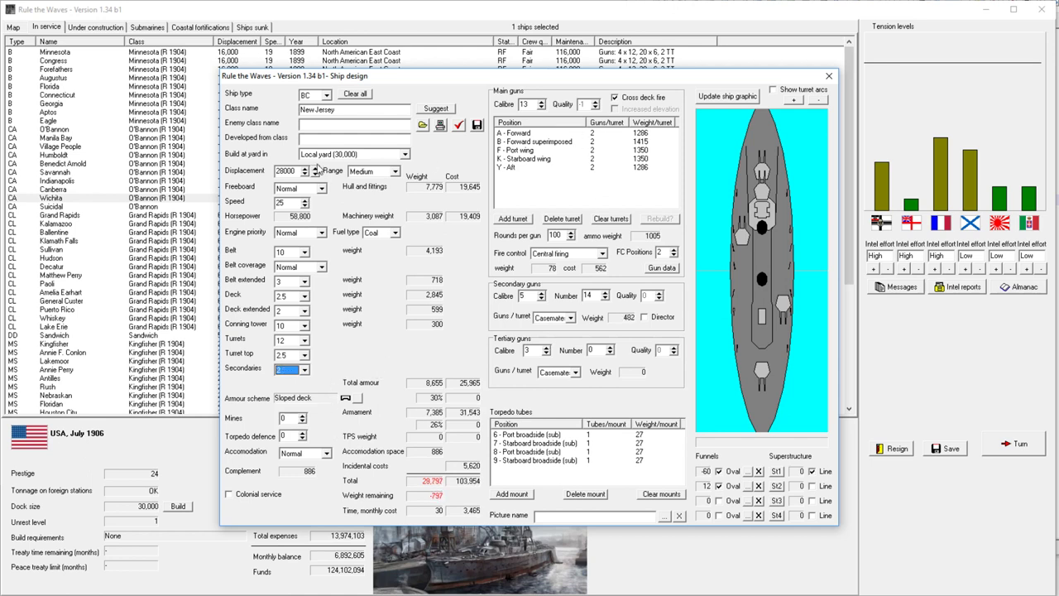
mouse_move(573, 266)
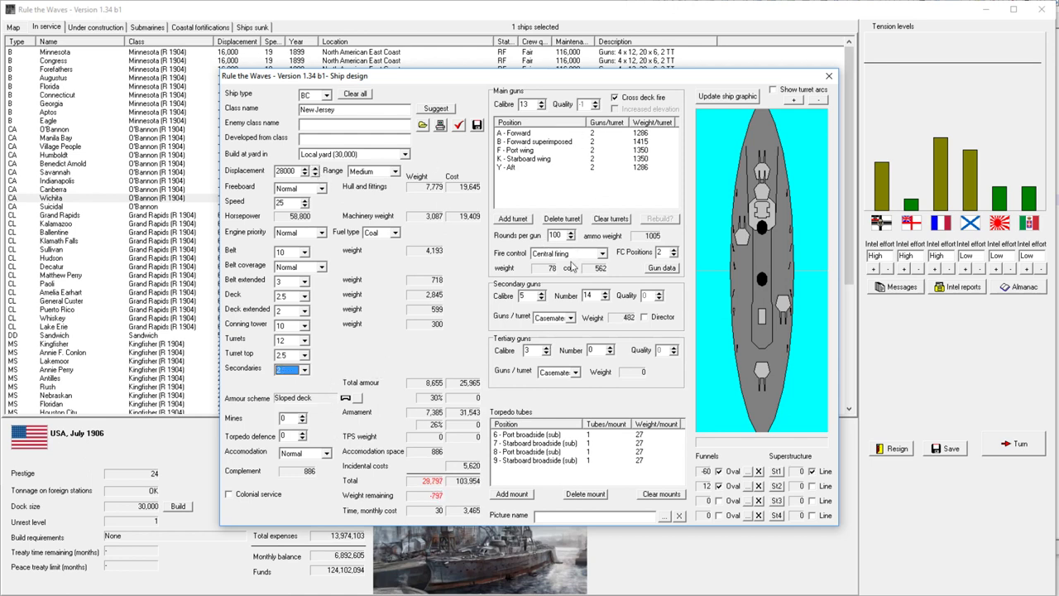
Step: Raise secondaries to 6-inch in single turrets, thin the belt armour, and tune main-gun rounds
click(537, 293)
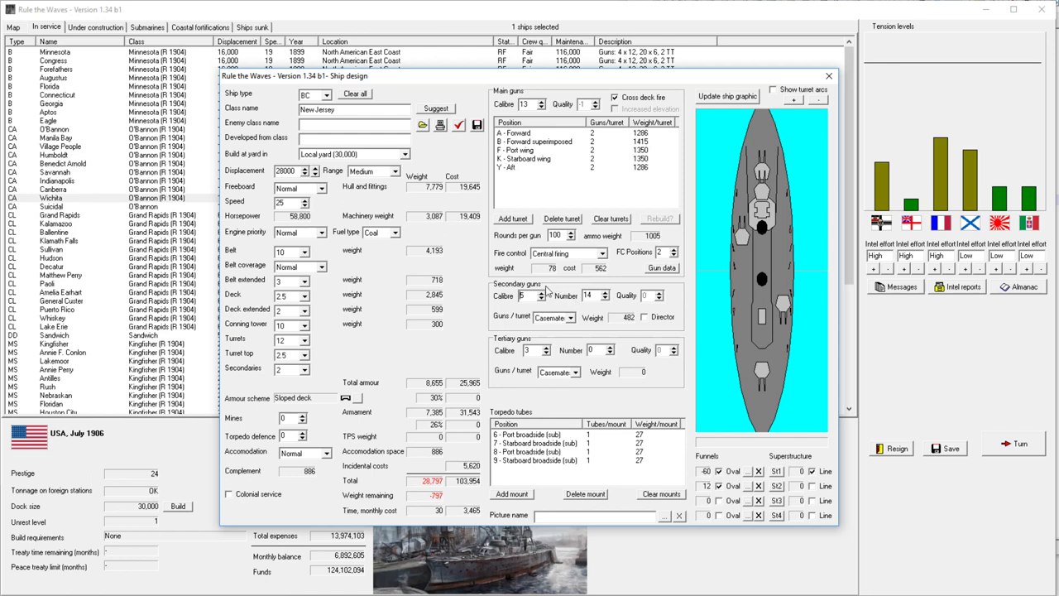
mouse_move(544, 294)
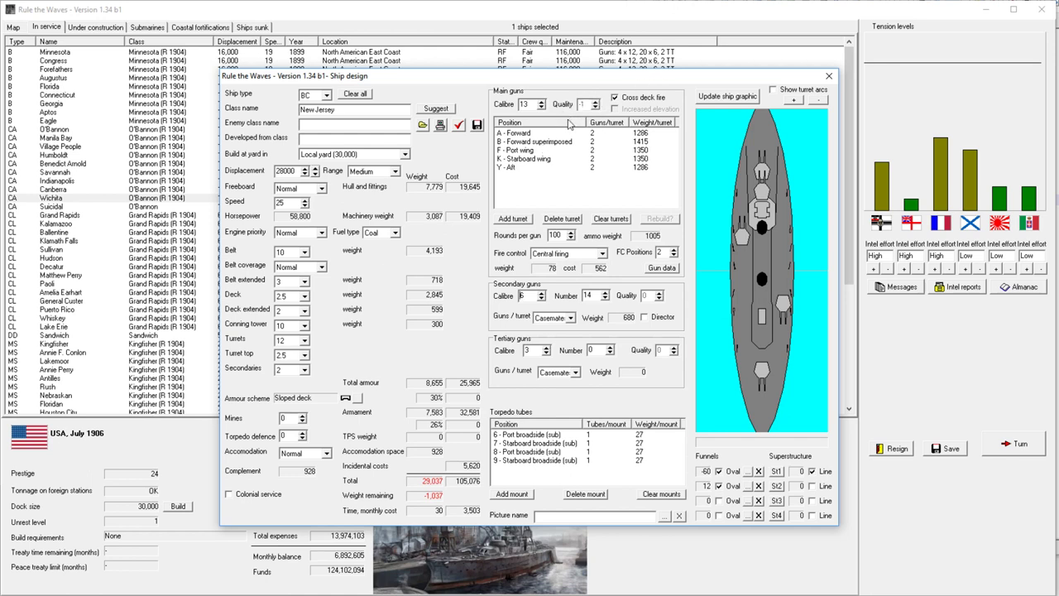
mouse_move(520, 191)
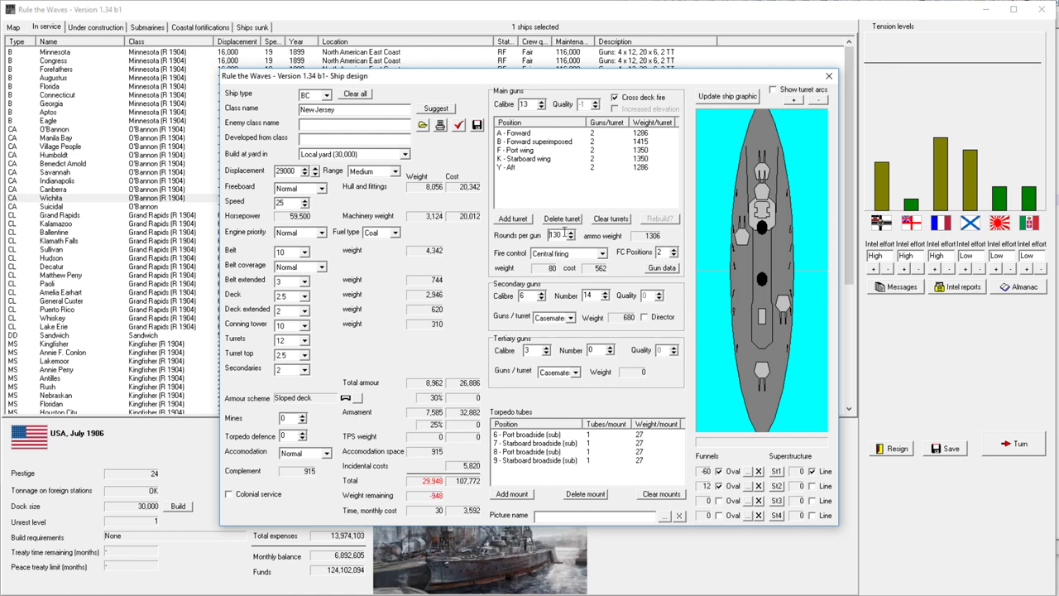
click(568, 239)
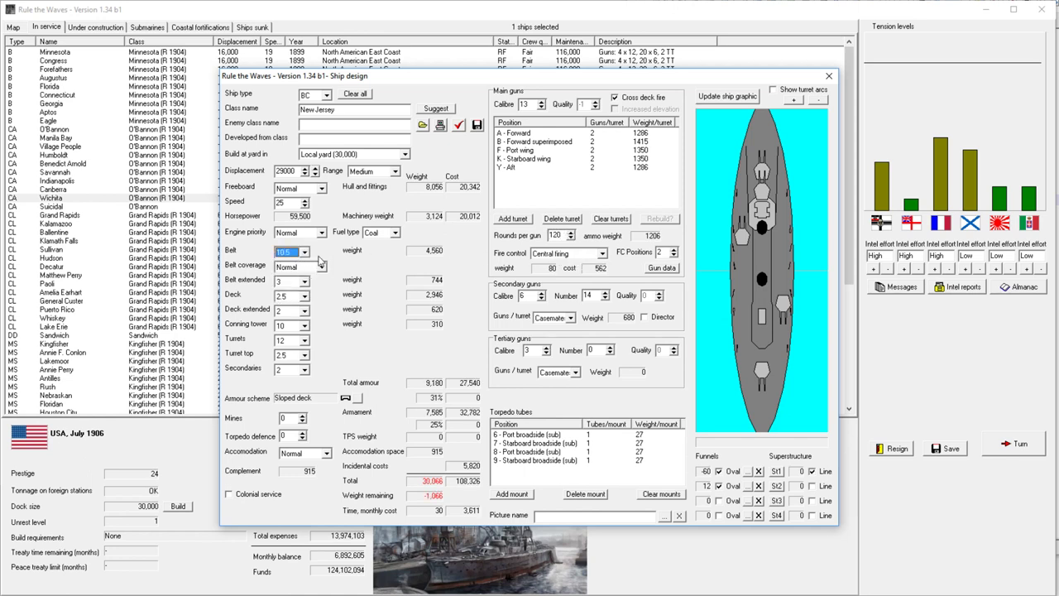
click(307, 251)
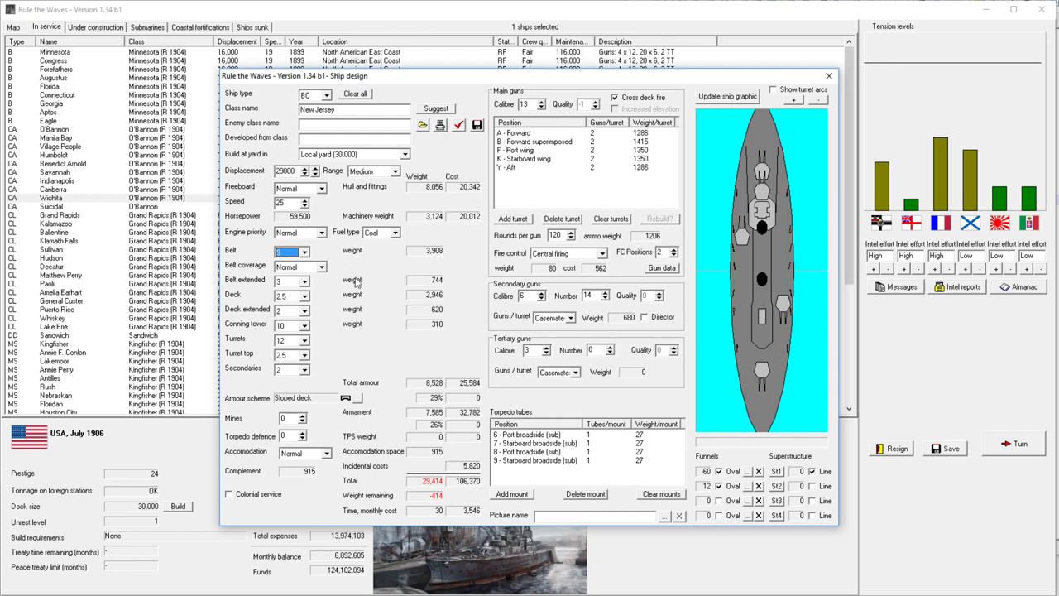
mouse_move(306, 291)
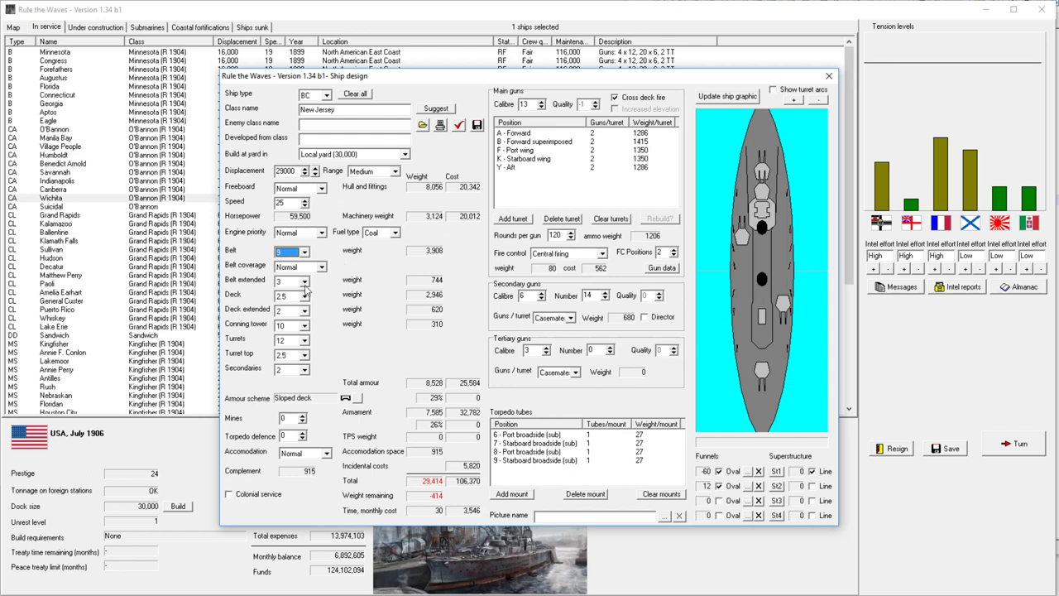
mouse_move(307, 295)
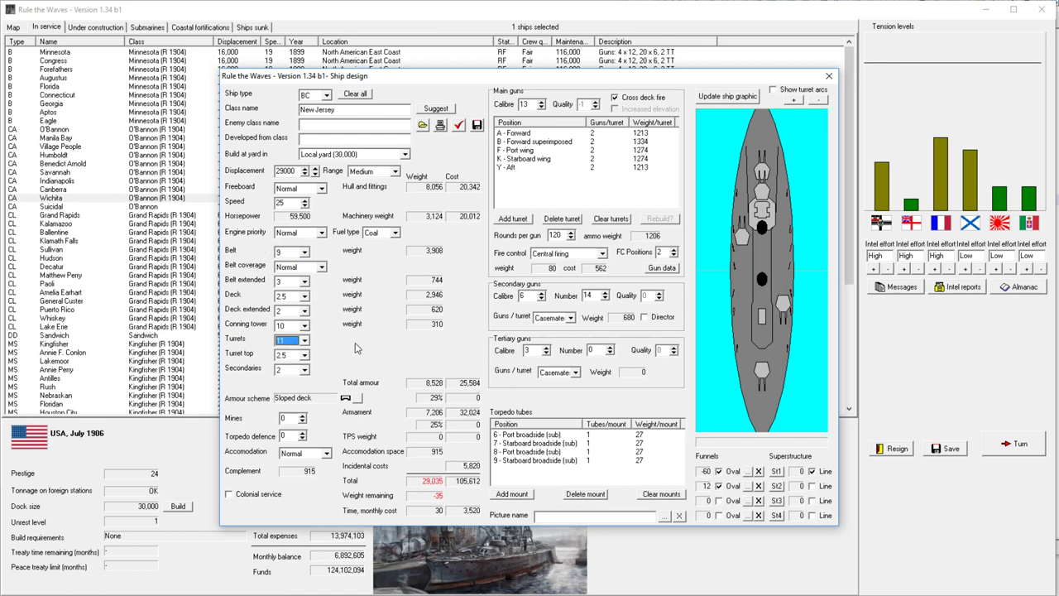
mouse_move(576, 300)
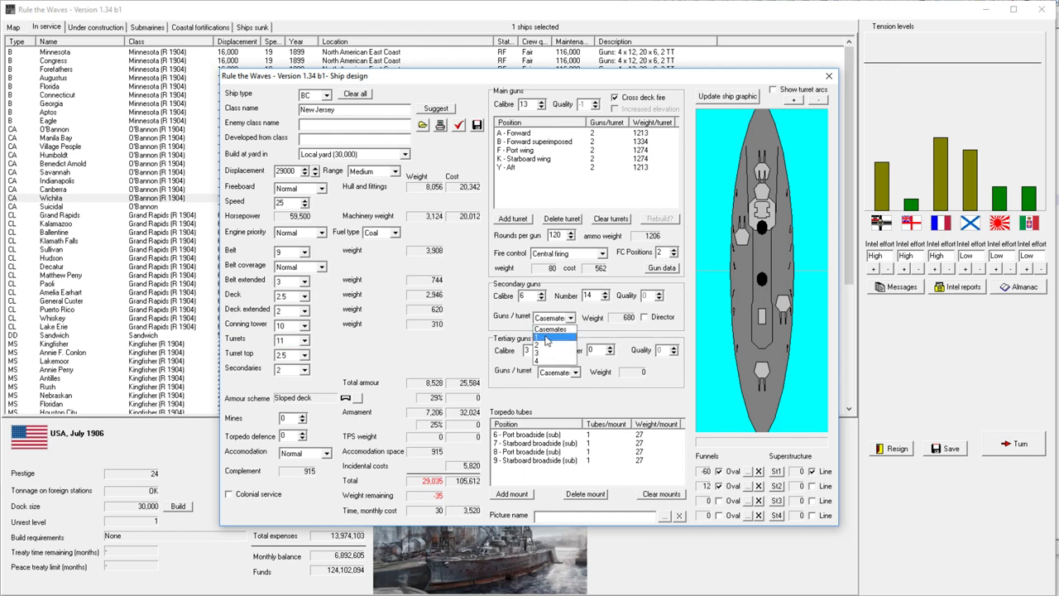
click(550, 328)
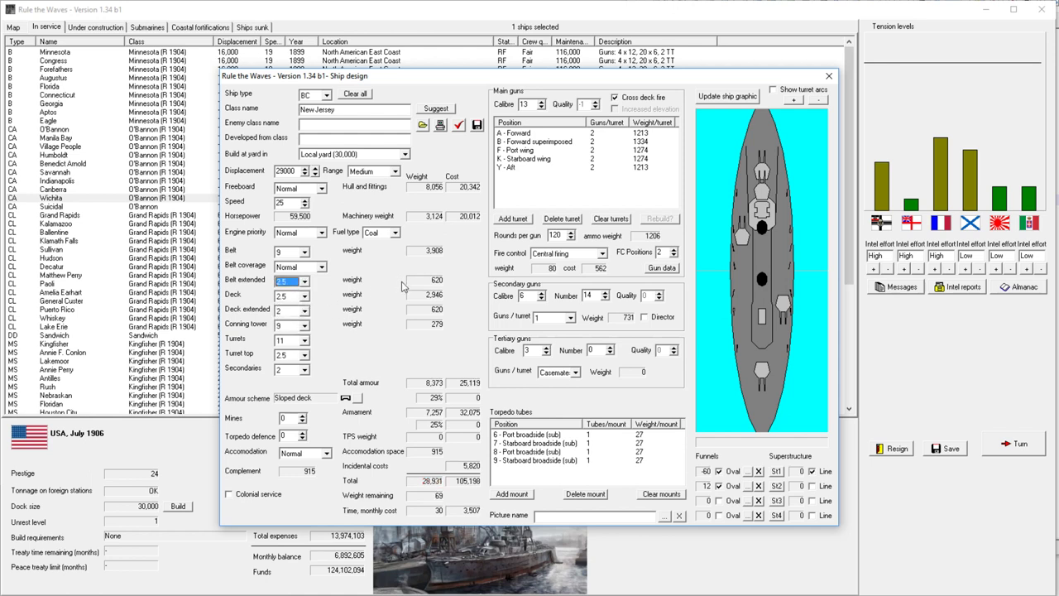
mouse_move(581, 244)
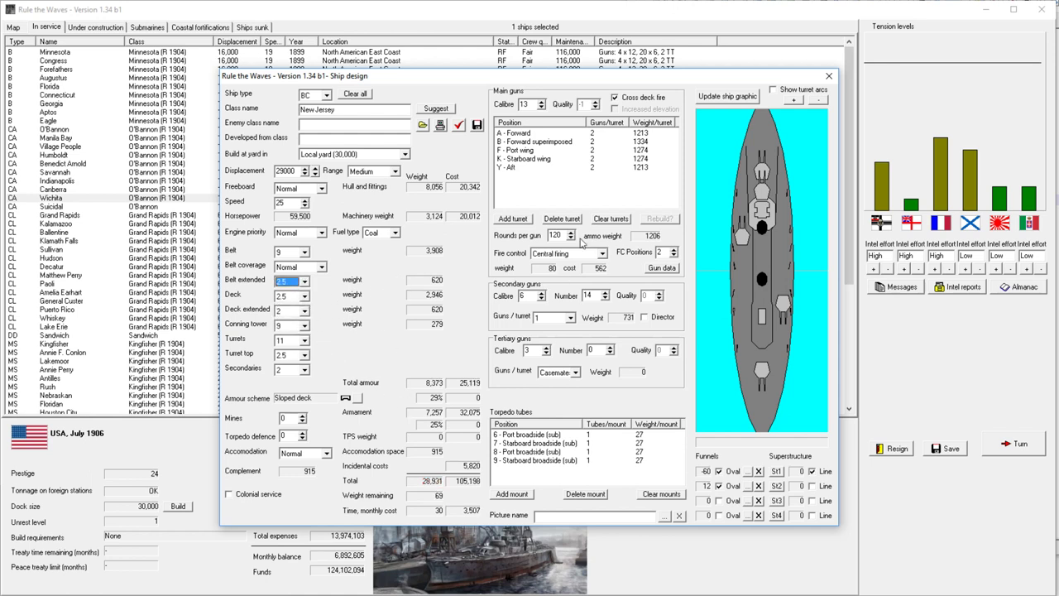
click(567, 231)
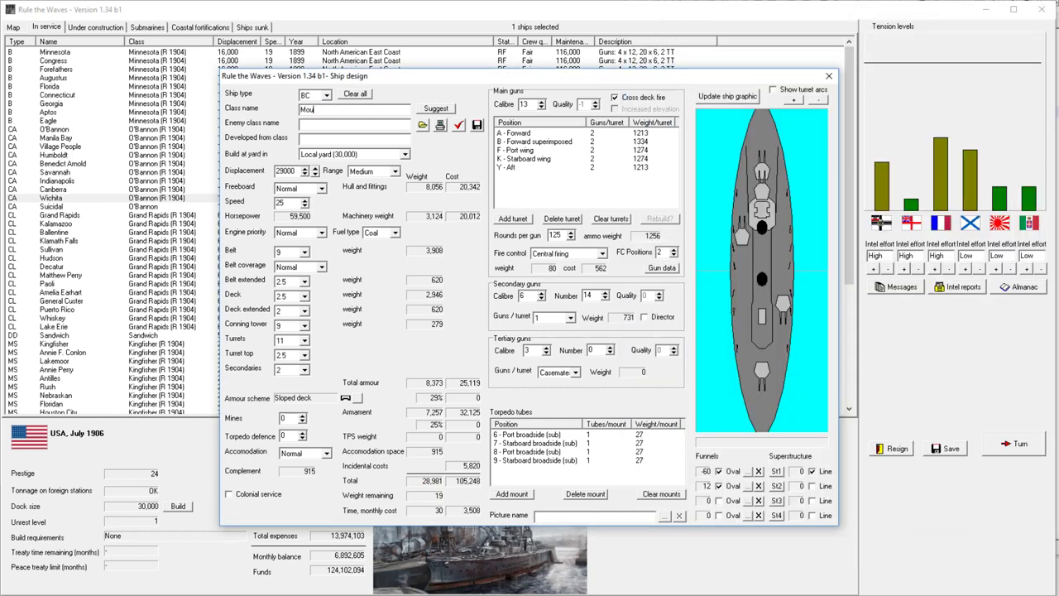
Step: Name the class Mount Rainier, accept the All OK report, save without building, save campaign
text(Mount Rainier)
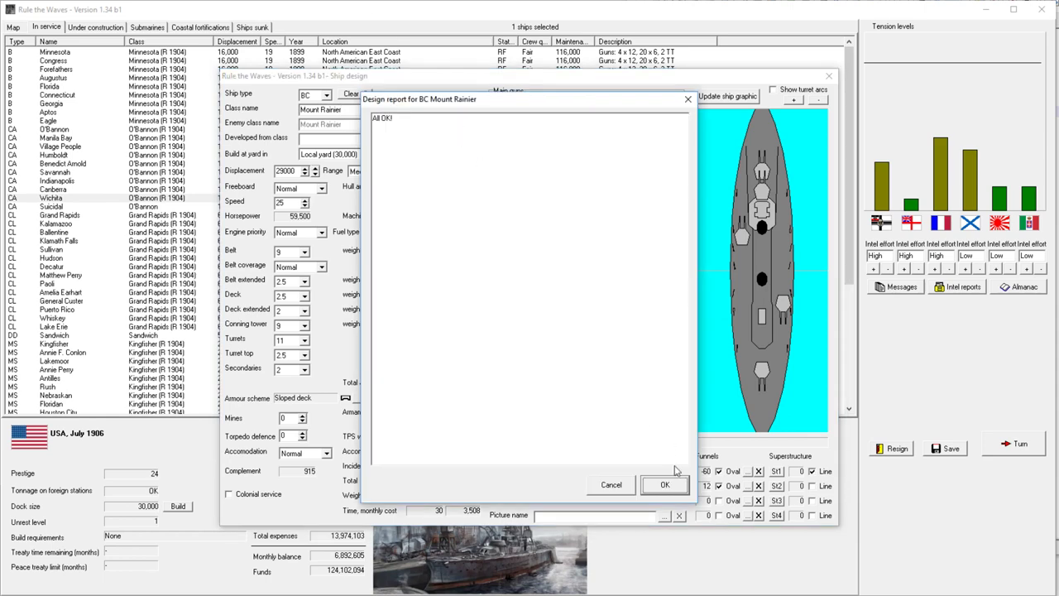
click(664, 484)
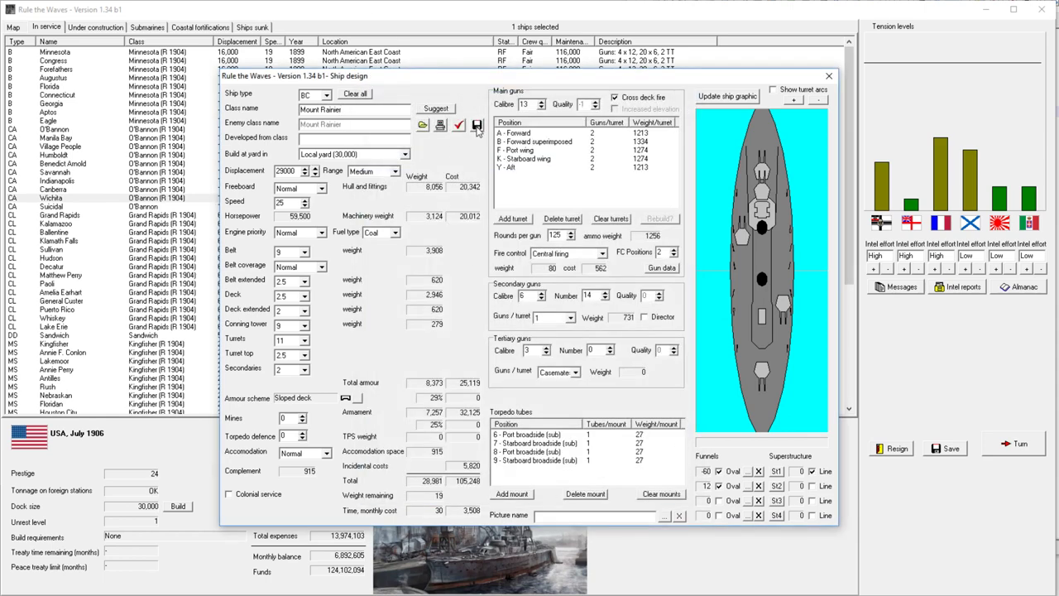
mouse_move(475, 125)
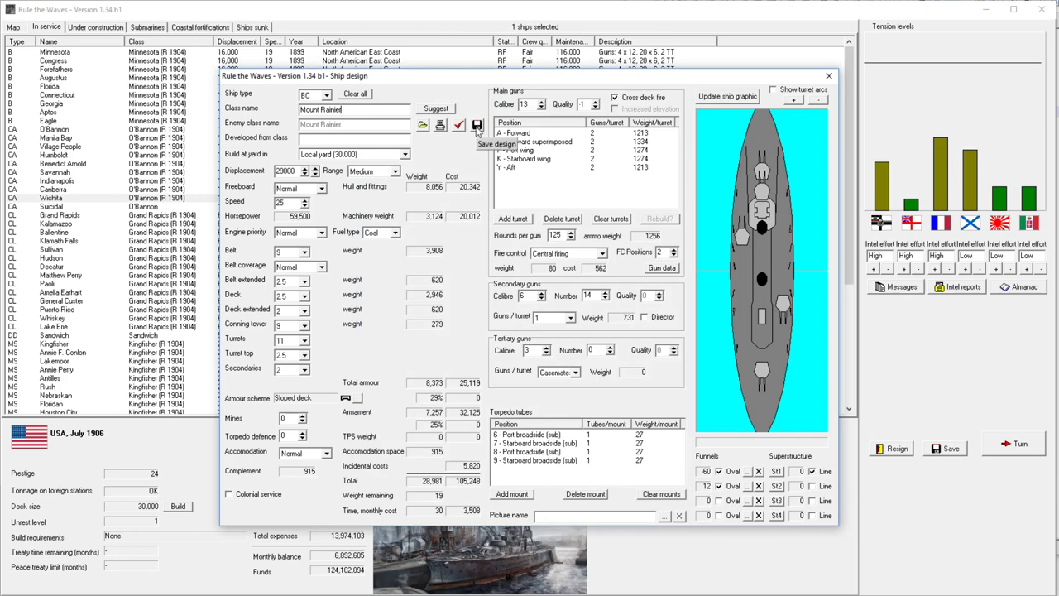
click(478, 124)
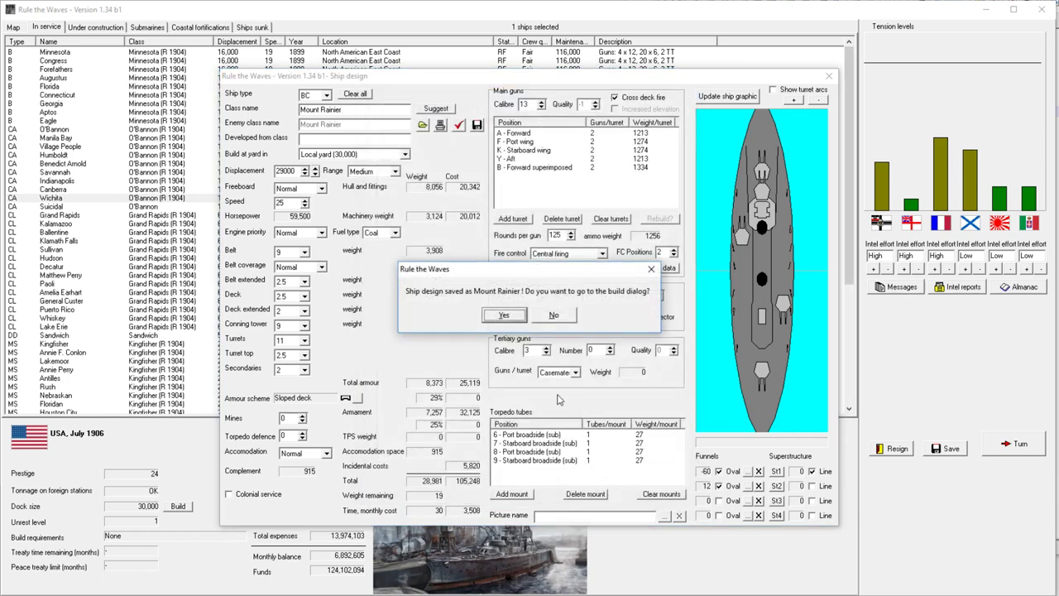
click(552, 314)
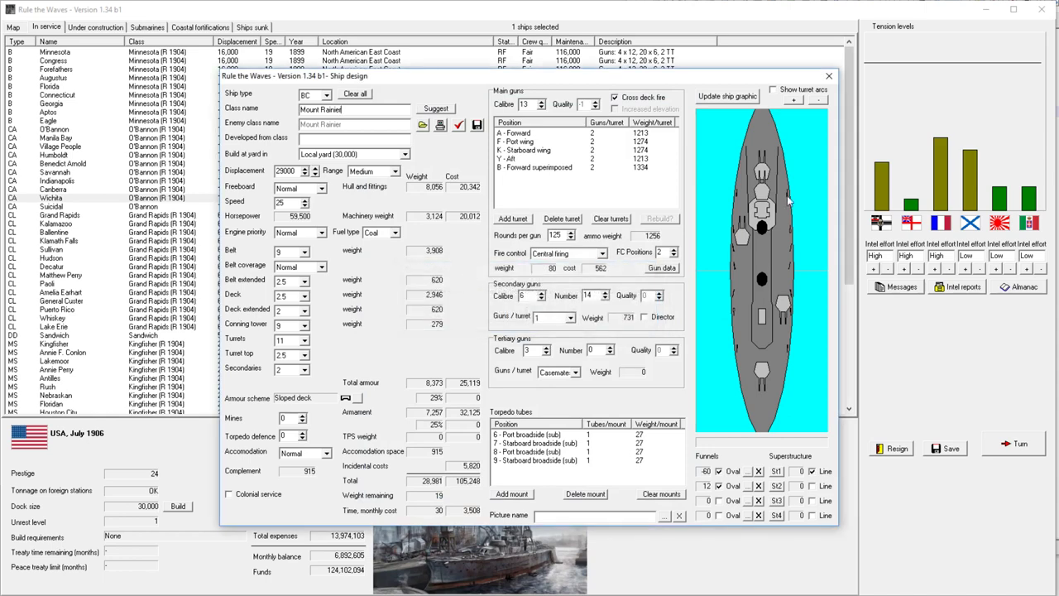
click(828, 75)
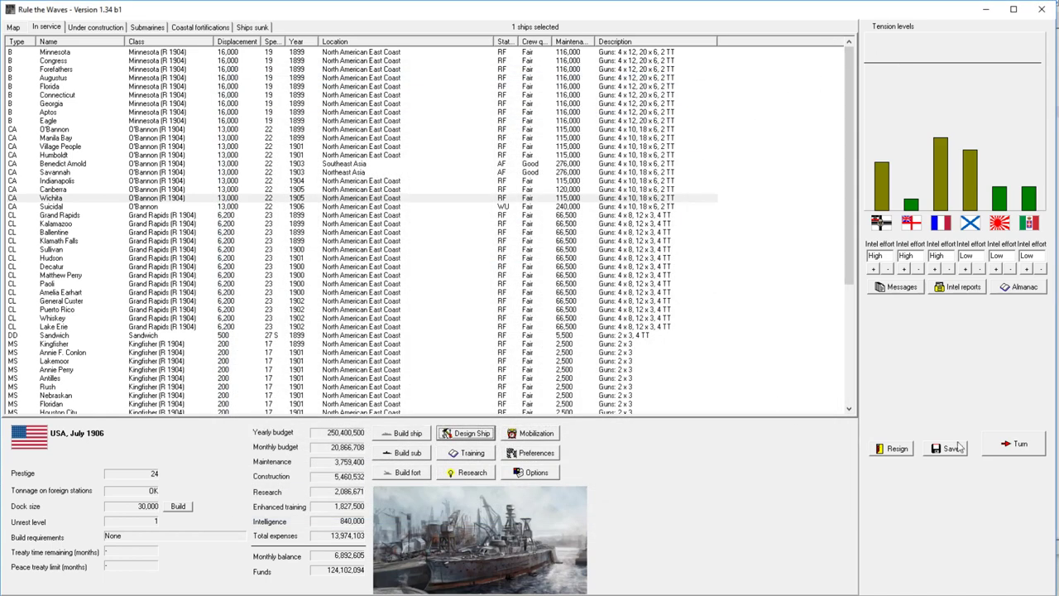
Step: Advance to August 1906, dismissing the fire control breakthrough and turn messages
click(1020, 442)
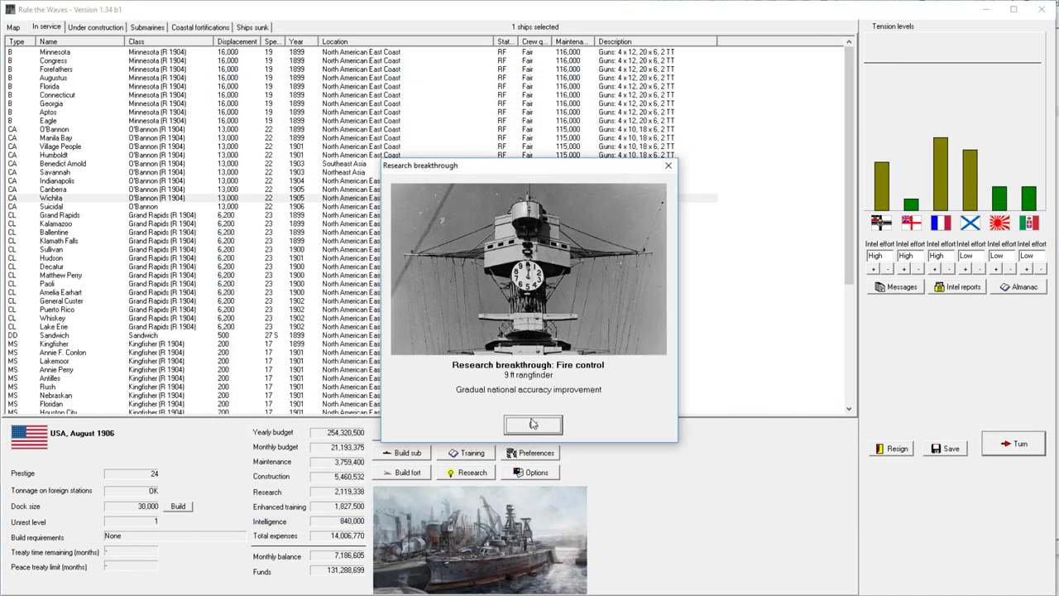
click(533, 424)
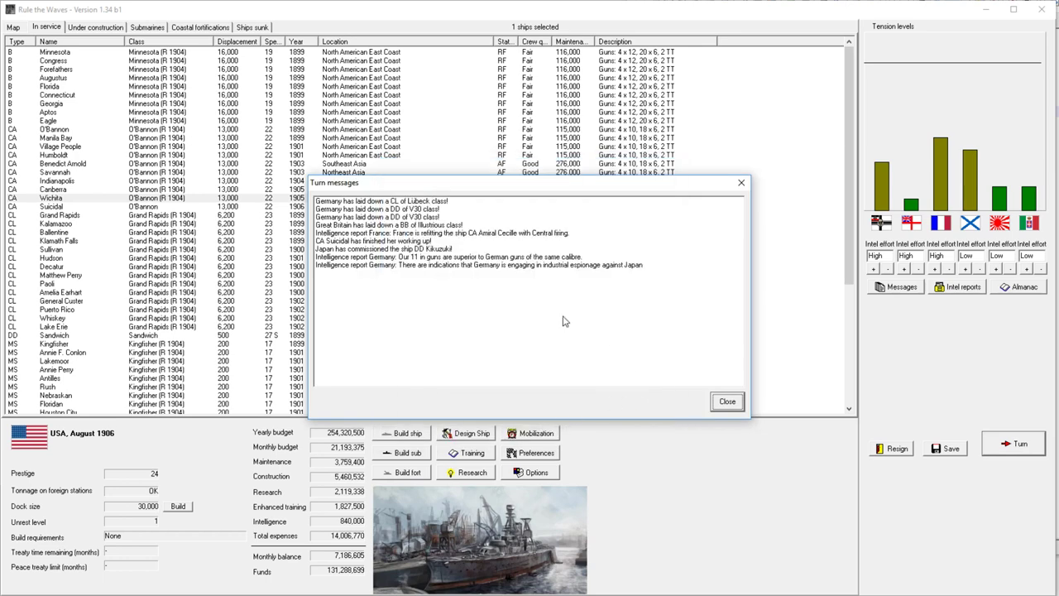
mouse_move(569, 316)
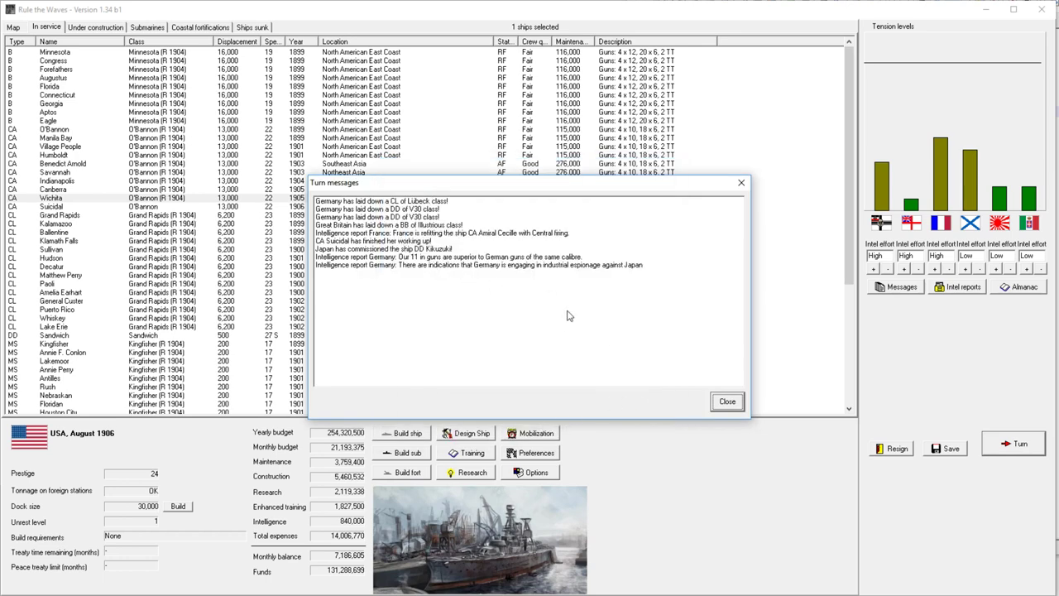
click(727, 401)
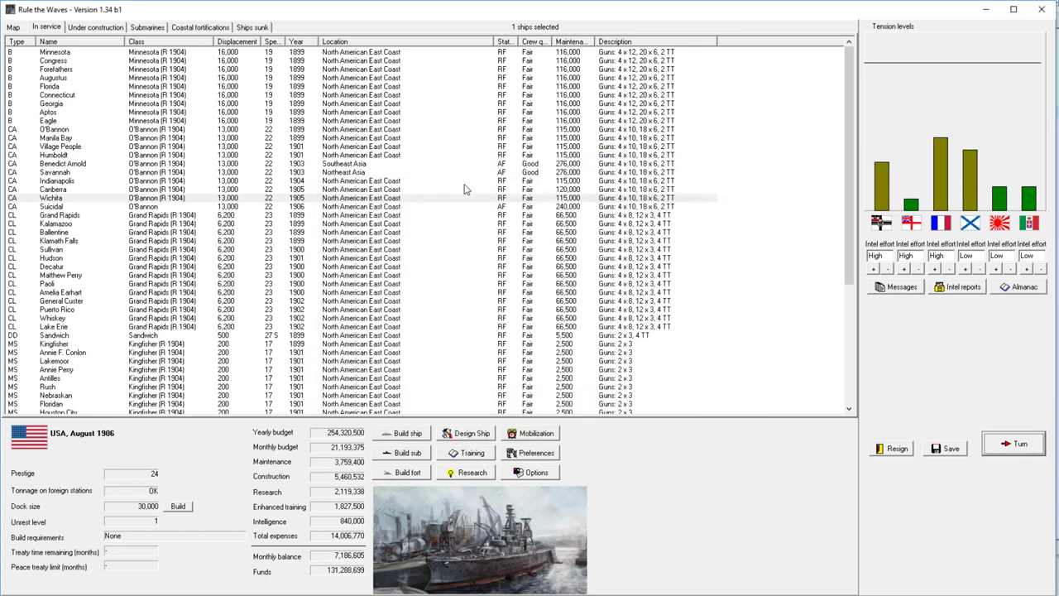
mouse_move(420, 209)
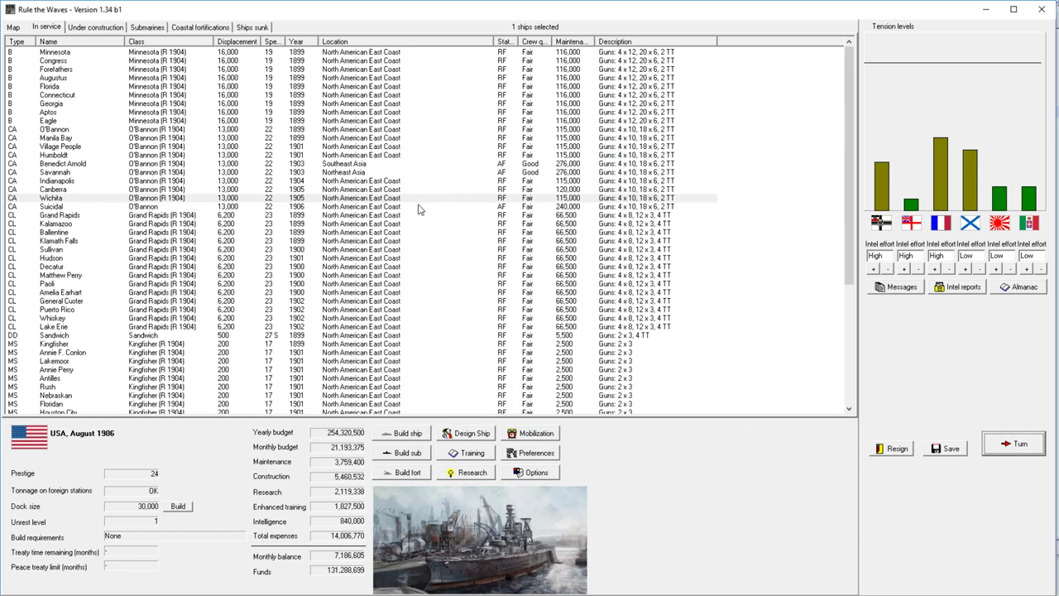
Step: Move cruiser Suicidal into the Reserve Fleet and check the under-construction list
right_click(52, 206)
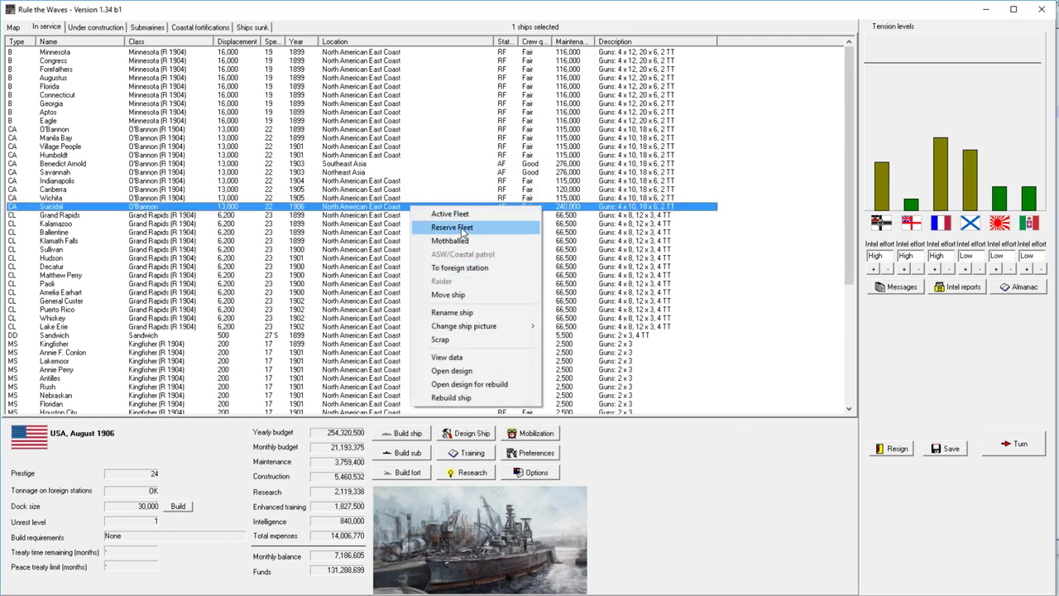
click(451, 227)
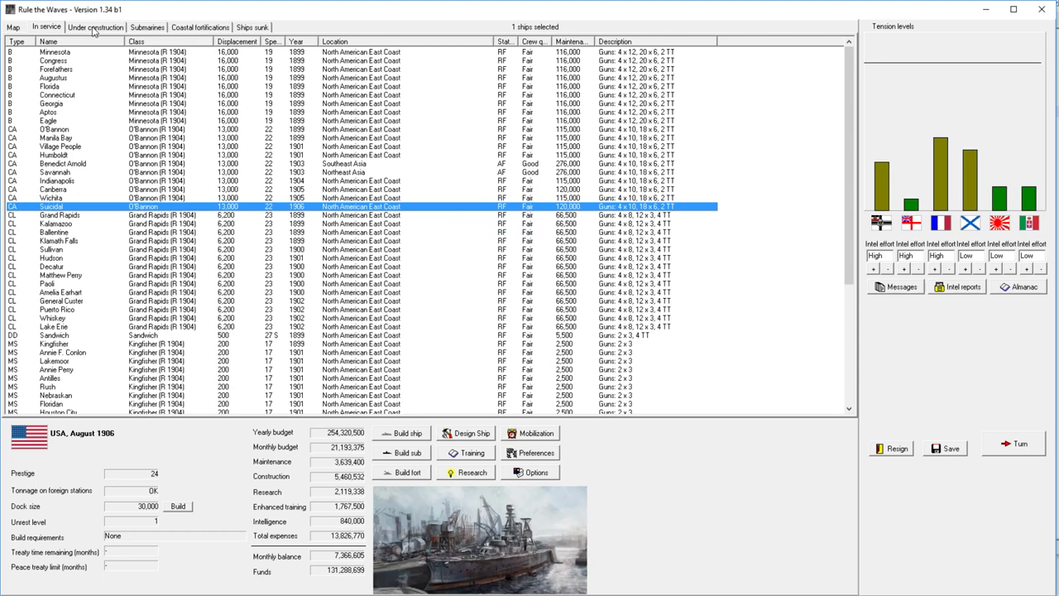
click(94, 26)
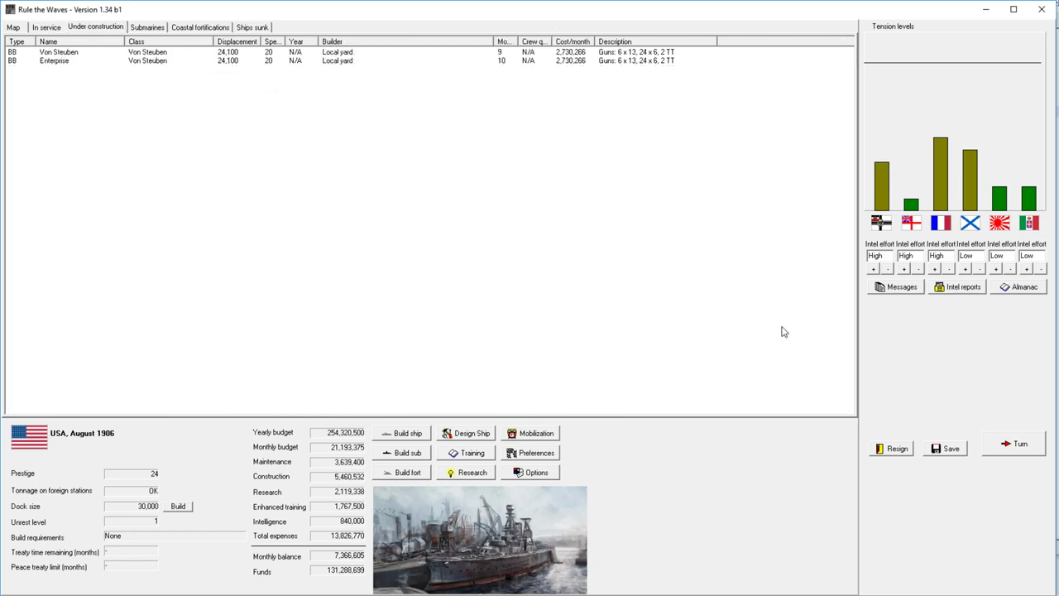
click(46, 27)
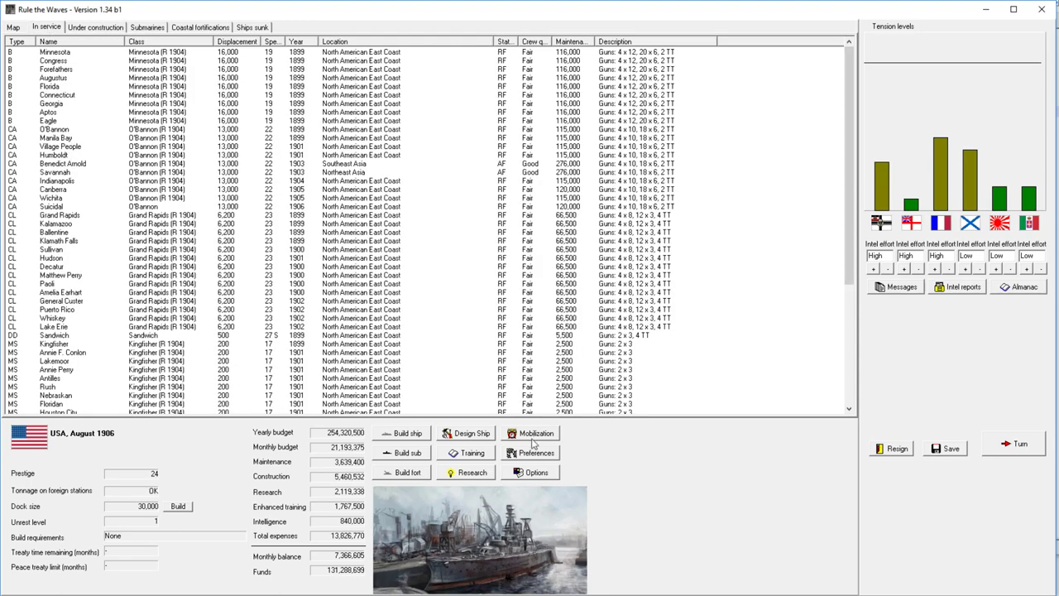
Step: Close the Mount Rainier design and order three Kingfisher minesweepers: Aztec, Alleghany, Seward
click(472, 432)
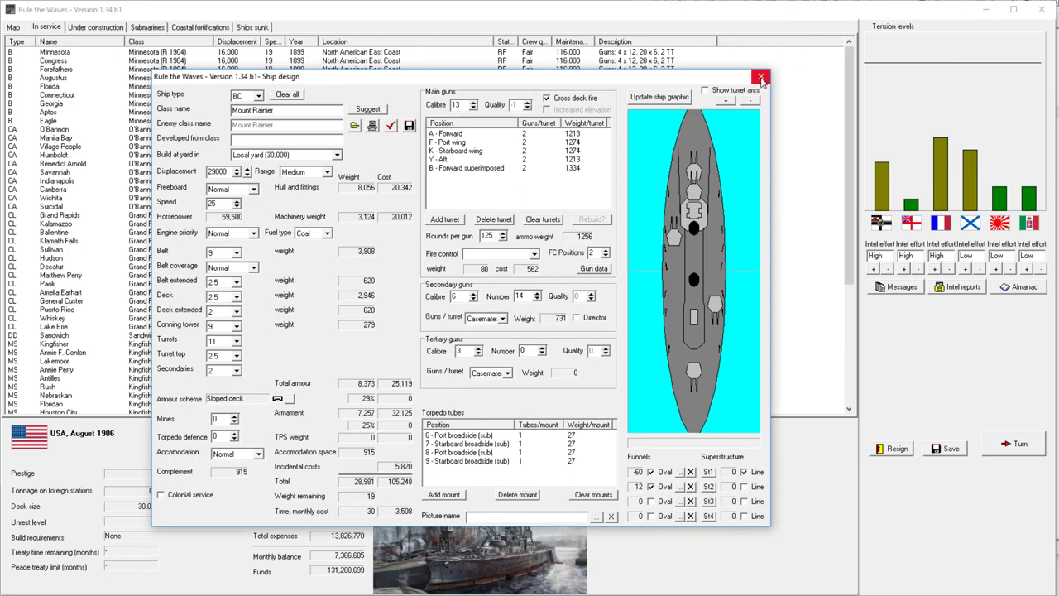
click(760, 76)
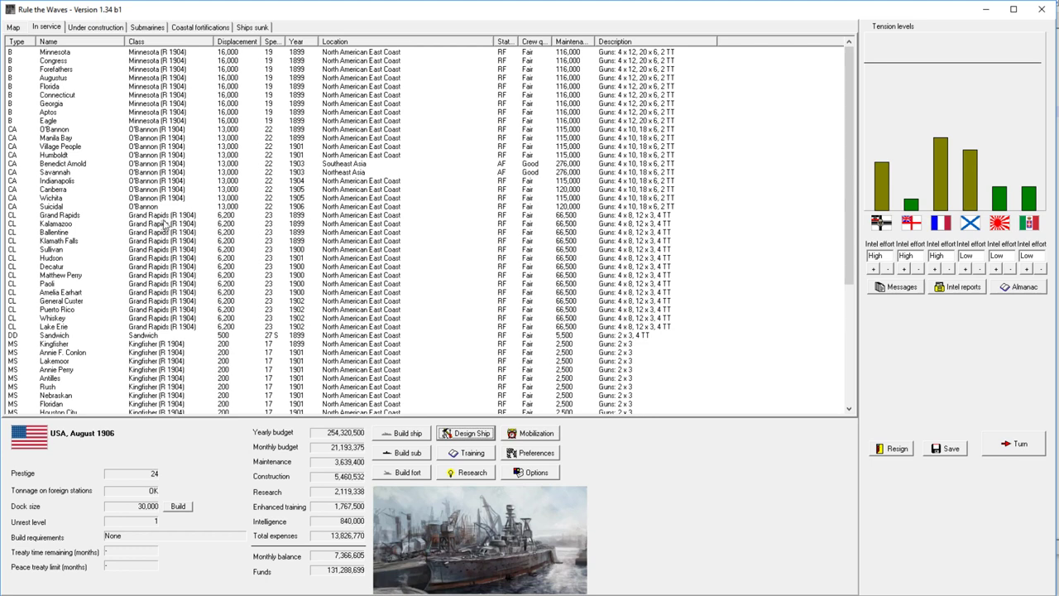
click(165, 223)
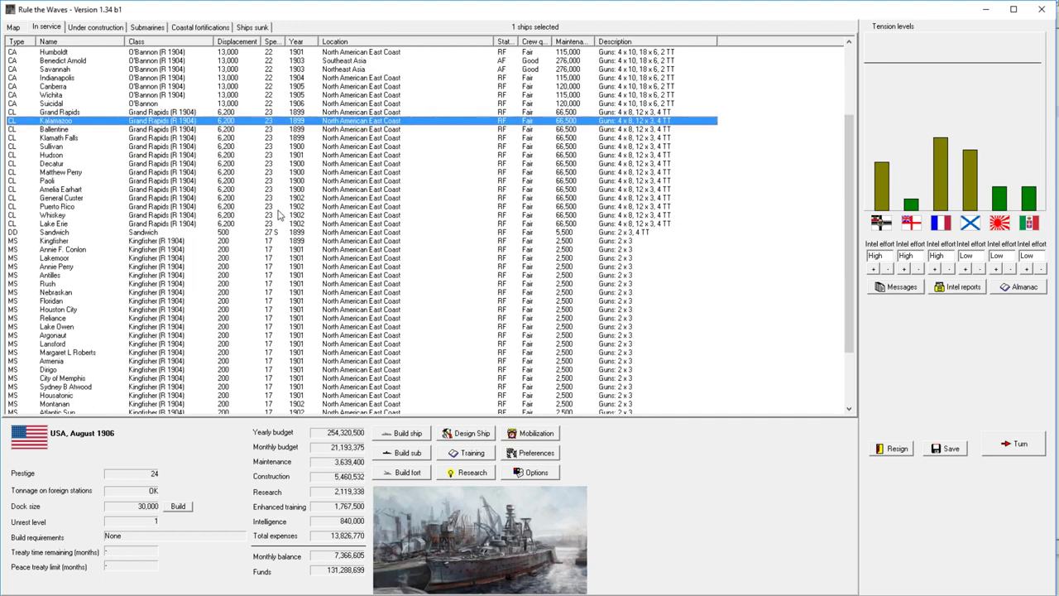
click(406, 432)
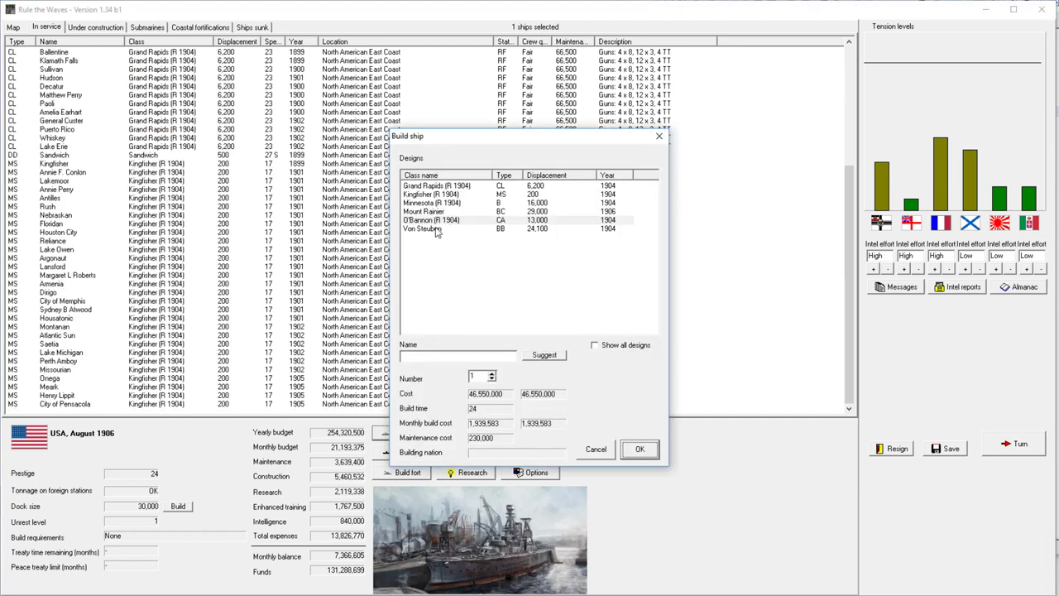
click(436, 193)
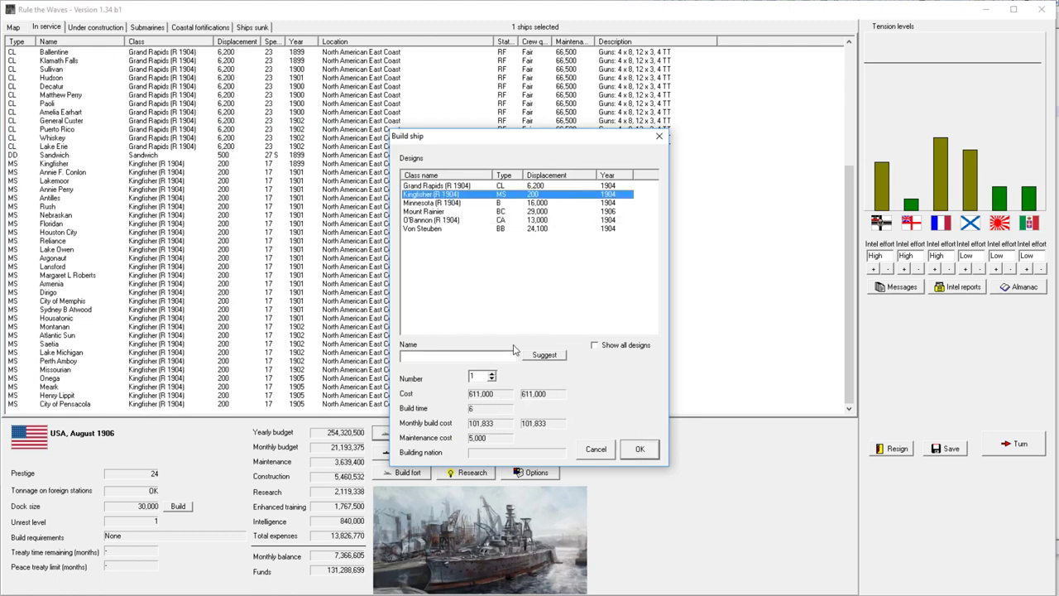
click(639, 448)
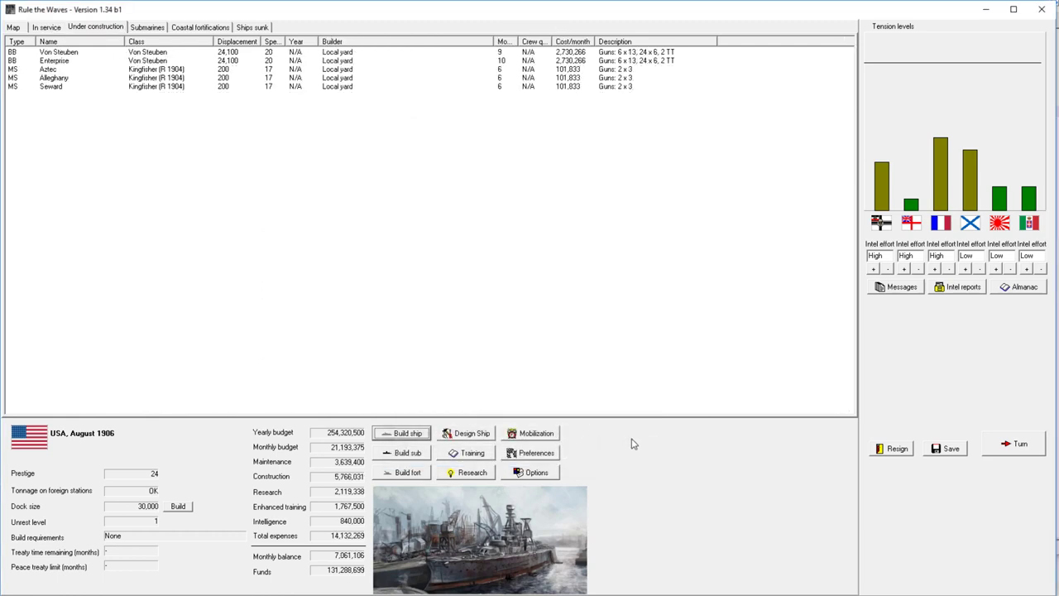
mouse_move(422, 211)
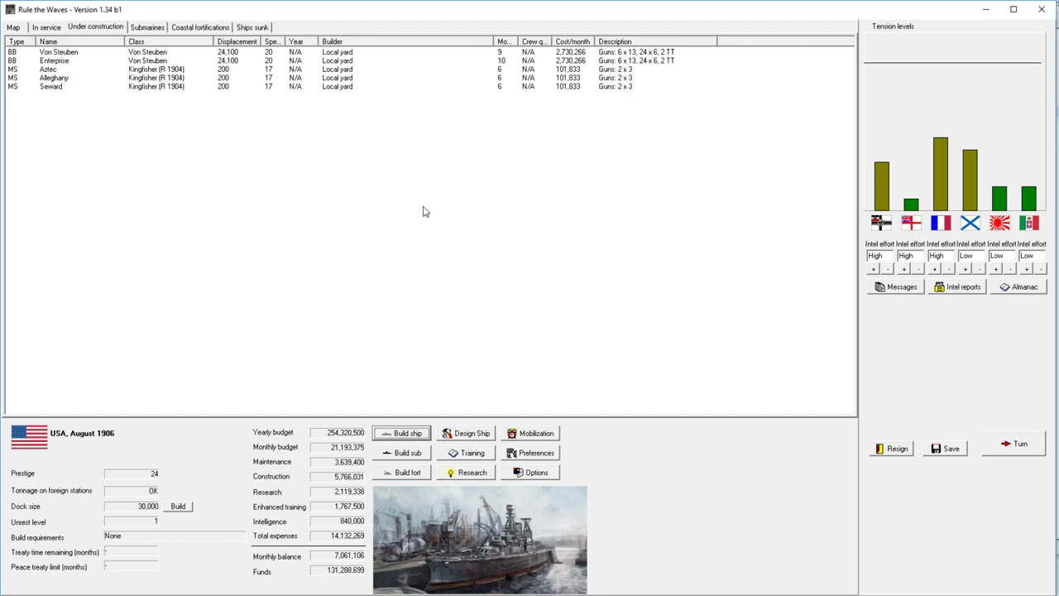
mouse_move(284, 112)
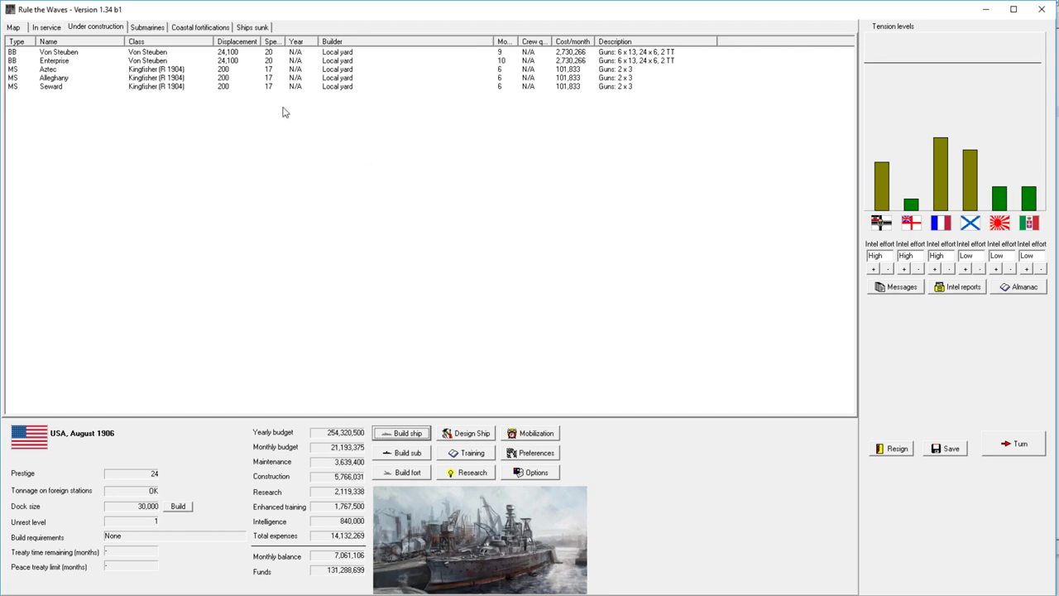
mouse_move(417, 430)
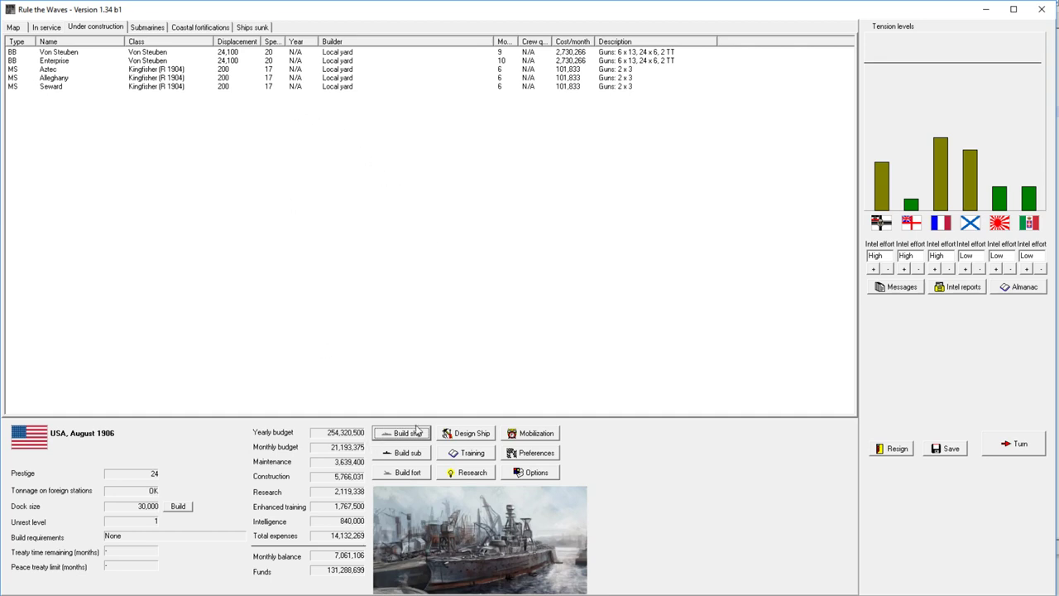
Step: Advance to September 1906, acknowledging dock expansion and answering Germany's turret-rights offer
click(1019, 443)
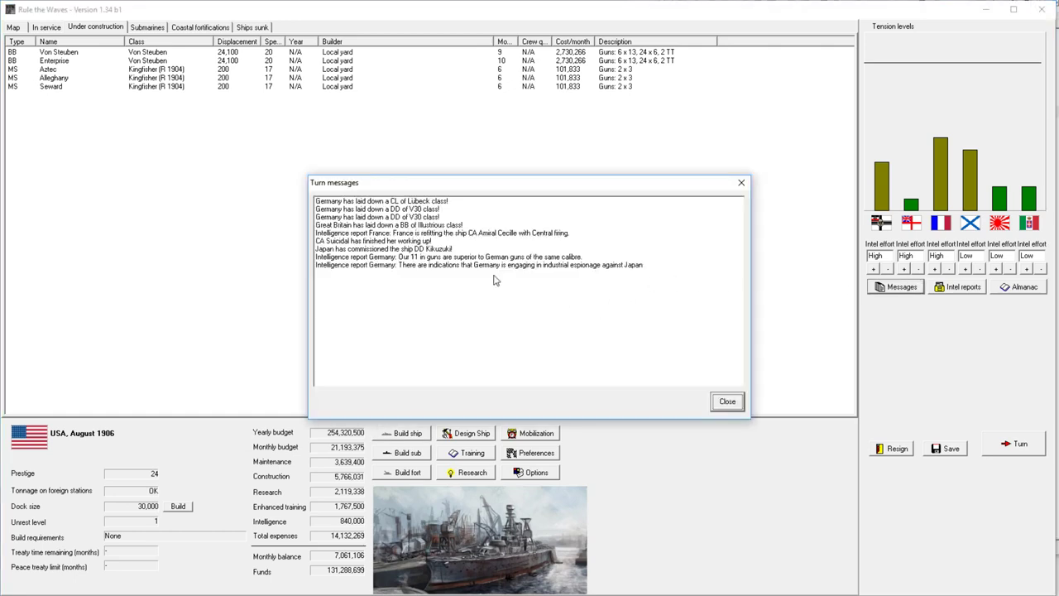
click(727, 402)
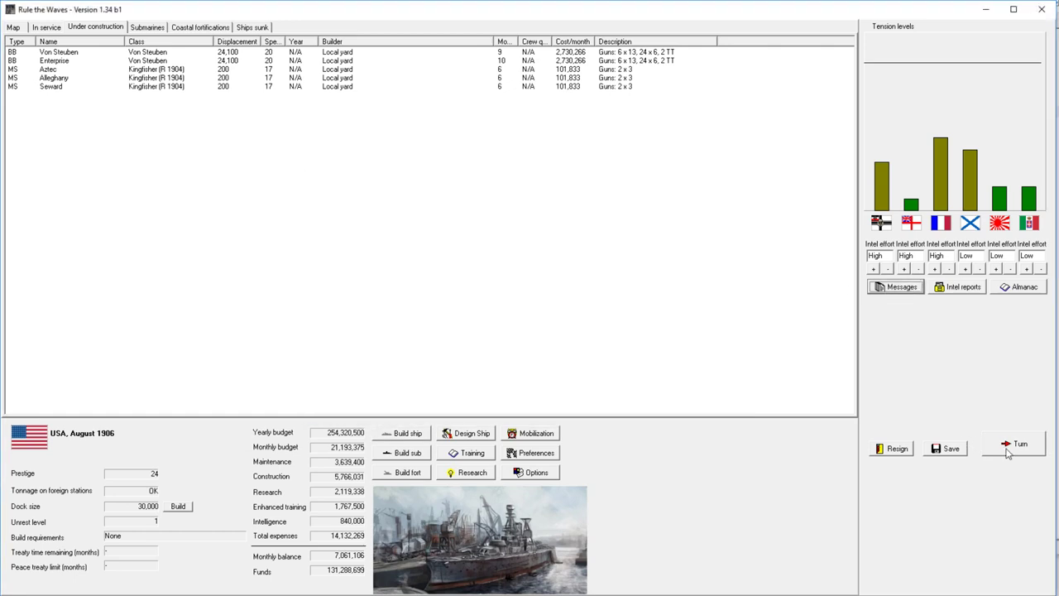
click(1019, 443)
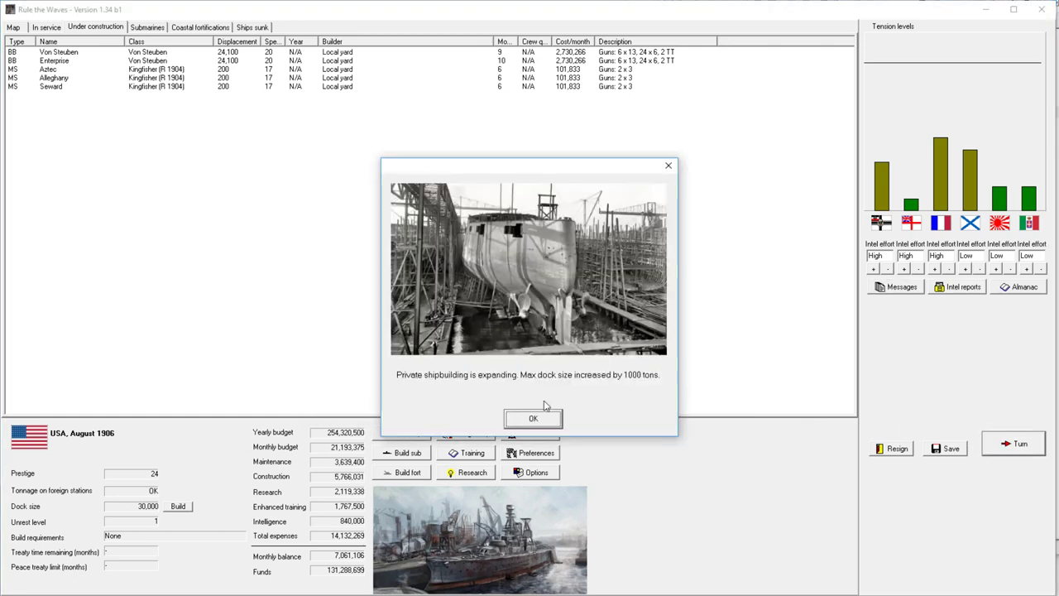
click(533, 417)
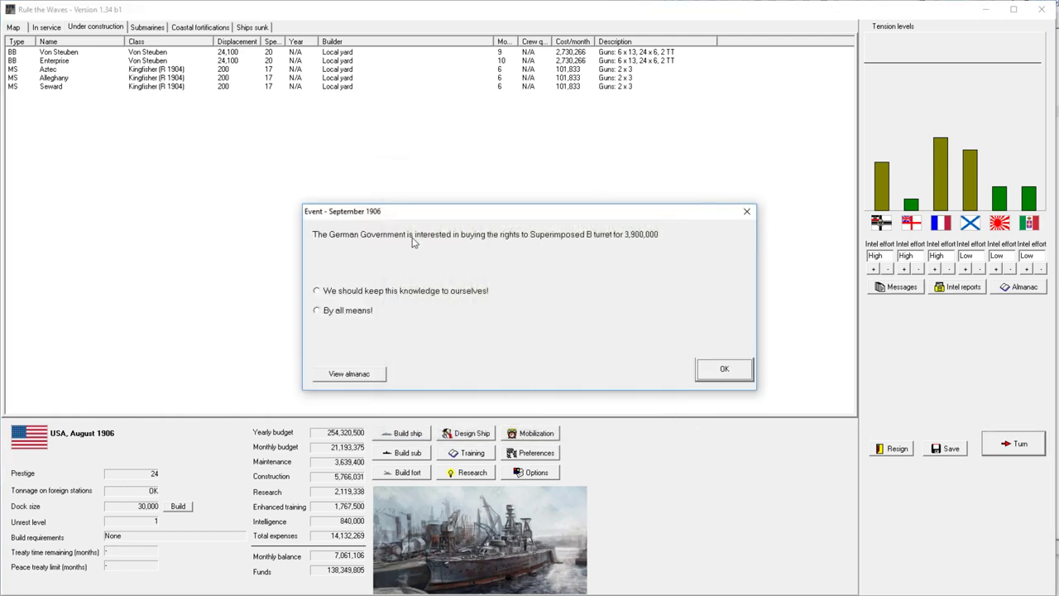
mouse_move(344, 309)
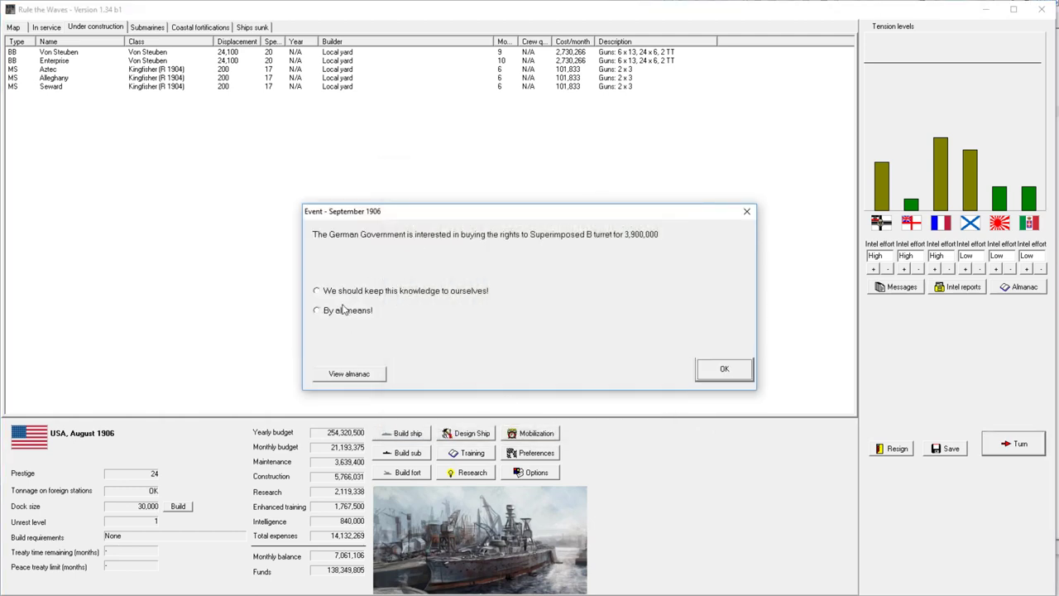
click(723, 368)
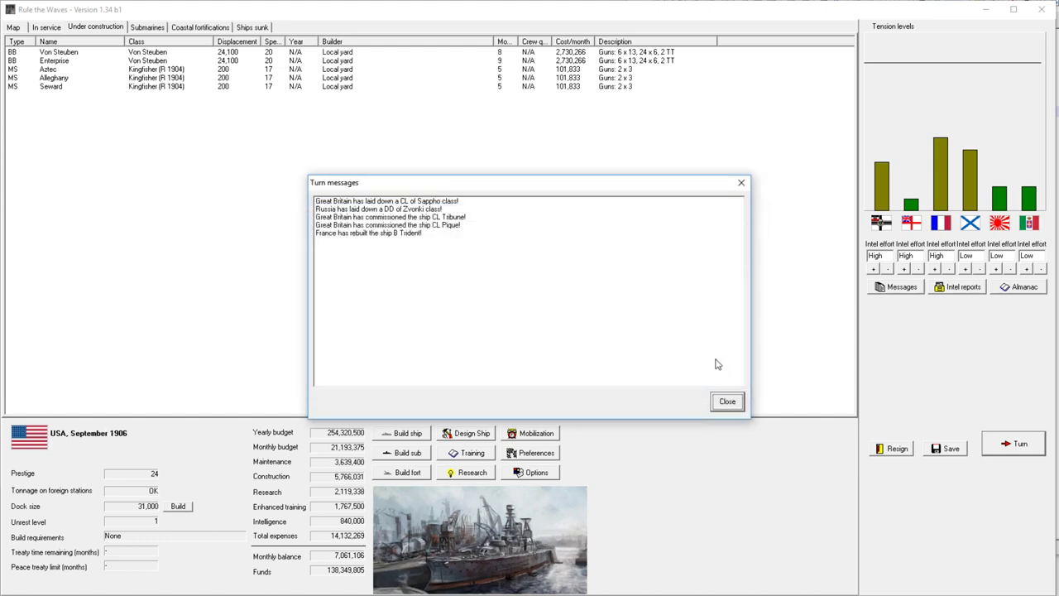
click(727, 401)
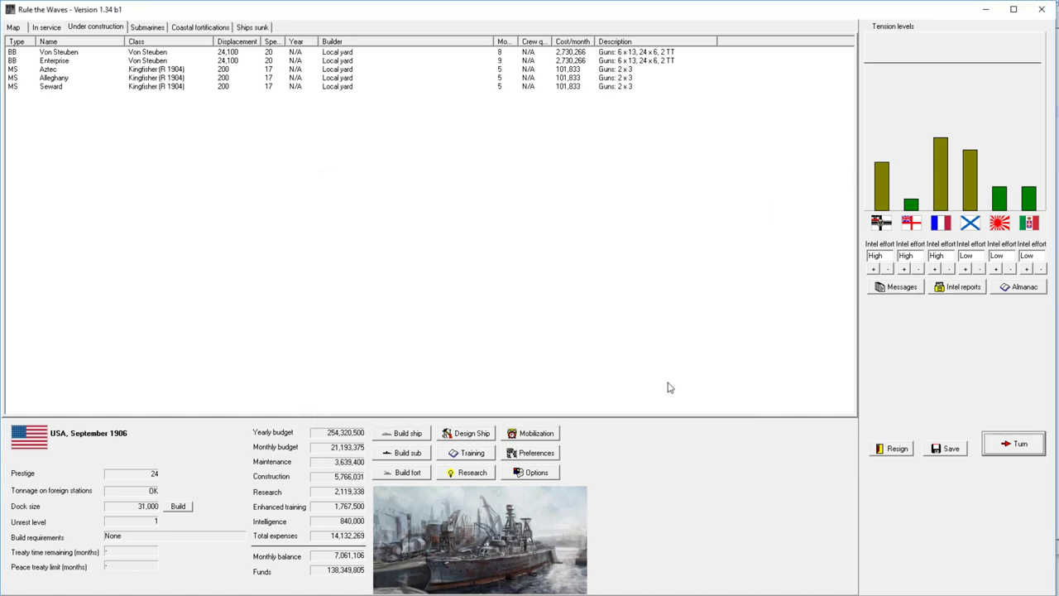
mouse_move(502, 465)
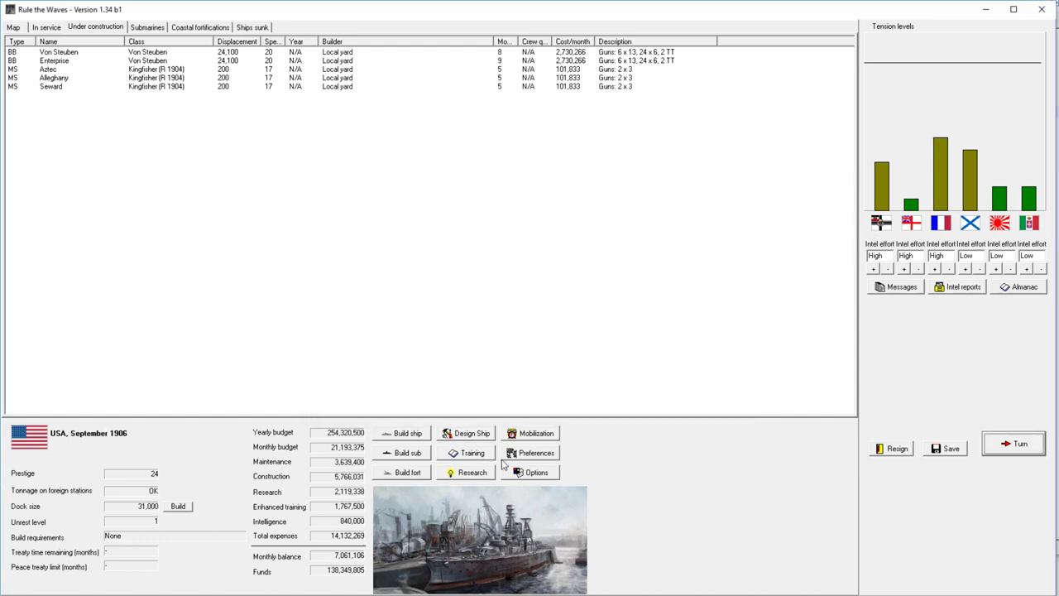
Step: Review research priorities, then browse the in-service, under-construction and submarine lists
click(471, 472)
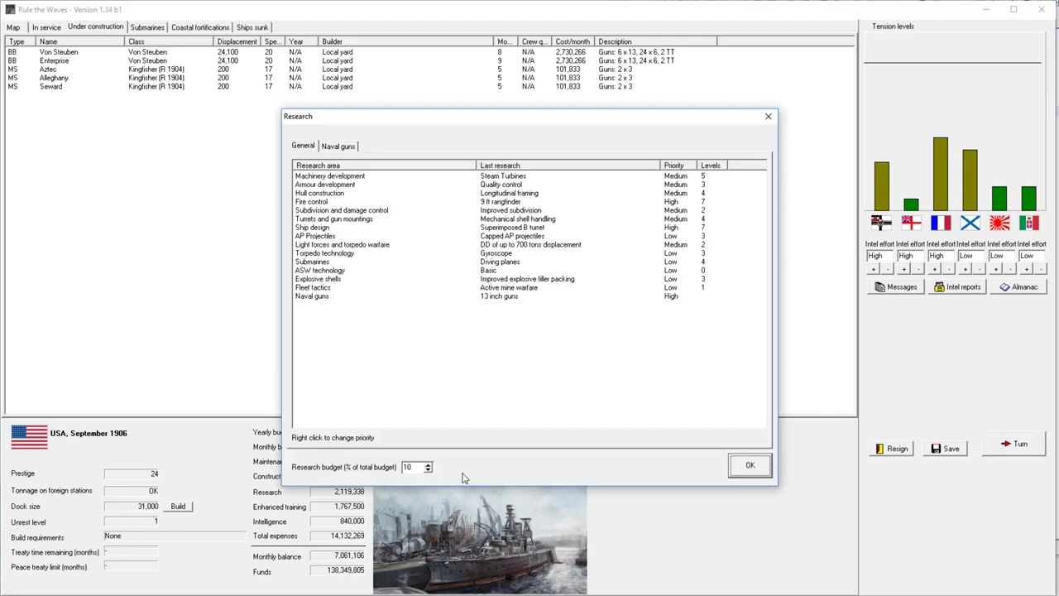
click(750, 464)
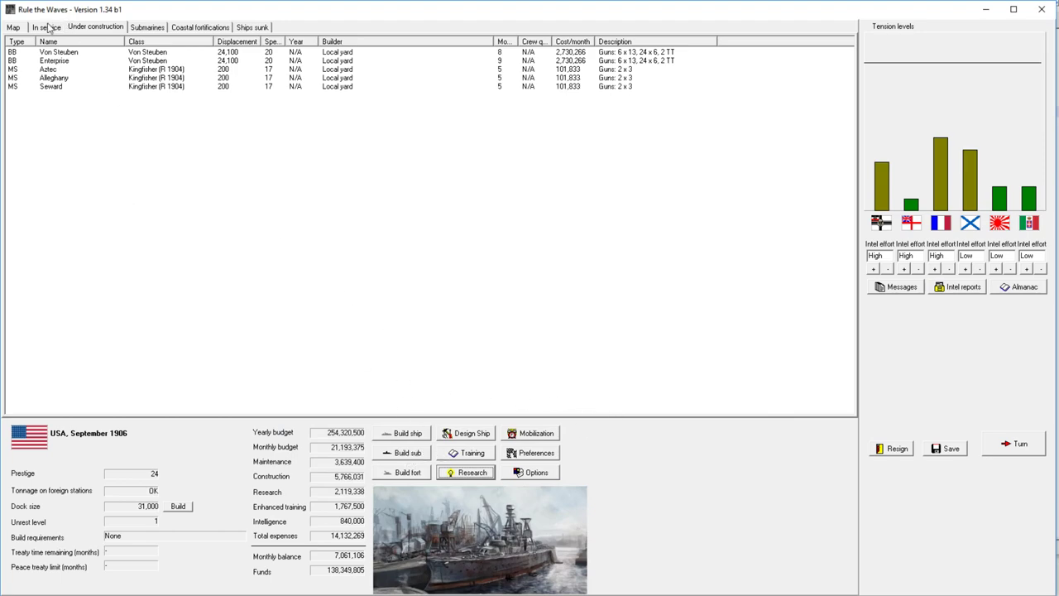
click(45, 26)
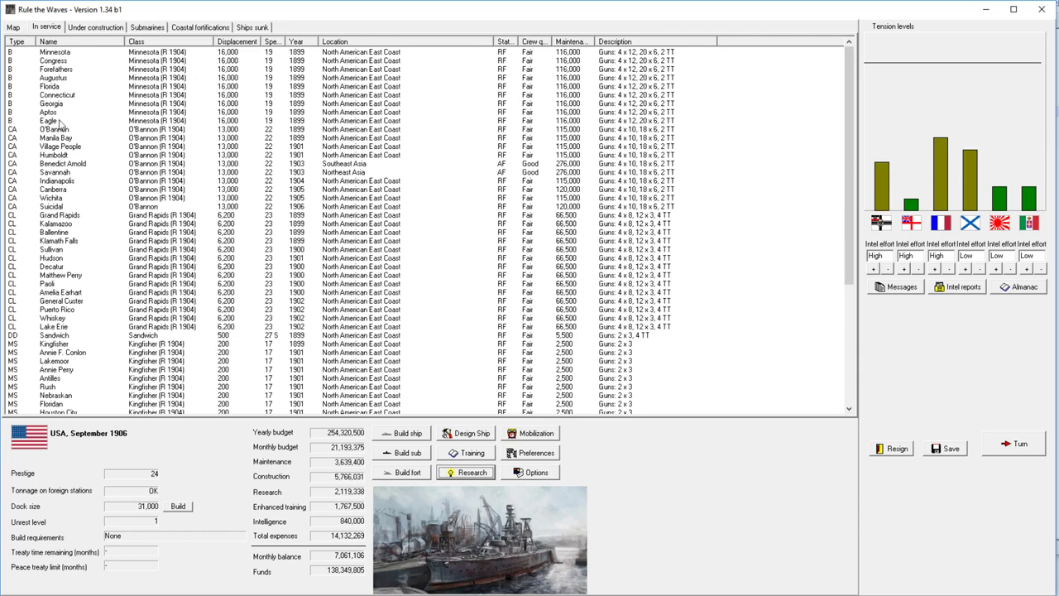
click(94, 26)
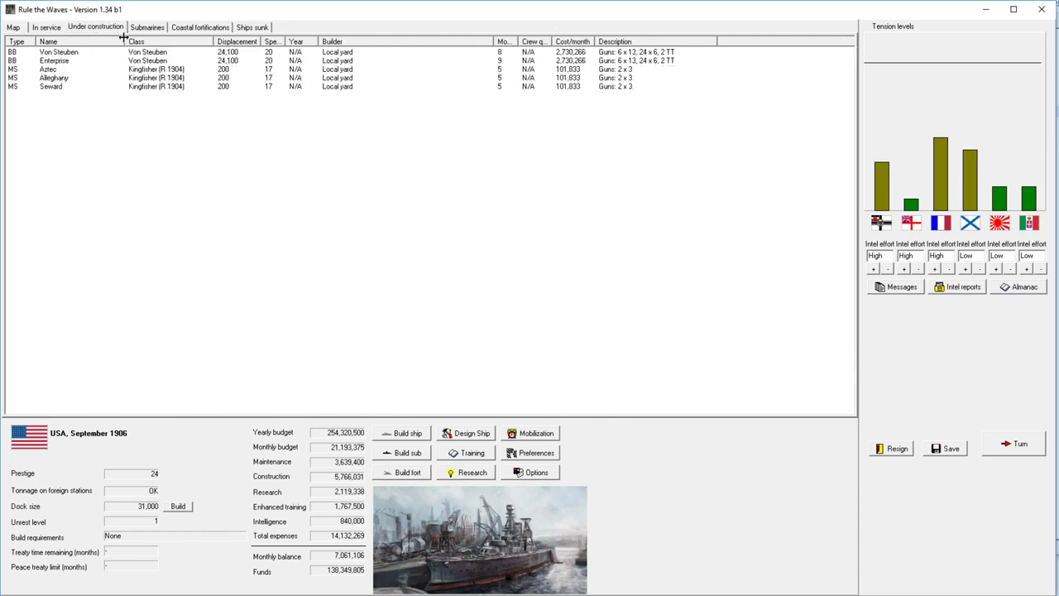
click(146, 27)
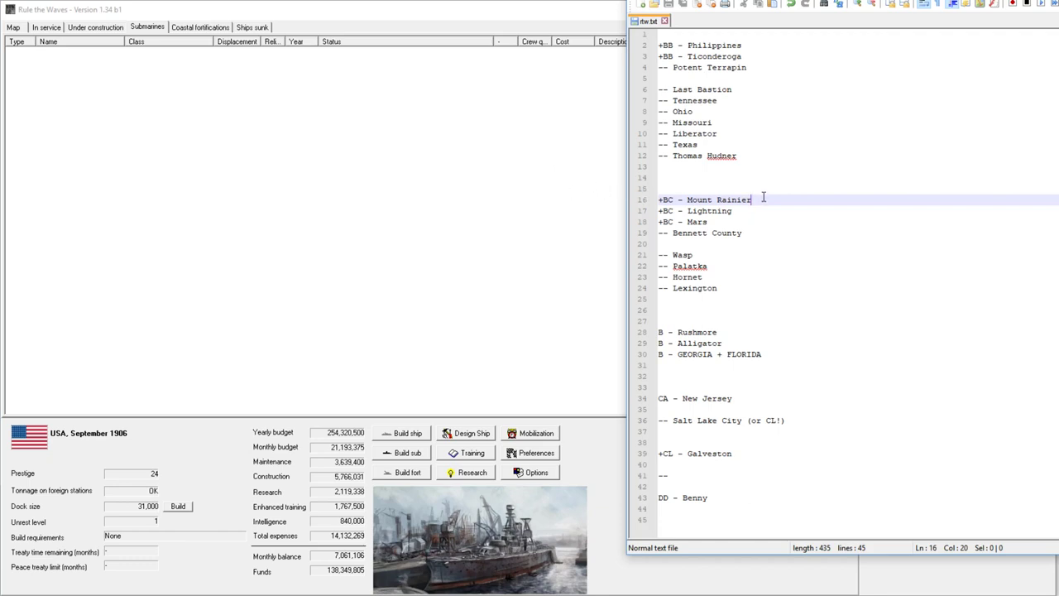
mouse_move(740, 173)
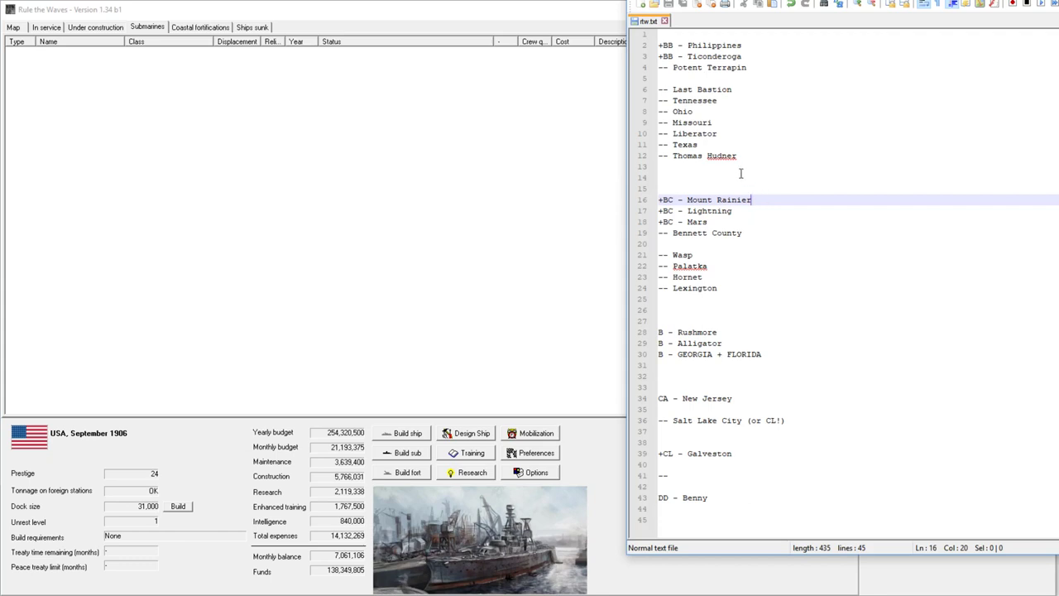
mouse_move(741, 85)
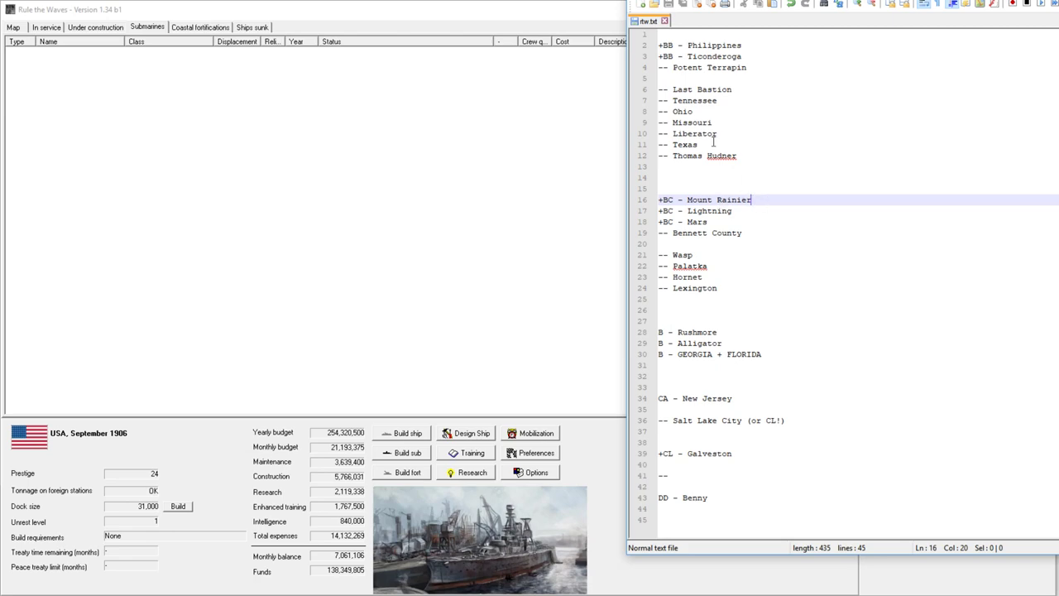
mouse_move(292, 133)
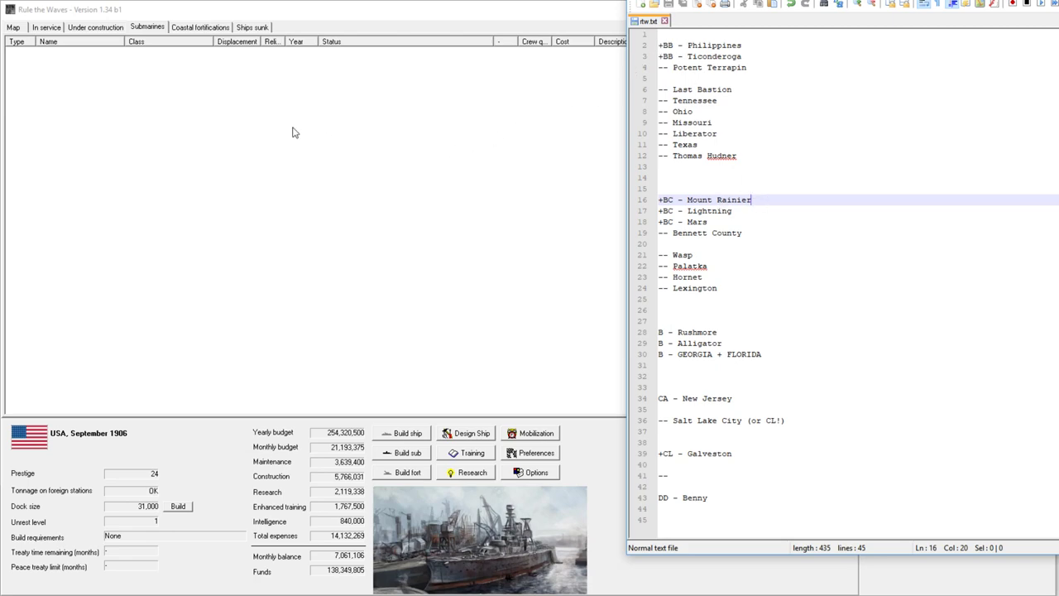
Step: Close the design, advance to October 1906 demanding justice in the Balkans, dismiss reports
click(46, 27)
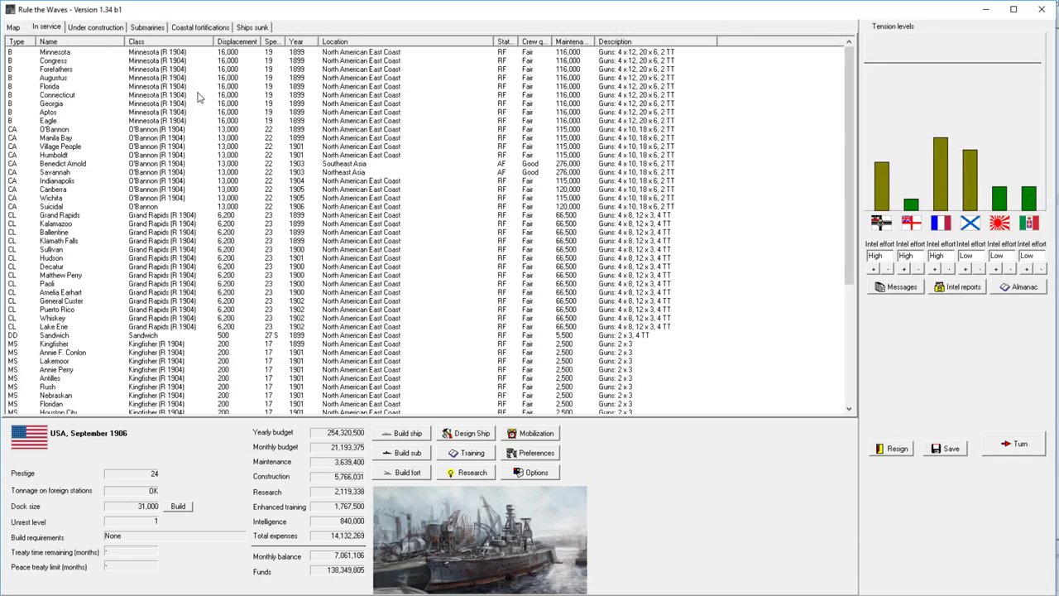
mouse_move(729, 393)
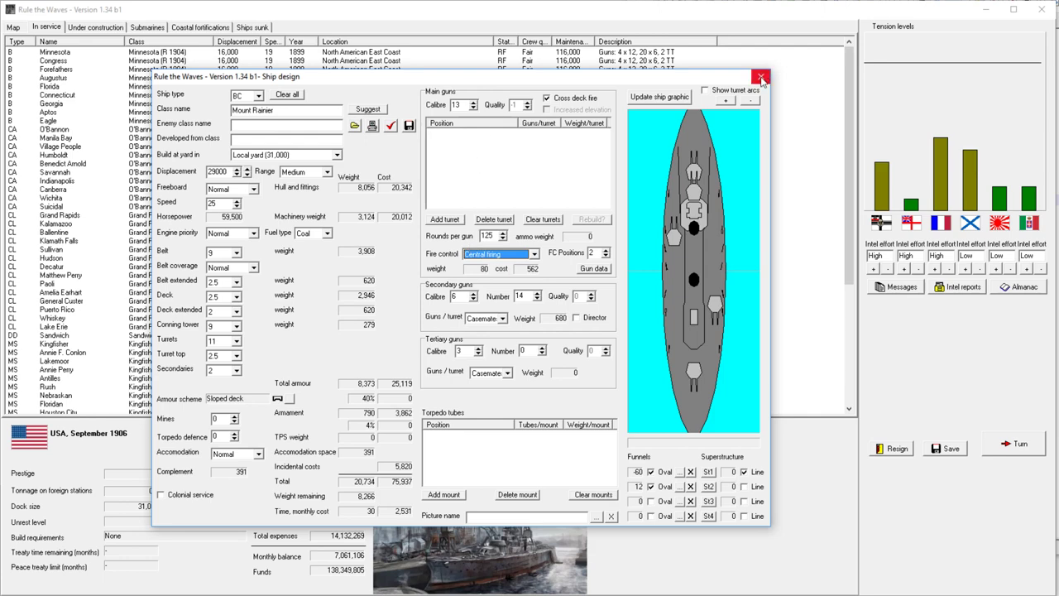
click(760, 76)
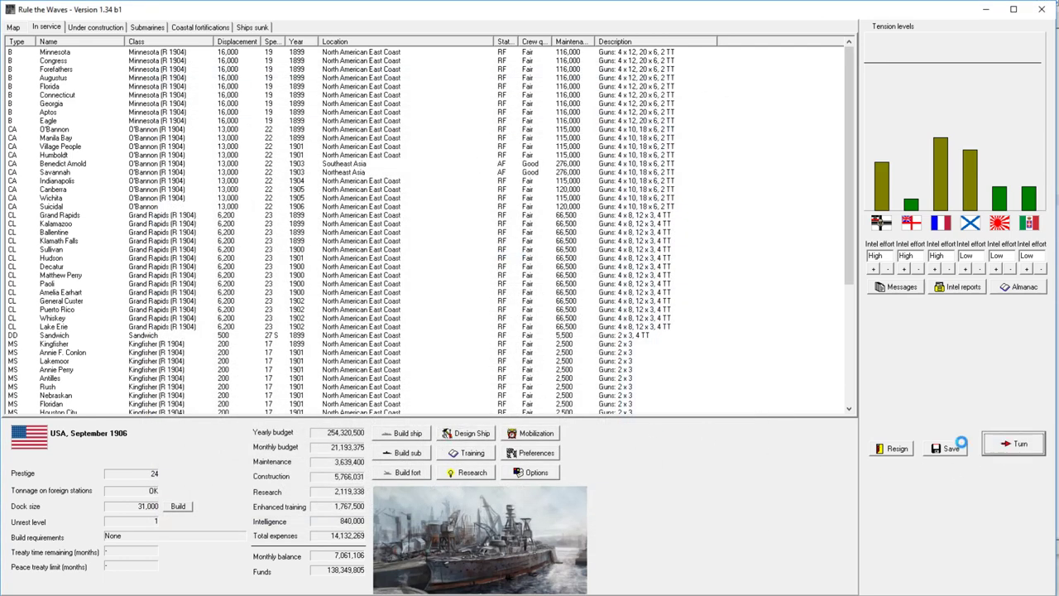
click(1012, 442)
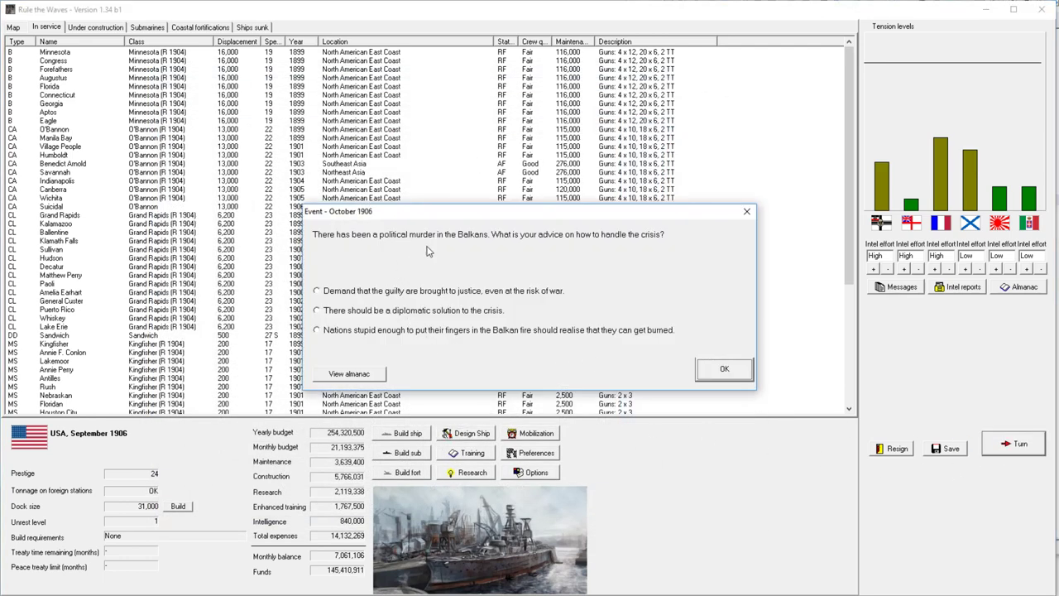
mouse_move(405, 310)
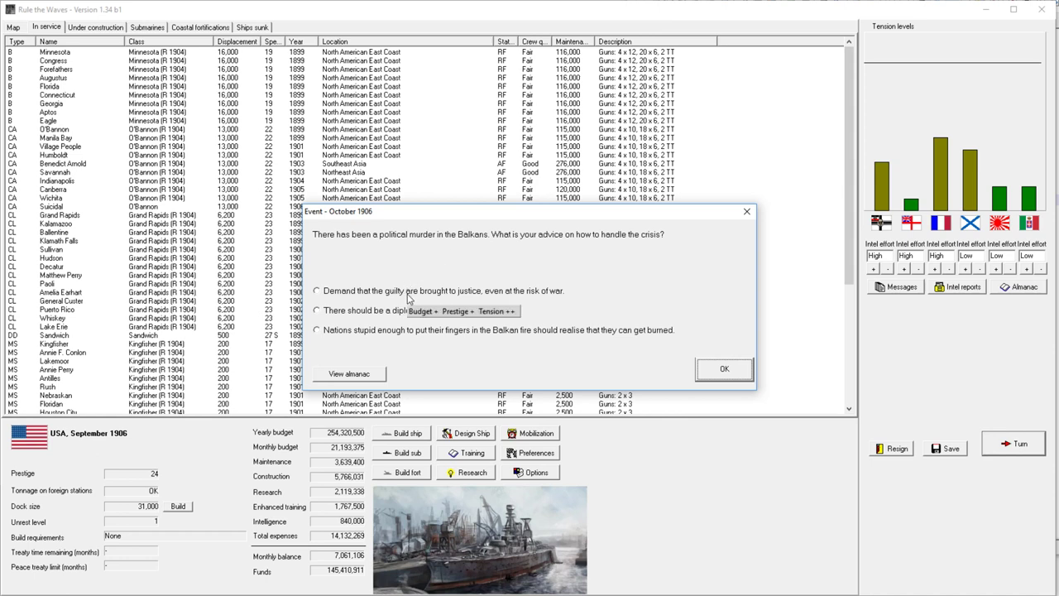
click(317, 291)
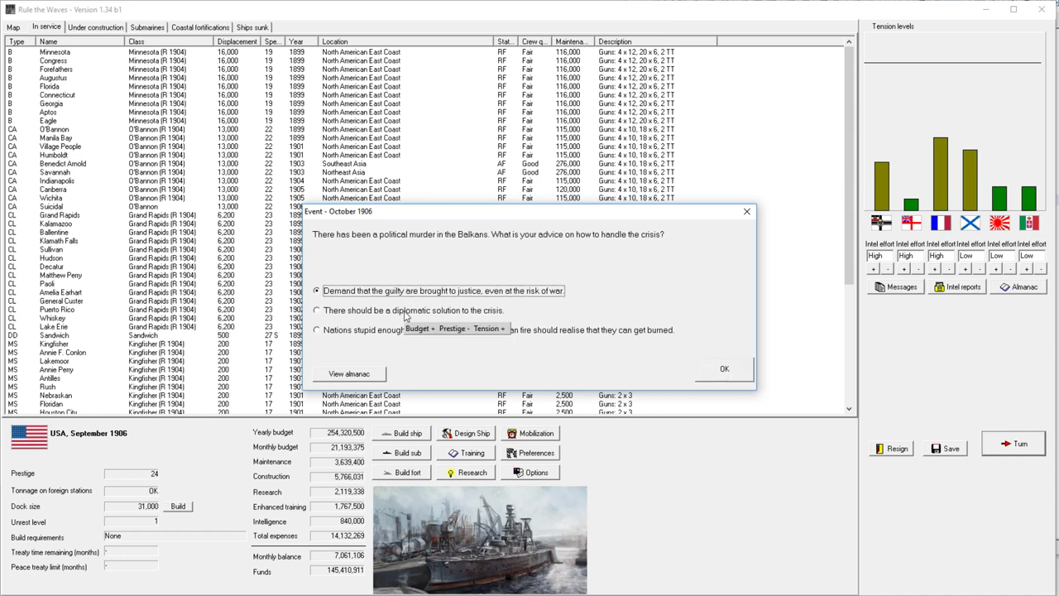
mouse_move(740, 387)
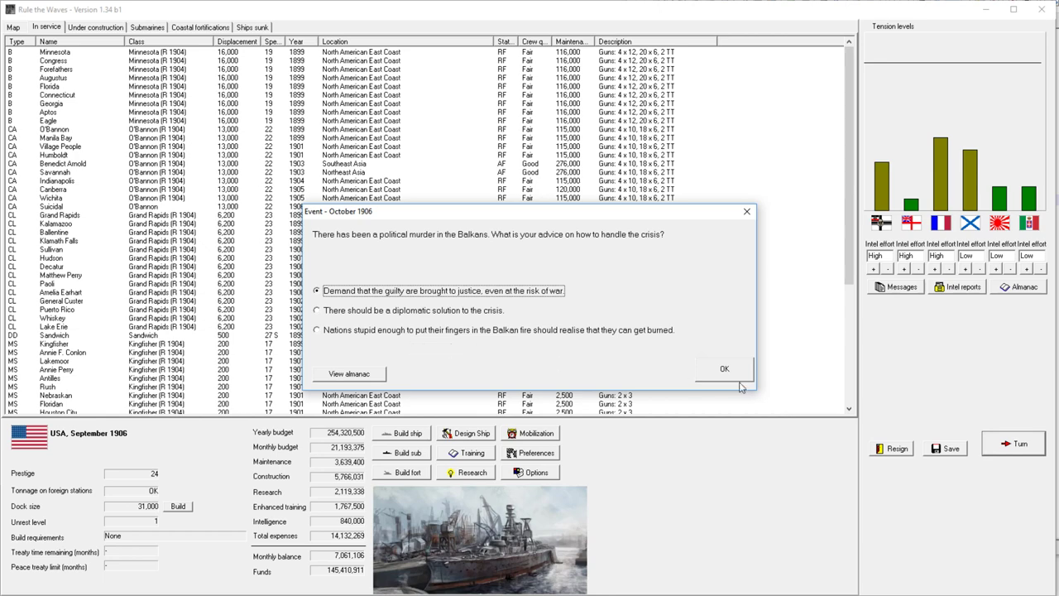
click(724, 368)
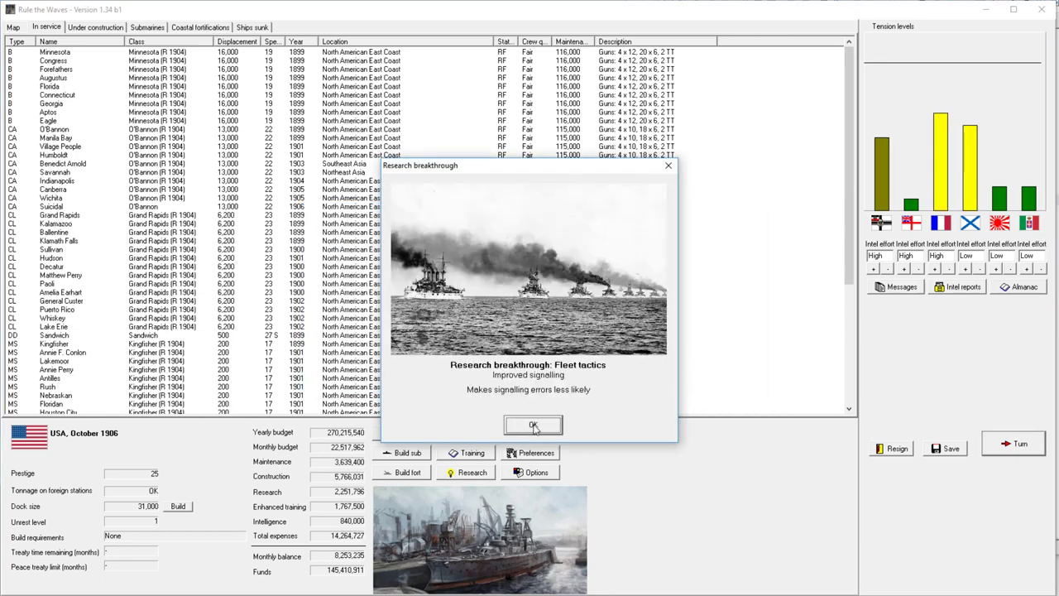
click(533, 424)
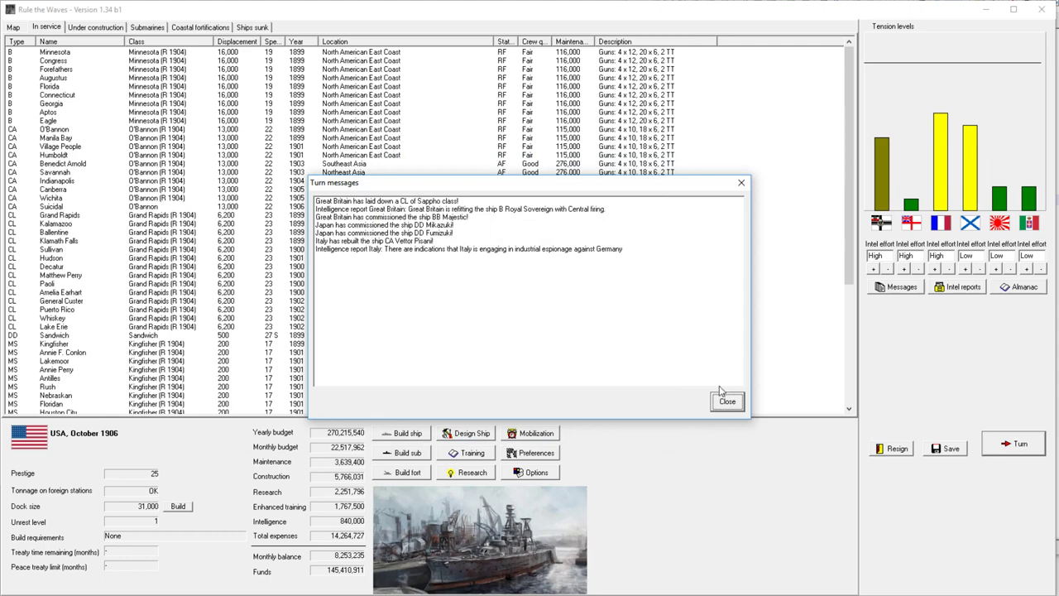
click(727, 401)
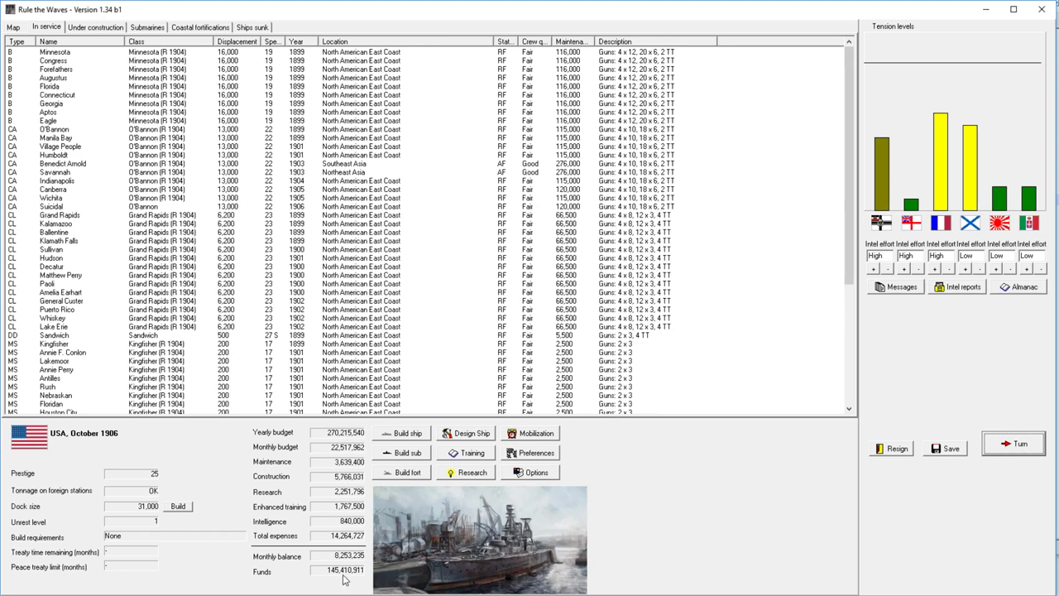
mouse_move(345, 546)
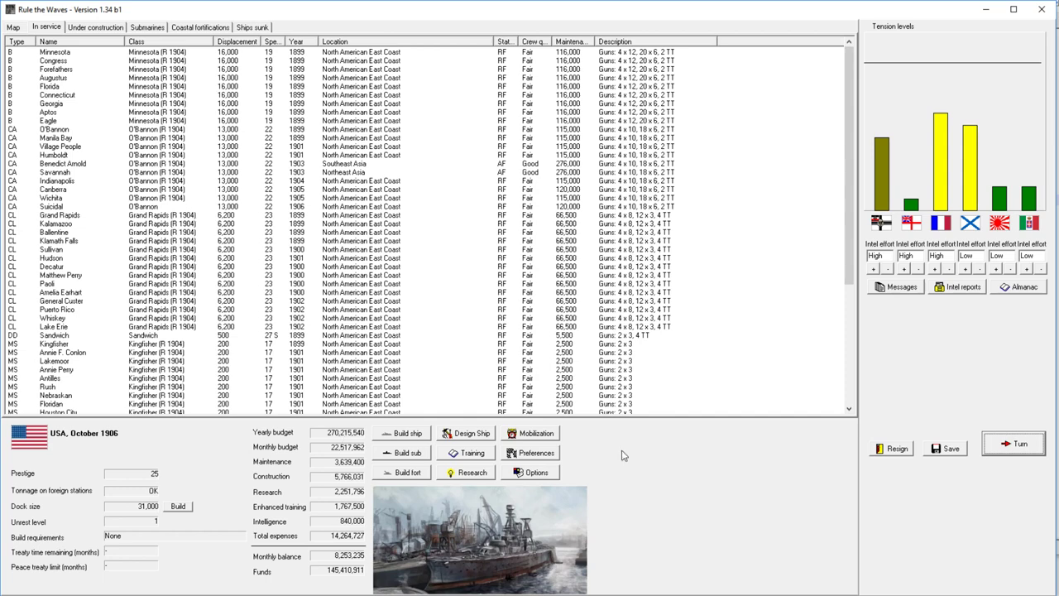
Step: Advance through November, sell framing rights to Italy, reach December, and start the ship designer
click(1014, 443)
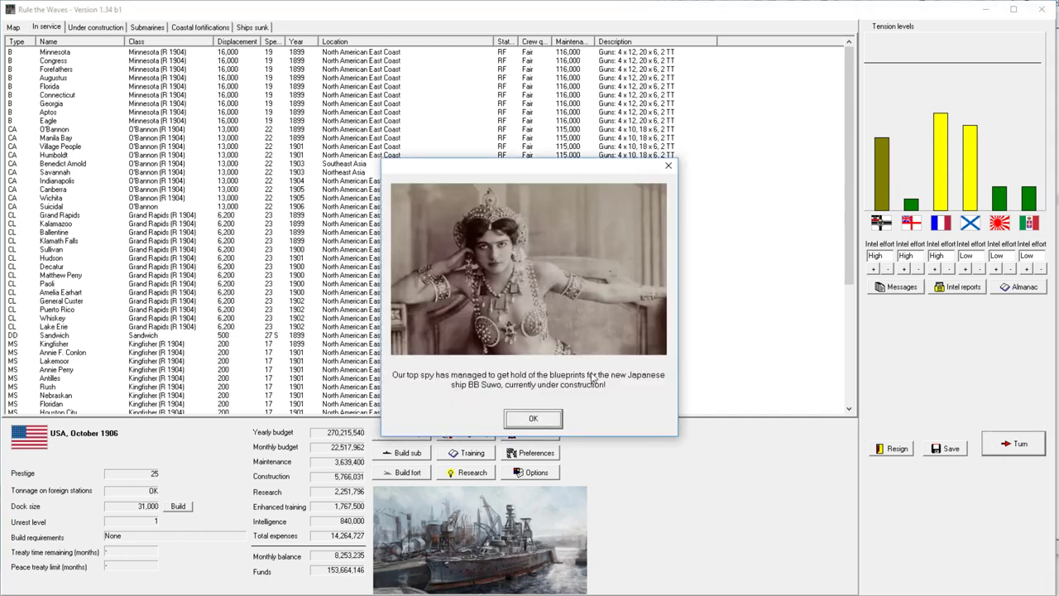
click(533, 417)
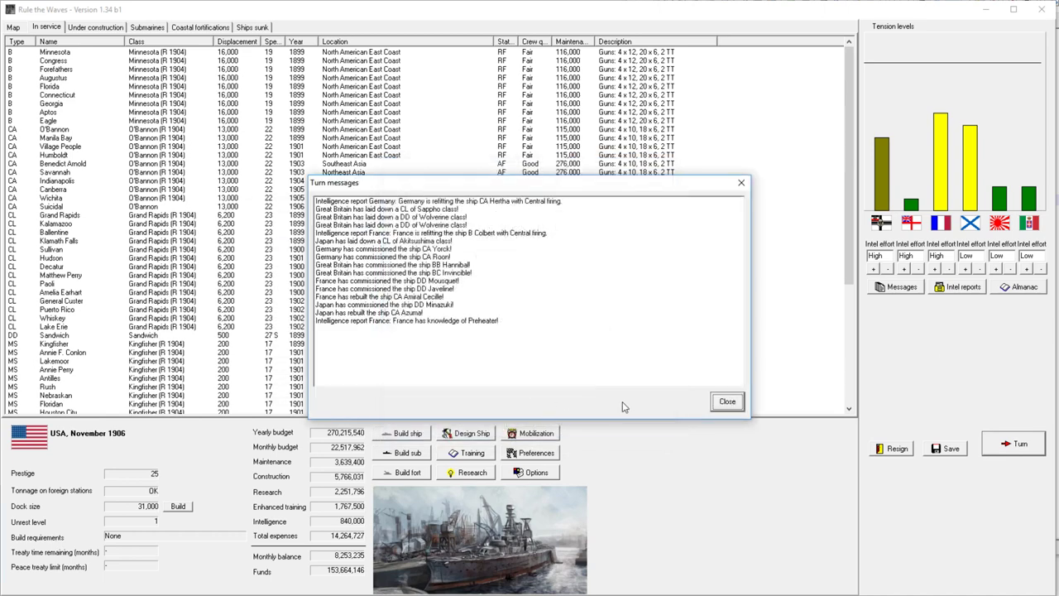
click(726, 401)
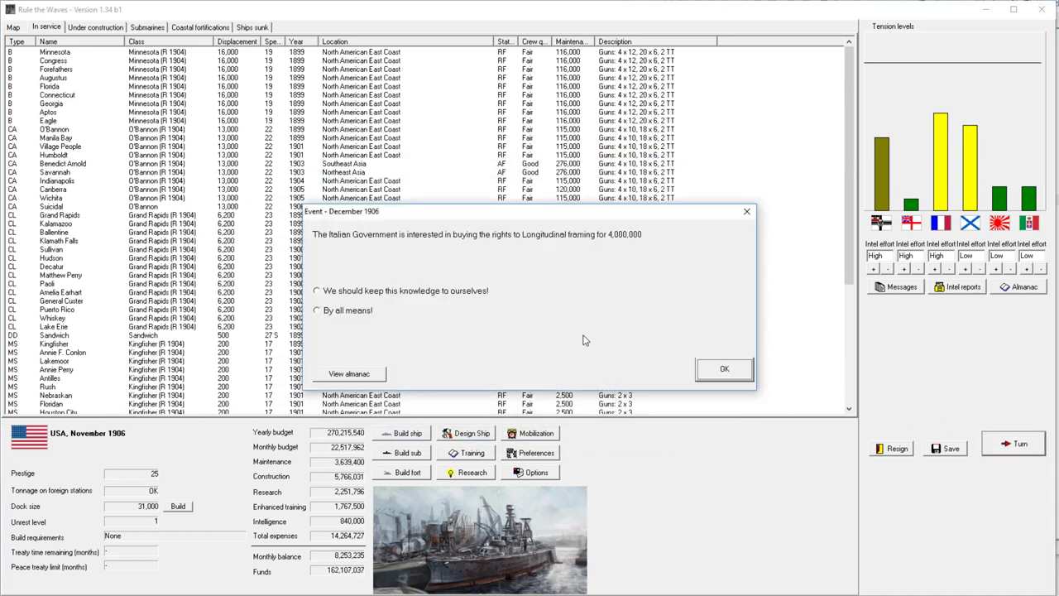
mouse_move(360, 303)
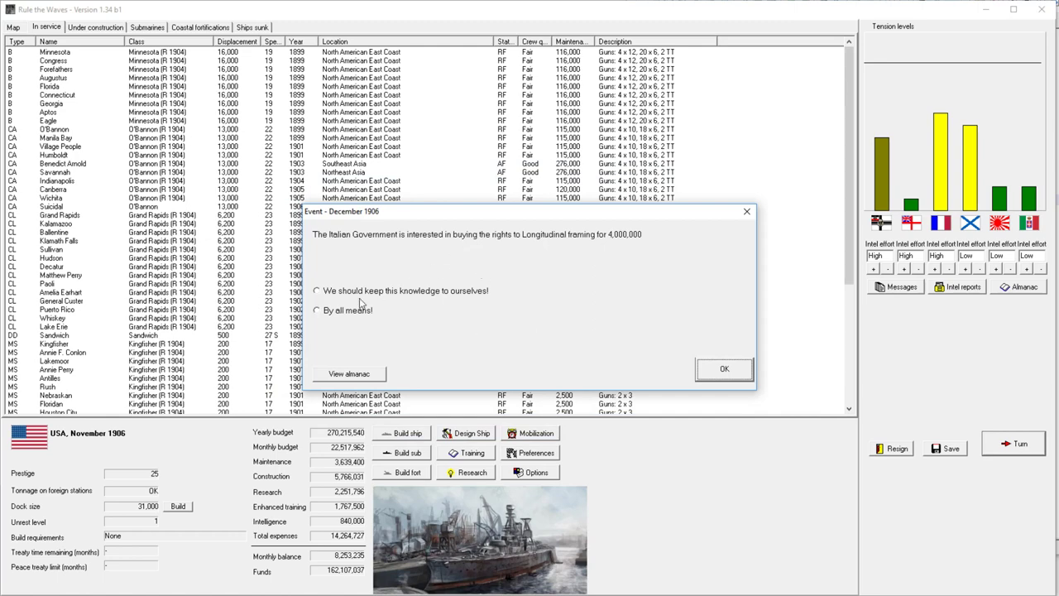
click(316, 310)
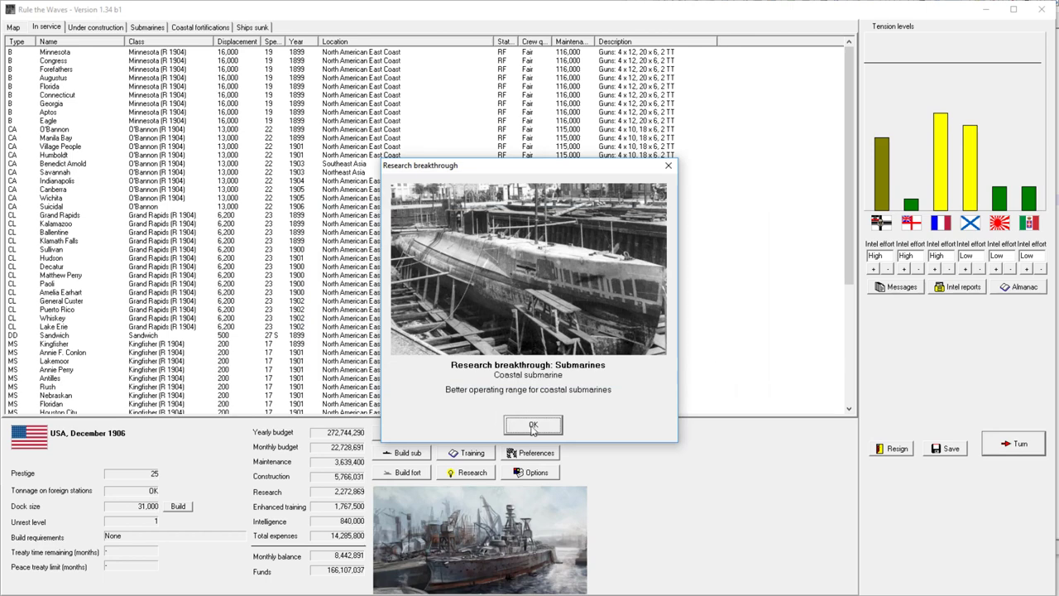
mouse_move(537, 432)
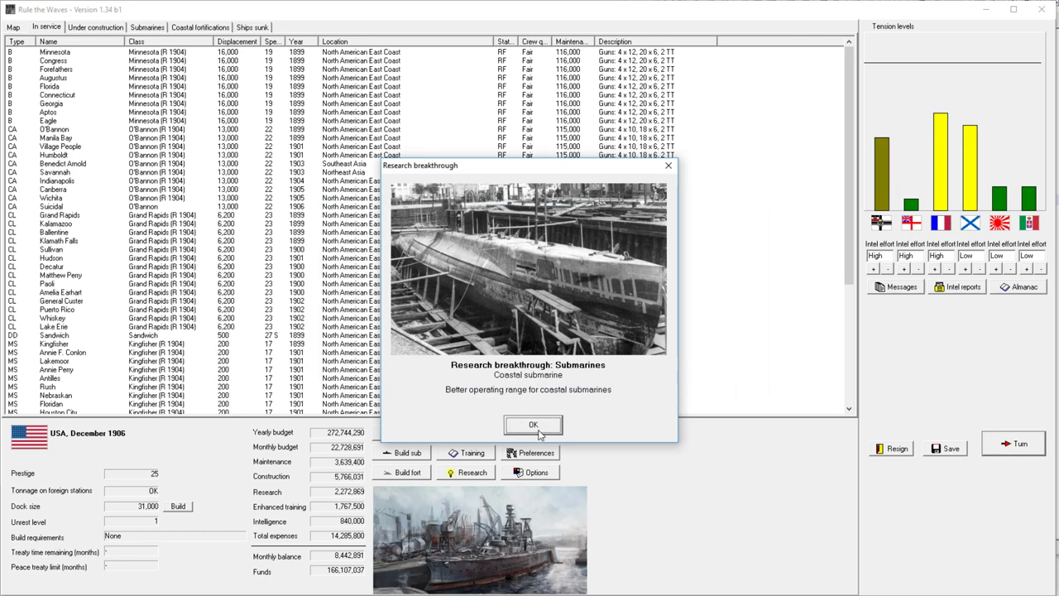
click(532, 424)
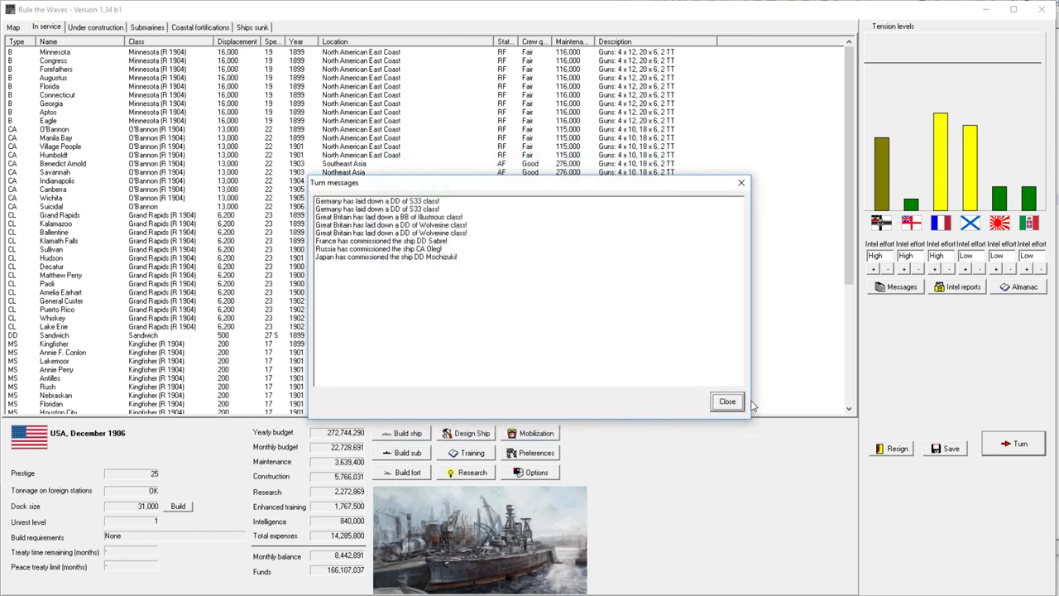
click(727, 401)
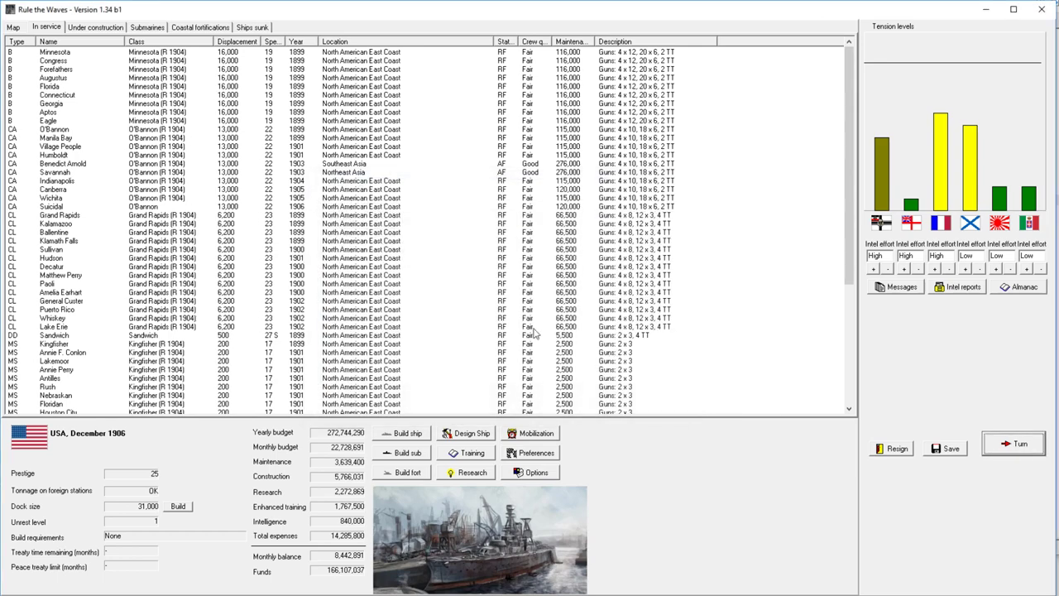
click(467, 432)
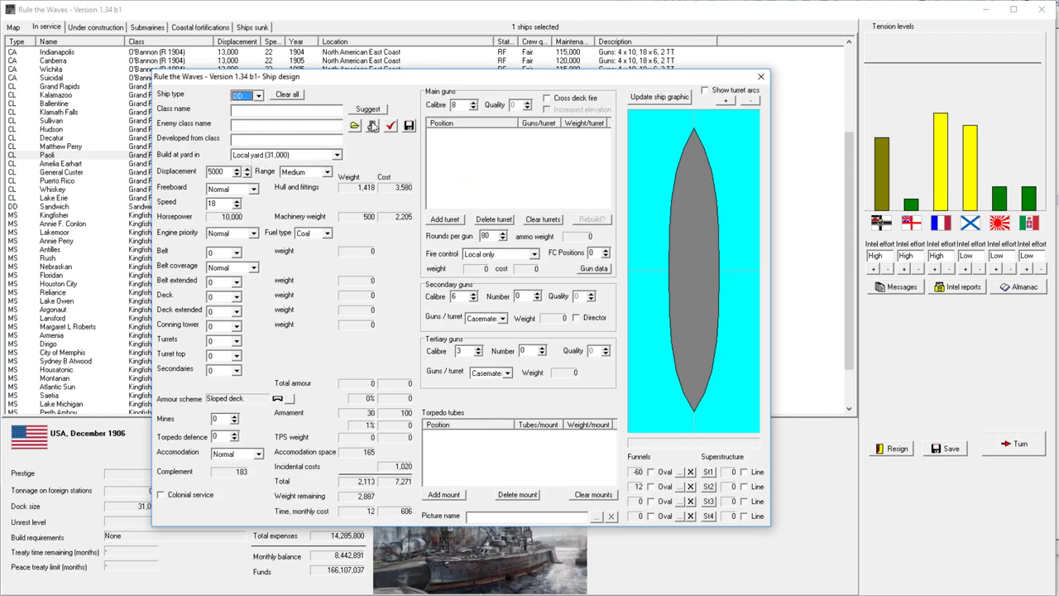
Step: Load Barry, set engine priority to Speed, and swap the centreline torpedo mount for broadside tubes
click(367, 109)
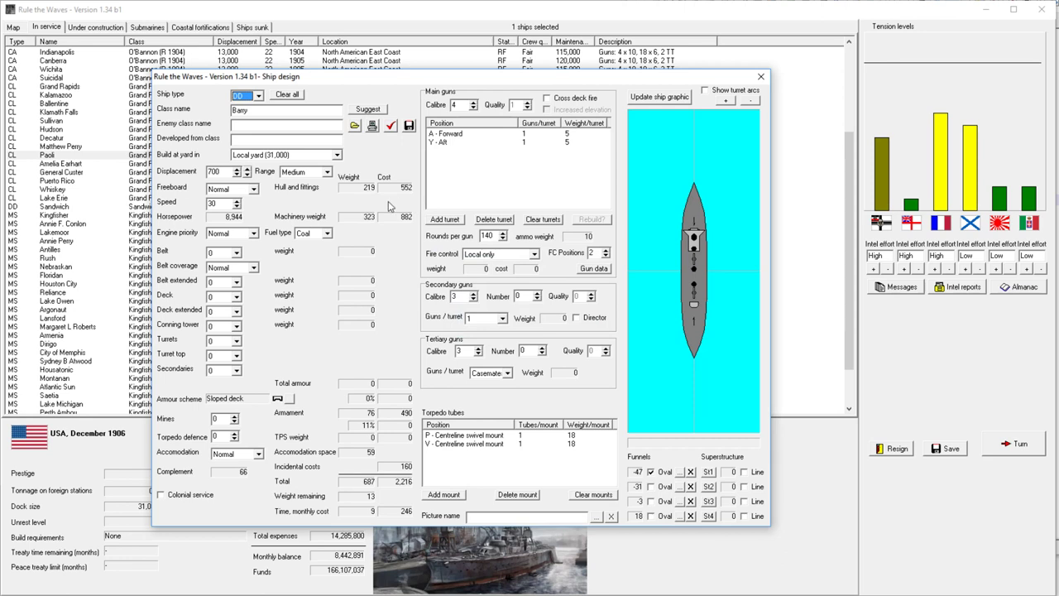
mouse_move(264, 209)
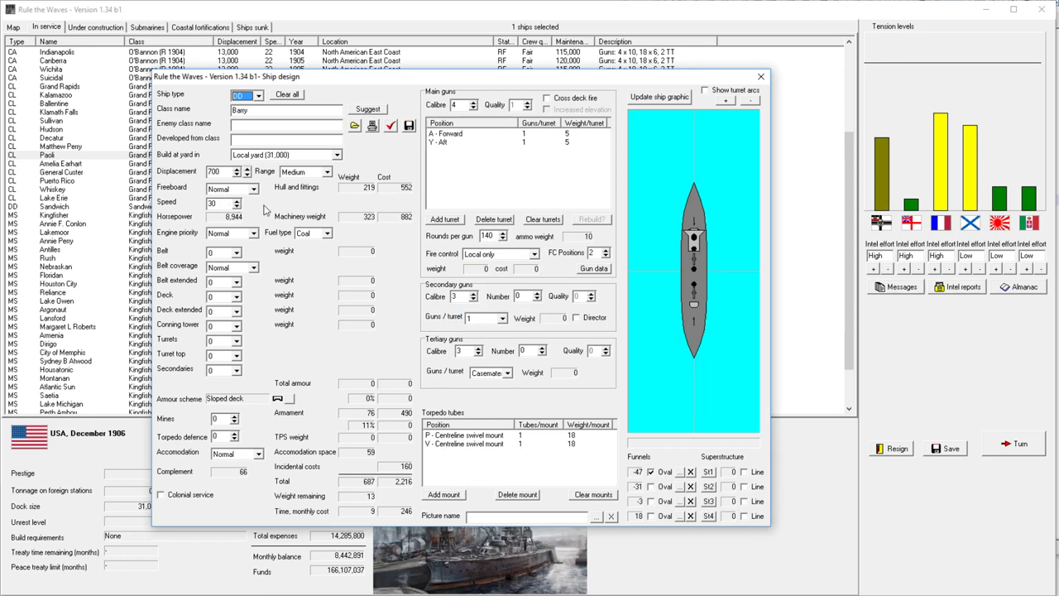
mouse_move(267, 210)
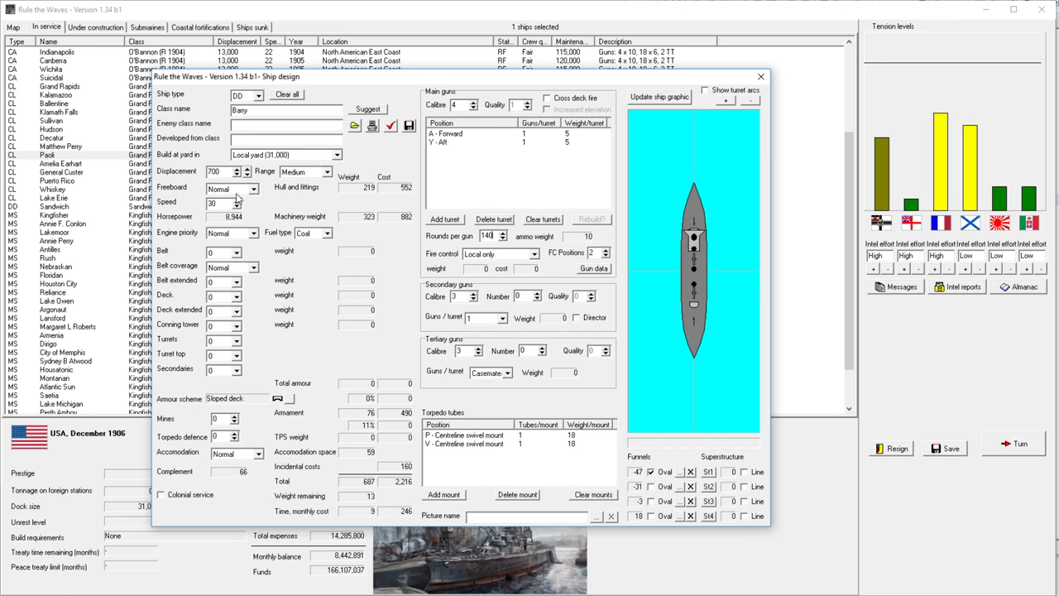
click(326, 171)
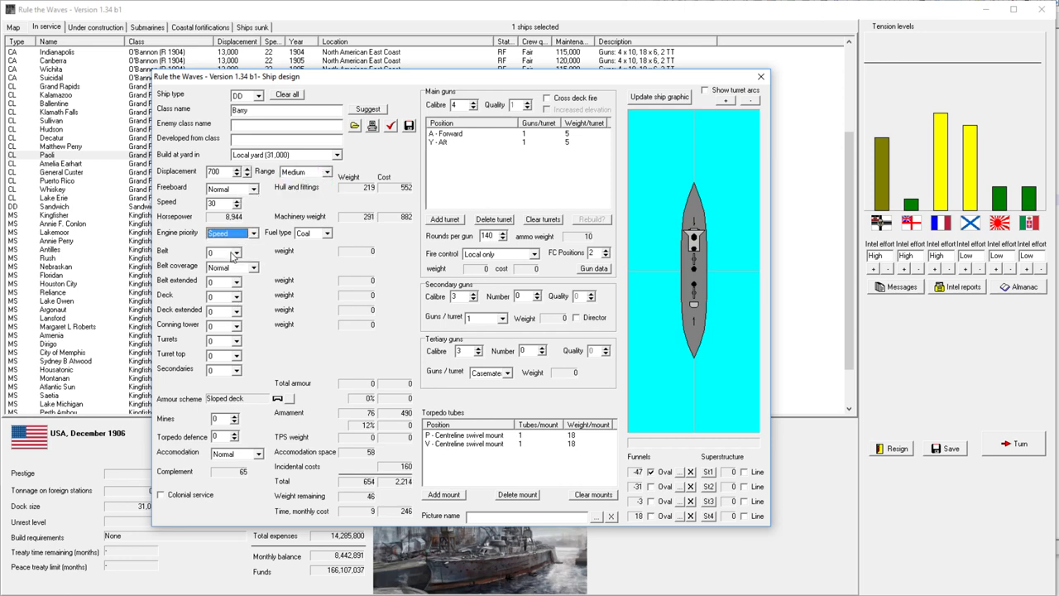
mouse_move(542, 434)
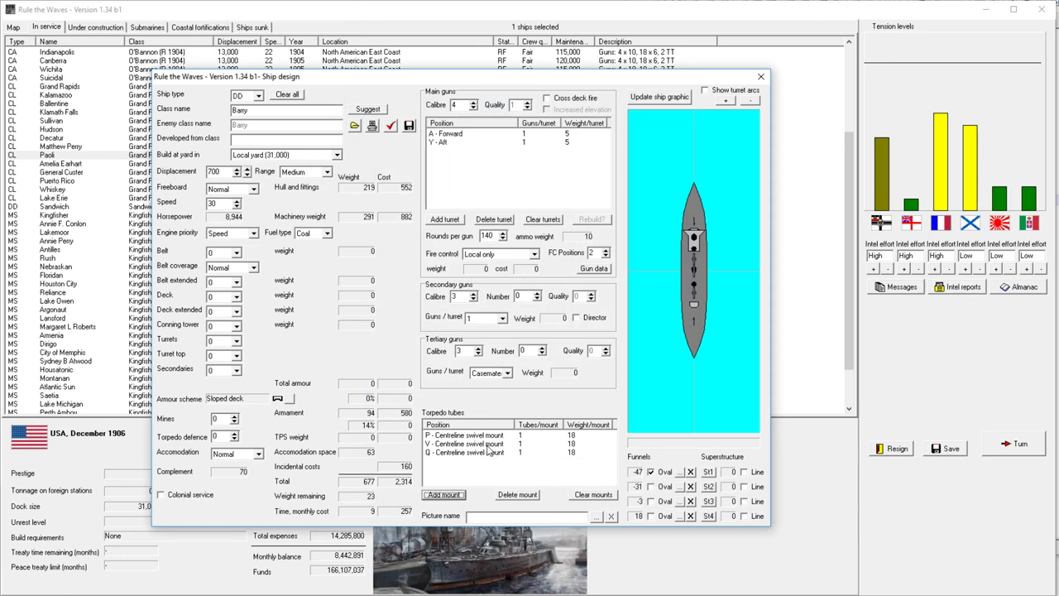
click(517, 494)
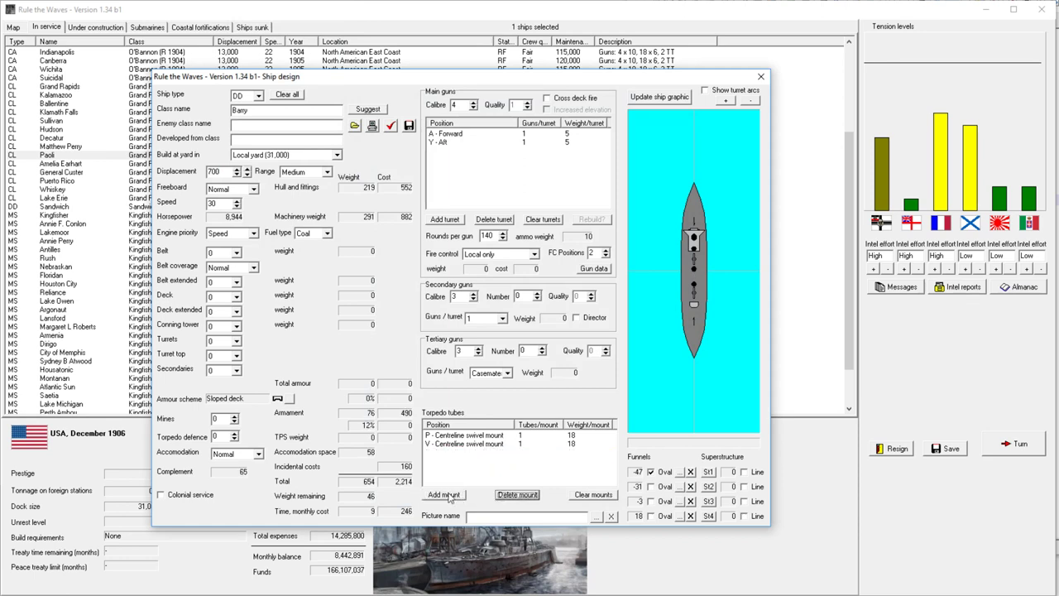
click(444, 494)
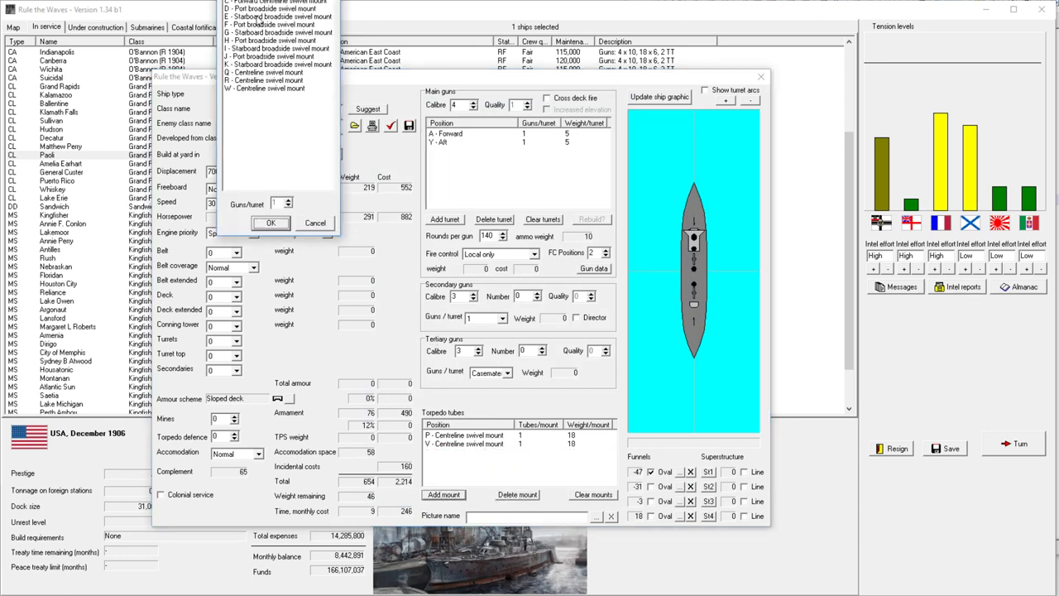
click(278, 24)
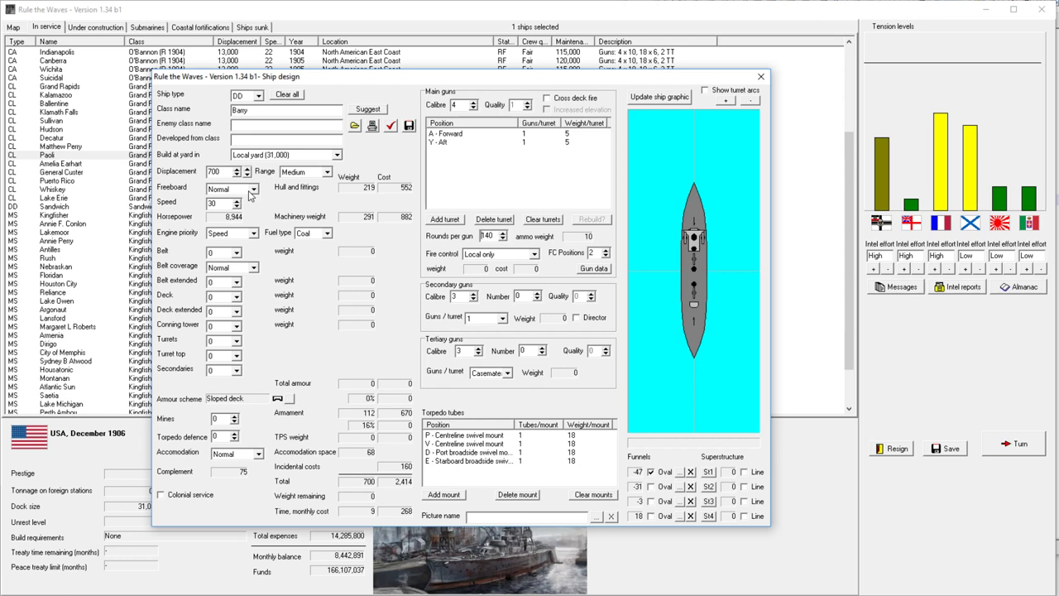
mouse_move(507, 172)
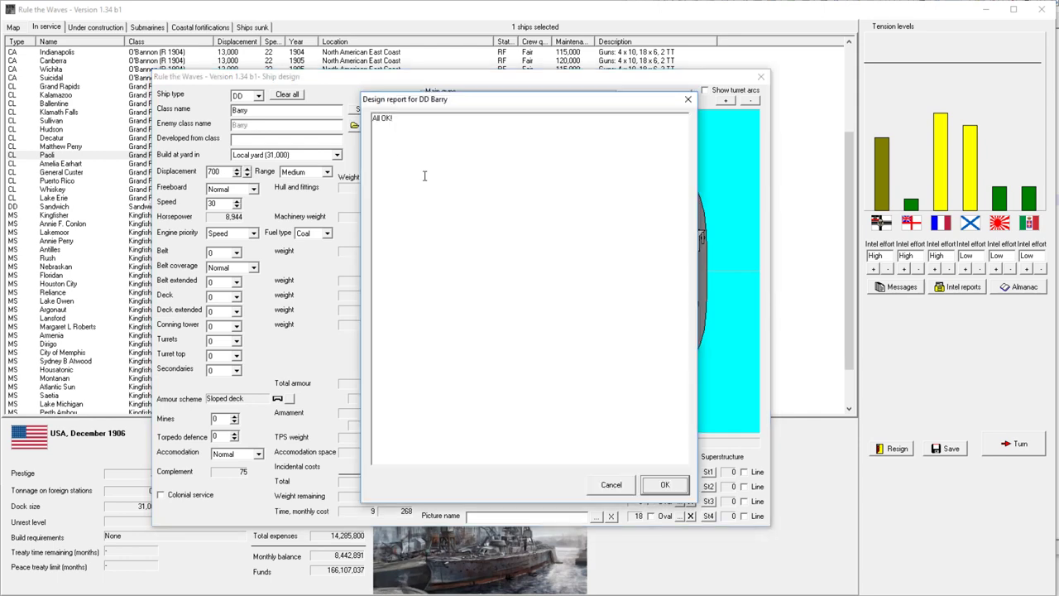
click(665, 484)
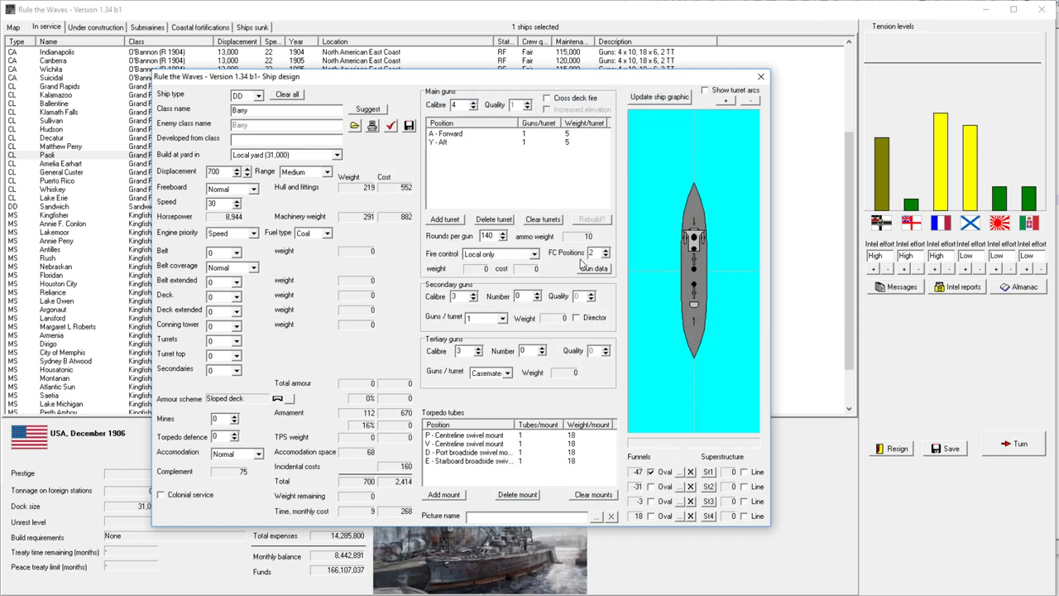
mouse_move(407, 330)
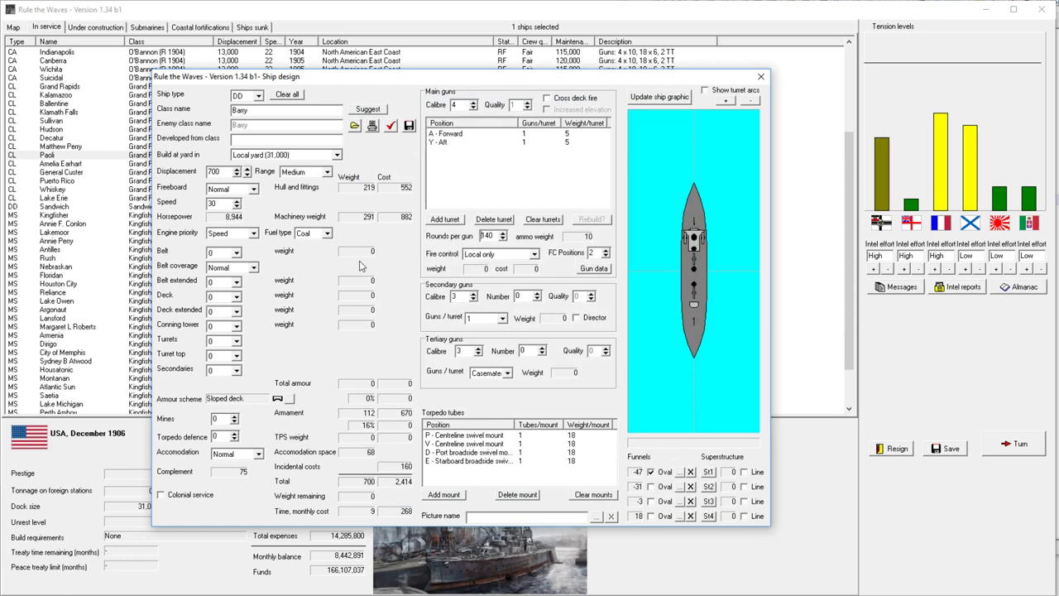
click(329, 172)
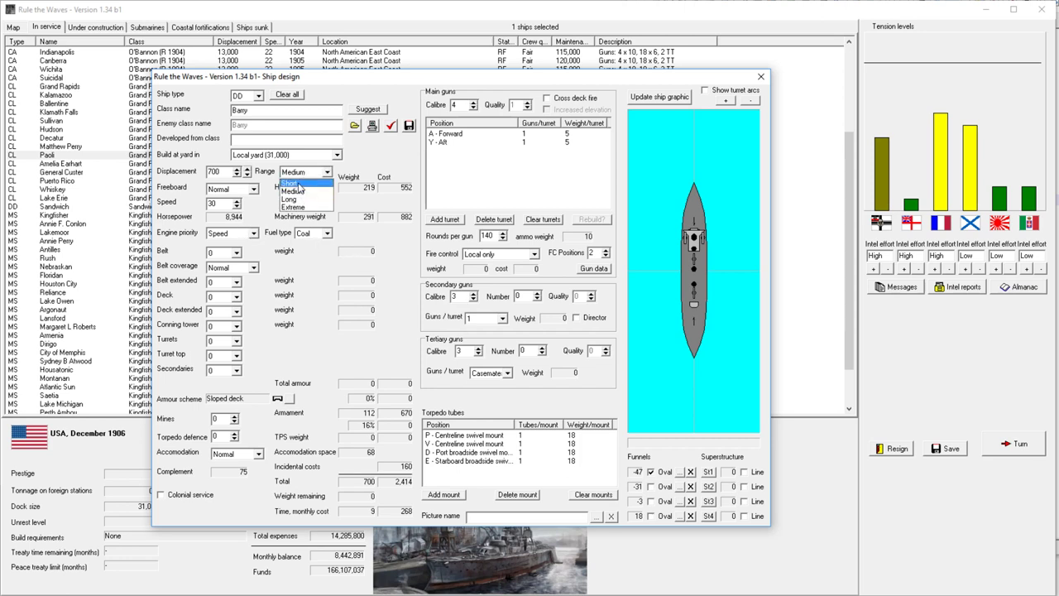
click(294, 183)
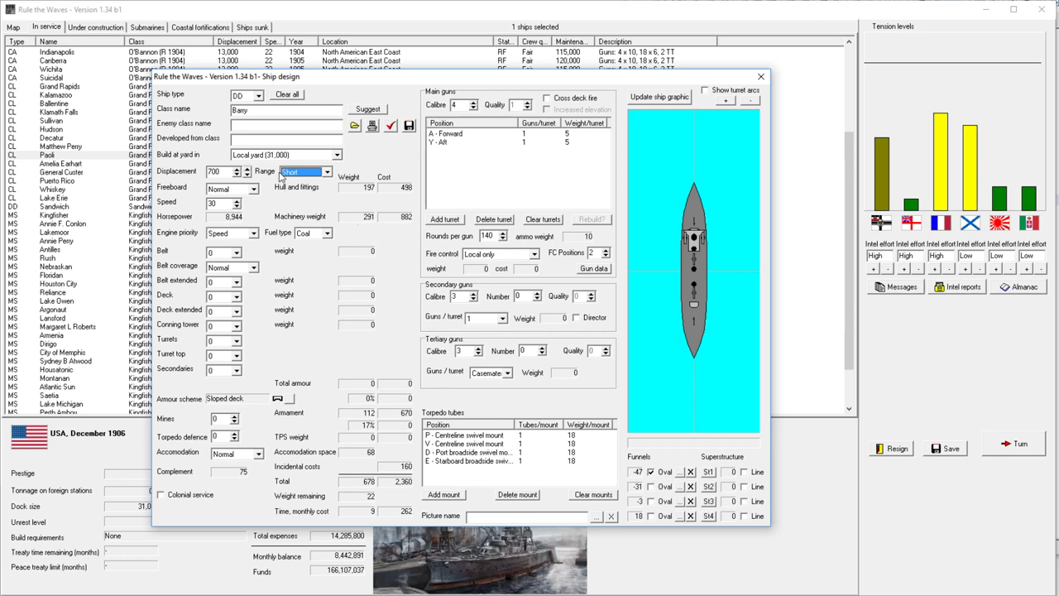
click(327, 171)
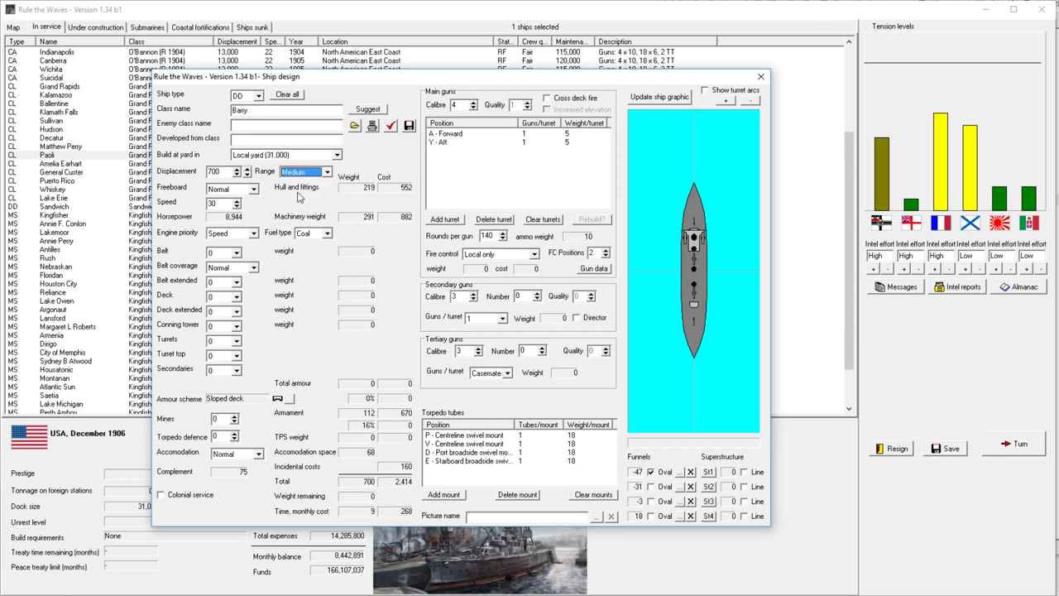
mouse_move(241, 240)
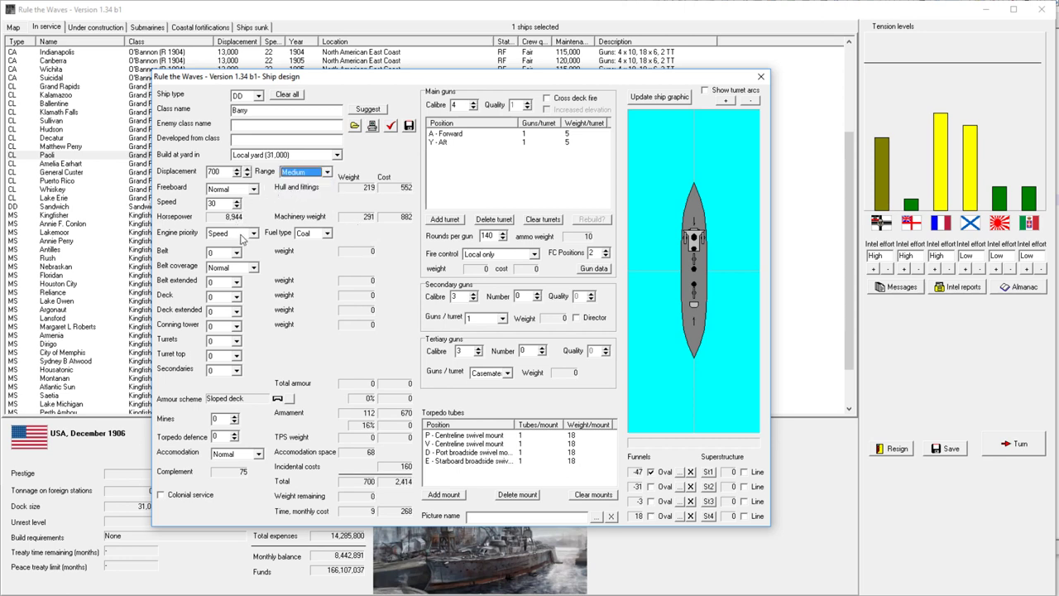
click(230, 233)
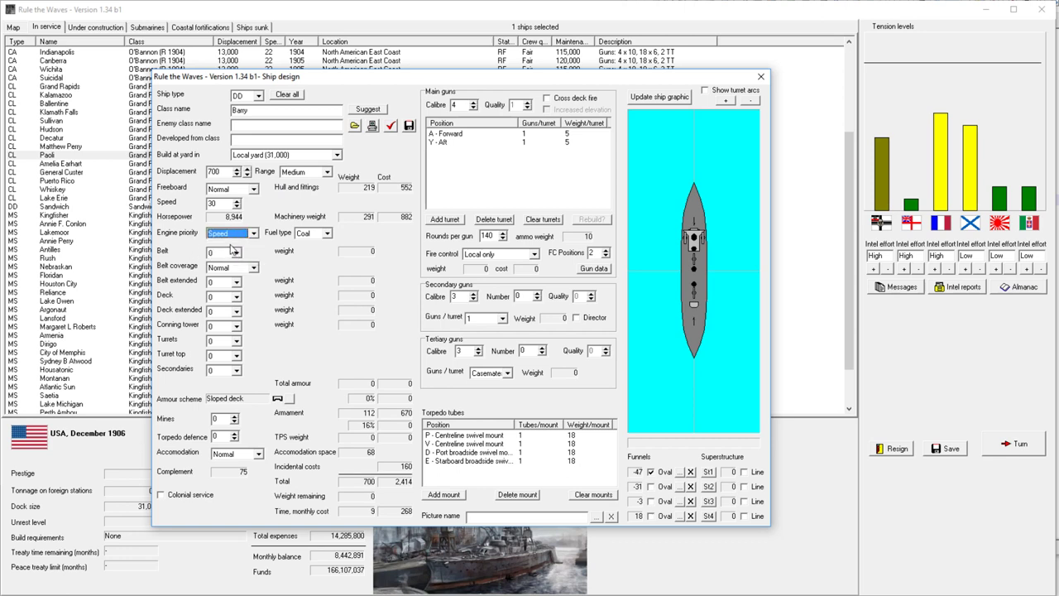
mouse_move(238, 254)
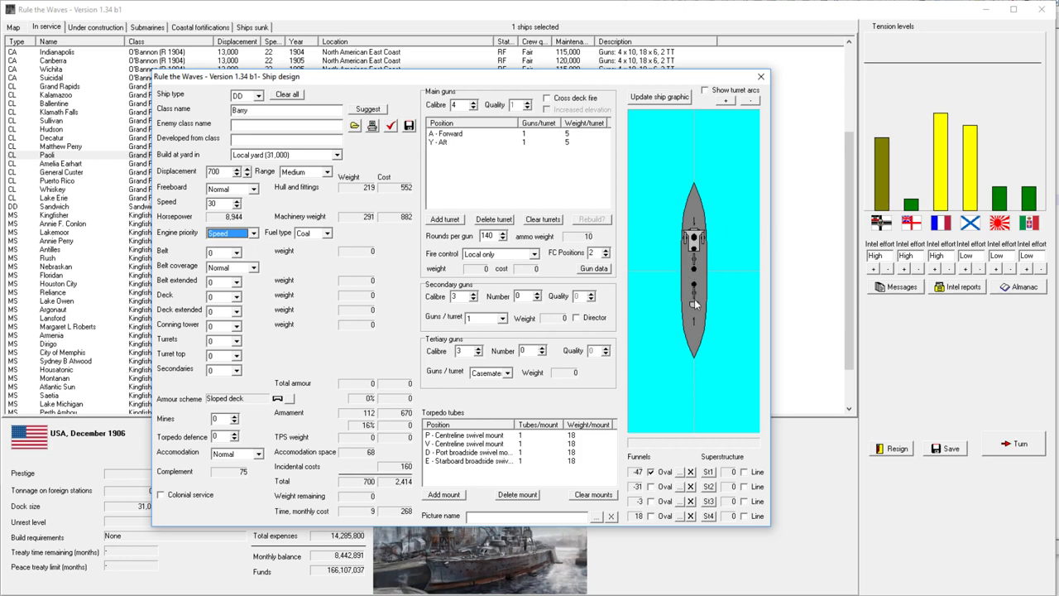
mouse_move(698, 307)
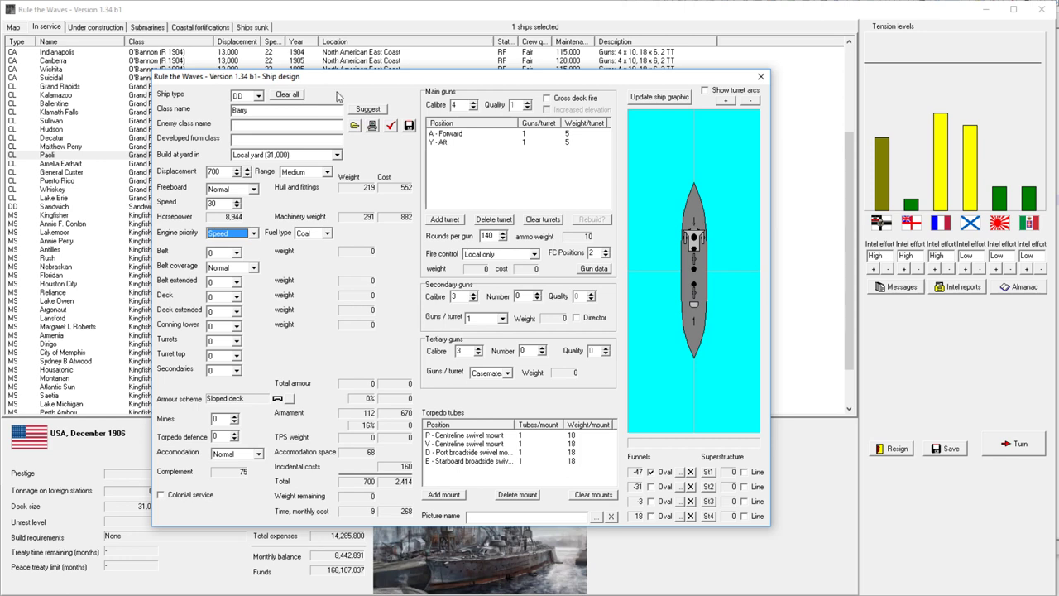
mouse_move(339, 98)
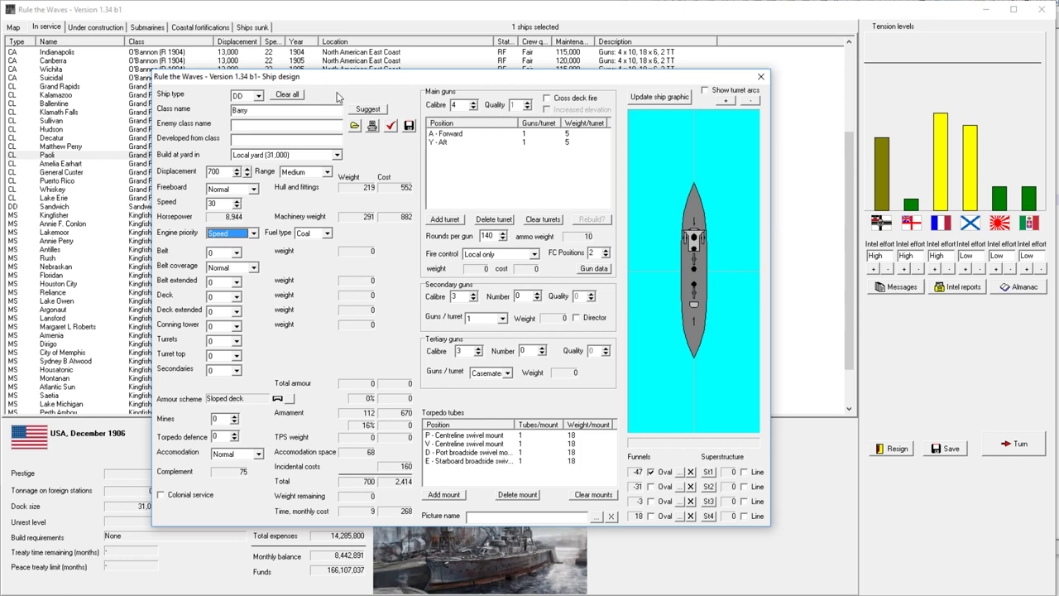
mouse_move(338, 98)
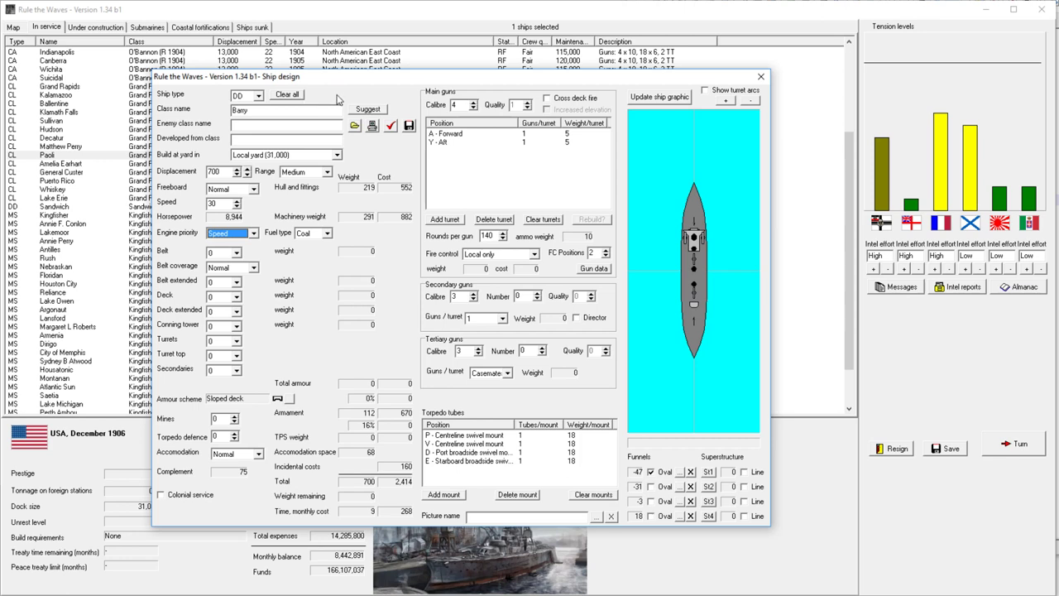
mouse_move(337, 99)
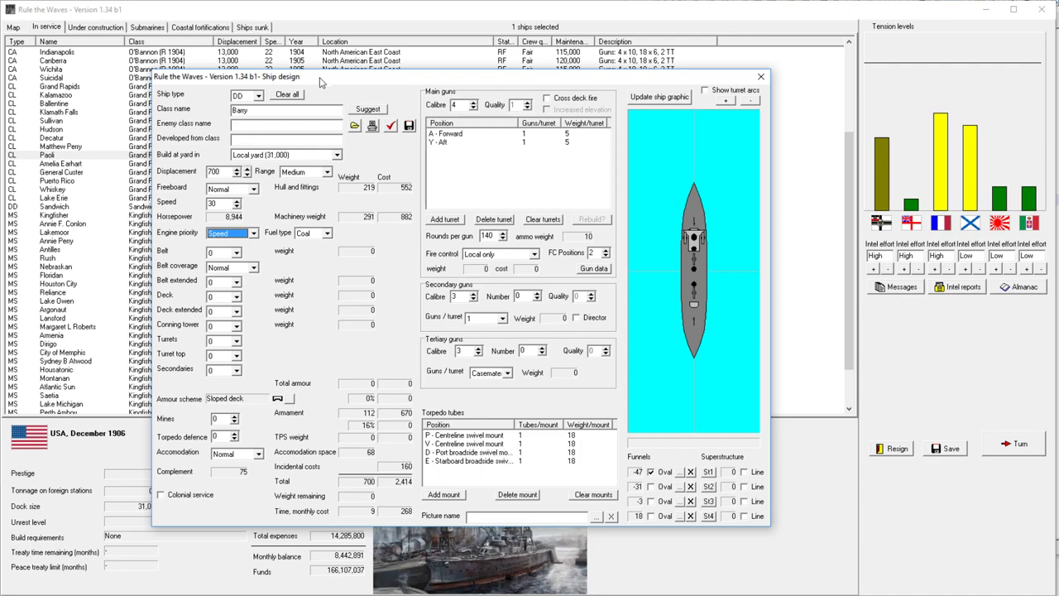
mouse_move(373, 88)
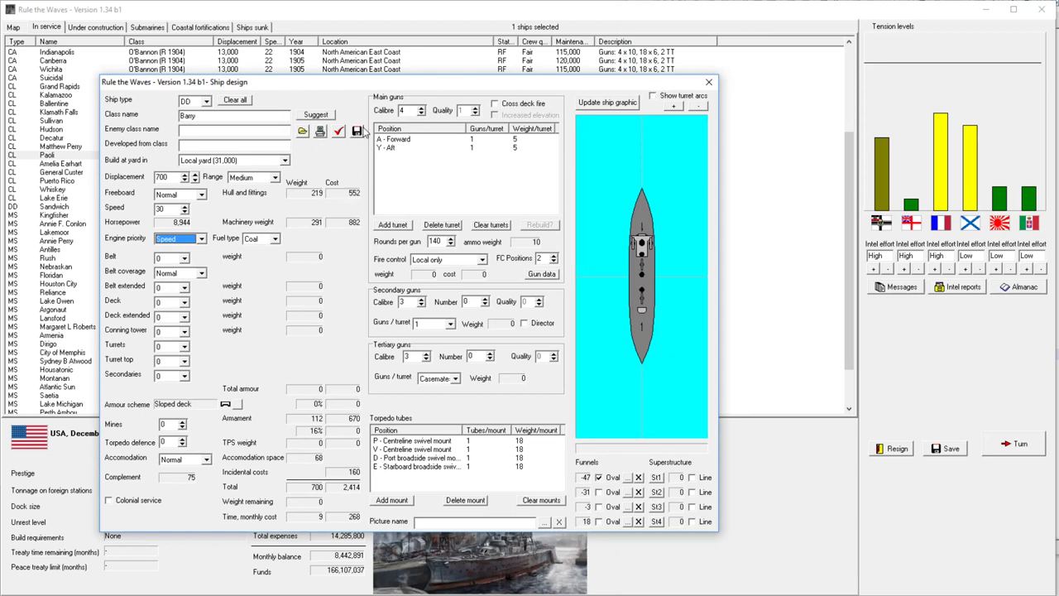
mouse_move(262, 221)
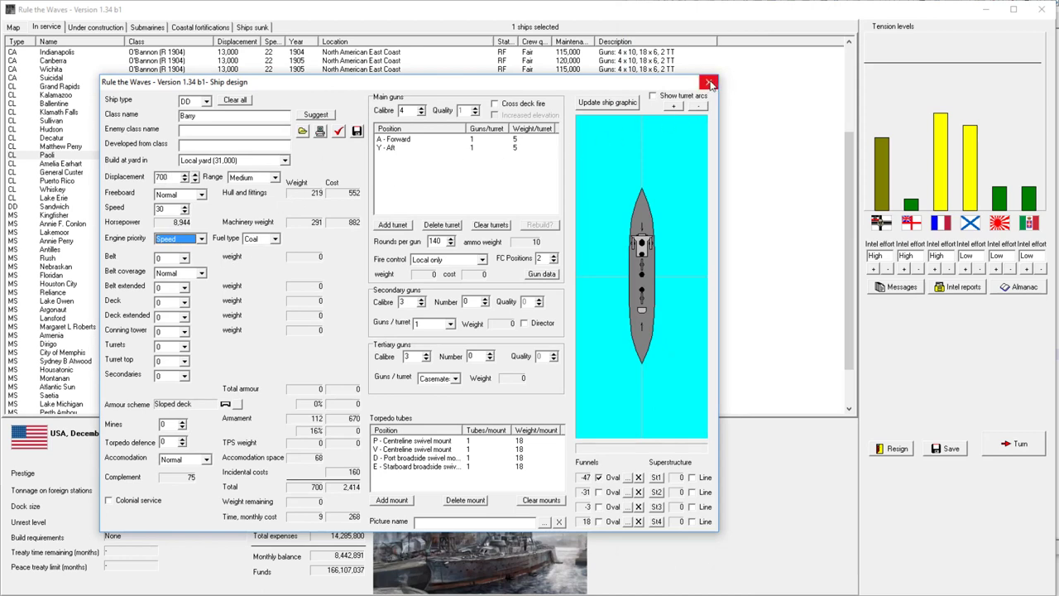
Step: Close the design and advance to January 1907, buying the British torpedo aiming technology
click(709, 81)
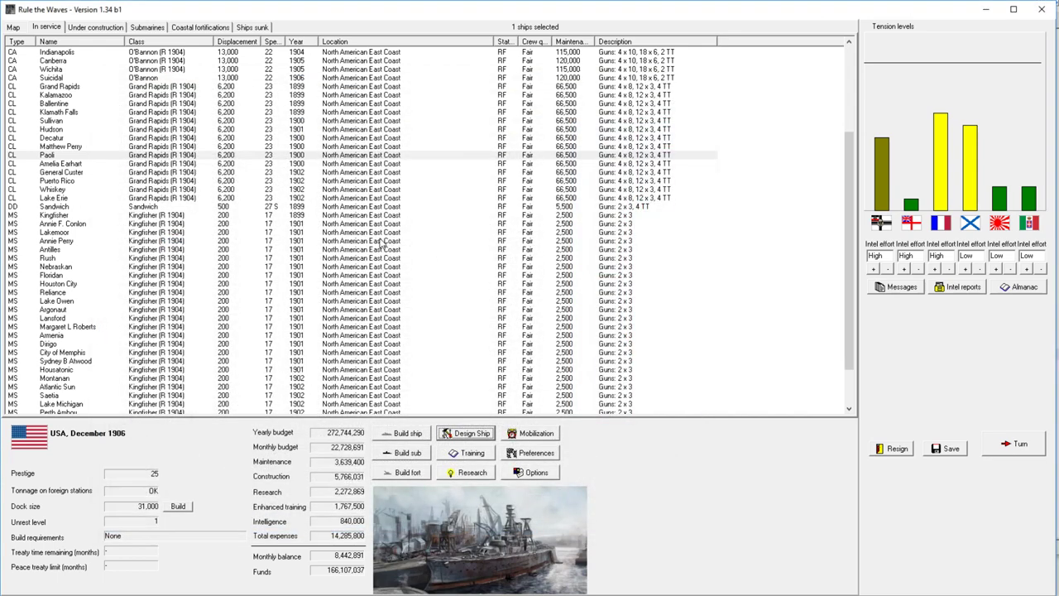
click(1019, 444)
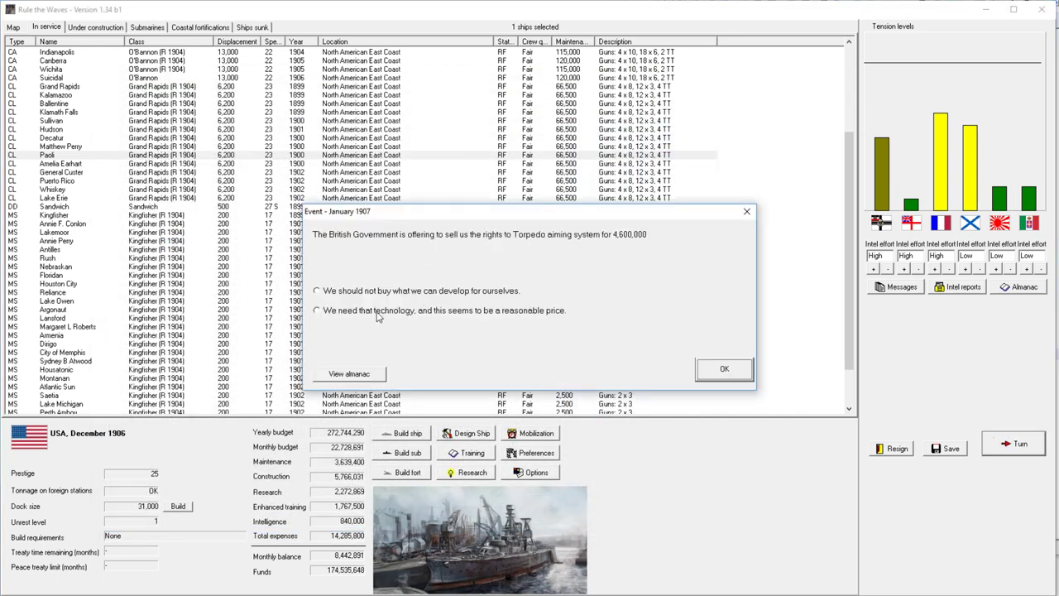
click(316, 310)
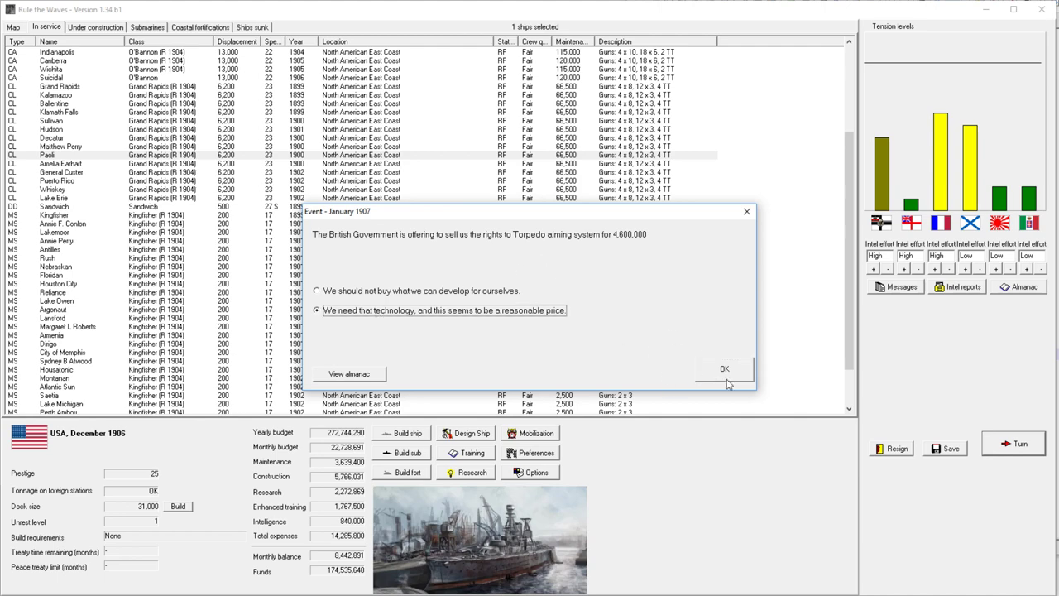
click(724, 367)
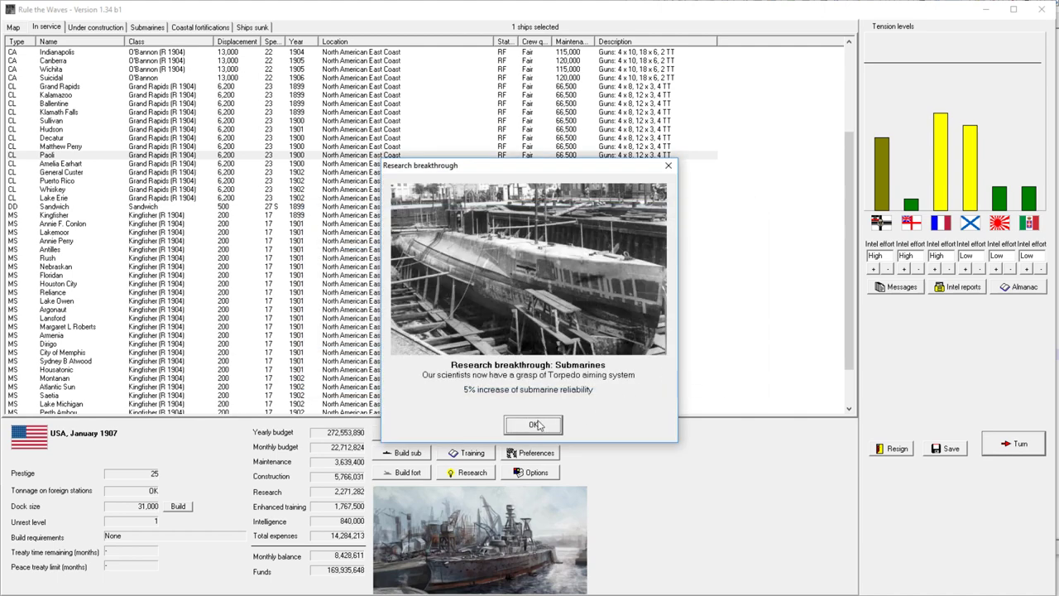
click(533, 425)
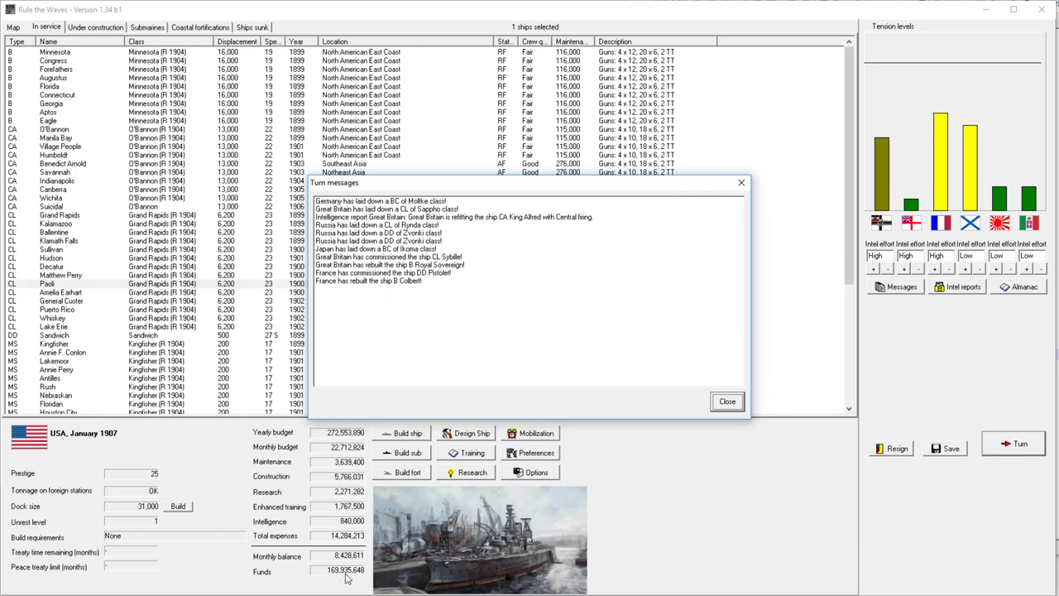
click(726, 401)
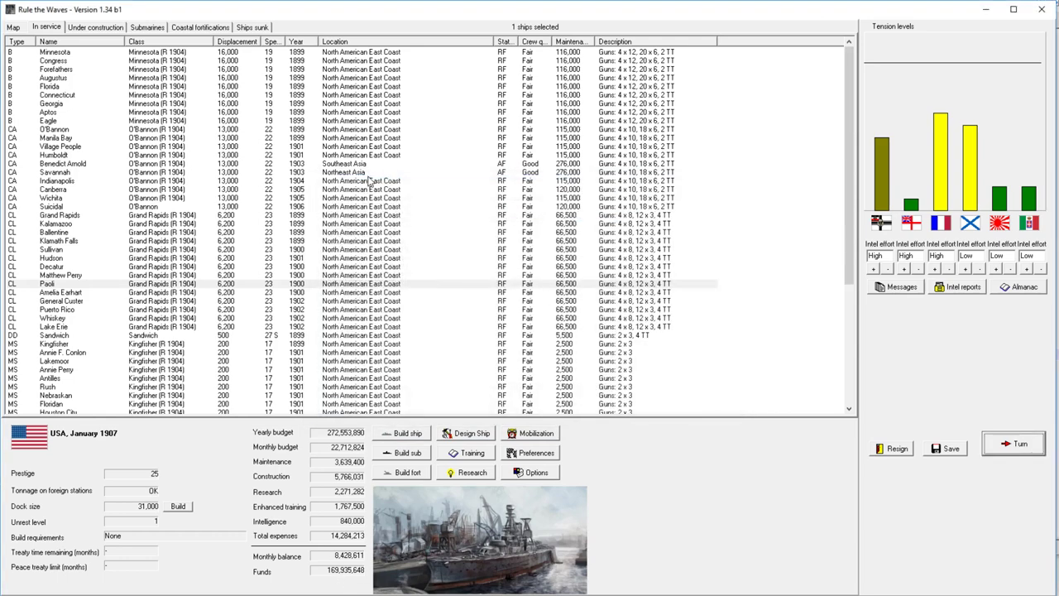
Step: Select cruiser Savannah, advance to February 1907 and dismiss the MS Aztec notice
click(360, 172)
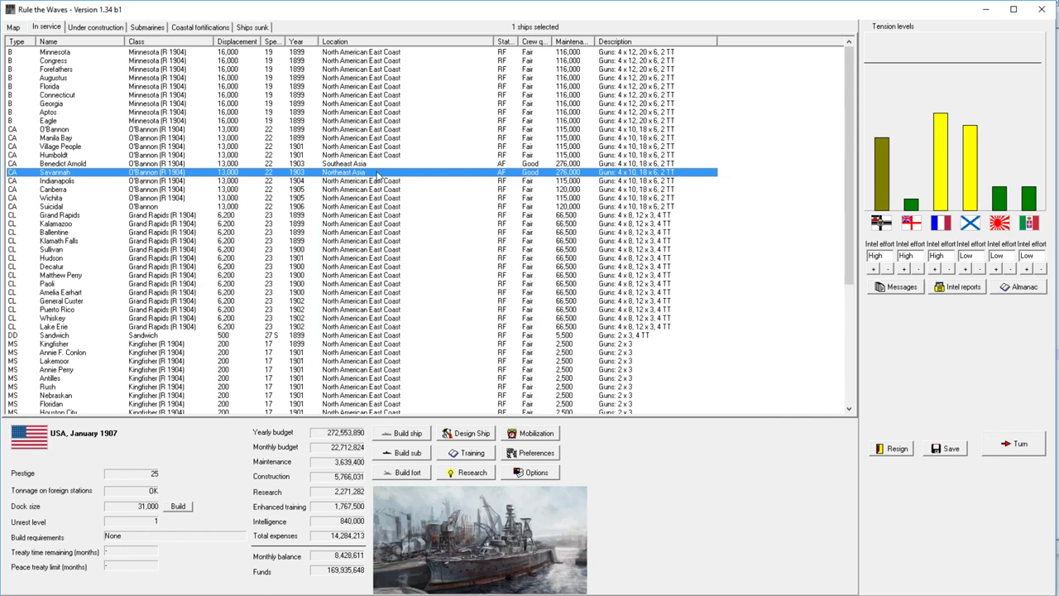
mouse_move(400, 186)
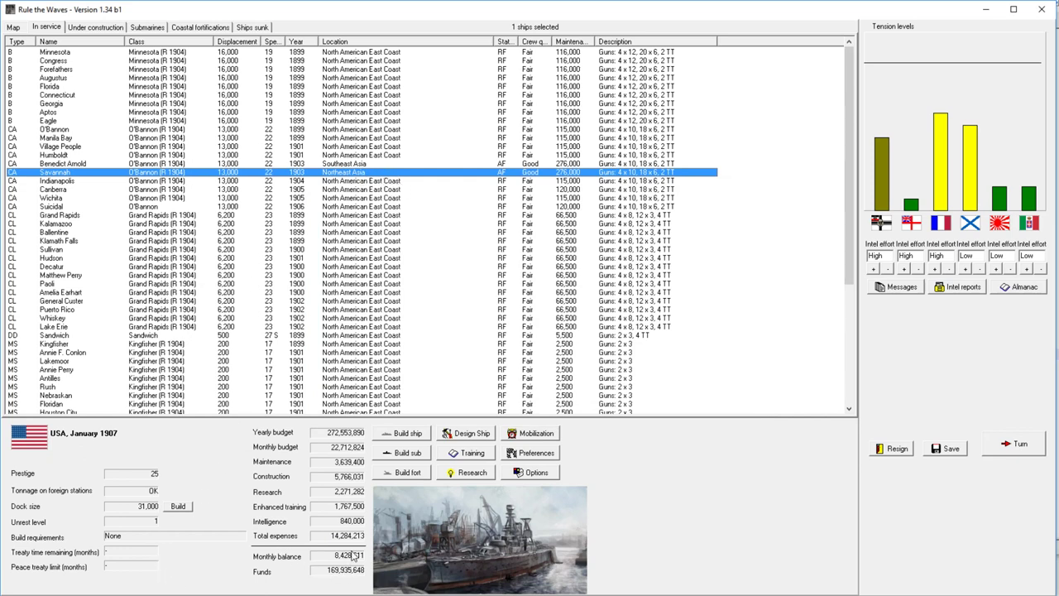
mouse_move(467, 433)
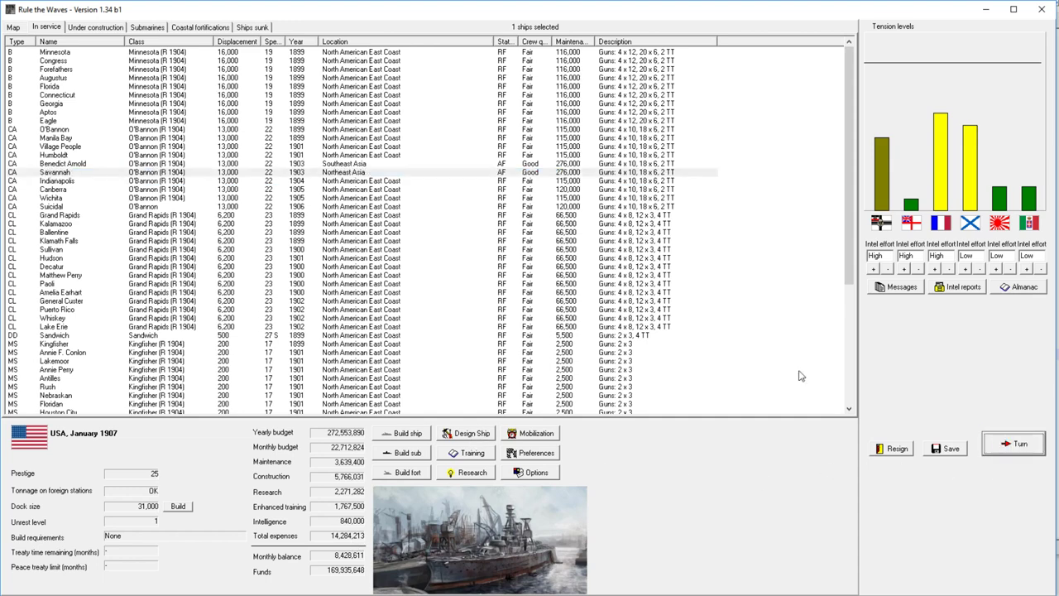
click(1018, 443)
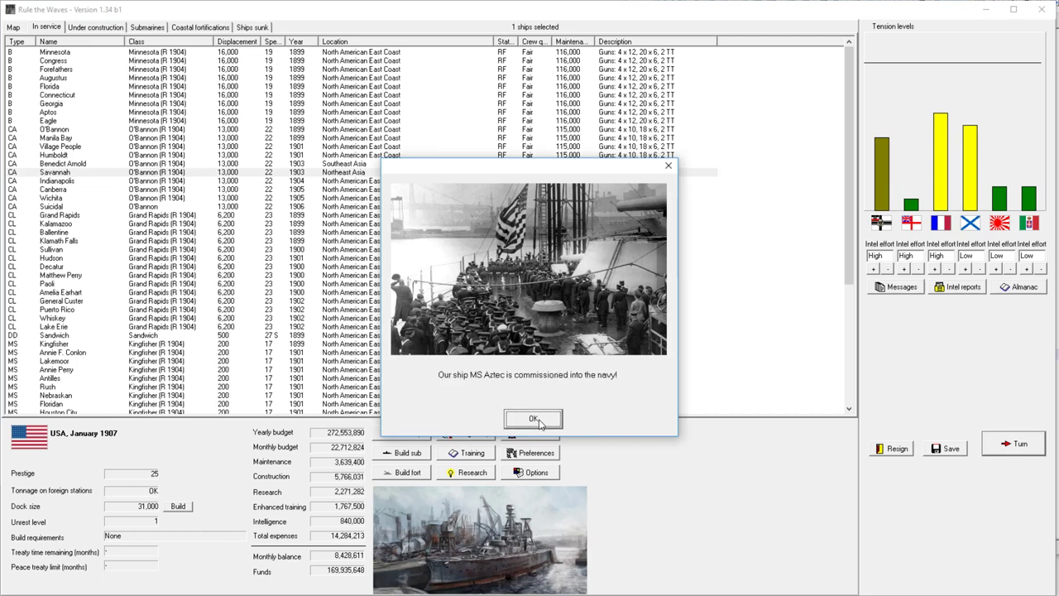
click(532, 418)
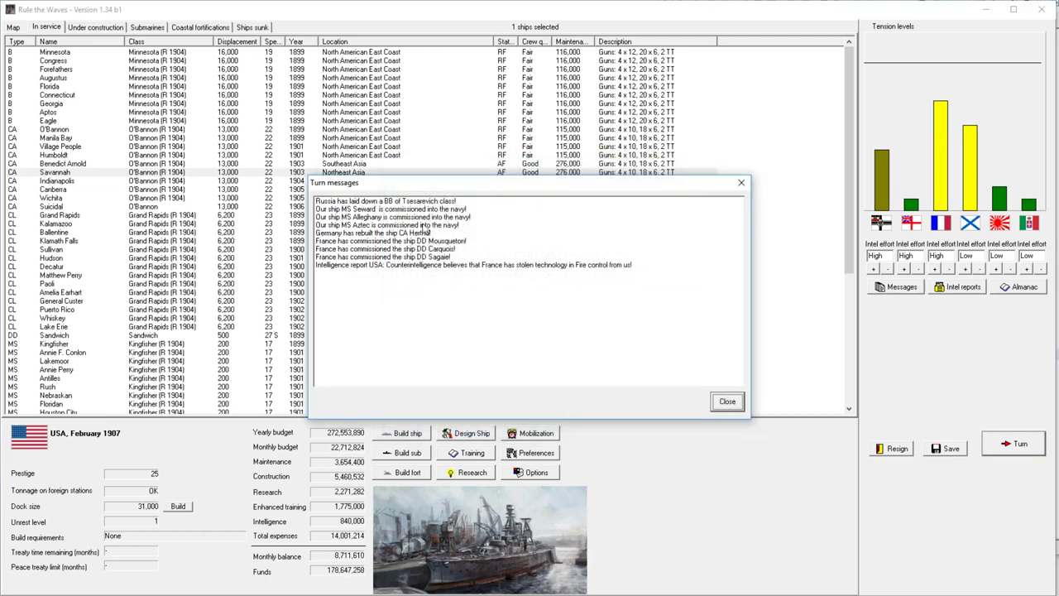
click(726, 401)
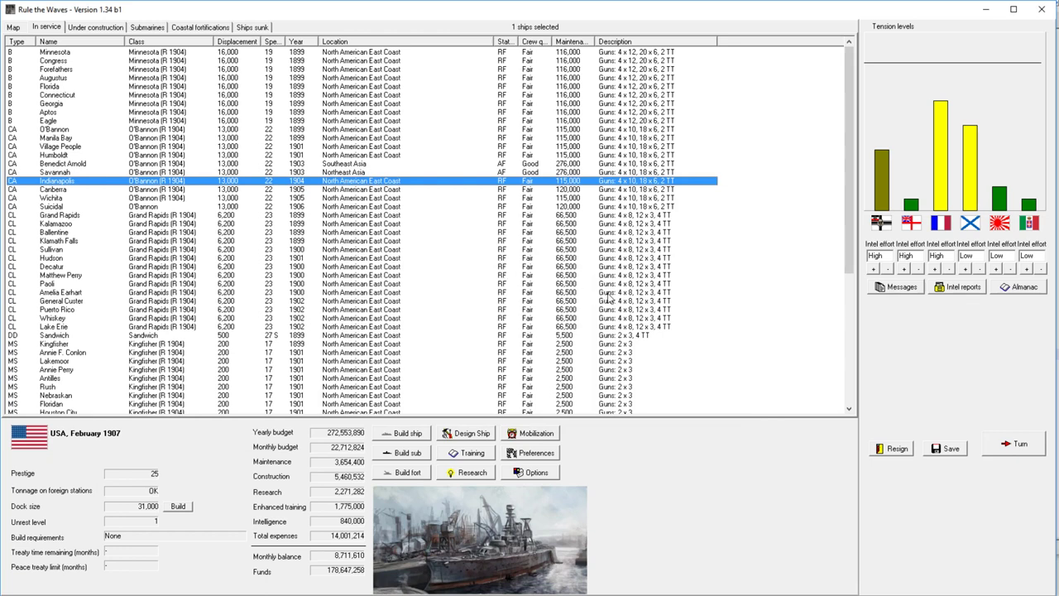
mouse_move(610, 296)
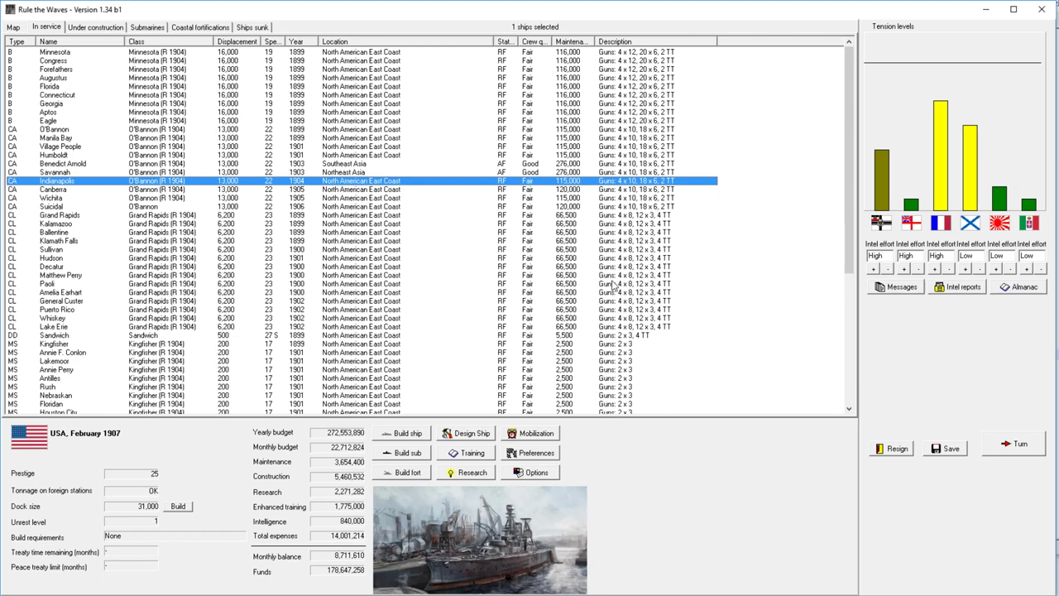
click(1020, 442)
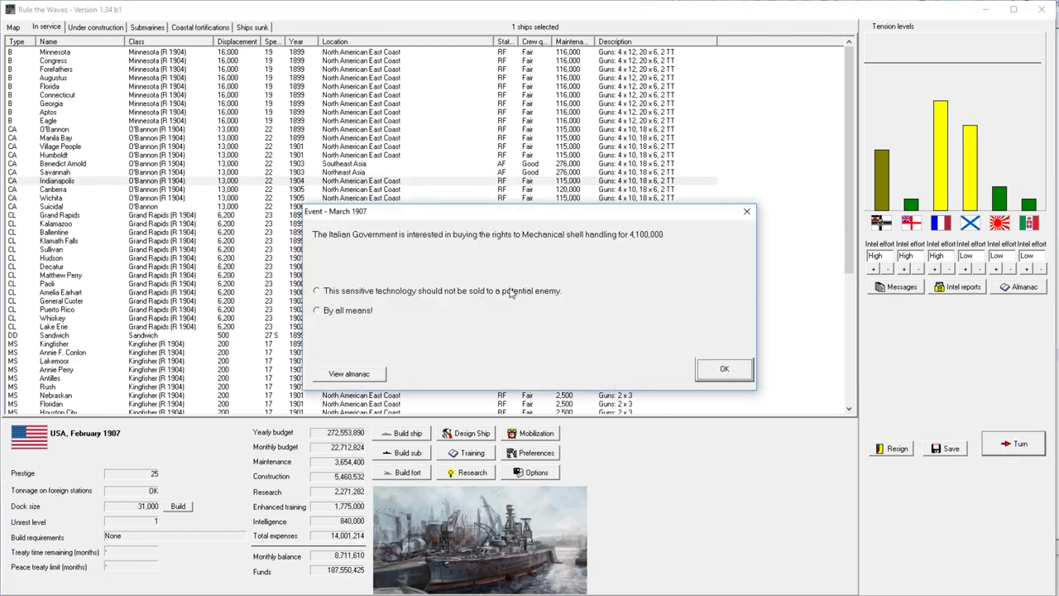
mouse_move(478, 240)
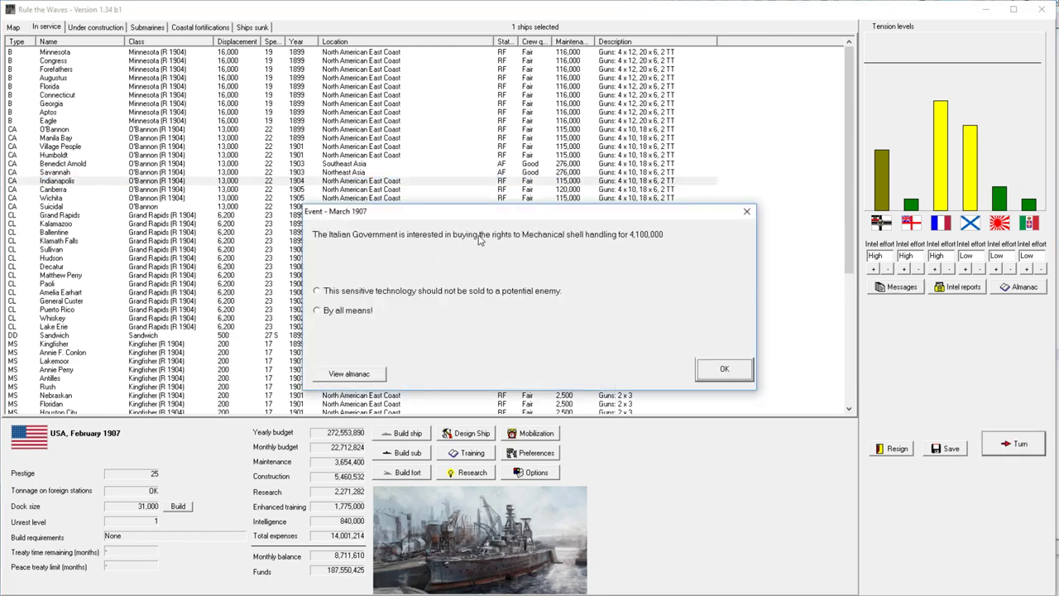
mouse_move(348, 316)
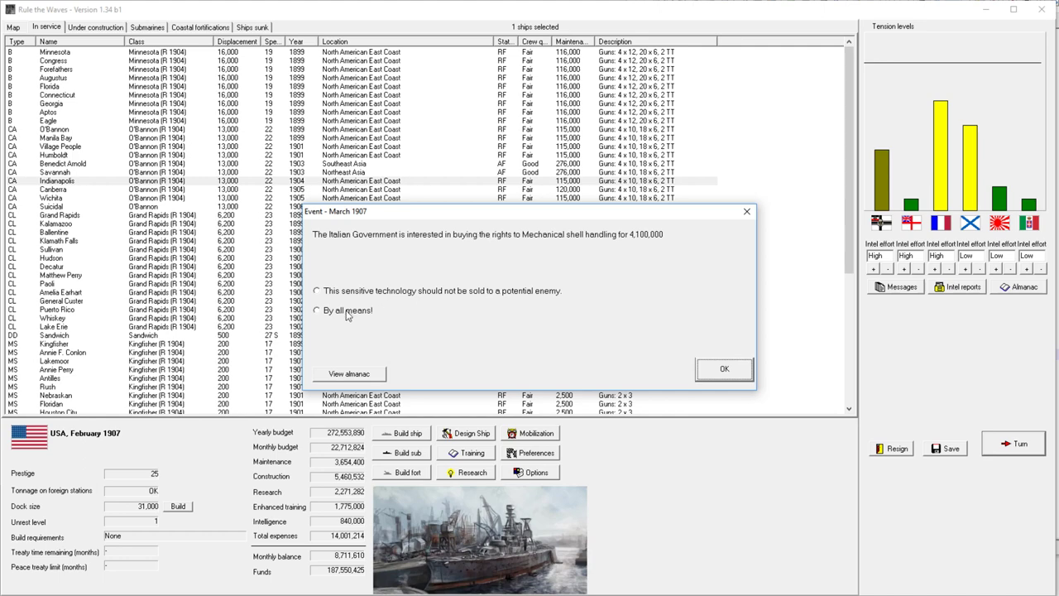
click(723, 368)
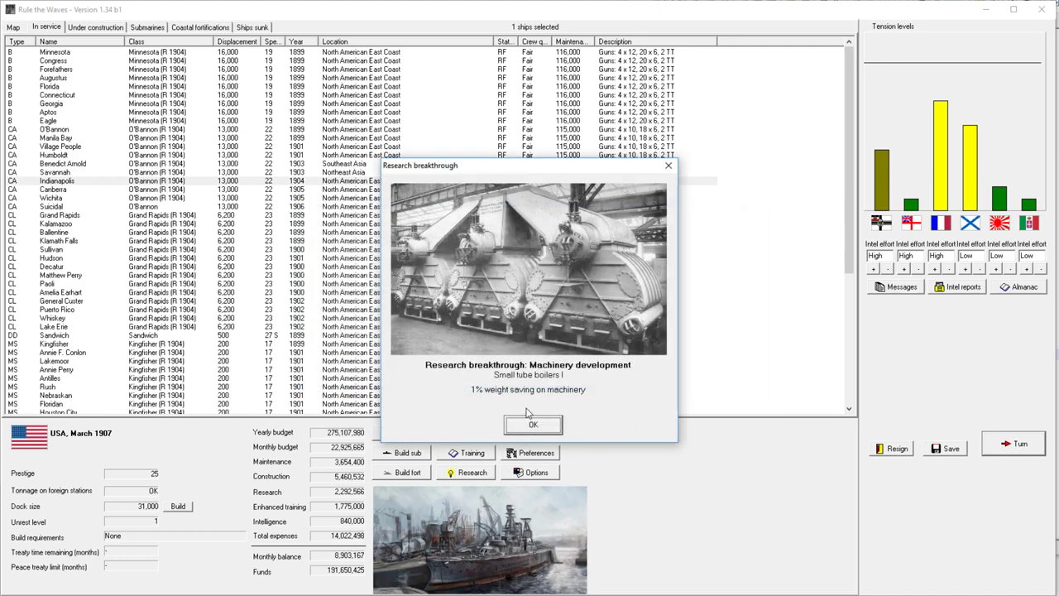
click(532, 424)
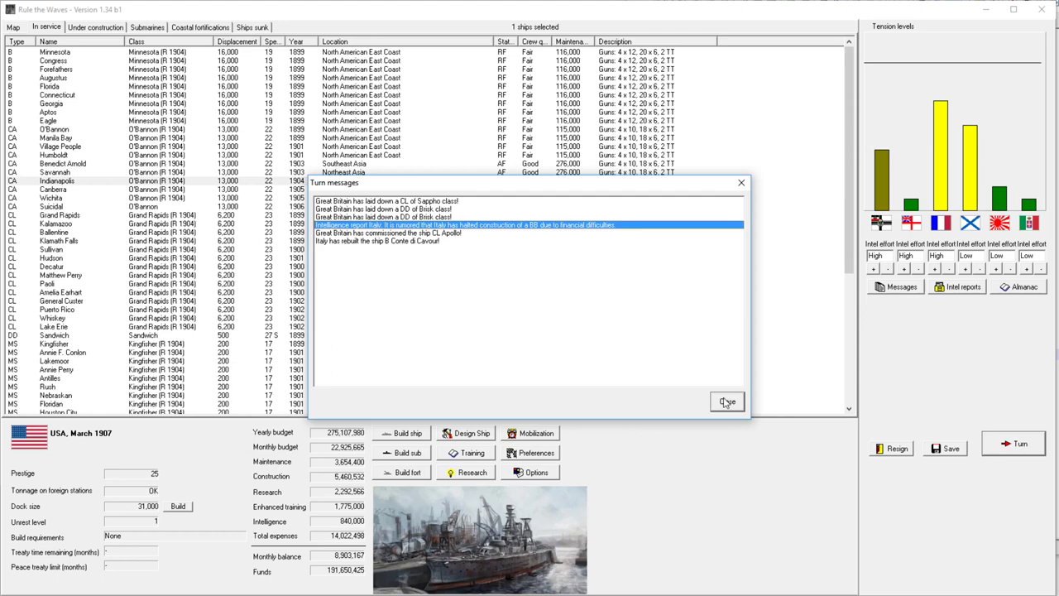
click(726, 401)
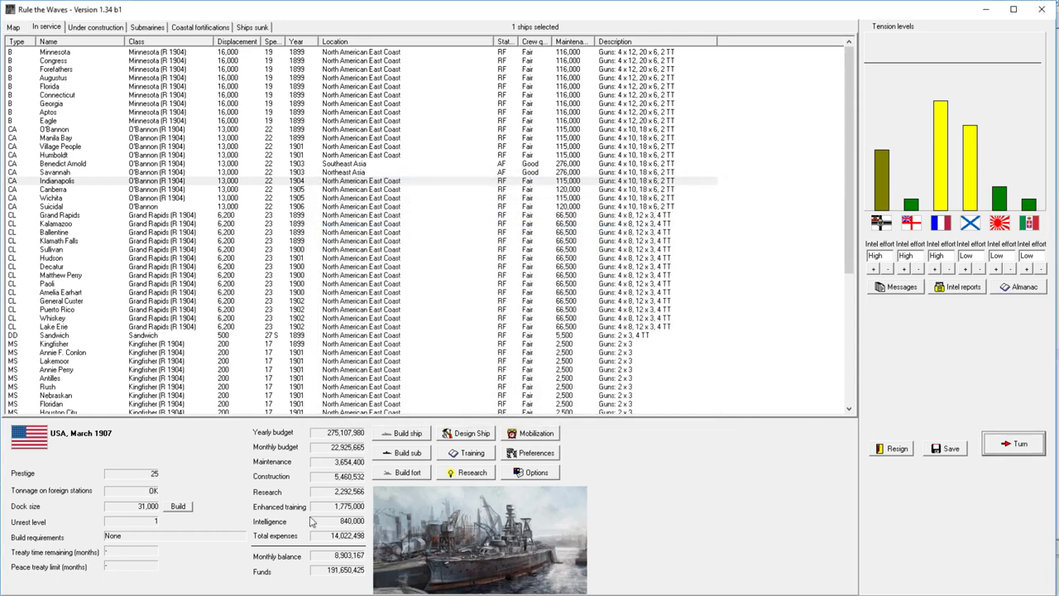
mouse_move(430, 481)
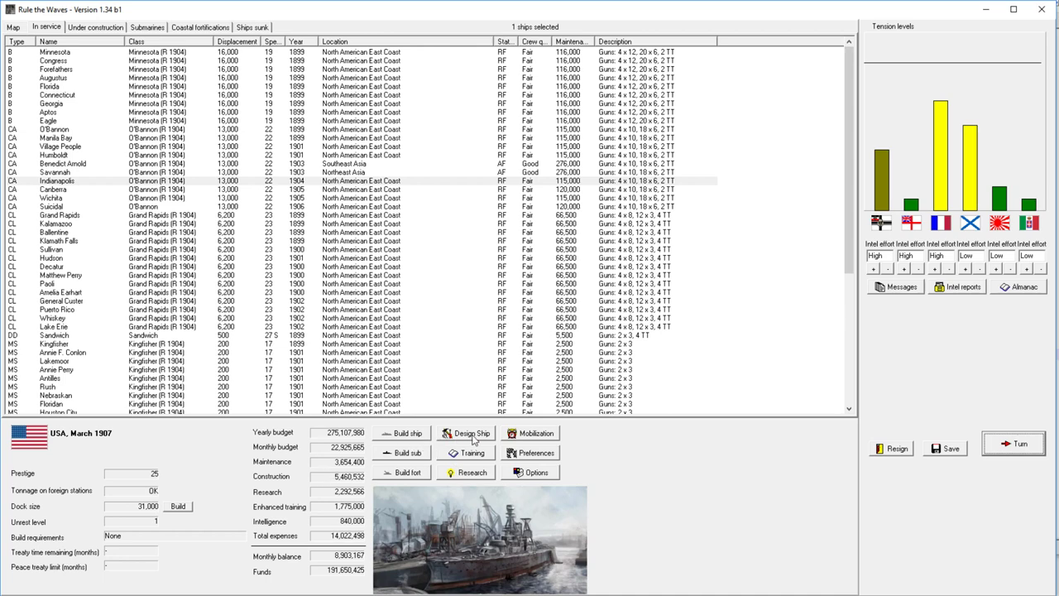
Step: Check the build list and ships under construction, then start a new ship design
click(401, 432)
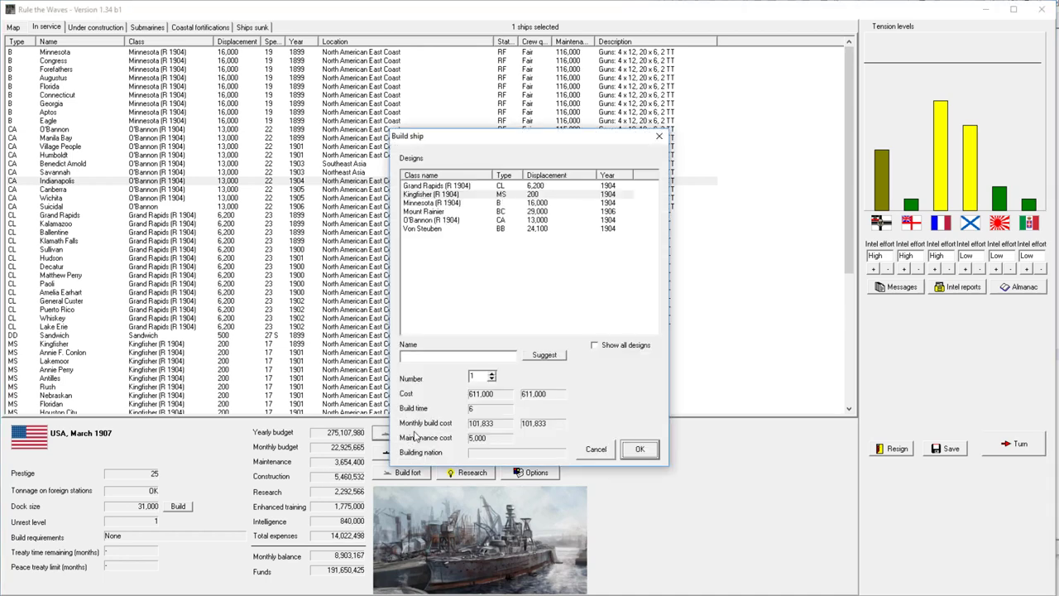
mouse_move(598, 449)
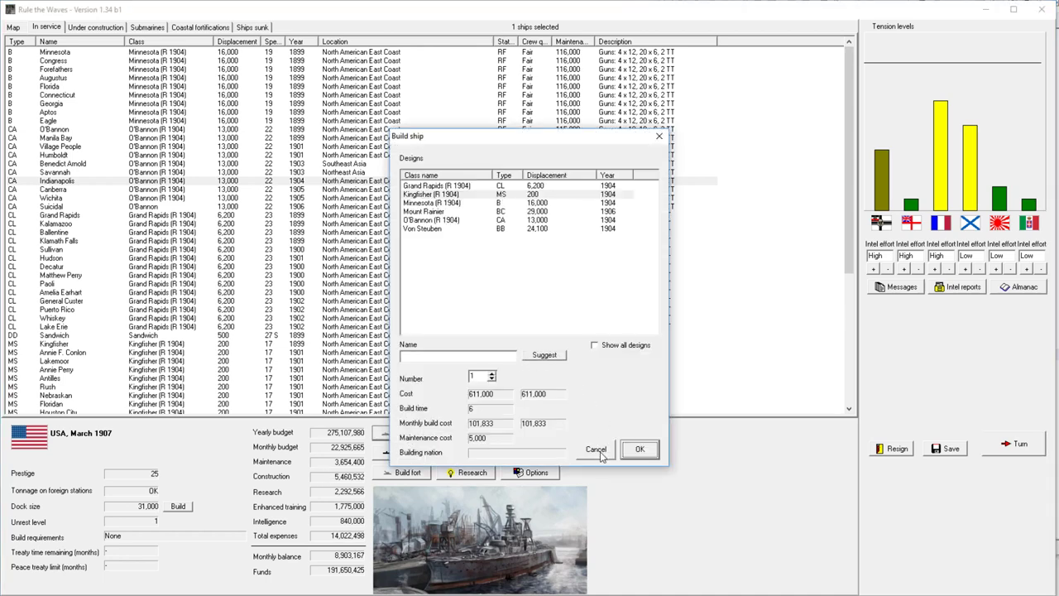
click(596, 450)
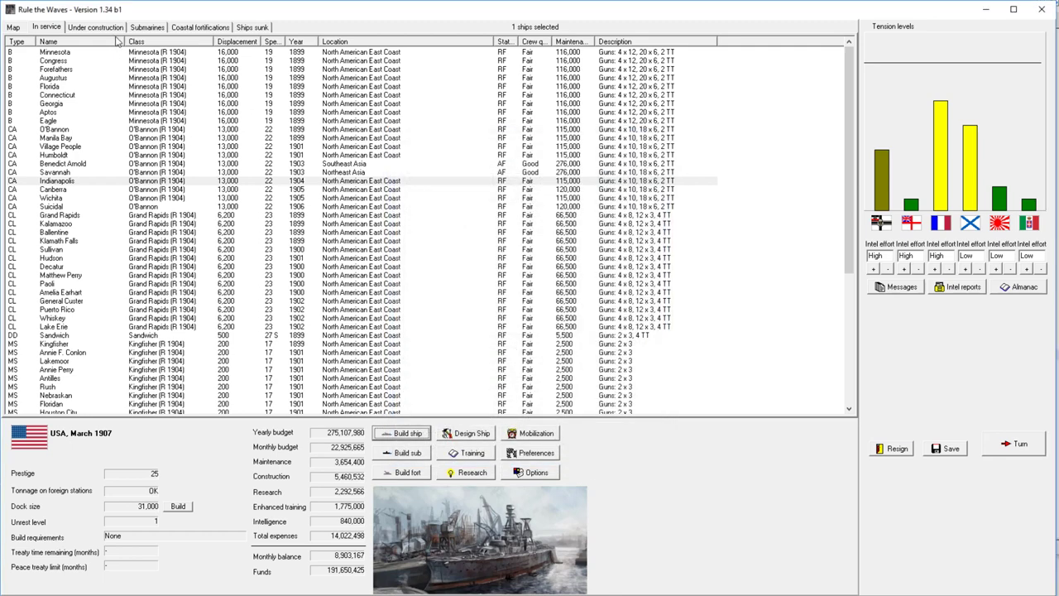
click(94, 26)
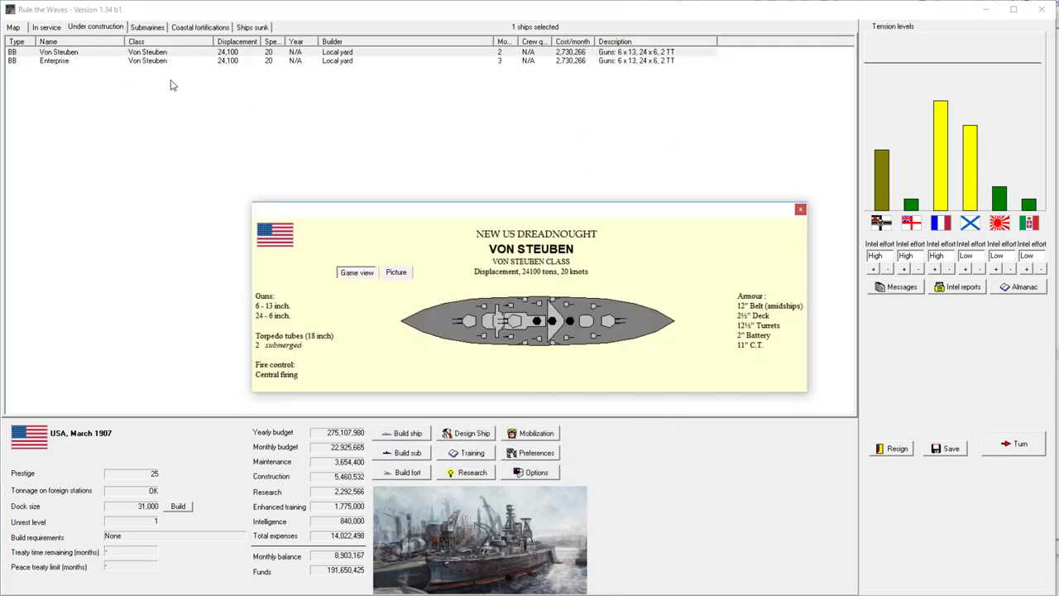
click(799, 209)
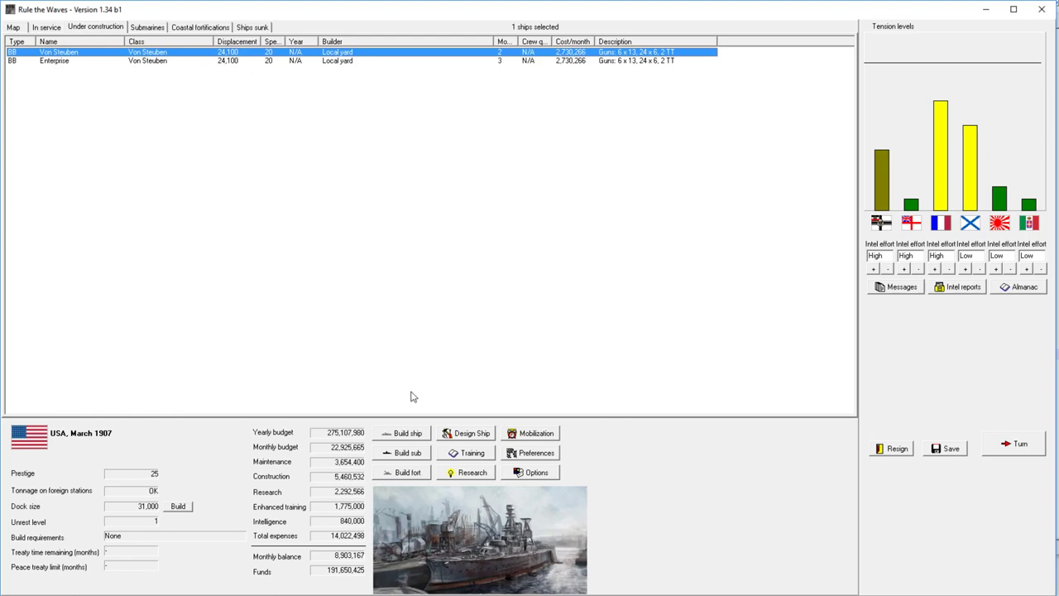
click(465, 433)
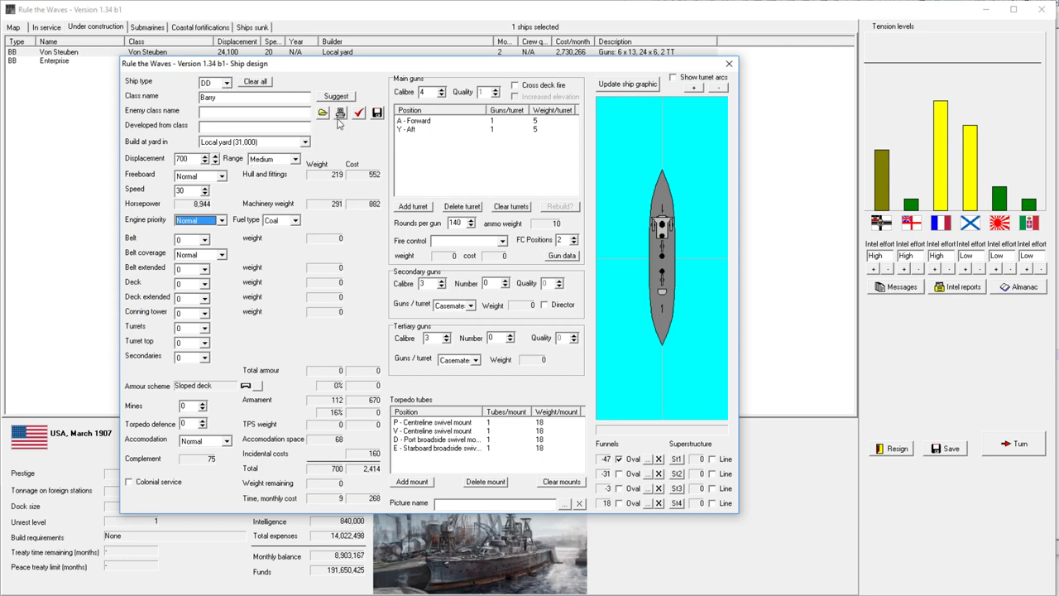
Step: Load the saved design file Mount Rainier.10d into the ship designer
click(321, 113)
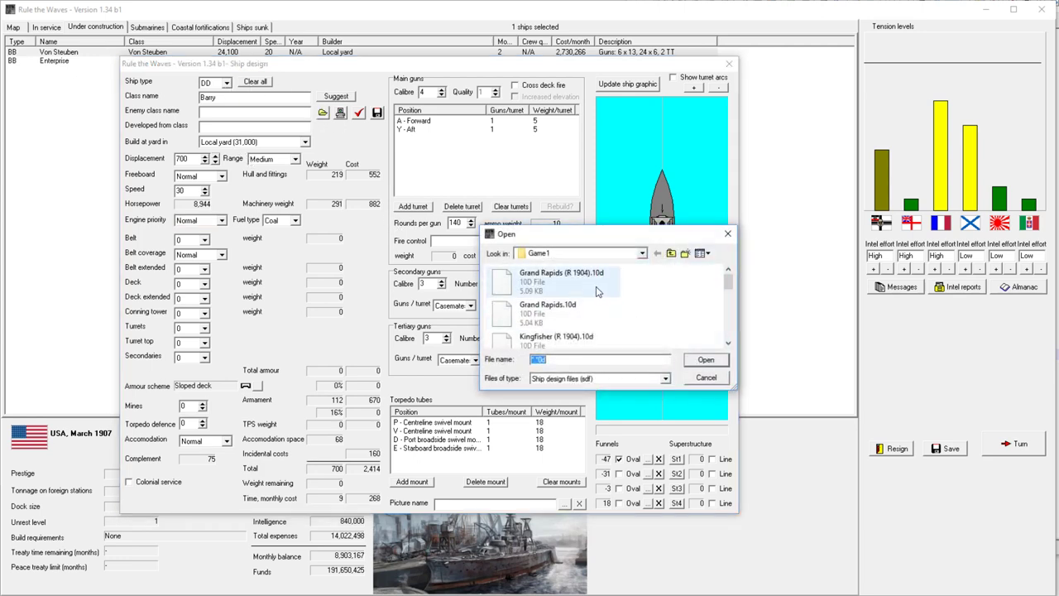
scroll(down, 3)
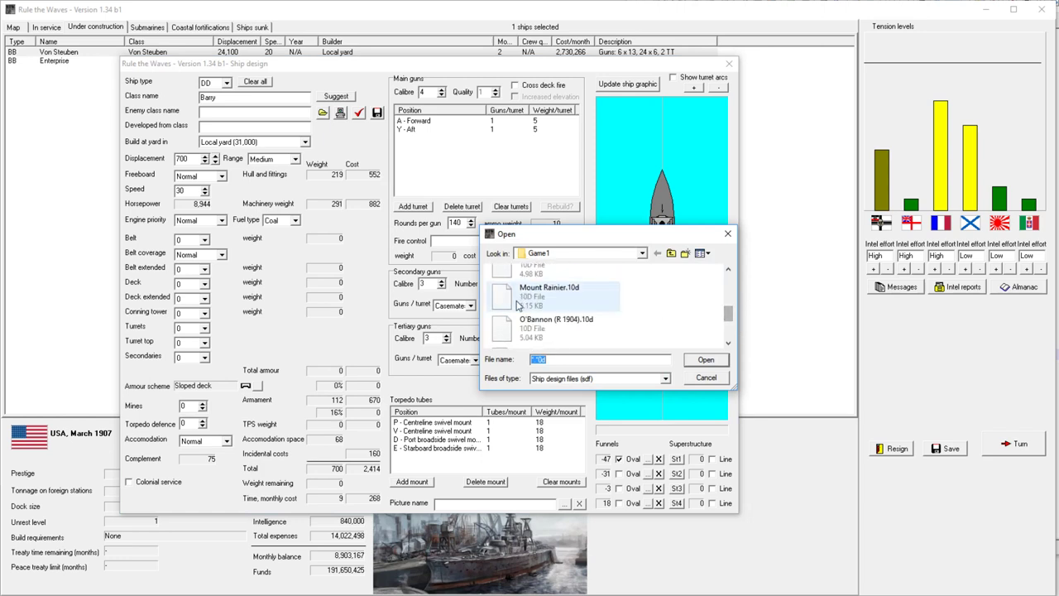
click(706, 359)
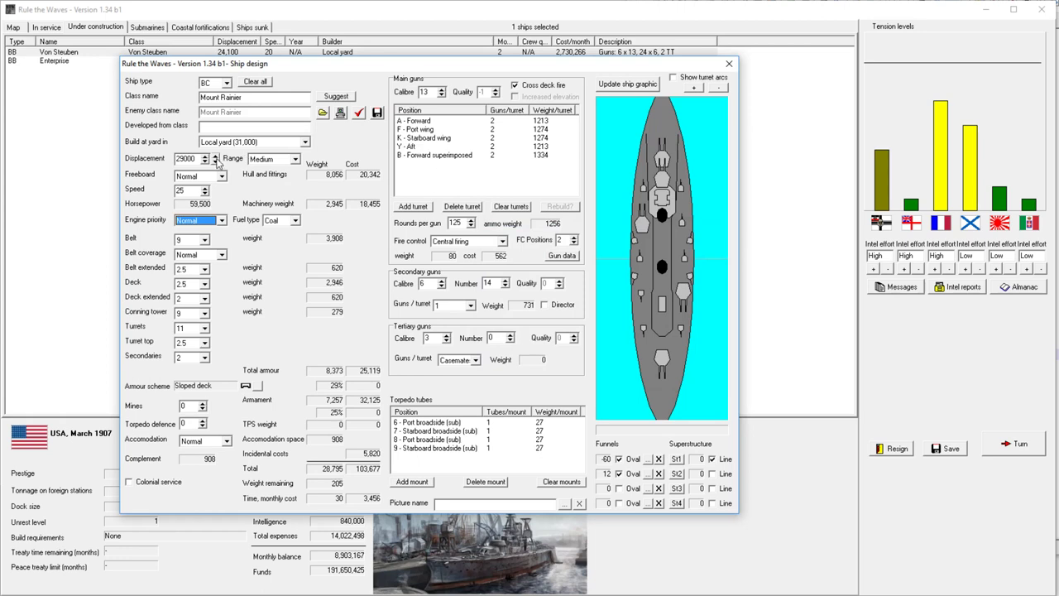
Step: Set Mount Rainier to 30,800 tons, 26 knots and 130 rounds per gun
click(215, 156)
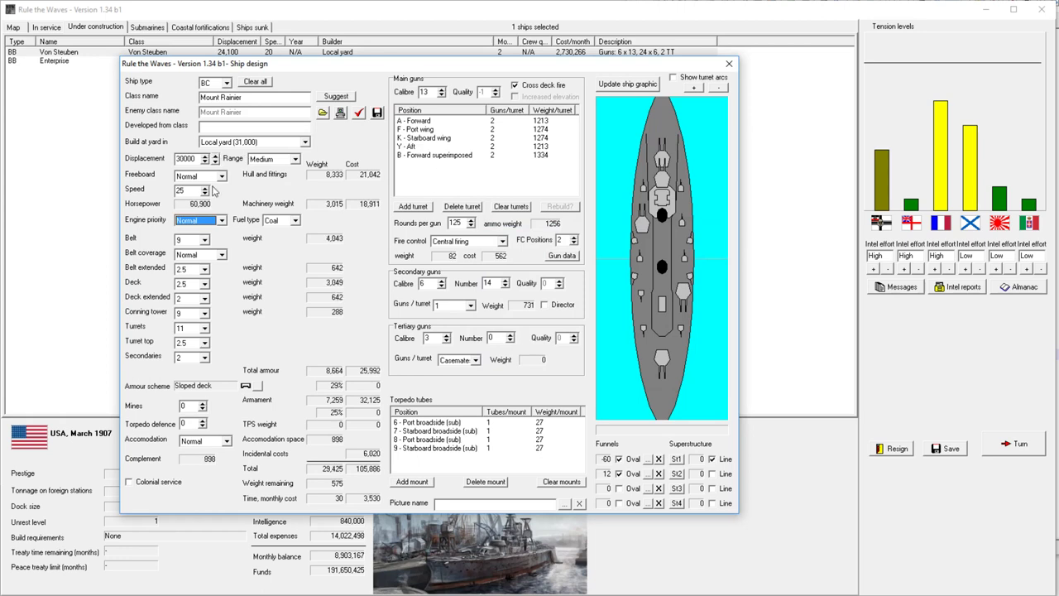
mouse_move(209, 192)
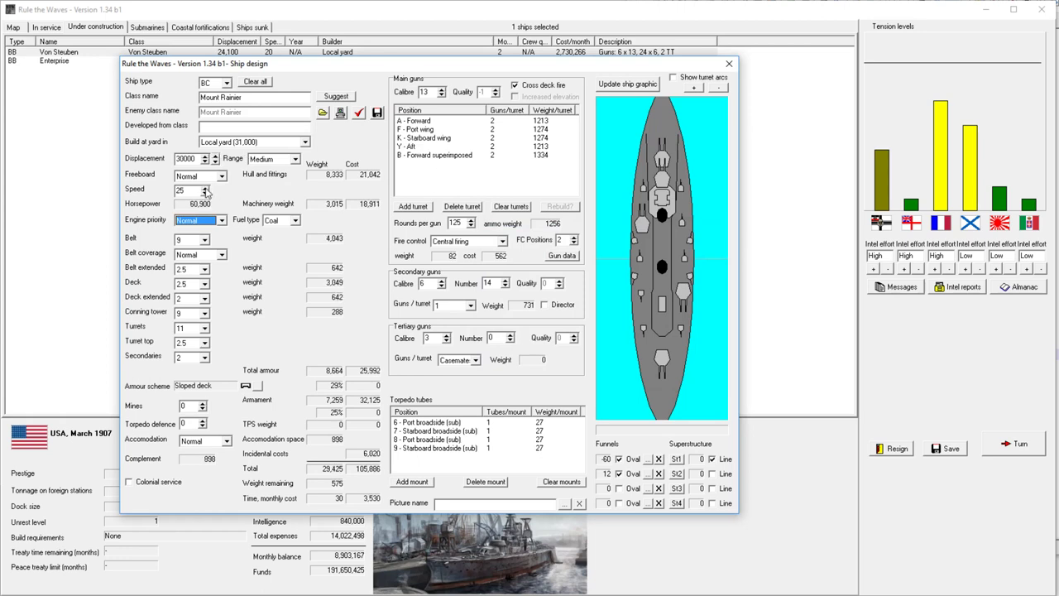
click(214, 187)
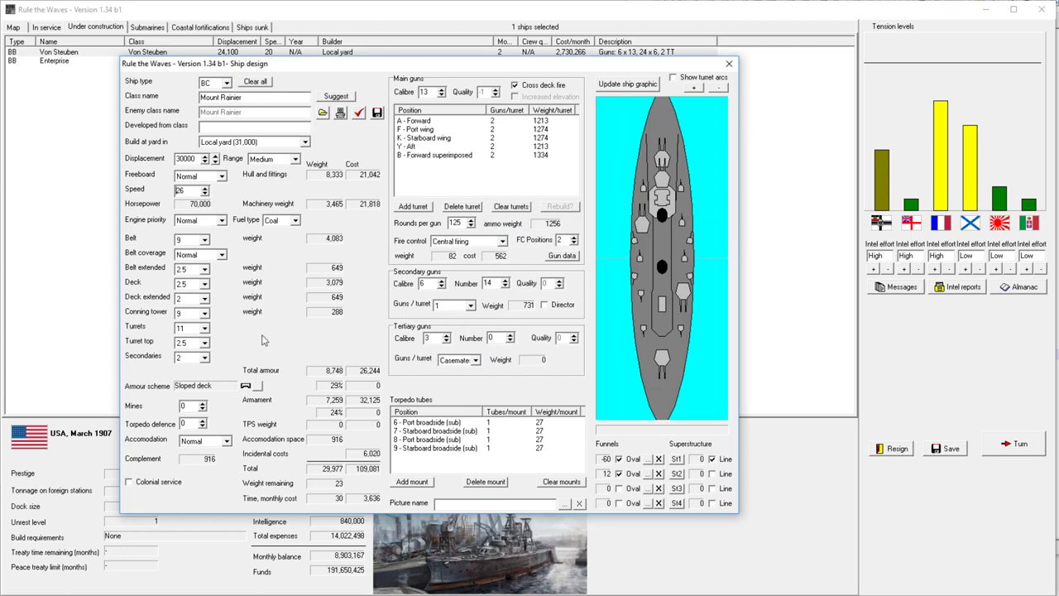
mouse_move(344, 492)
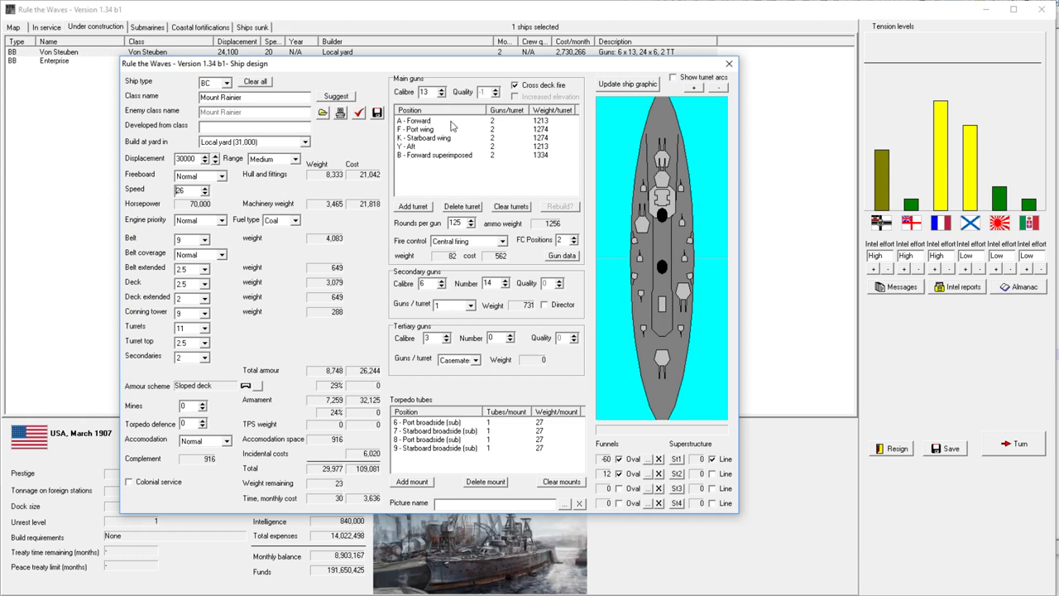
mouse_move(209, 183)
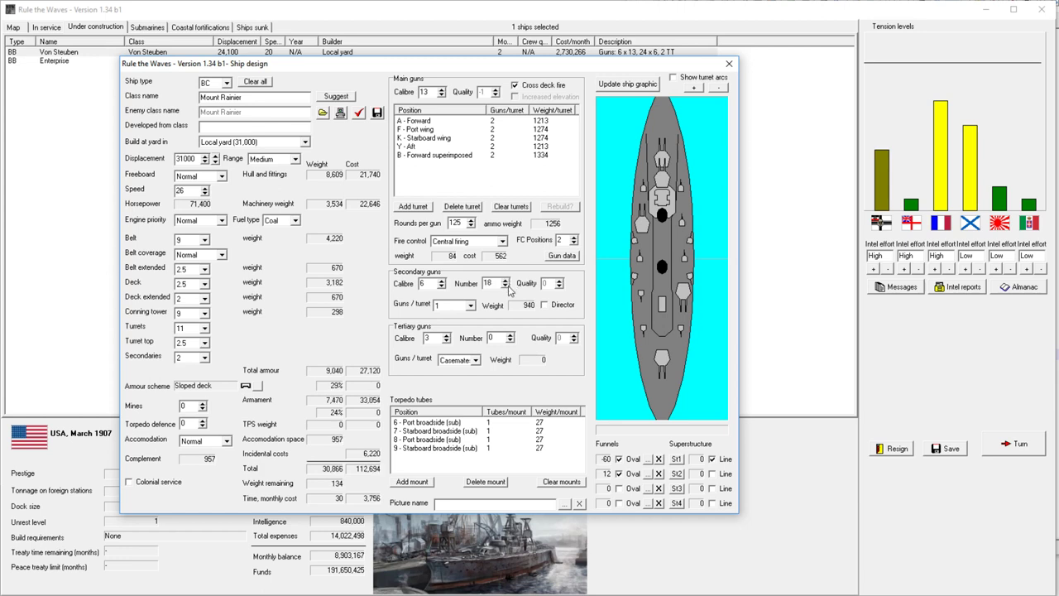
click(214, 161)
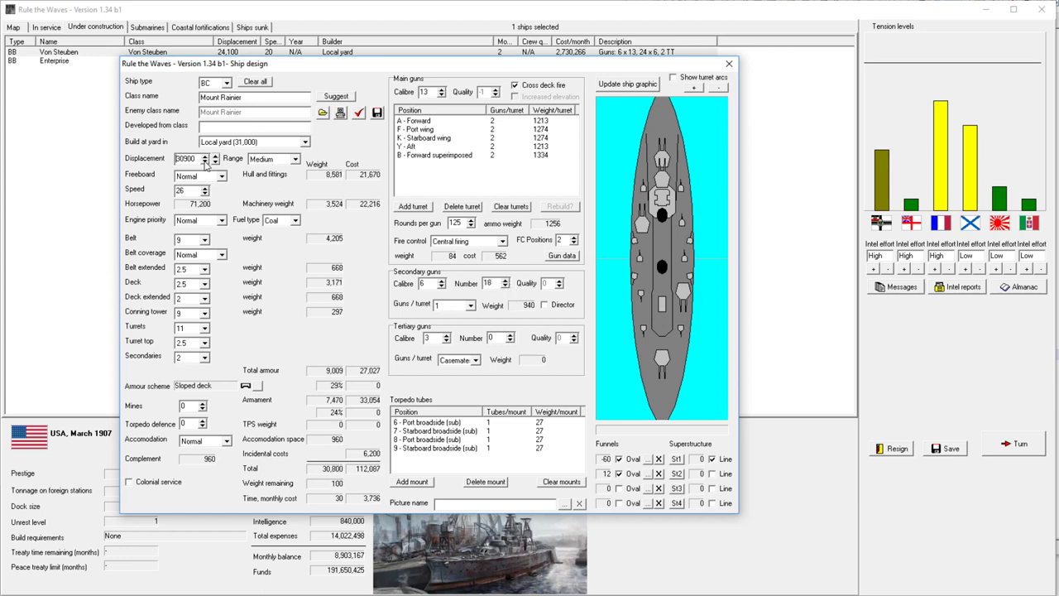
click(214, 161)
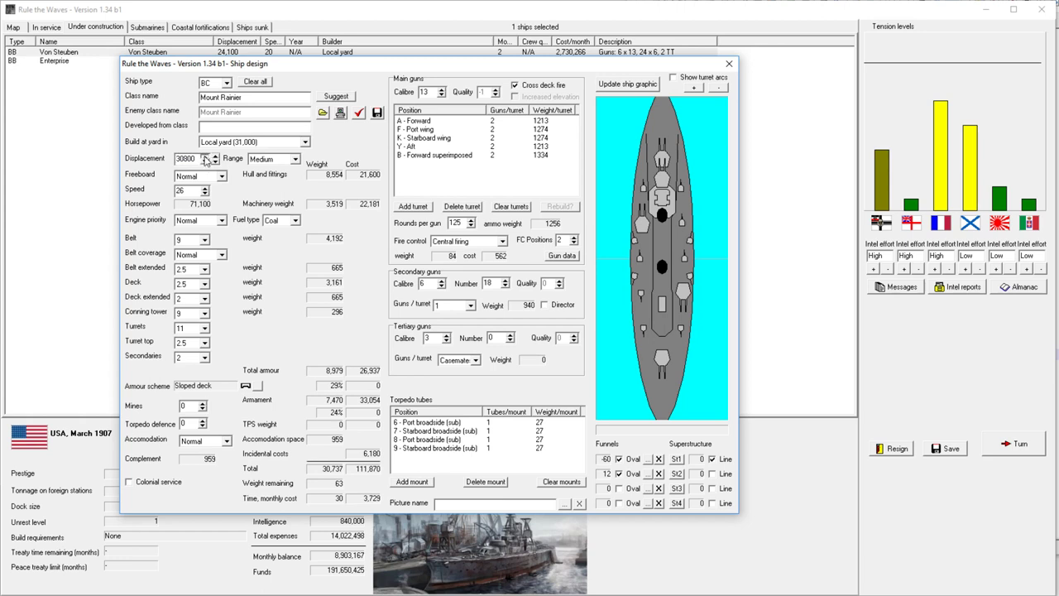
click(213, 155)
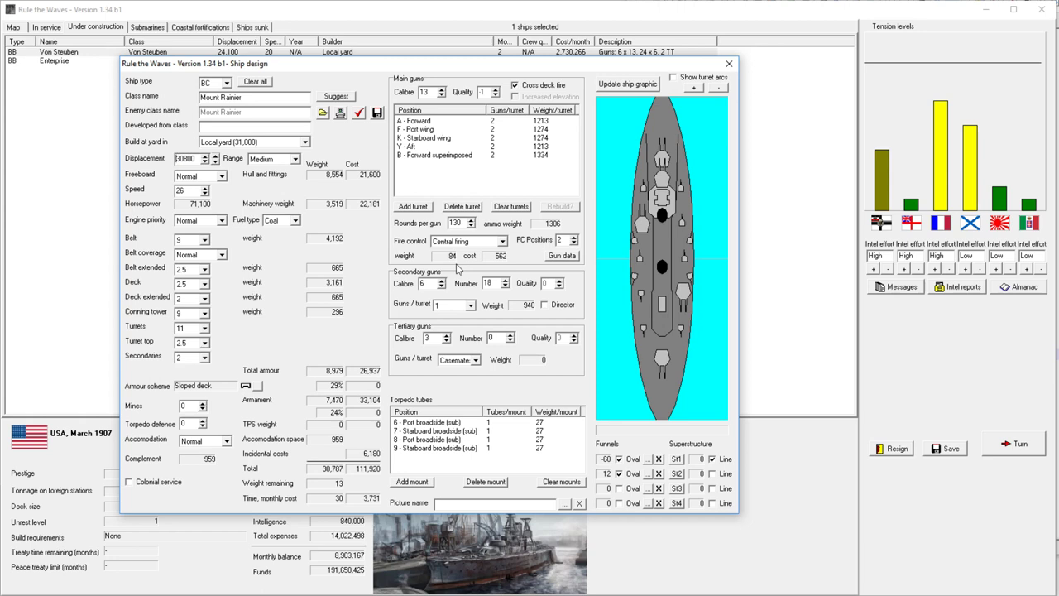
mouse_move(461, 416)
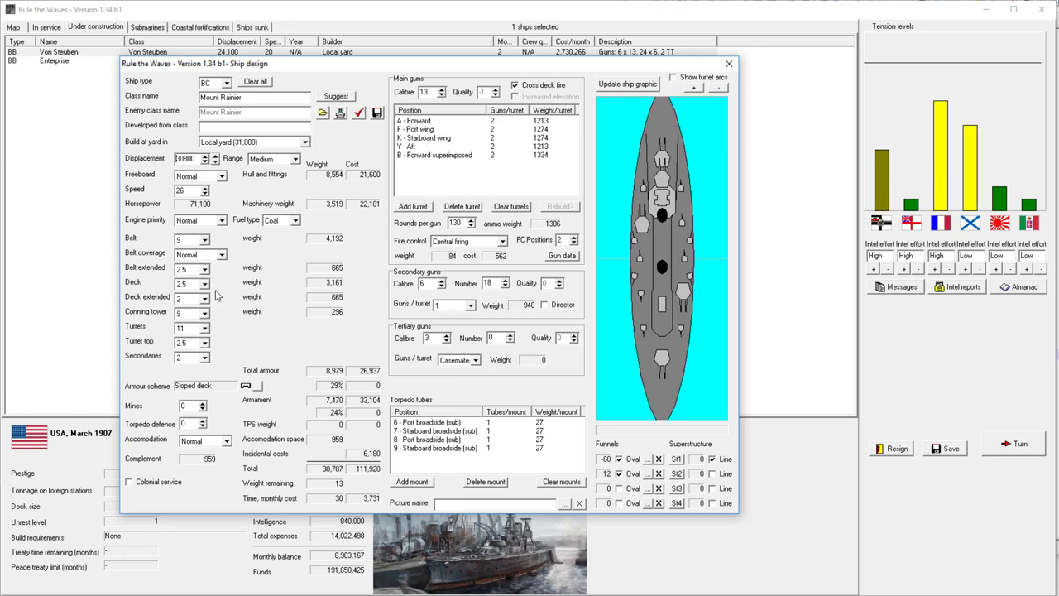
mouse_move(195, 298)
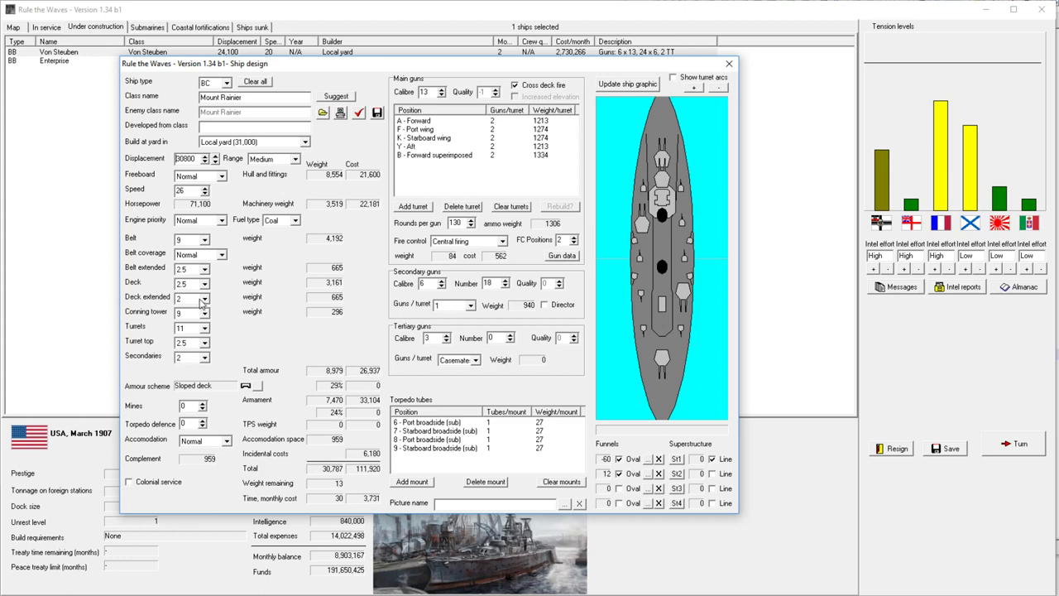
mouse_move(439, 138)
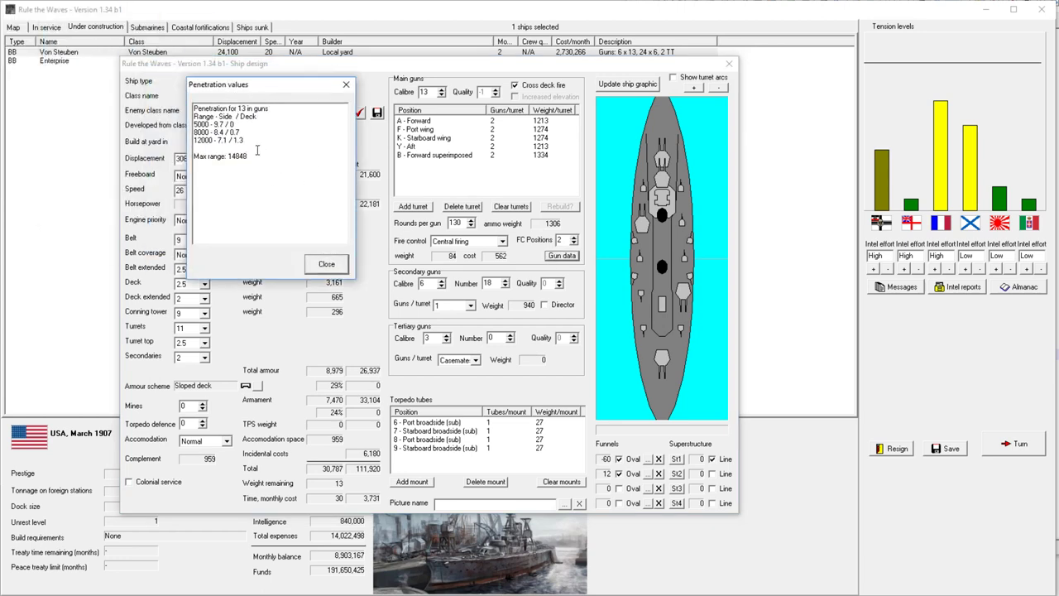
Step: Close the 13-inch gun penetration values table
drag(197, 115, 256, 141)
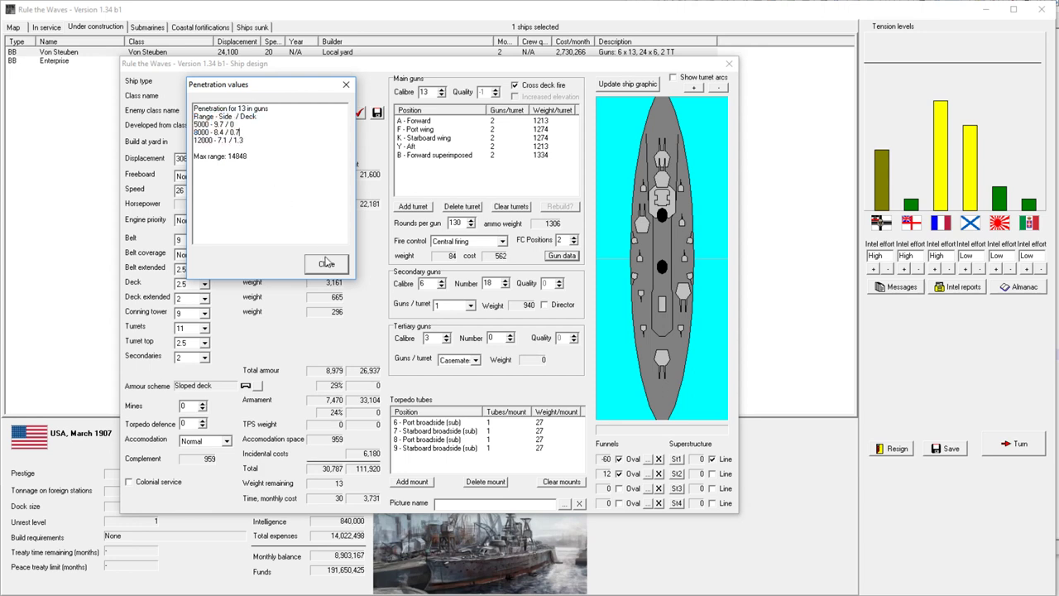
click(325, 263)
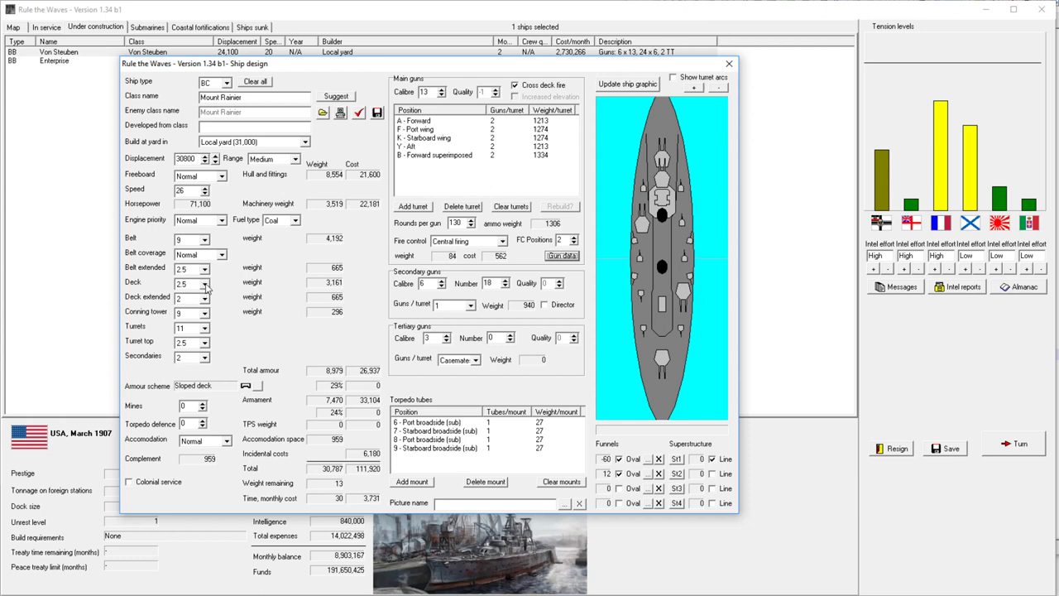
mouse_move(205, 291)
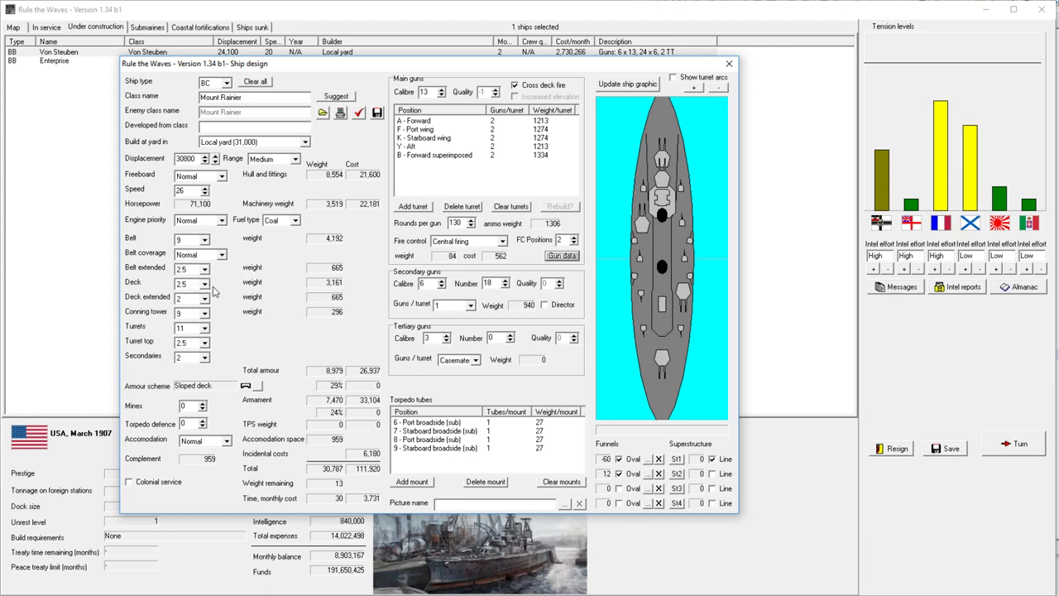
Step: Adjust deck armour, restore 18 secondary guns, and inspect the port and starboard wing turrets
click(205, 282)
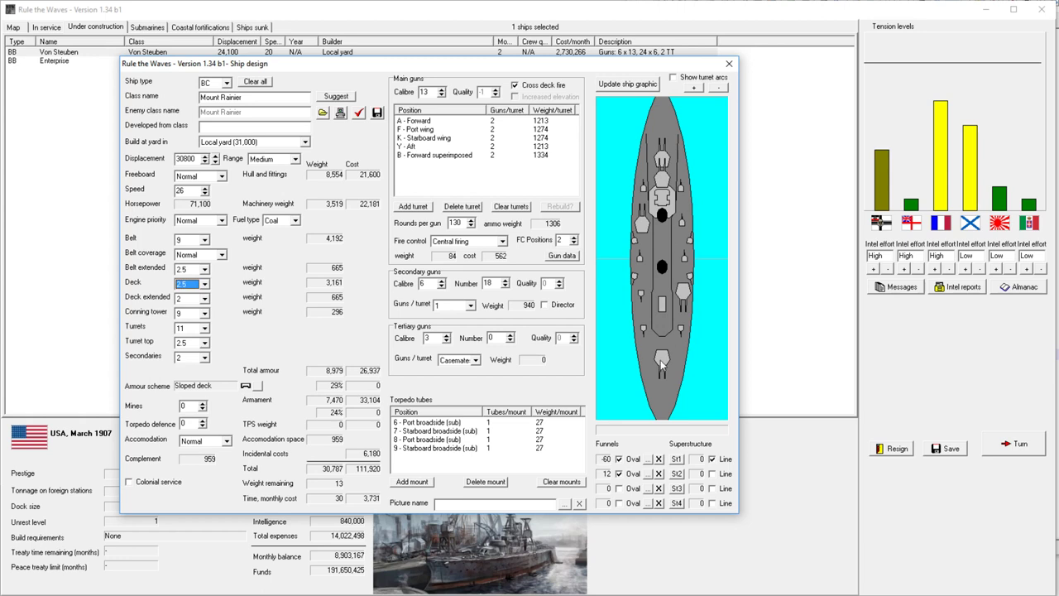
mouse_move(619, 329)
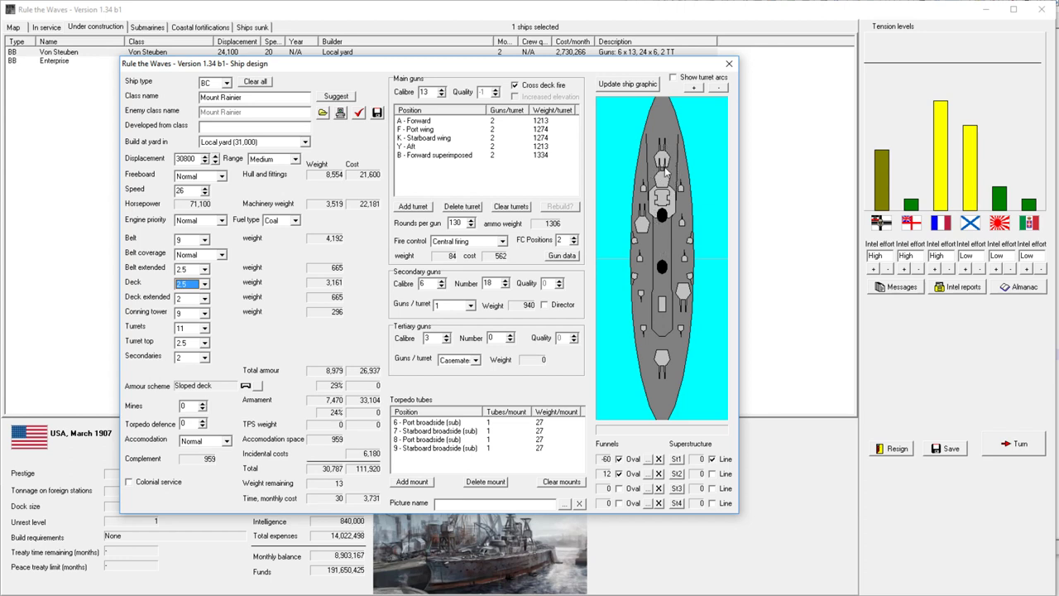
mouse_move(512, 286)
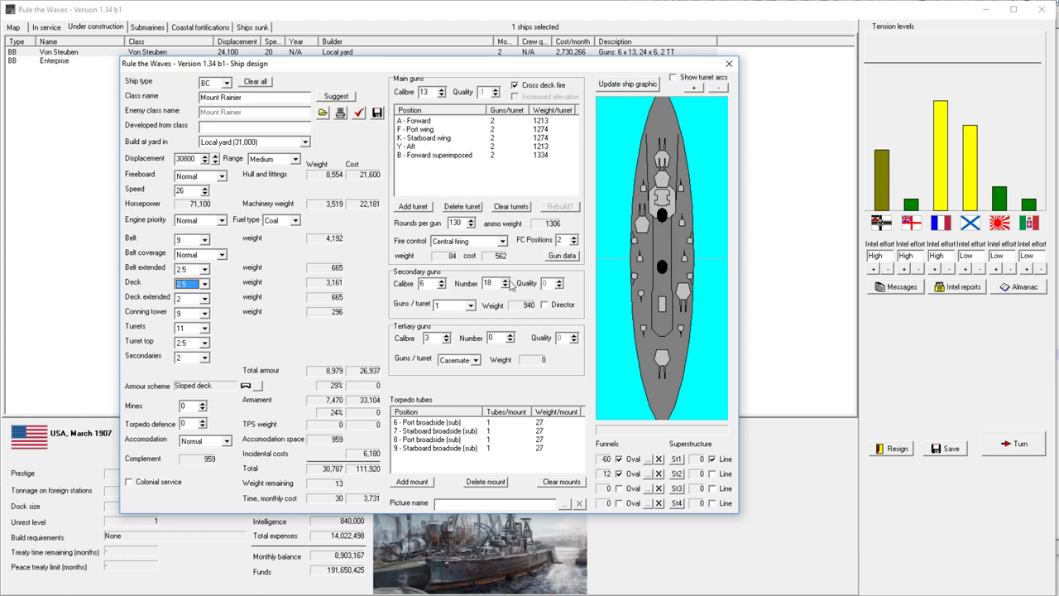
mouse_move(510, 286)
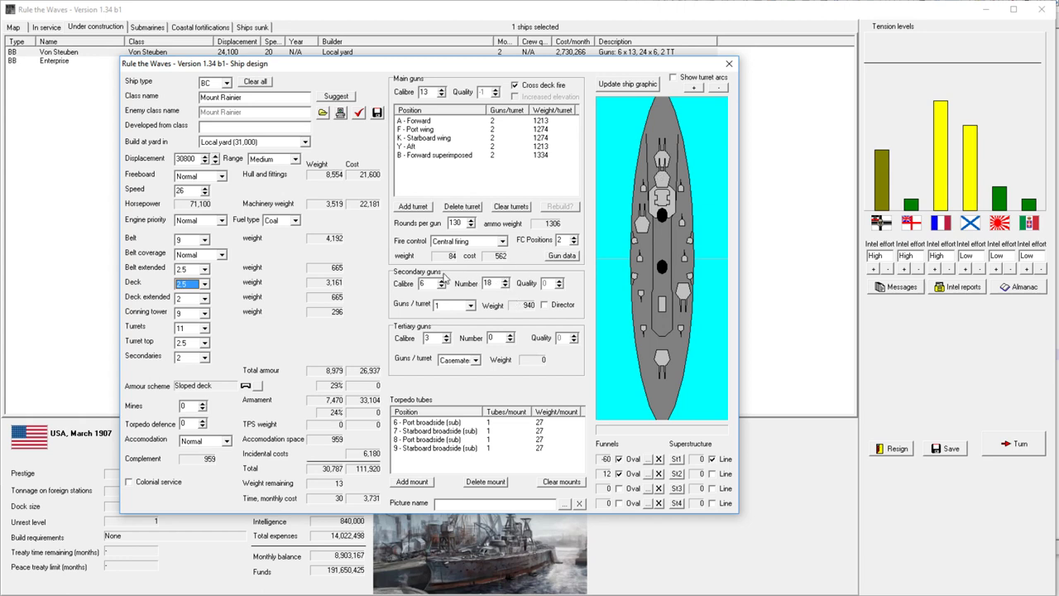
mouse_move(467, 305)
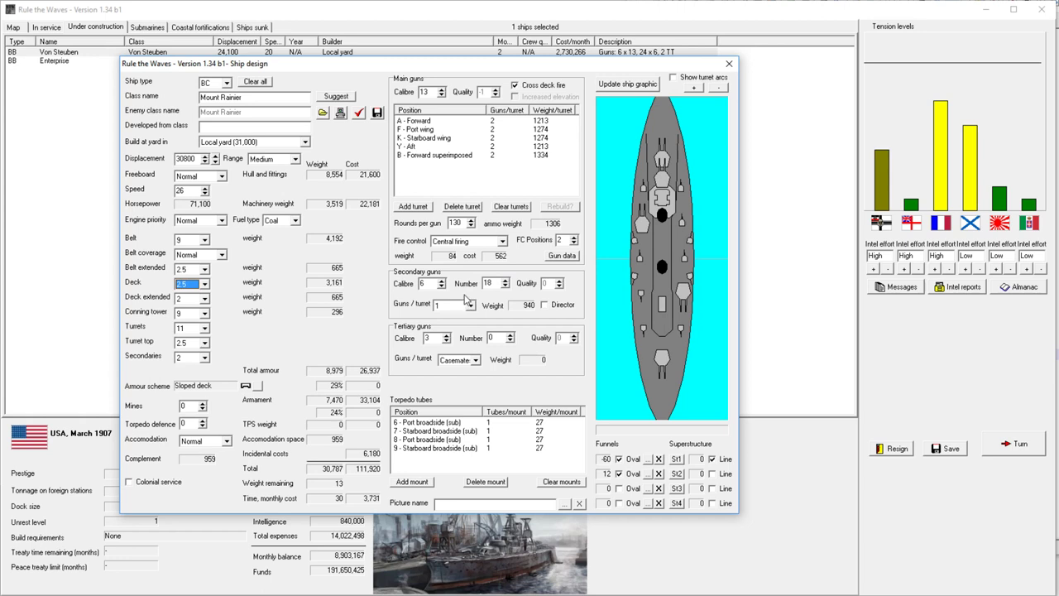
mouse_move(505, 290)
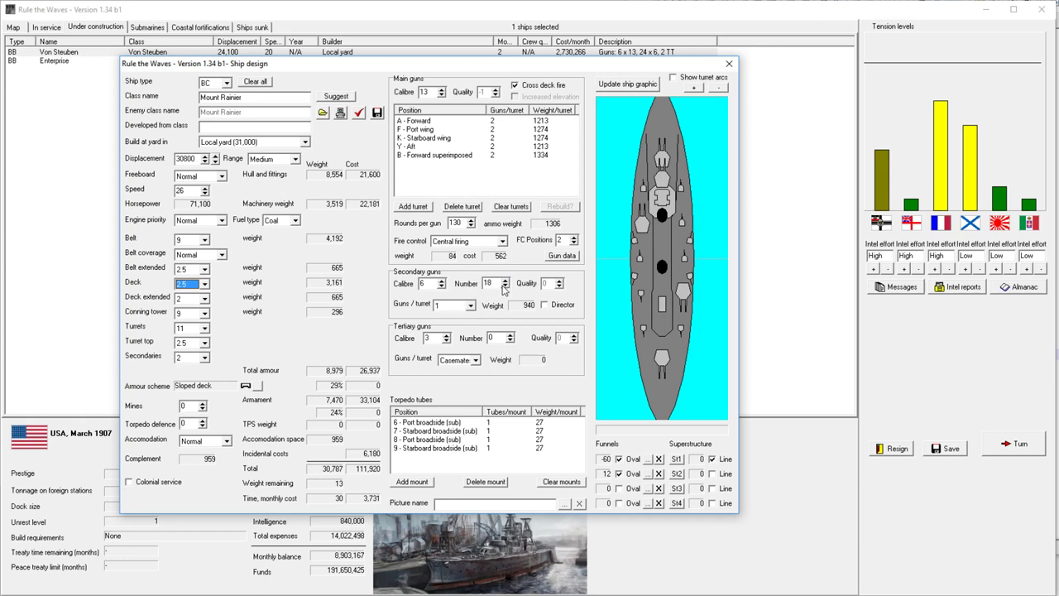
mouse_move(500, 287)
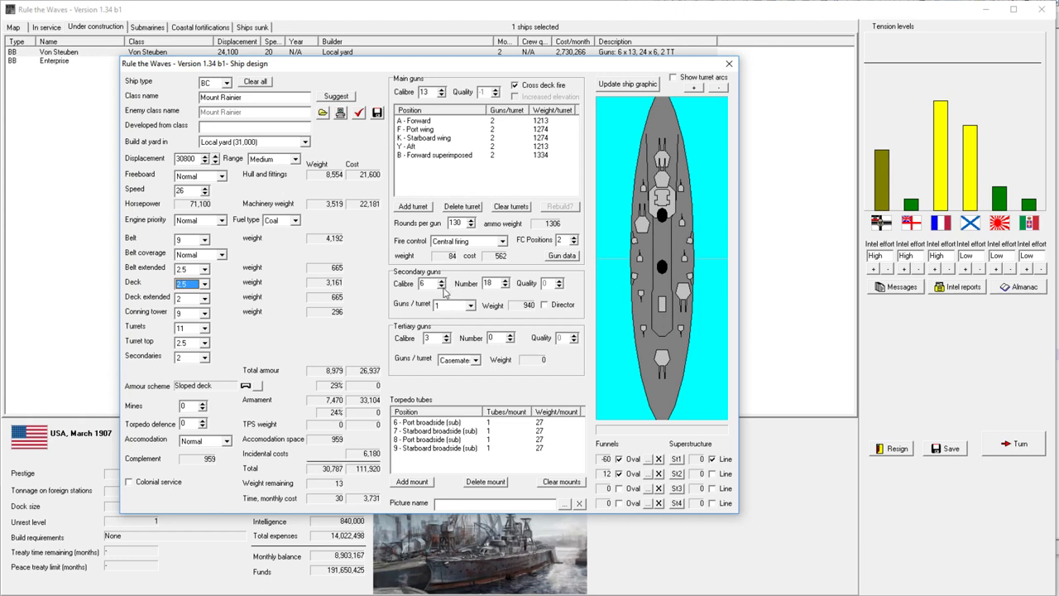
mouse_move(443, 292)
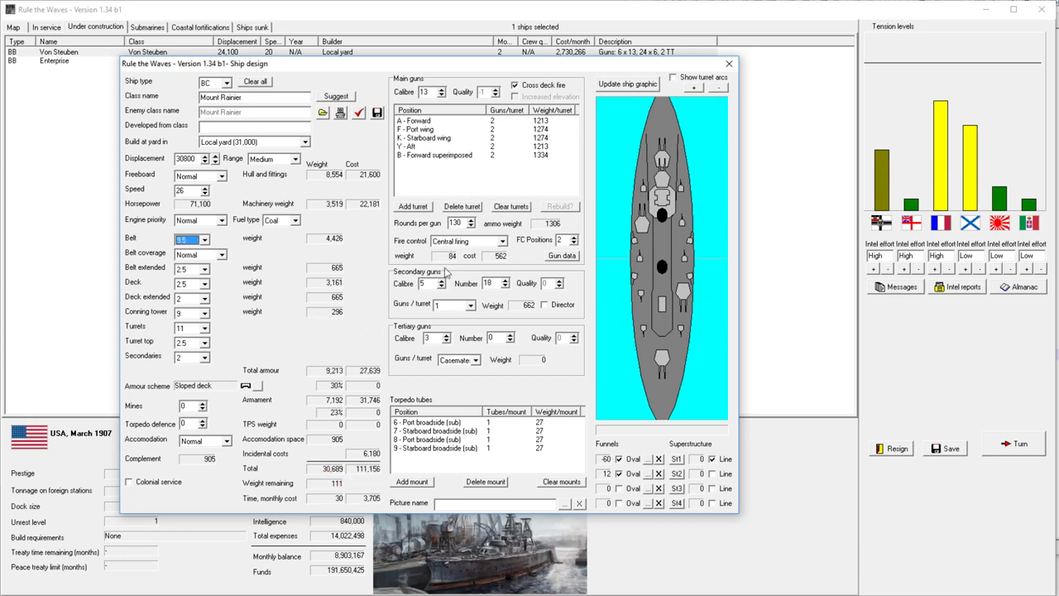
mouse_move(444, 274)
text(9)
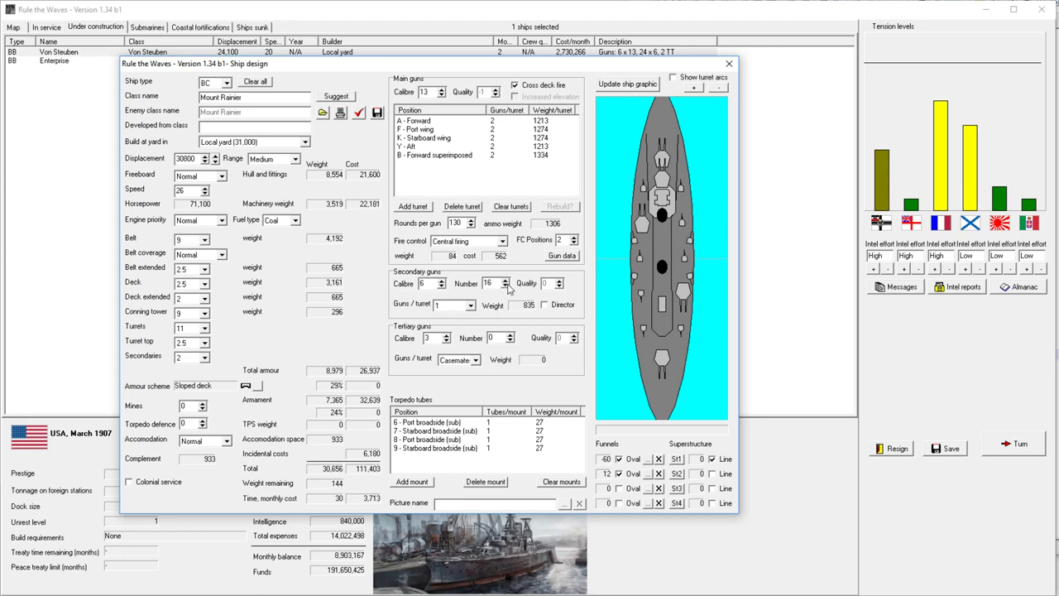
click(505, 280)
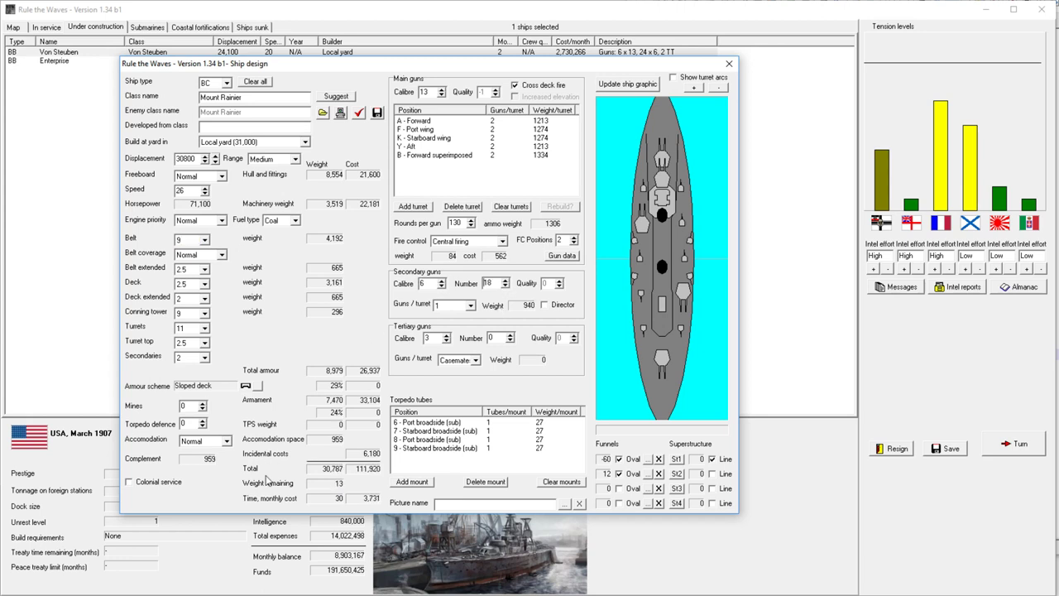
mouse_move(325, 496)
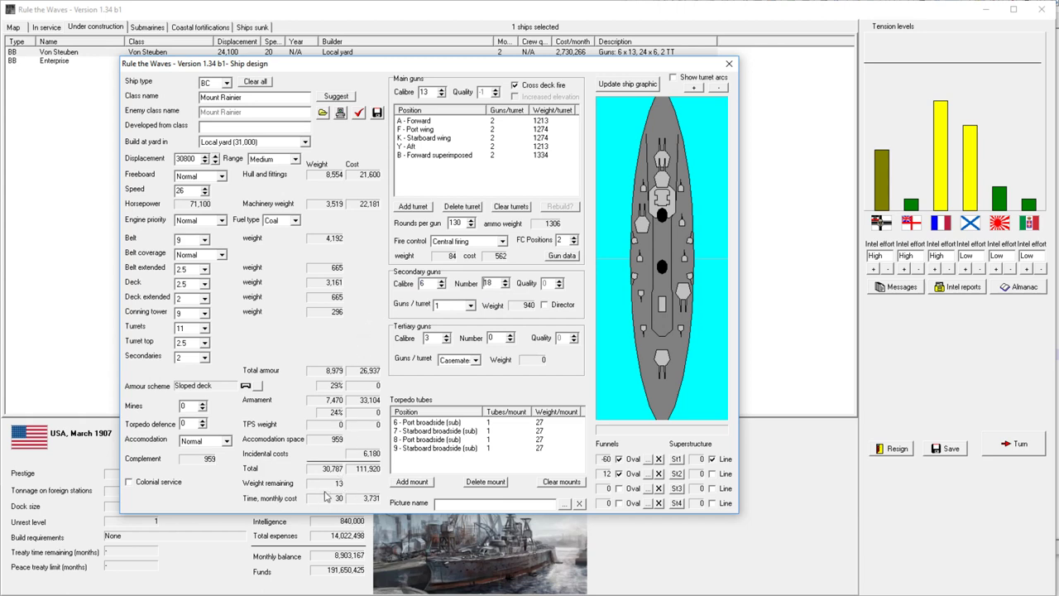
mouse_move(337, 486)
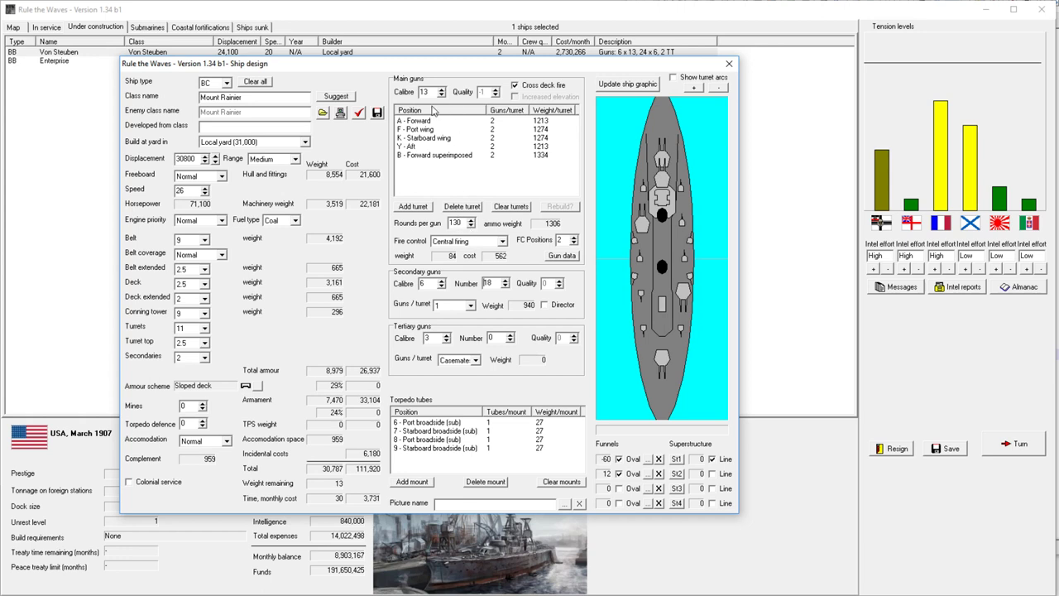
mouse_move(431, 129)
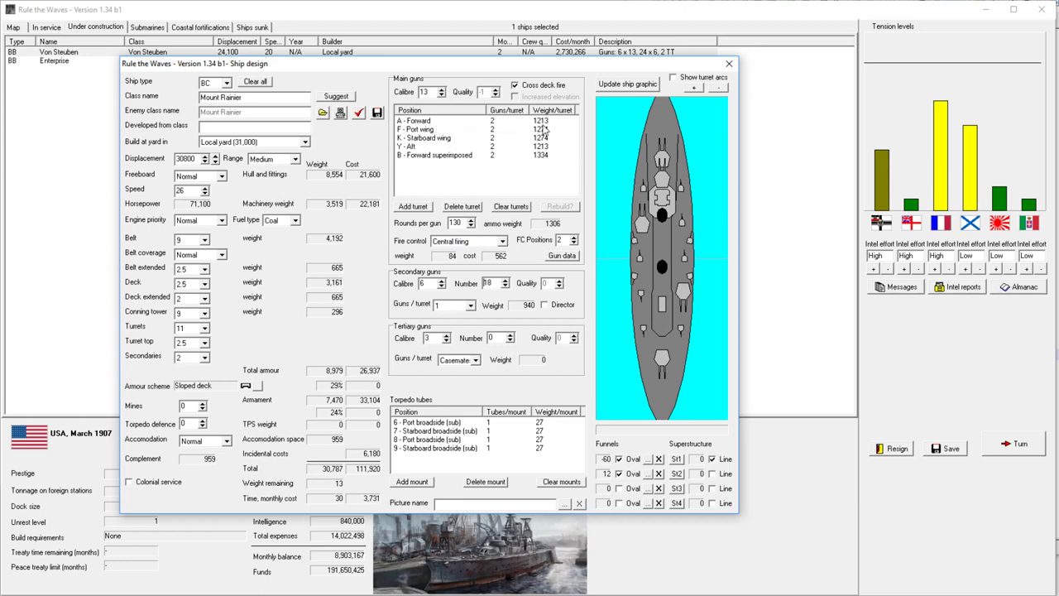
click(455, 129)
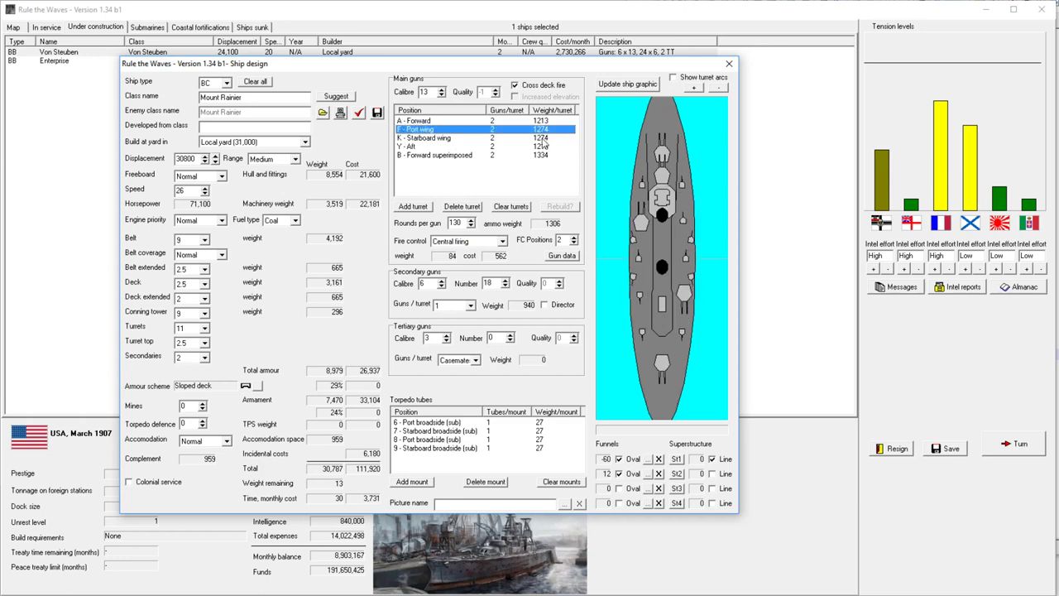
click(424, 138)
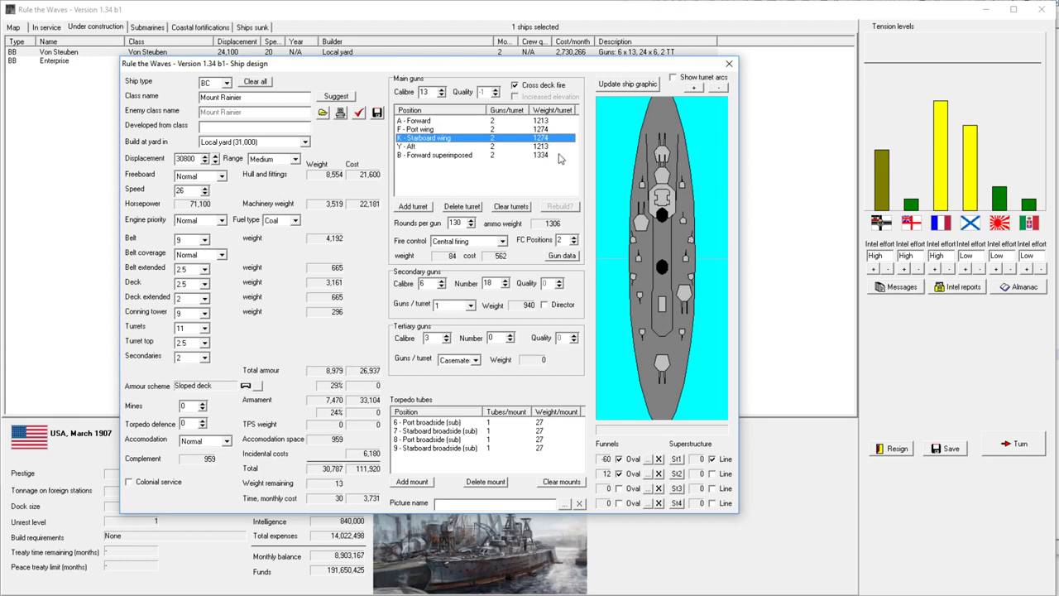
click(434, 155)
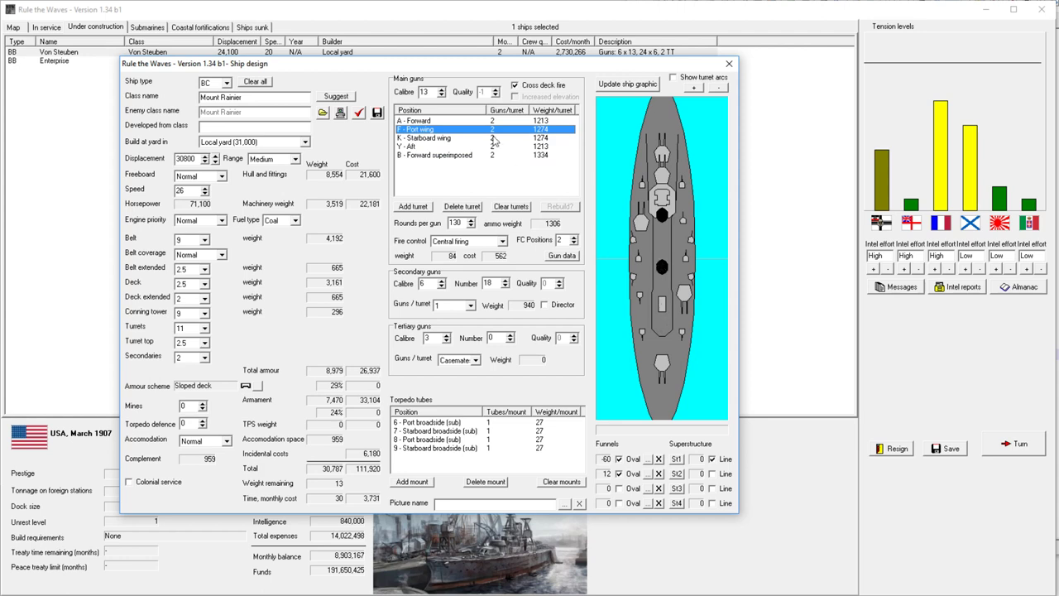
mouse_move(691, 277)
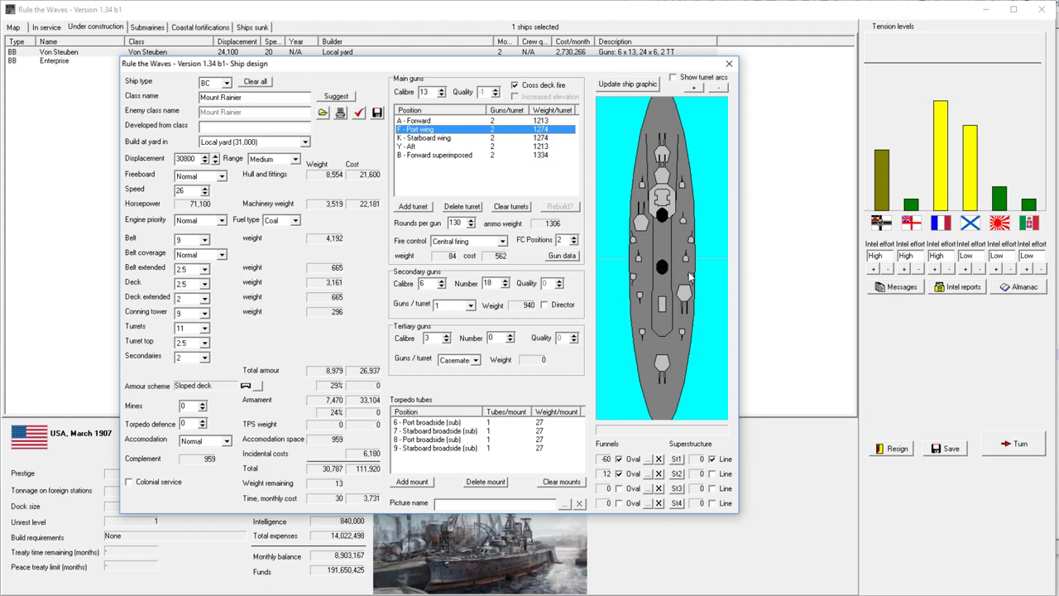
mouse_move(691, 279)
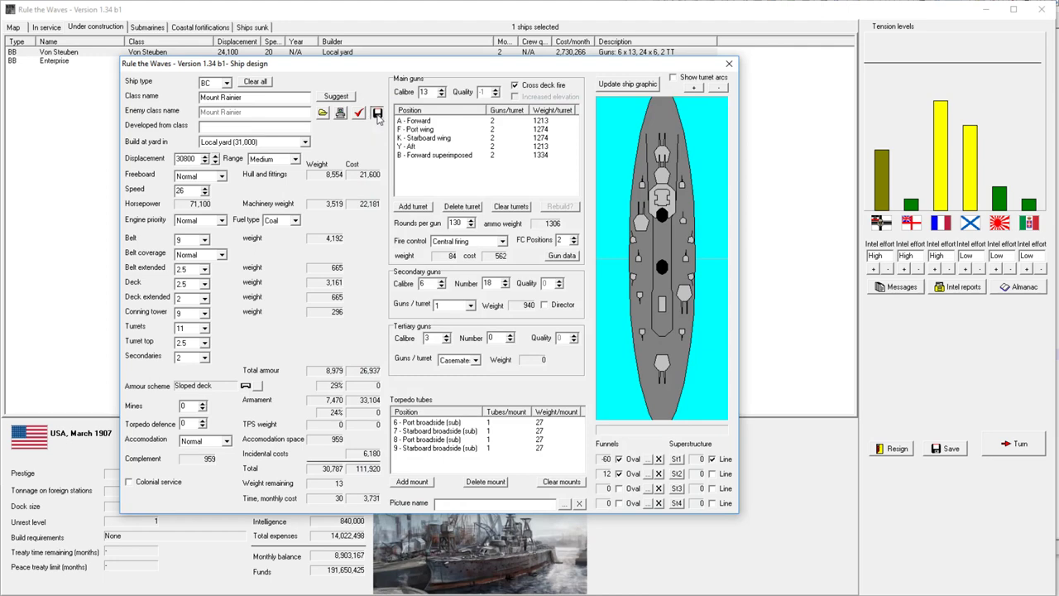
Step: Overwrite the saved Mount Rainier design and order three ships of the class
click(377, 113)
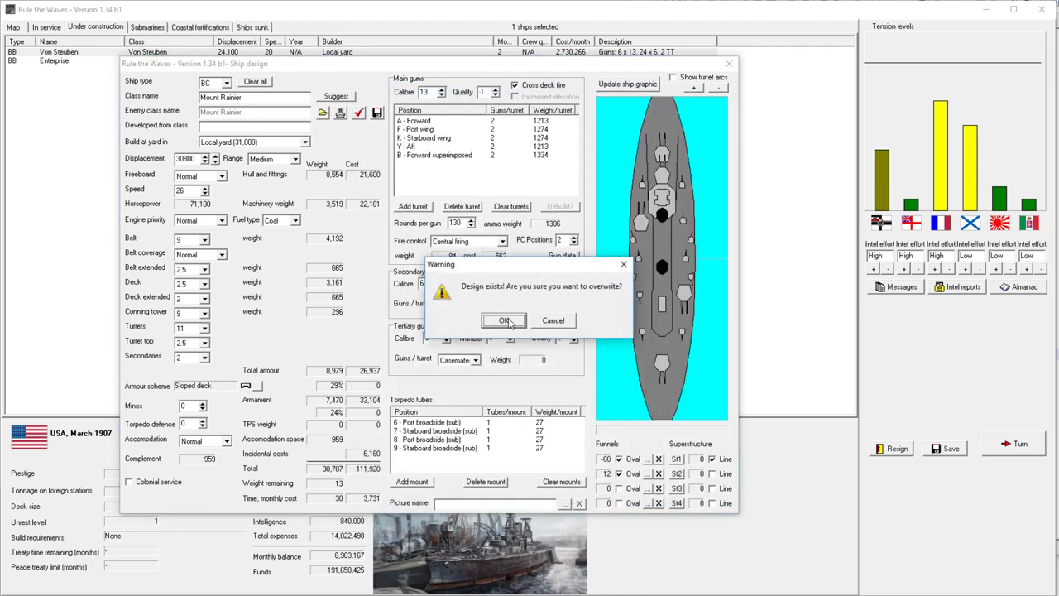
click(503, 321)
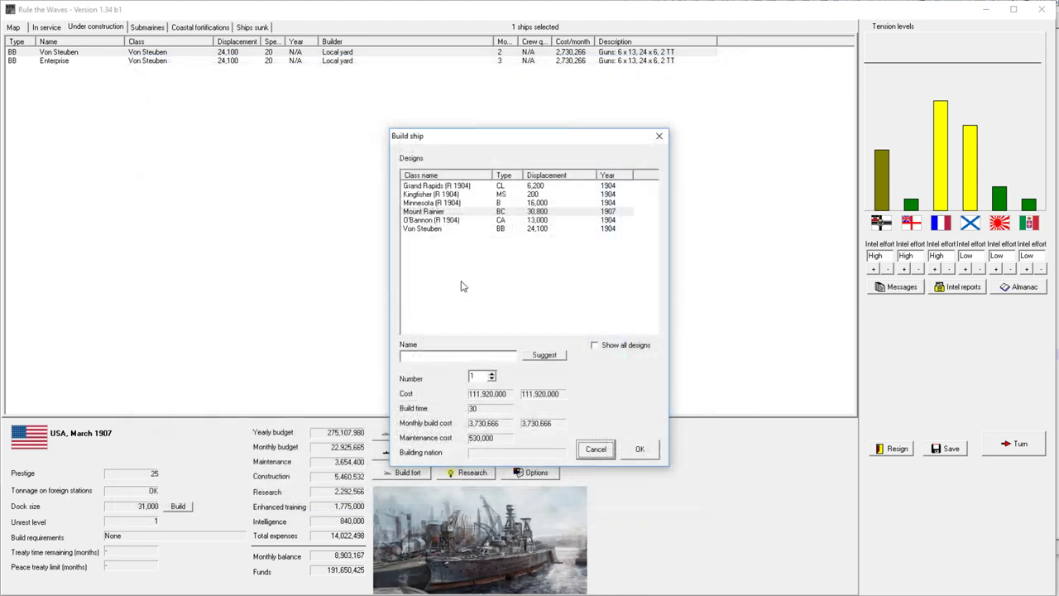
click(447, 210)
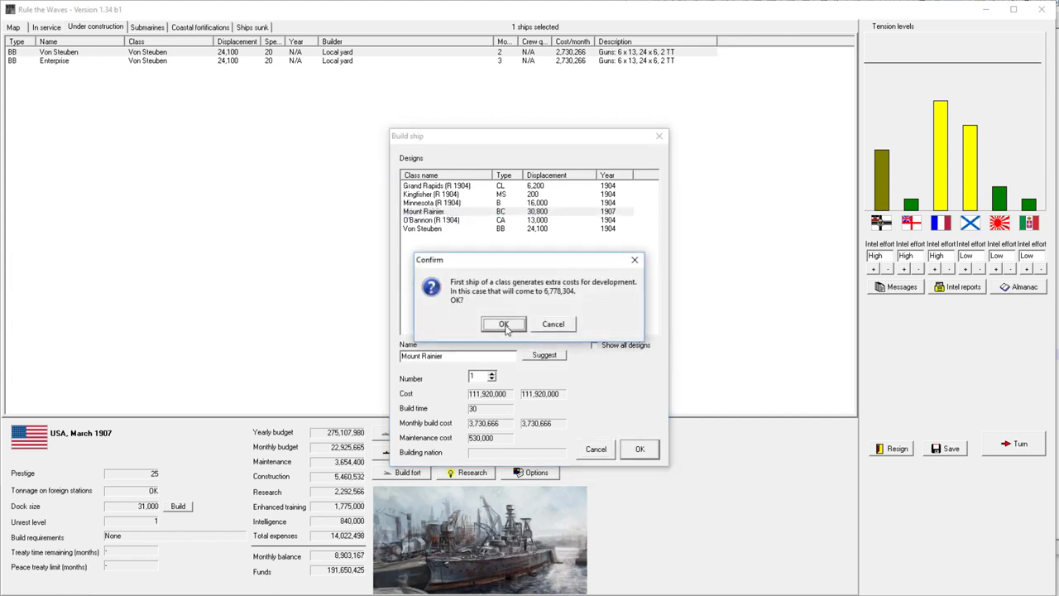
click(503, 323)
text(2)
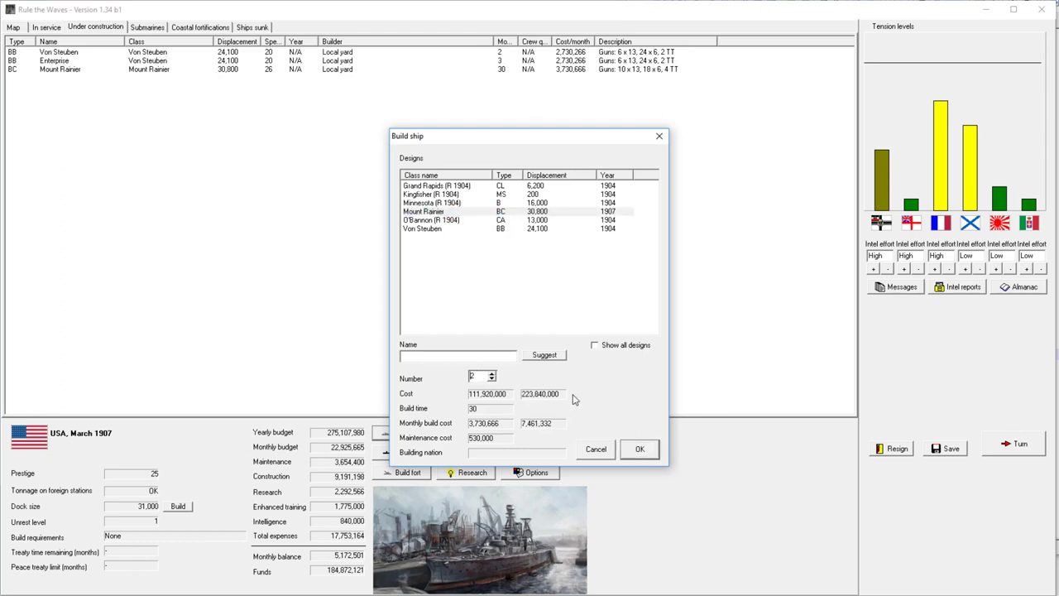
mouse_move(640, 449)
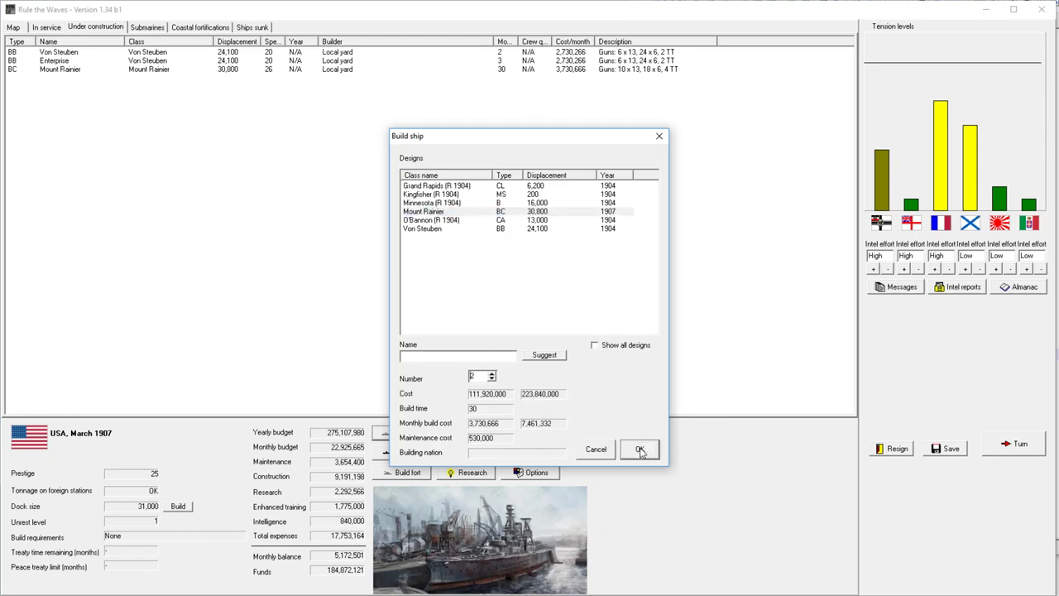
click(640, 449)
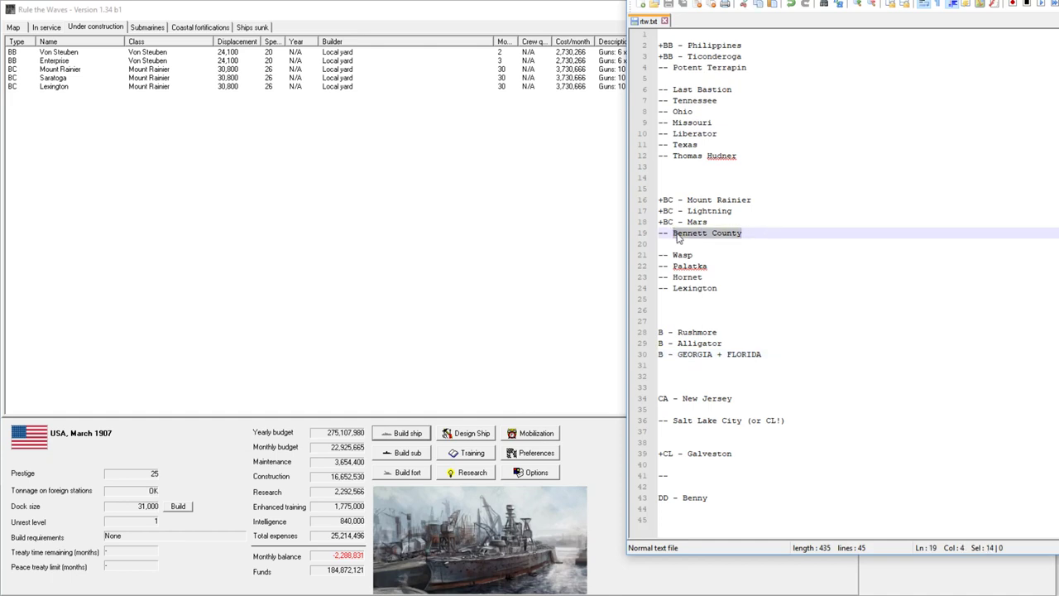
Step: Rename Saratoga to Bennett County and Lexington to Wasp, using names from Notepad++
right_click(58, 78)
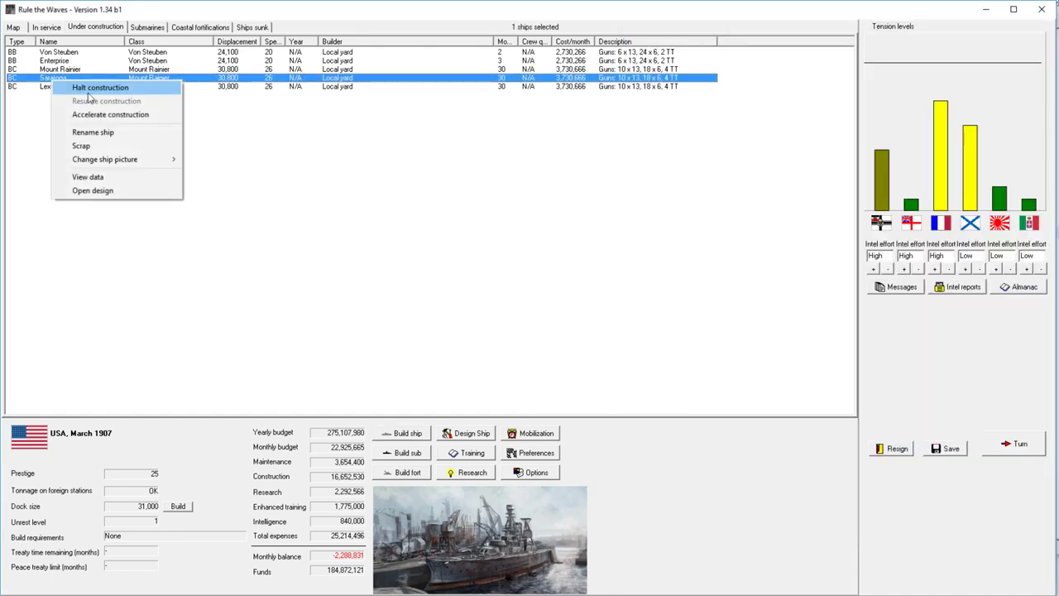
click(92, 132)
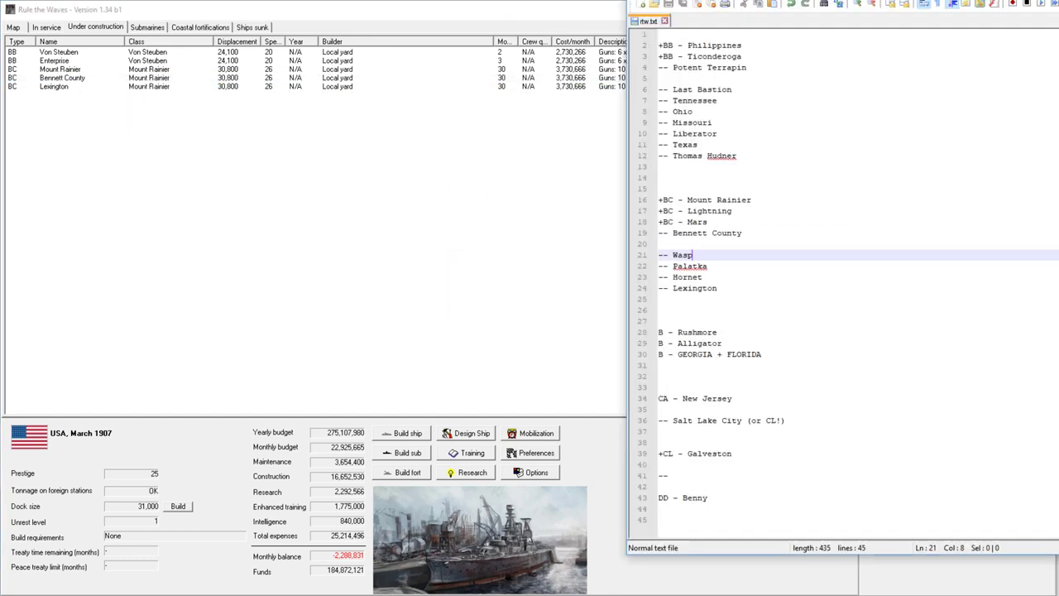
double_click(681, 254)
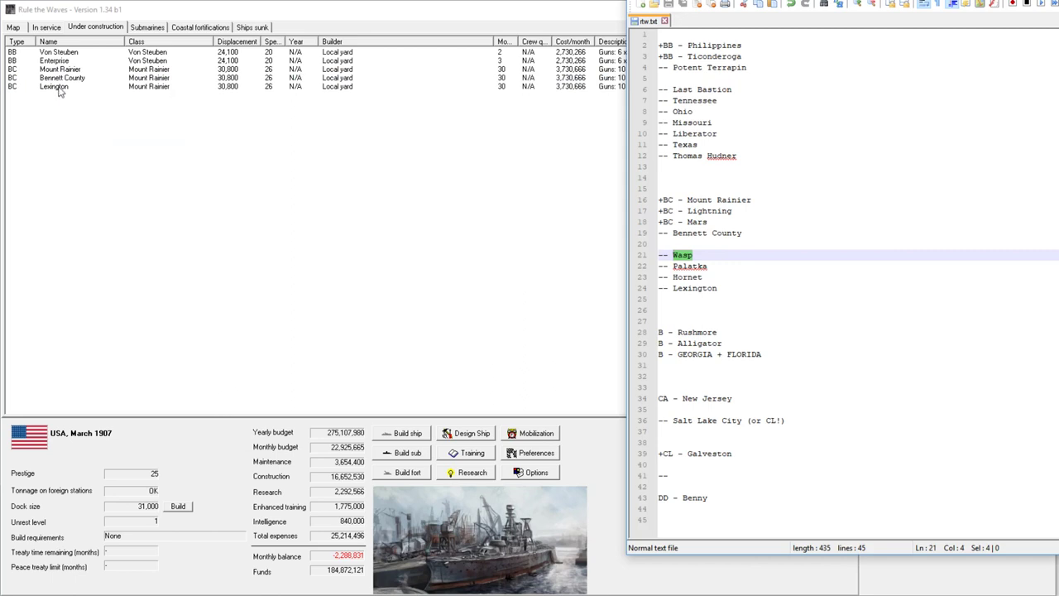
right_click(54, 86)
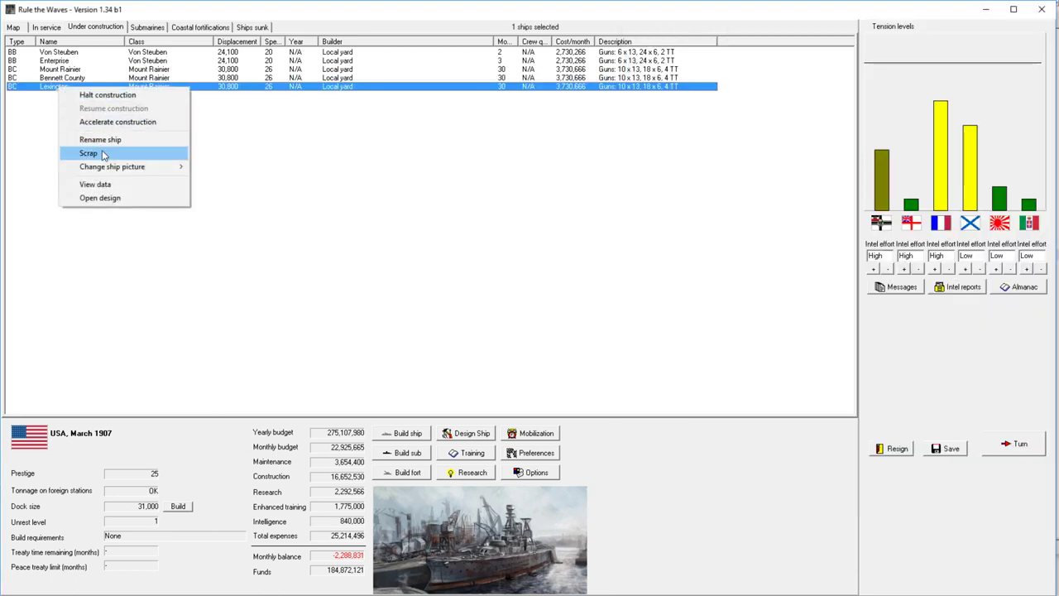
click(88, 153)
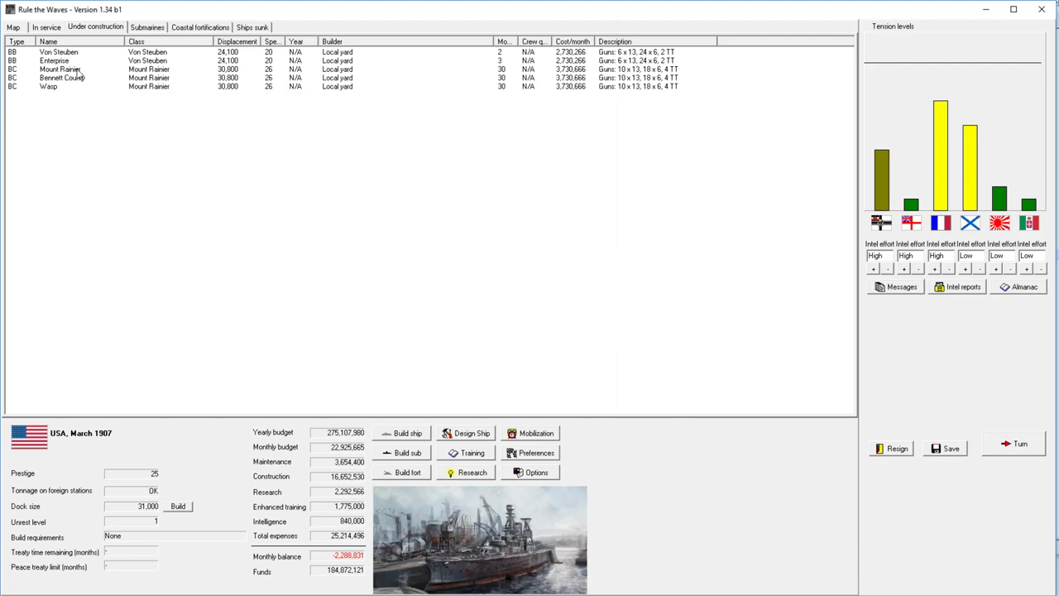
click(46, 28)
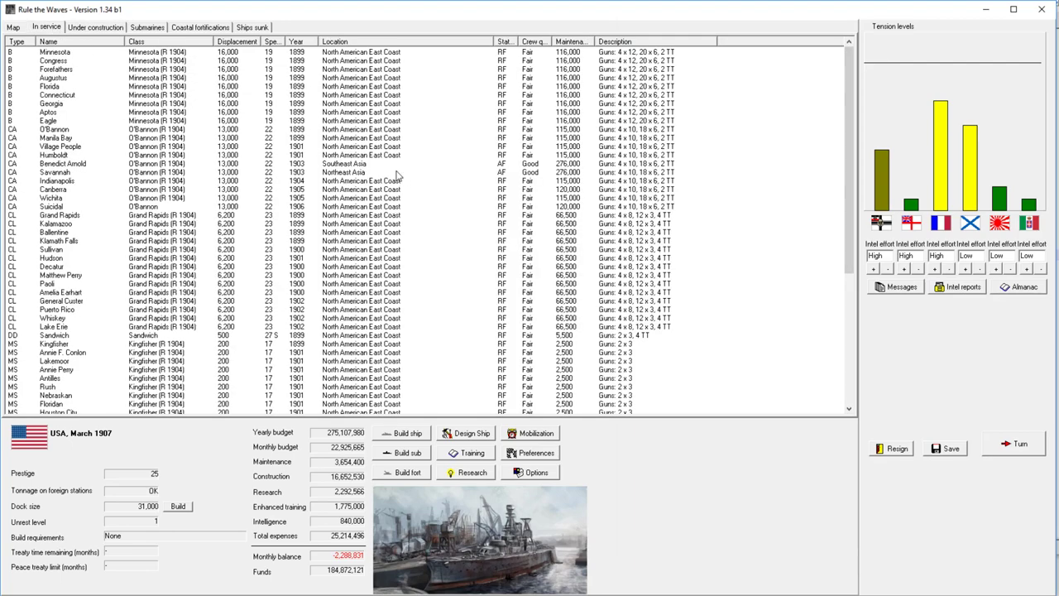
mouse_move(992, 406)
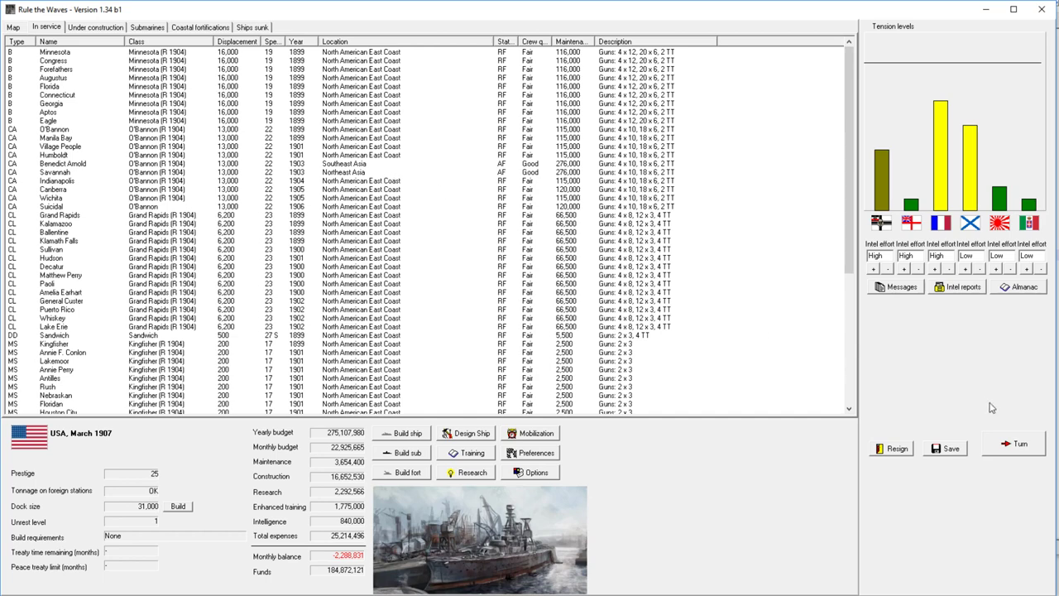
click(1020, 444)
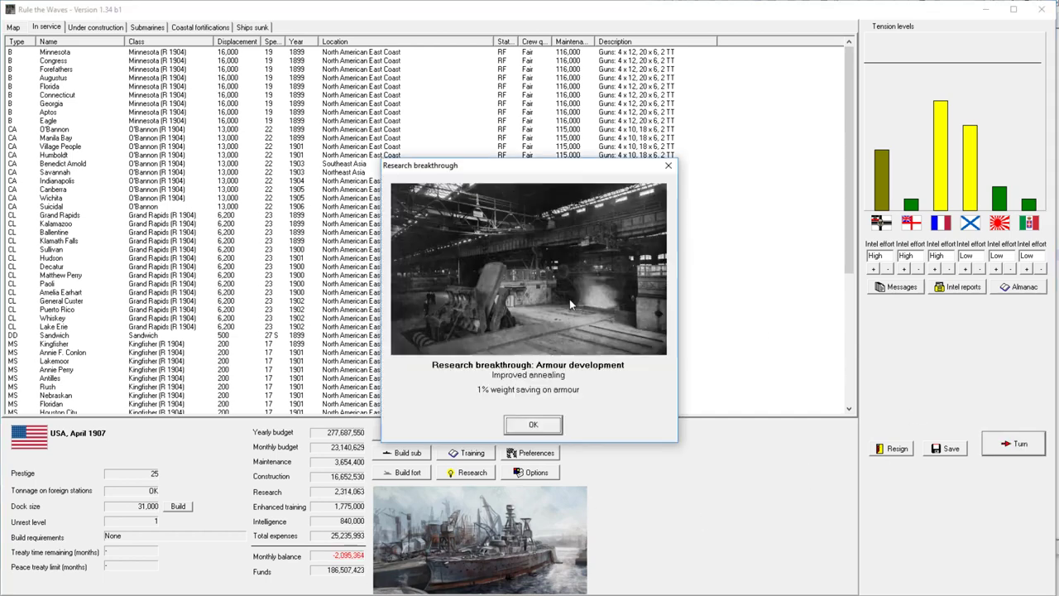
click(533, 424)
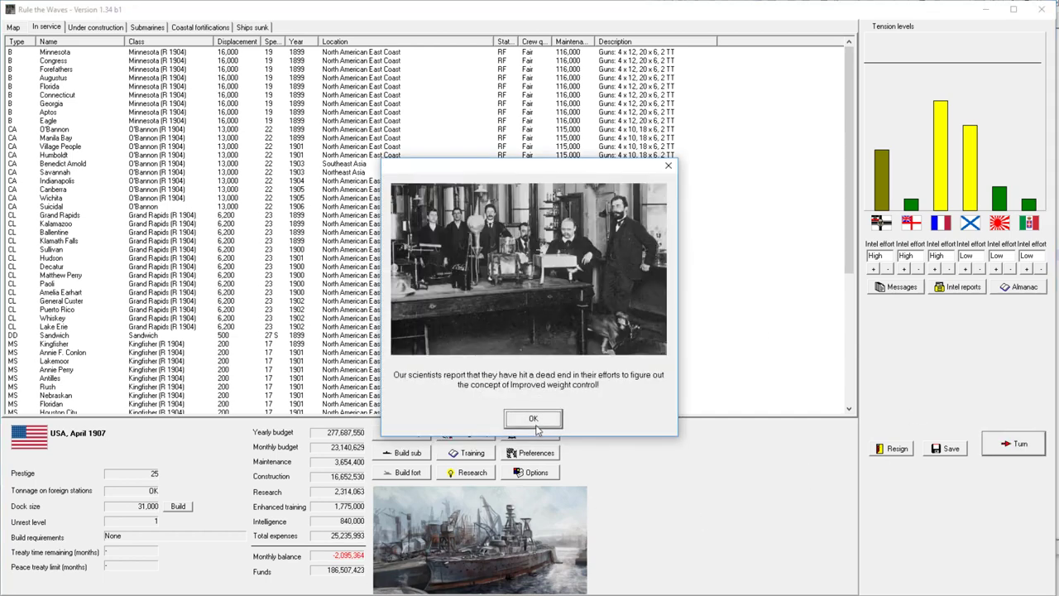
click(533, 417)
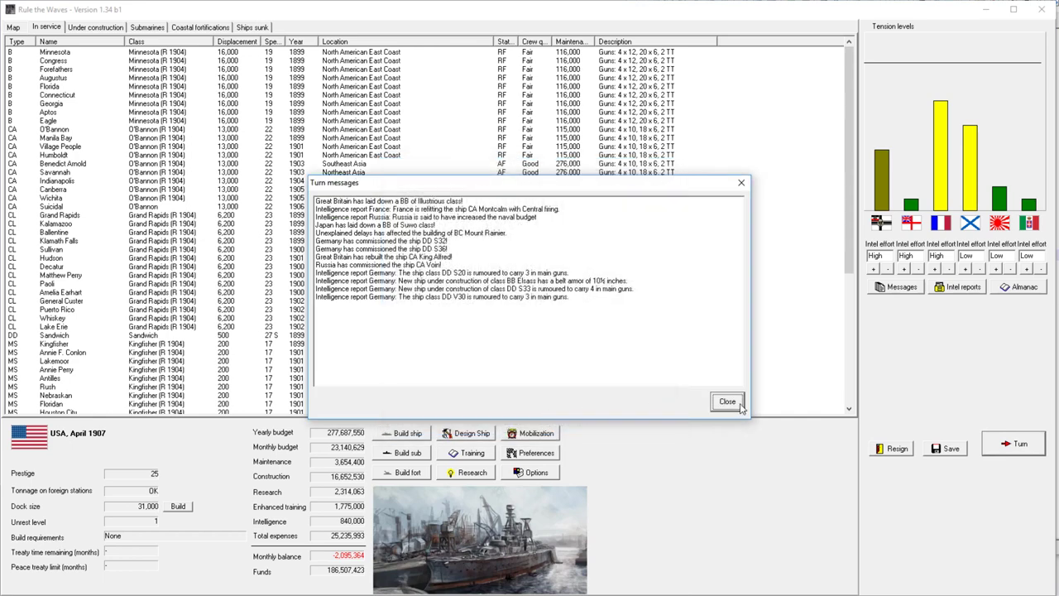
click(727, 401)
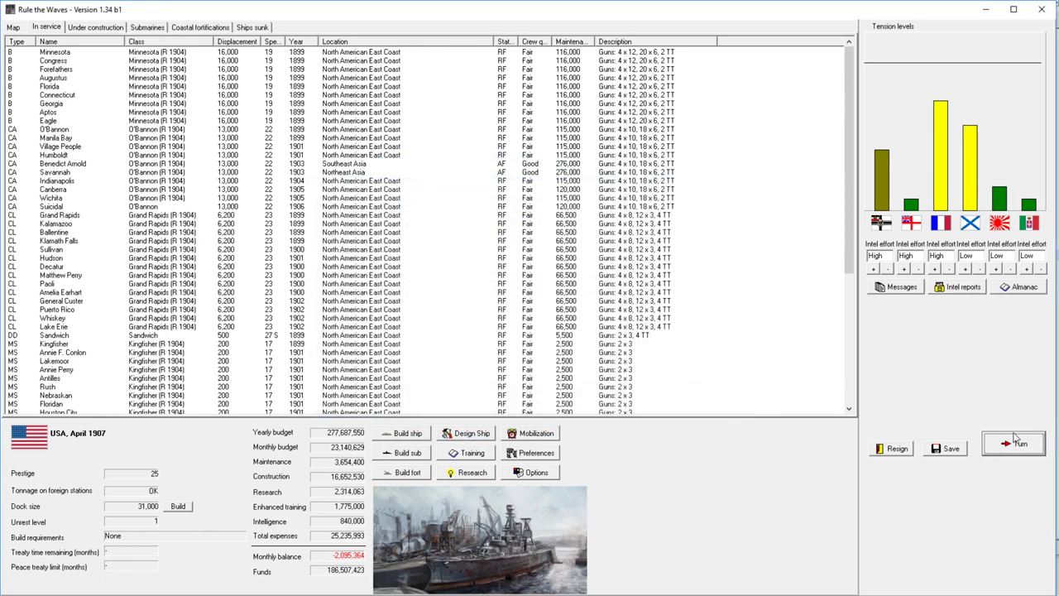
click(1014, 444)
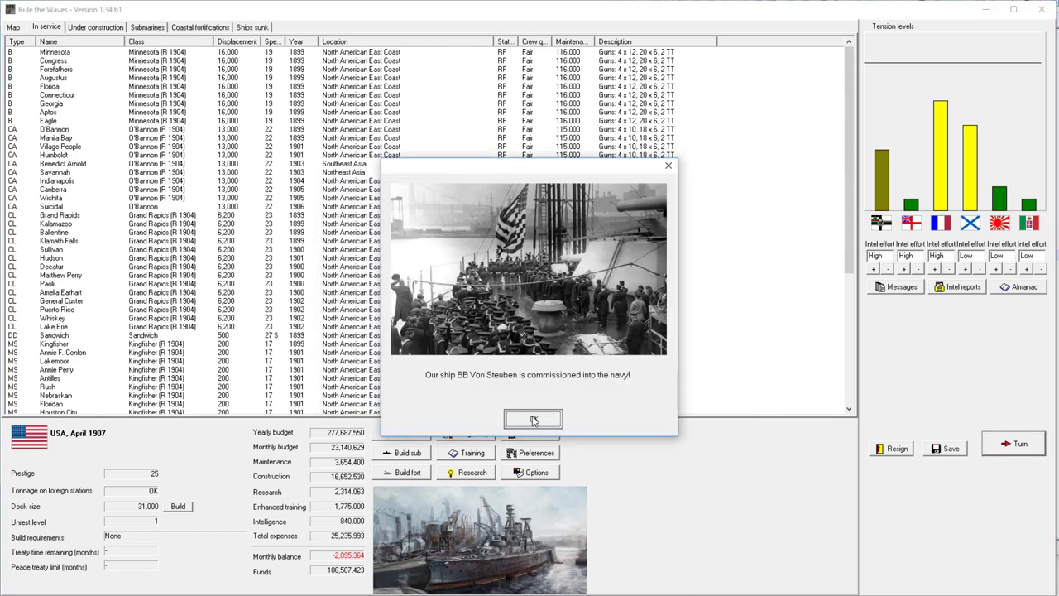
click(532, 418)
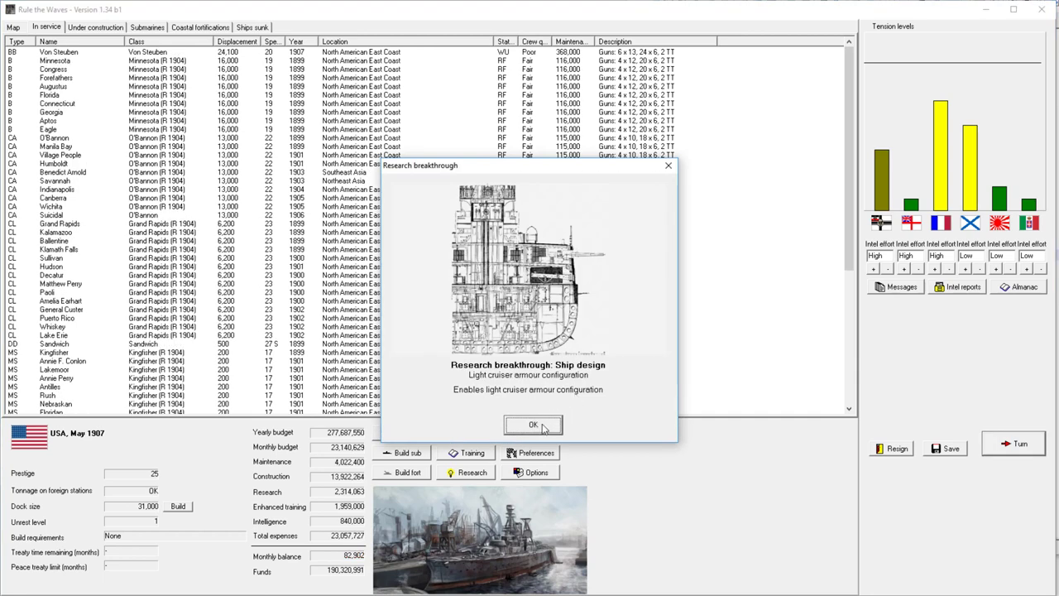
click(533, 424)
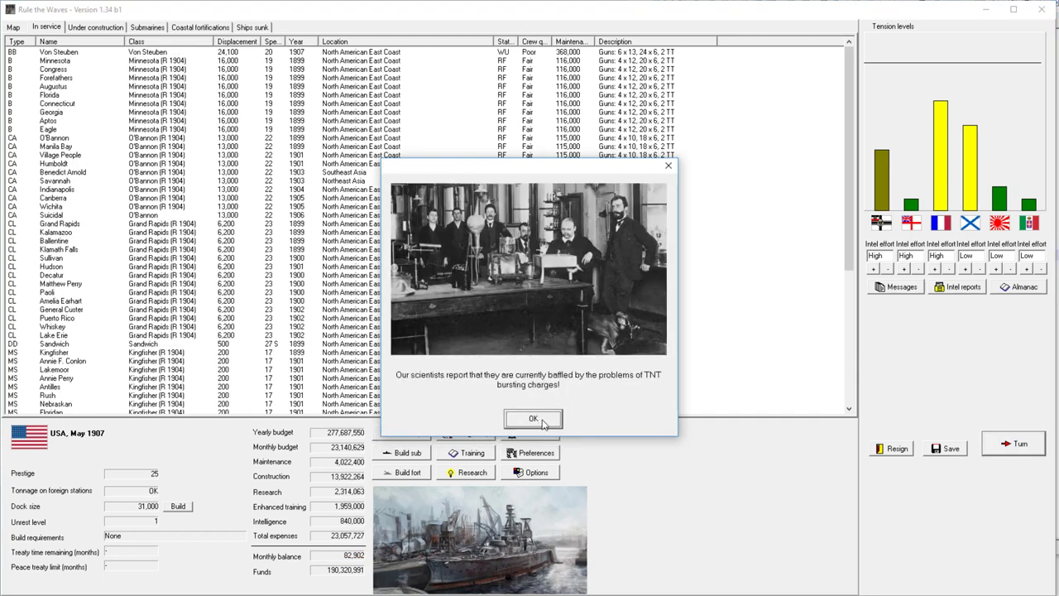
click(533, 418)
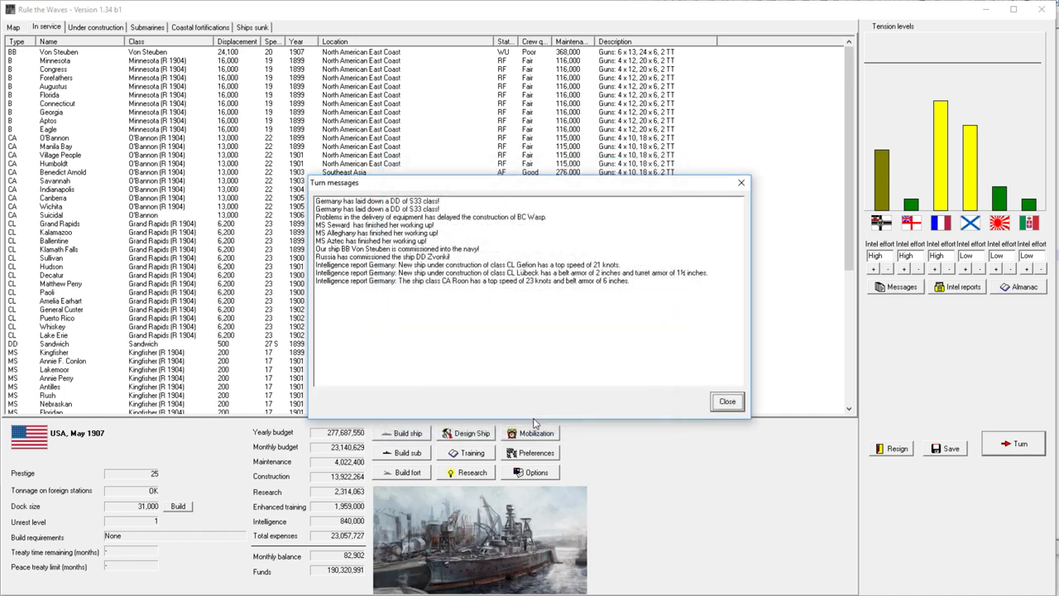
click(727, 401)
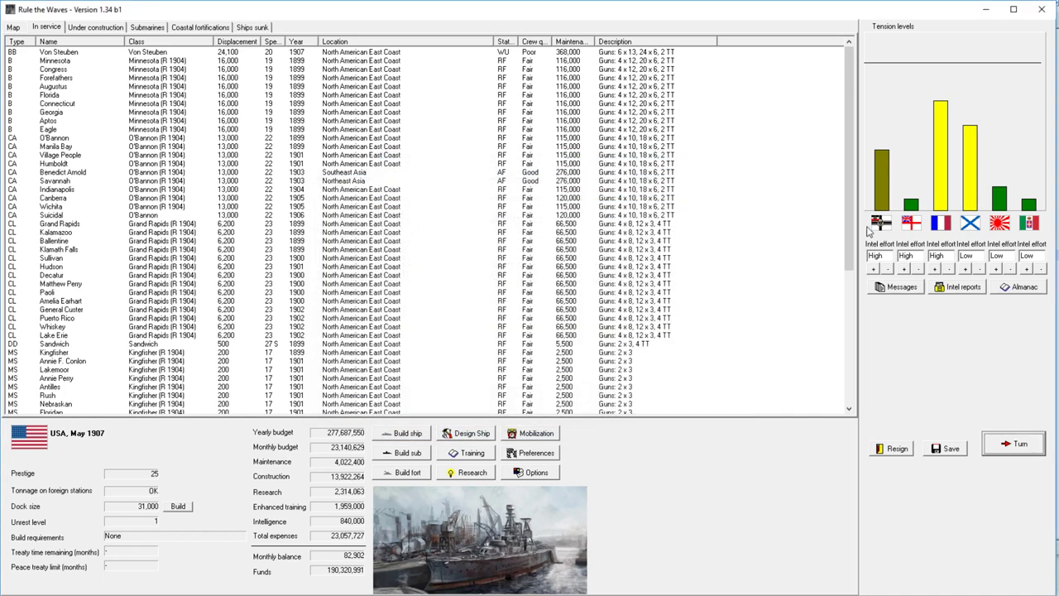
mouse_move(941, 122)
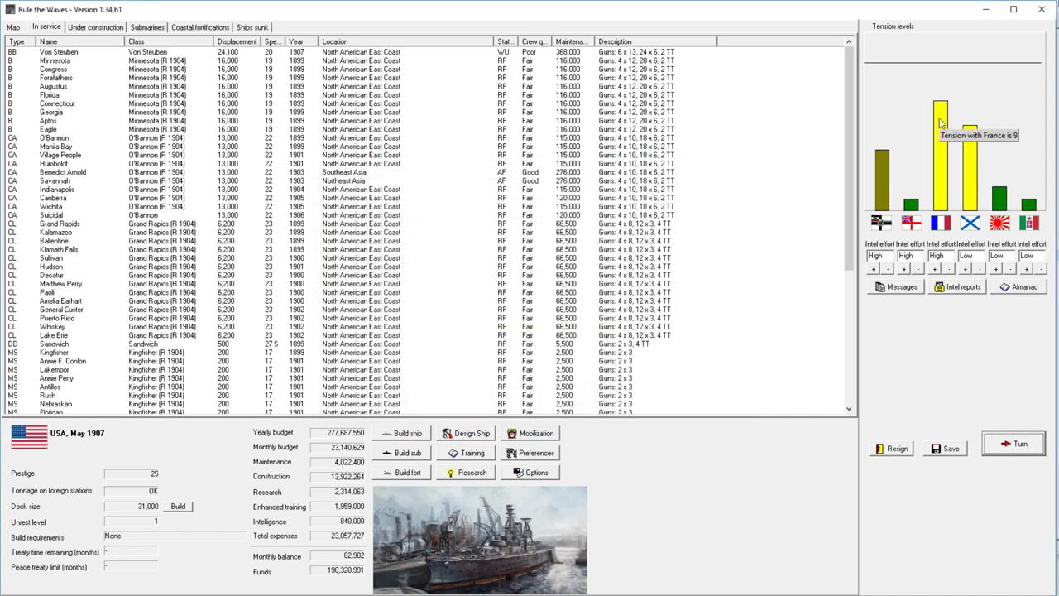
mouse_move(942, 99)
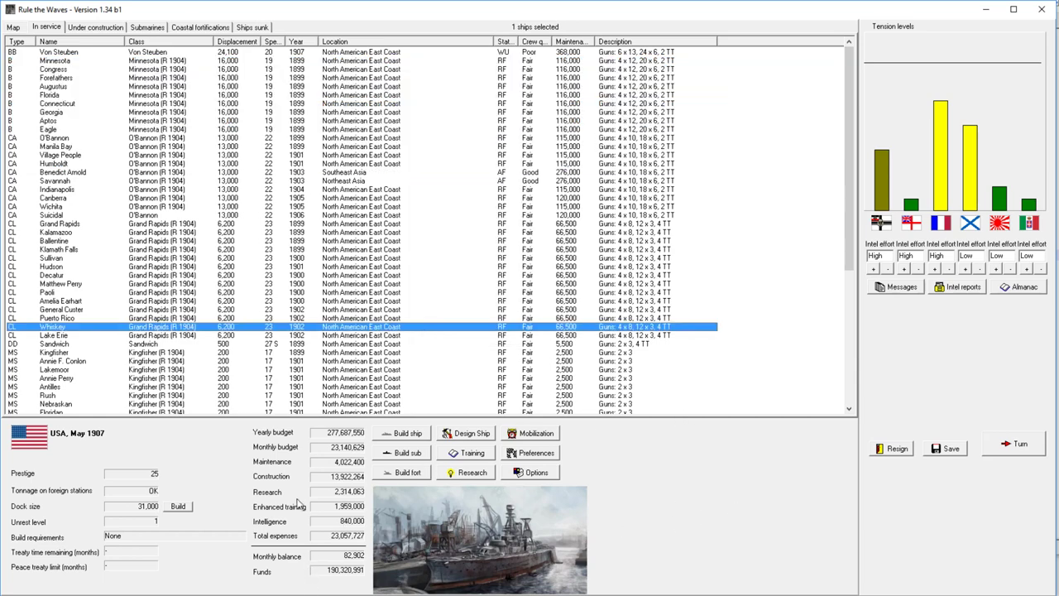
mouse_move(900, 286)
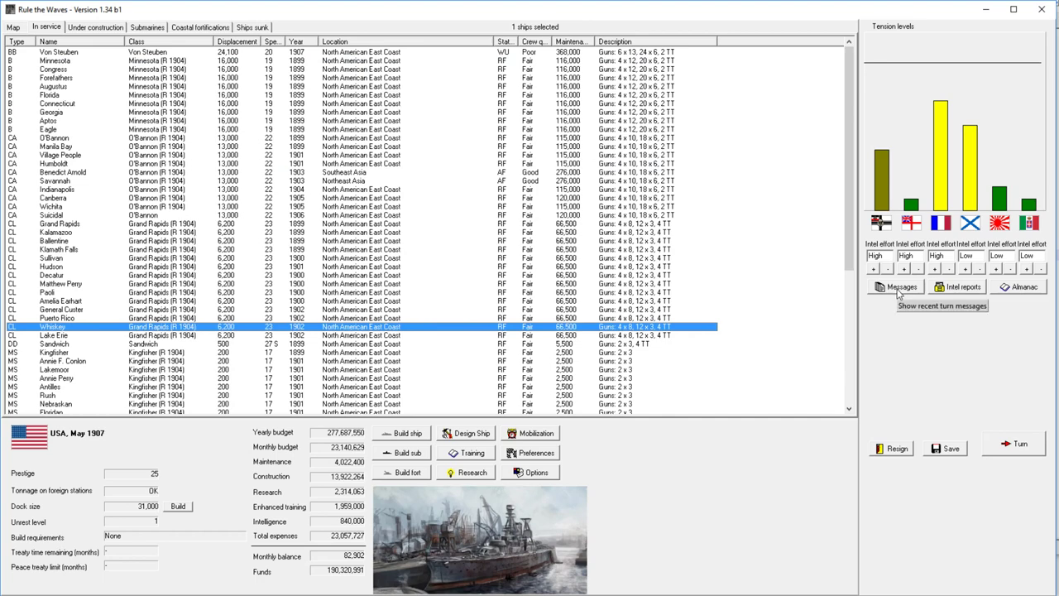
click(899, 286)
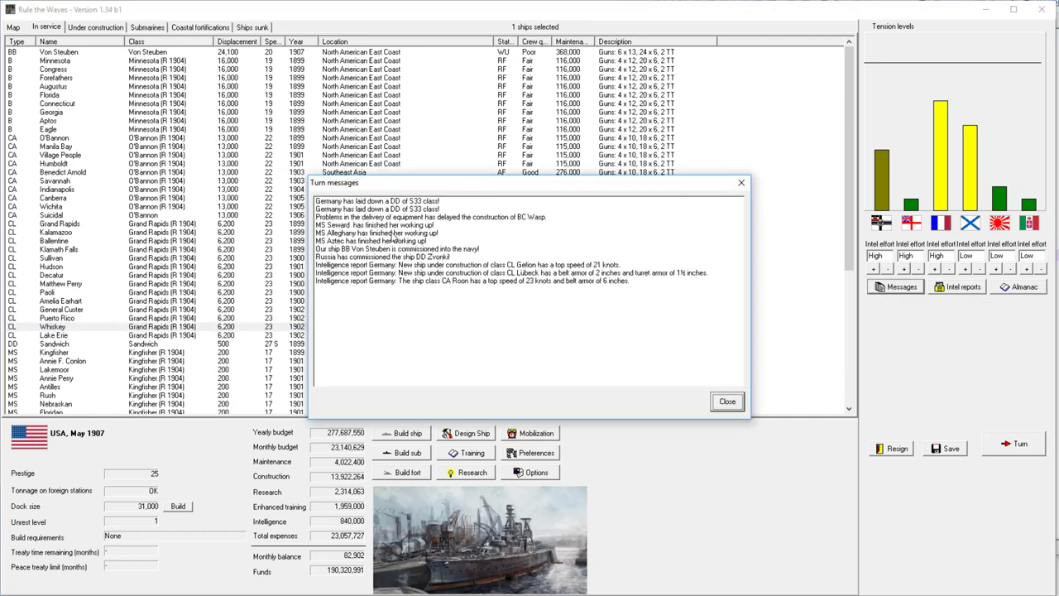
mouse_move(466, 253)
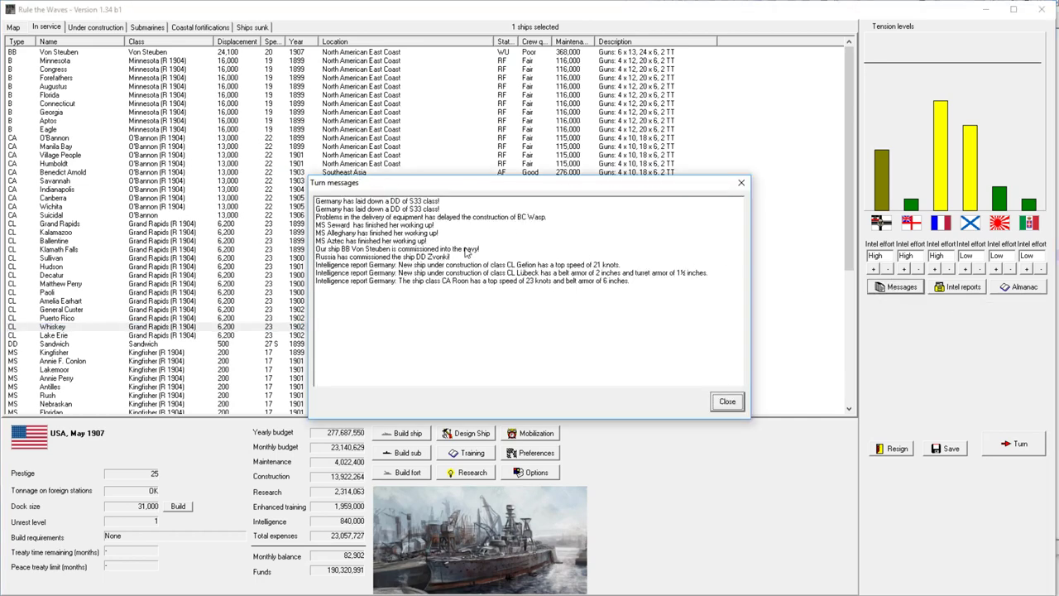
mouse_move(548, 310)
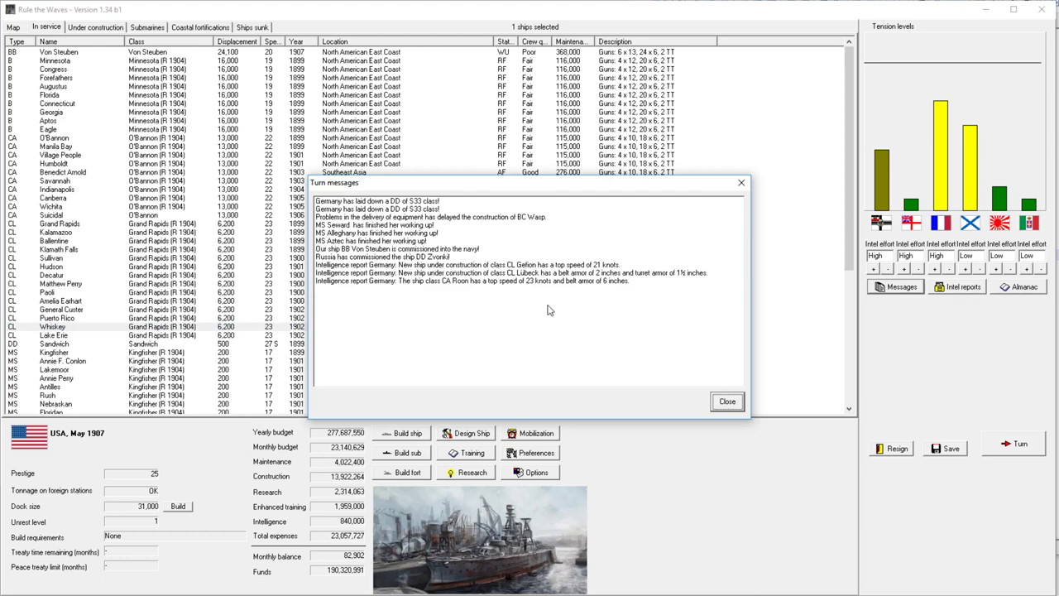
click(727, 401)
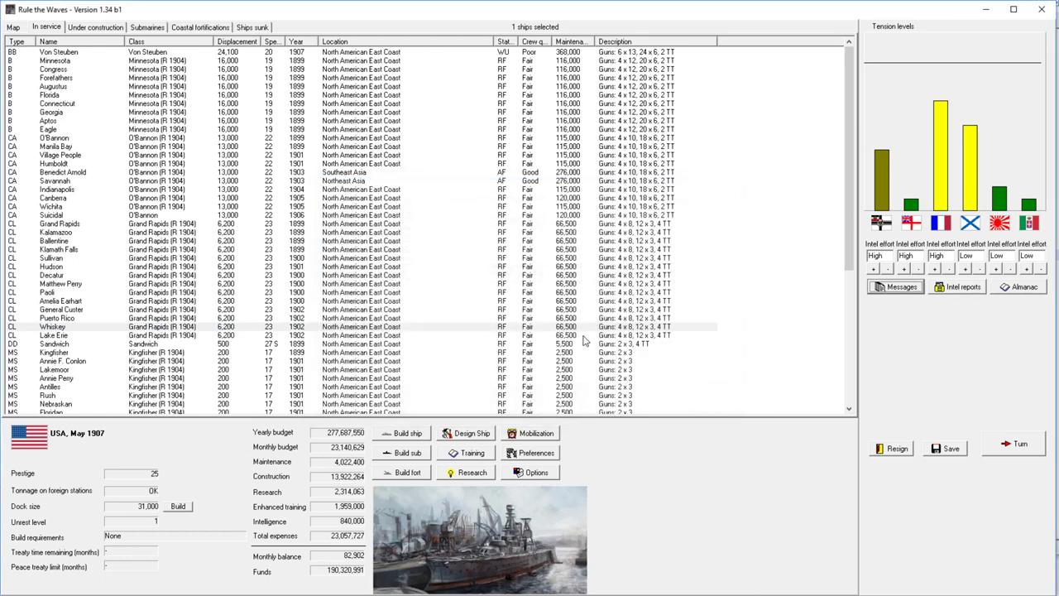
mouse_move(511, 272)
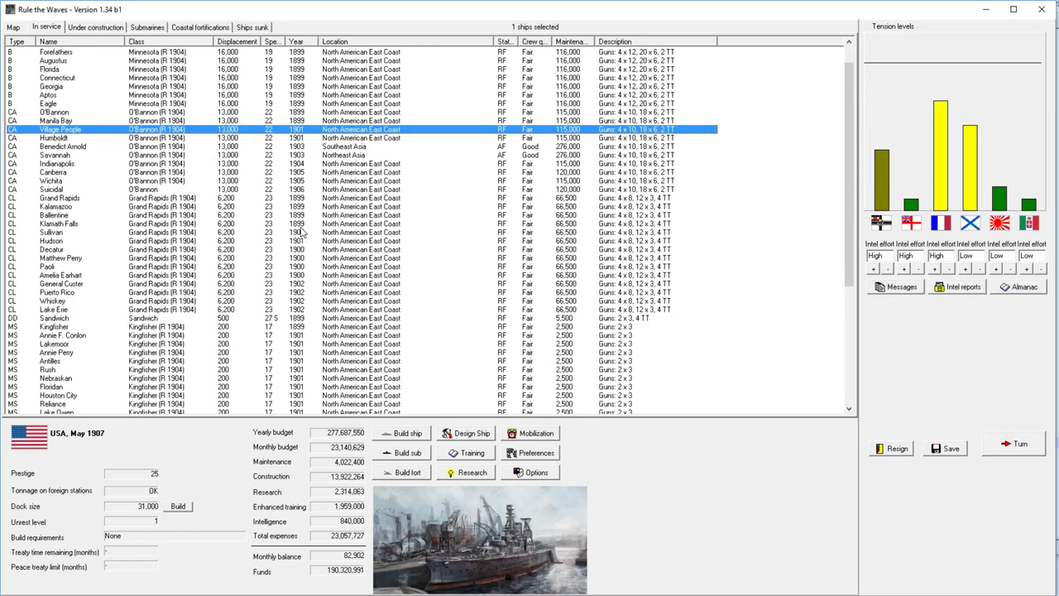
mouse_move(193, 286)
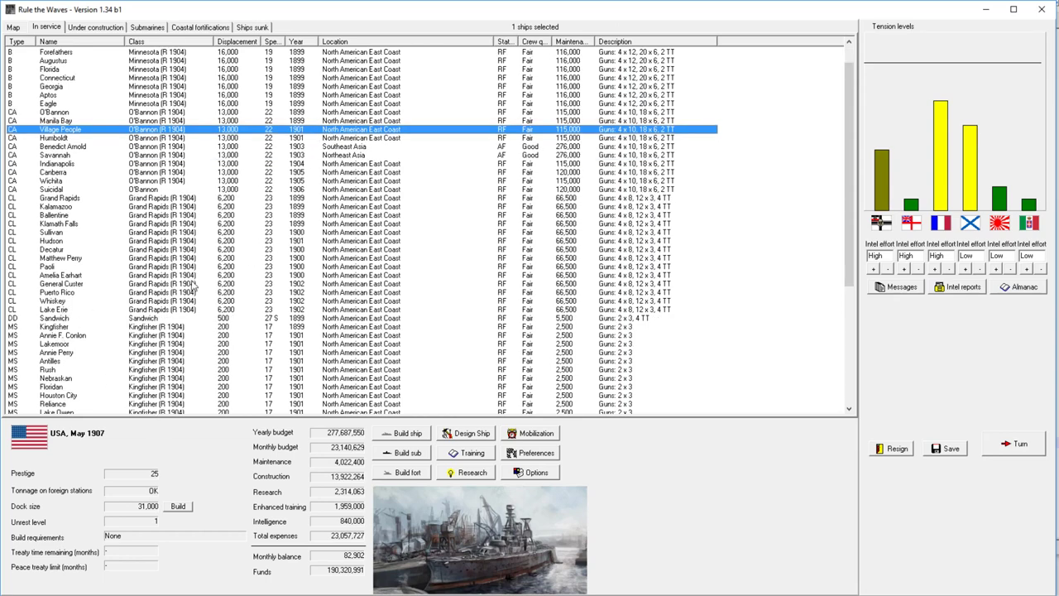
Step: Send cruiser Suicidal for refit and confirm it appears under construction
click(166, 318)
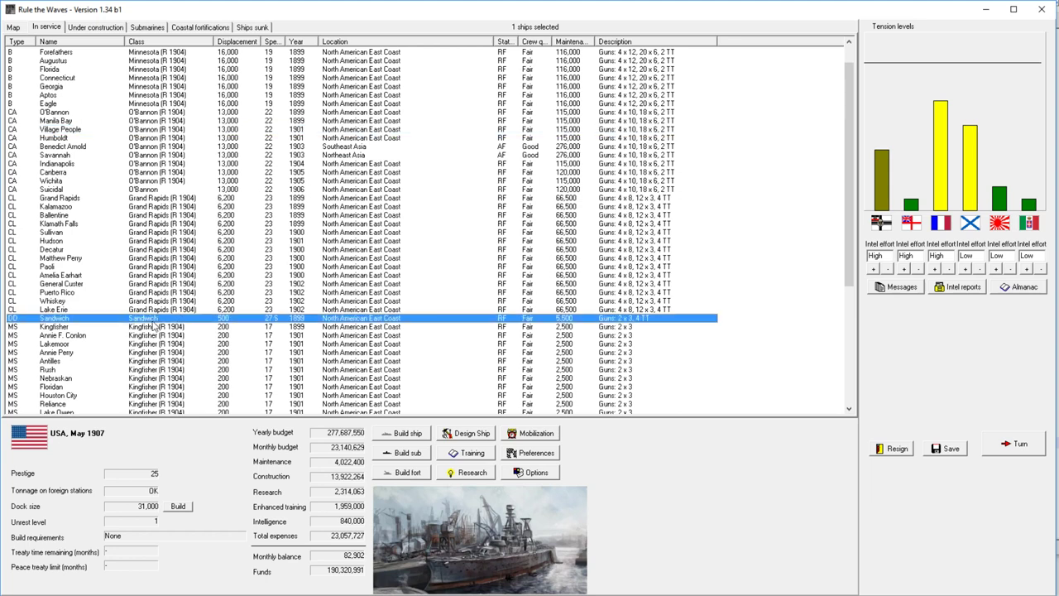
mouse_move(124, 306)
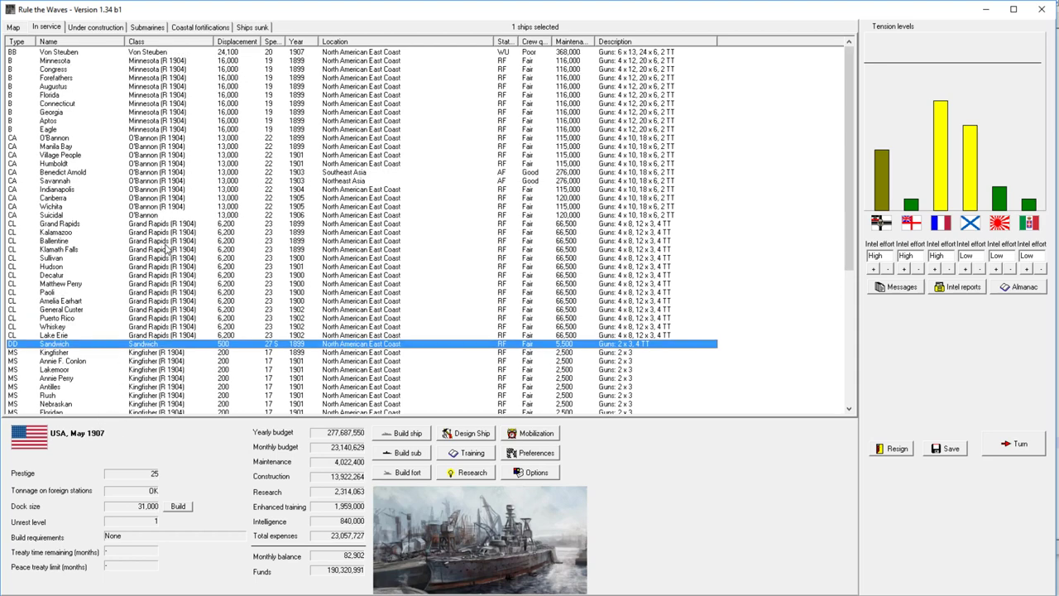
click(153, 215)
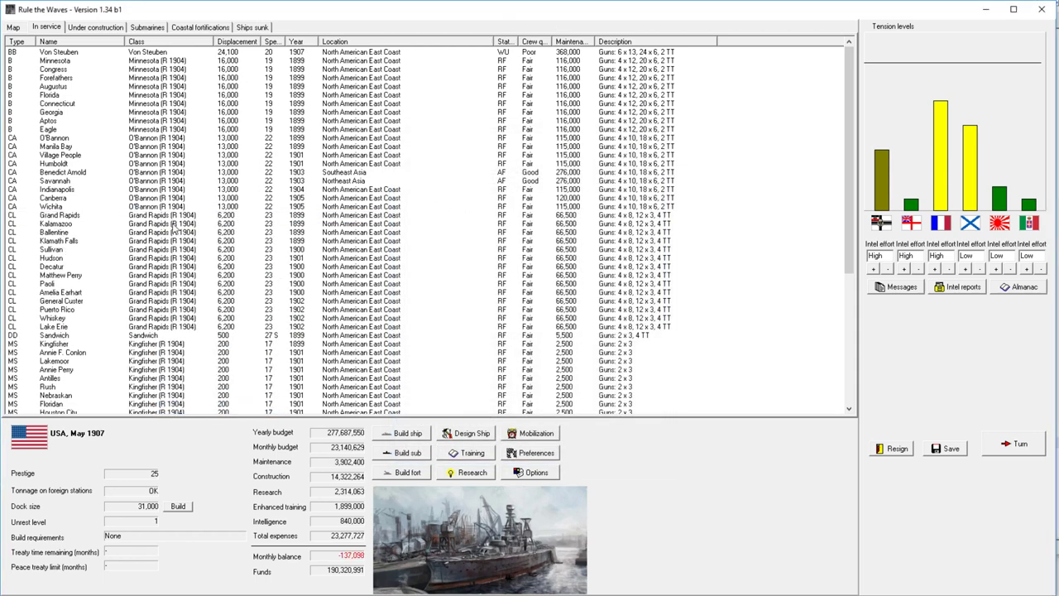
click(95, 27)
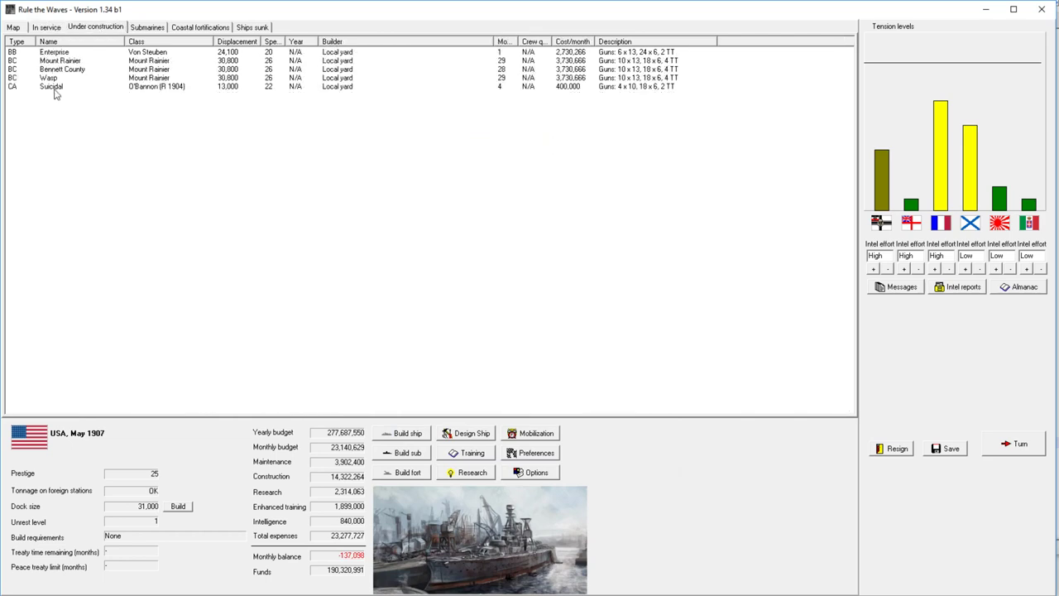
click(46, 27)
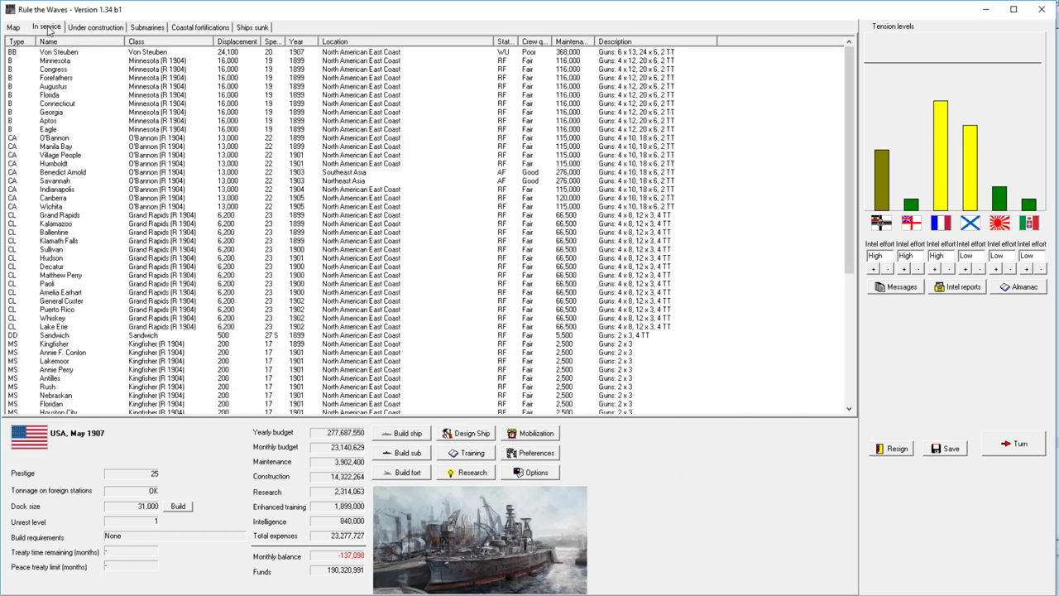
click(58, 189)
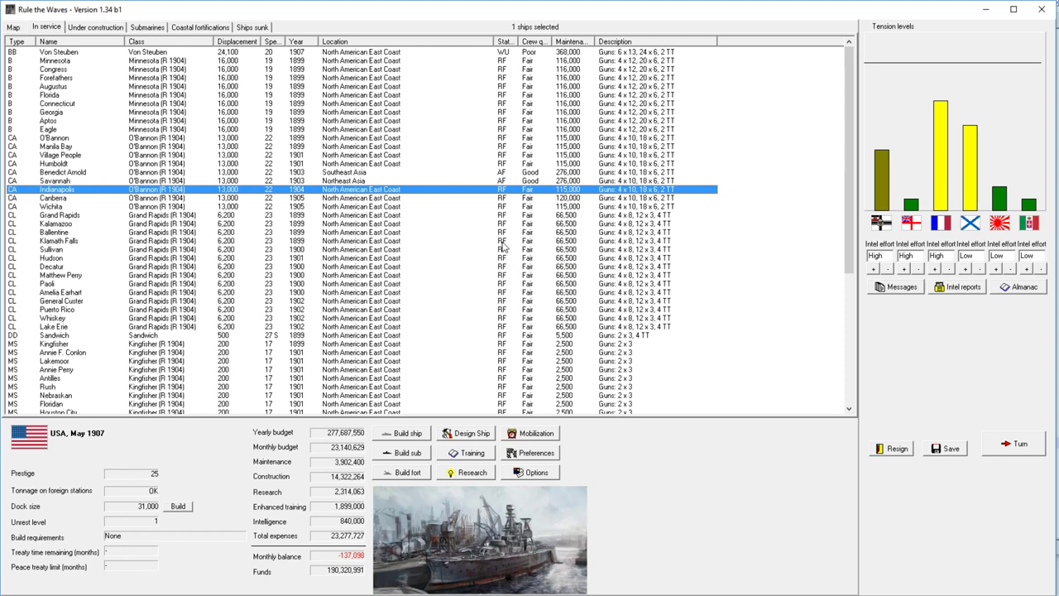
mouse_move(492, 248)
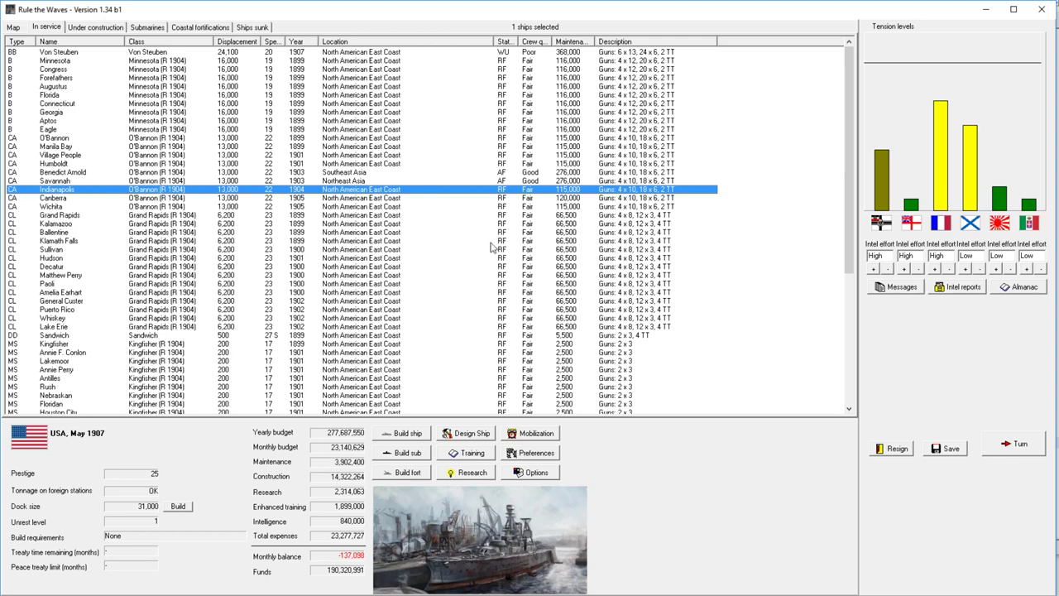
mouse_move(487, 246)
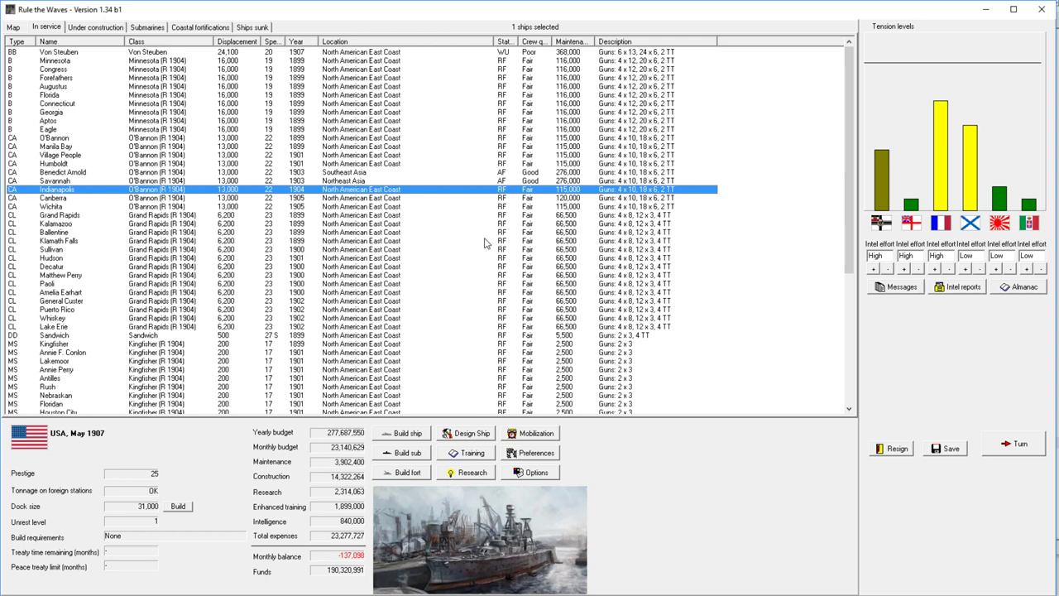
mouse_move(233, 217)
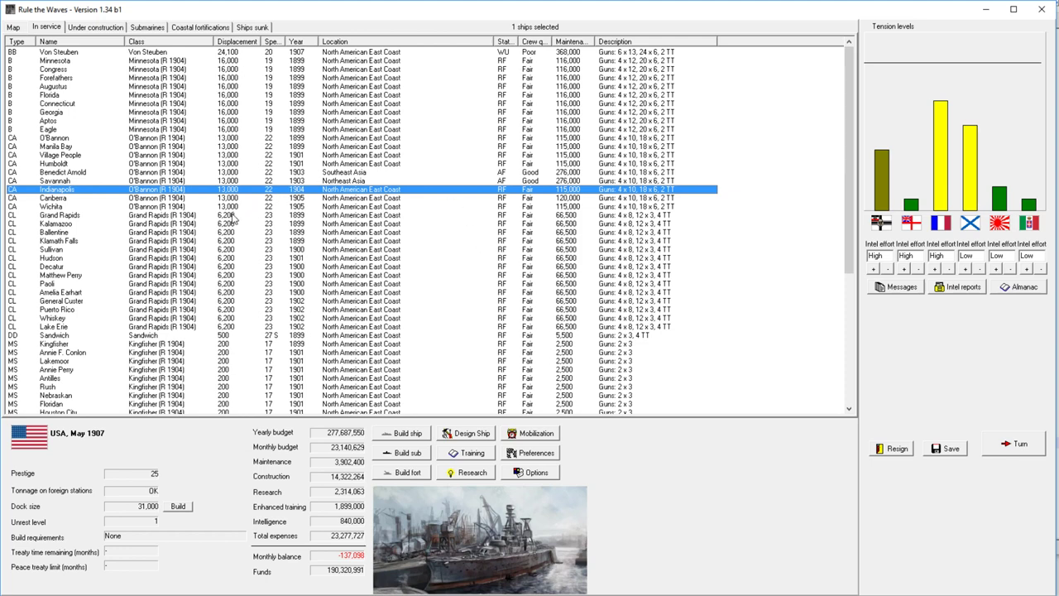
mouse_move(232, 222)
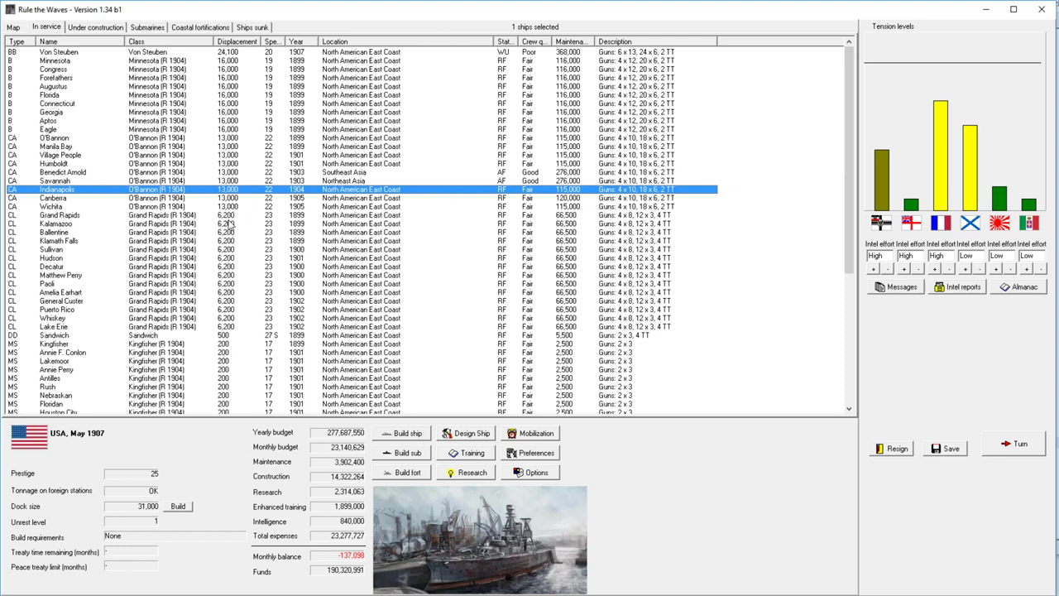